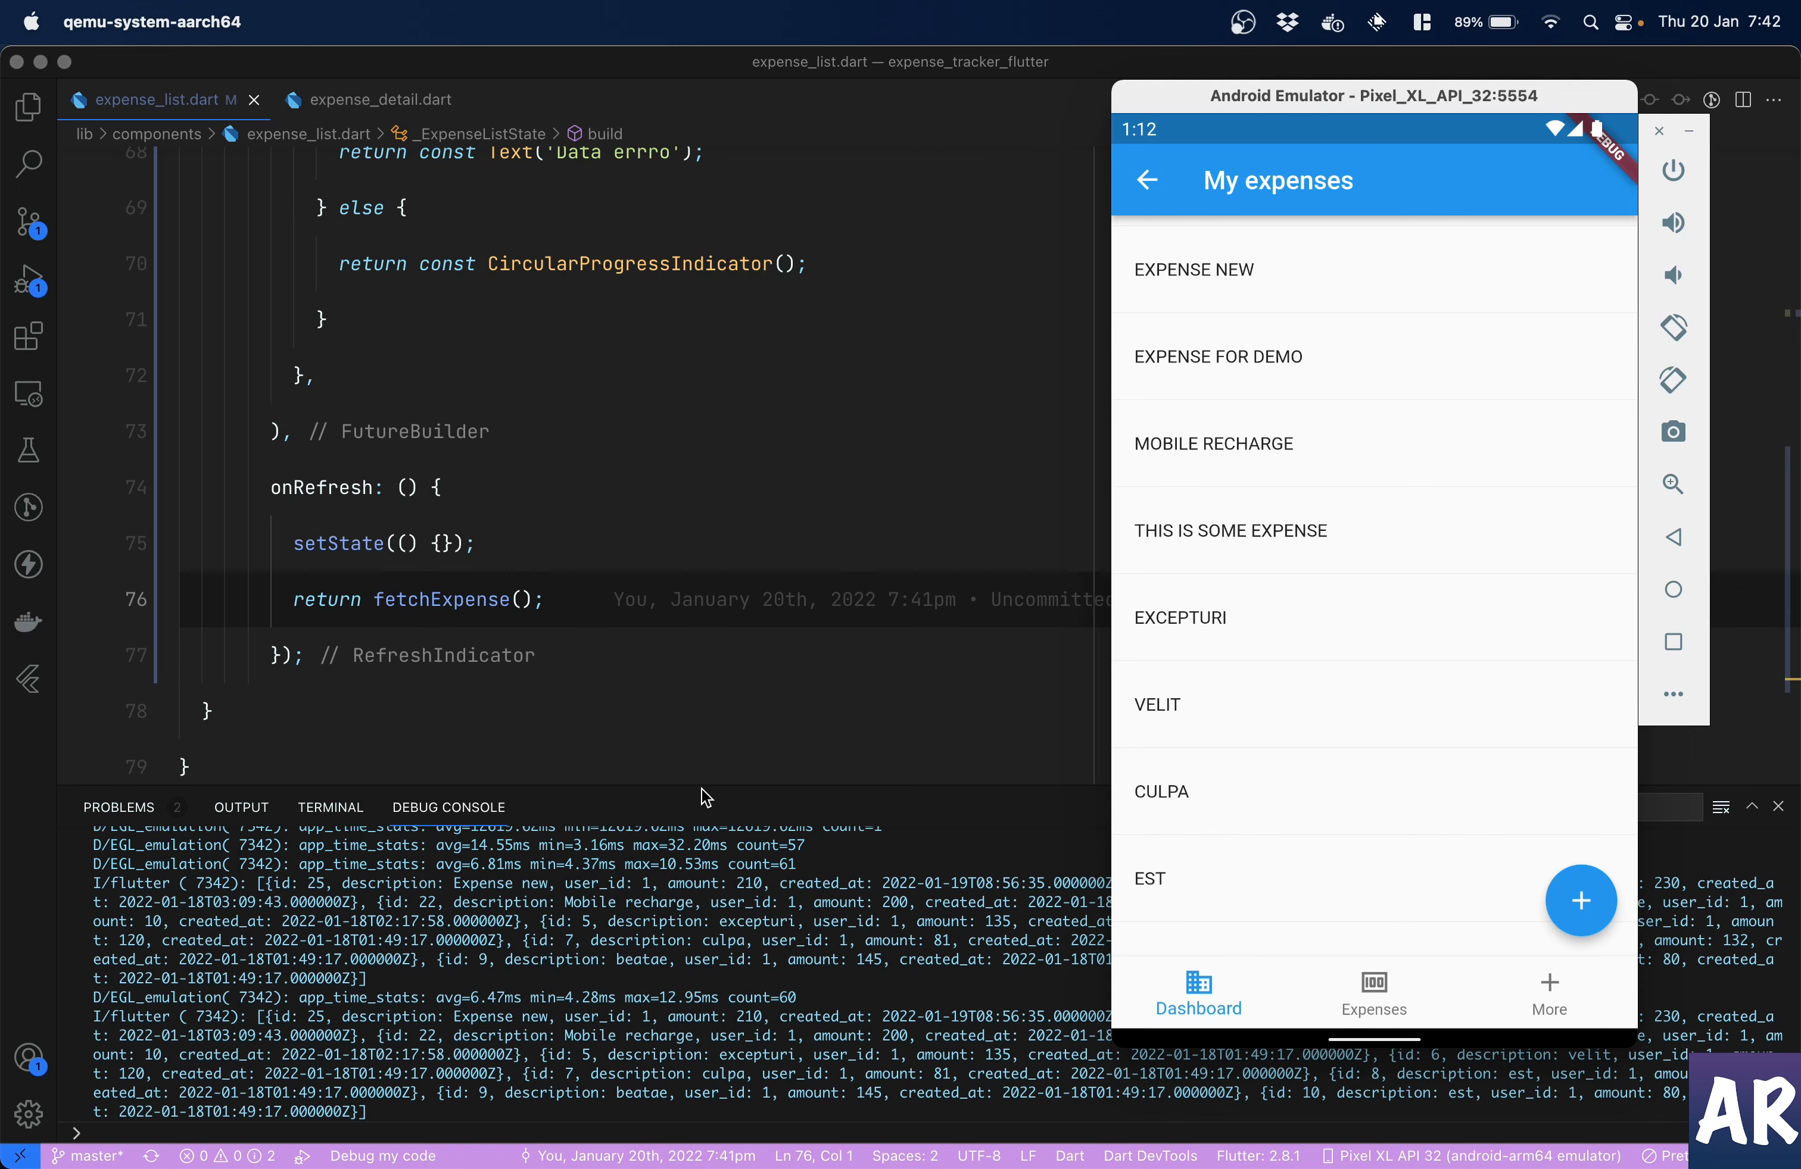
# - Scroll the emulator's My expenses list to see more entries after the pull-to-refresh
pyautogui.scroll(-3)
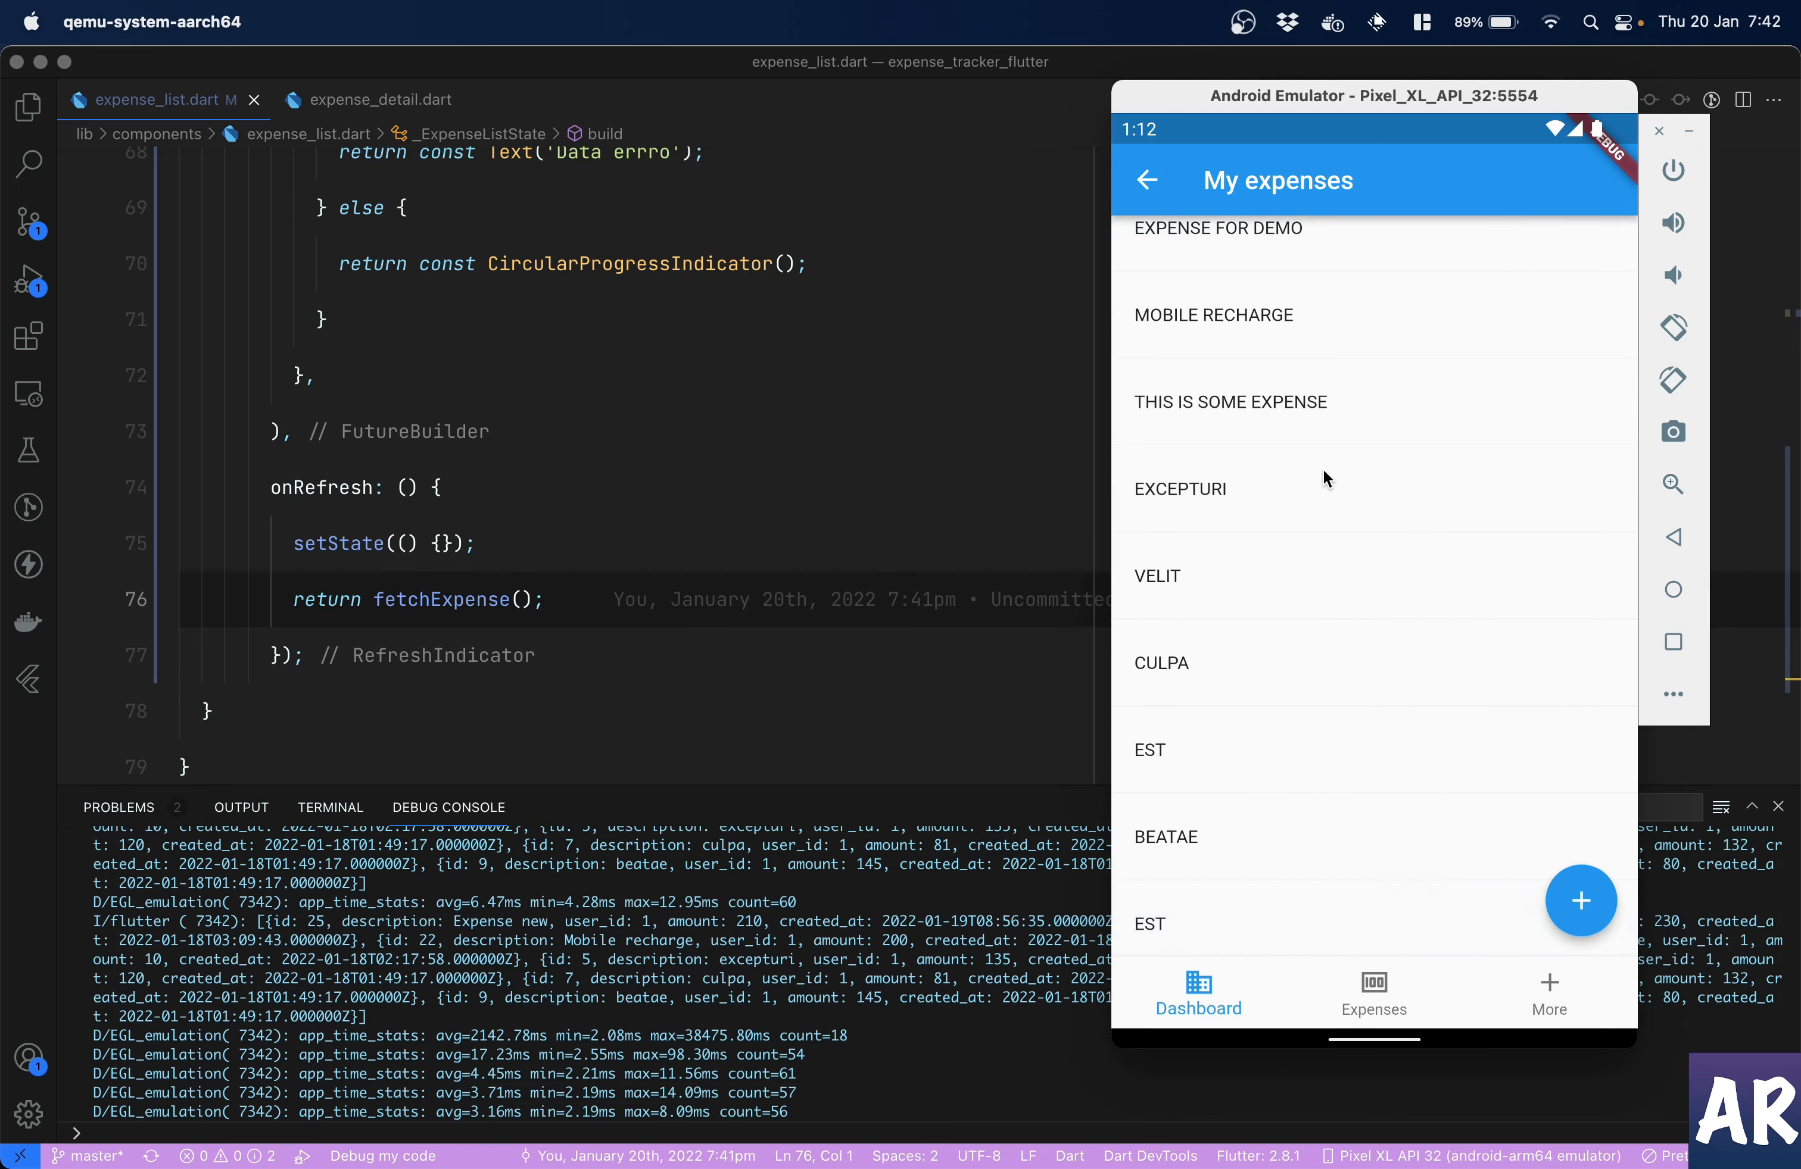
pyautogui.moveTo(1303, 385)
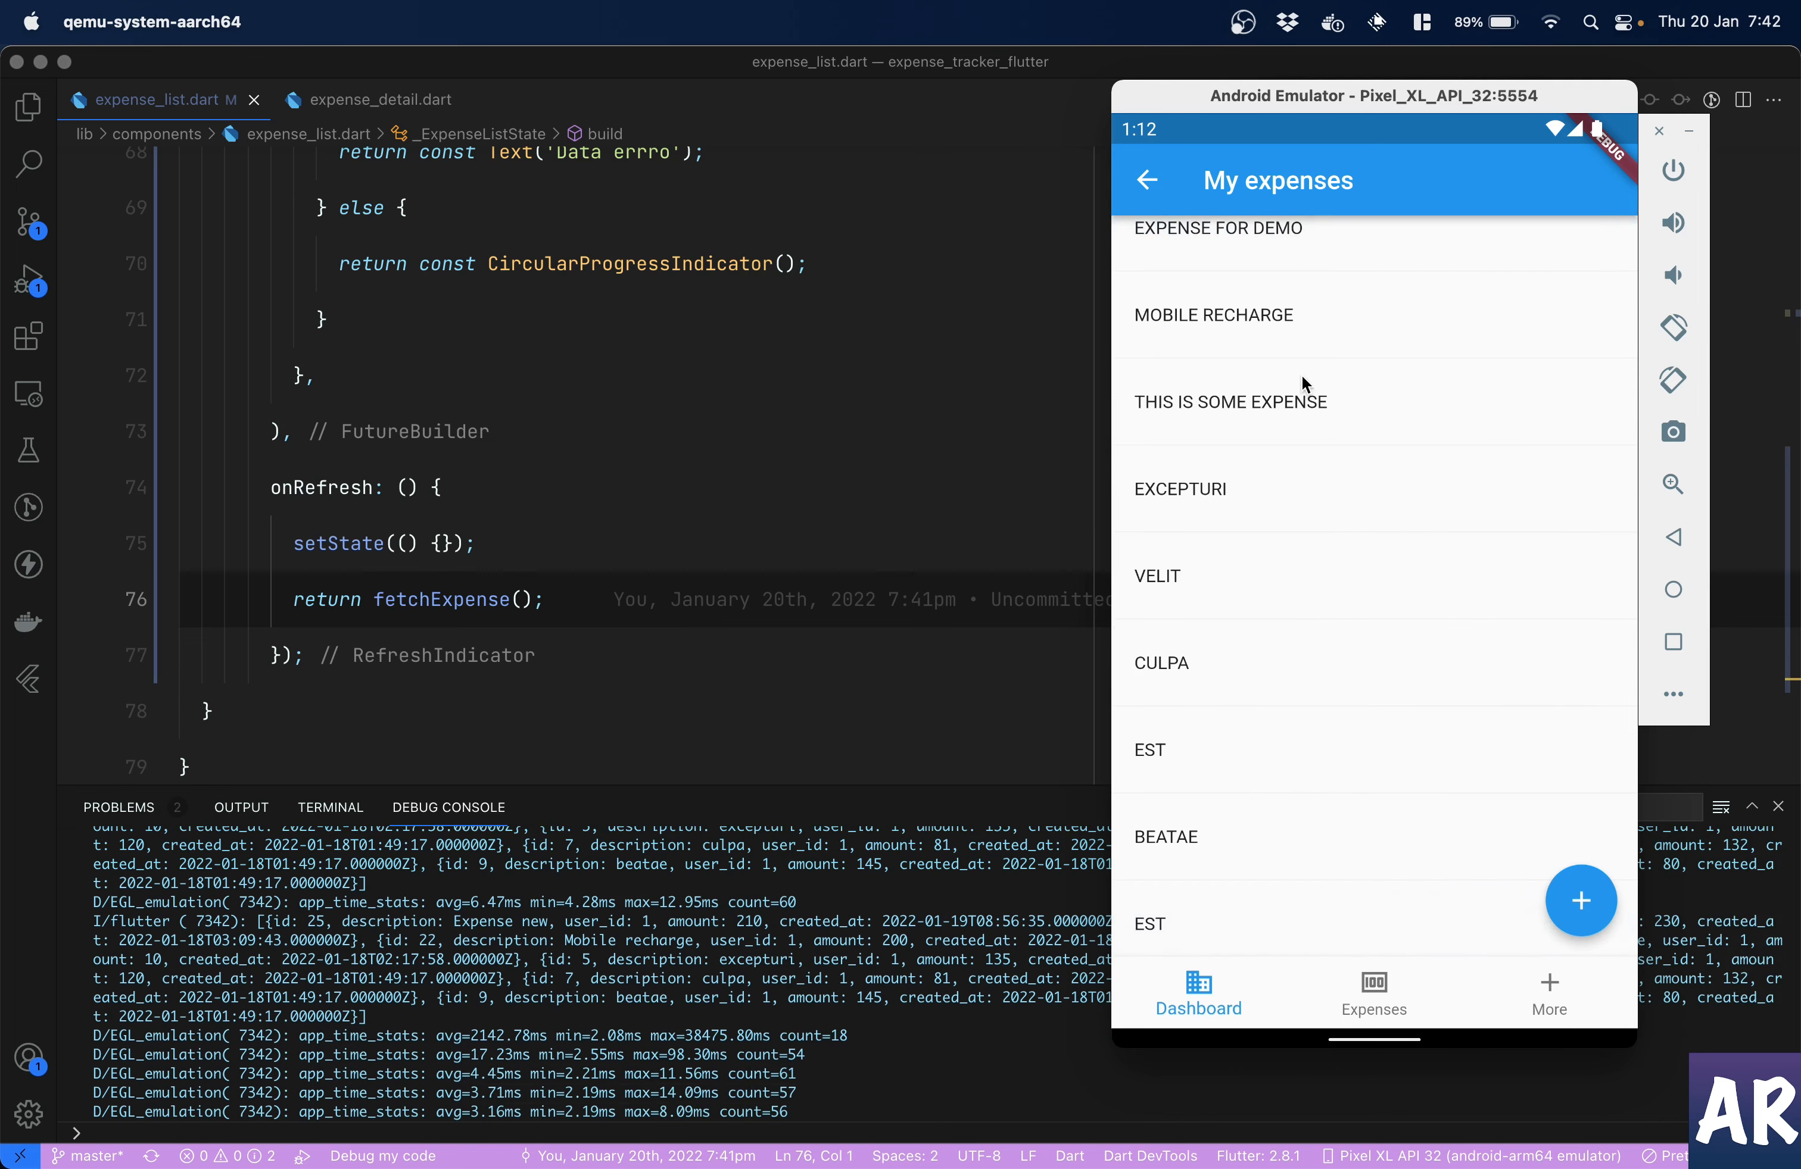
pyautogui.moveTo(1342, 346)
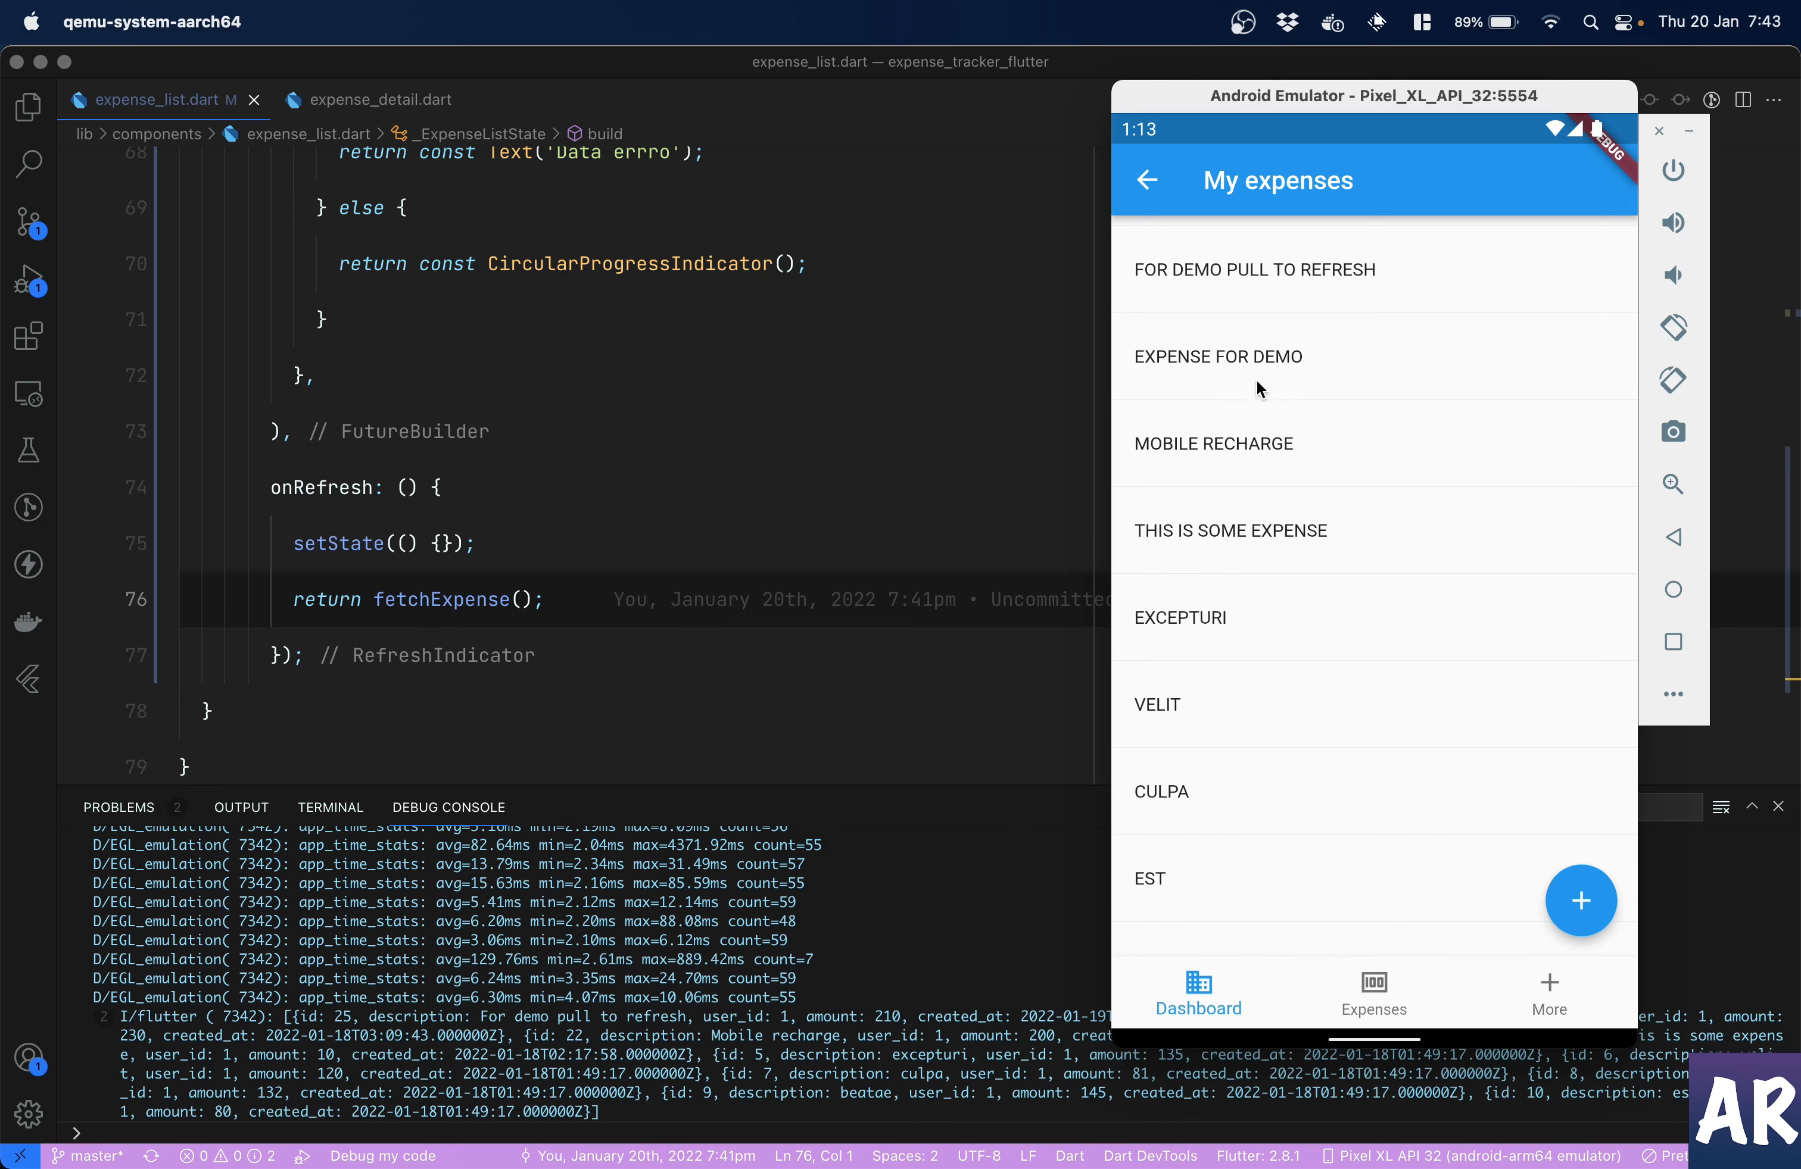
pyautogui.moveTo(1177, 301)
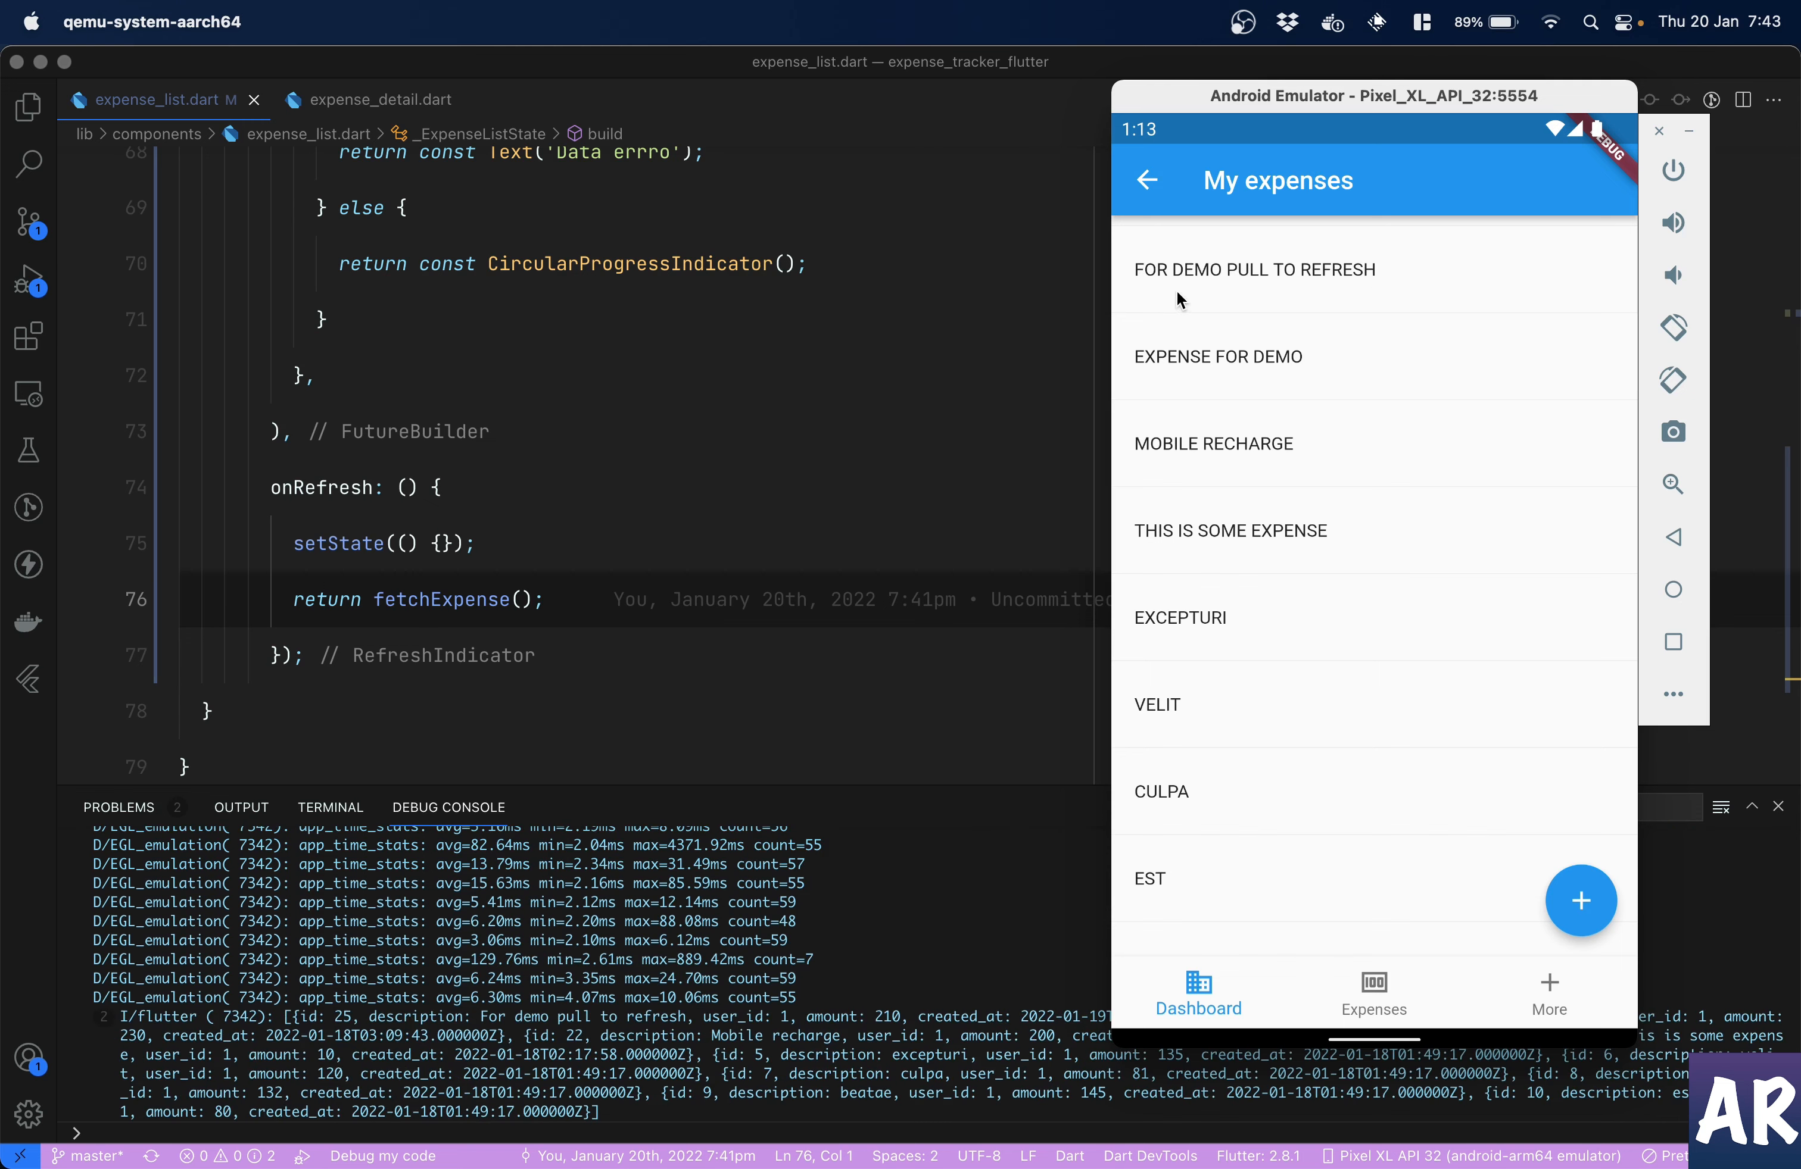
pyautogui.moveTo(1337, 290)
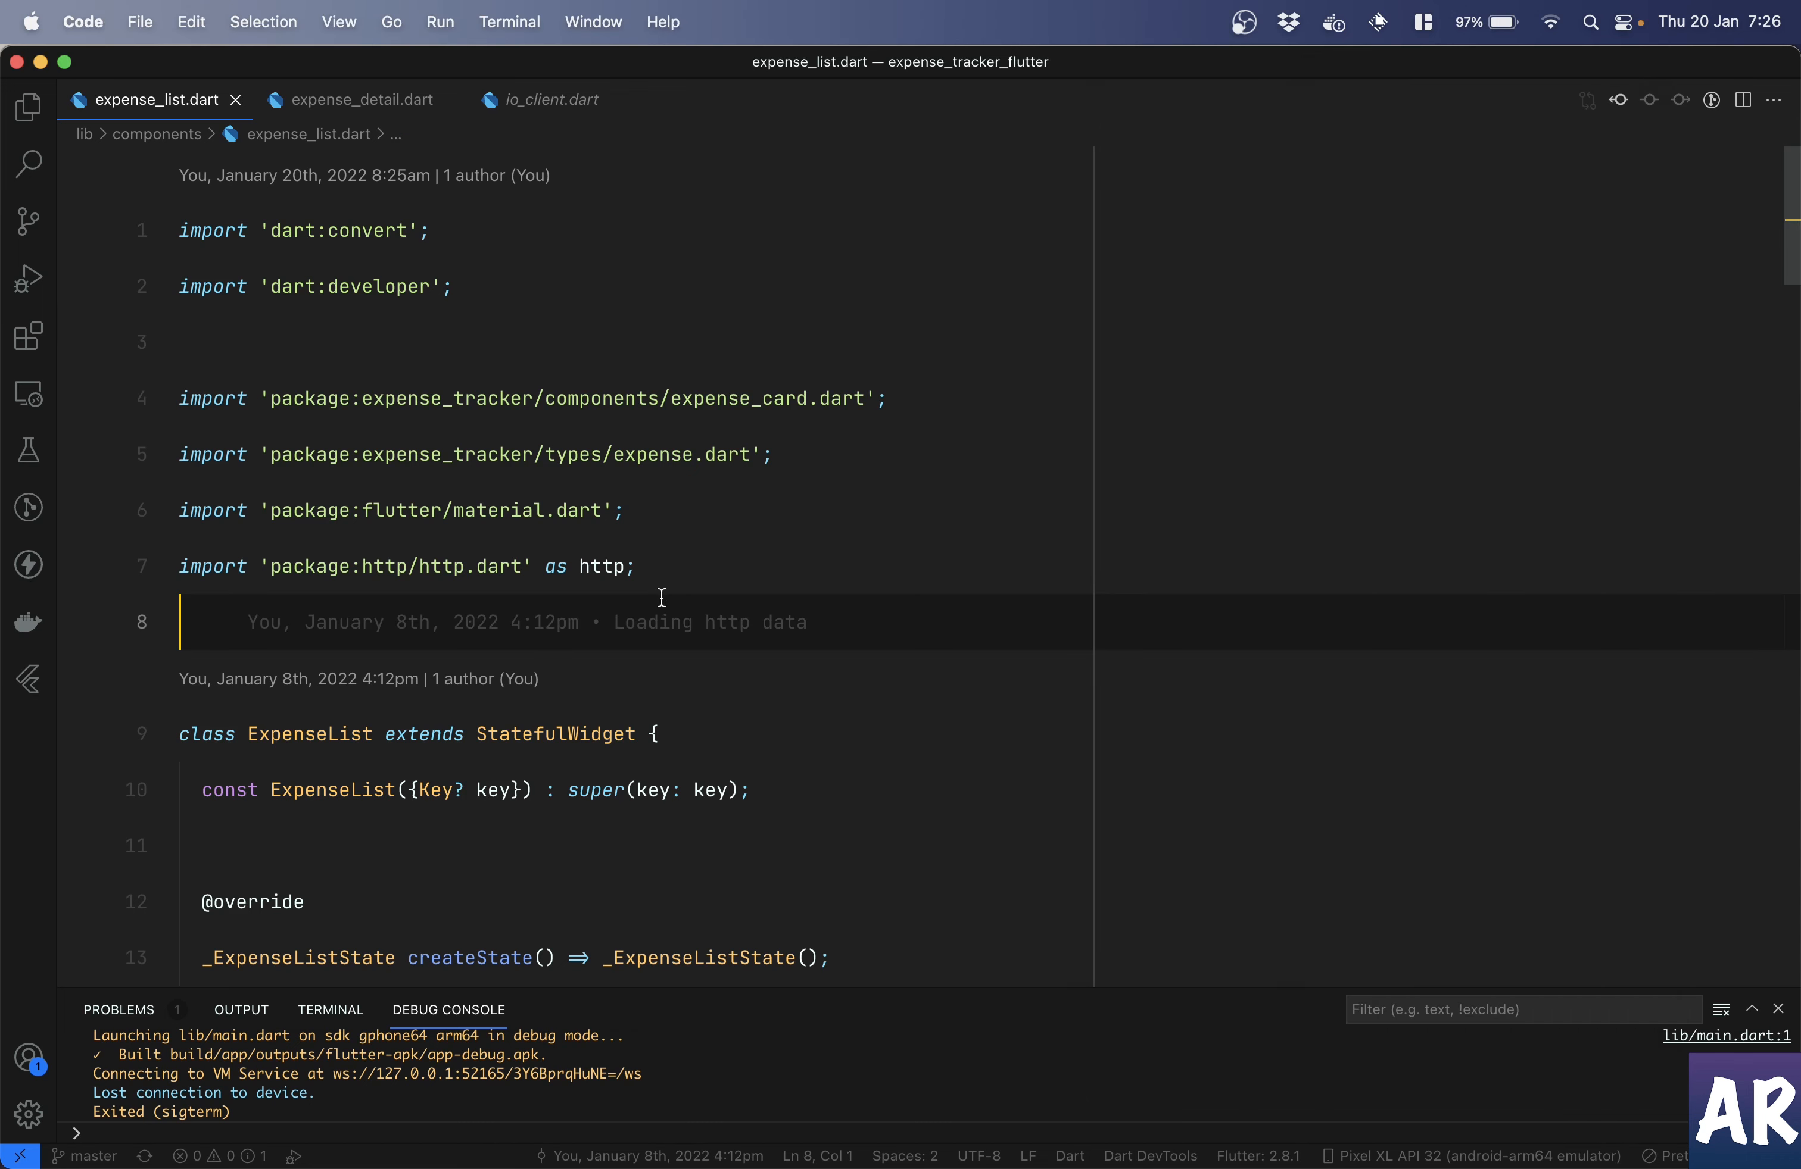
# - Scroll down through expense_list.dart to review the state class before running the app
pyautogui.scroll(-3)
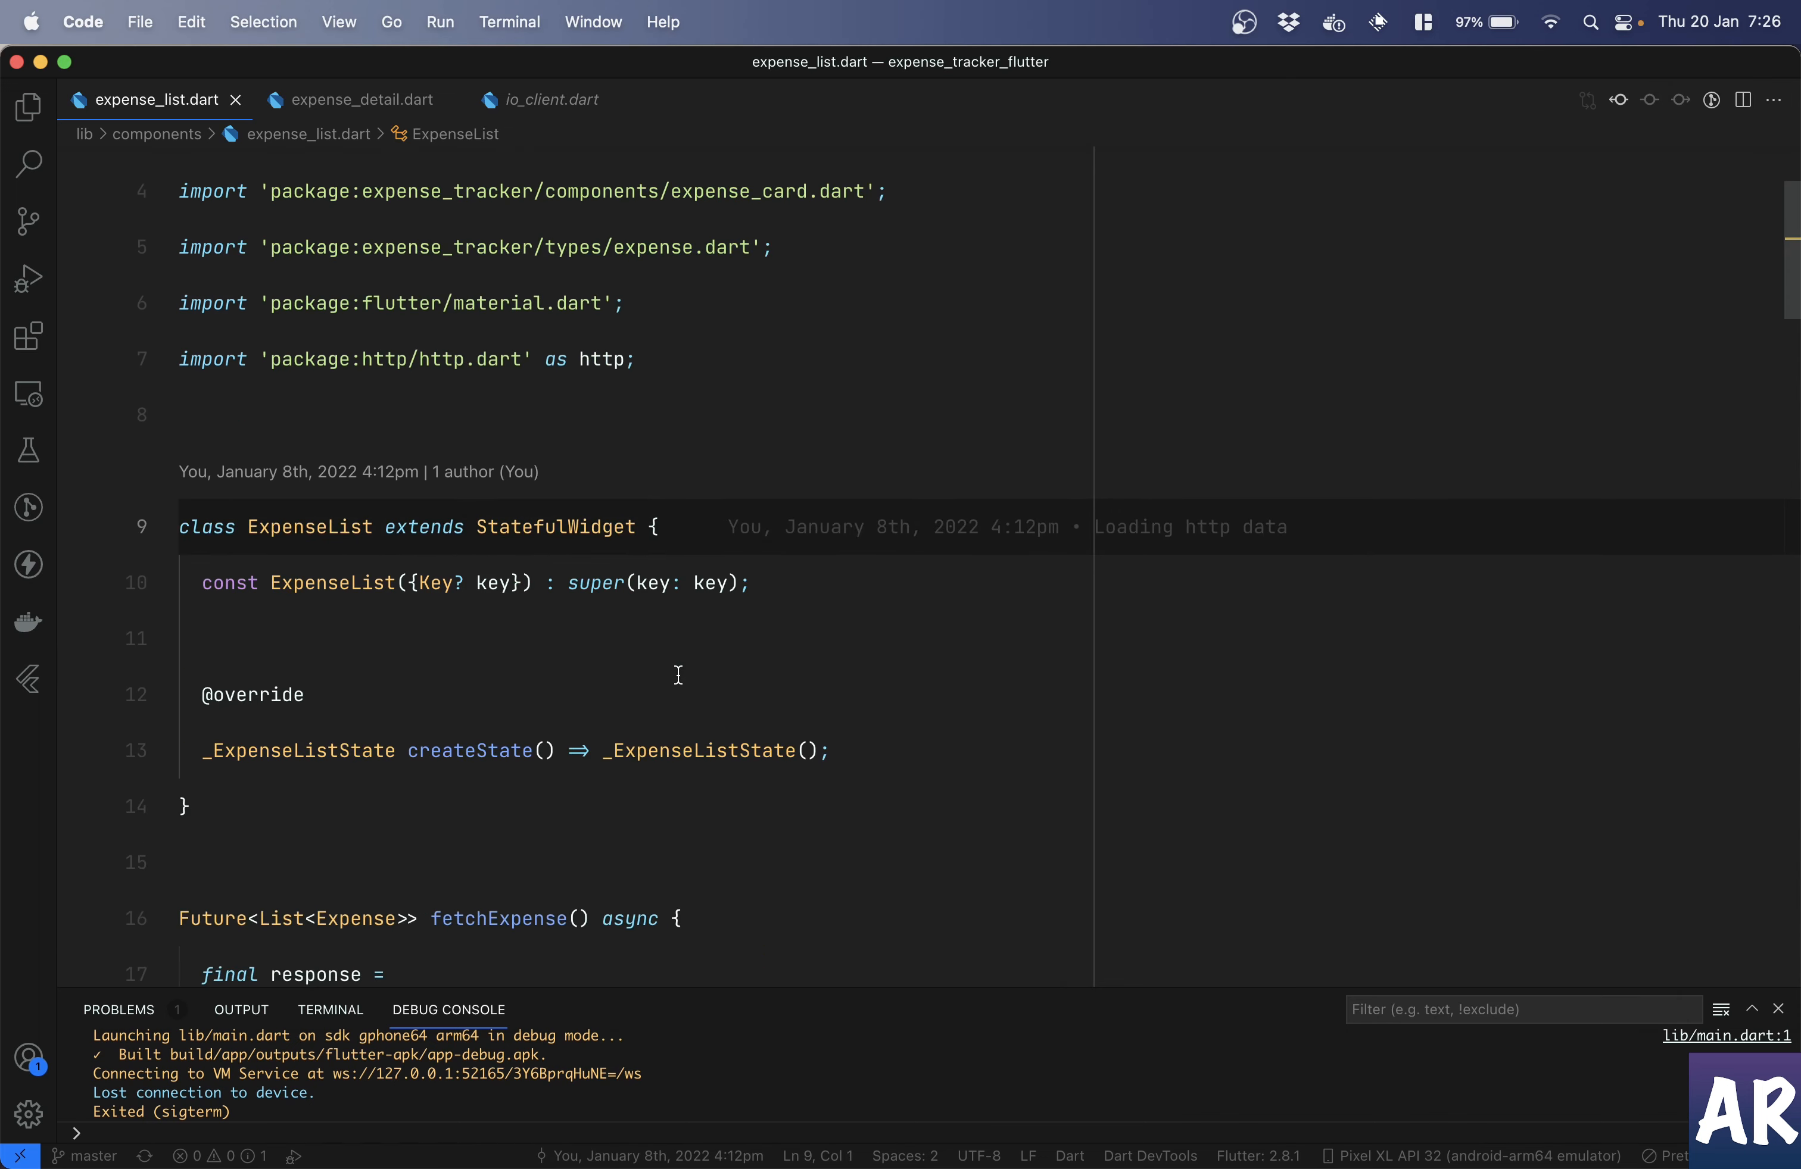
pyautogui.scroll(-3)
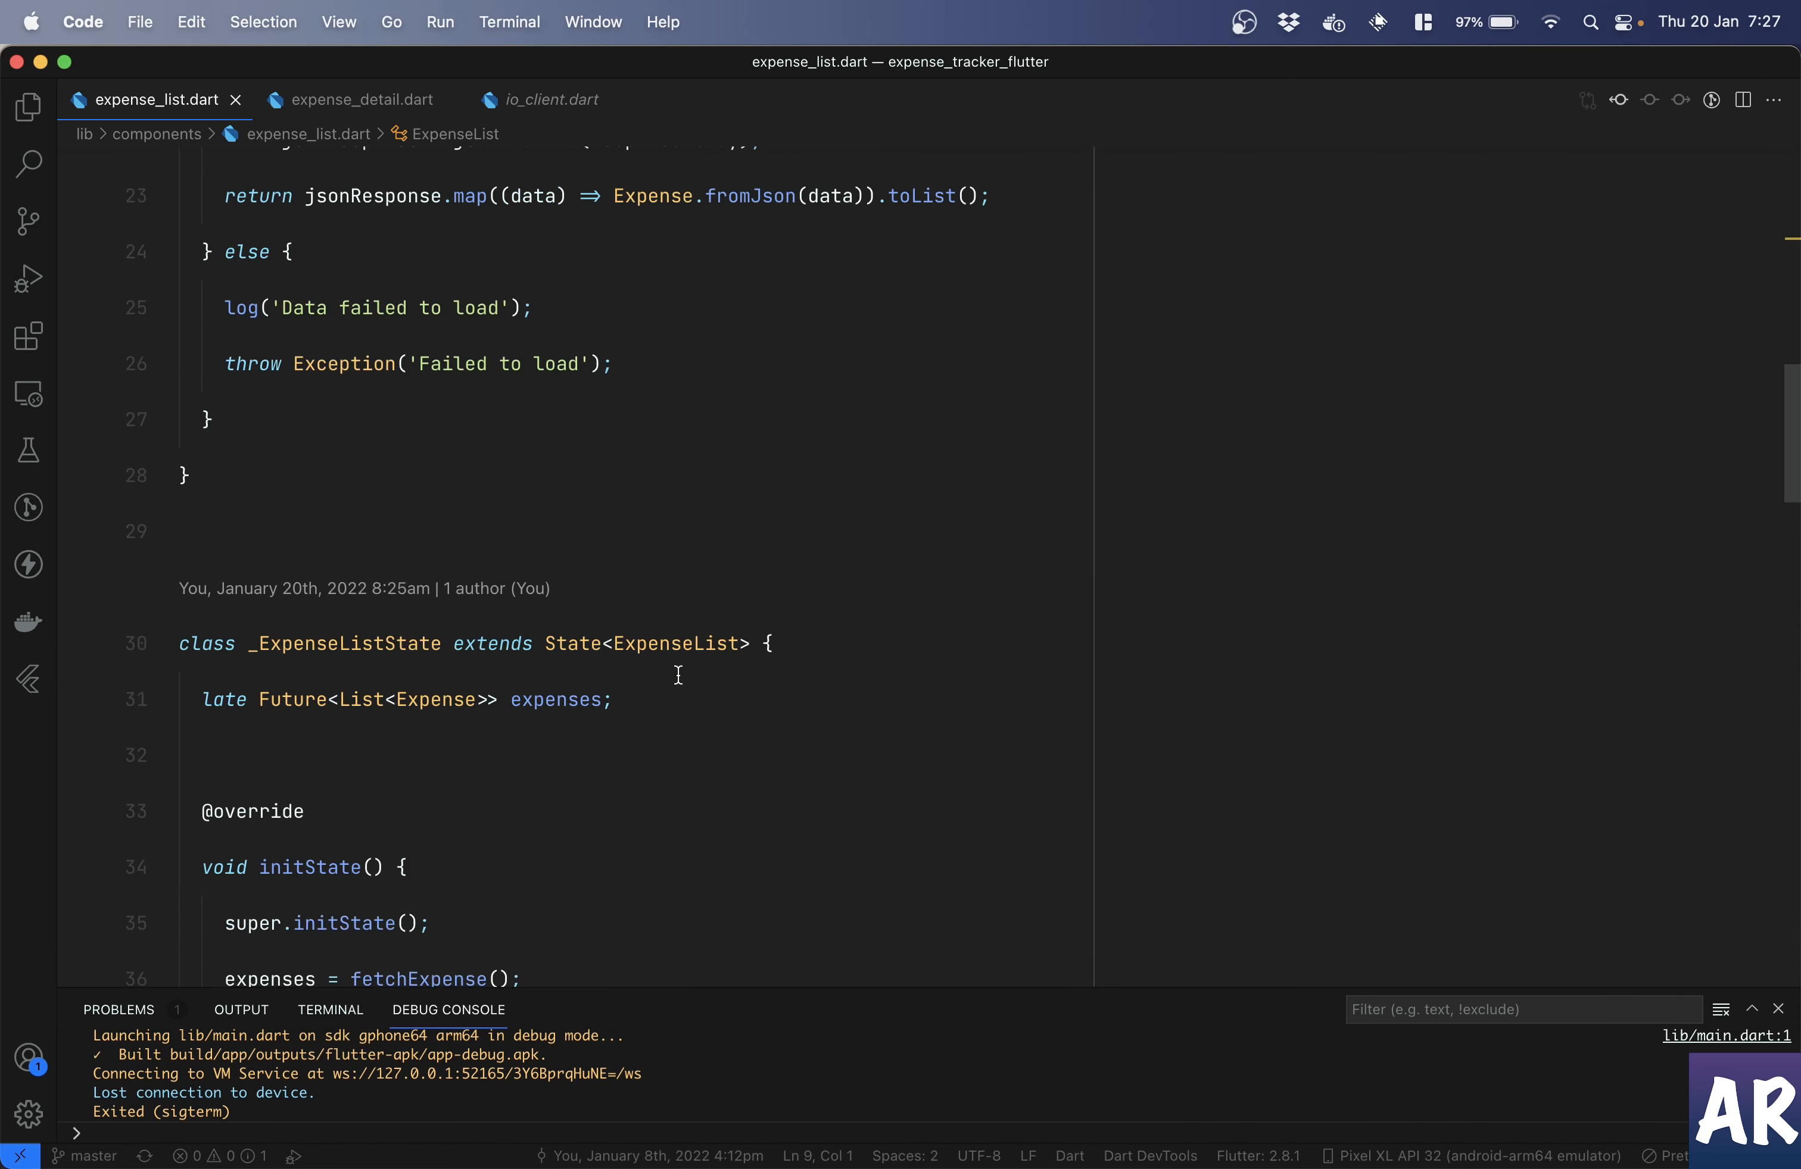
pyautogui.scroll(-3)
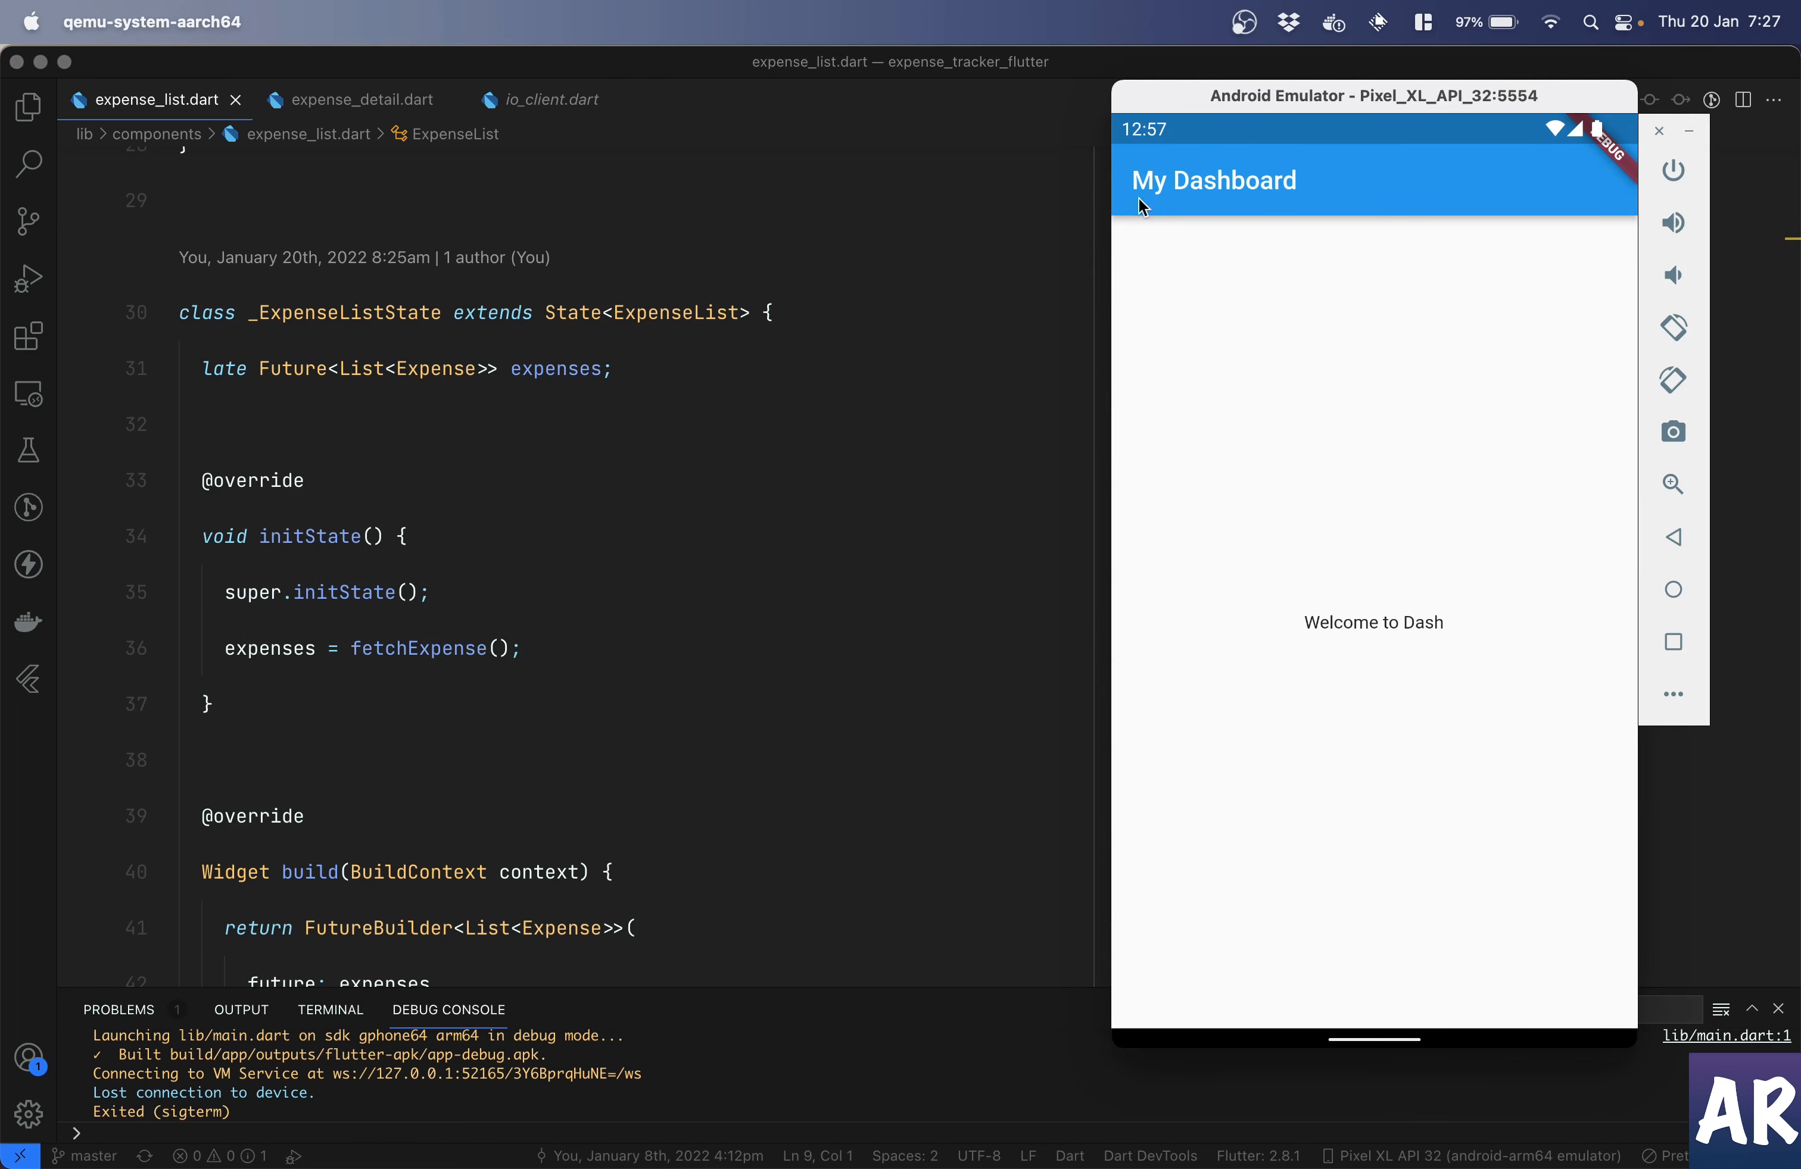
pyautogui.moveTo(1398, 639)
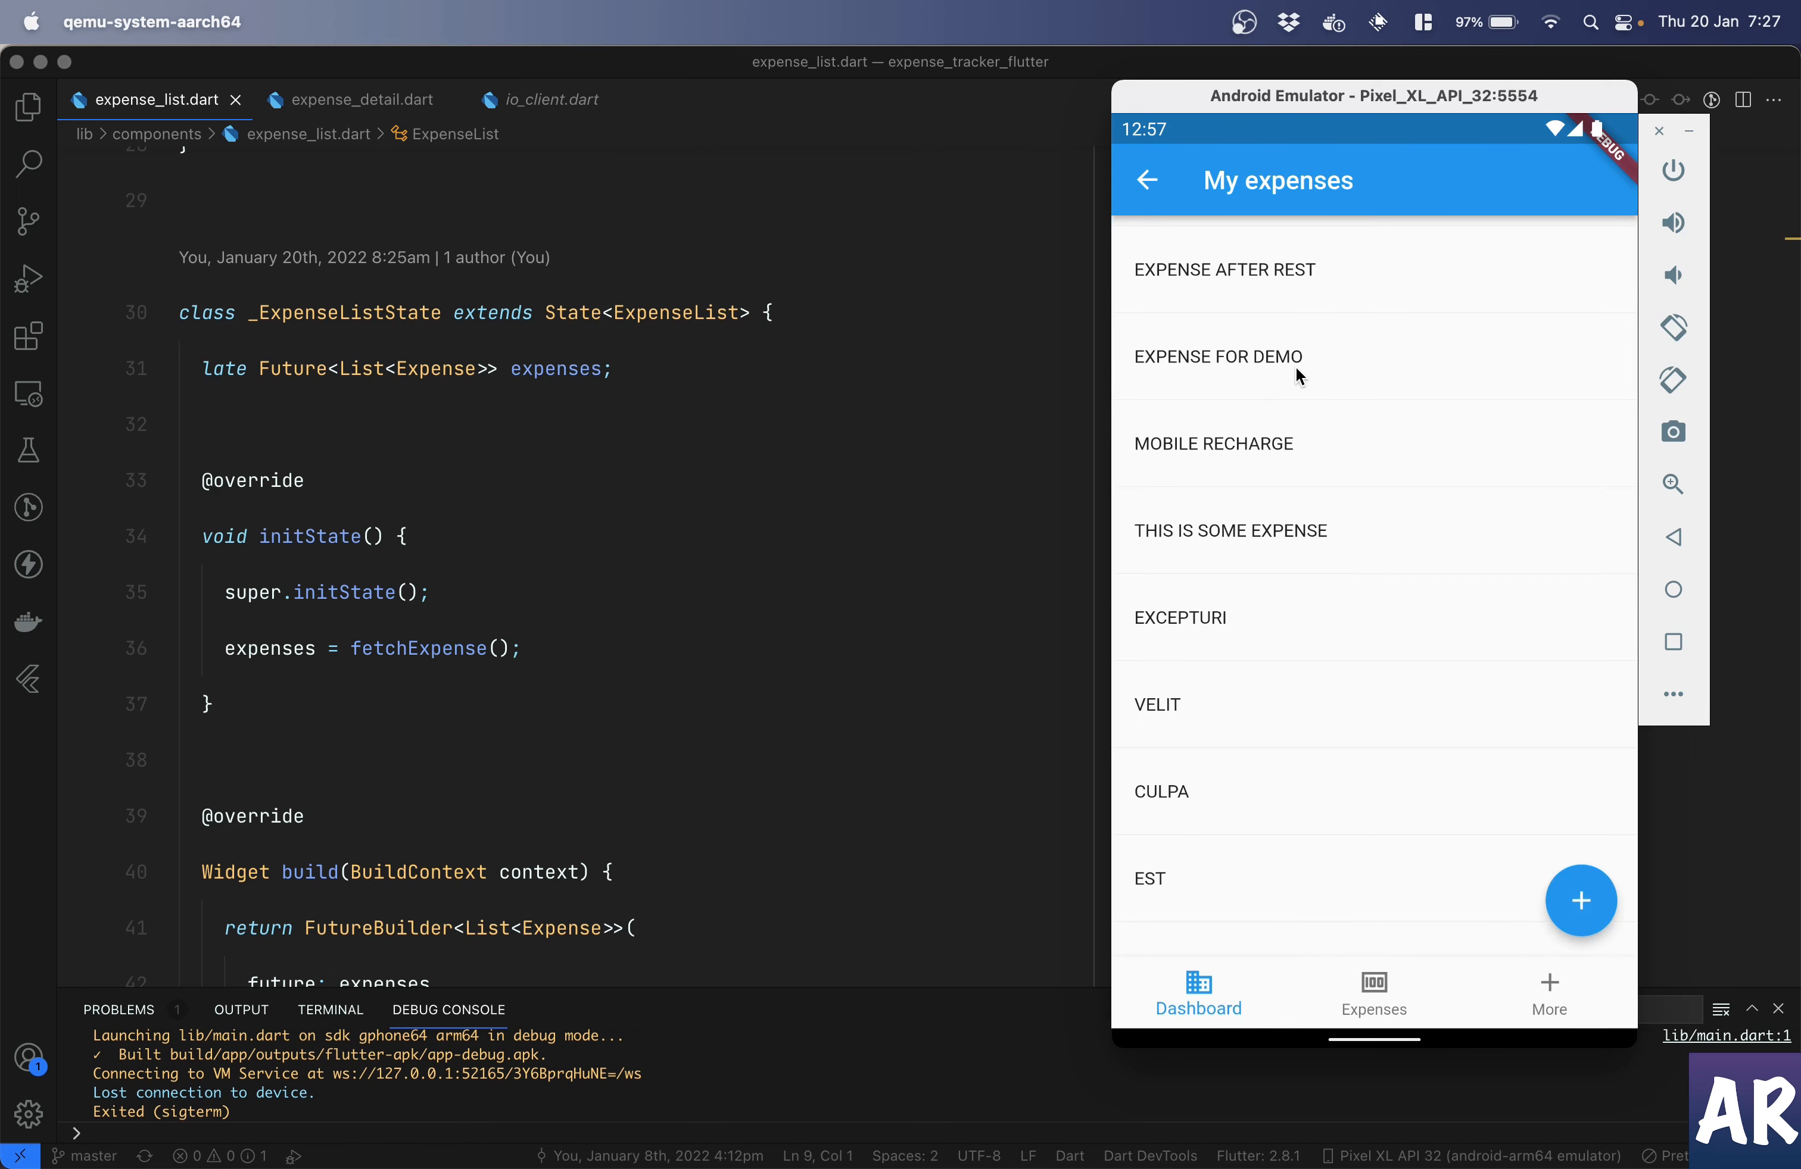
pyautogui.moveTo(1258, 276)
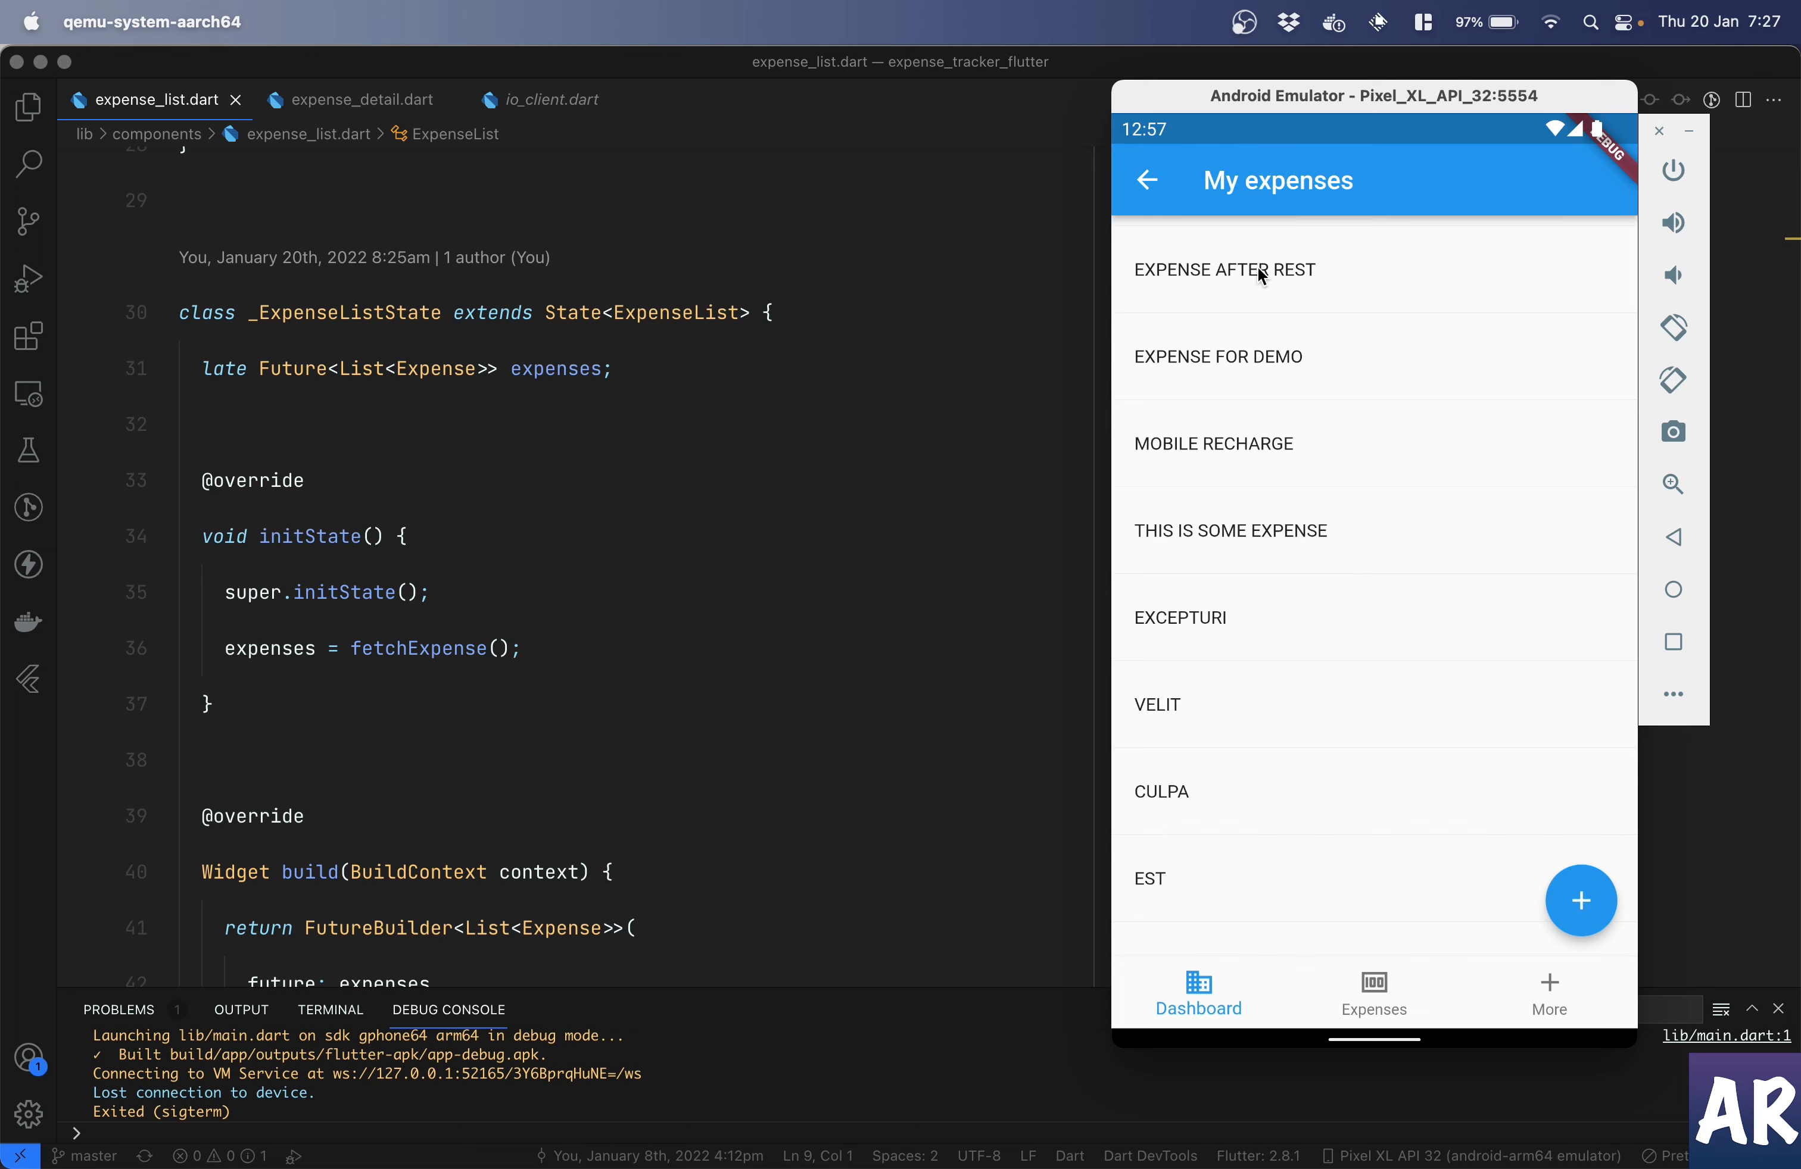
pyautogui.moveTo(1283, 394)
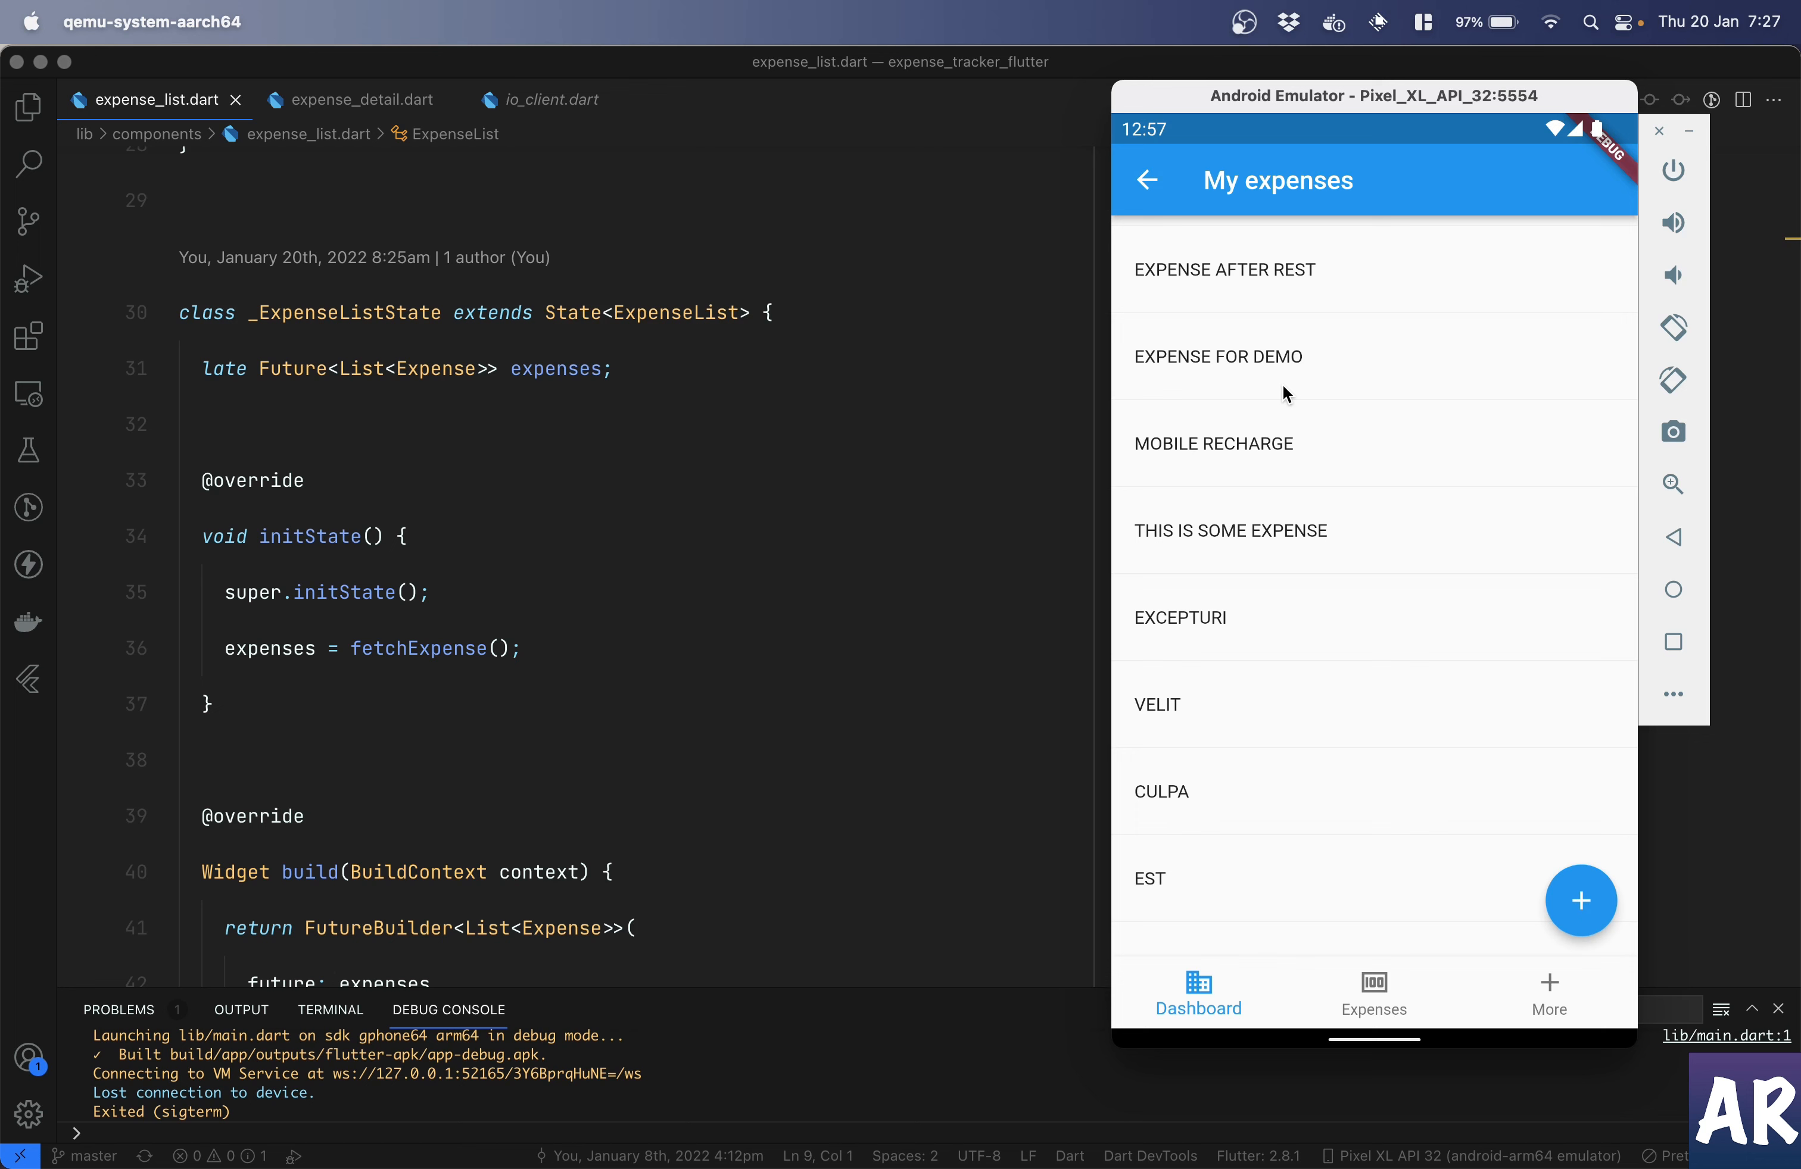
pyautogui.moveTo(1331, 445)
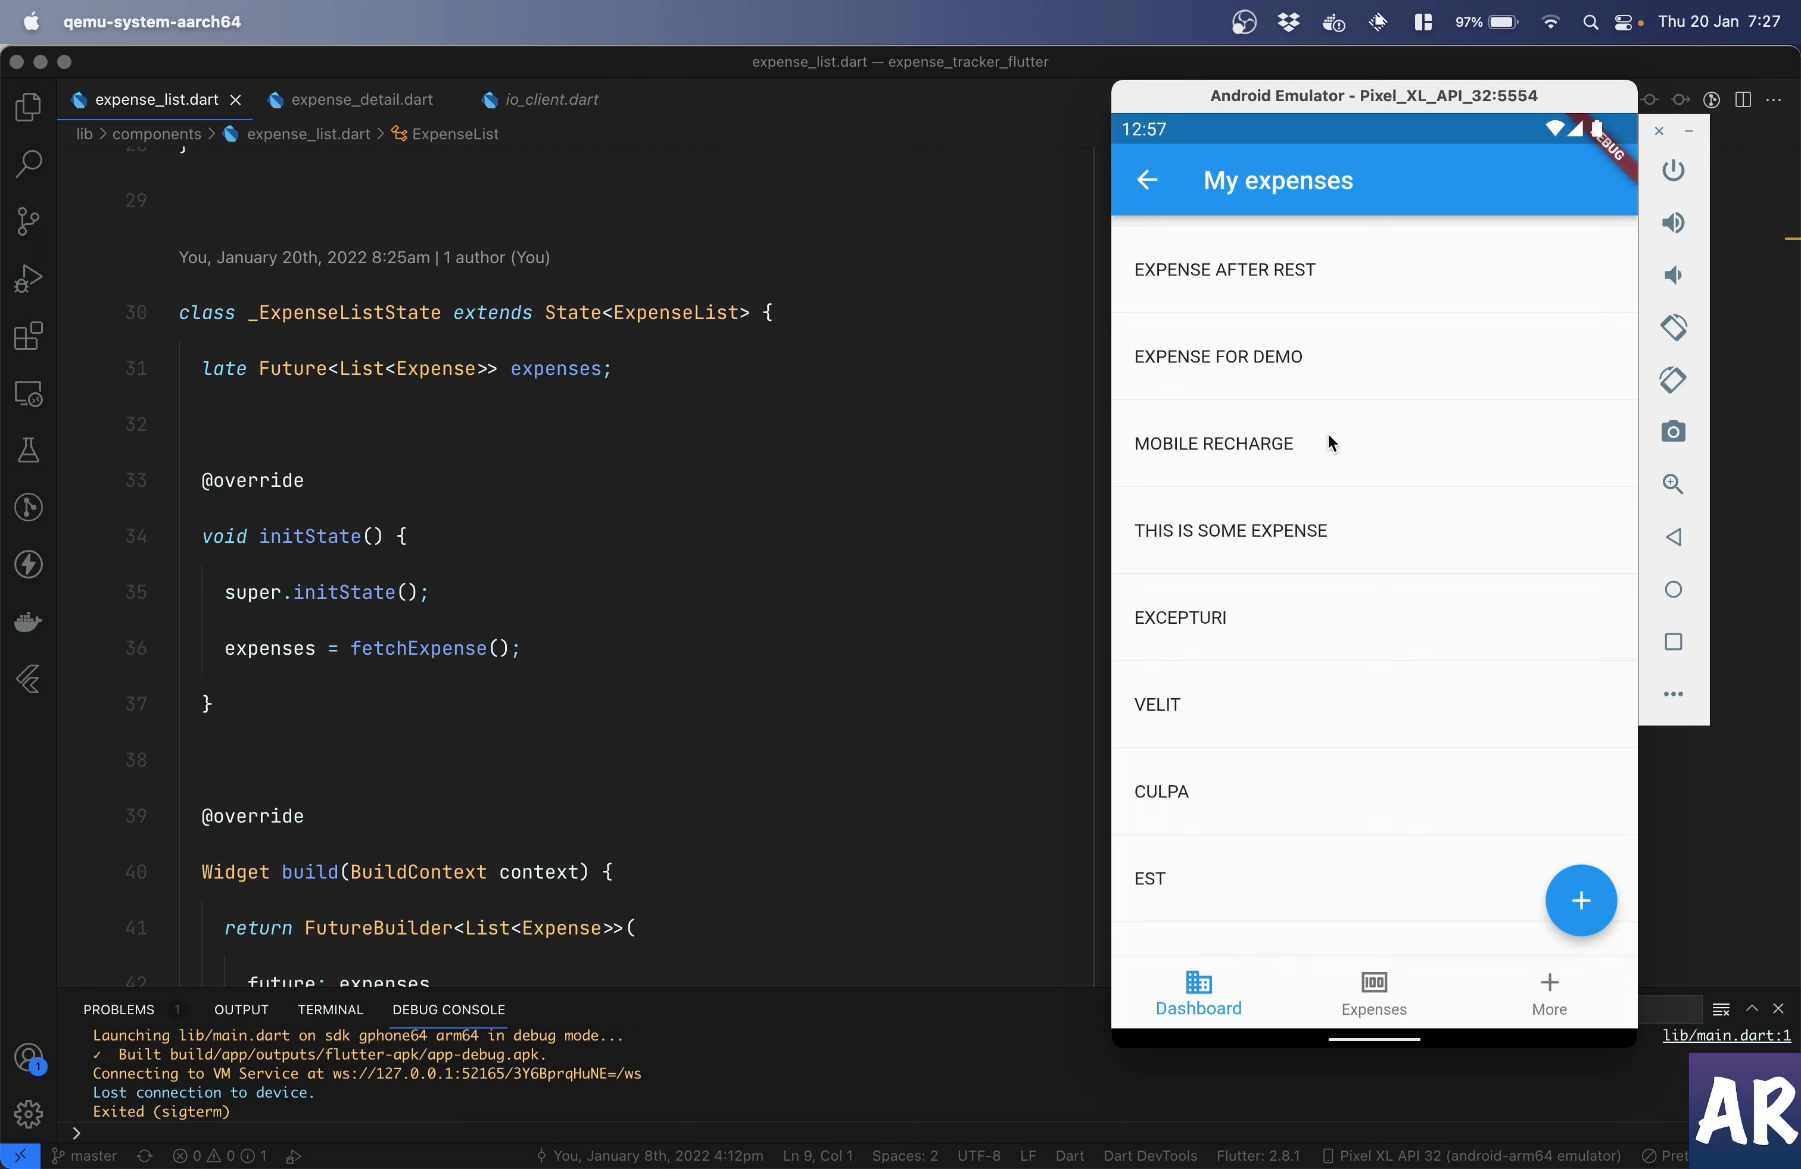
pyautogui.moveTo(1323, 570)
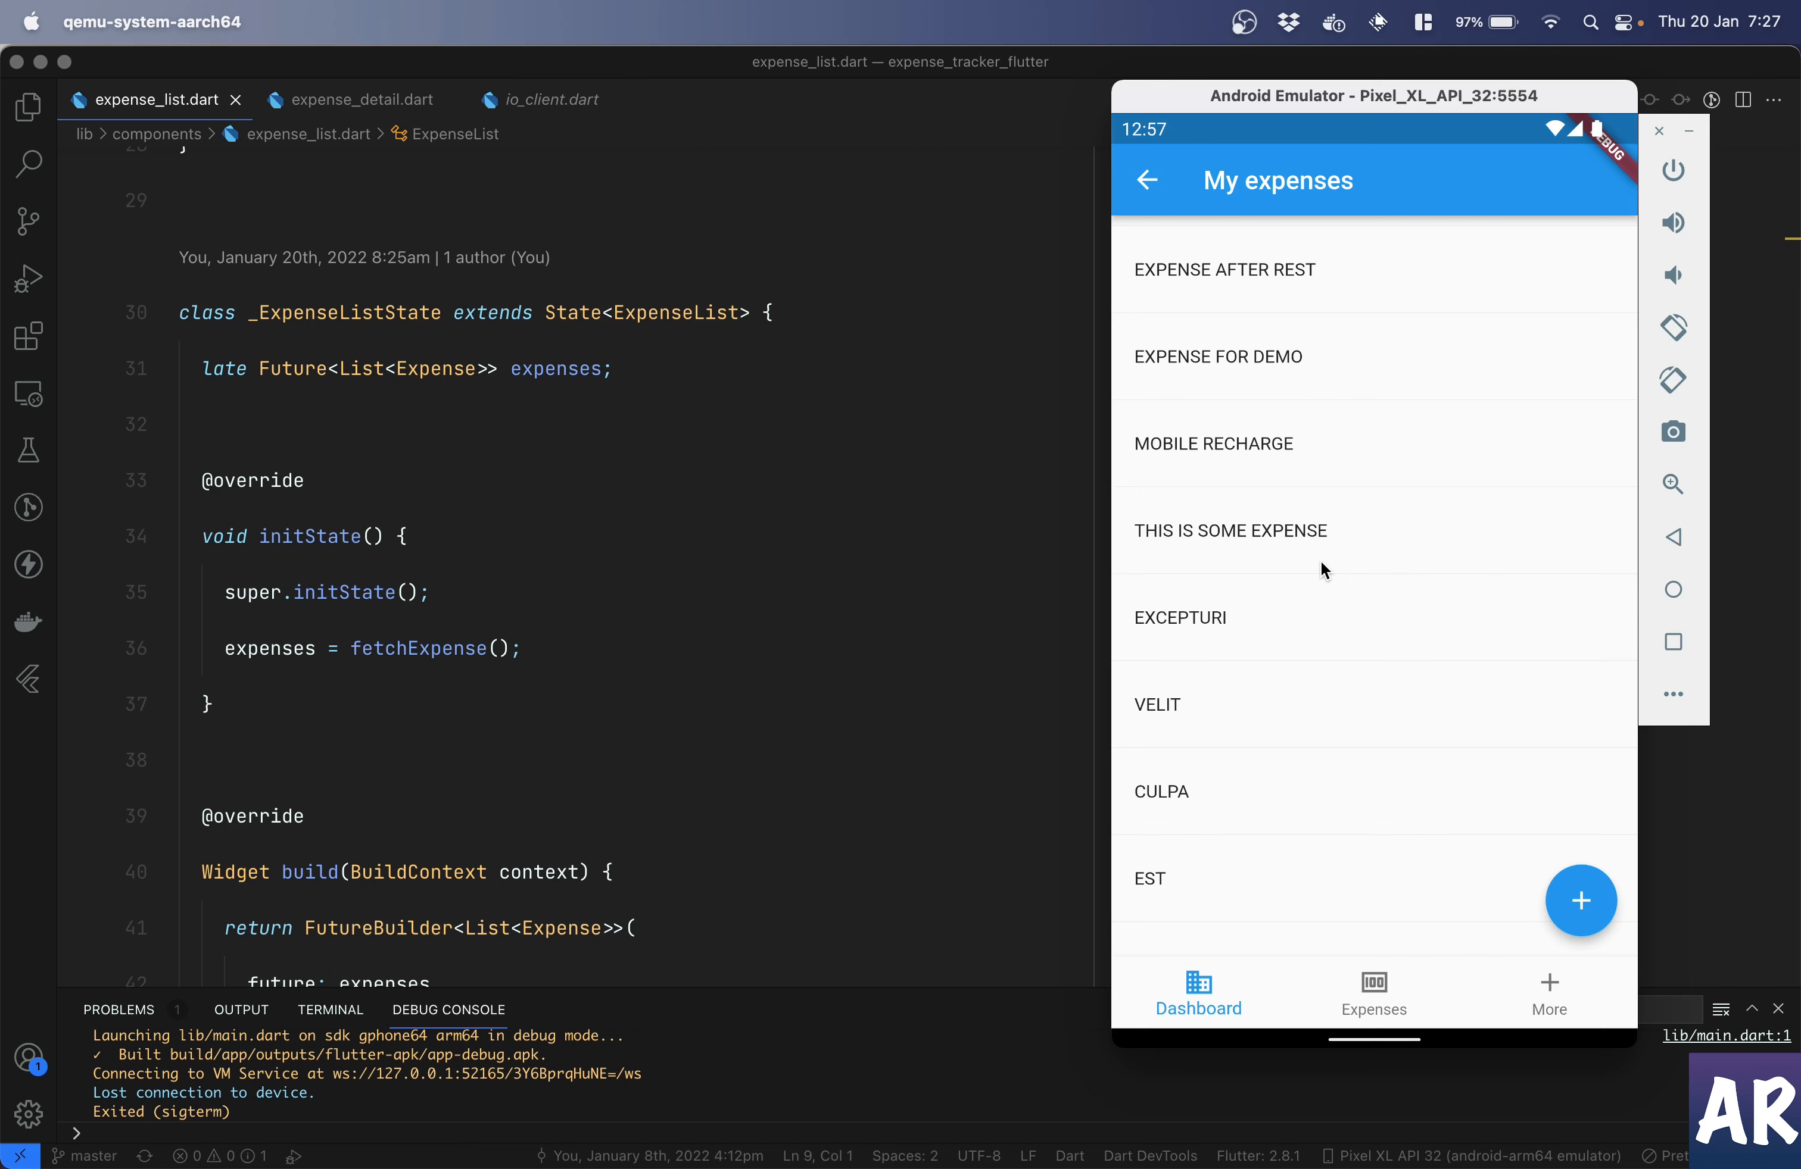
pyautogui.moveTo(1174, 276)
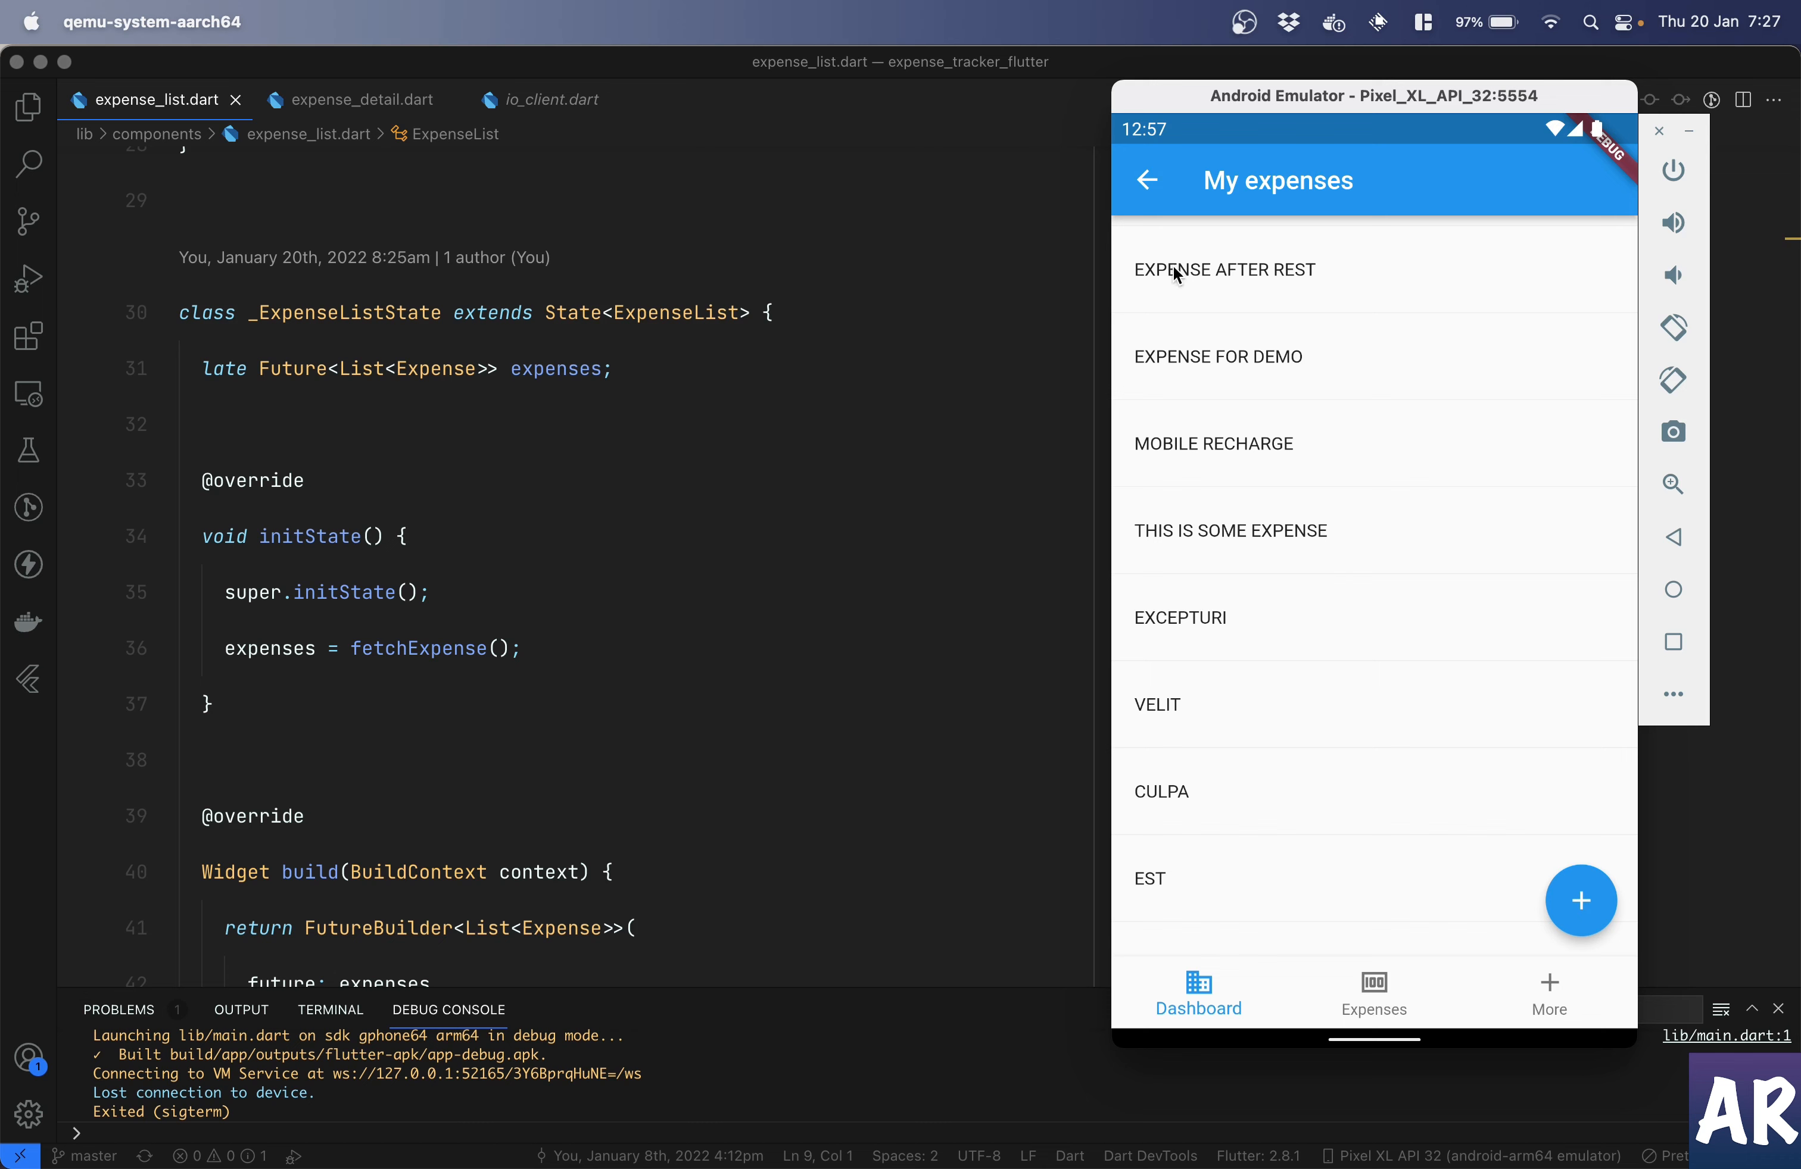
pyautogui.moveTo(5, 684)
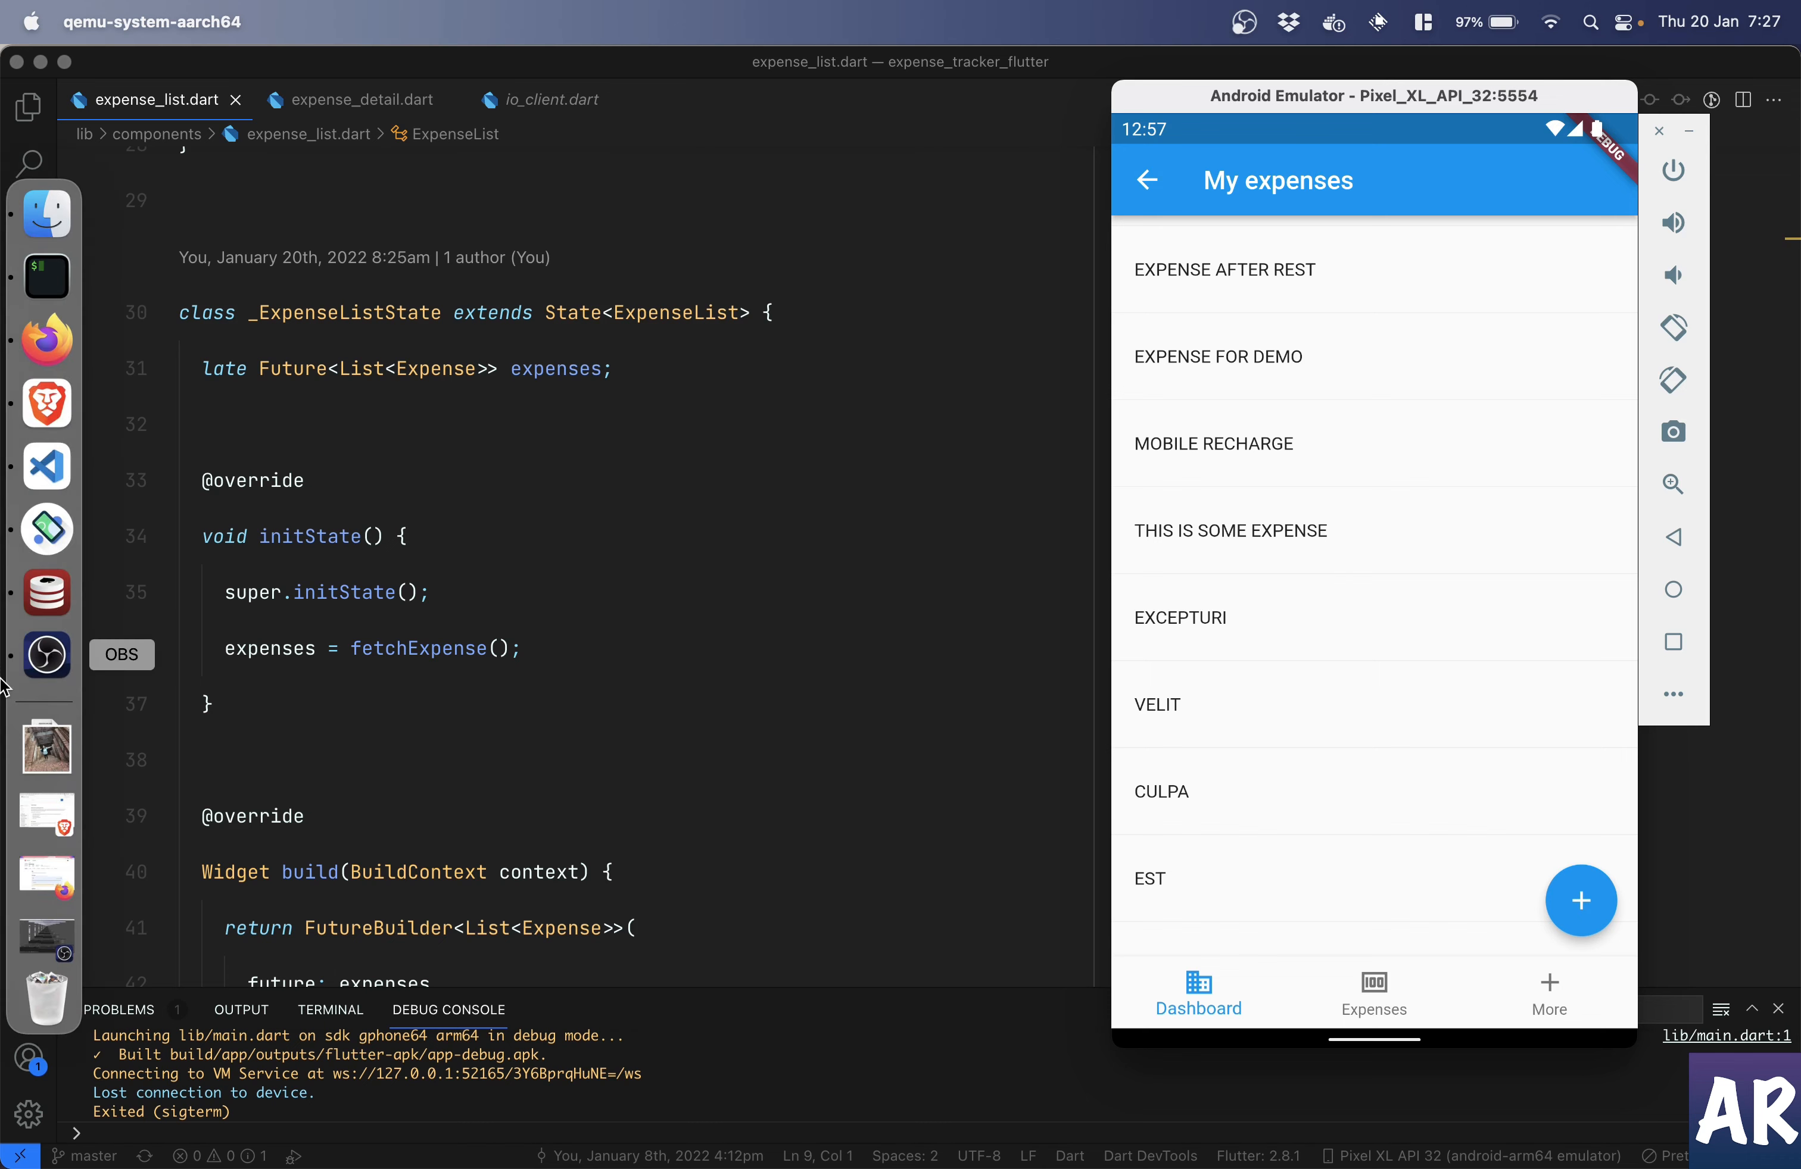
# - In Sequel Ace, edit expense 25's description cell to read 'Expense desc changed'
pyautogui.click(47, 593)
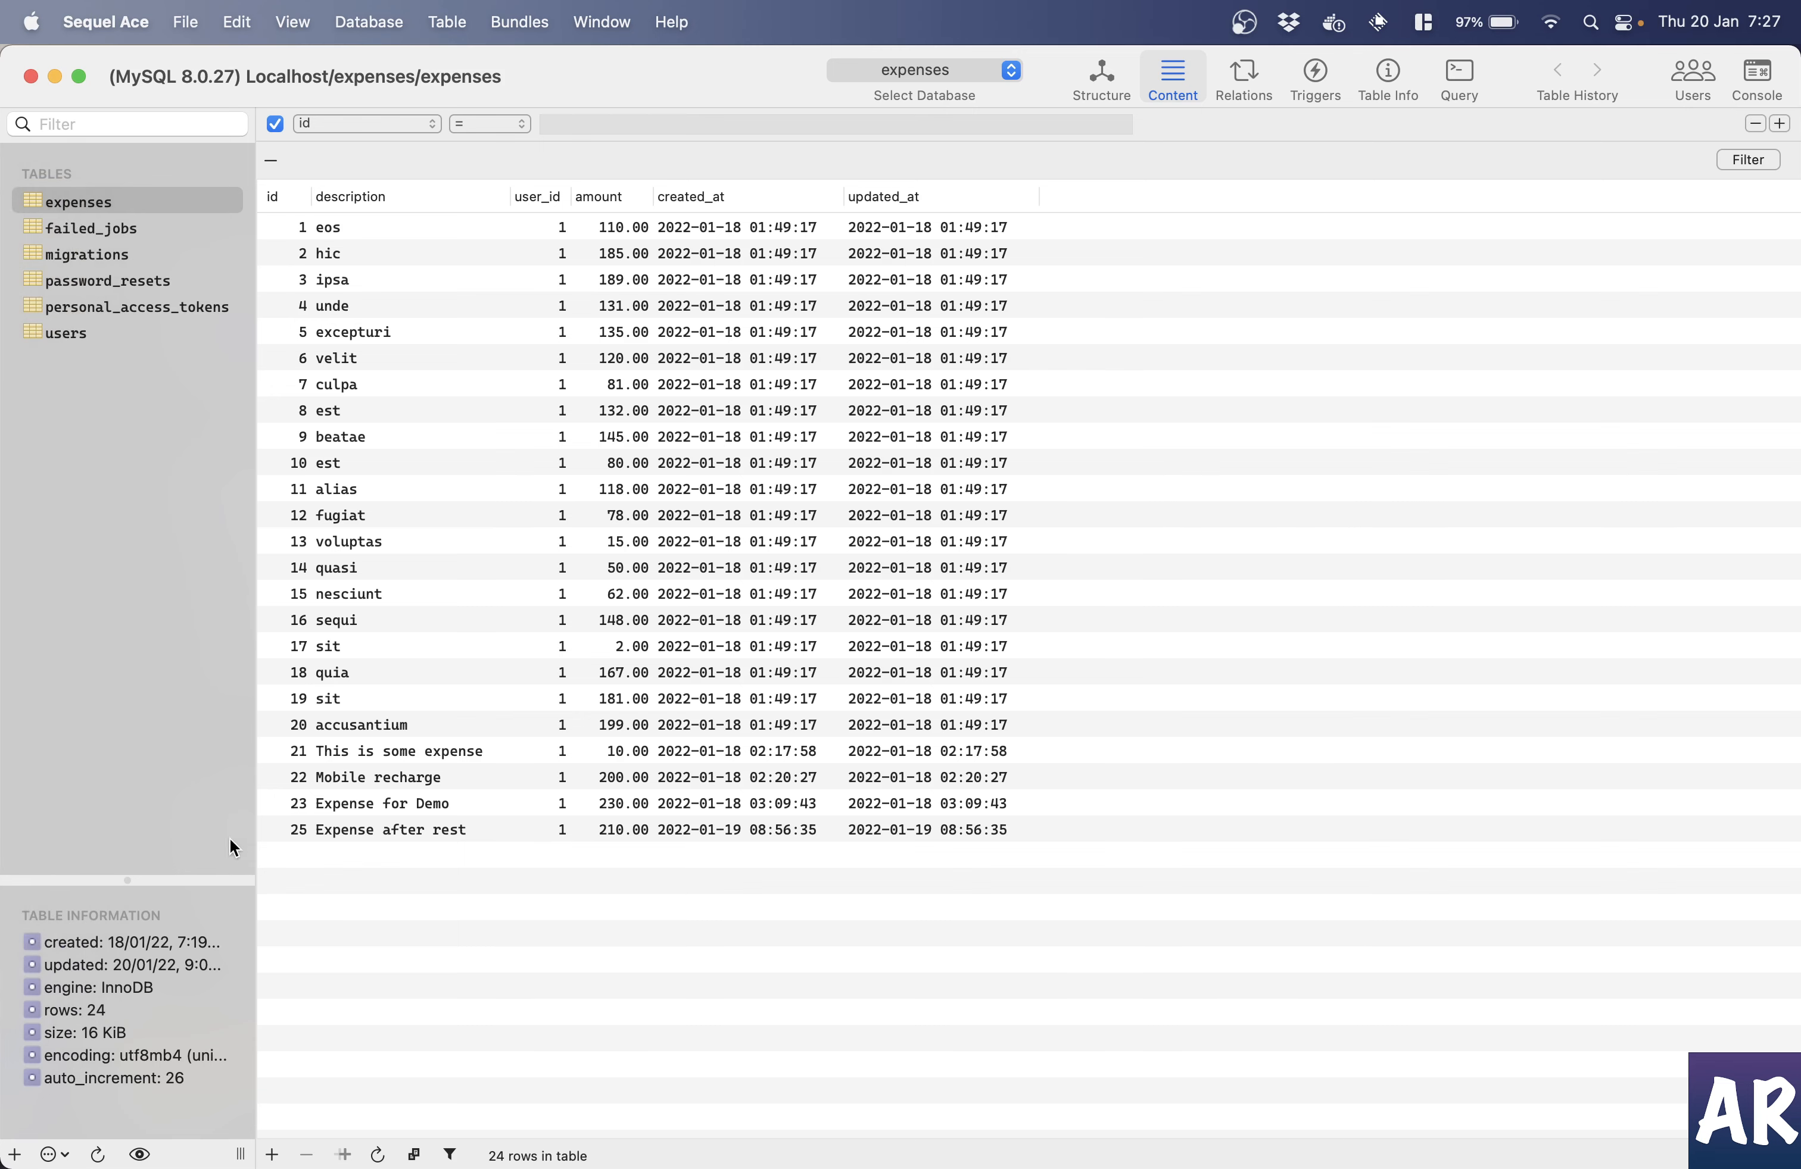
pyautogui.doubleClick(420, 829)
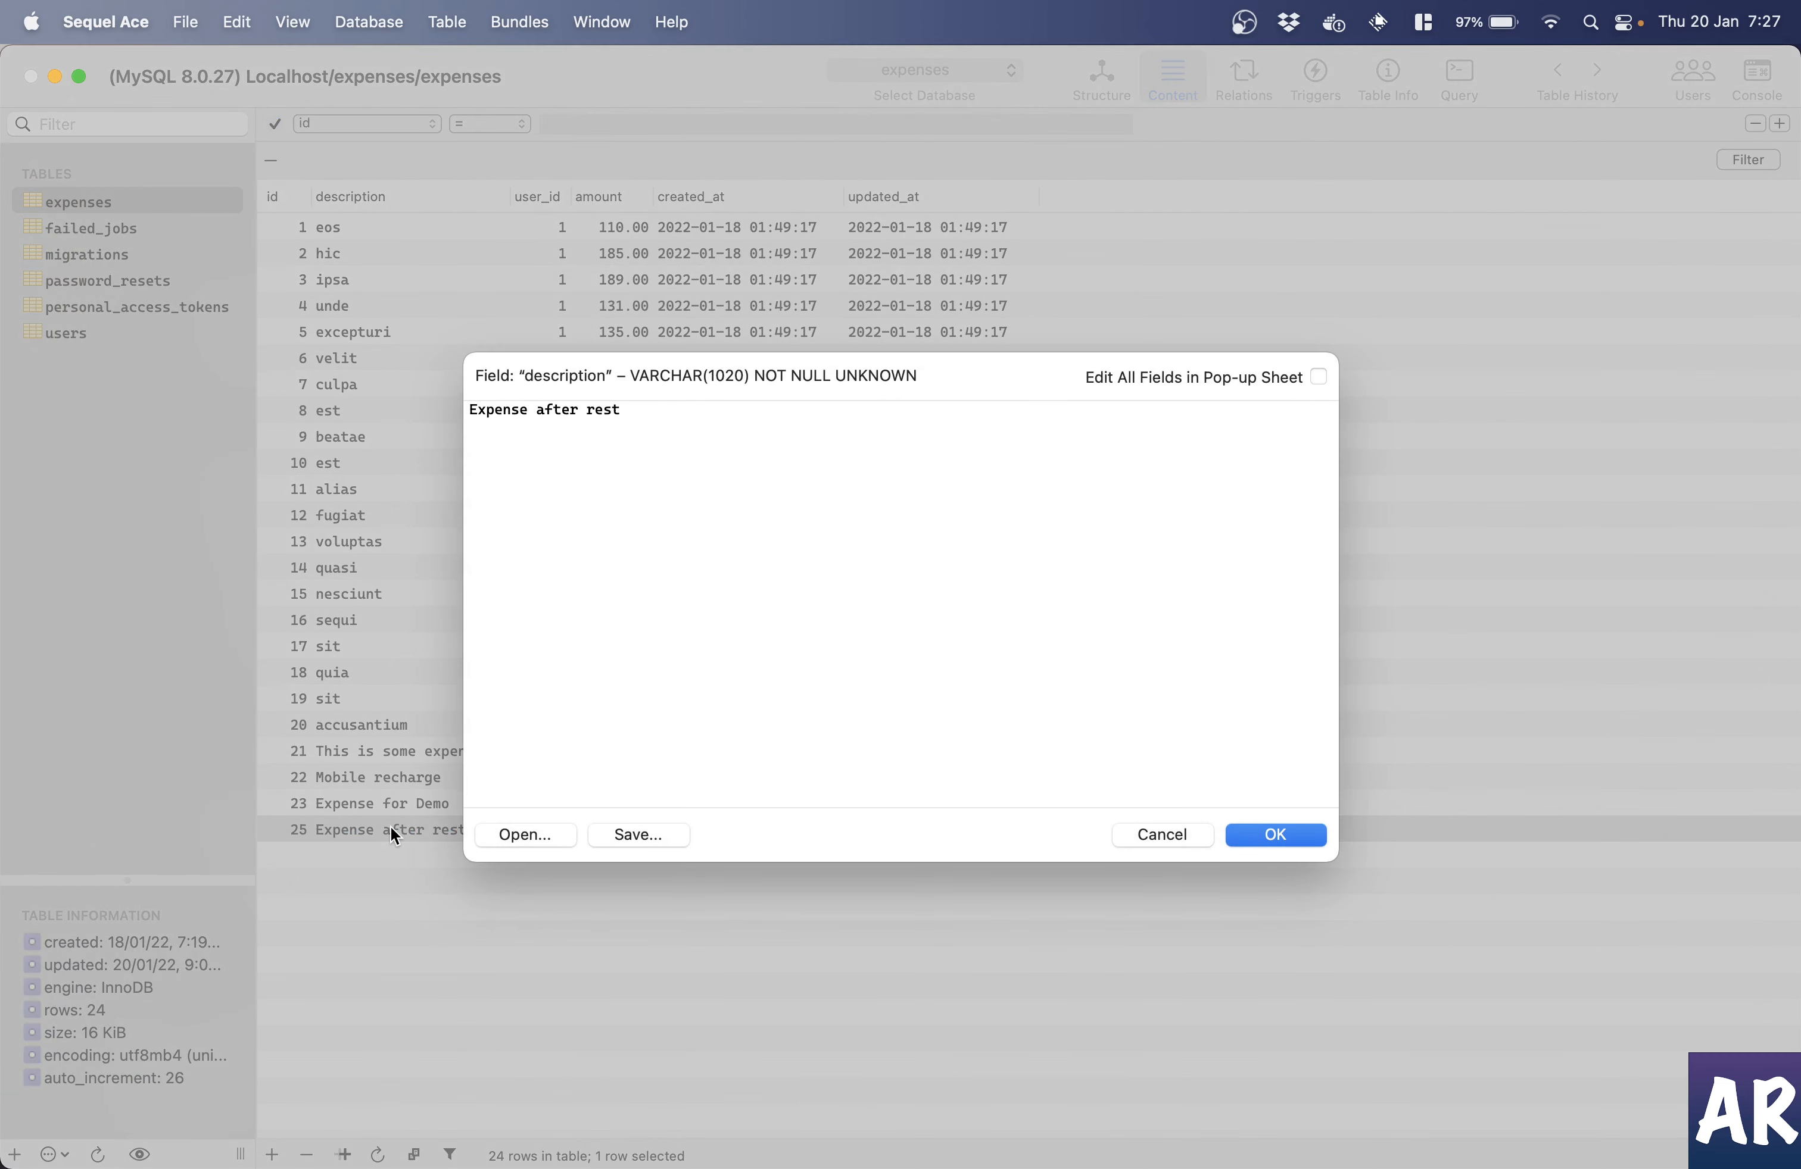
pyautogui.write('Expense  d')
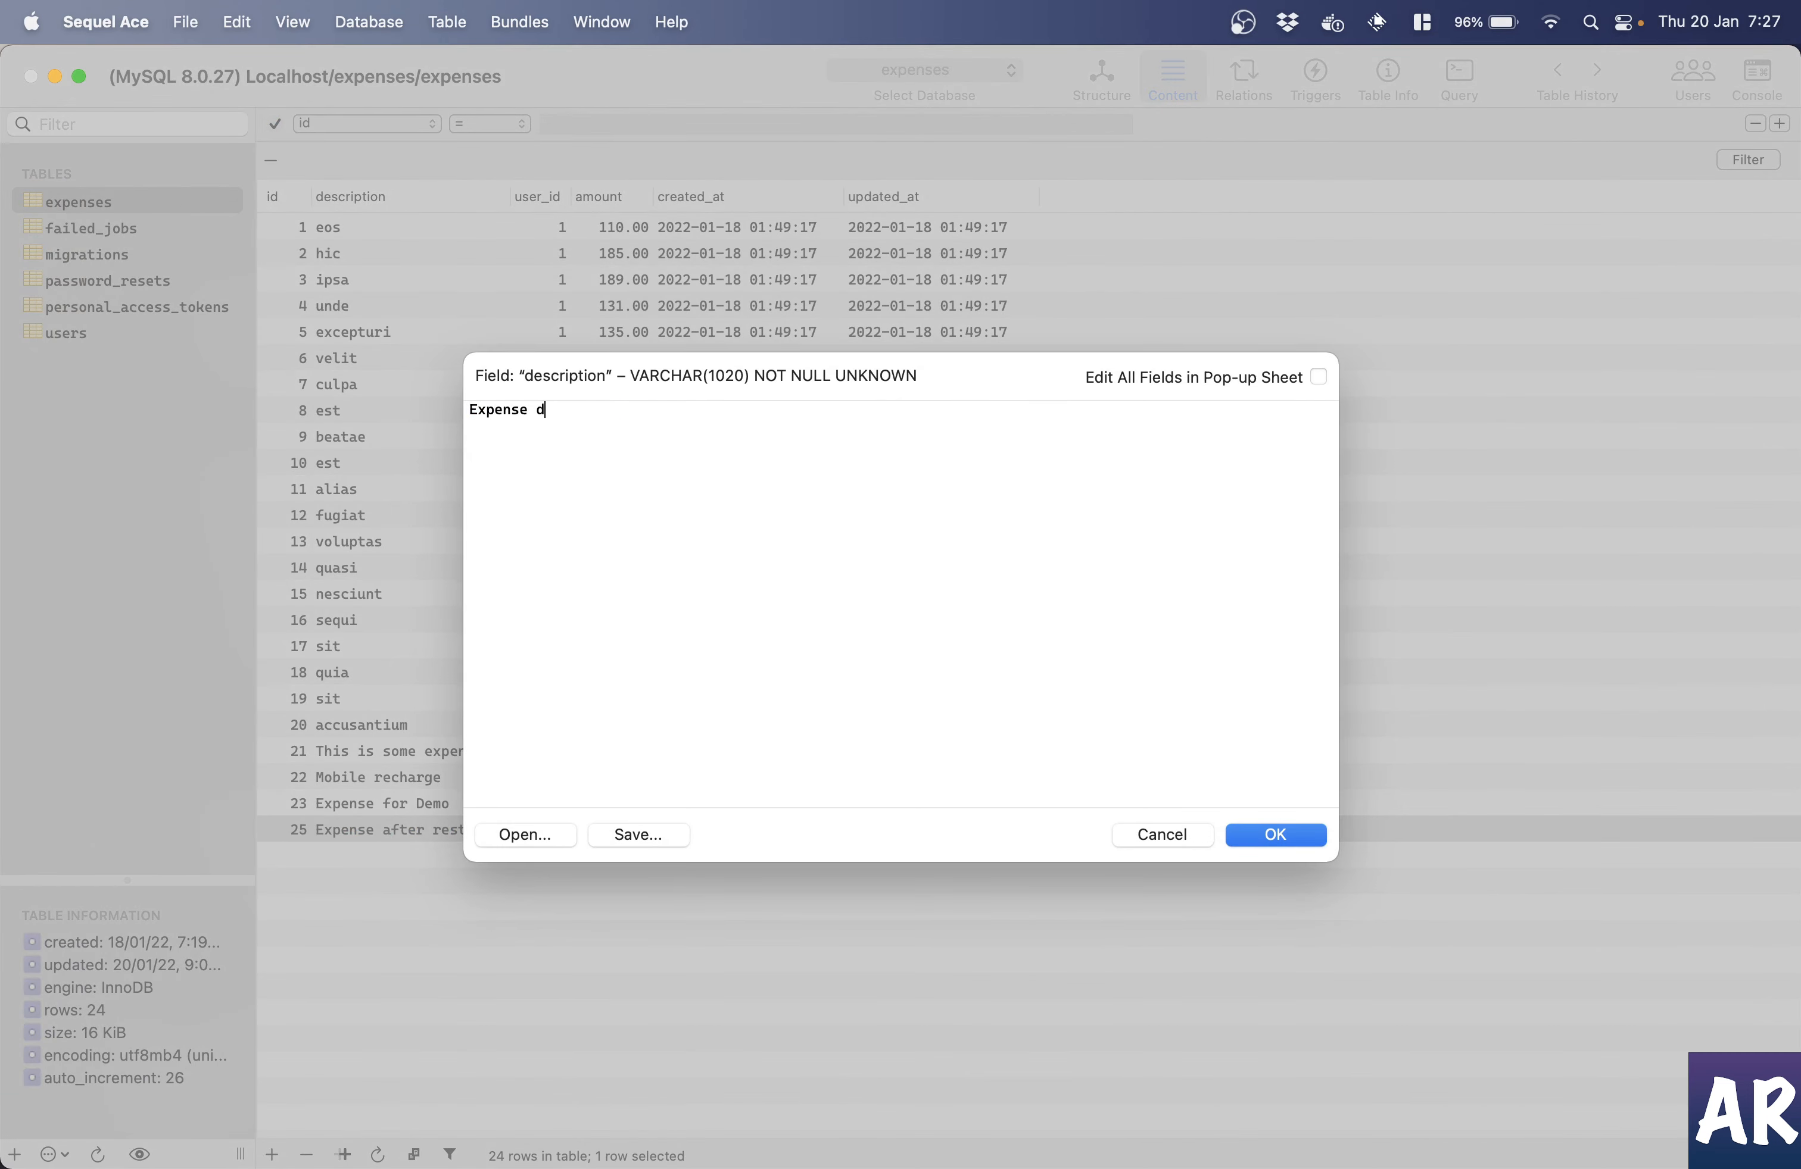
pyautogui.write('esc changed')
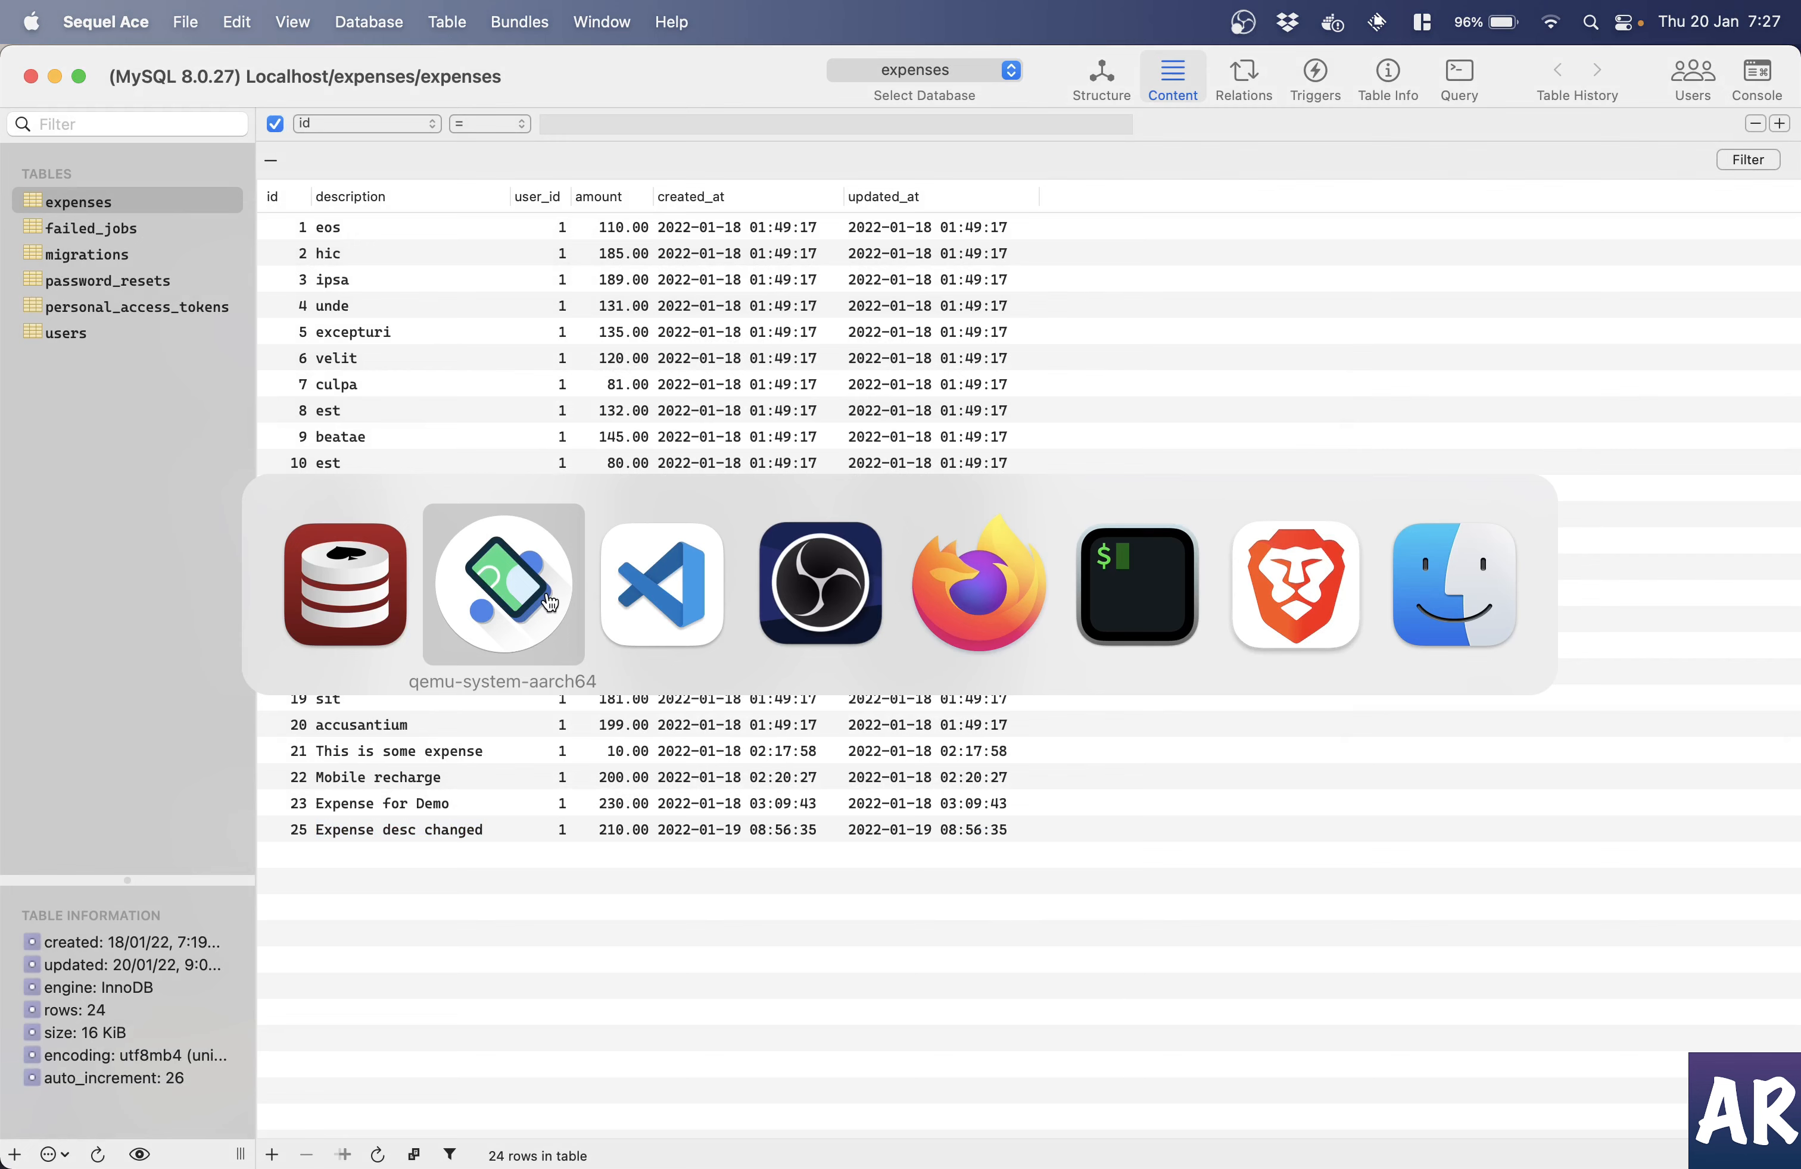
# - In the emulator, go back to the dashboard and reopen My expenses so EXPENSE DESC CHANGED tops the list
pyautogui.click(503, 586)
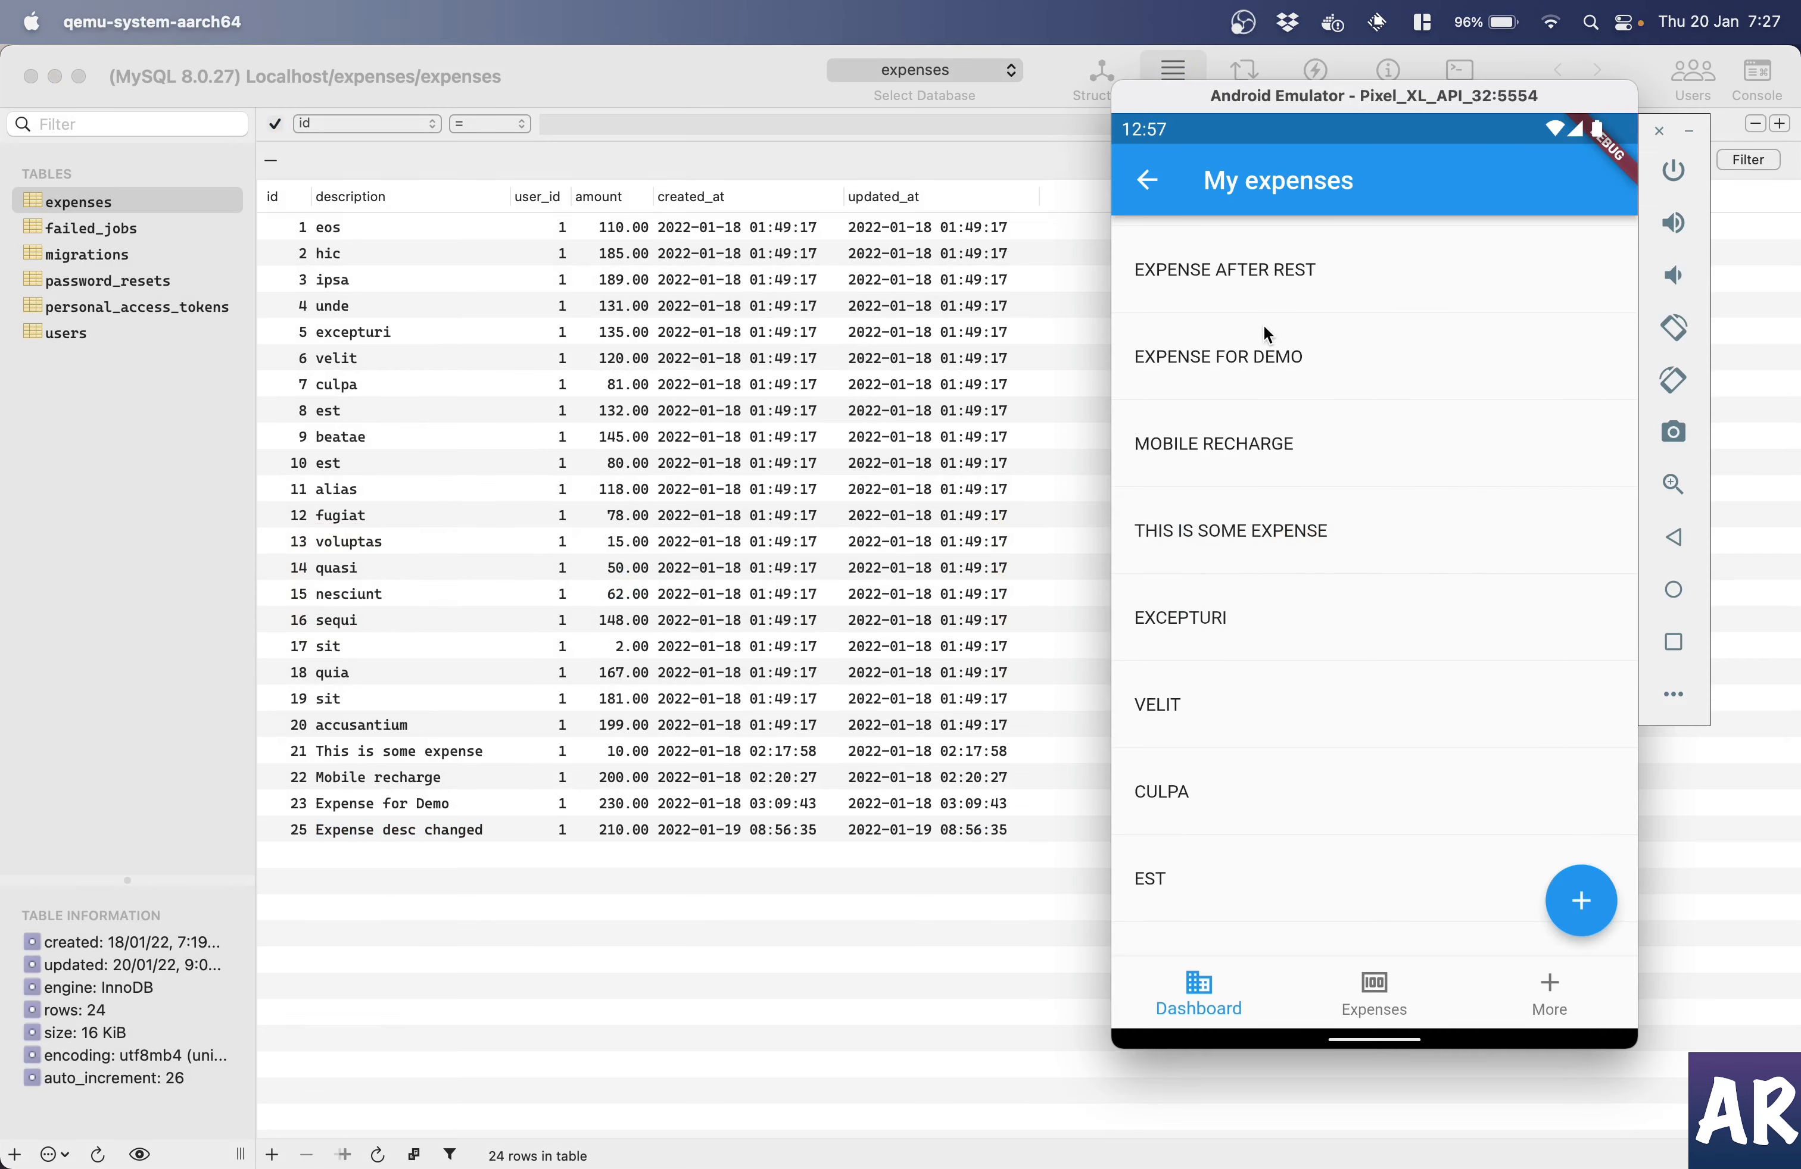
pyautogui.moveTo(1333, 331)
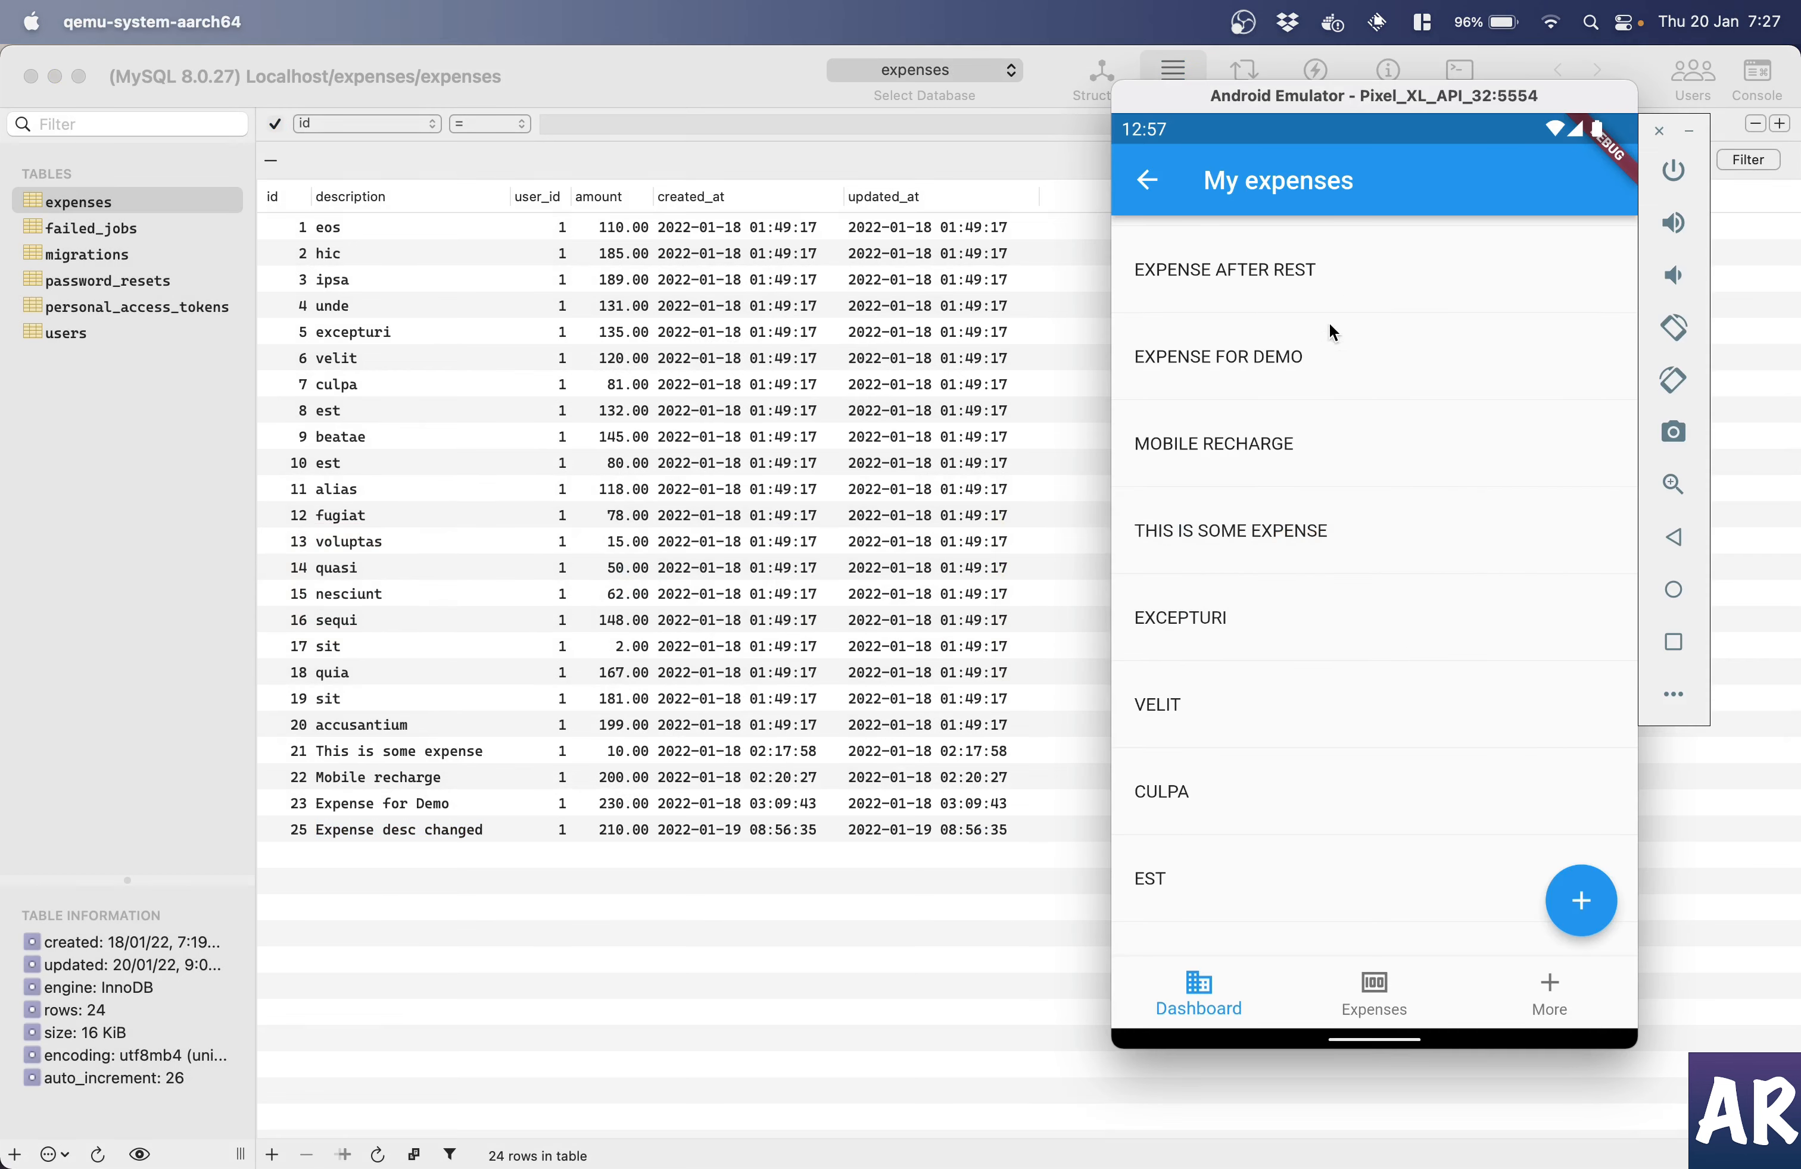
pyautogui.moveTo(1303, 277)
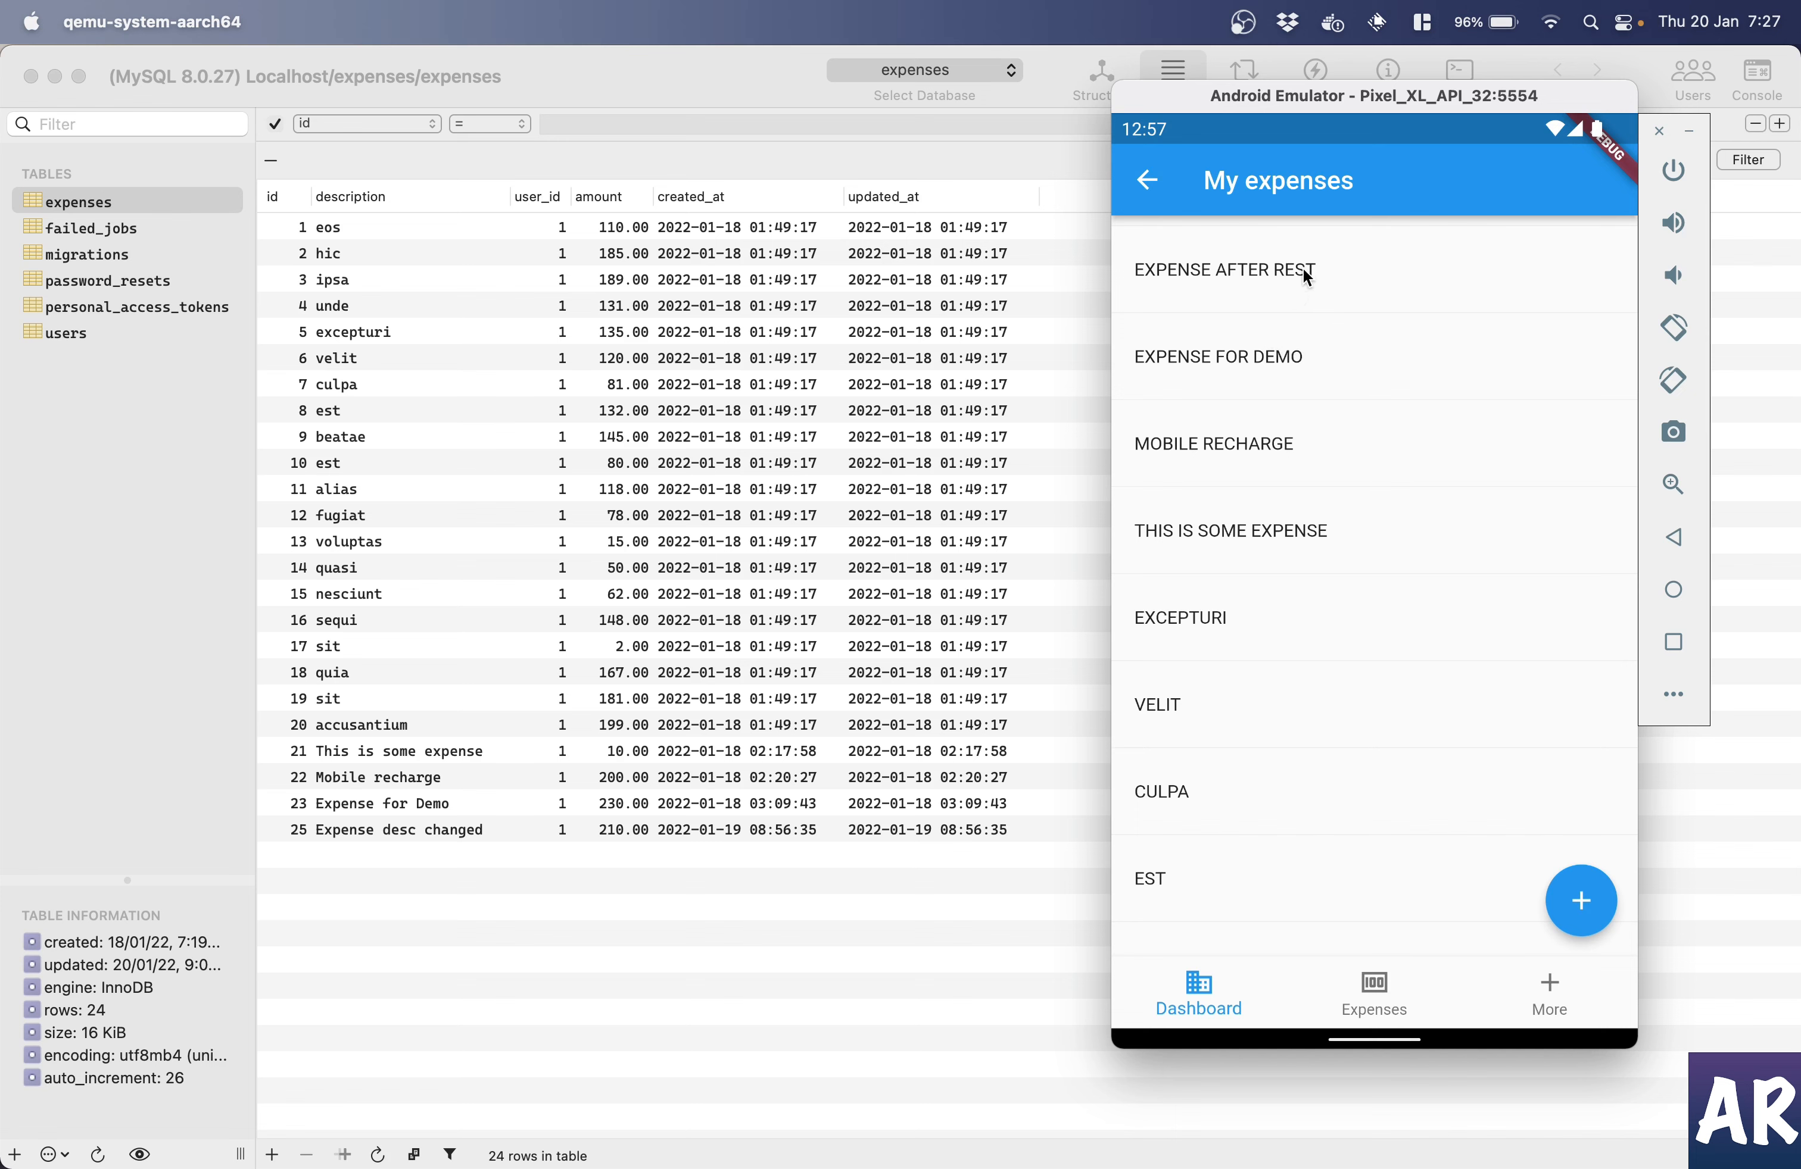
pyautogui.moveTo(1319, 240)
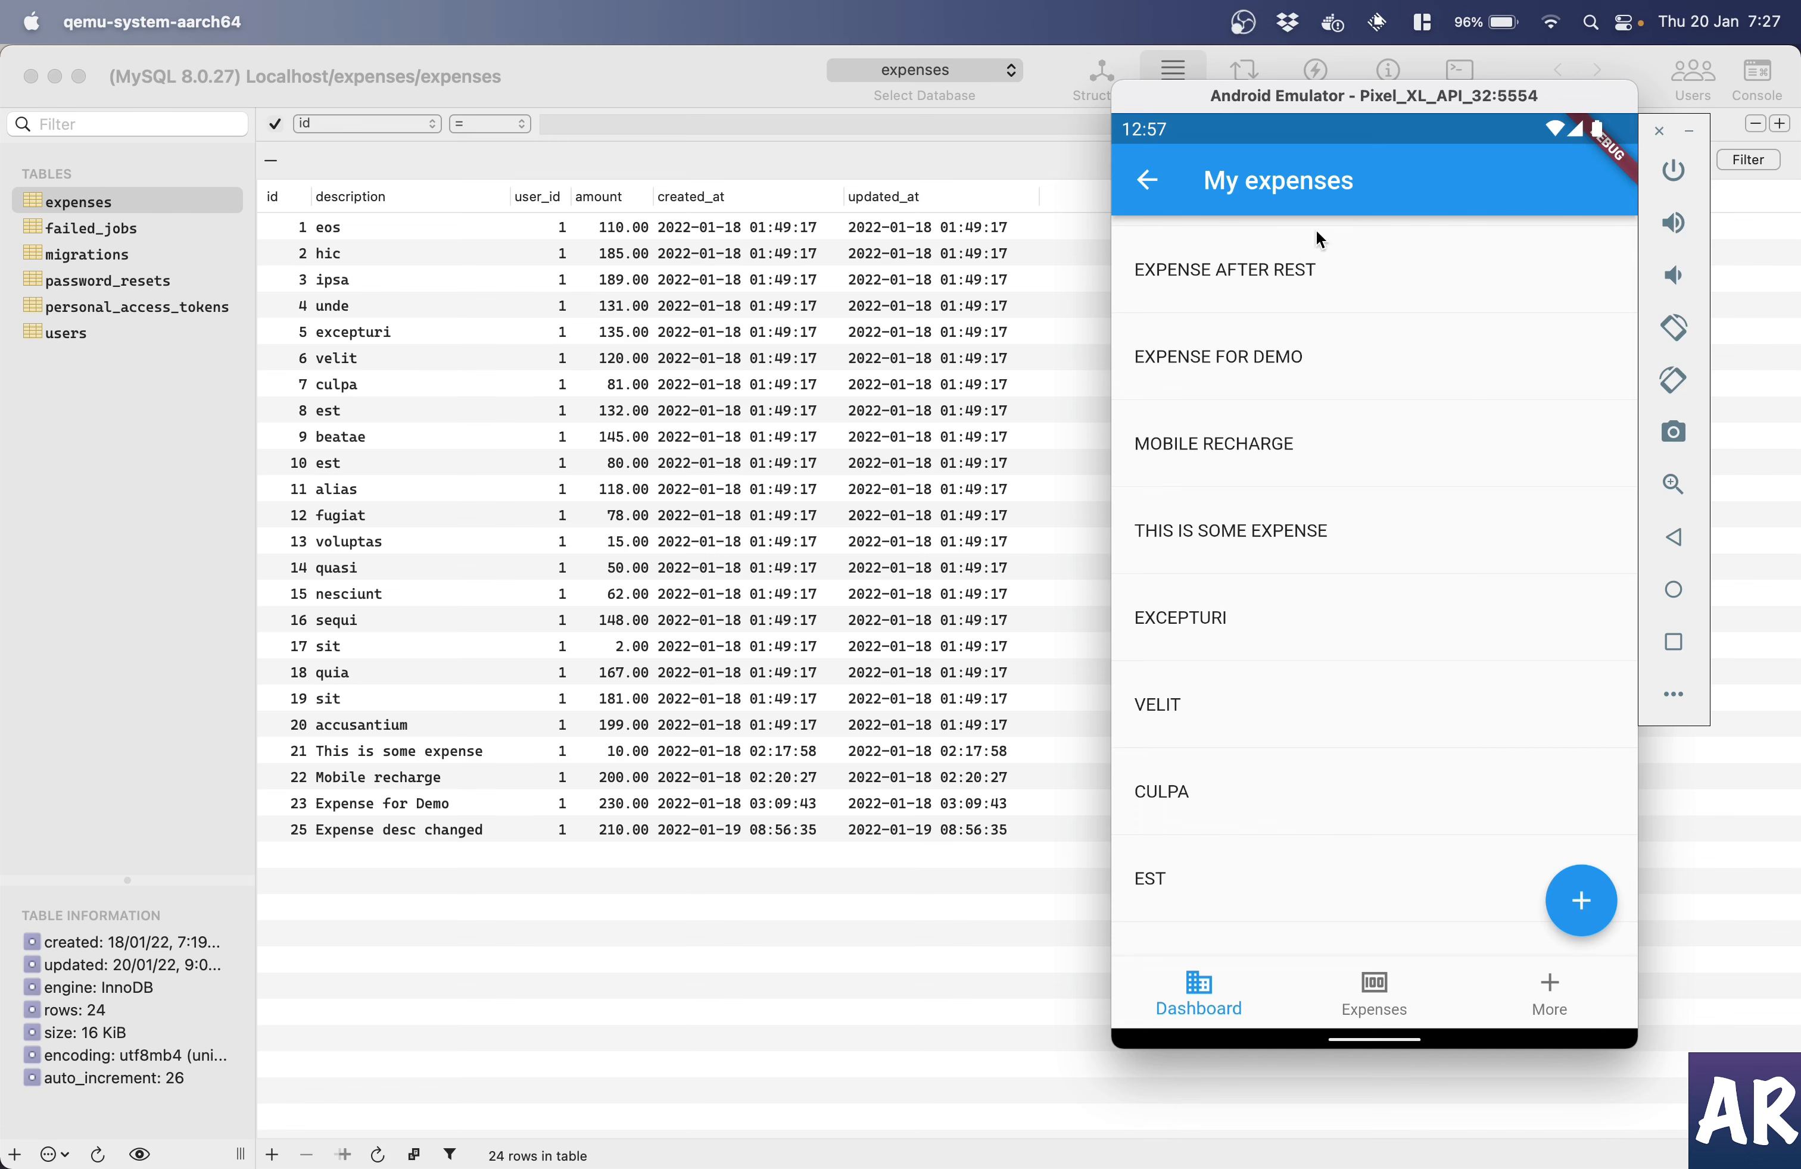
pyautogui.moveTo(1399, 243)
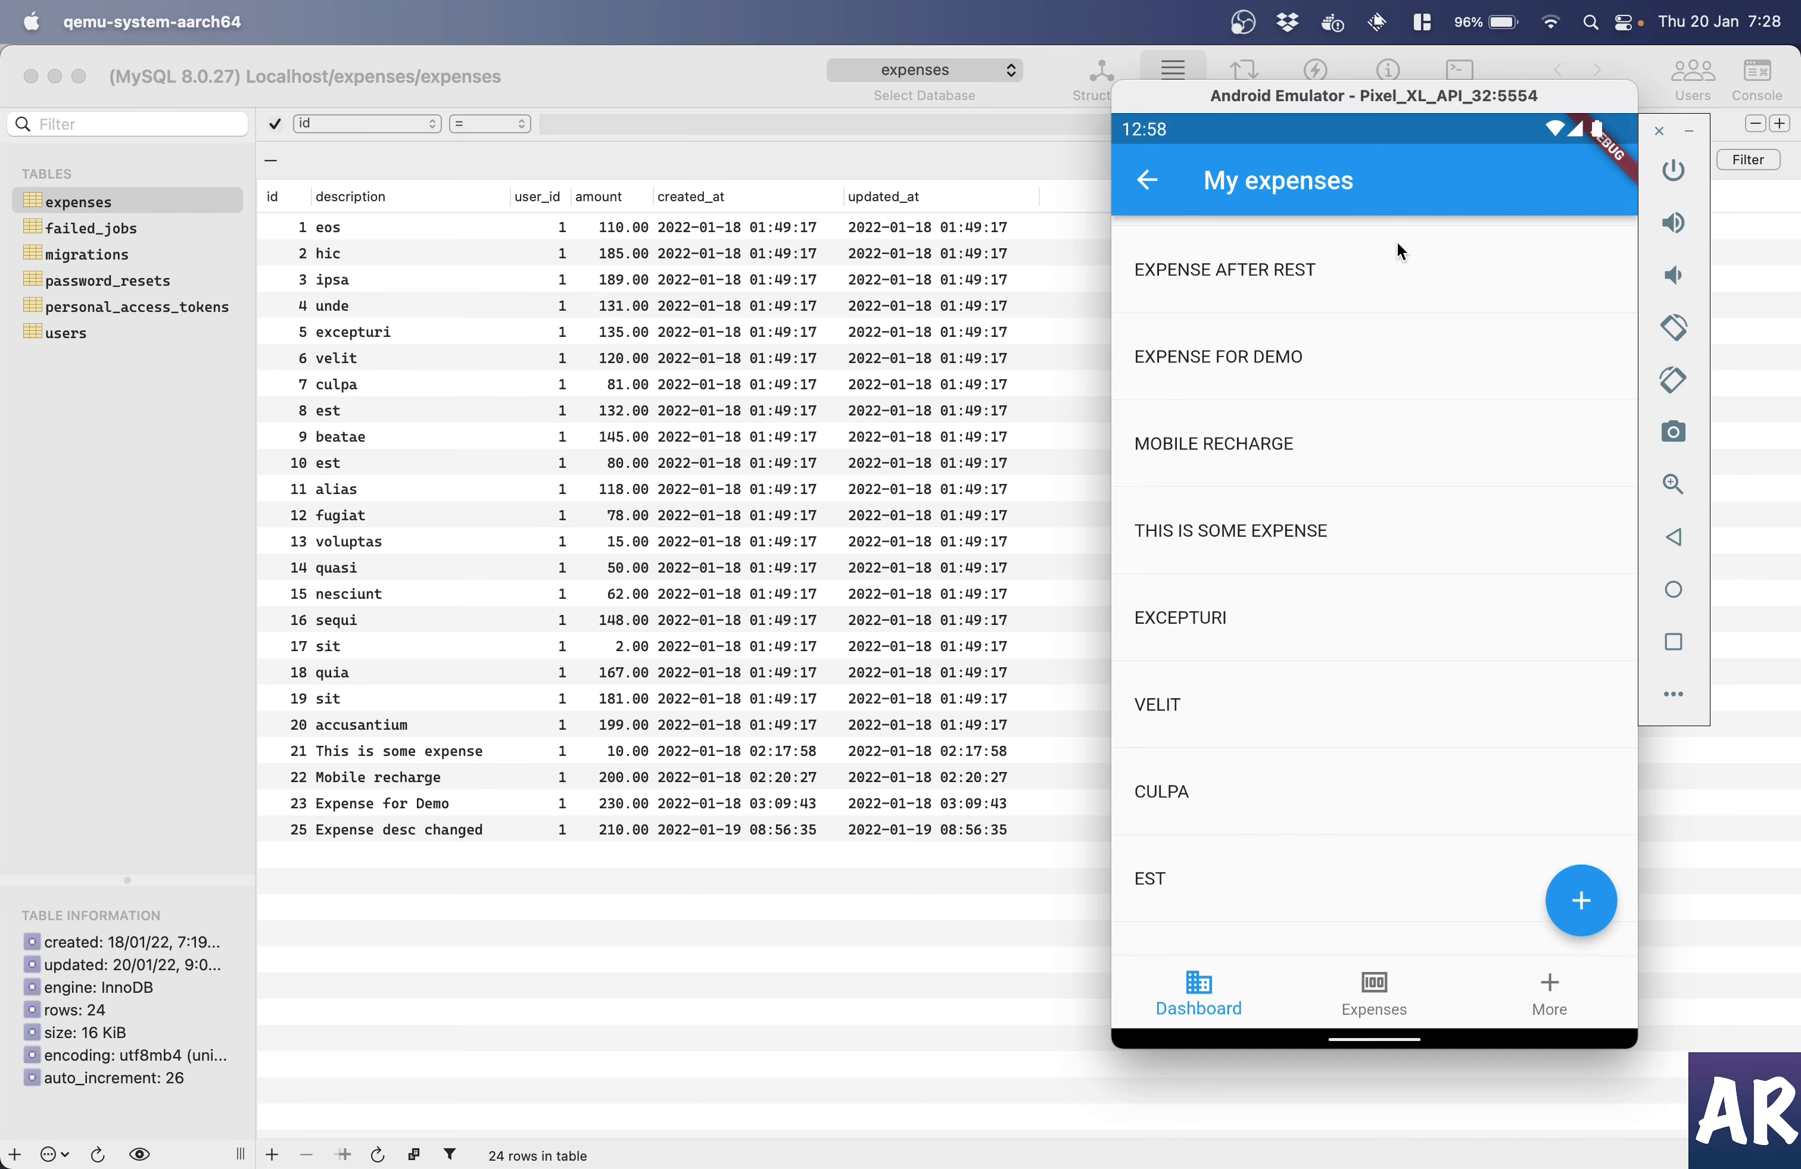
pyautogui.moveTo(1444, 292)
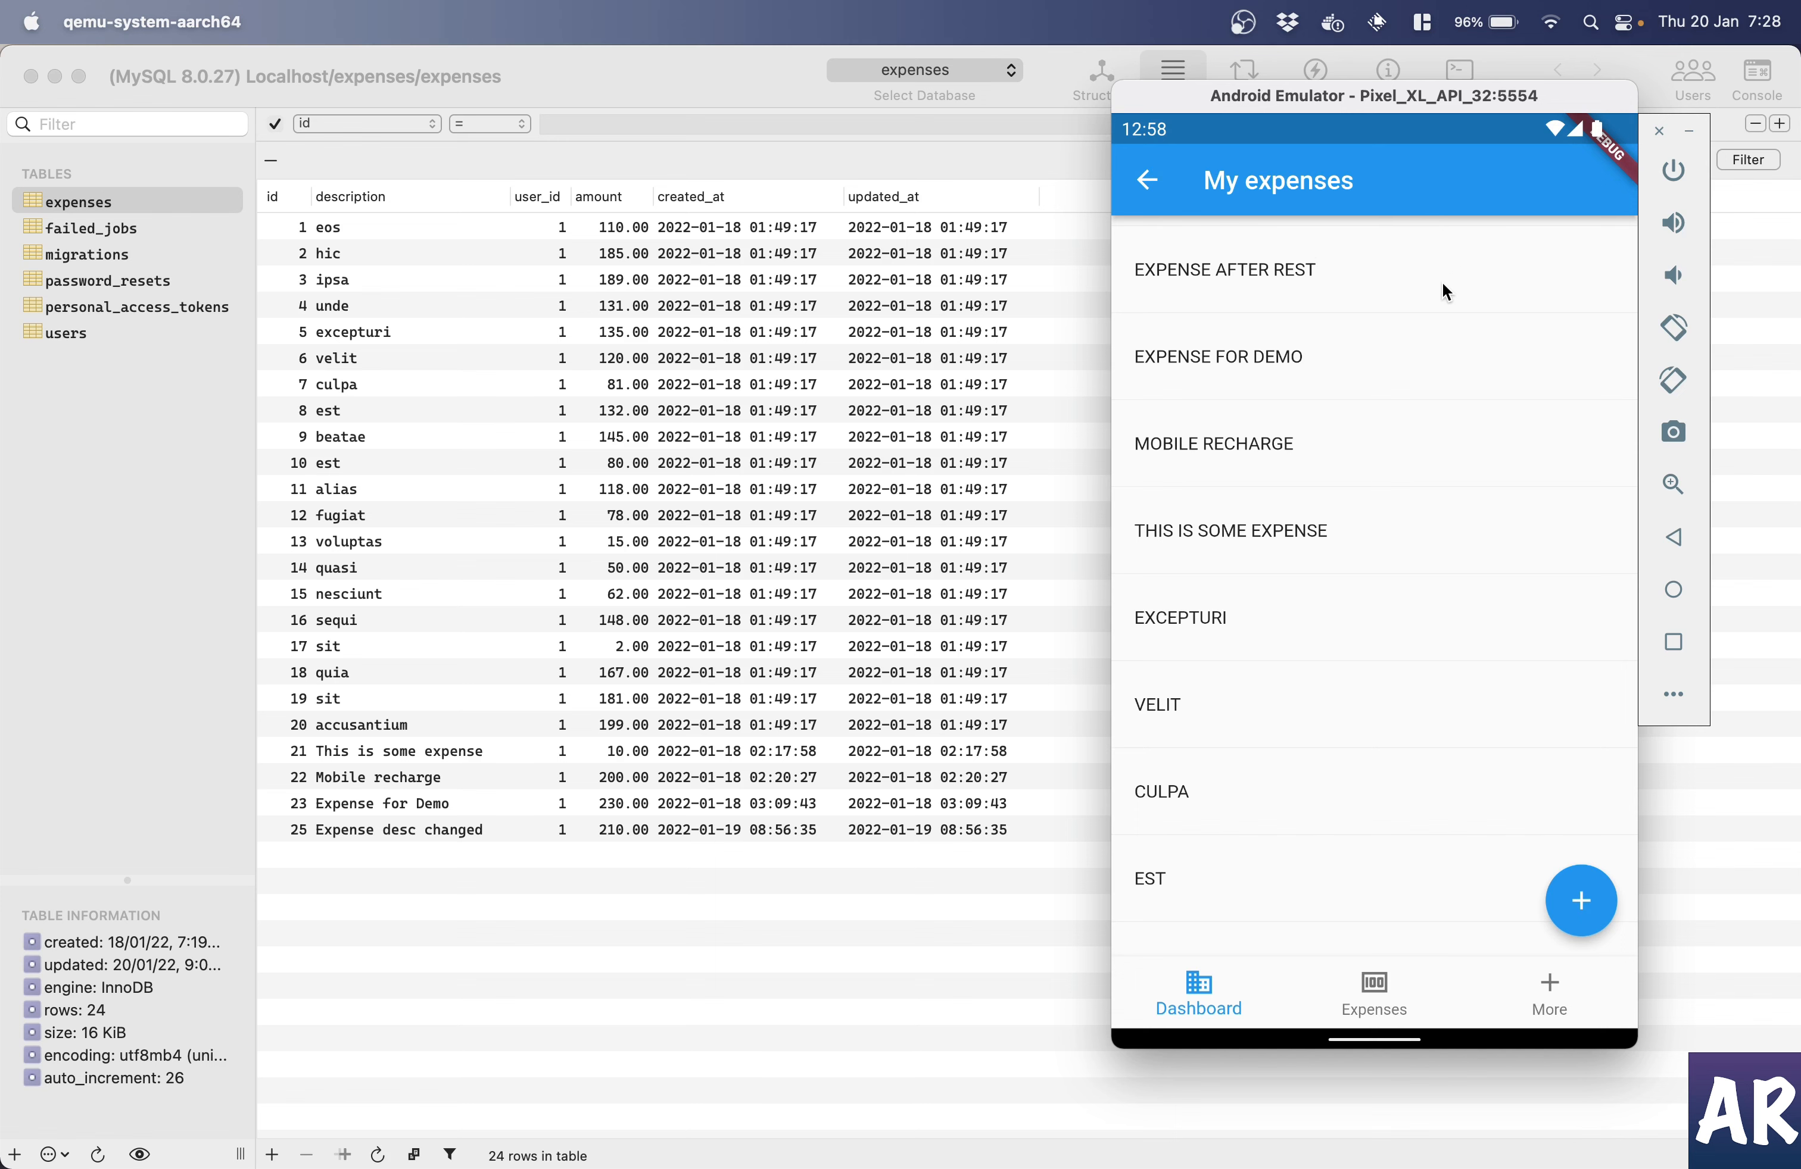
pyautogui.moveTo(1377, 262)
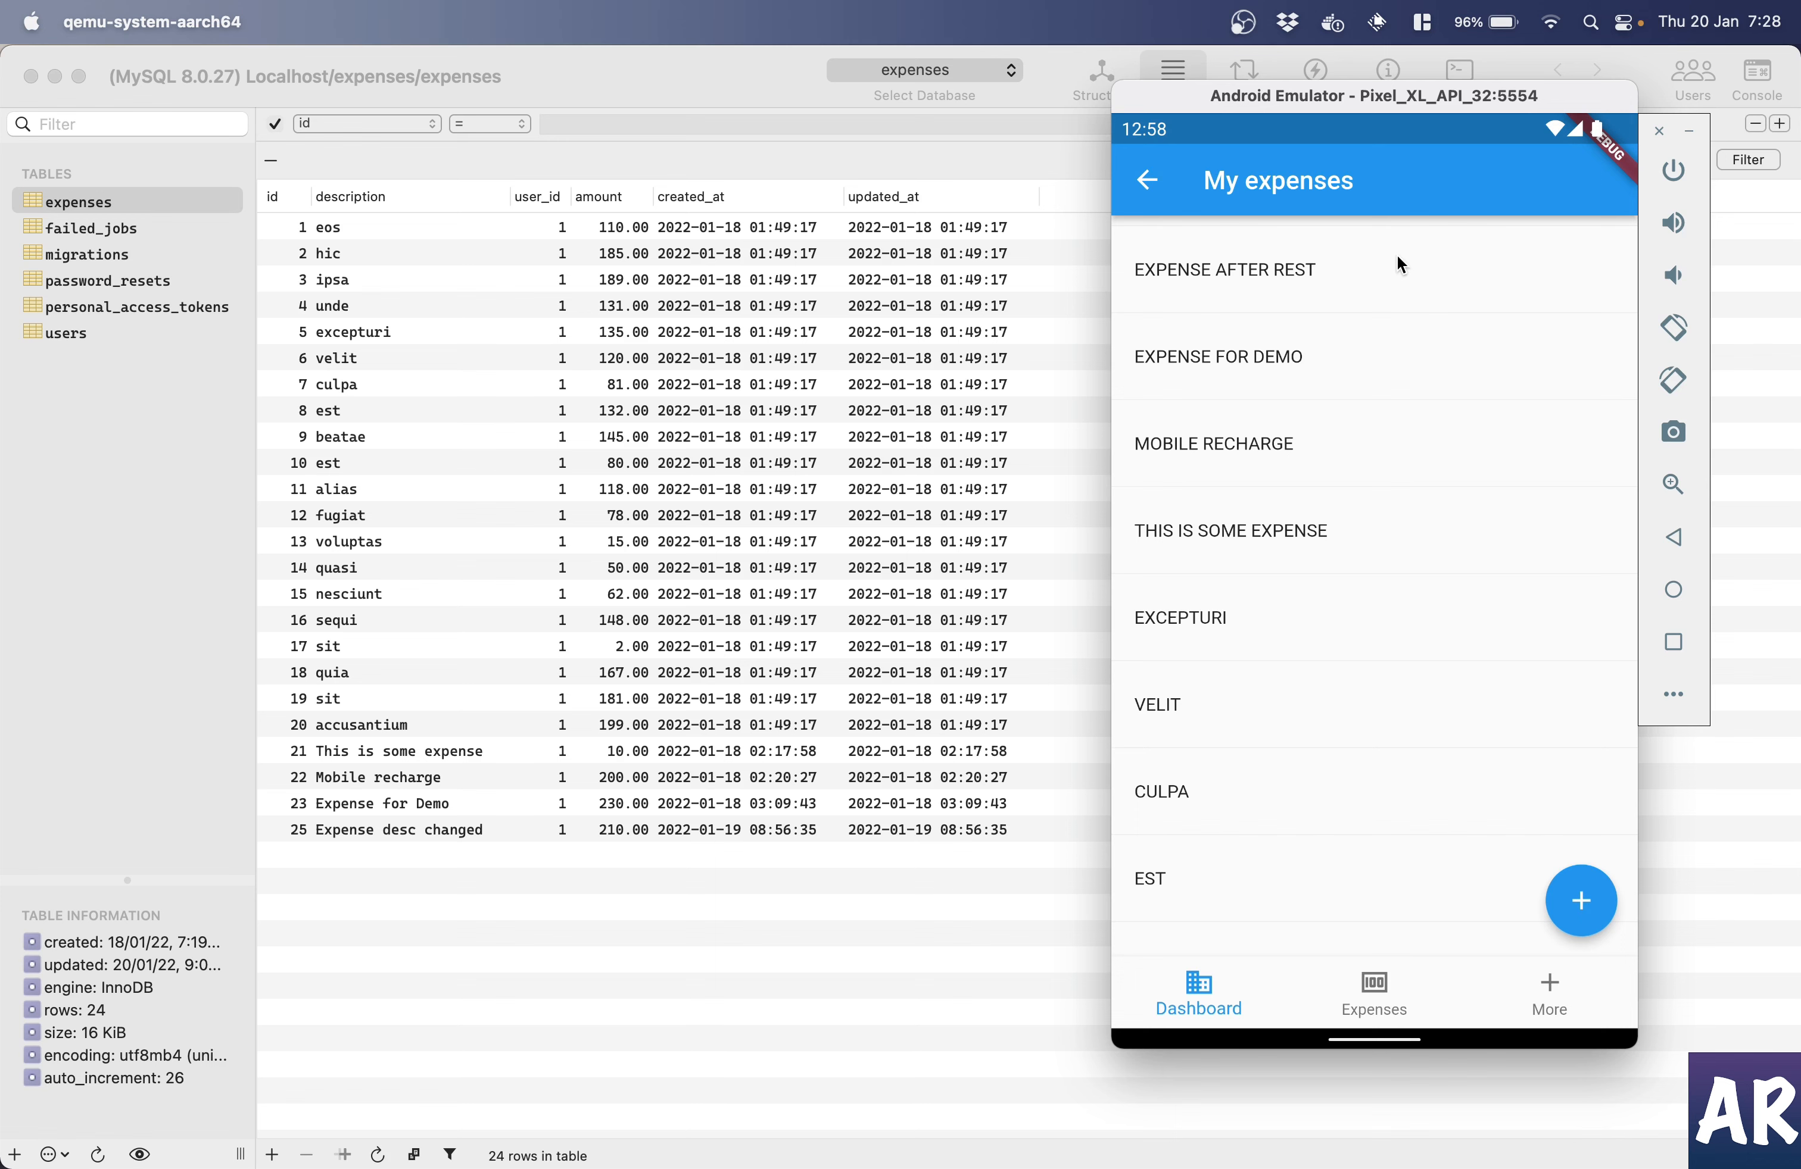
pyautogui.moveTo(1354, 270)
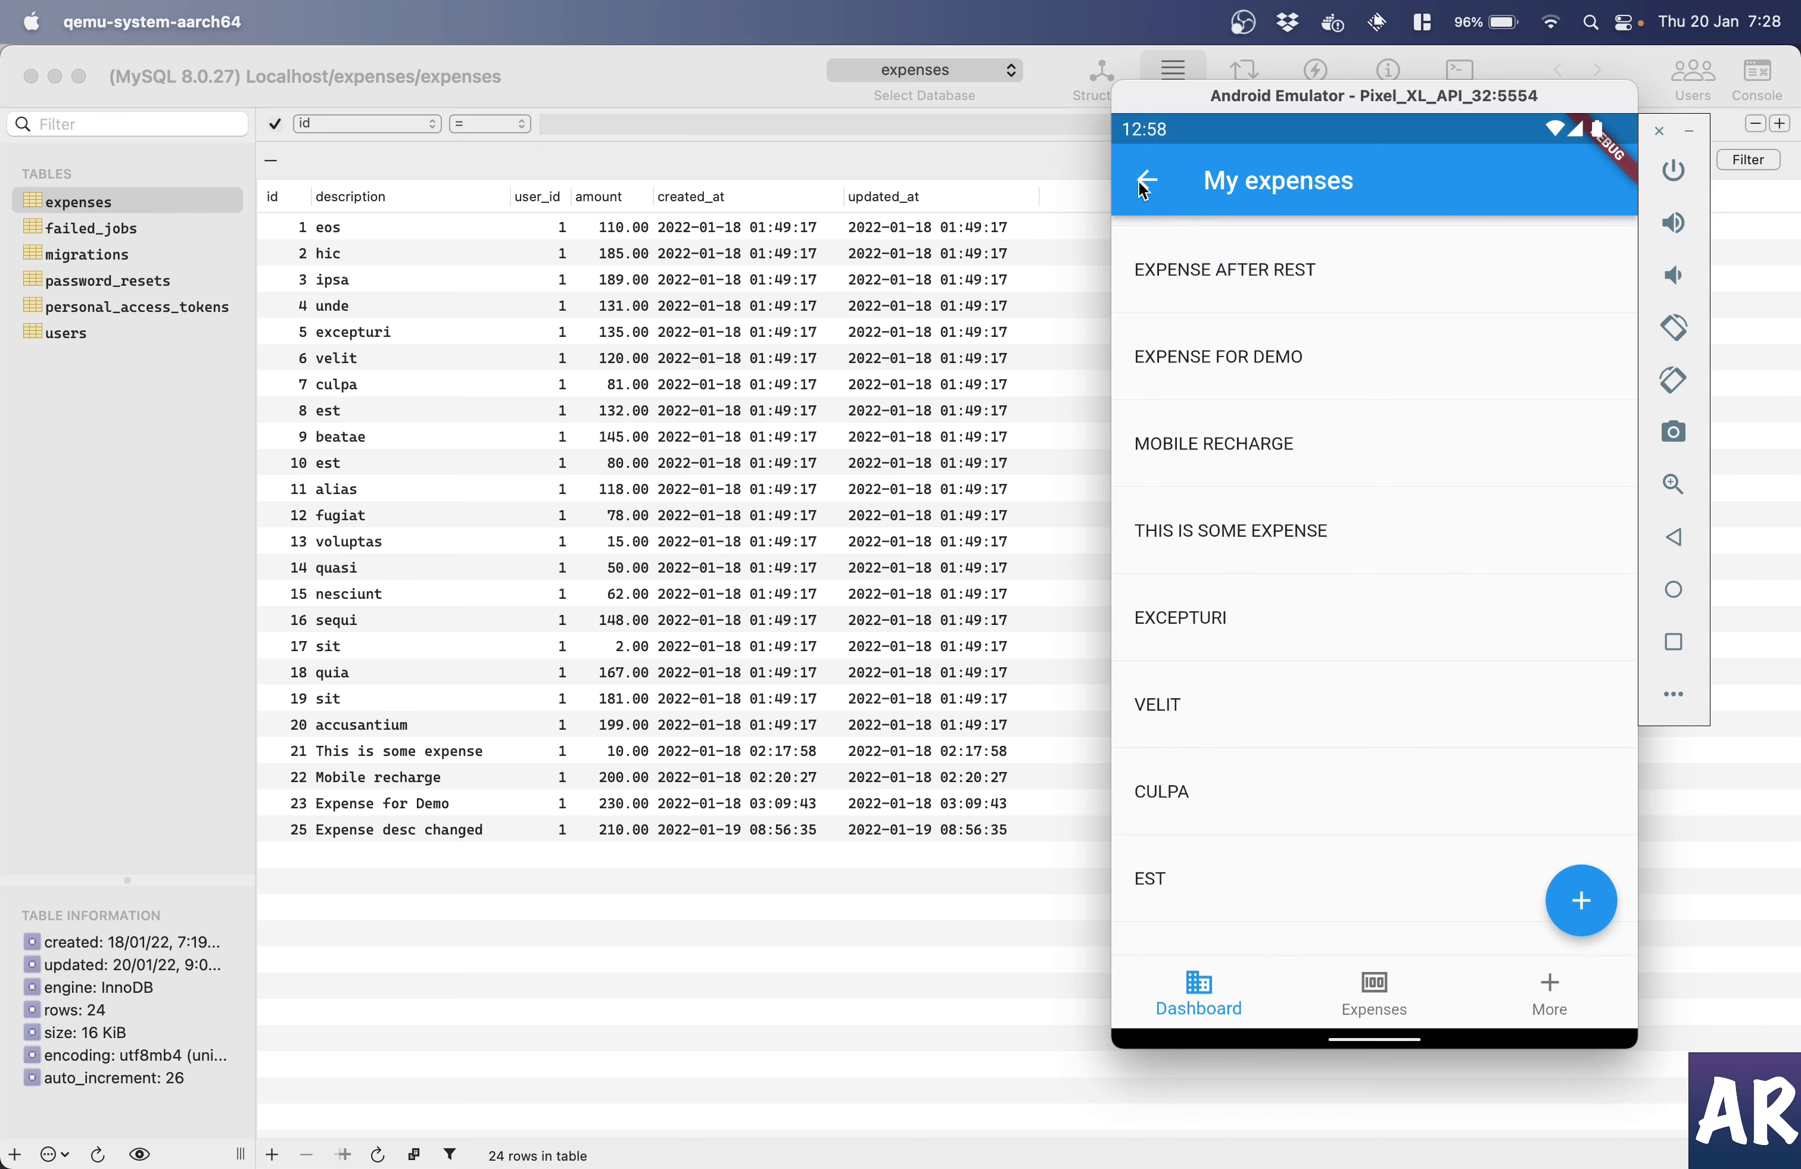
pyautogui.click(1144, 180)
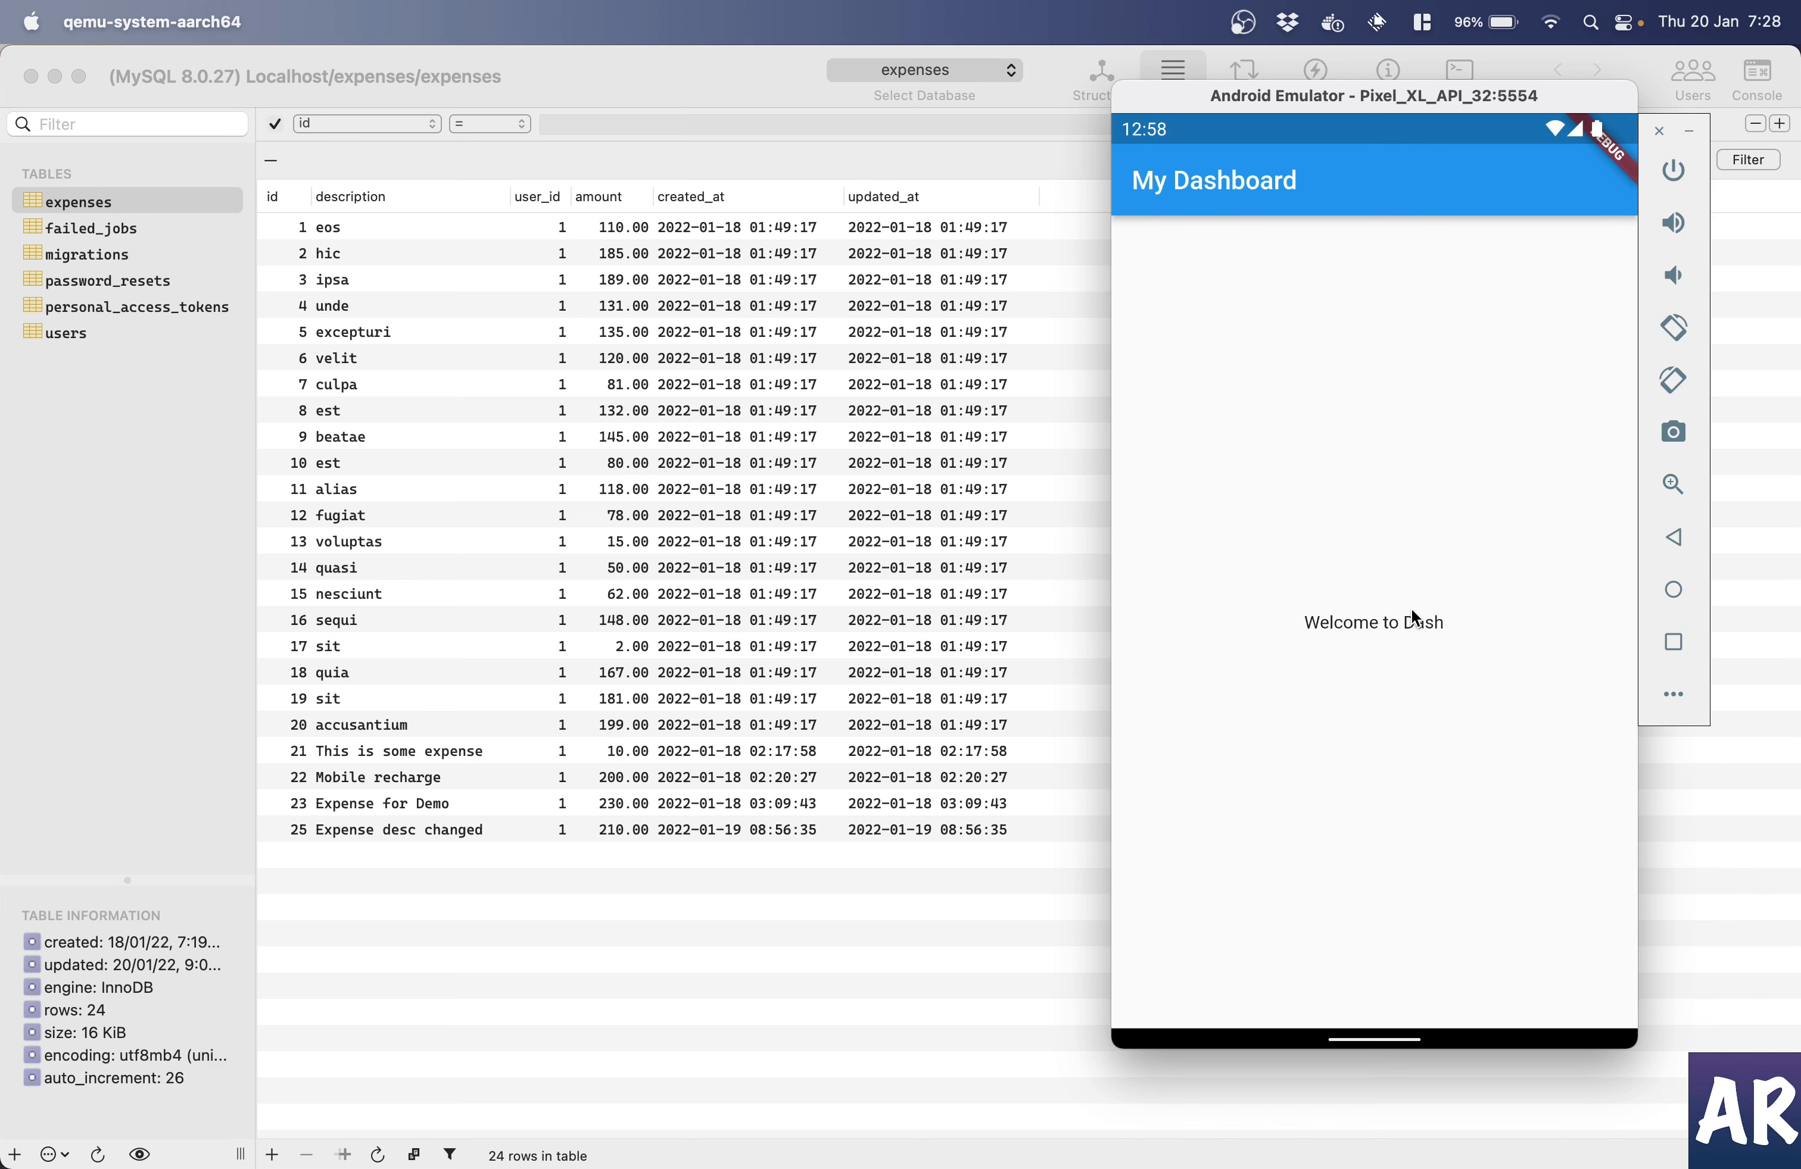
pyautogui.click(1373, 991)
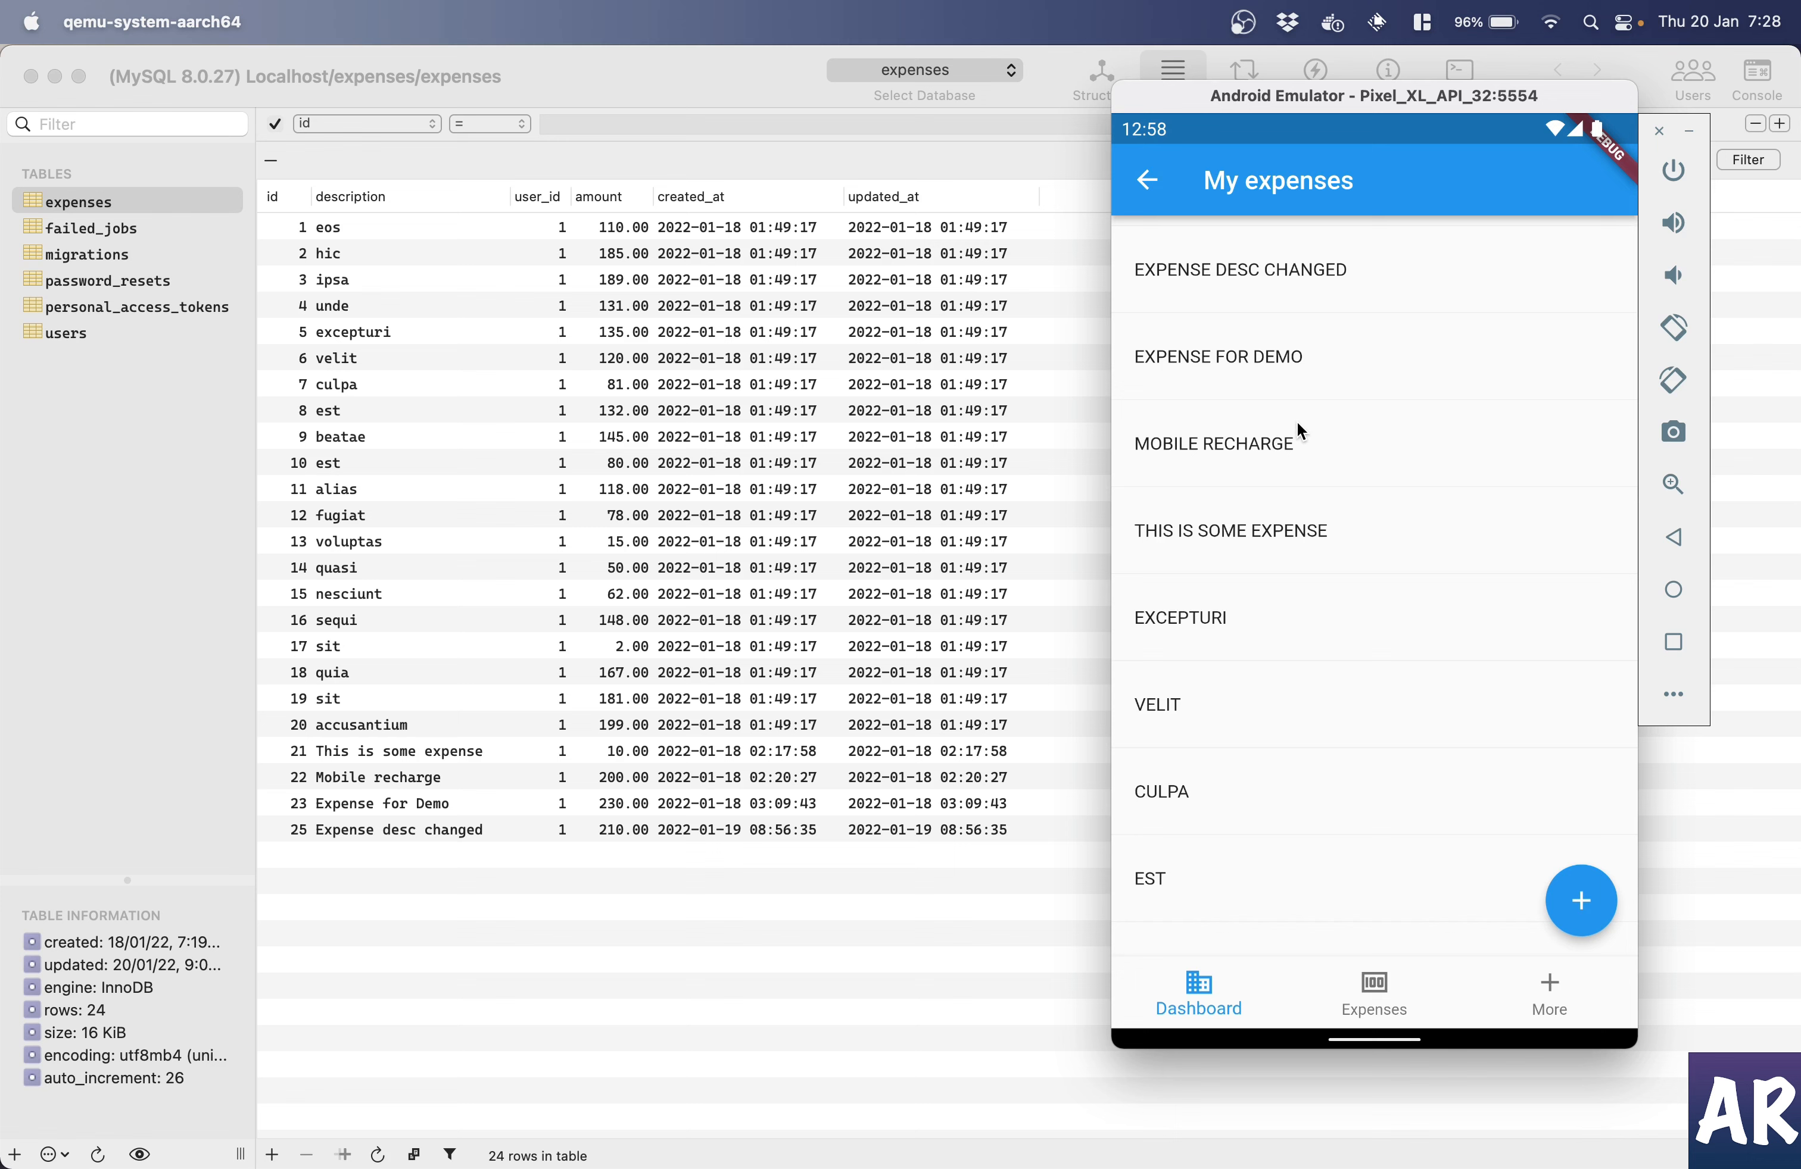
pyautogui.moveTo(1288, 309)
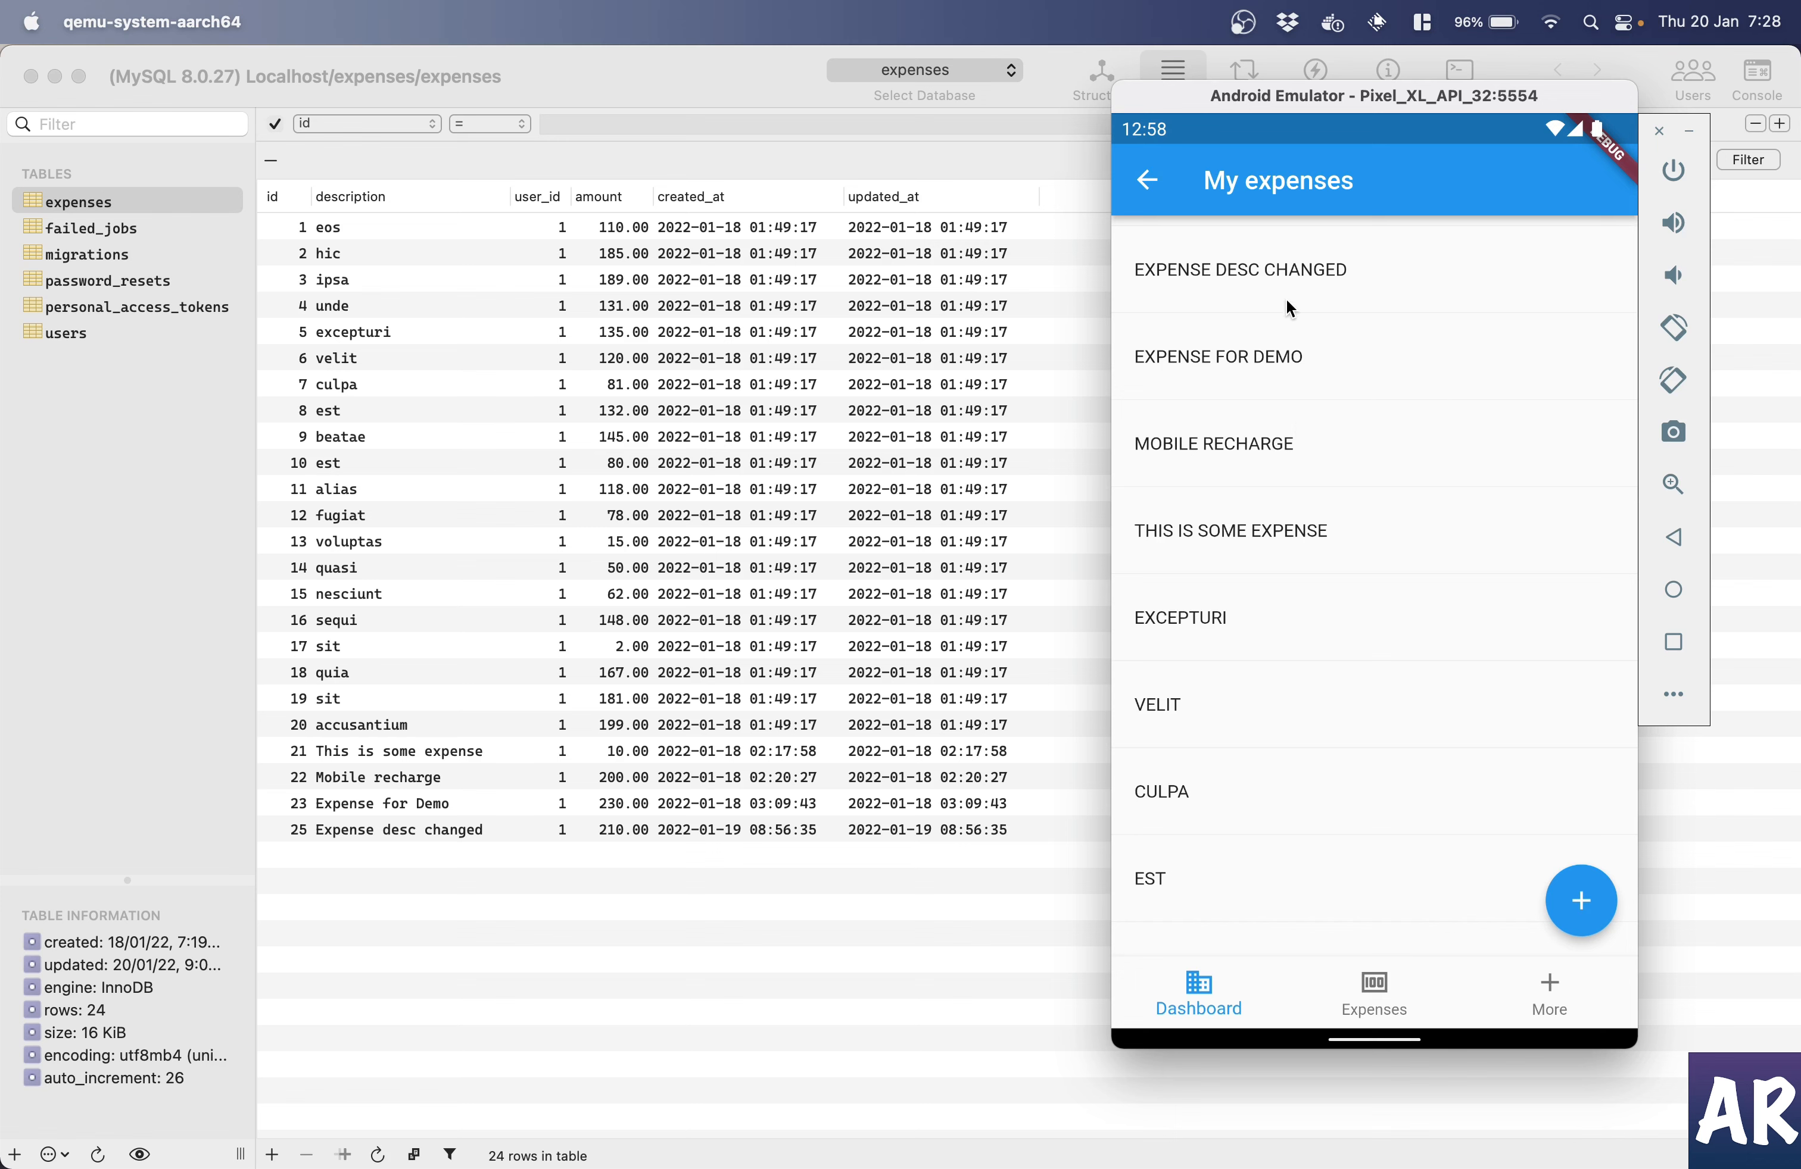
pyautogui.moveTo(1306, 405)
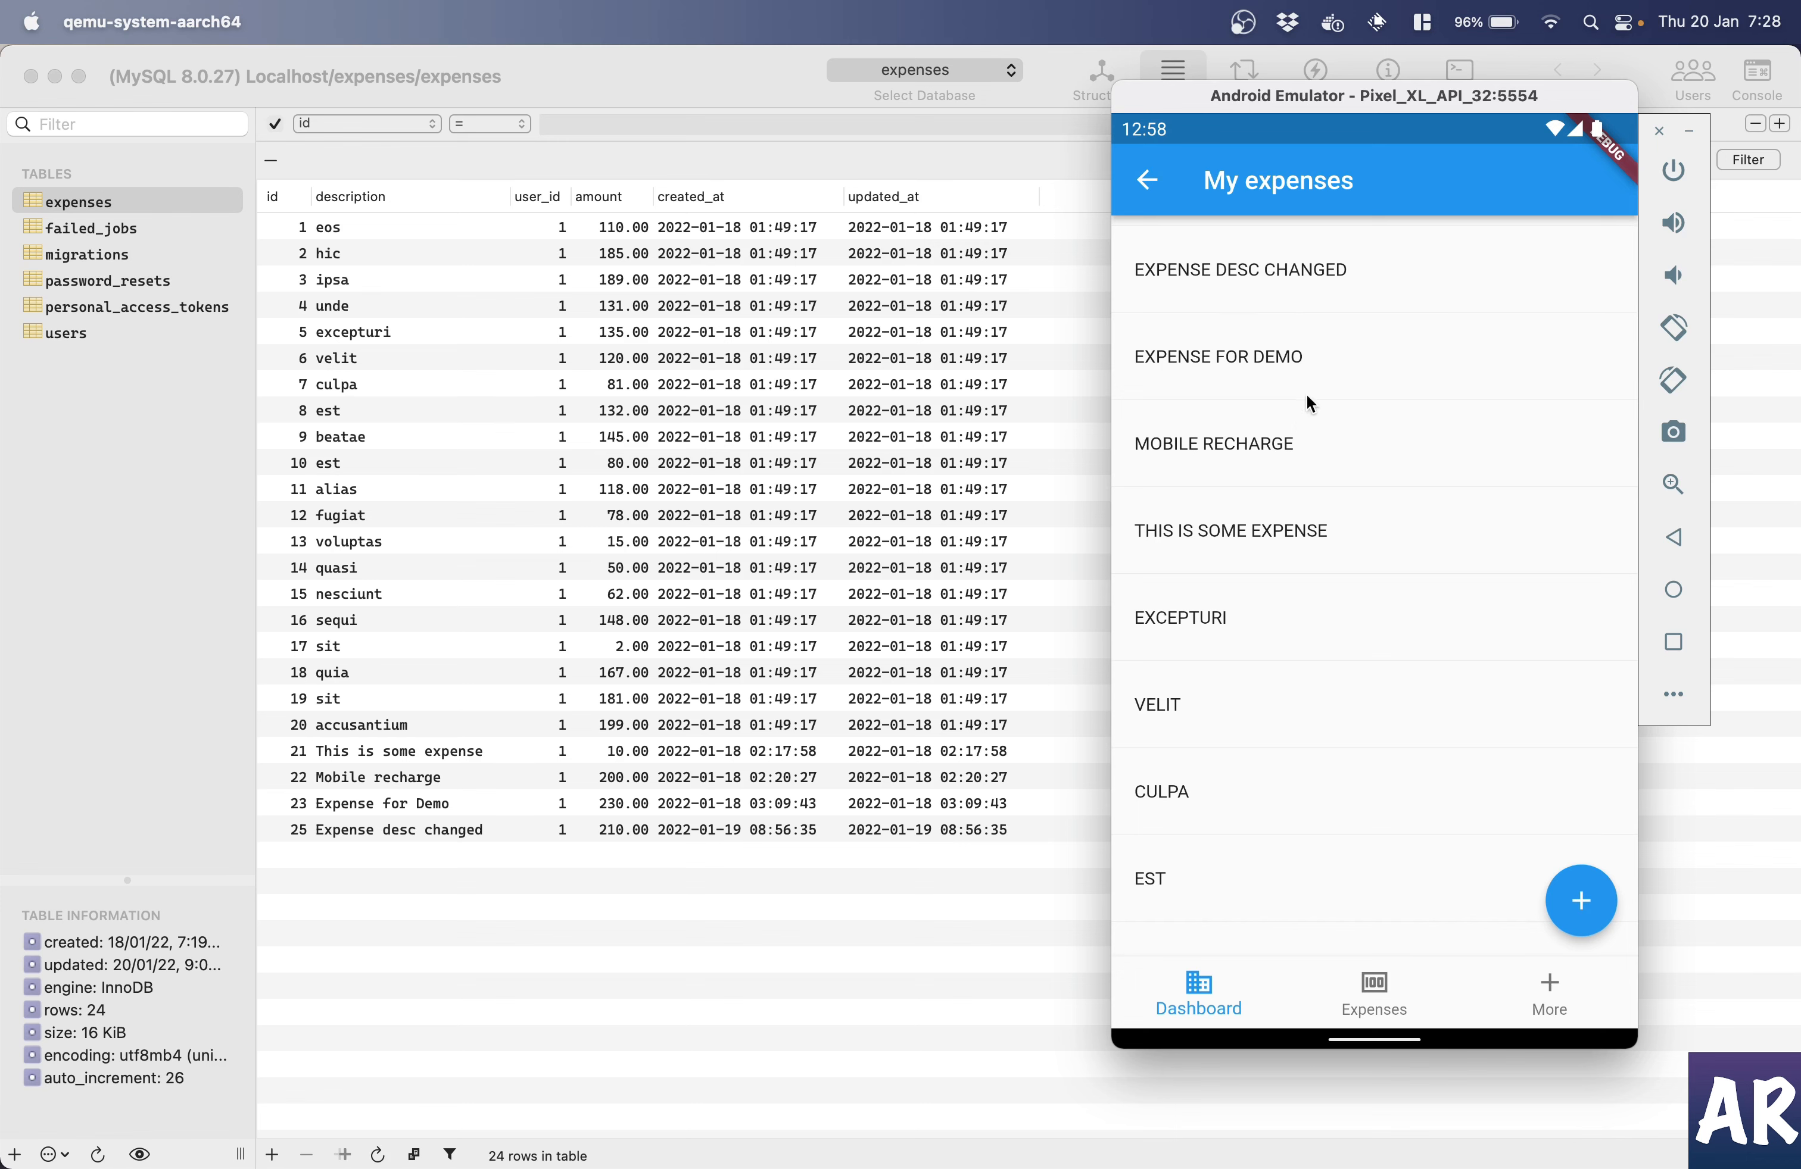
pyautogui.scroll(-3)
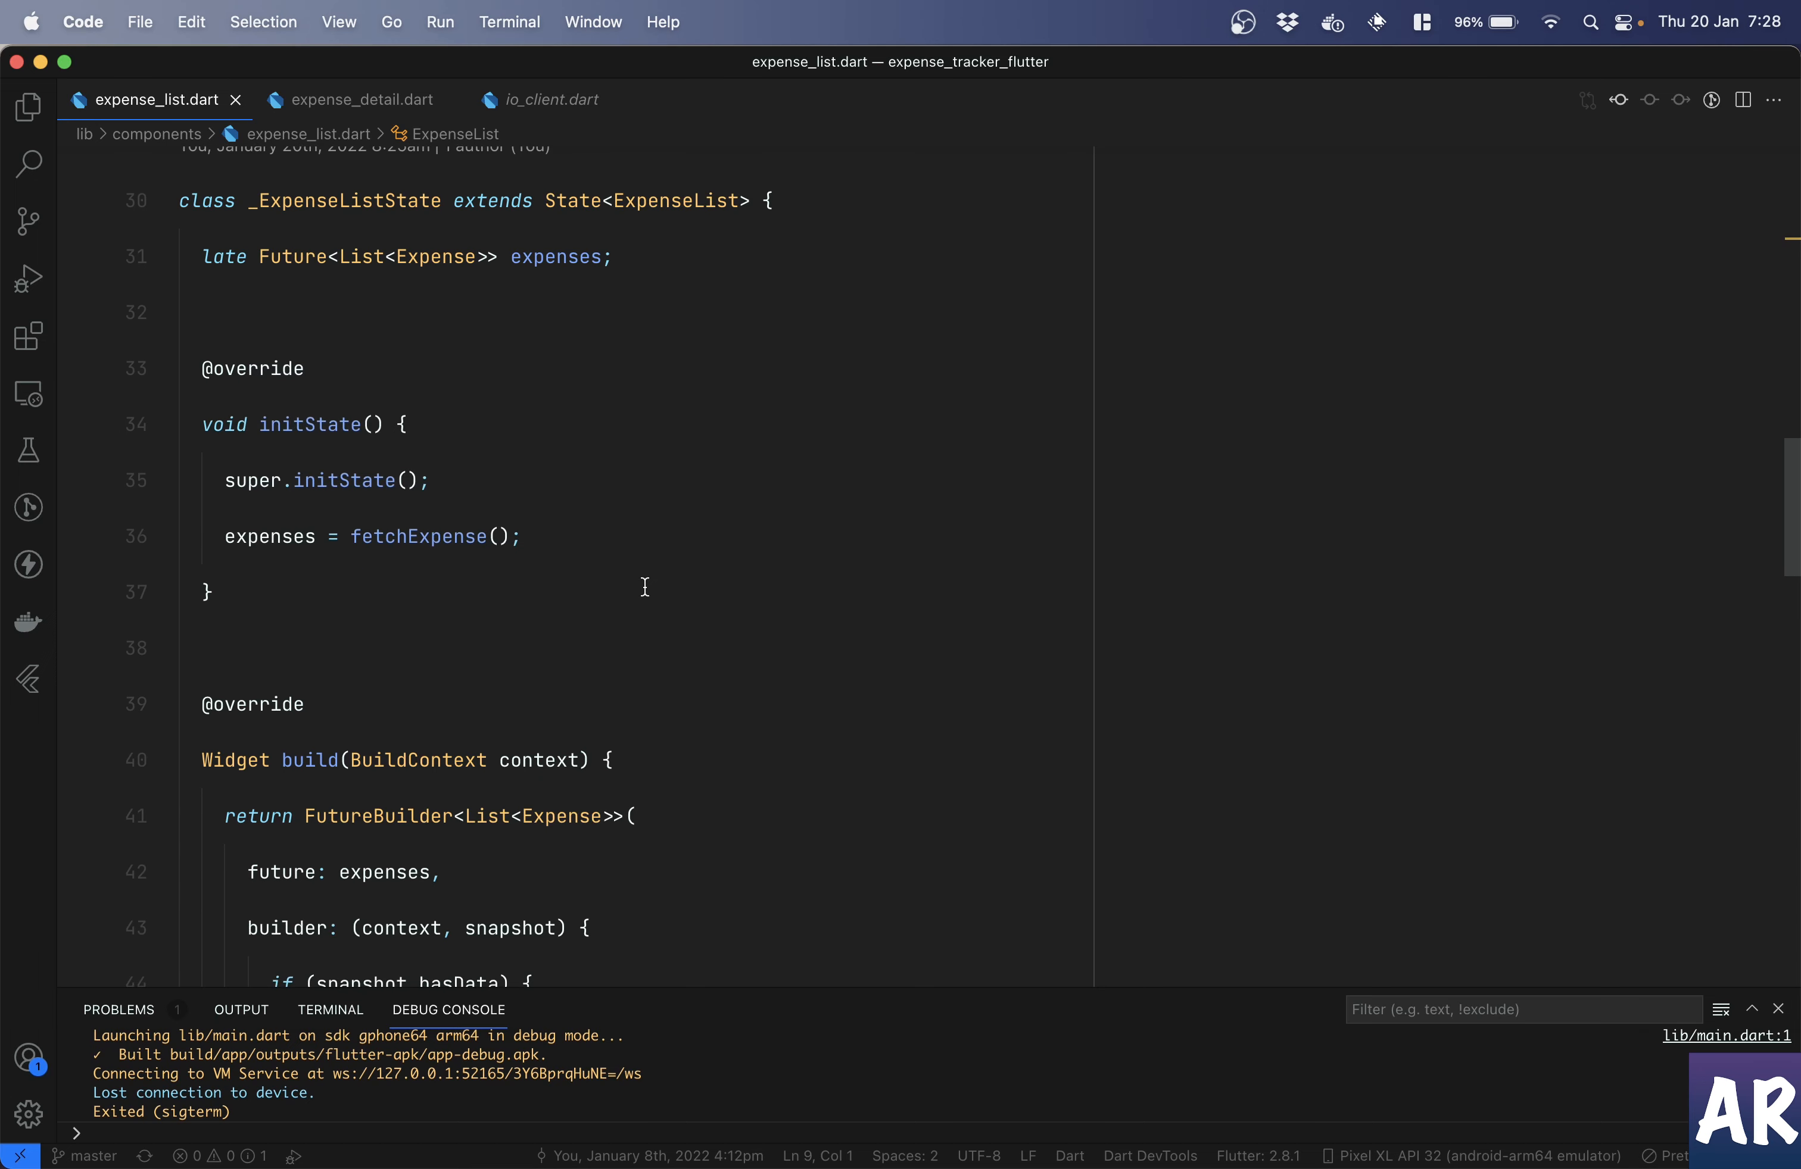
# - Wrap the returned FutureBuilder in a RefreshIndicator inserted from autocomplete with its required arguments
pyautogui.scroll(-3)
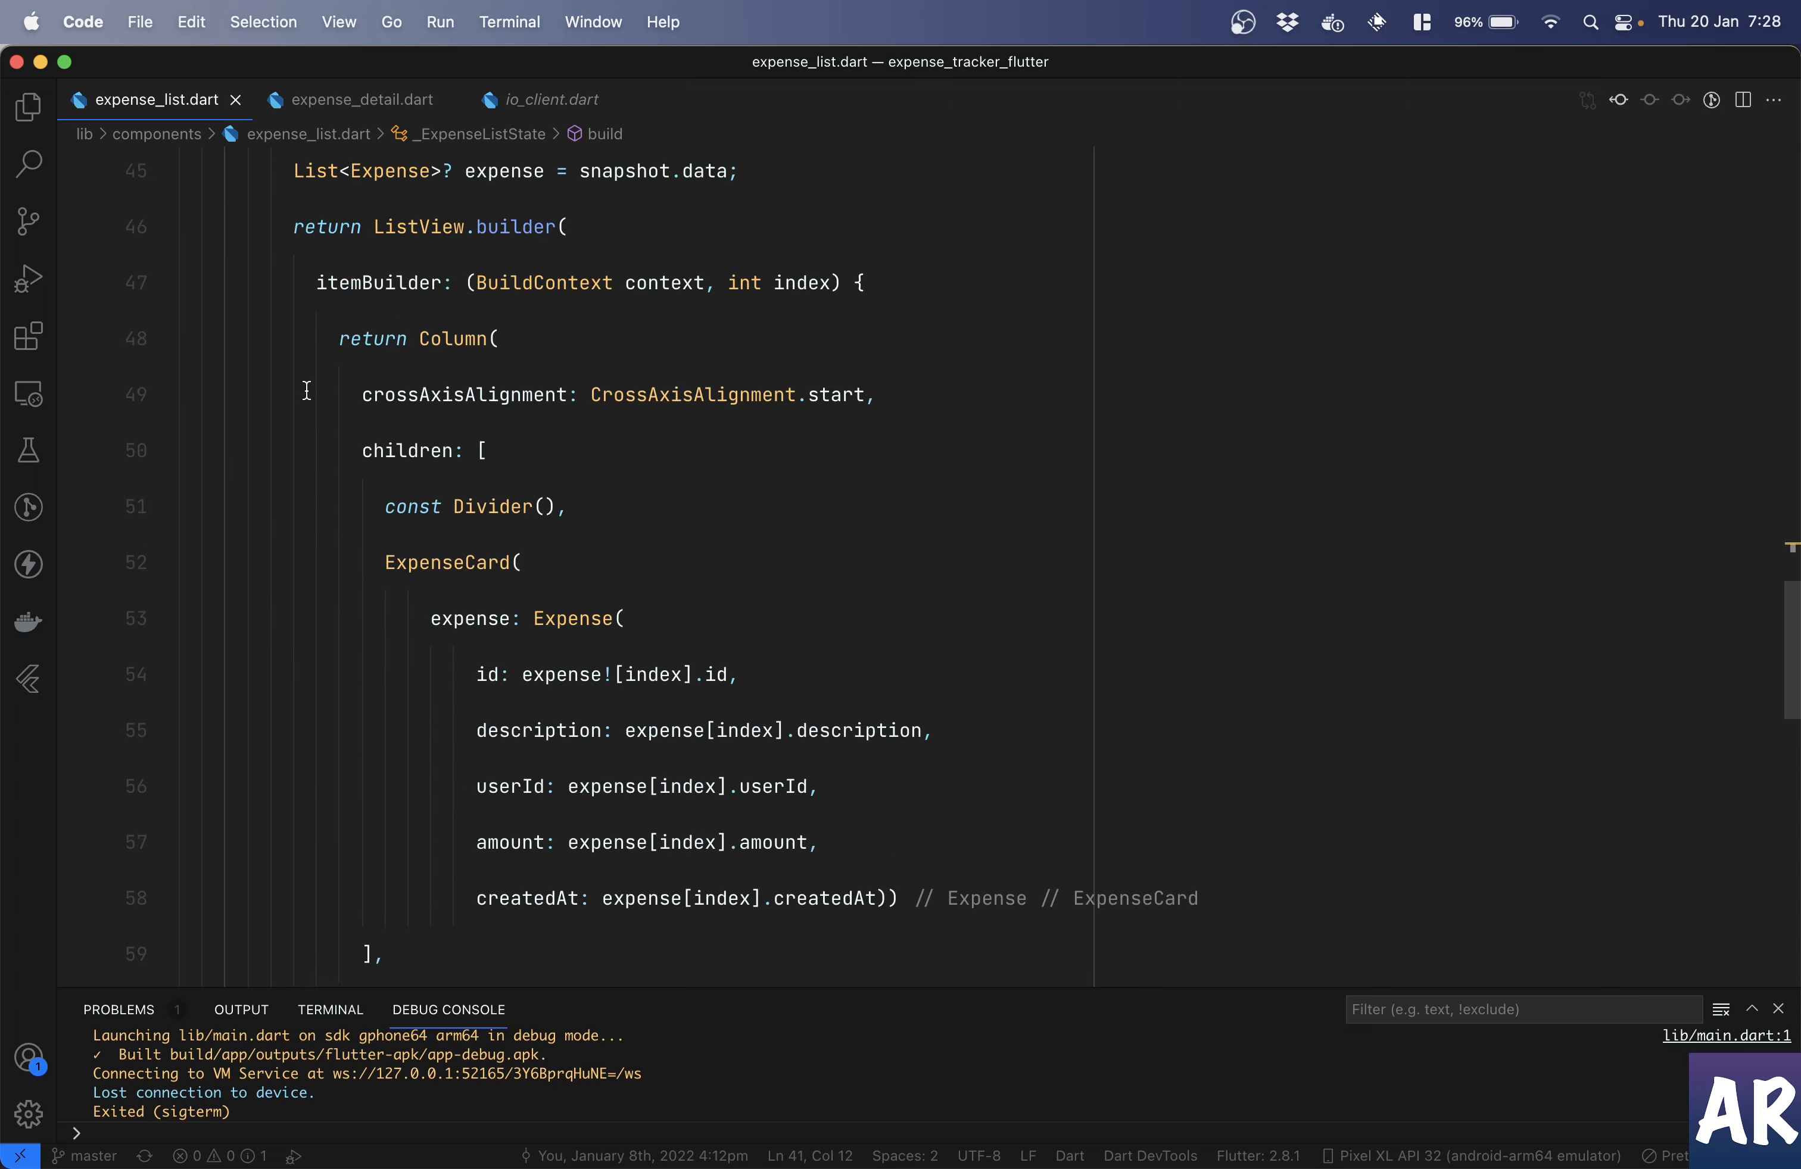
pyautogui.scroll(-3)
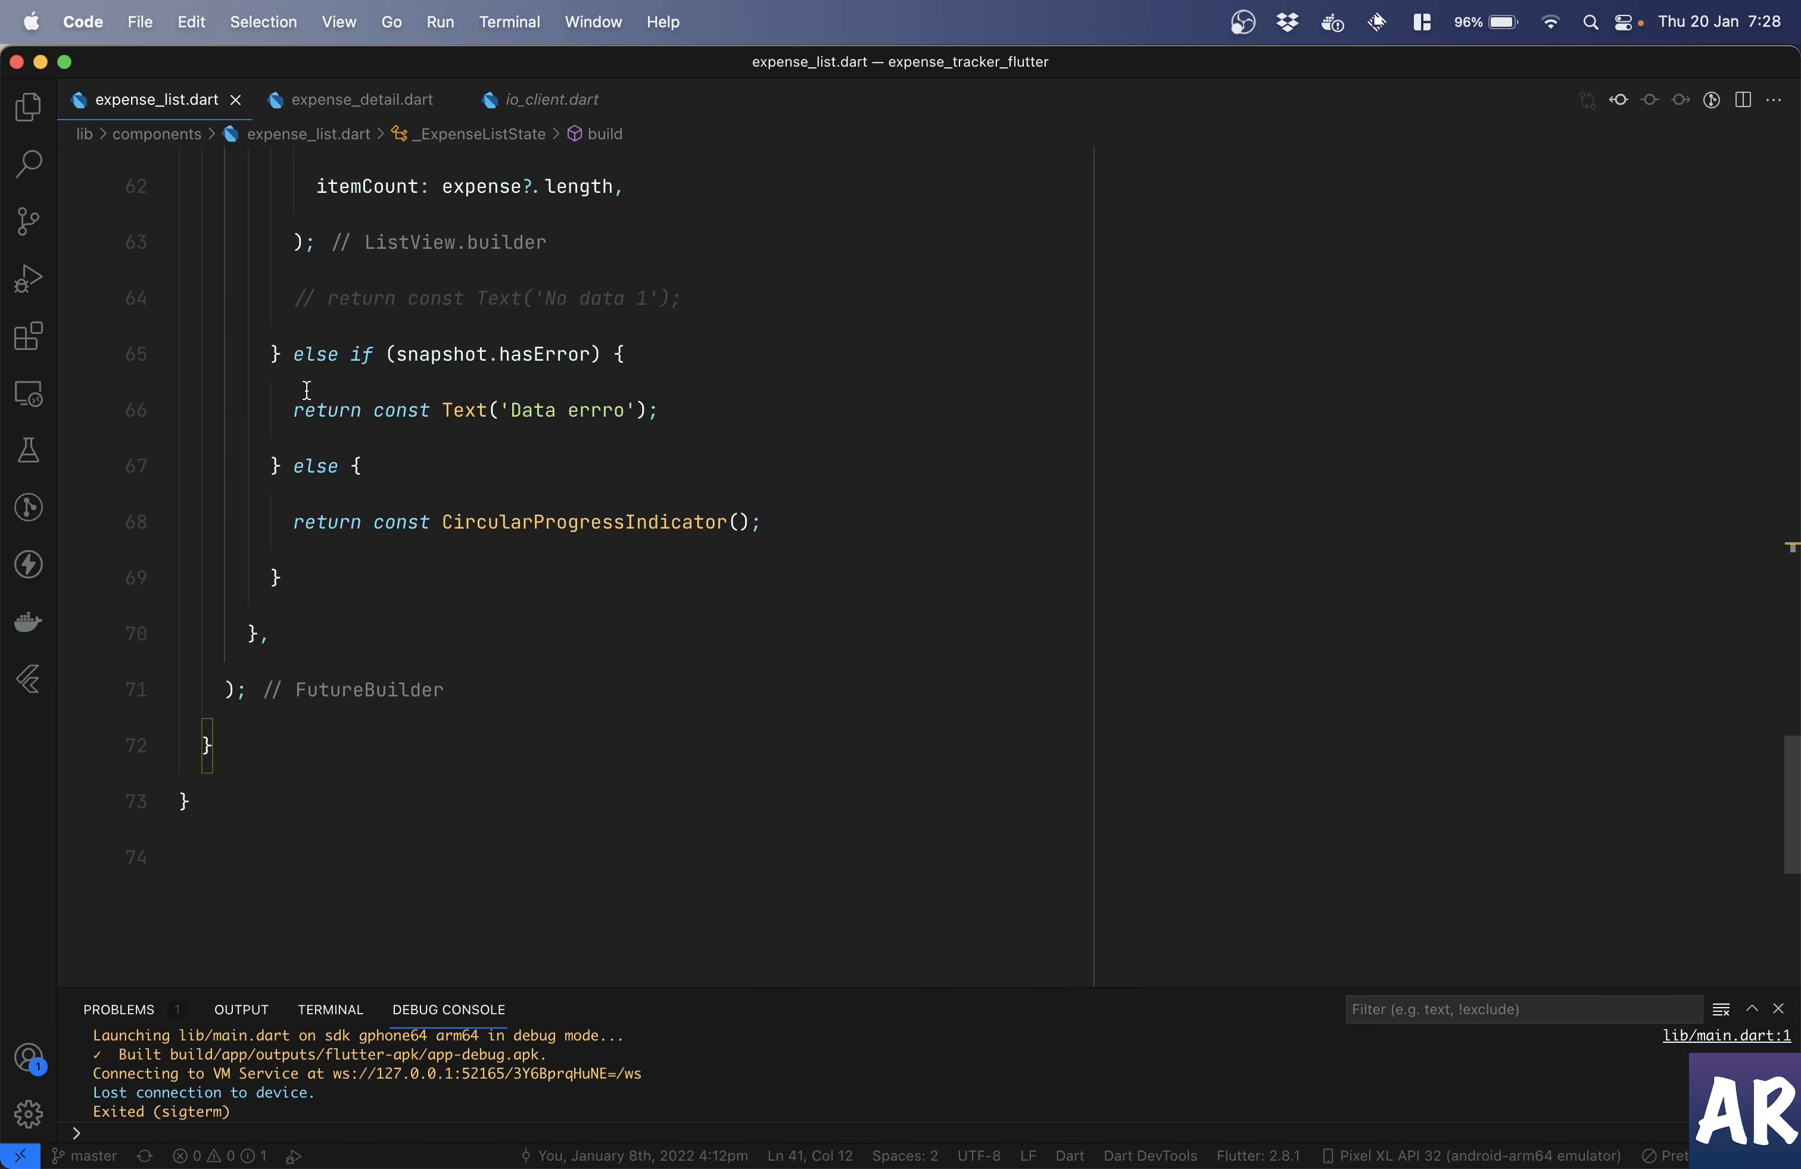
pyautogui.moveTo(290, 692)
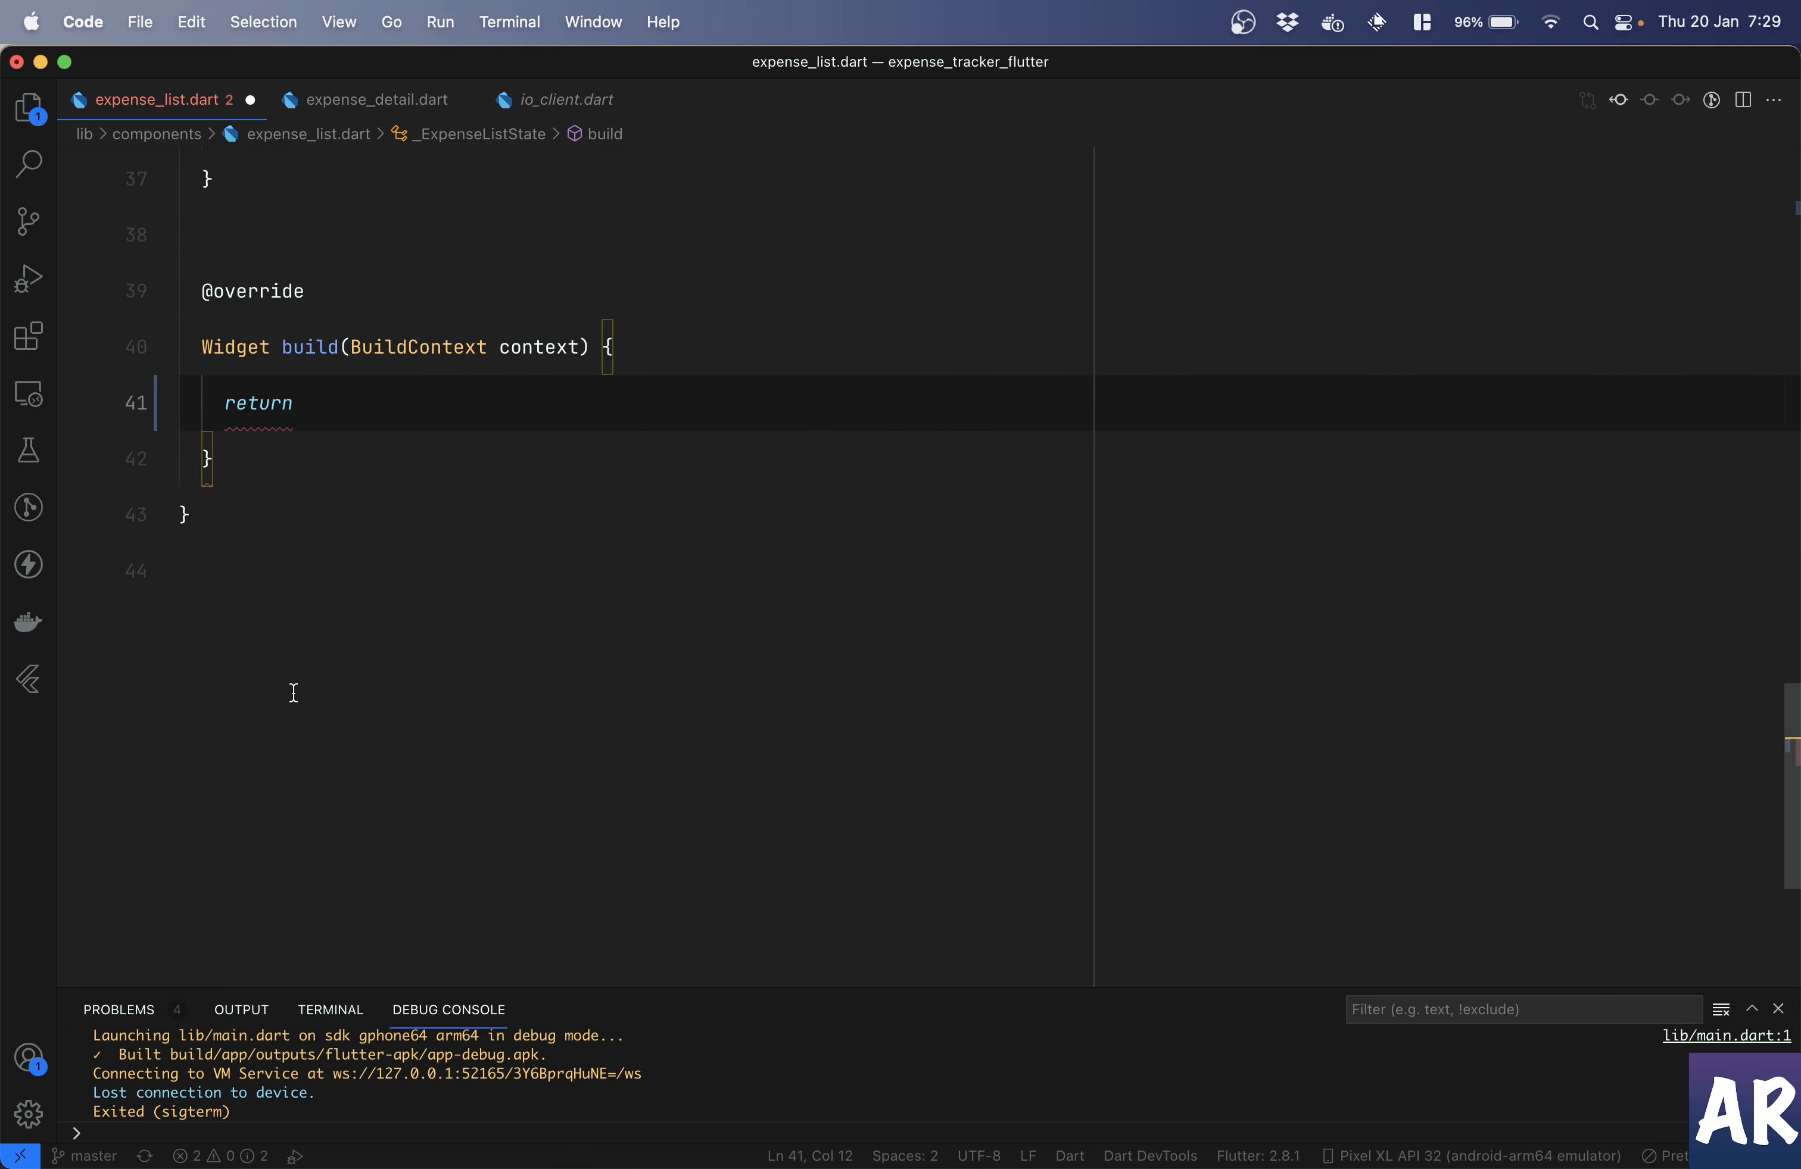
pyautogui.write('Re')
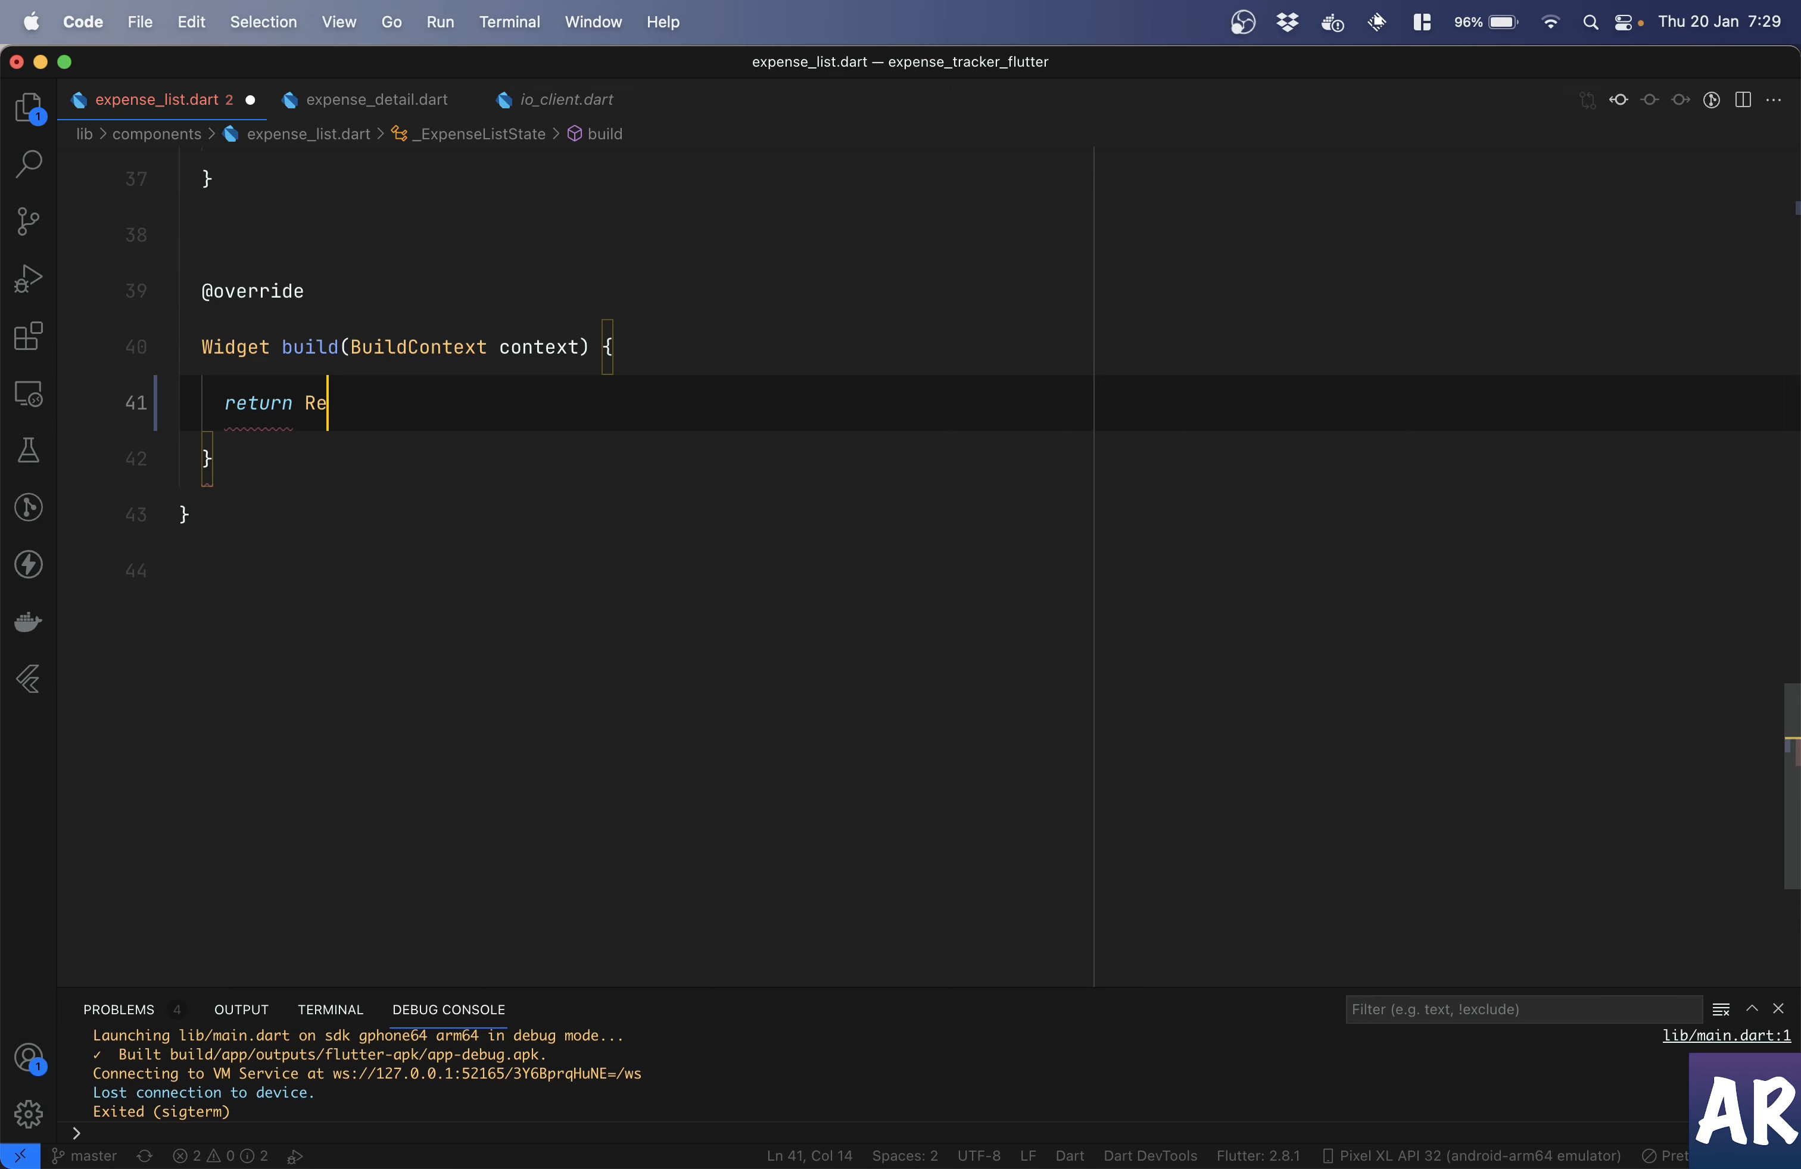
pyautogui.write('freshI')
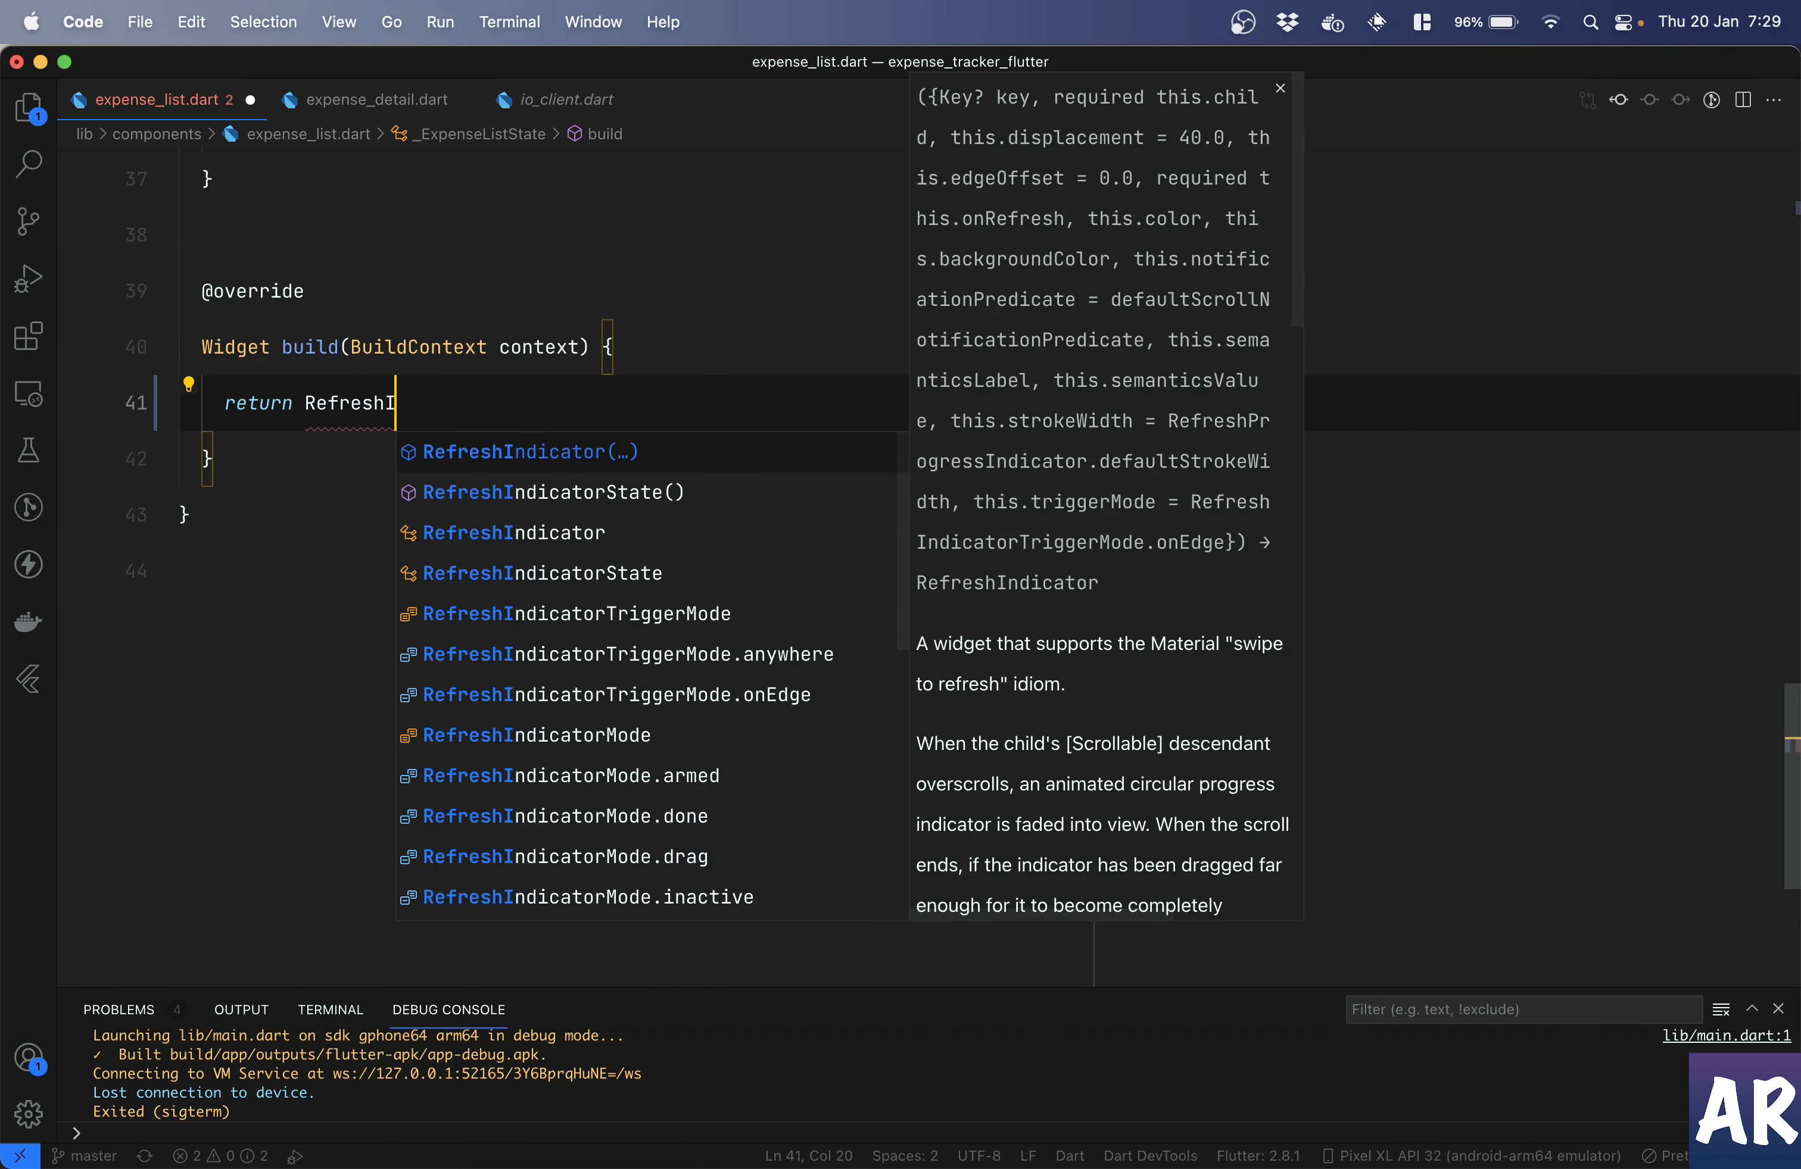
pyautogui.moveTo(806, 321)
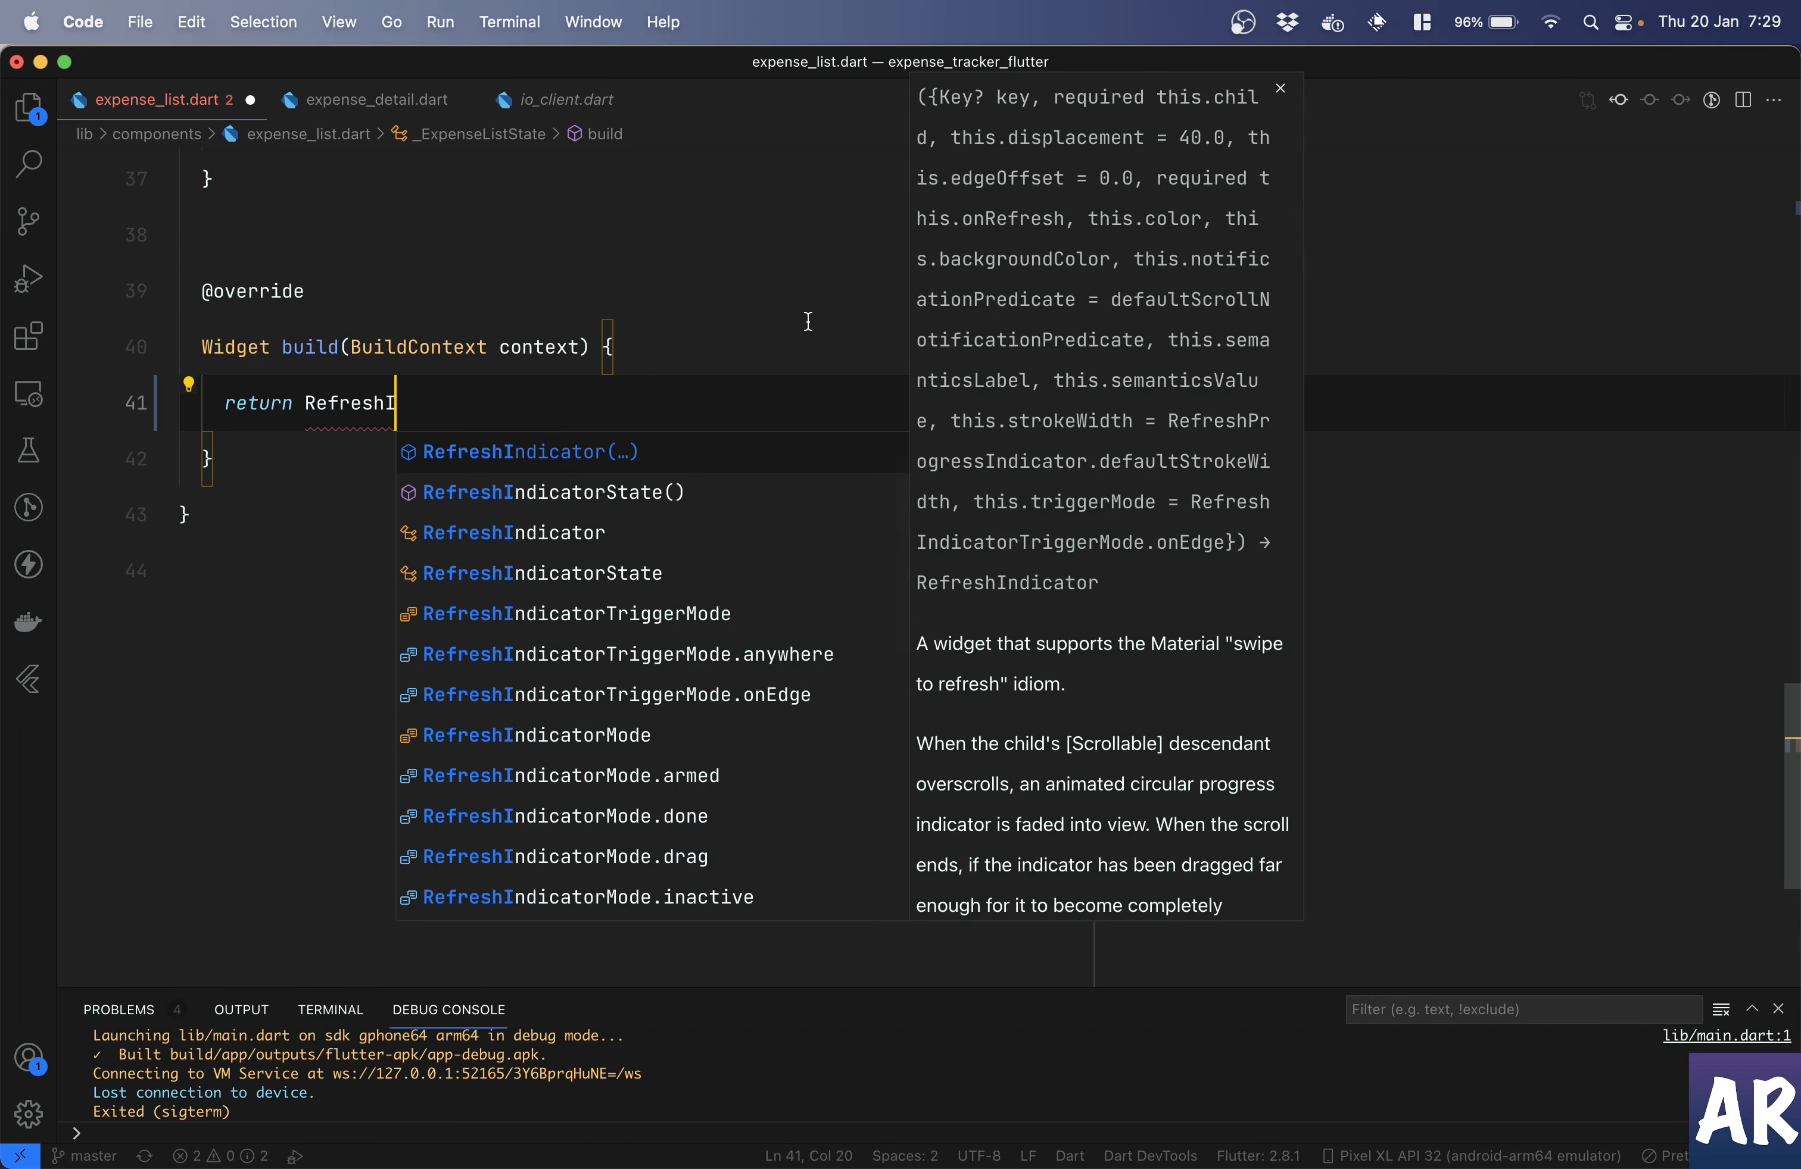
pyautogui.click(528, 451)
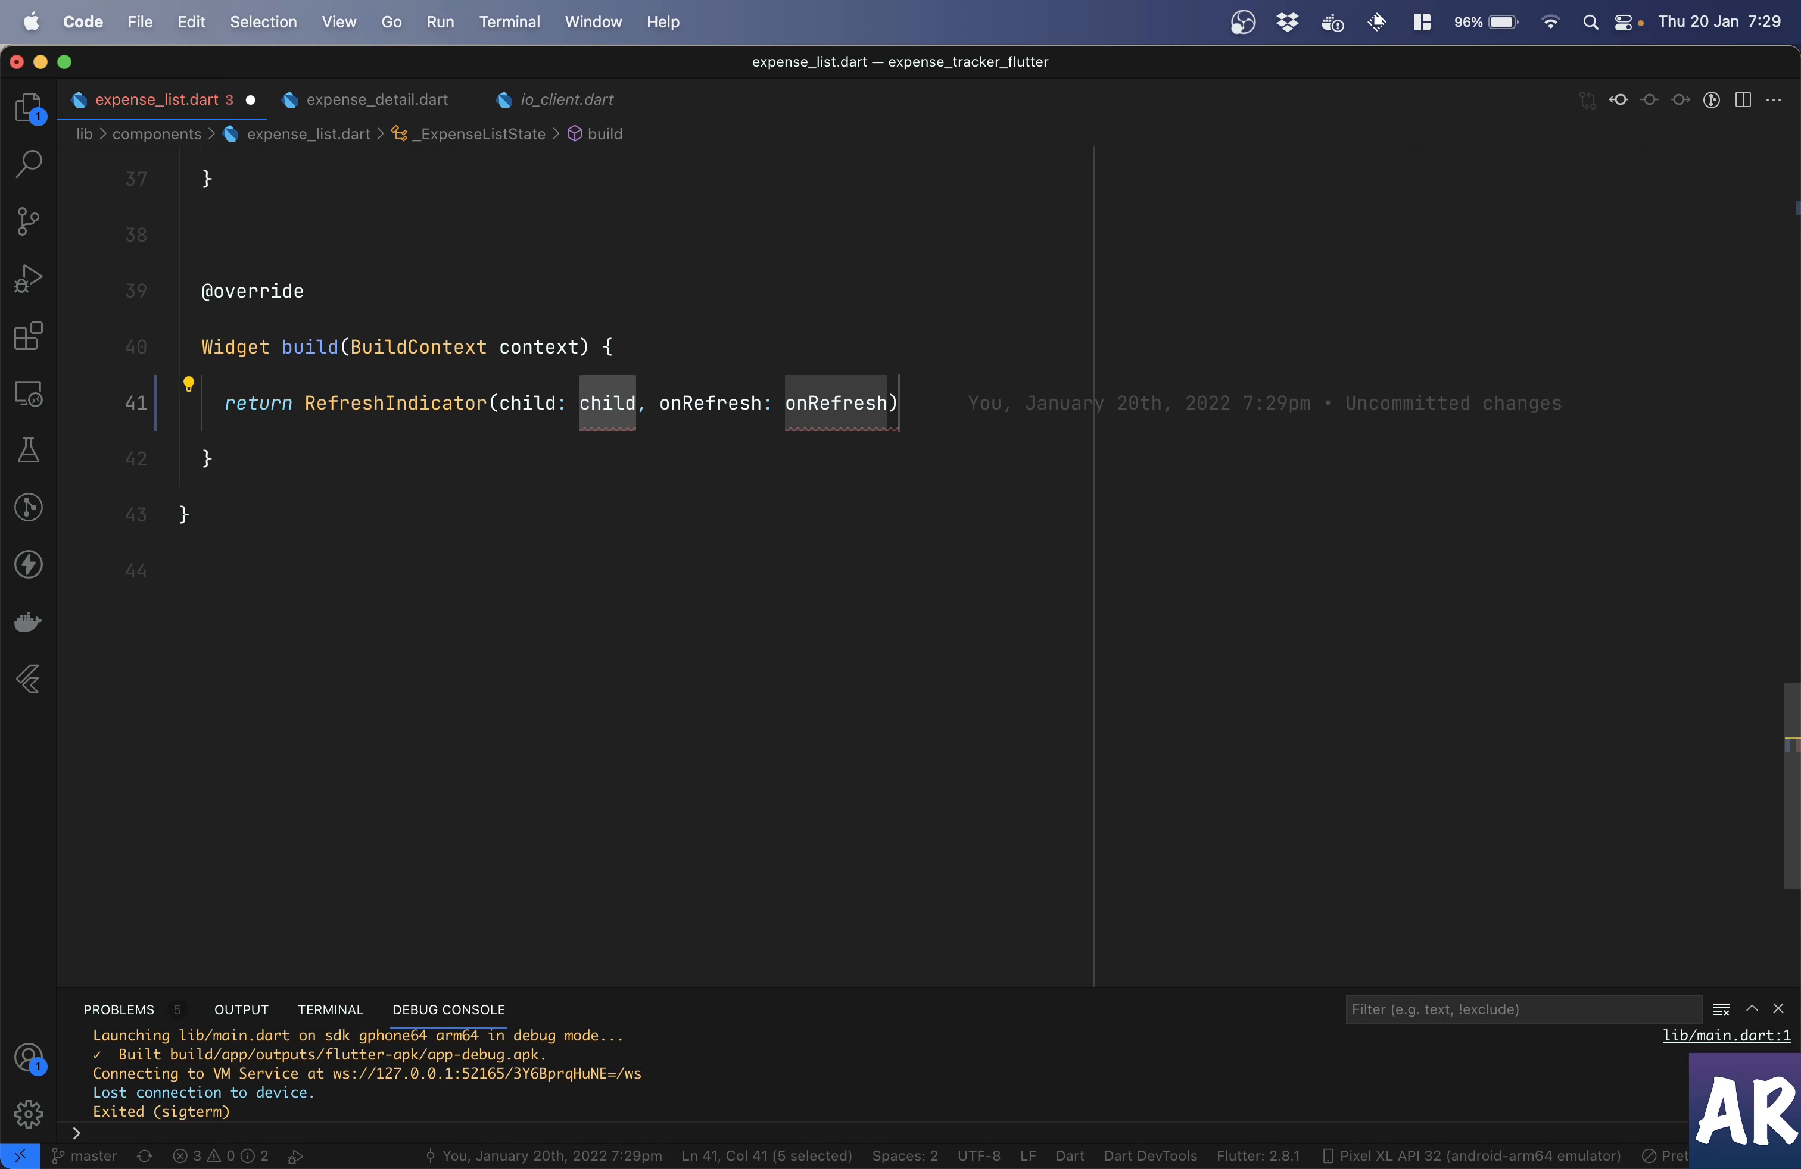
pyautogui.scroll(-3)
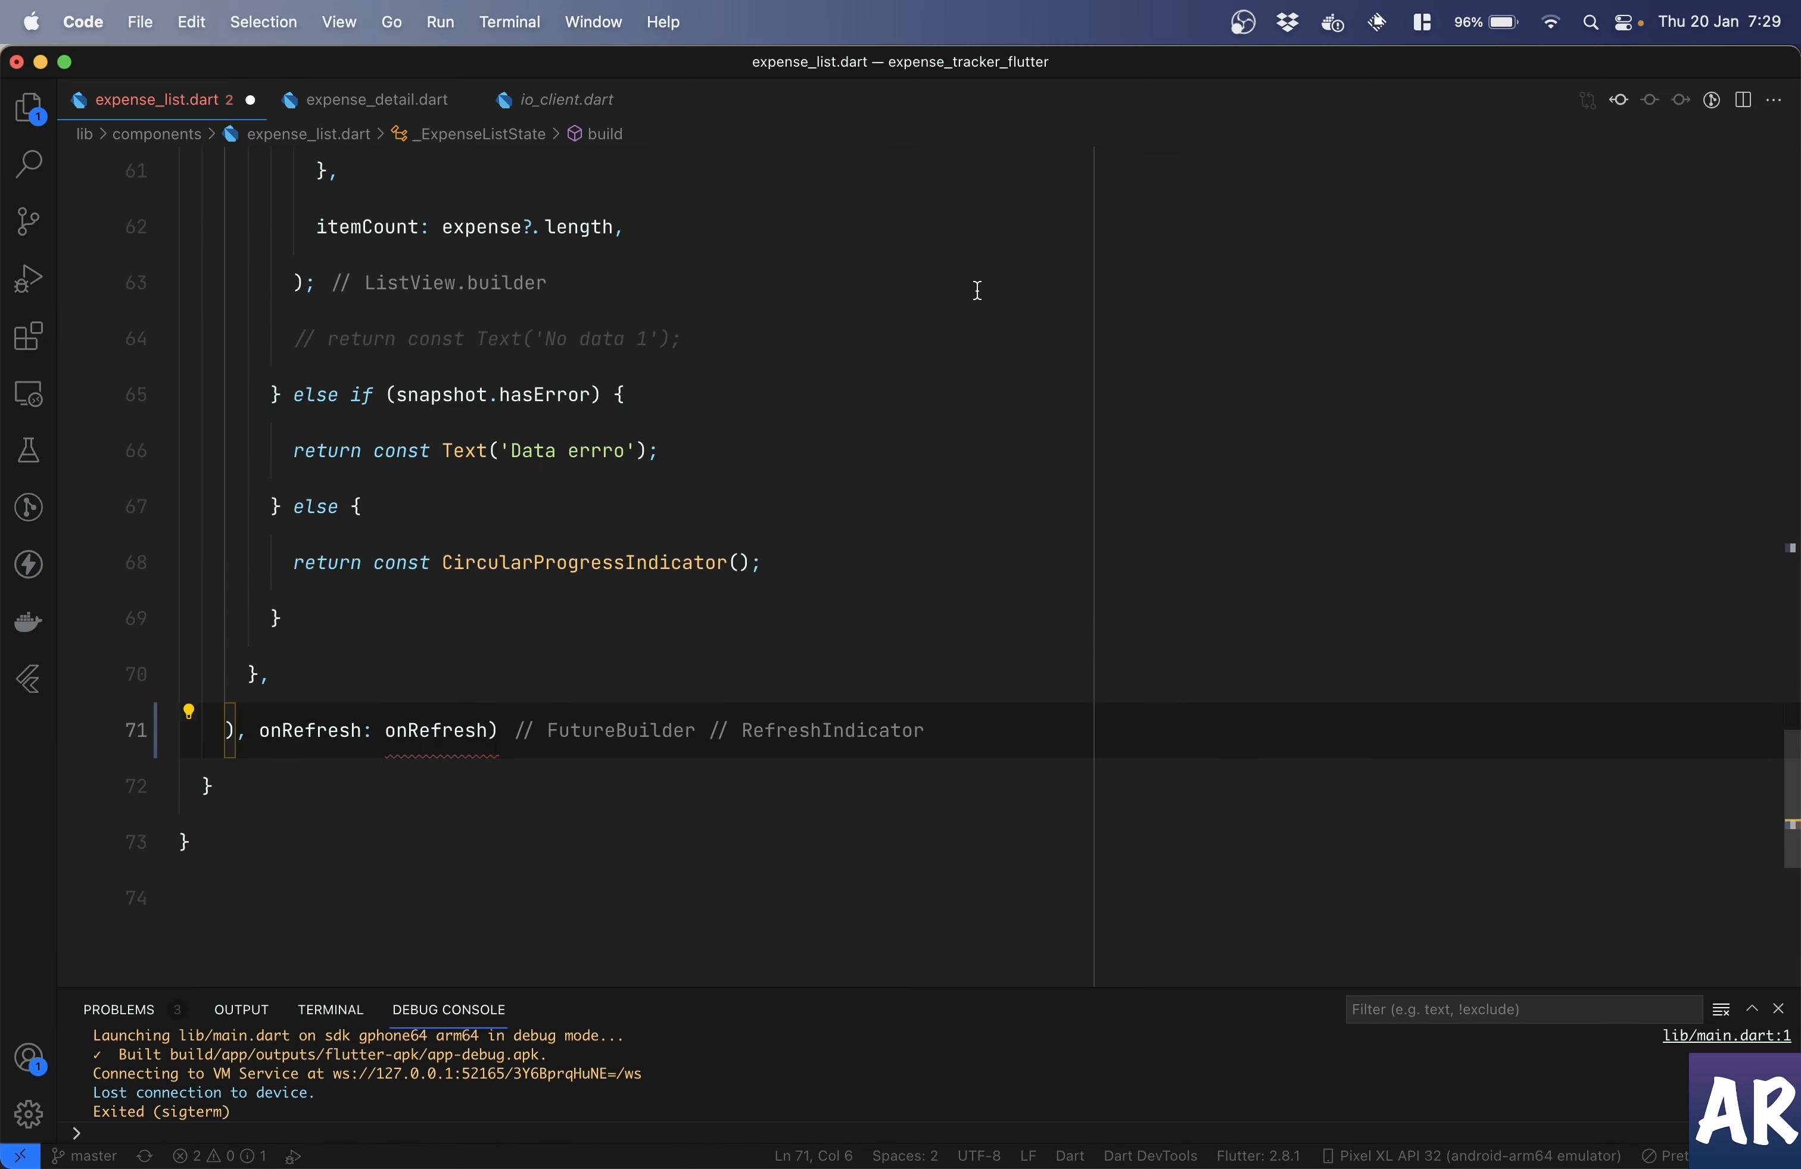
pyautogui.scroll(3)
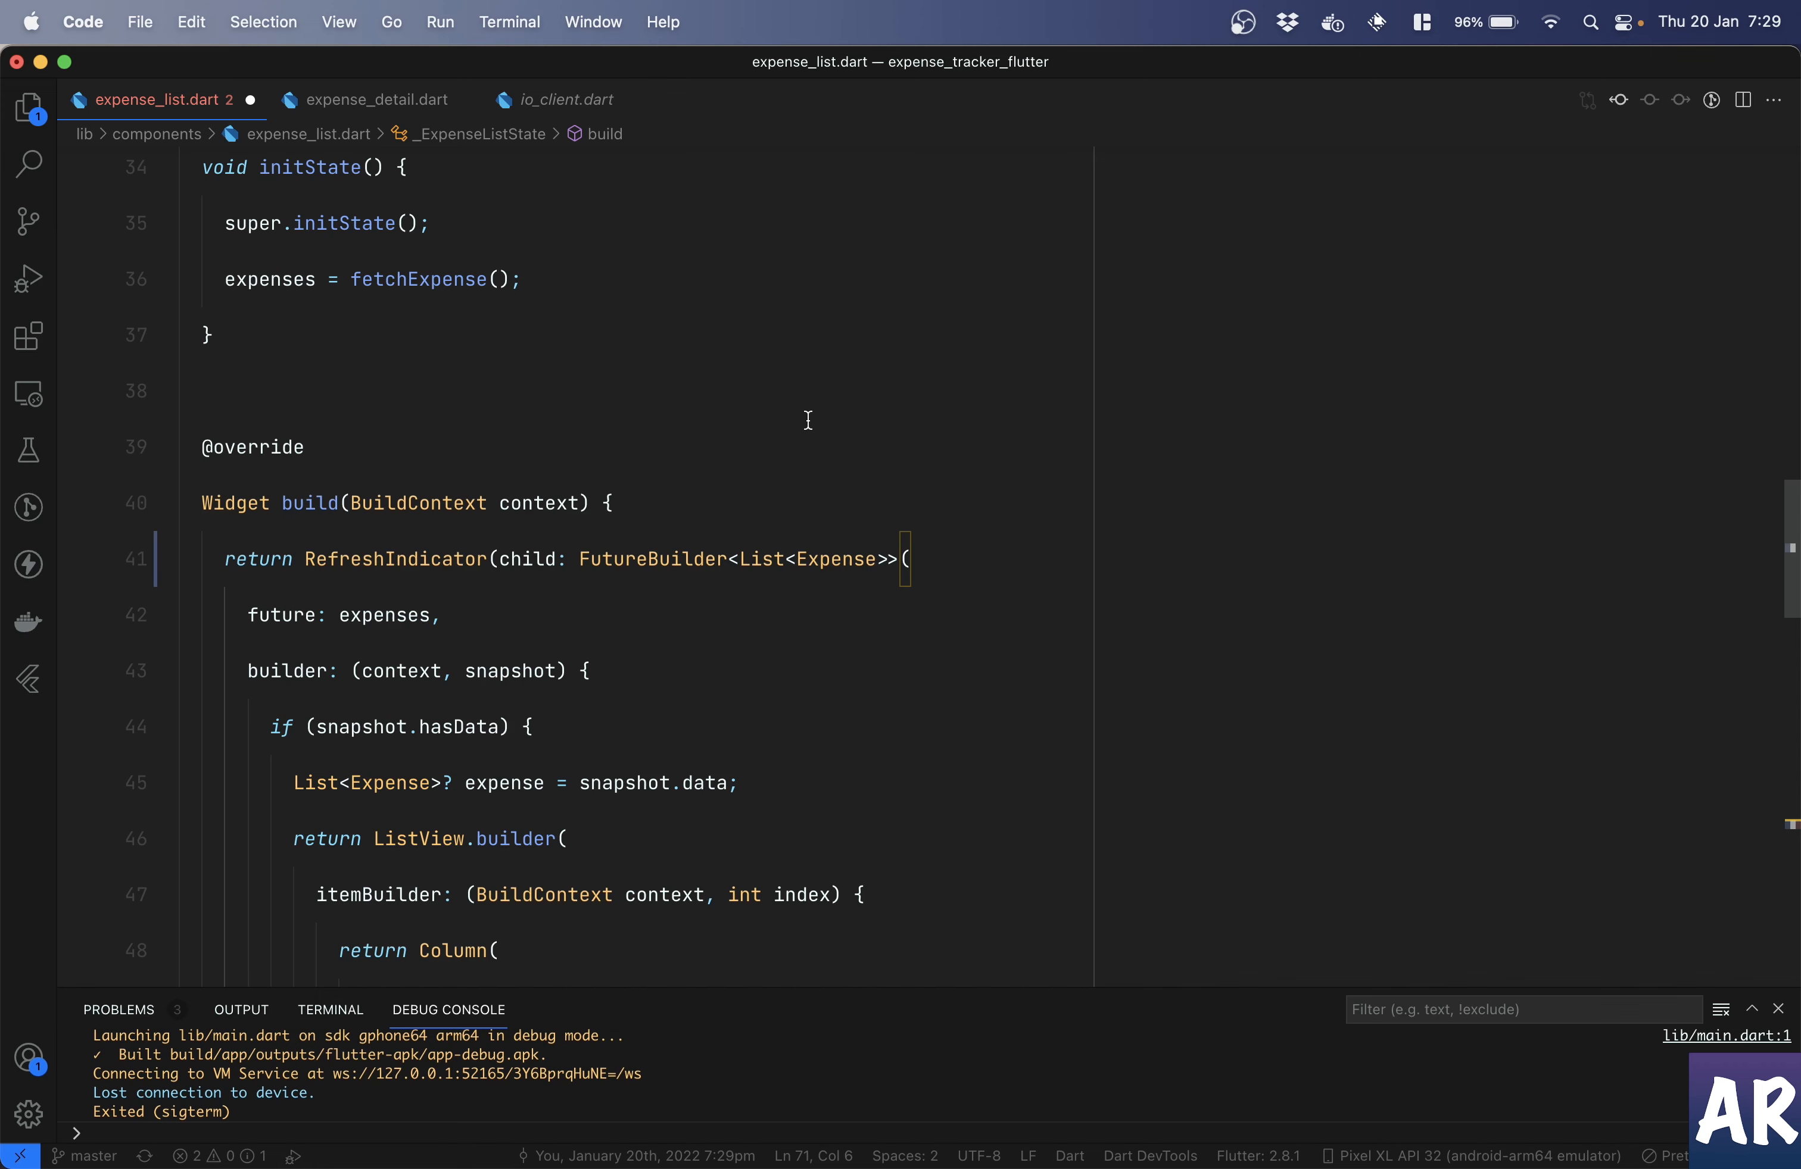
pyautogui.scroll(-3)
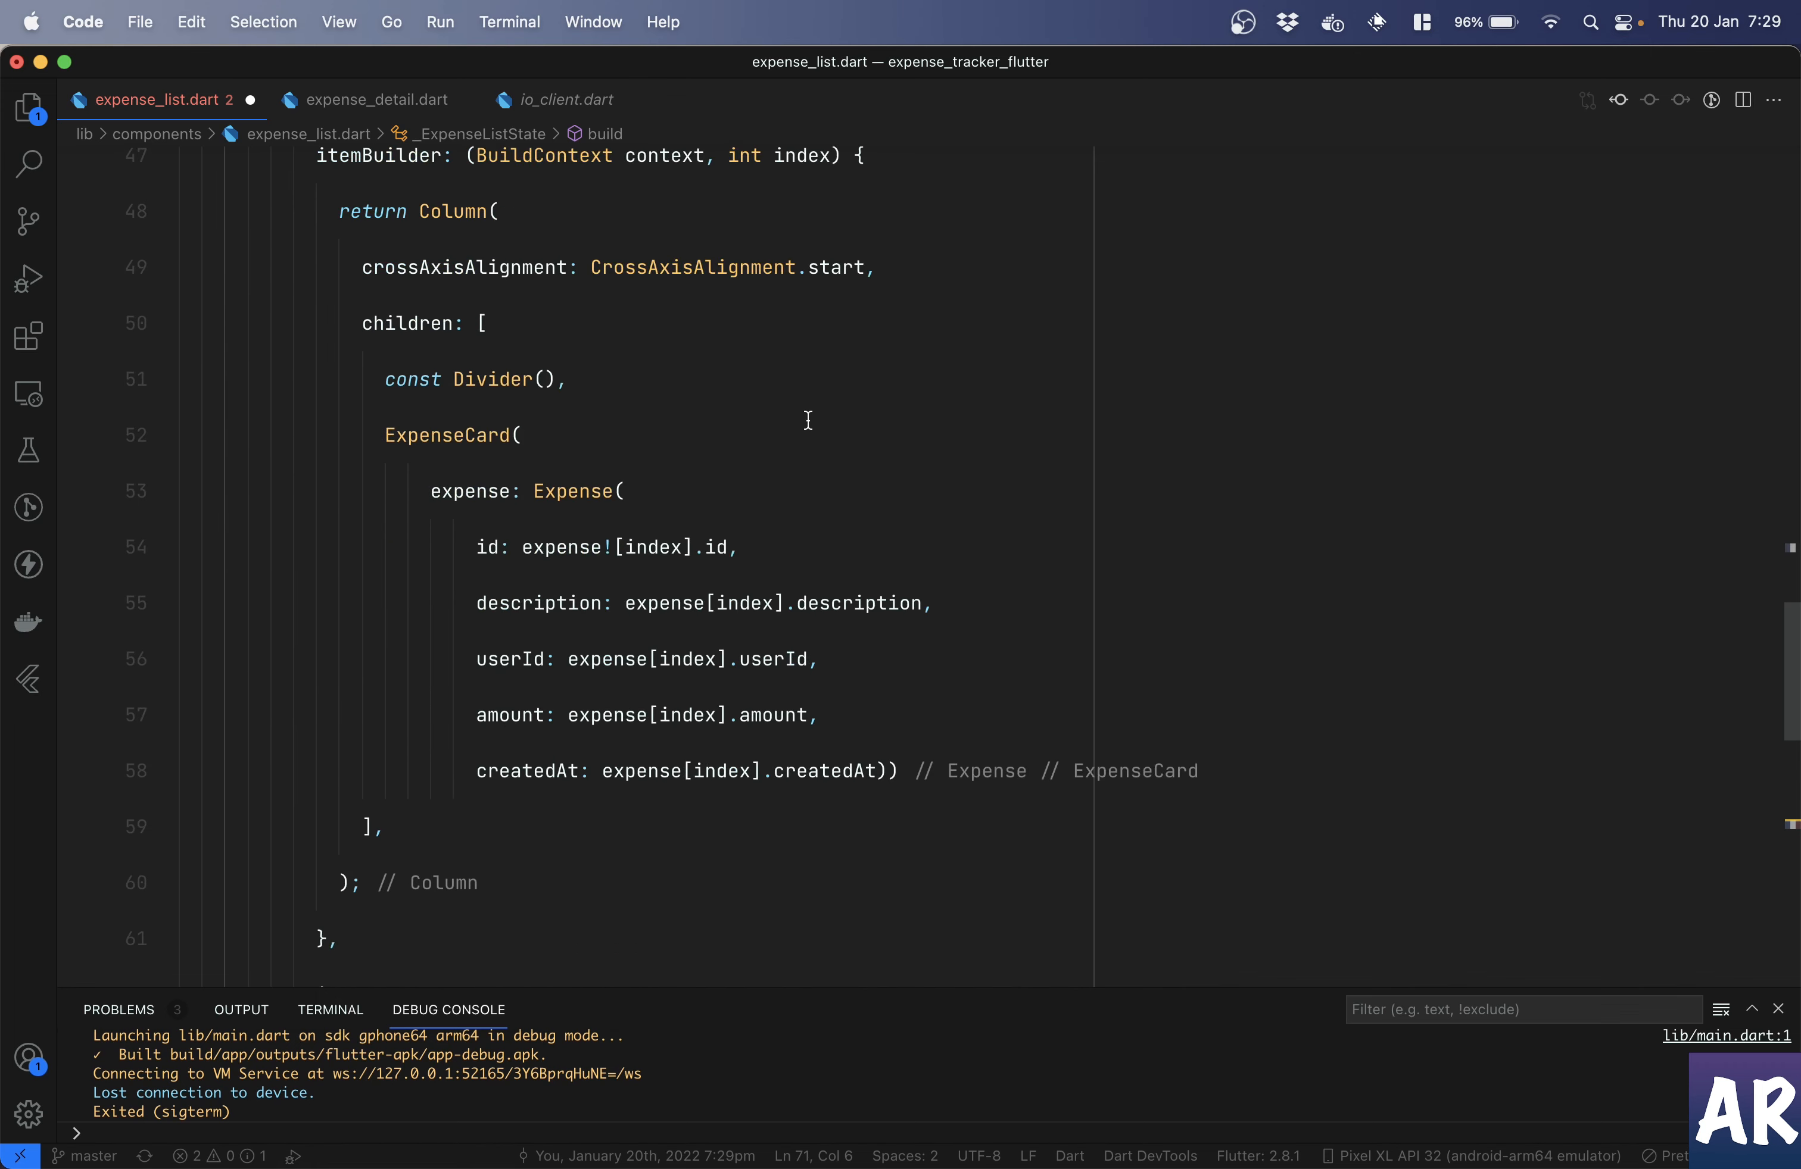
pyautogui.scroll(-3)
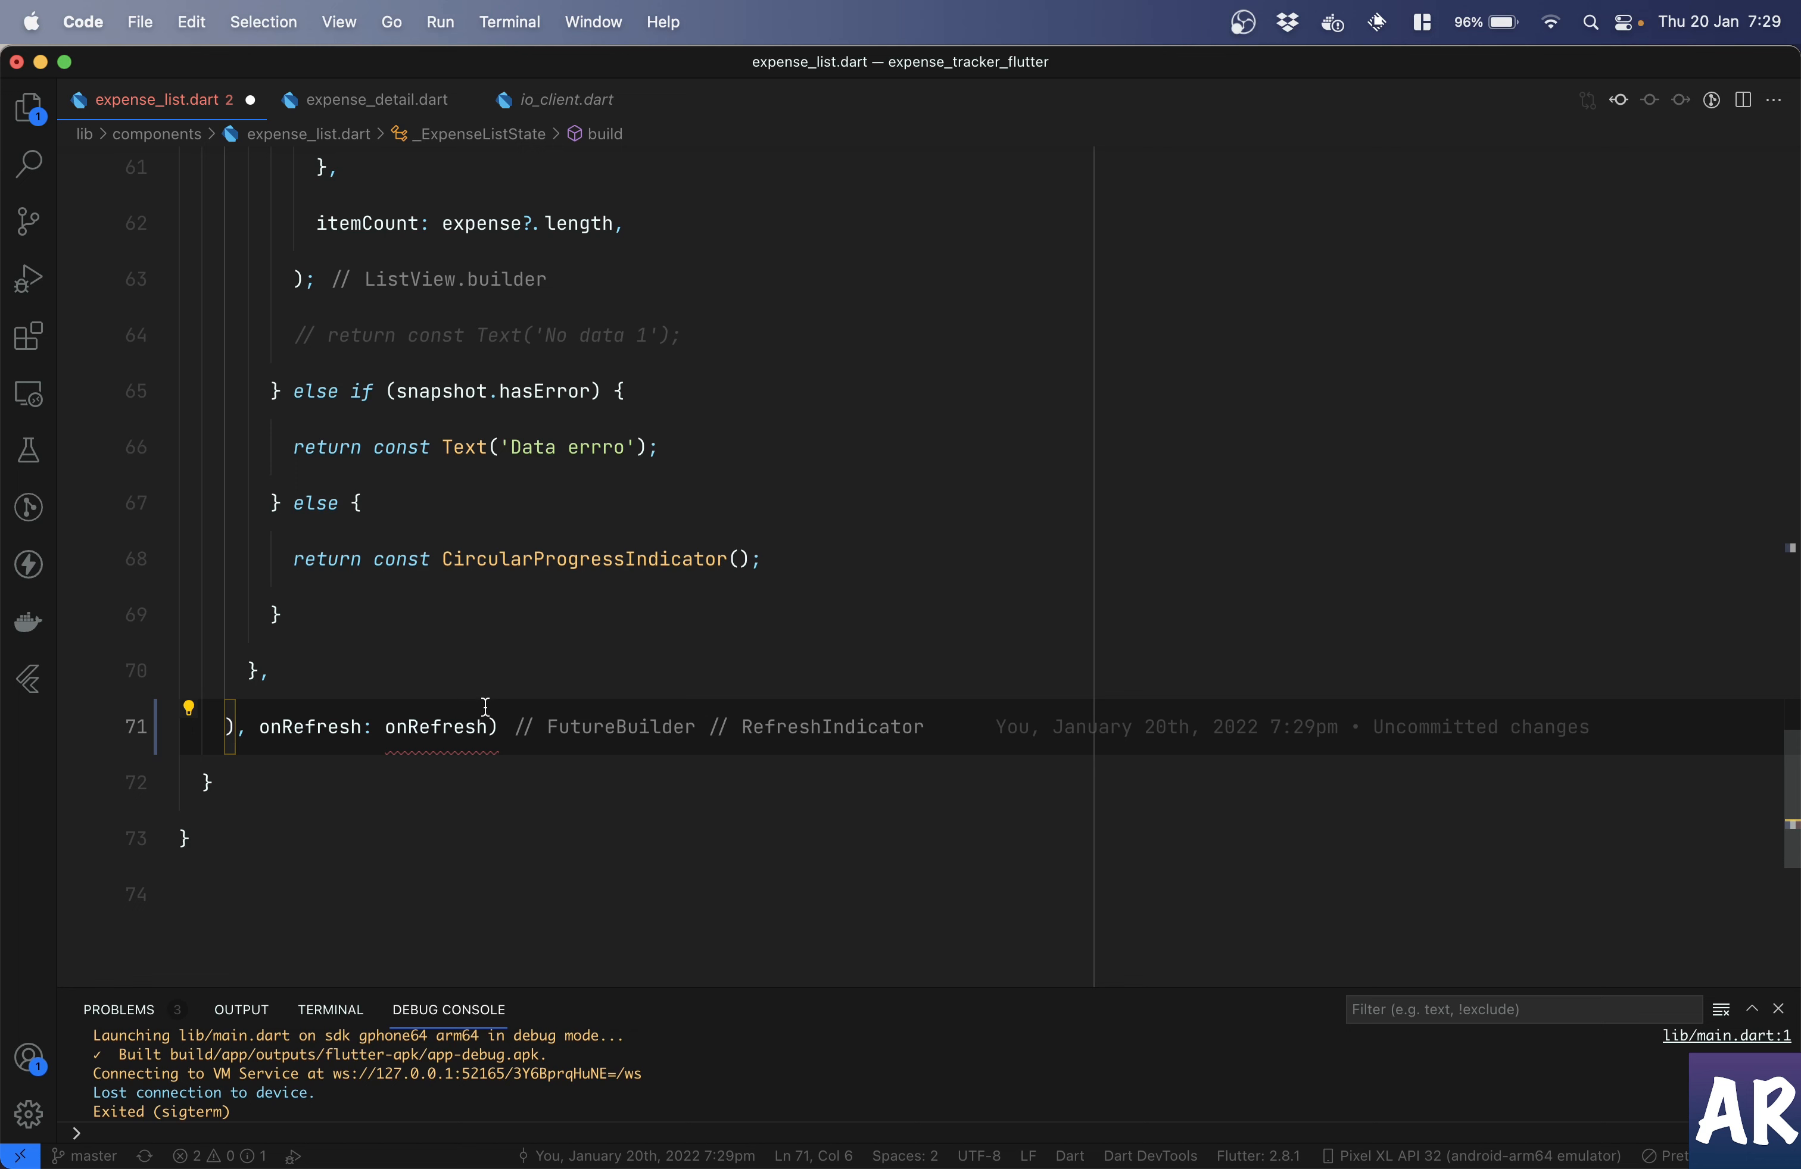
pyautogui.moveTo(494, 734)
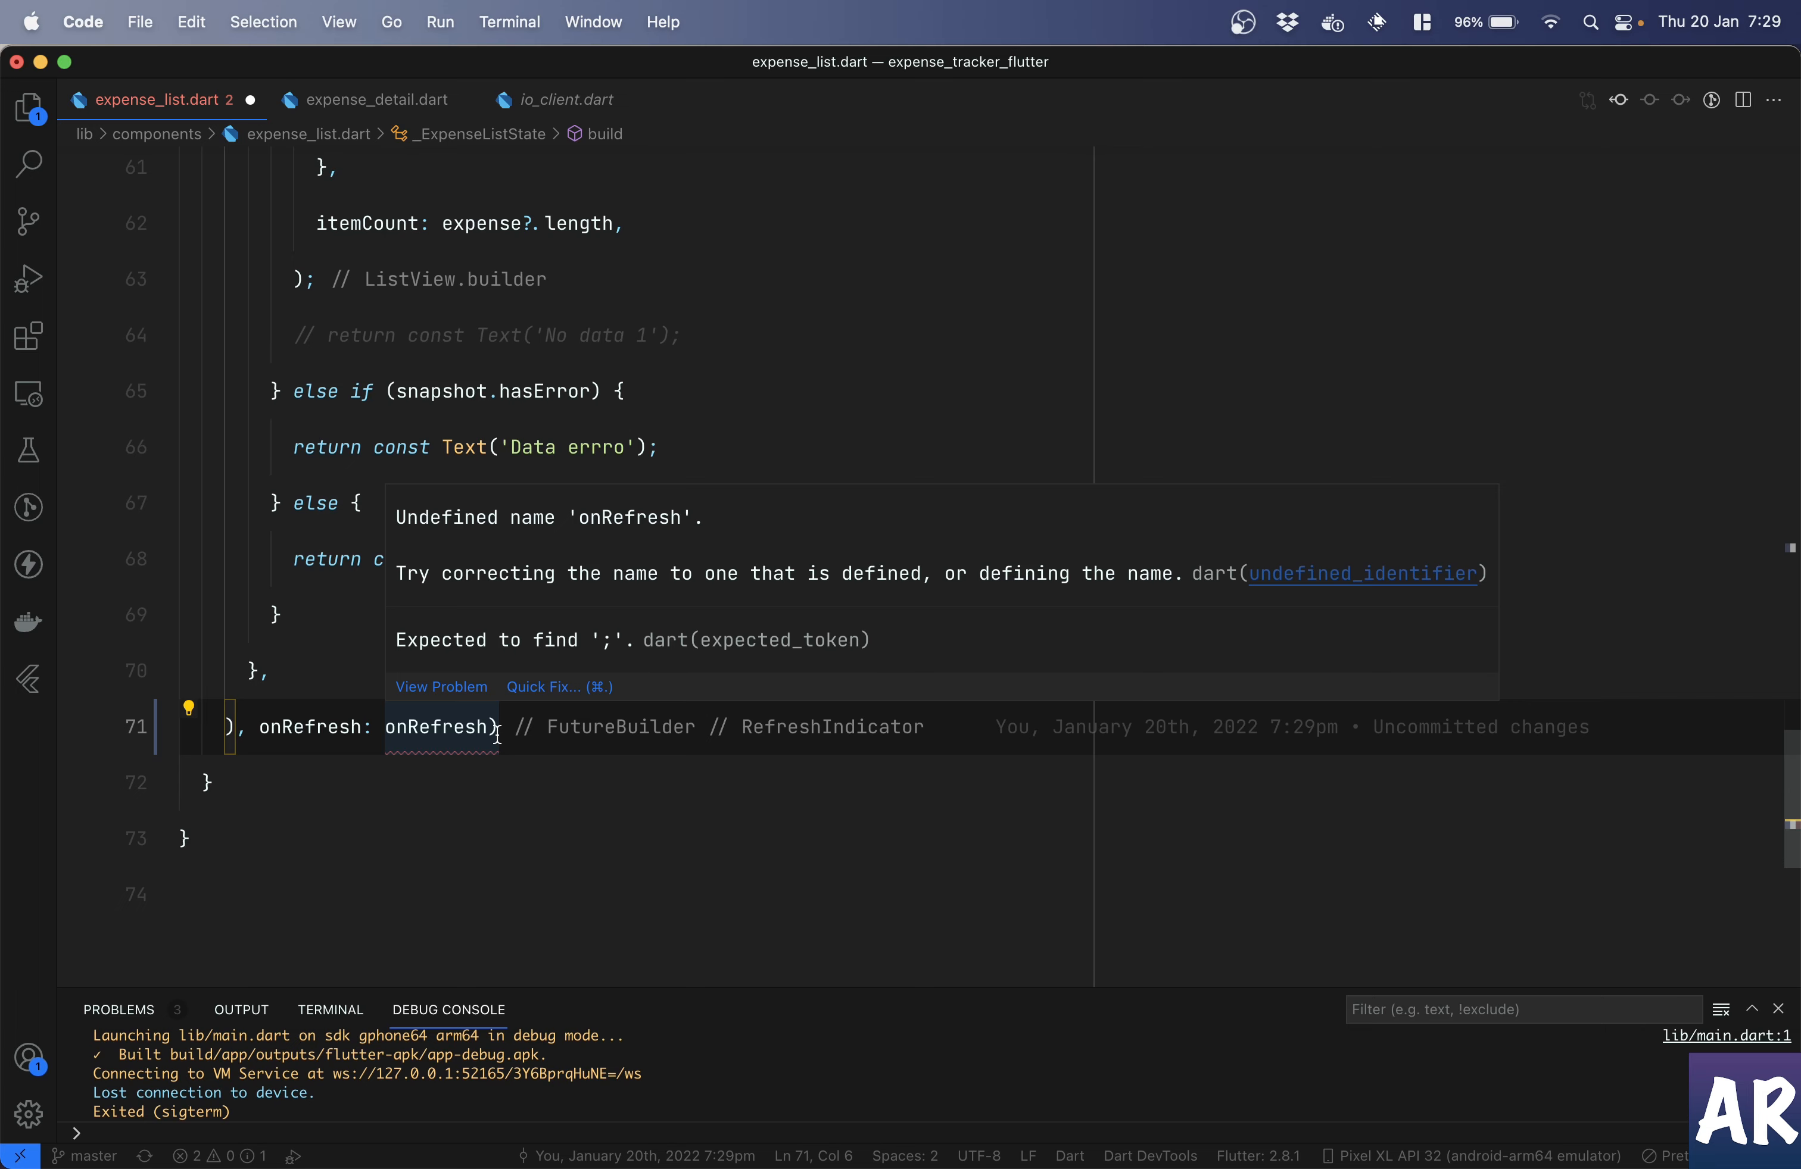
# - Set onRefresh to a callback body that returns fetchExpense();
pyautogui.scroll(3)
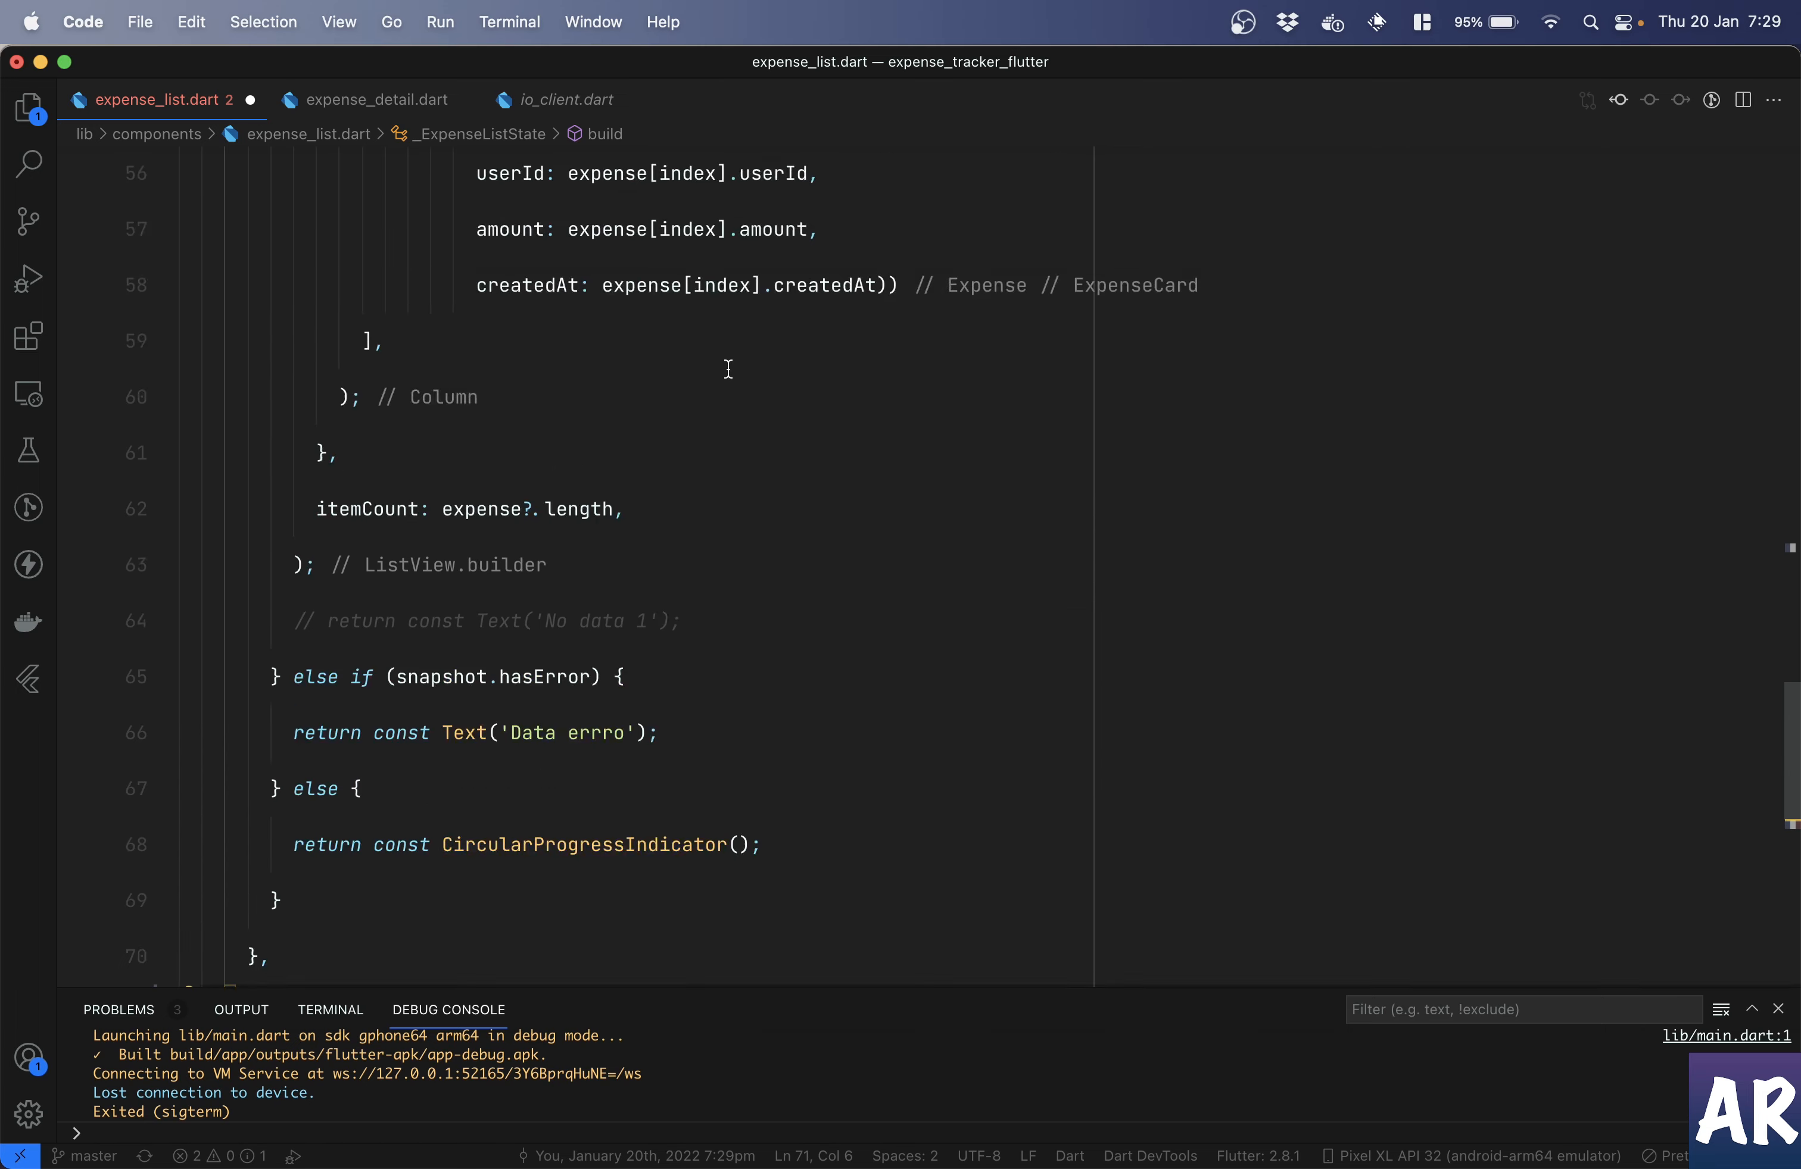
pyautogui.scroll(3)
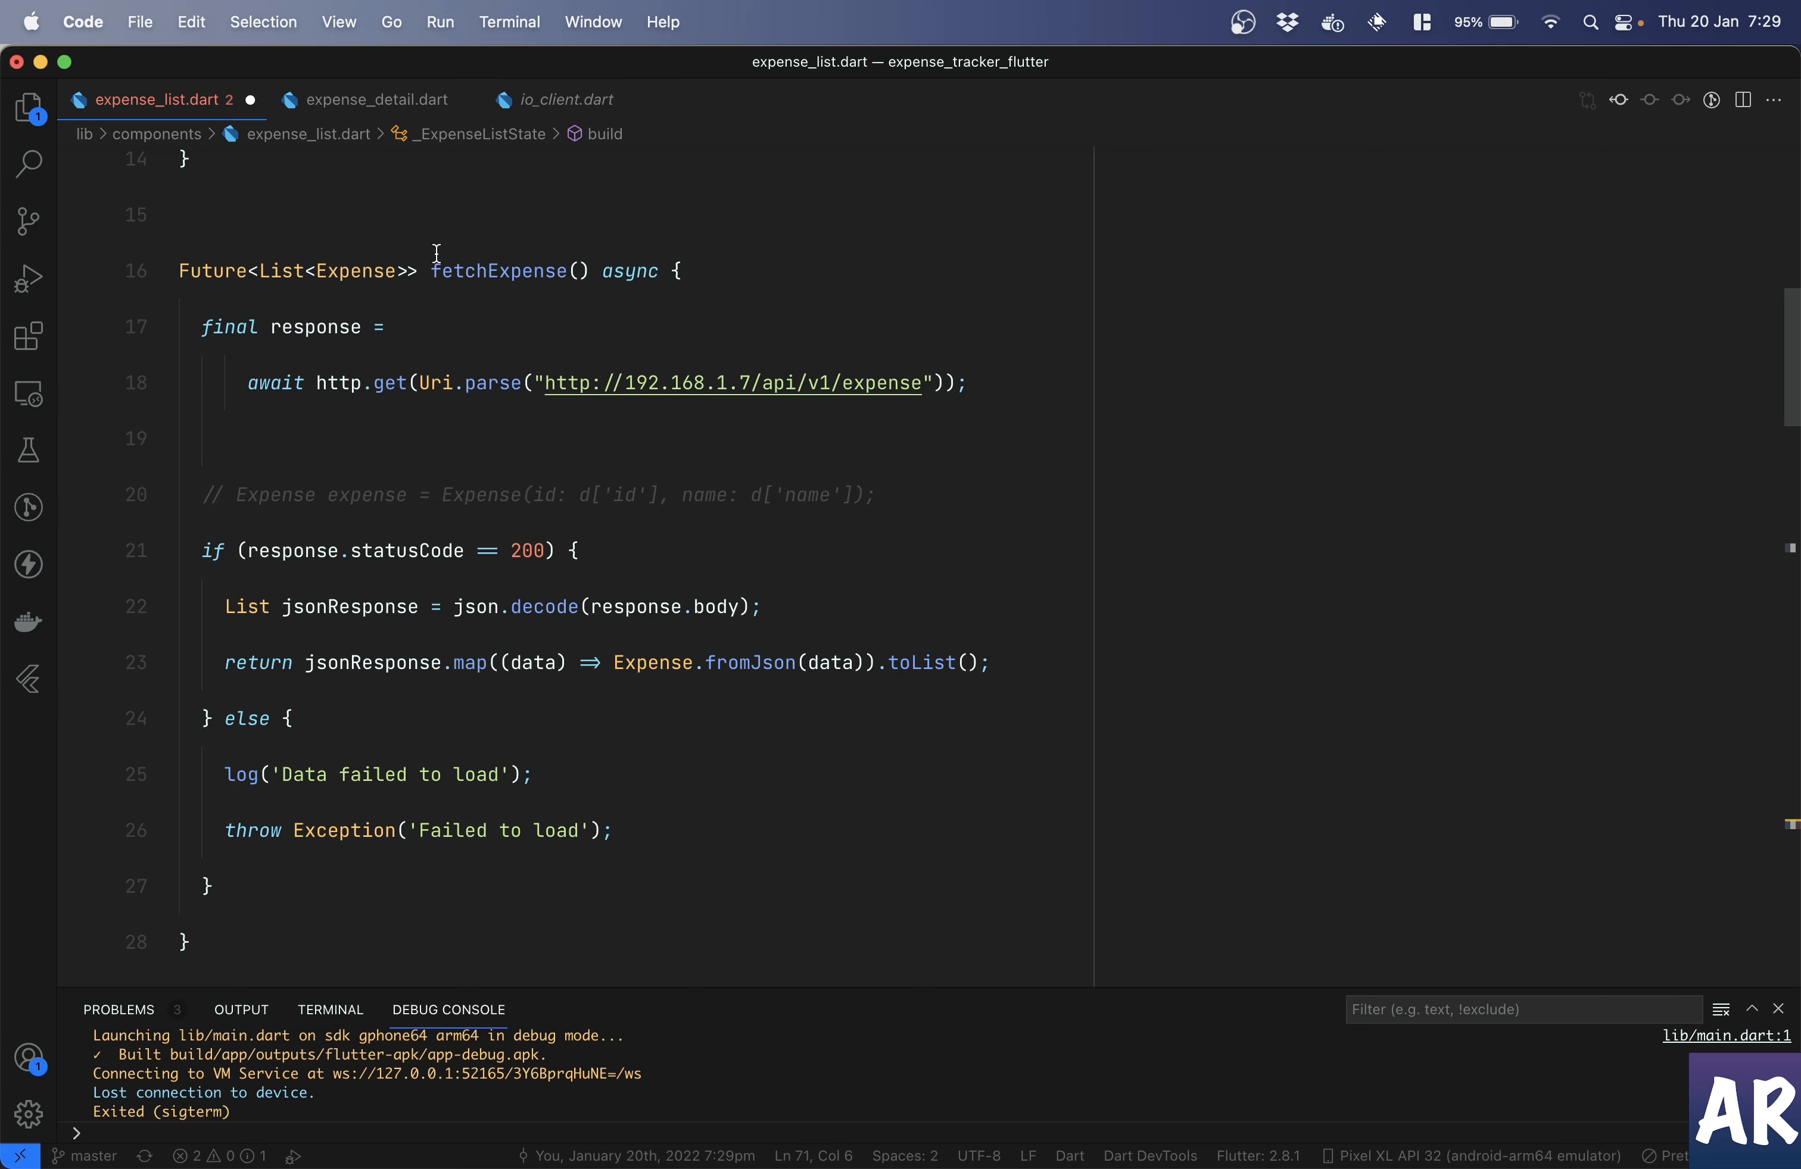
pyautogui.doubleClick(498, 271)
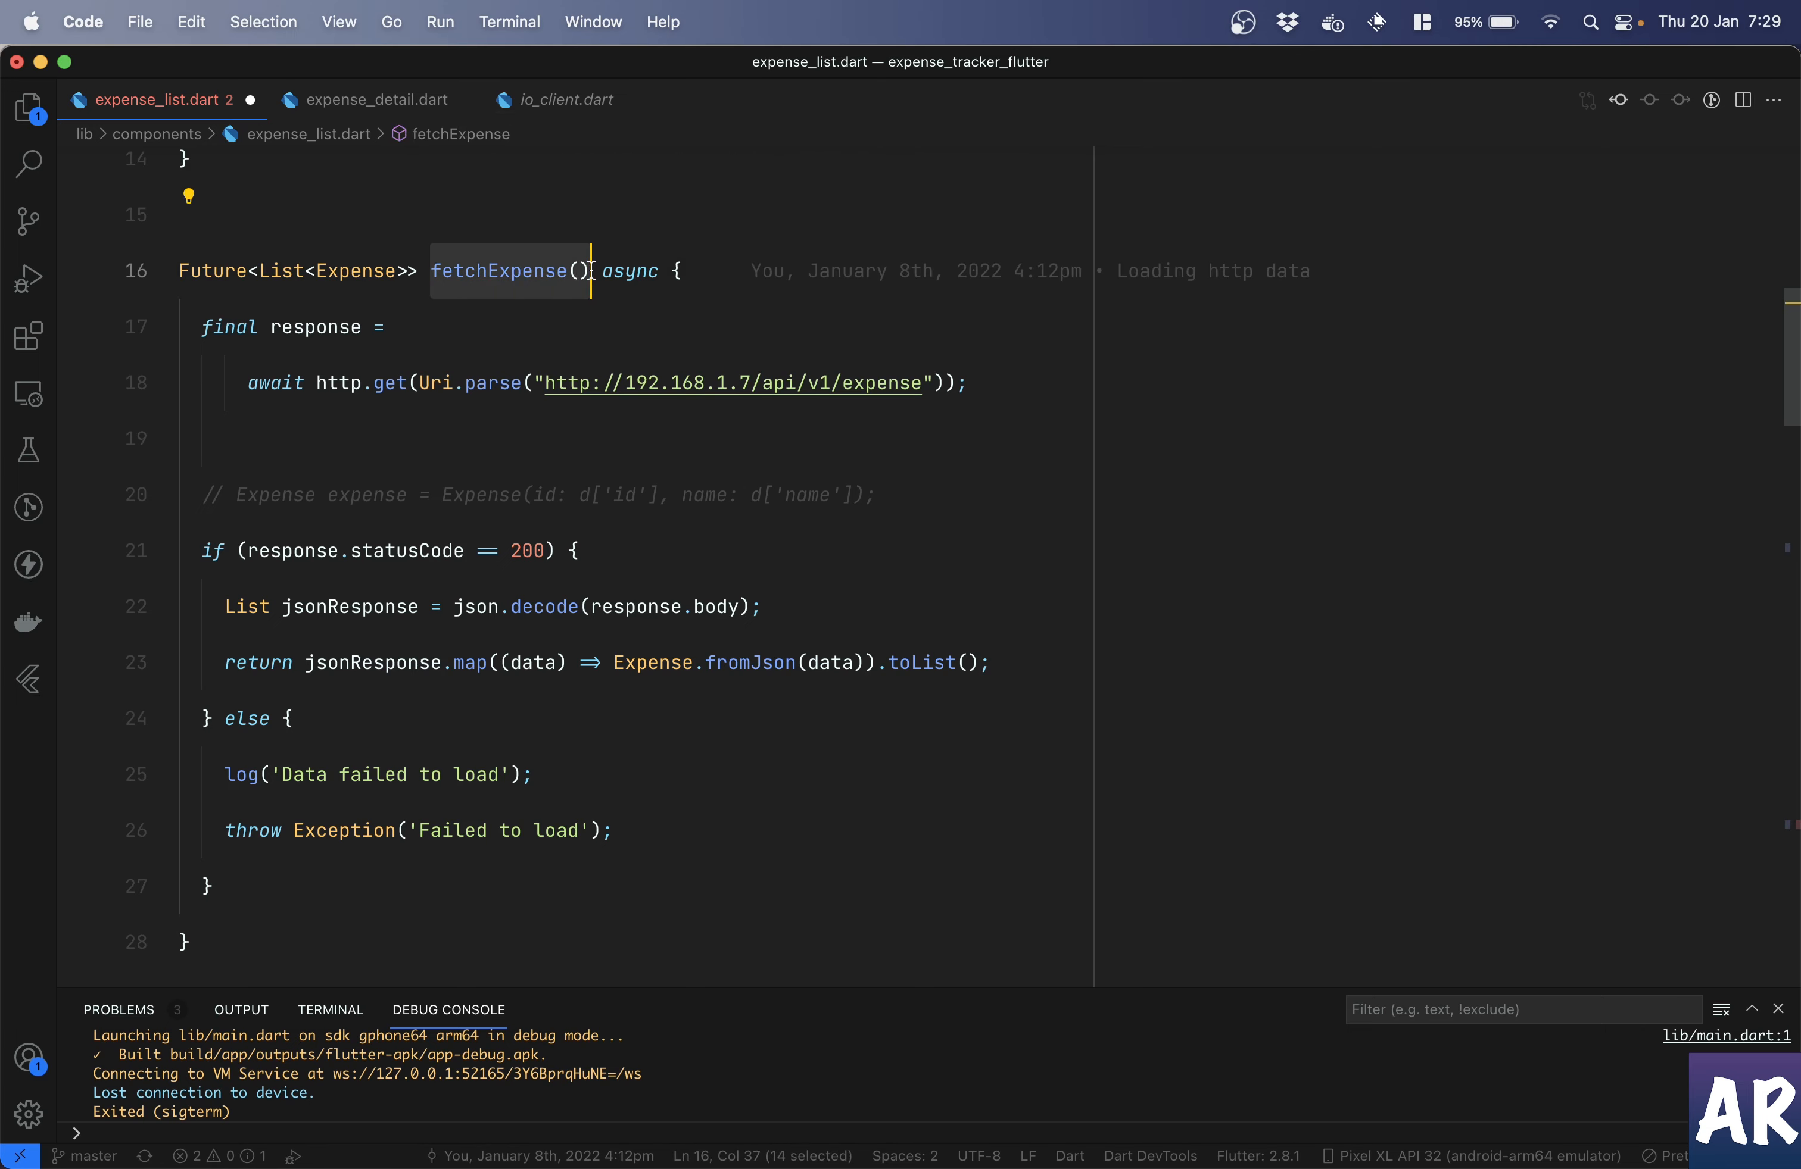
pyautogui.scroll(-3)
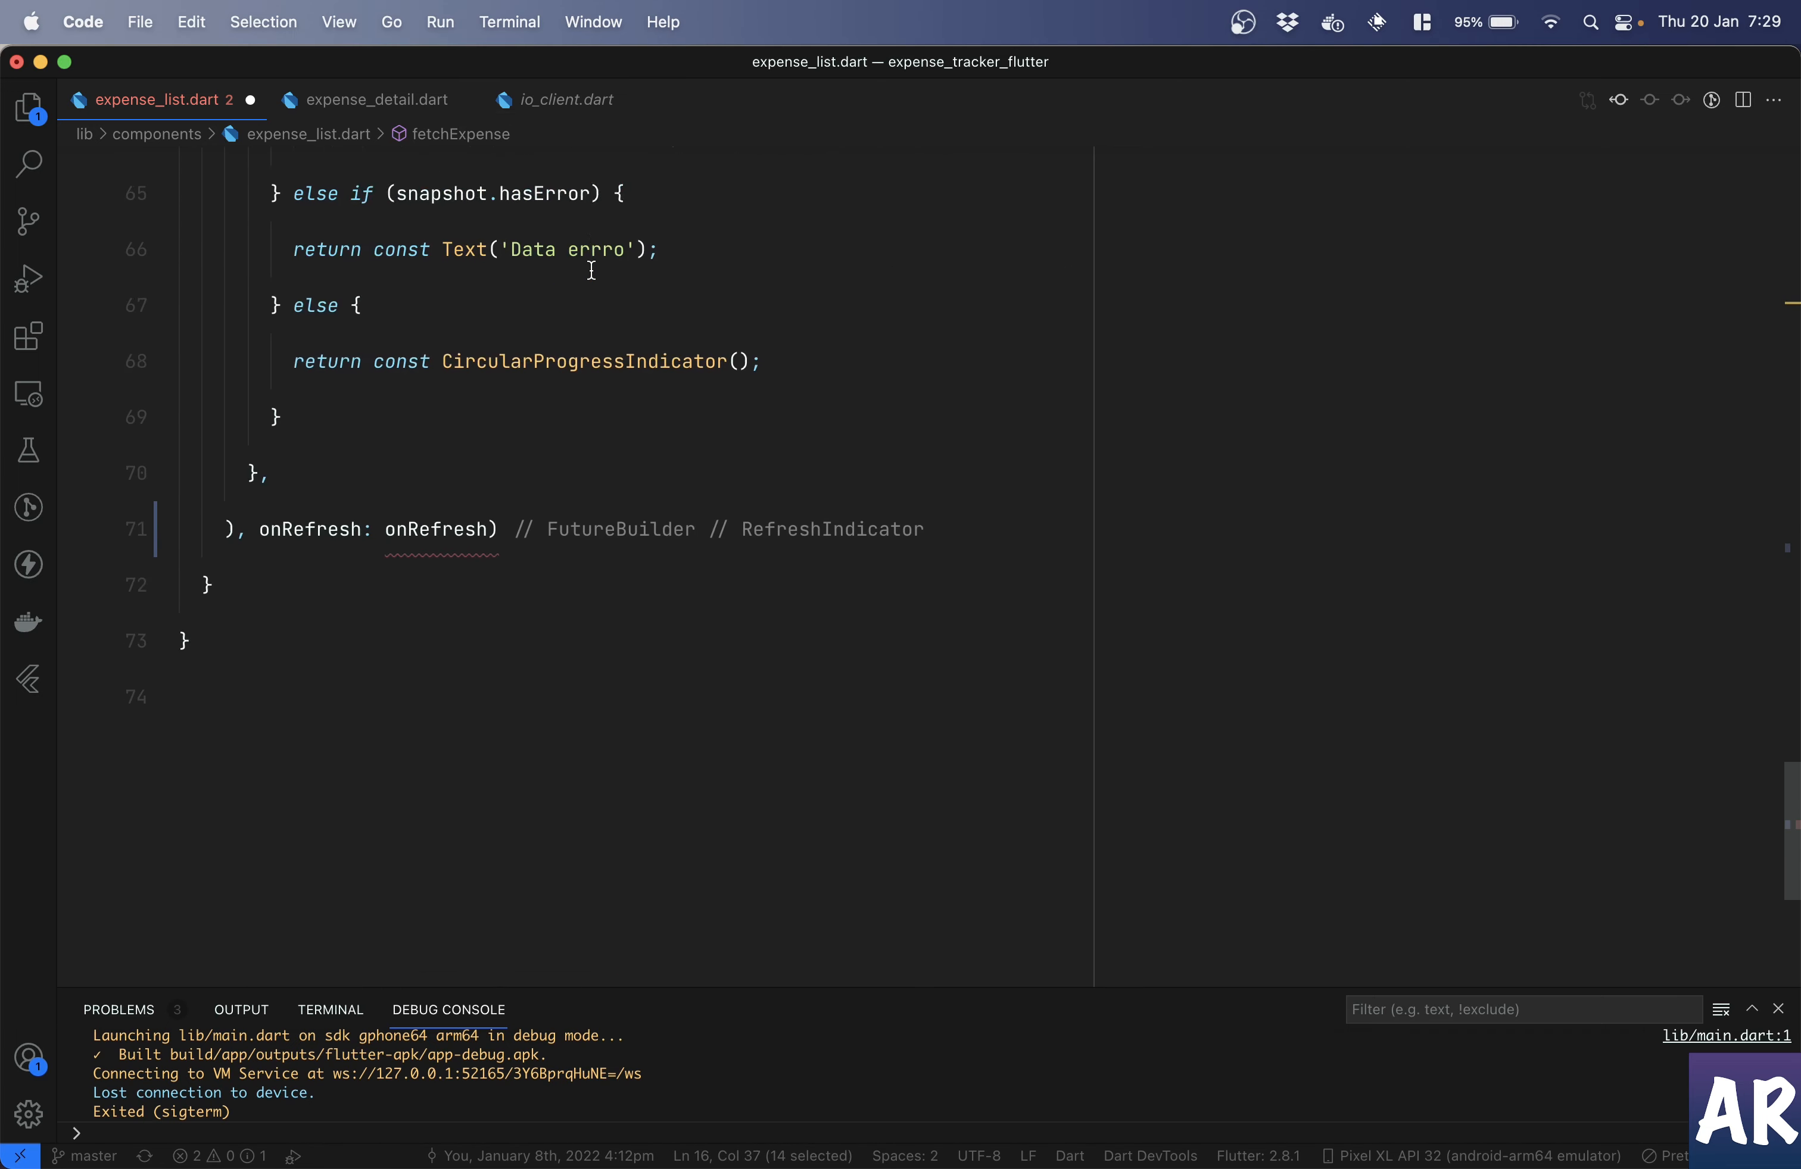
pyautogui.doubleClick(435, 483)
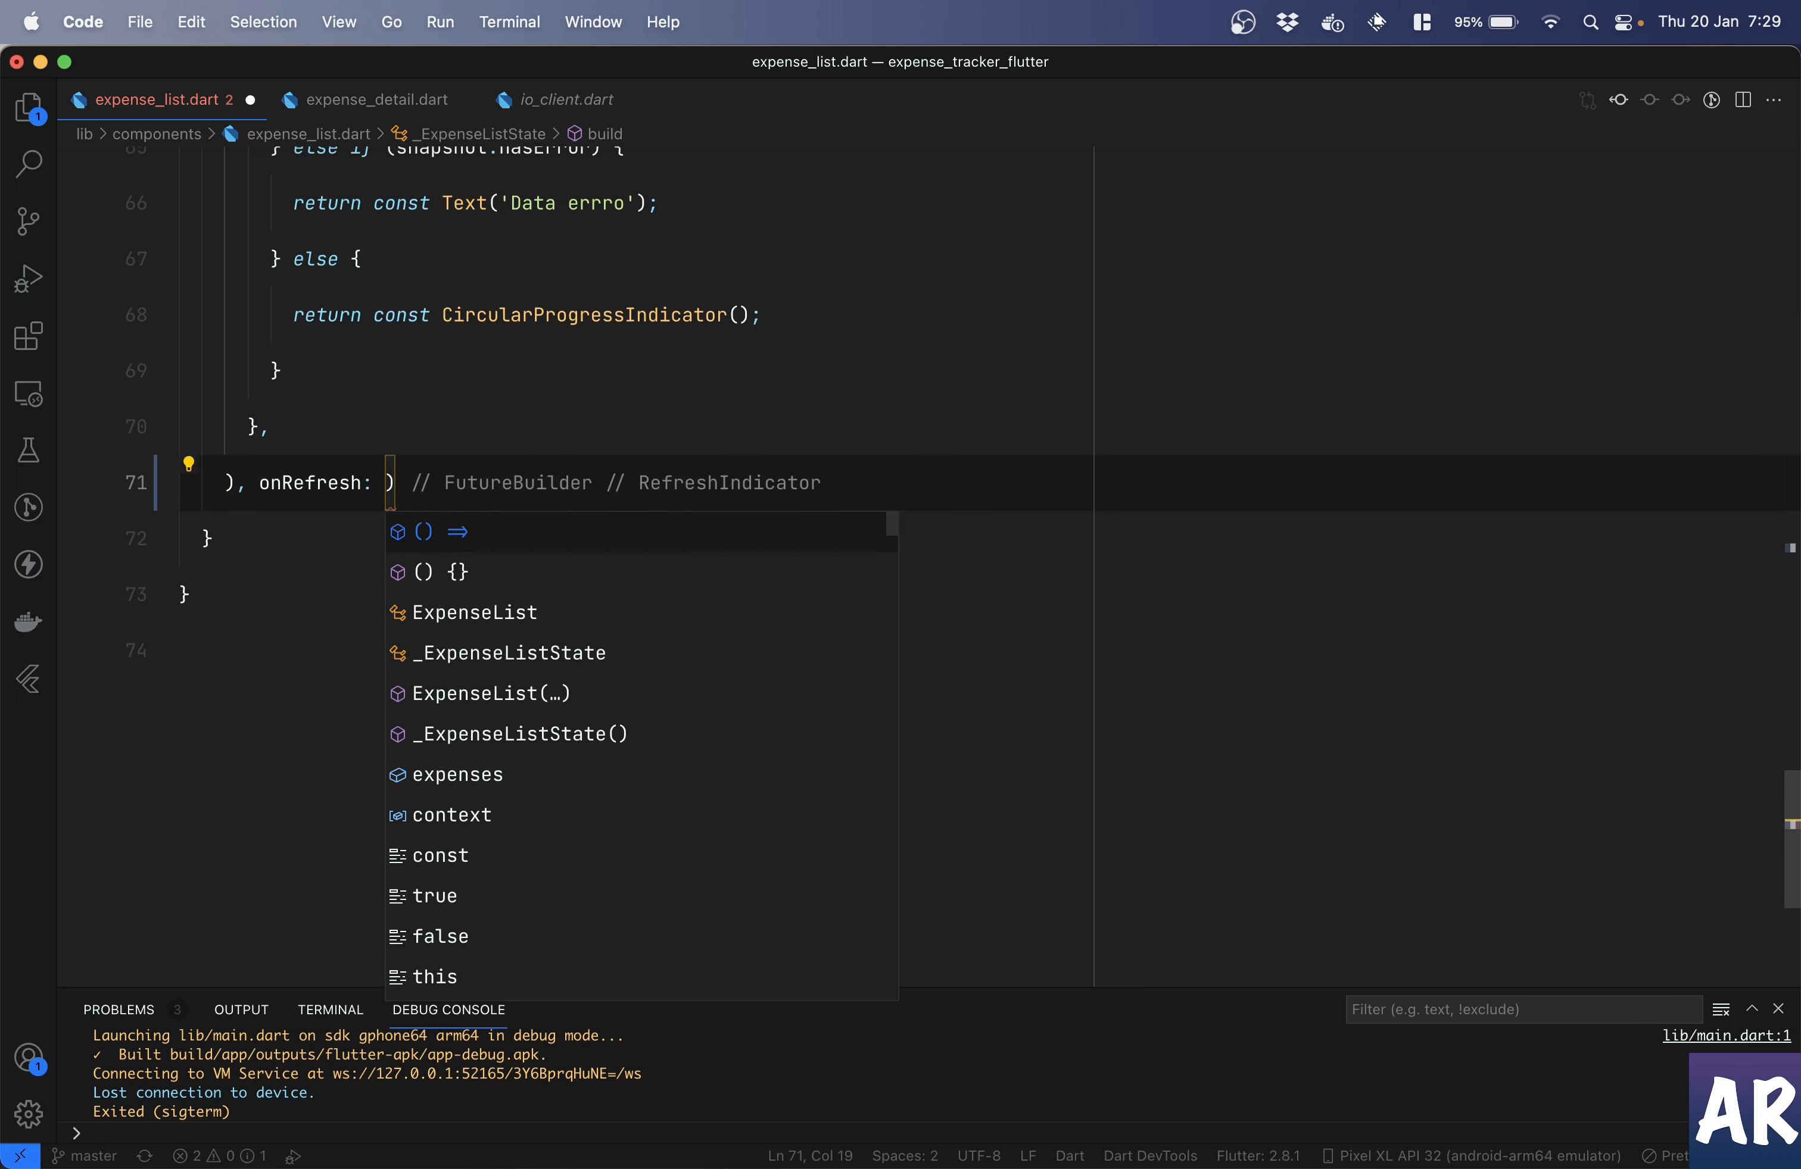
pyautogui.click(431, 571)
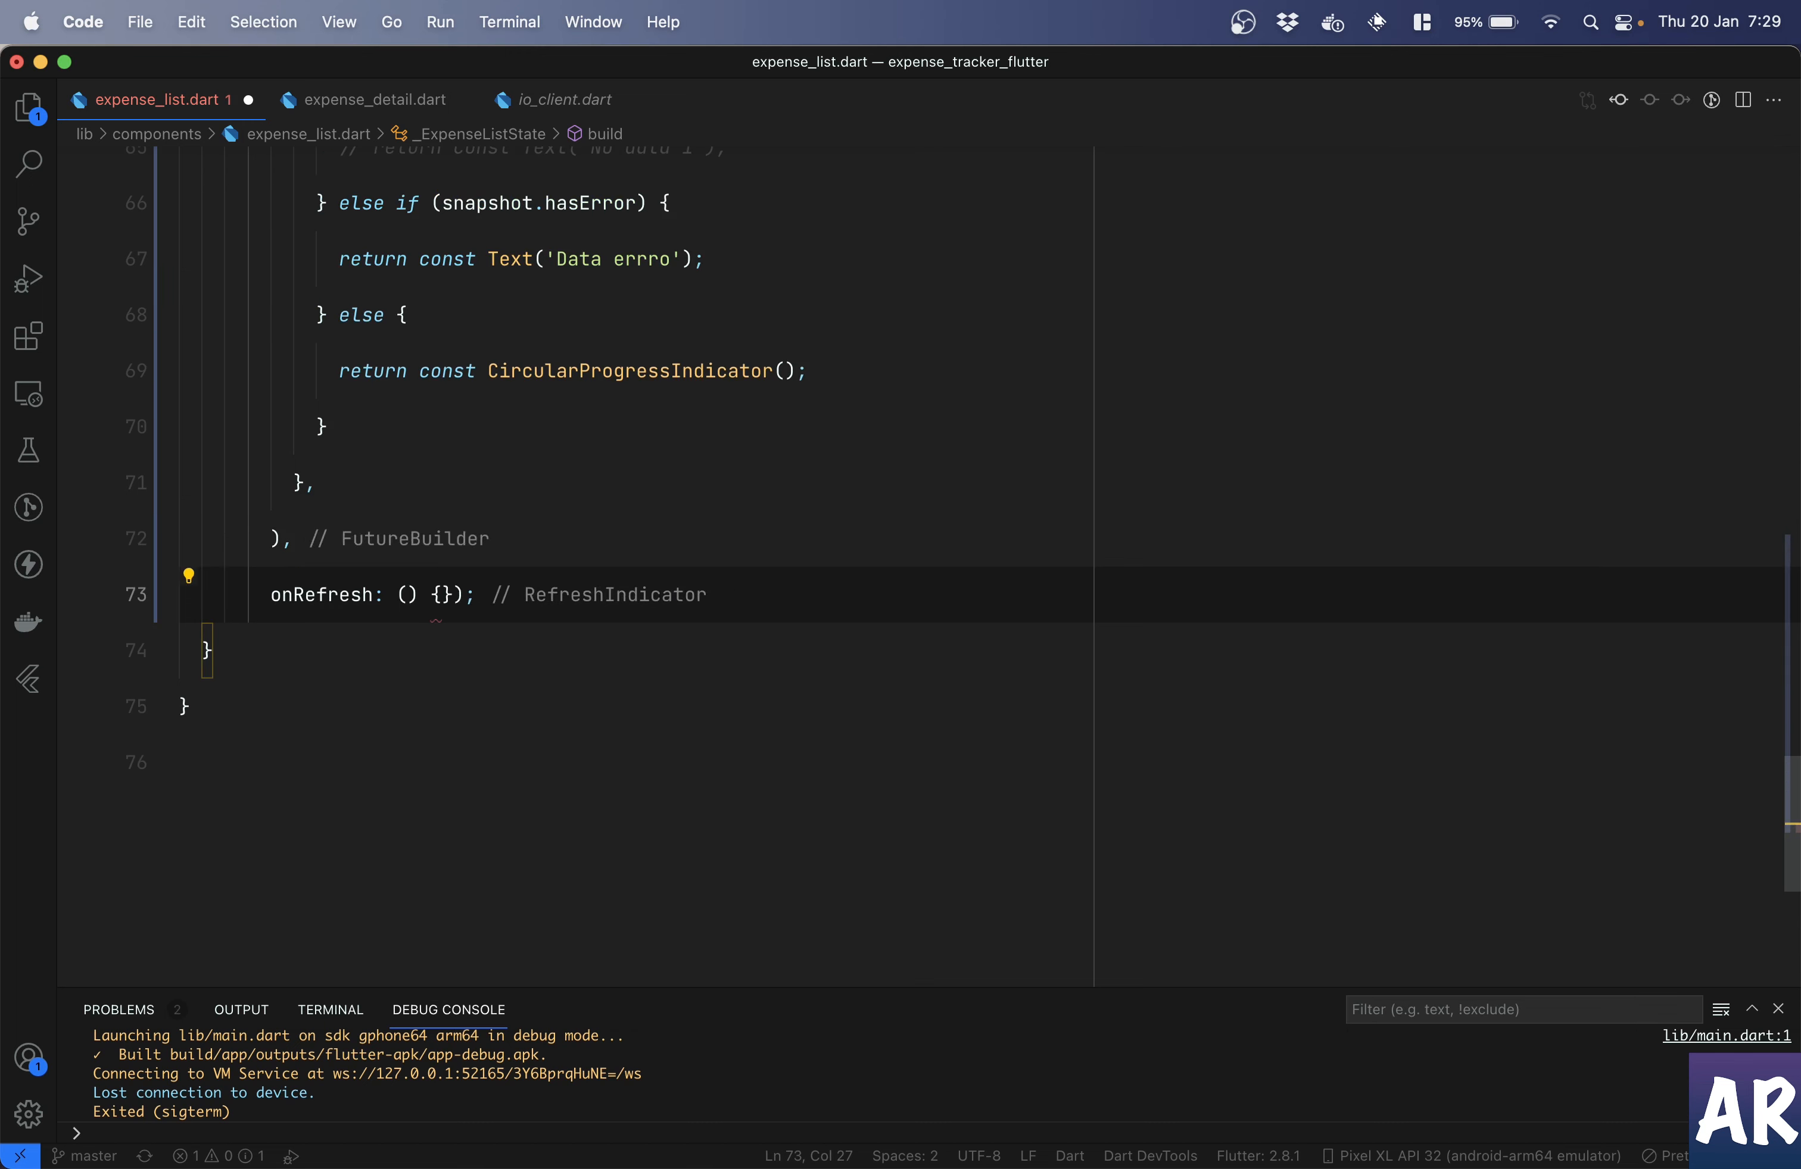
pyautogui.write('fetchExpense()')
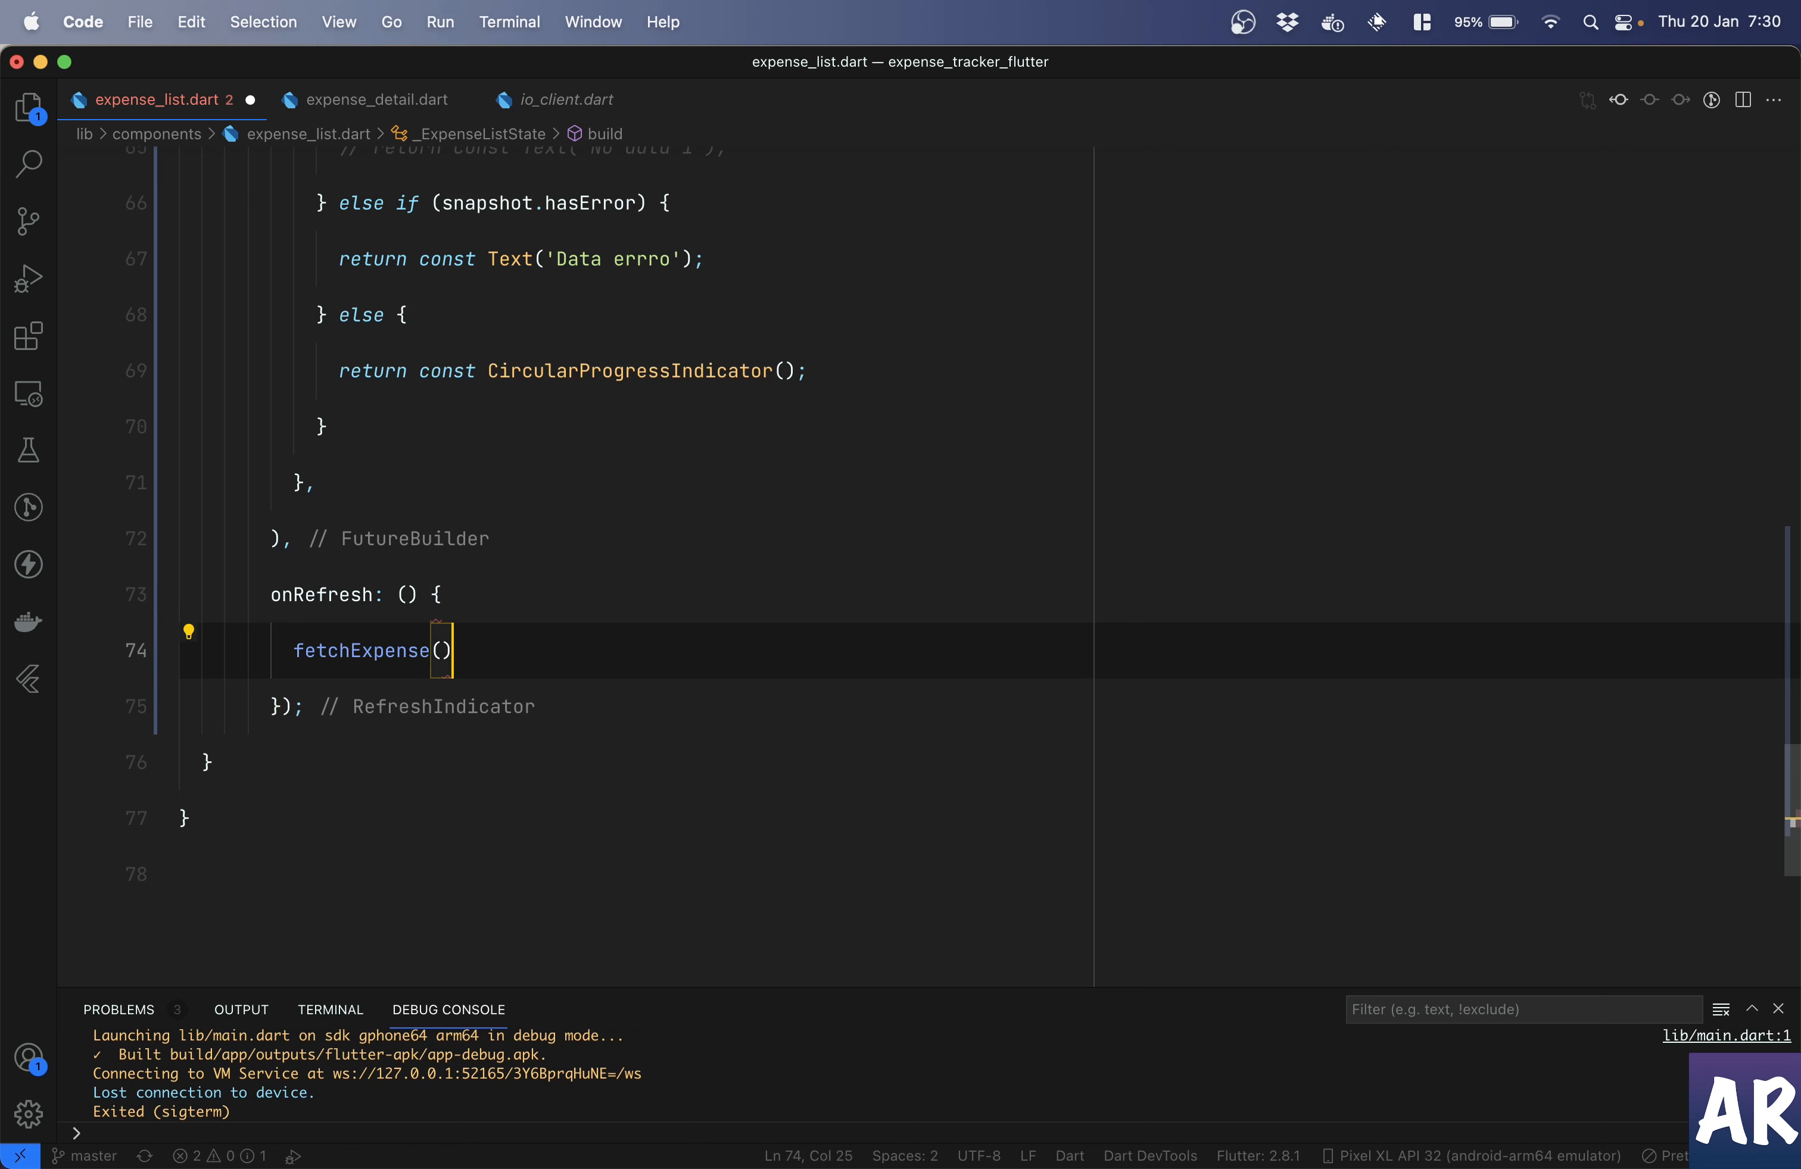
pyautogui.write('return')
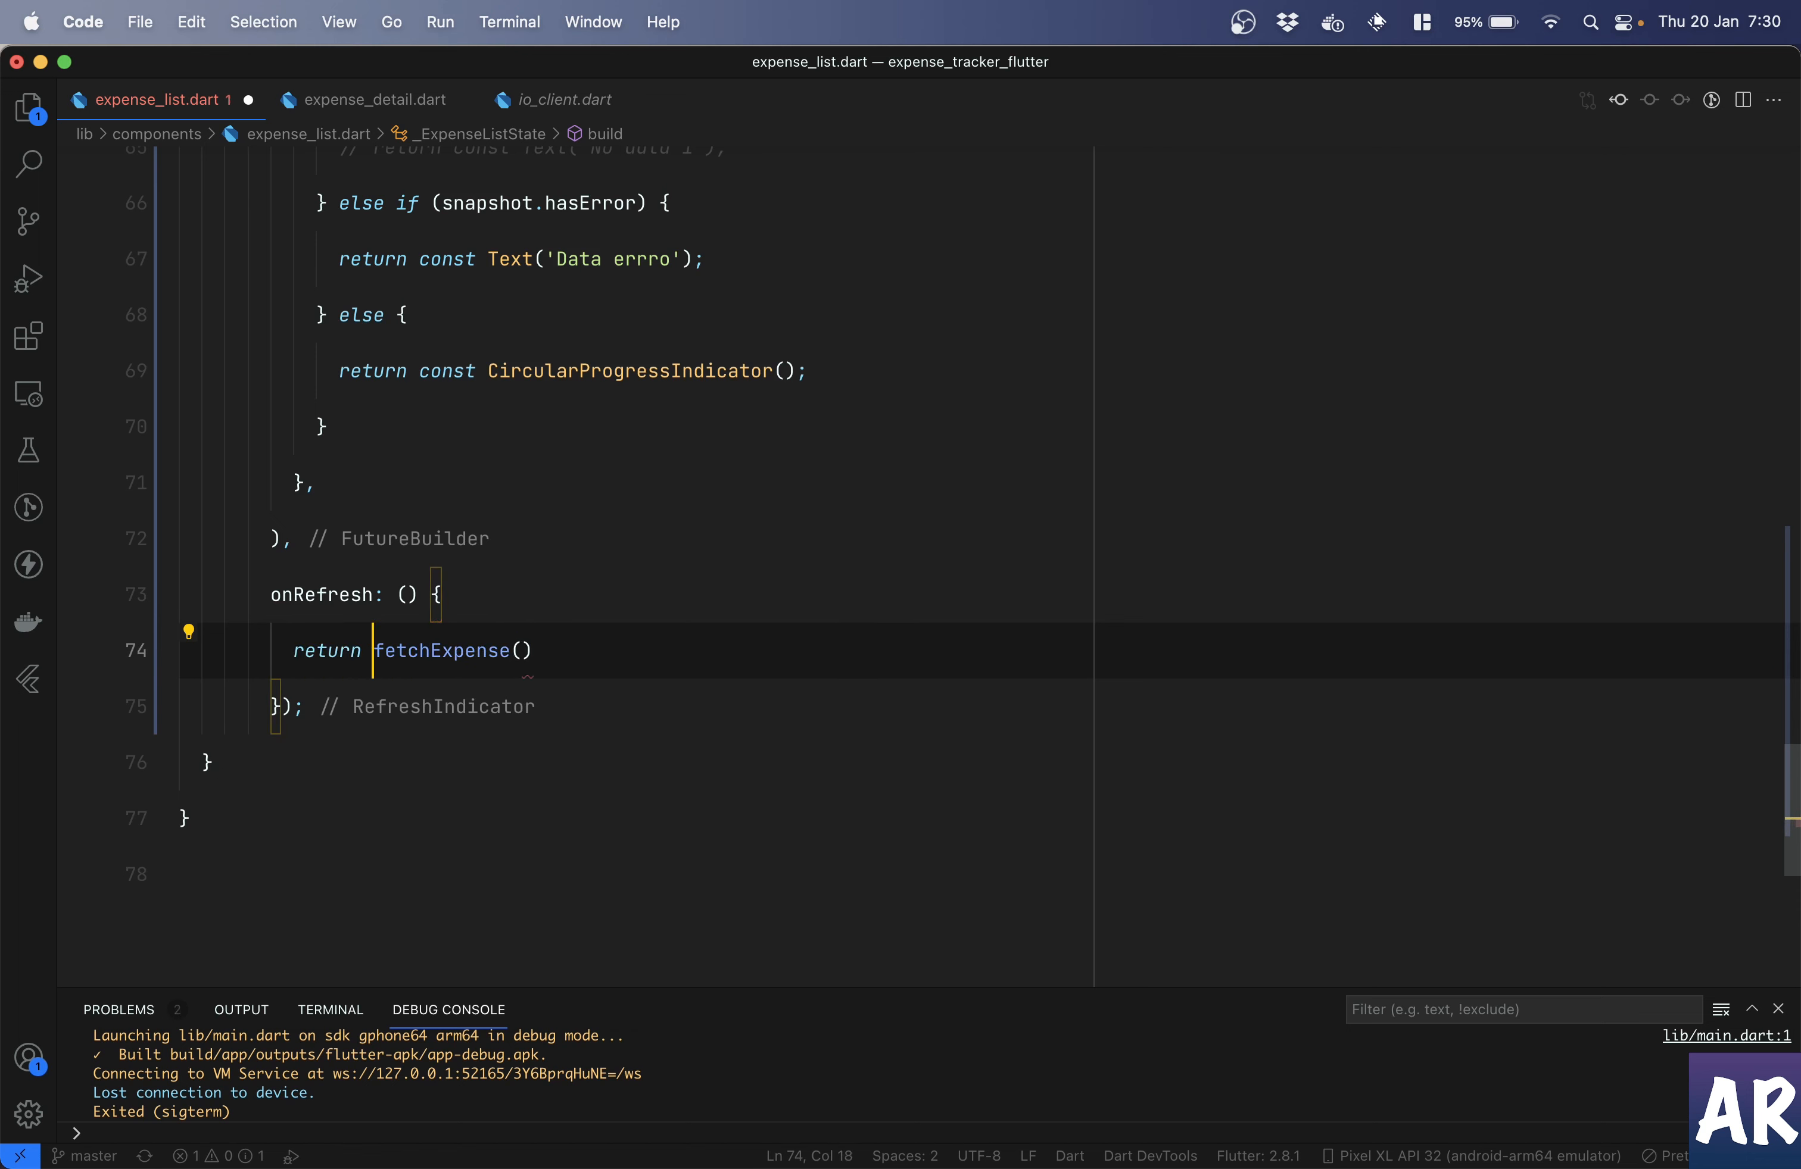
pyautogui.write(';')
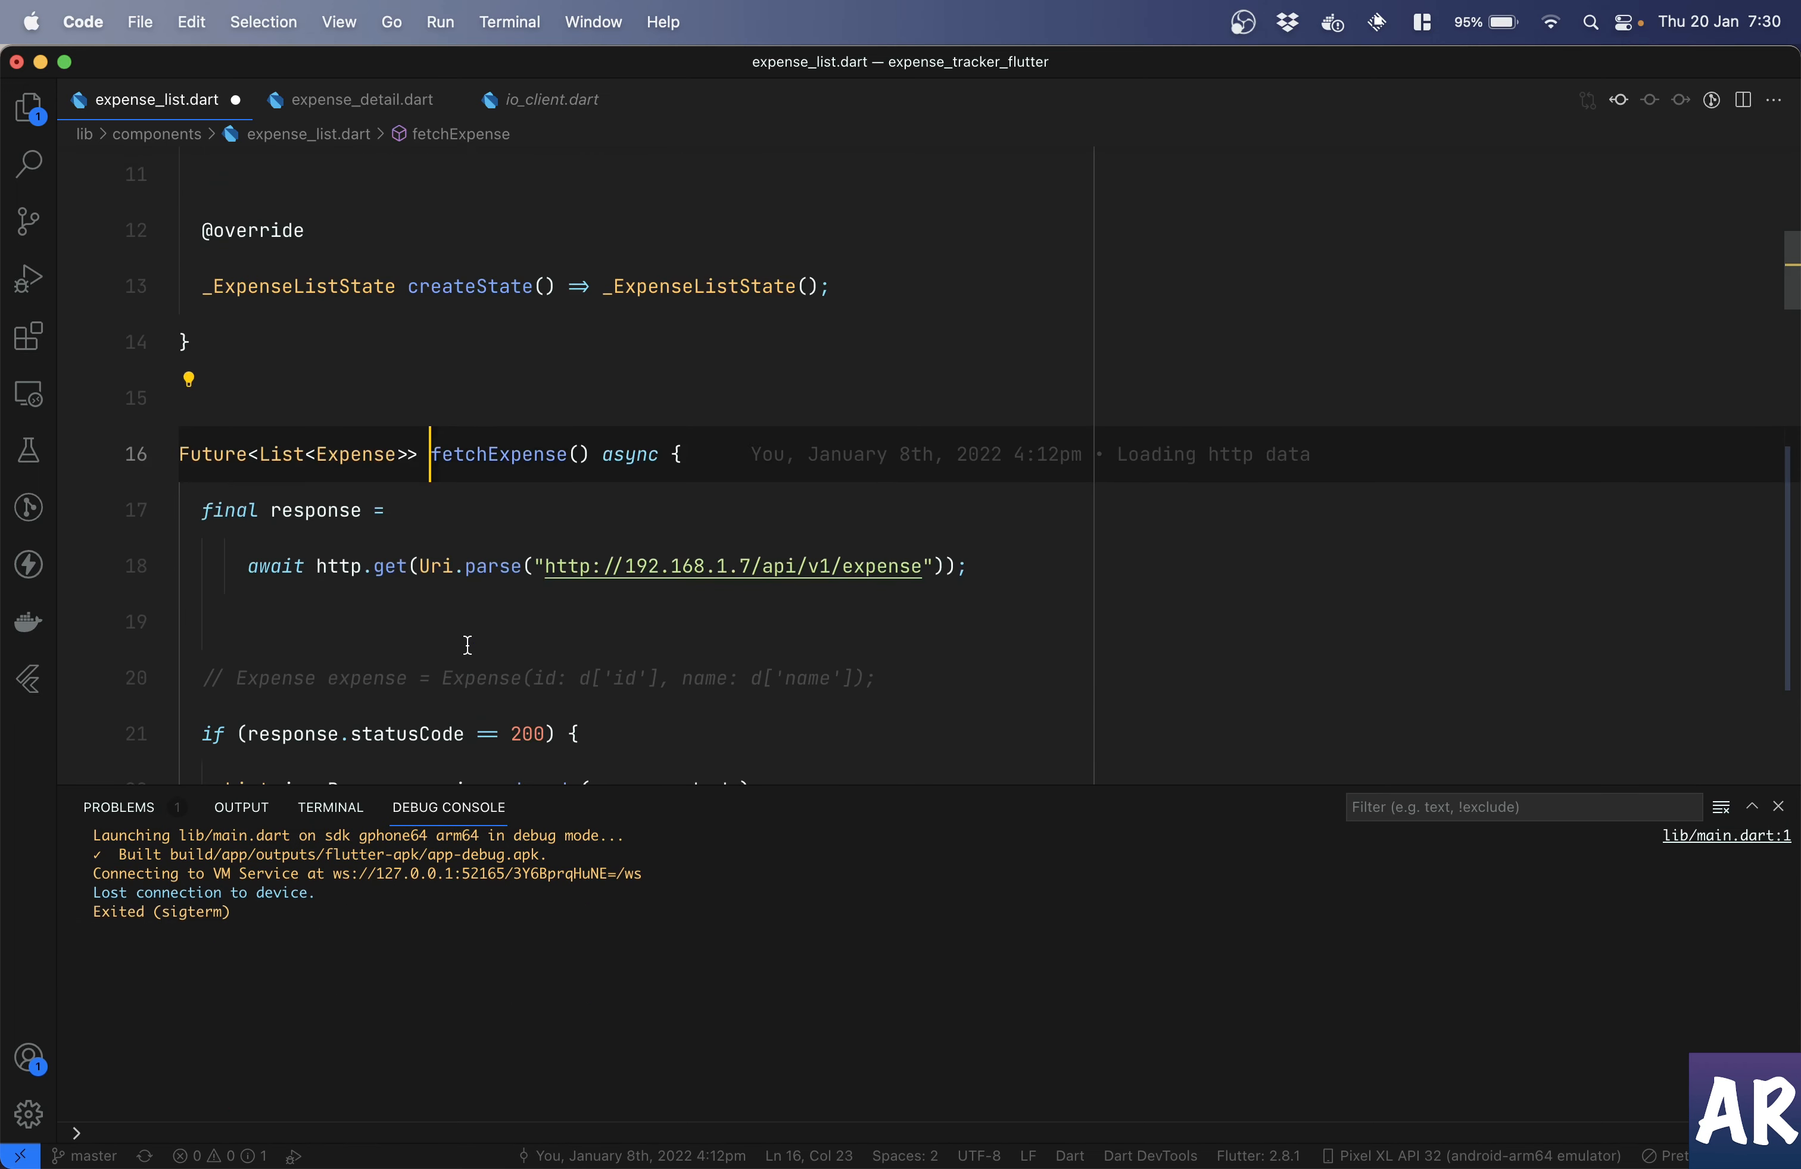
# - Store the decoded list in a final newExpenses variable and return newExpenses
pyautogui.scroll(-3)
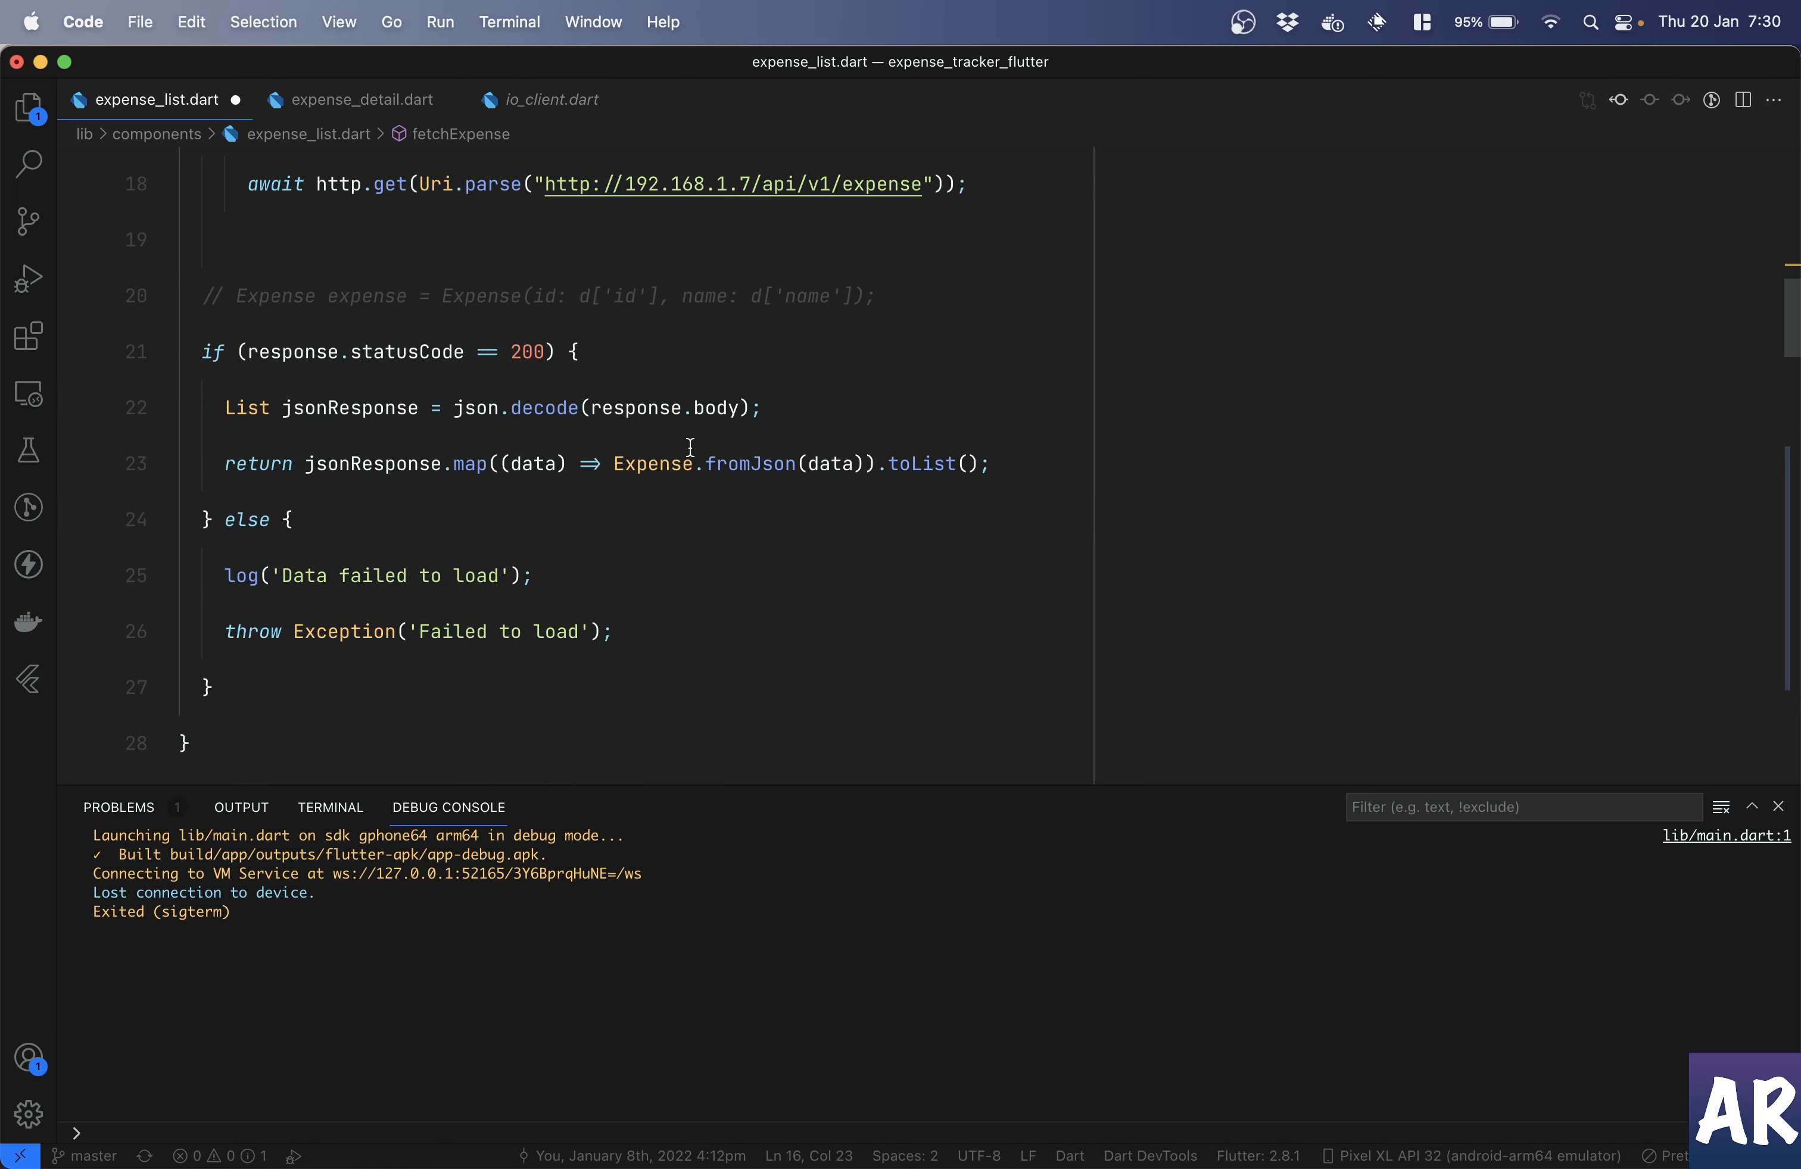
pyautogui.moveTo(338, 507)
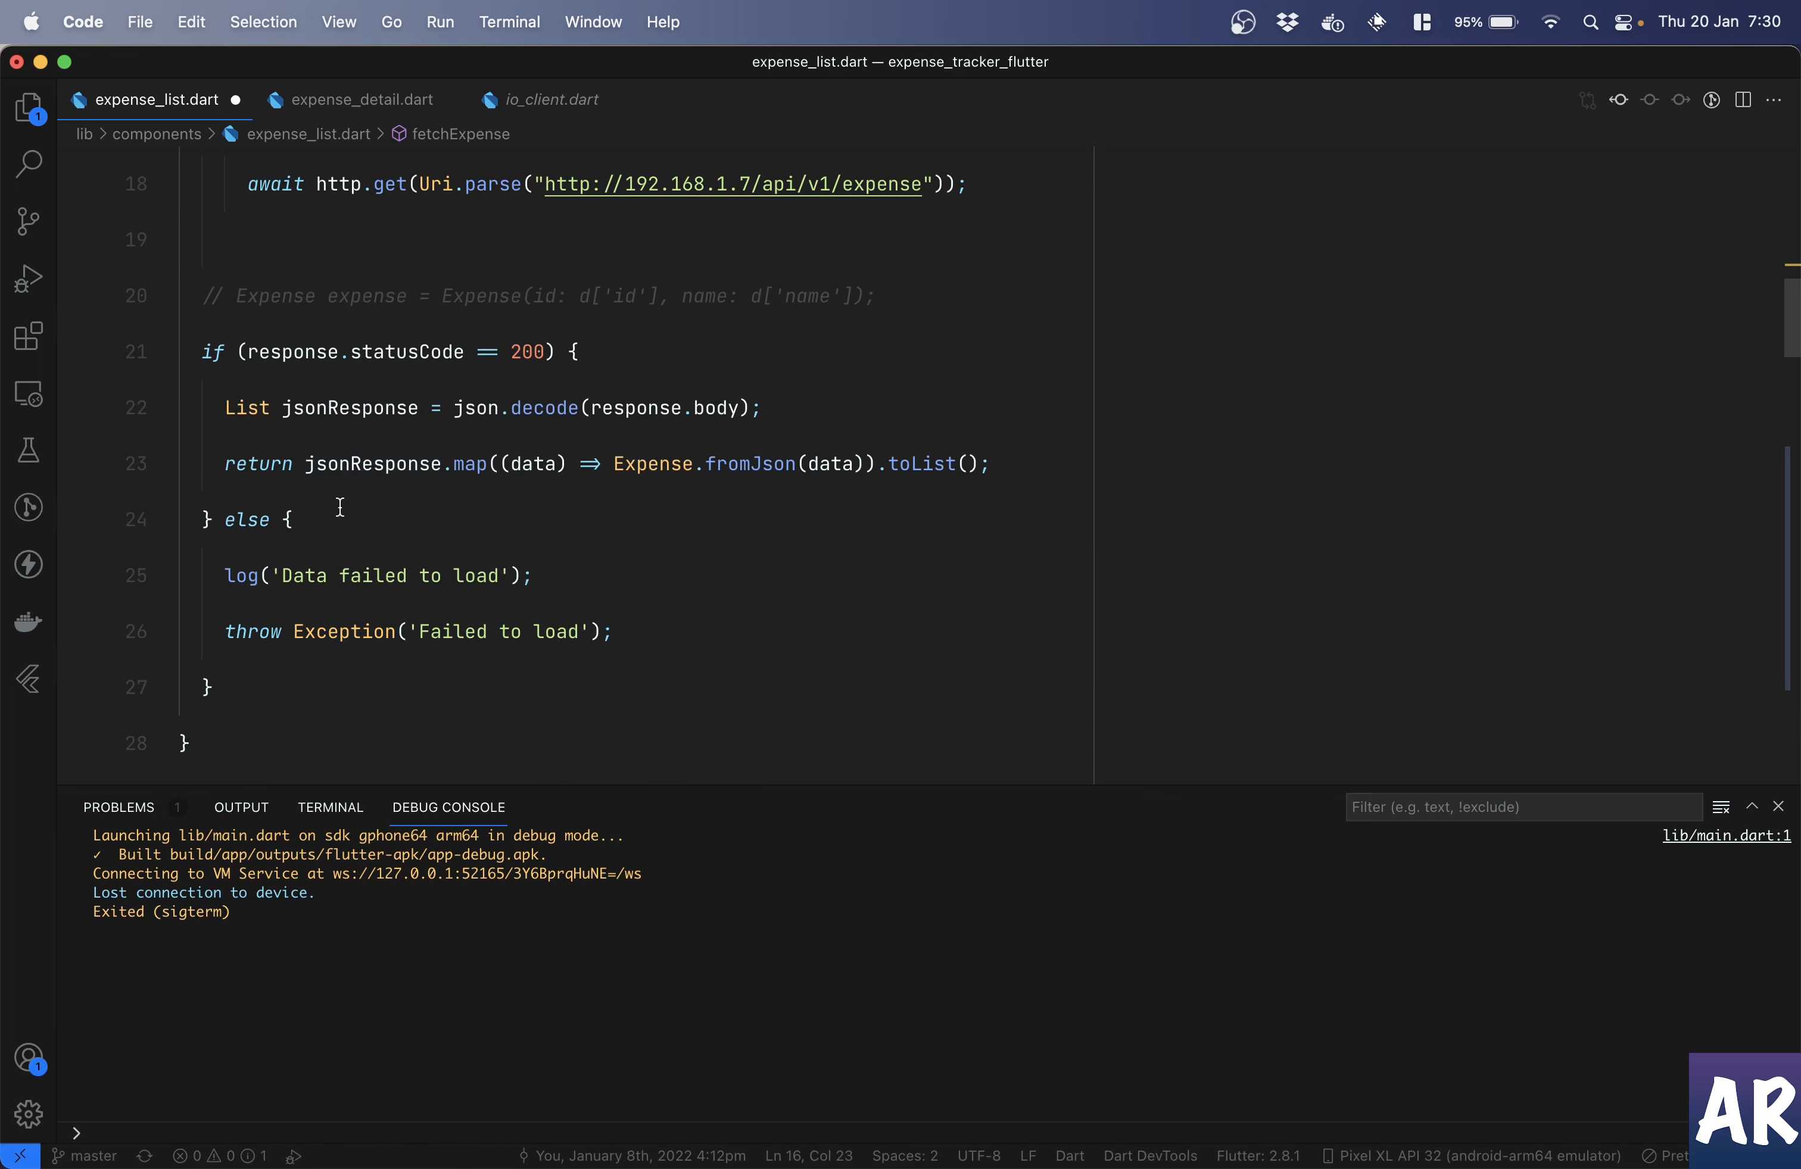
pyautogui.doubleClick(259, 464)
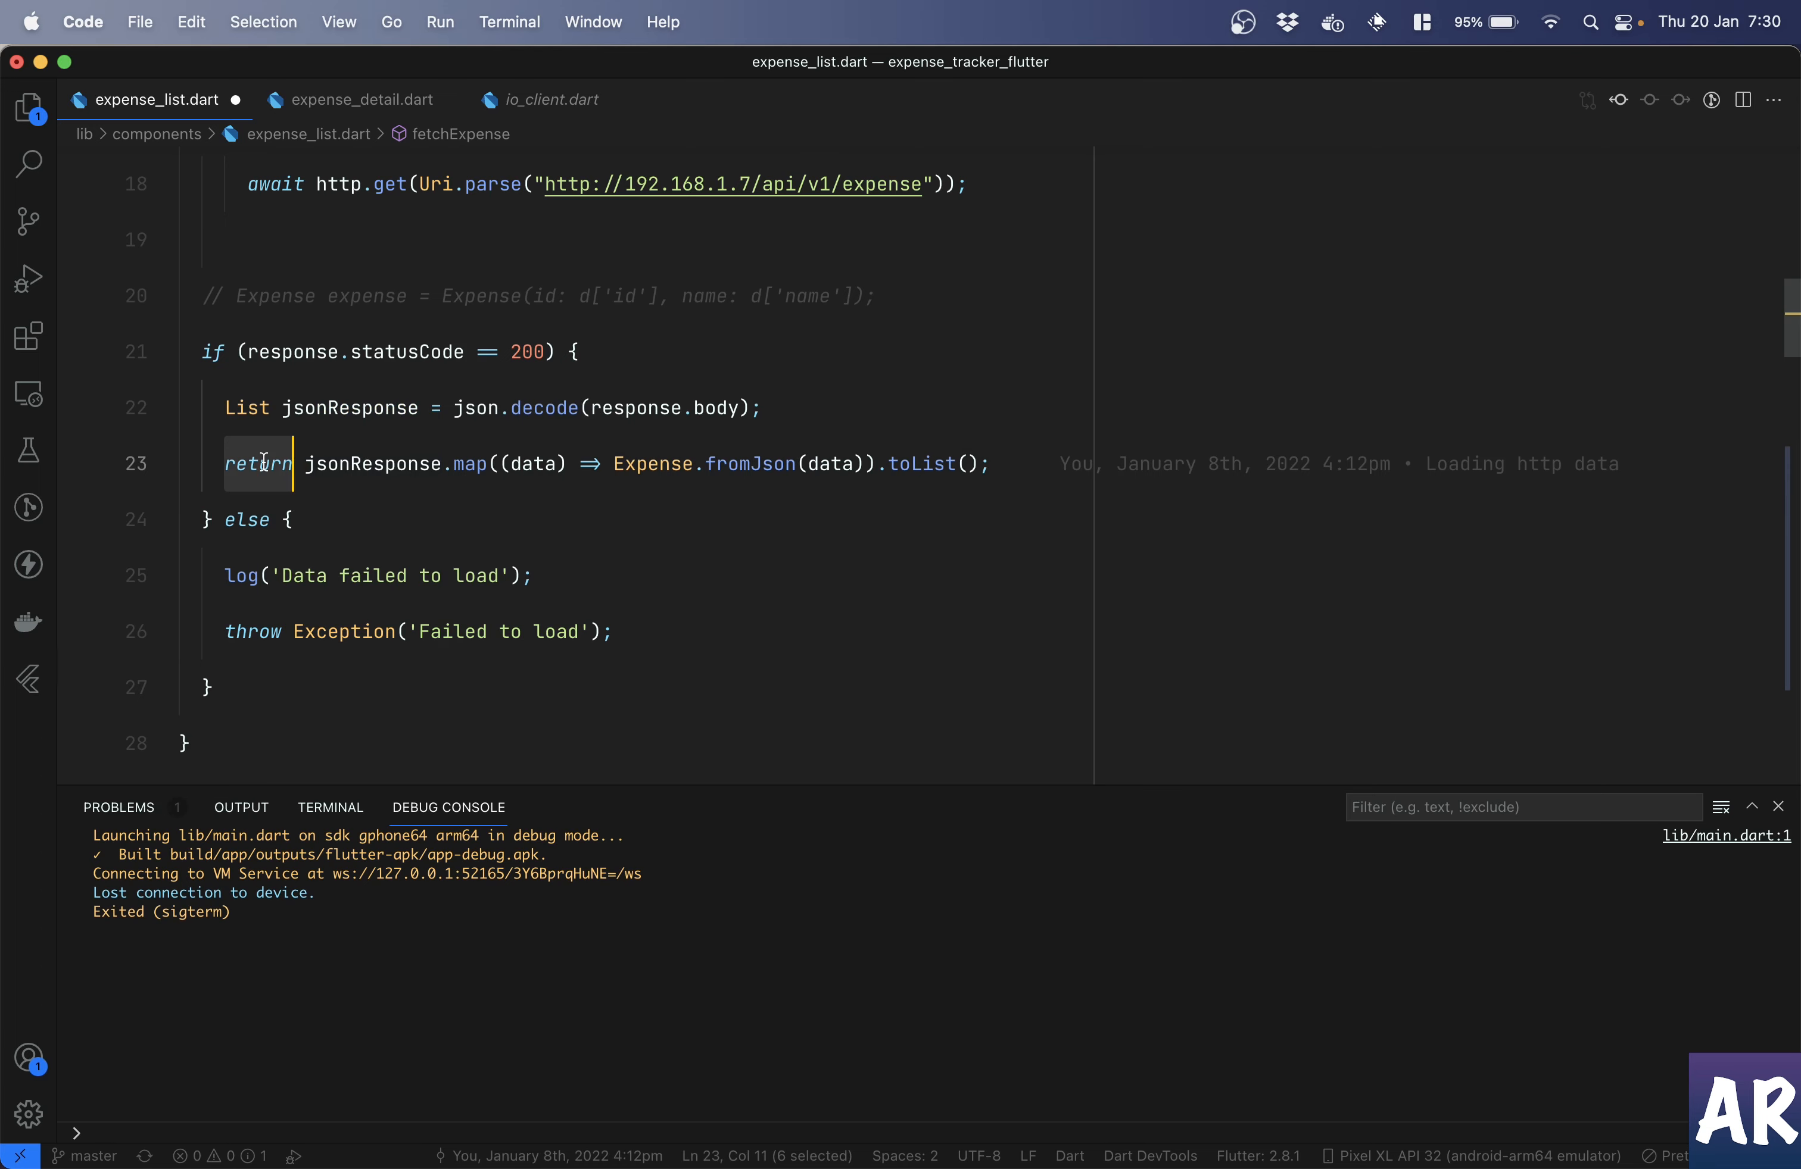
pyautogui.write('final')
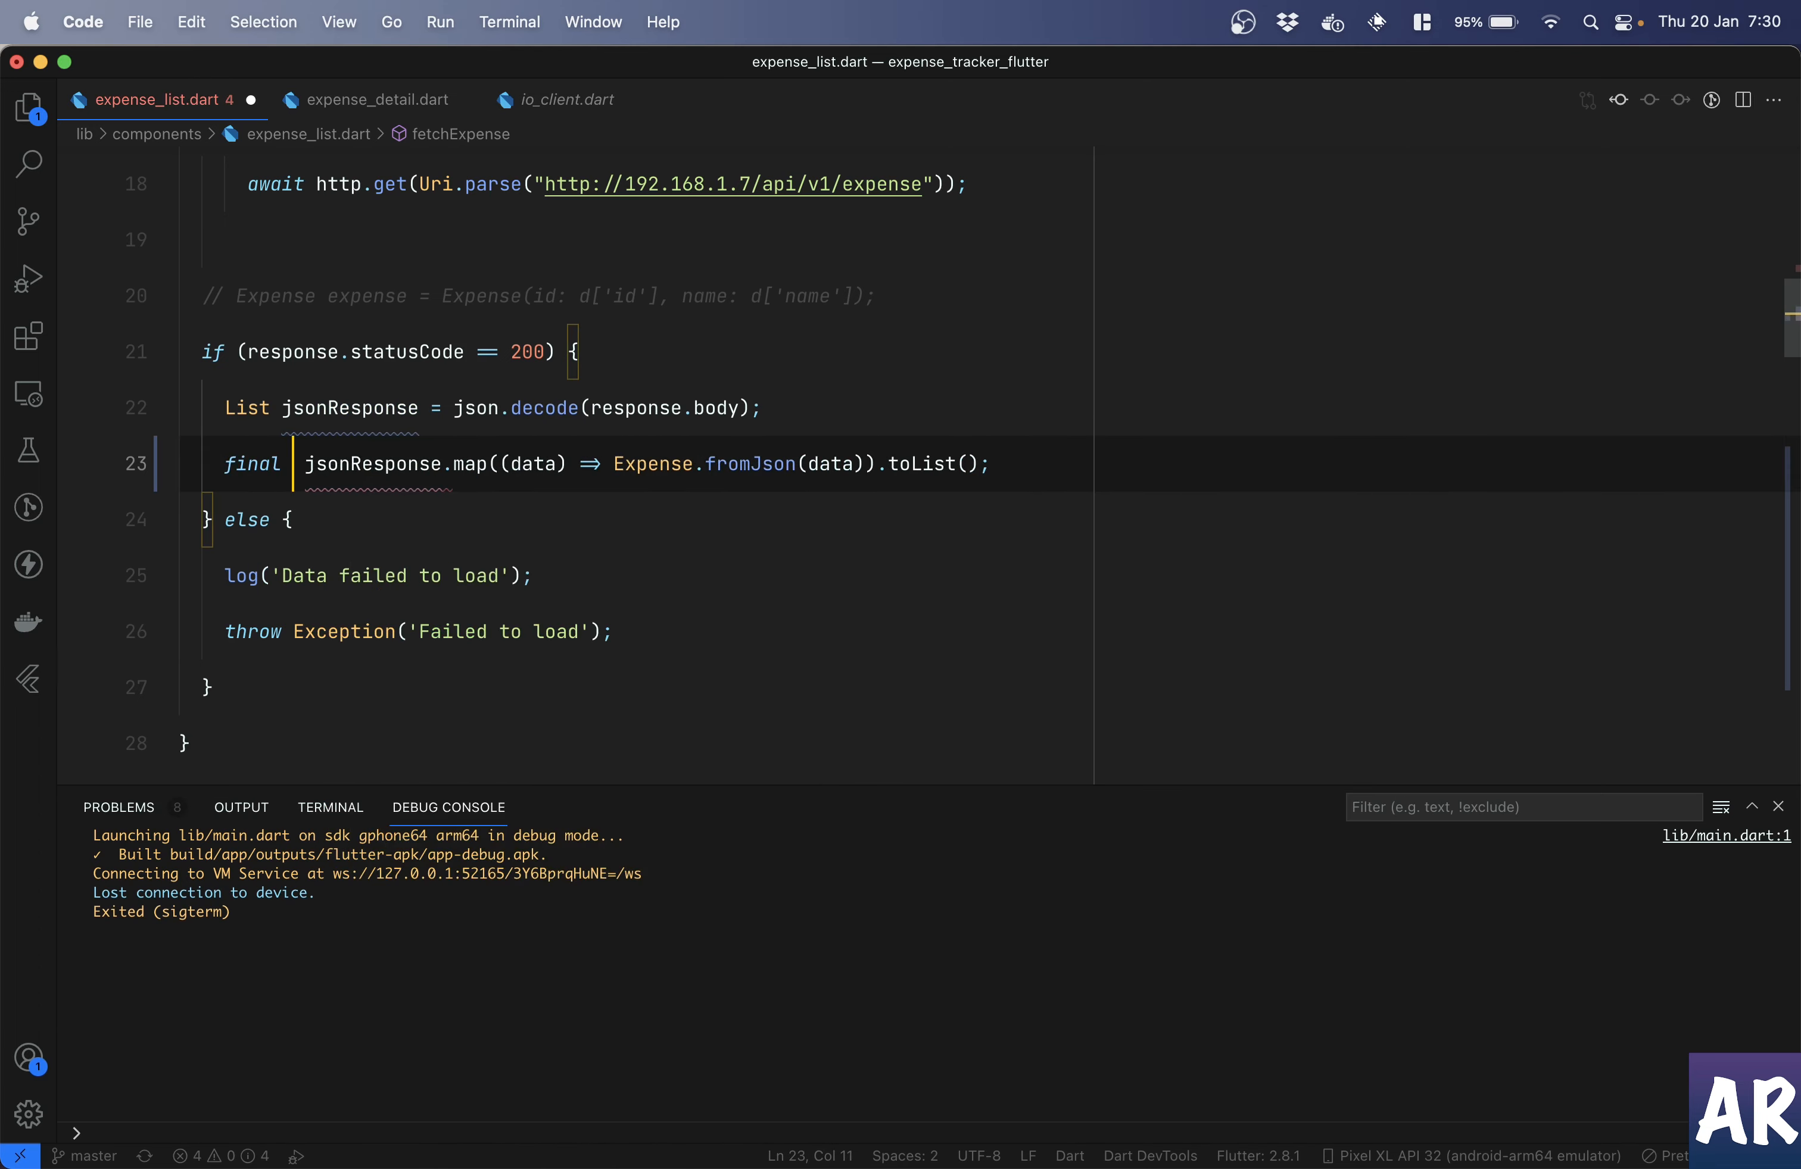
pyautogui.write('newExpenses =')
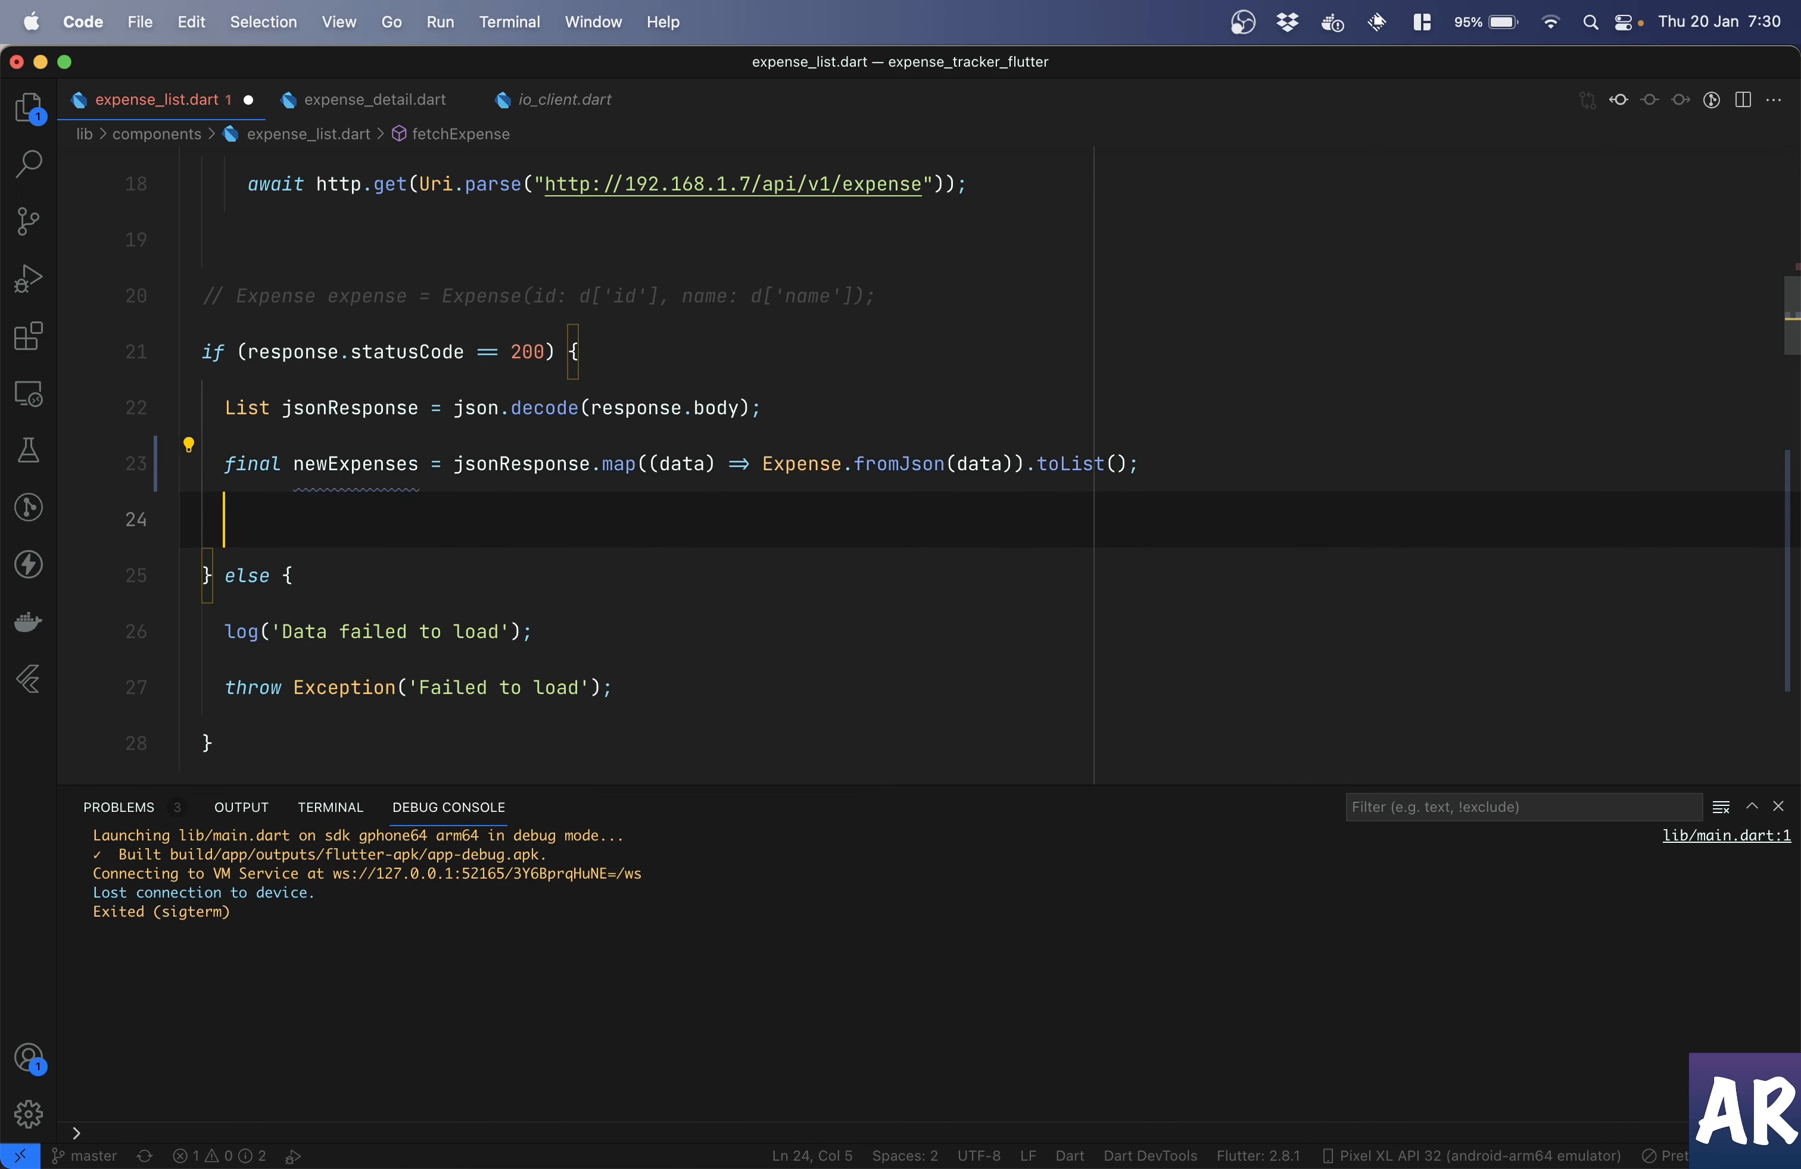
pyautogui.write('return newExpenses;')
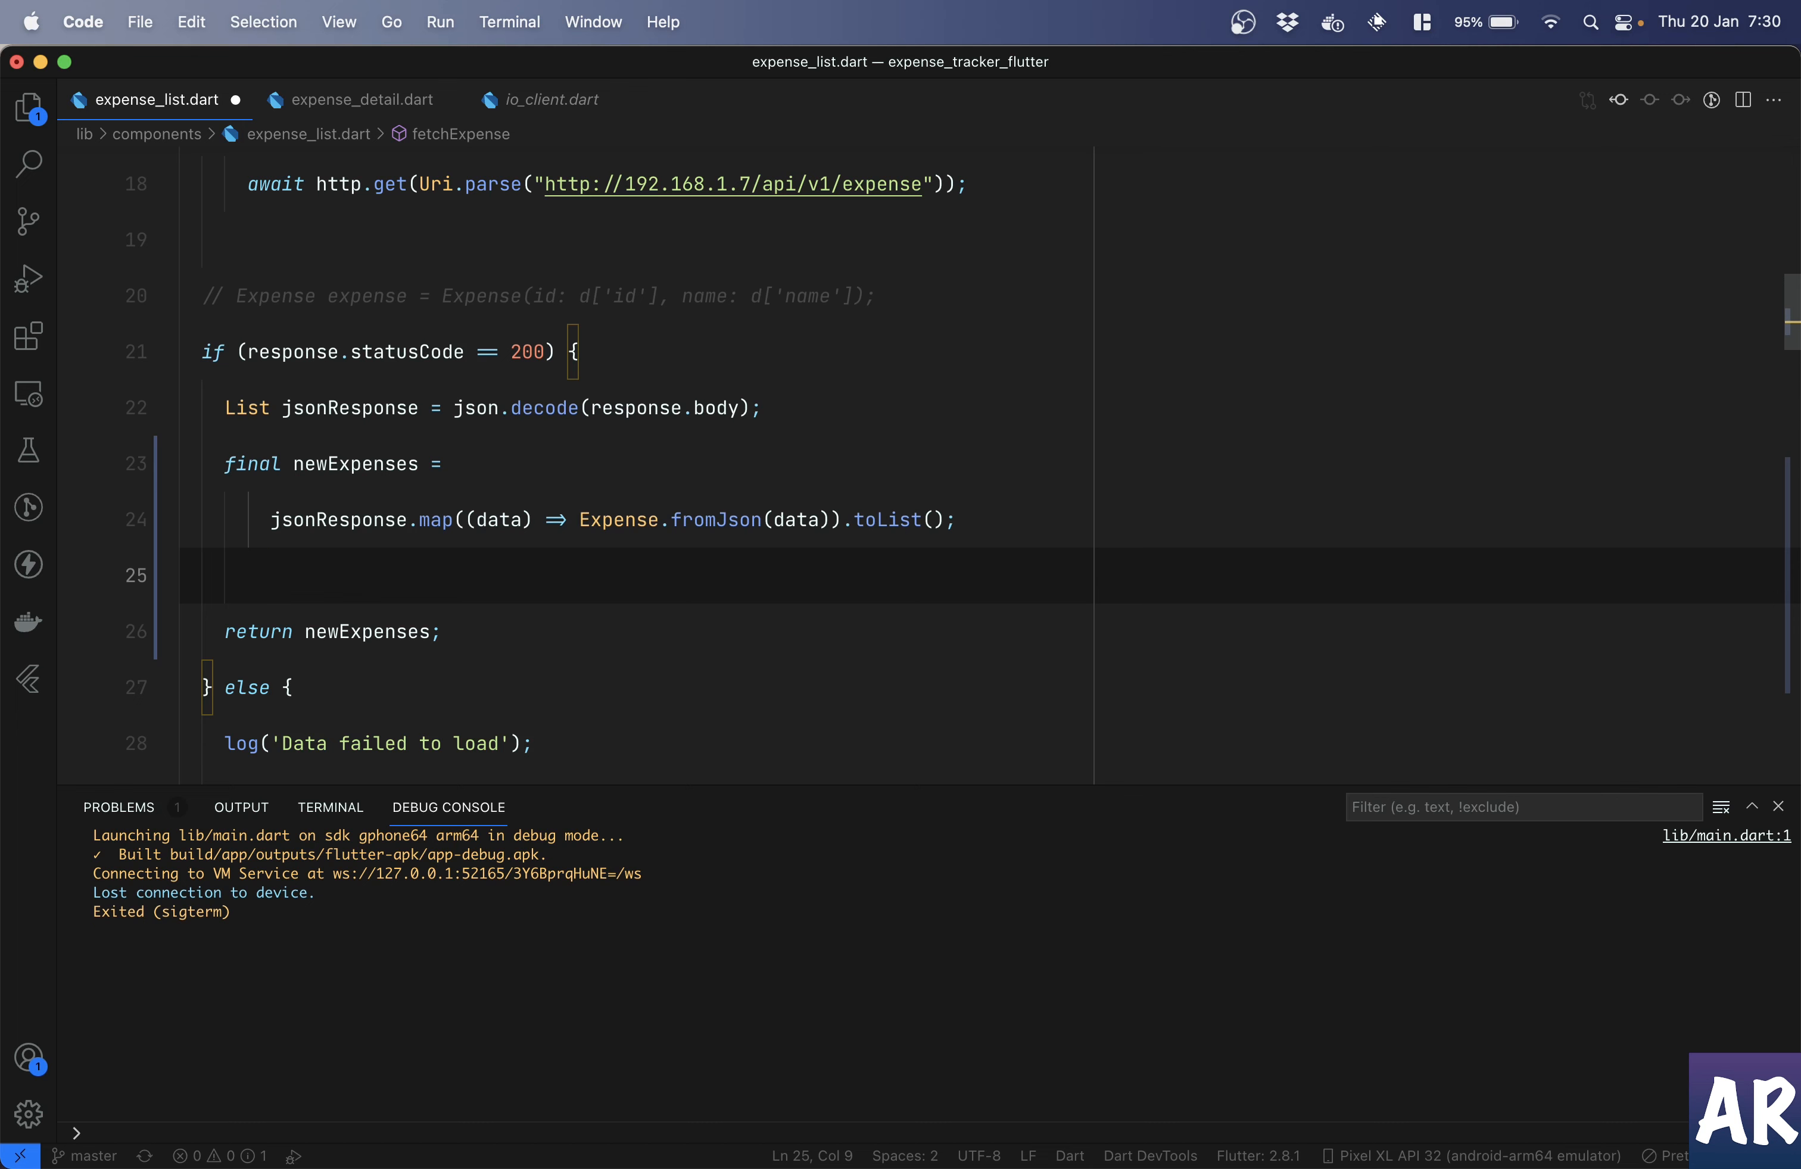
# - Add a print of newExpenses before the return, starting its .toString() call
pyautogui.write('print')
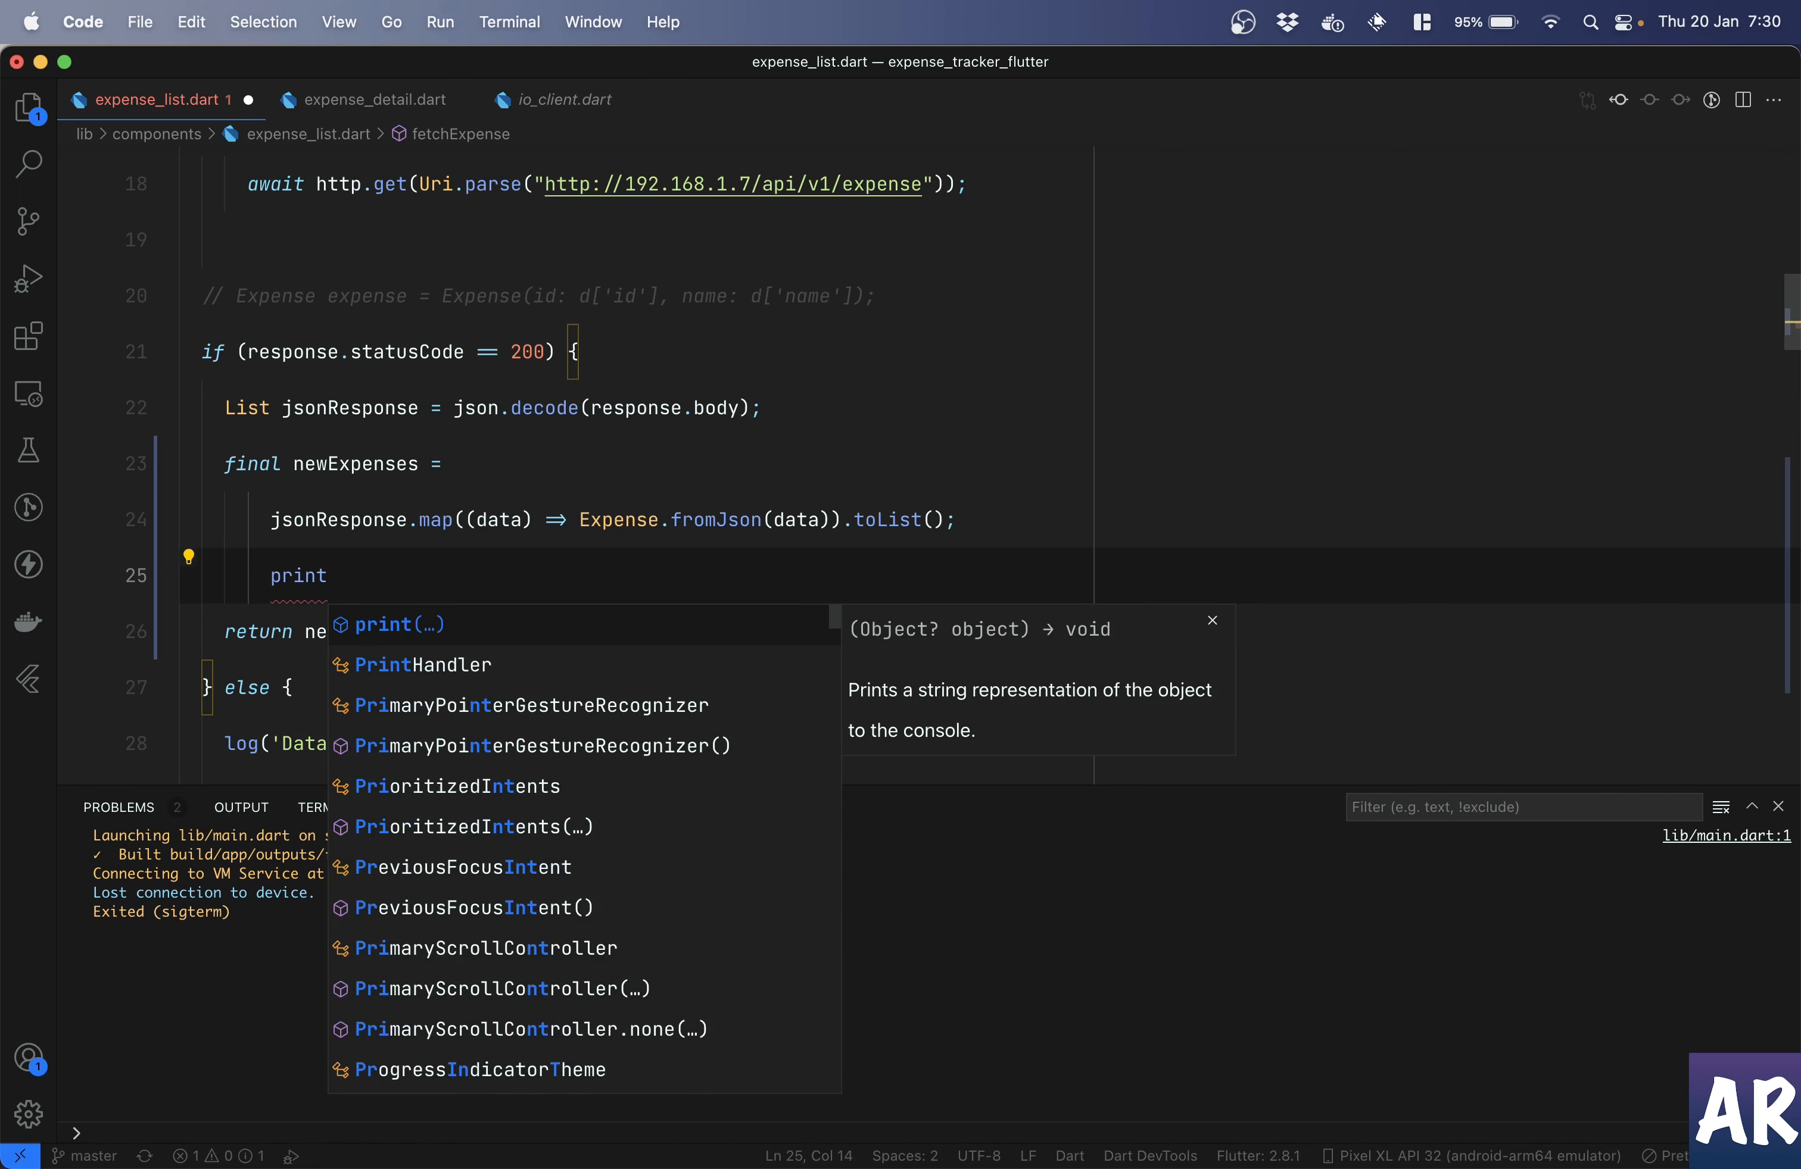
pyautogui.click(399, 624)
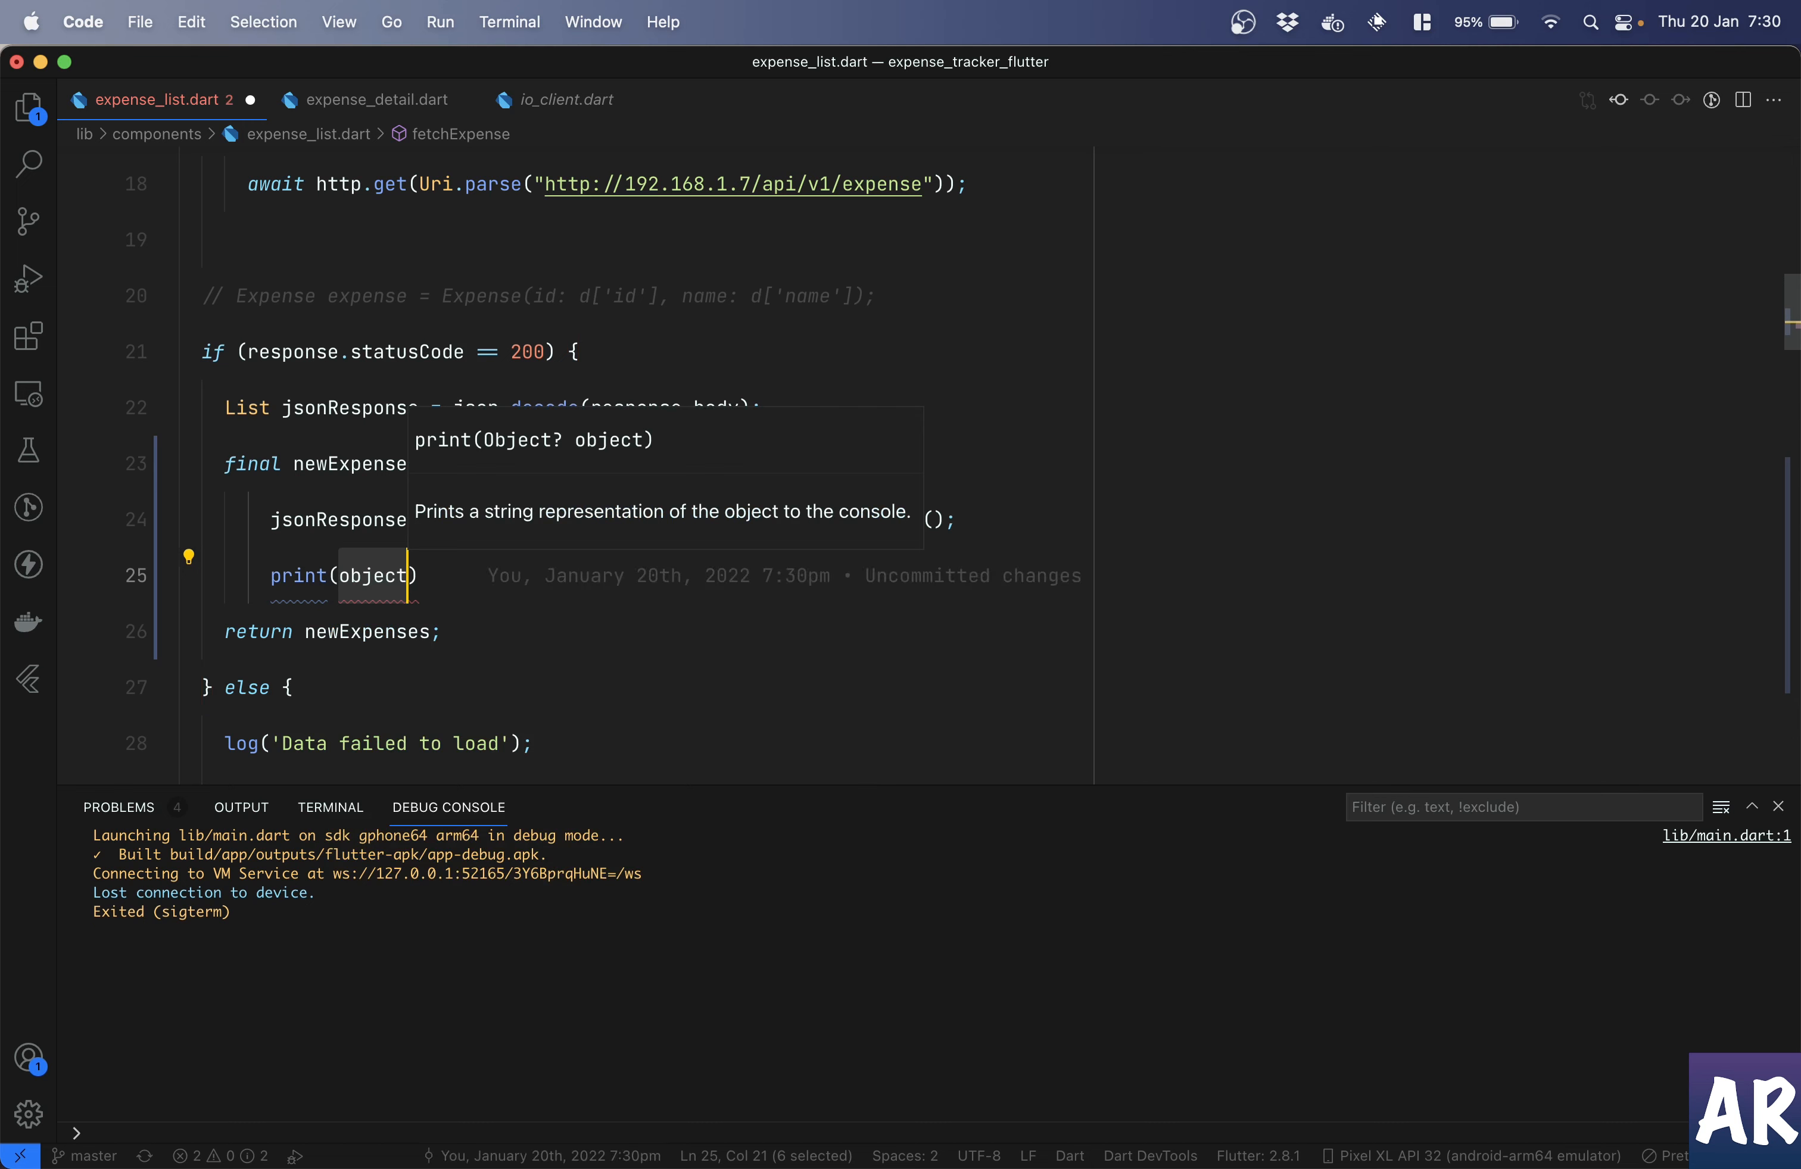
pyautogui.write('newExpenses')
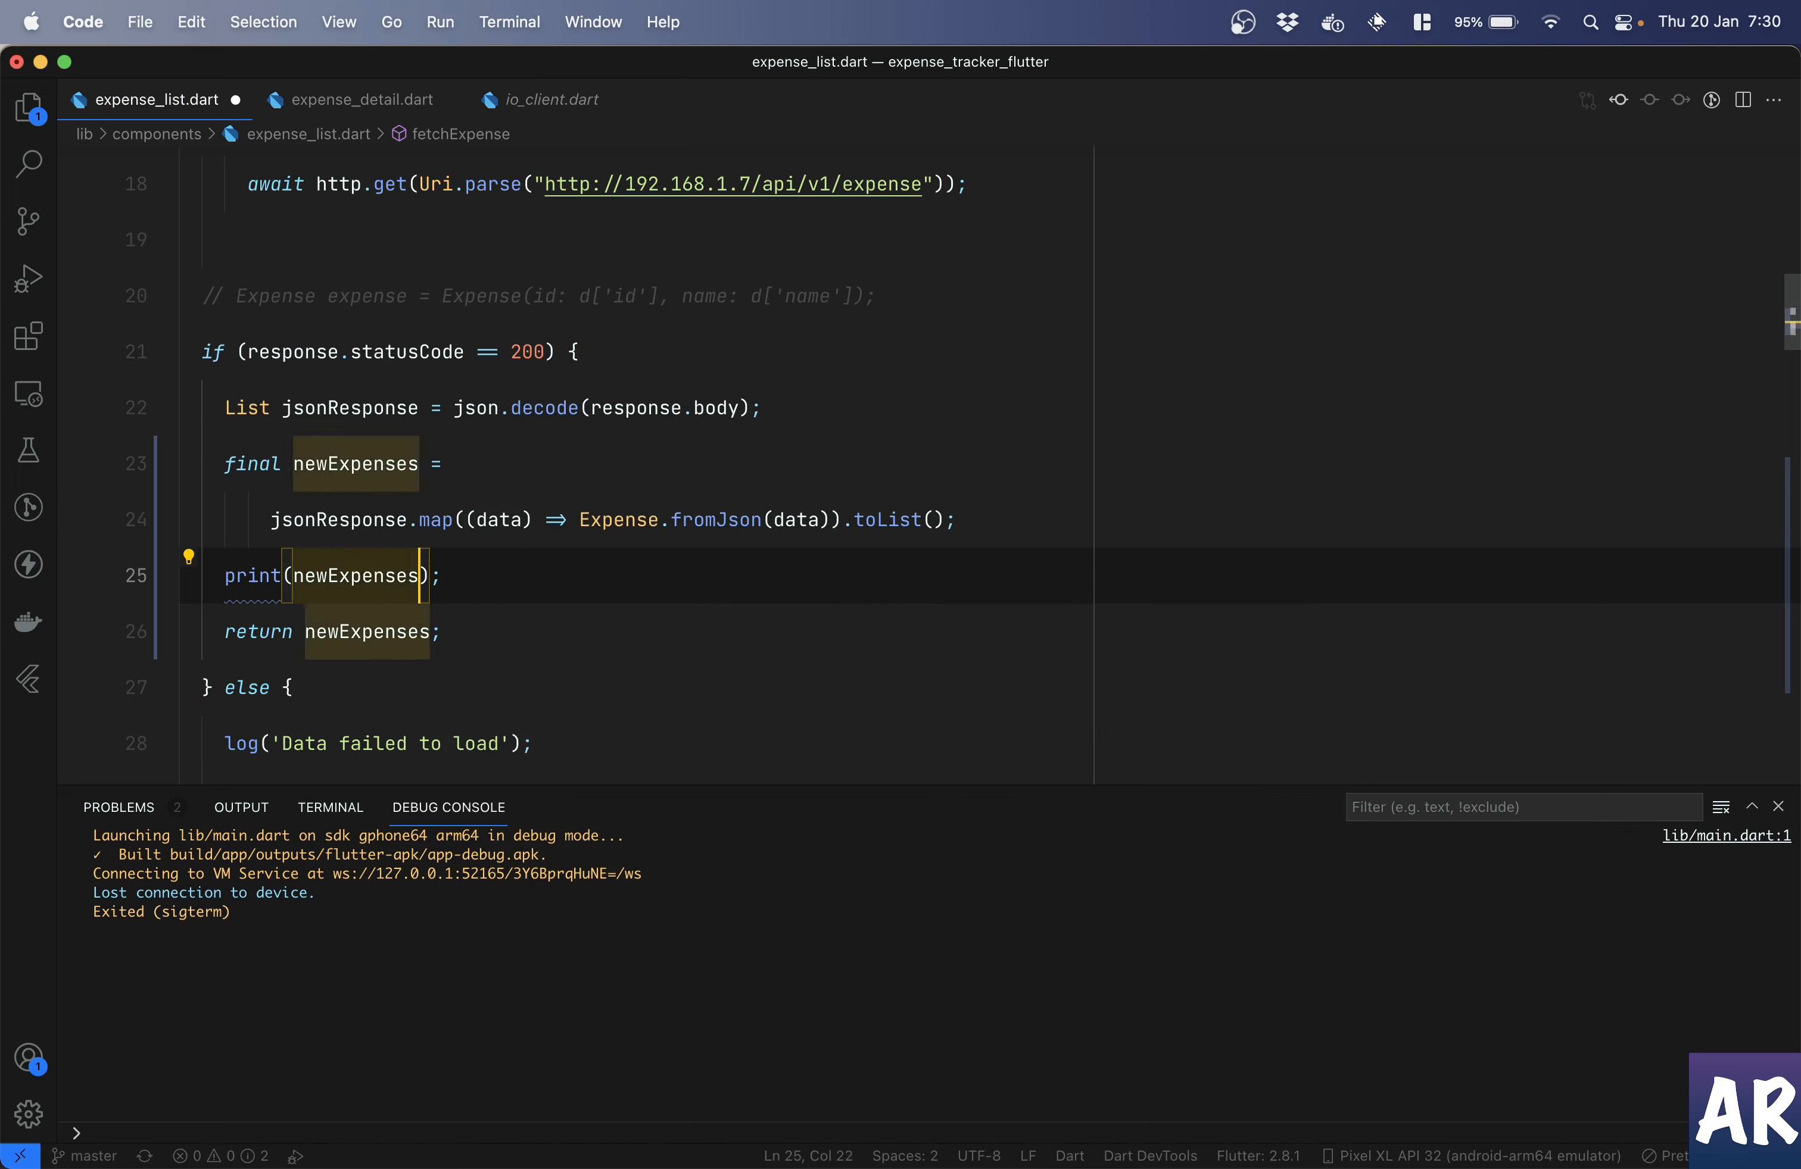
pyautogui.write('.to')
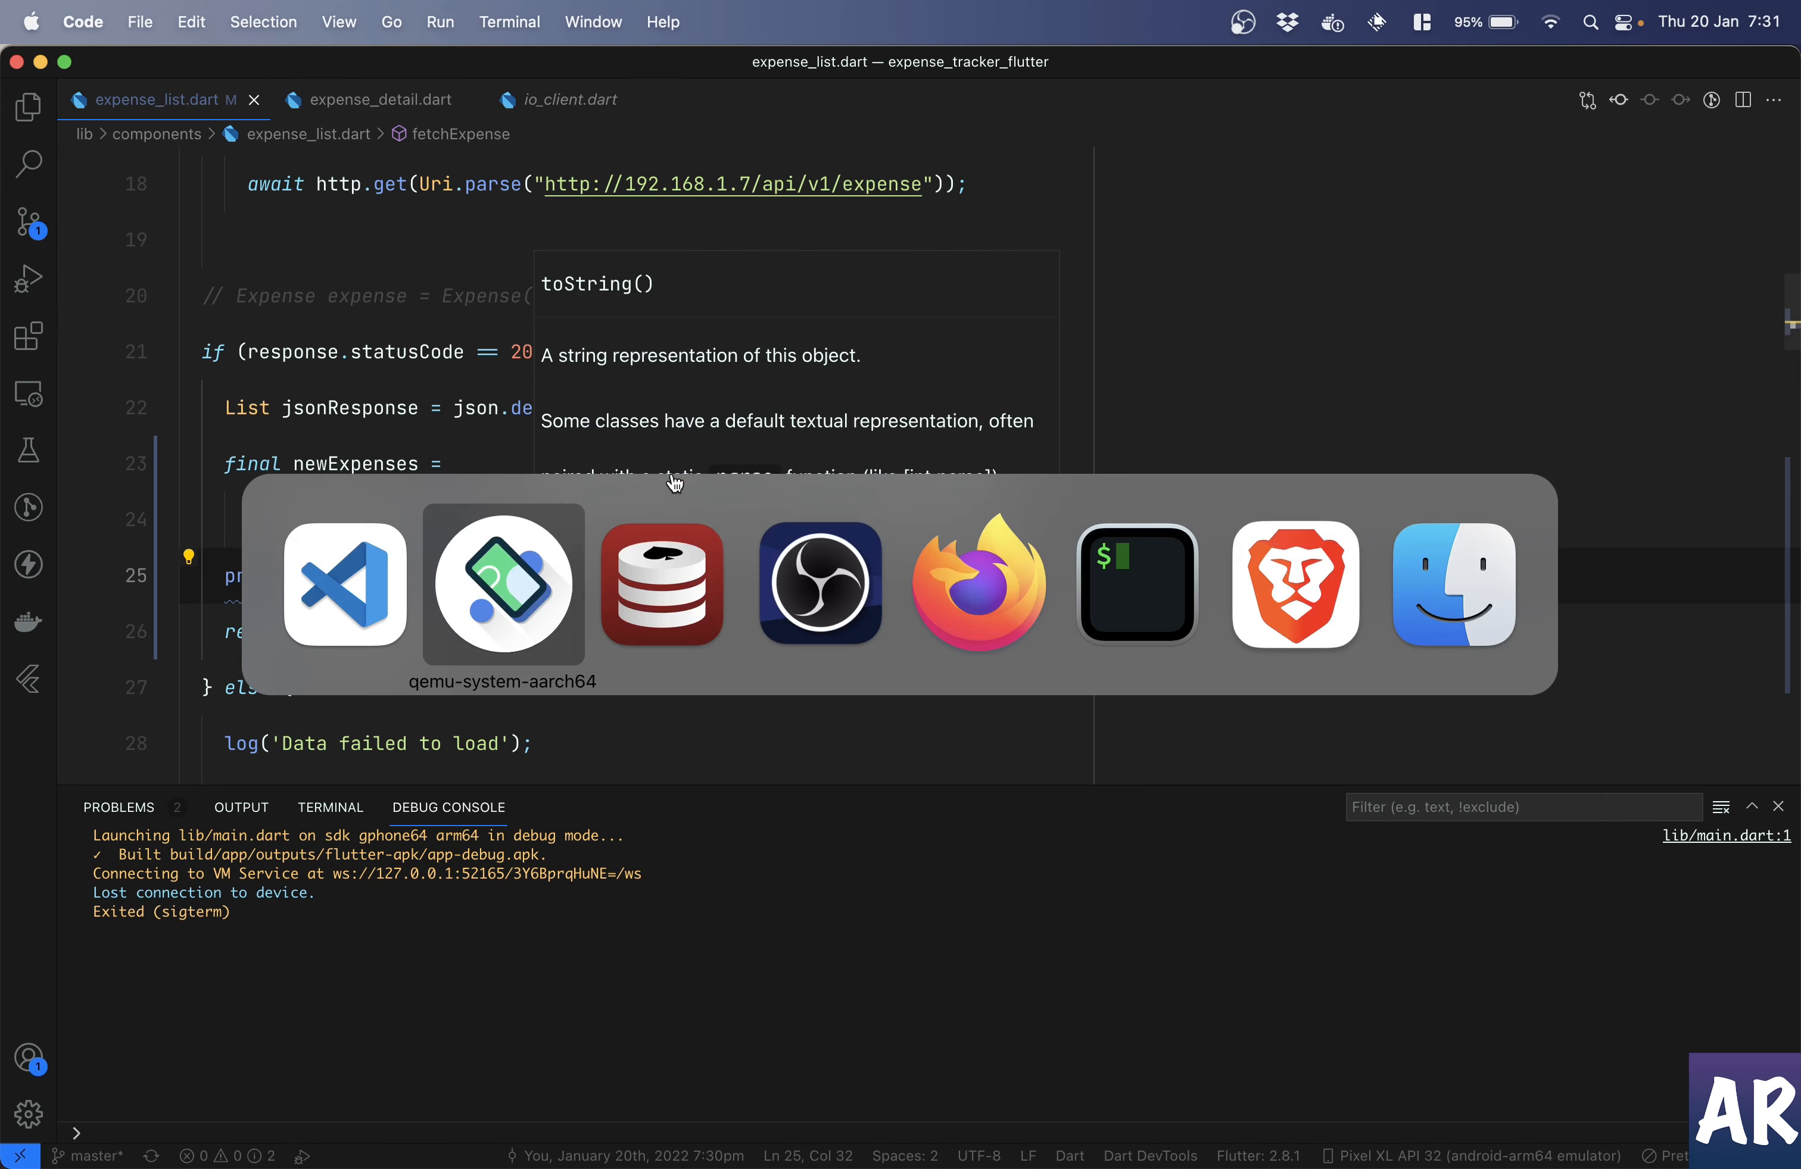
# - Finish the print line, then check the Output, Problems and Debug Console panels before debugging
pyautogui.click(501, 584)
pyautogui.write(';')
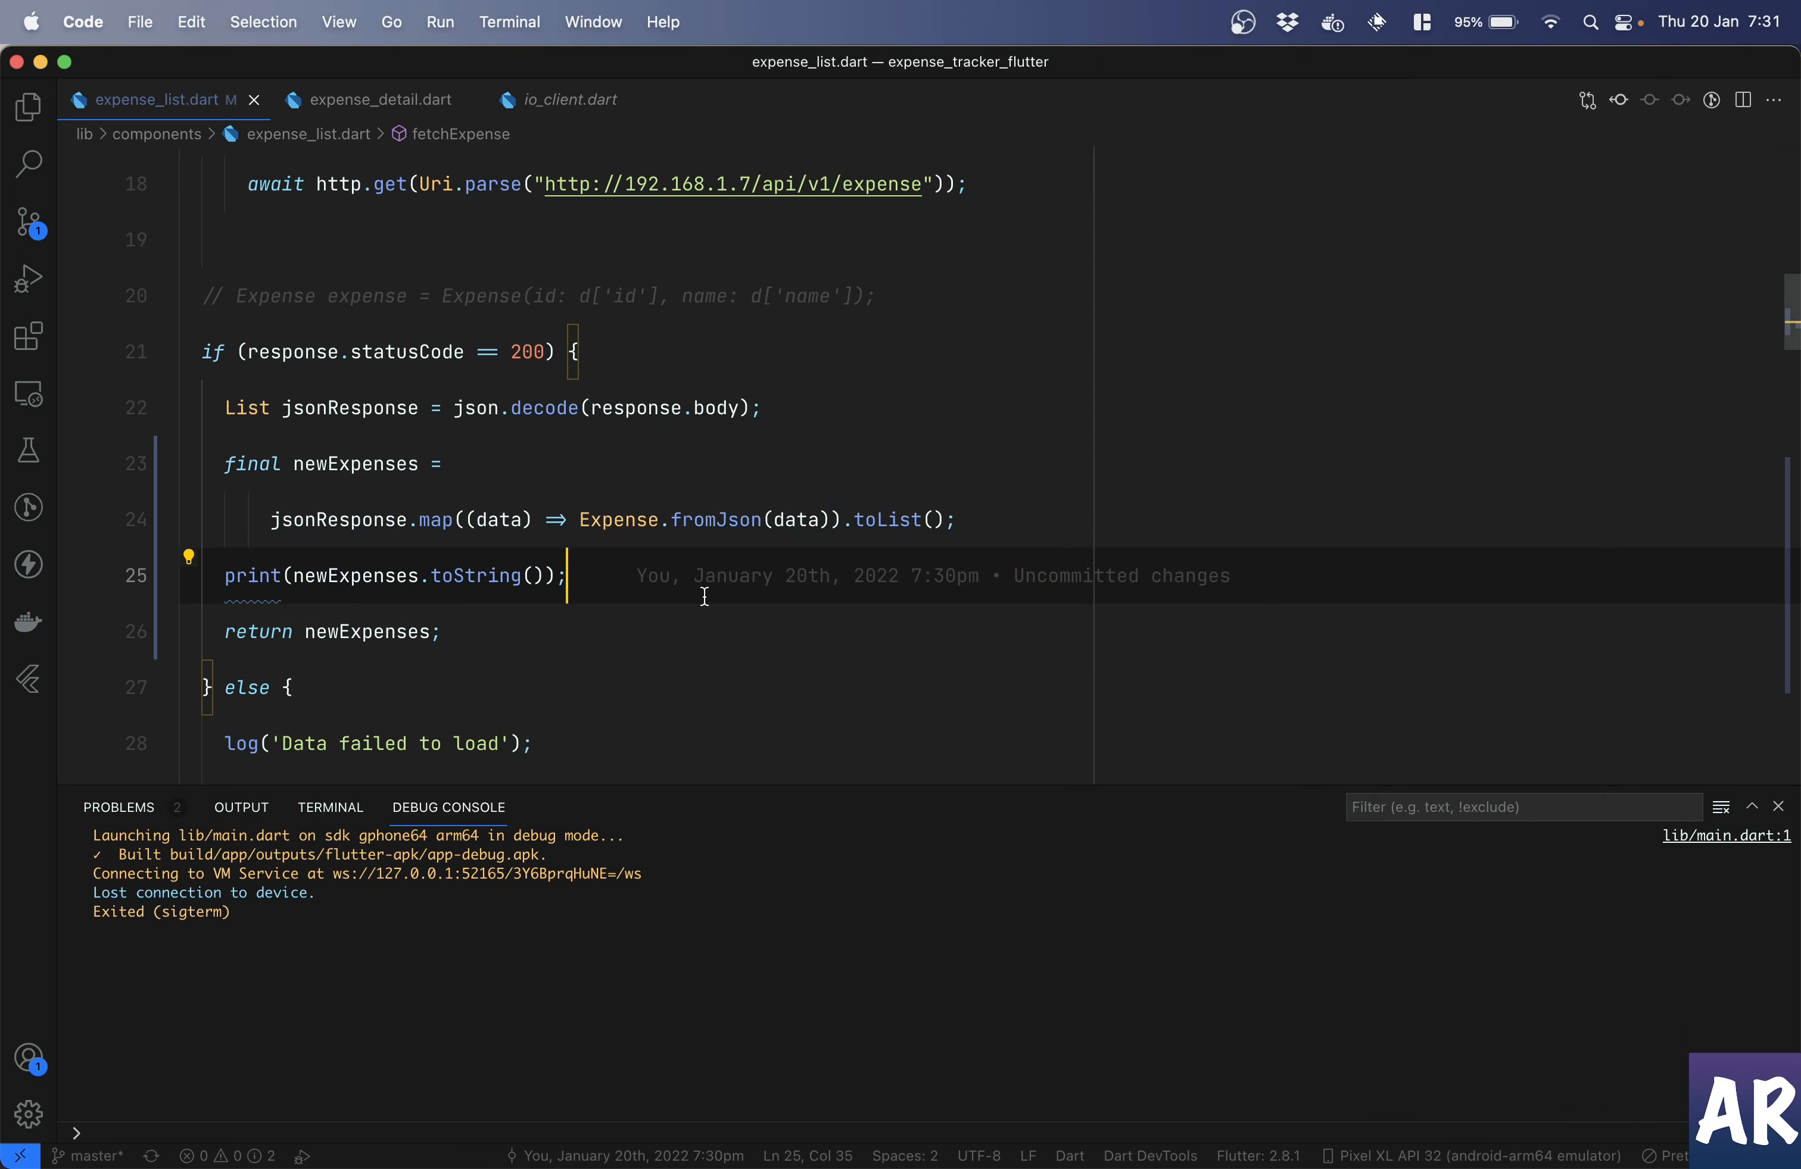
pyautogui.scroll(-3)
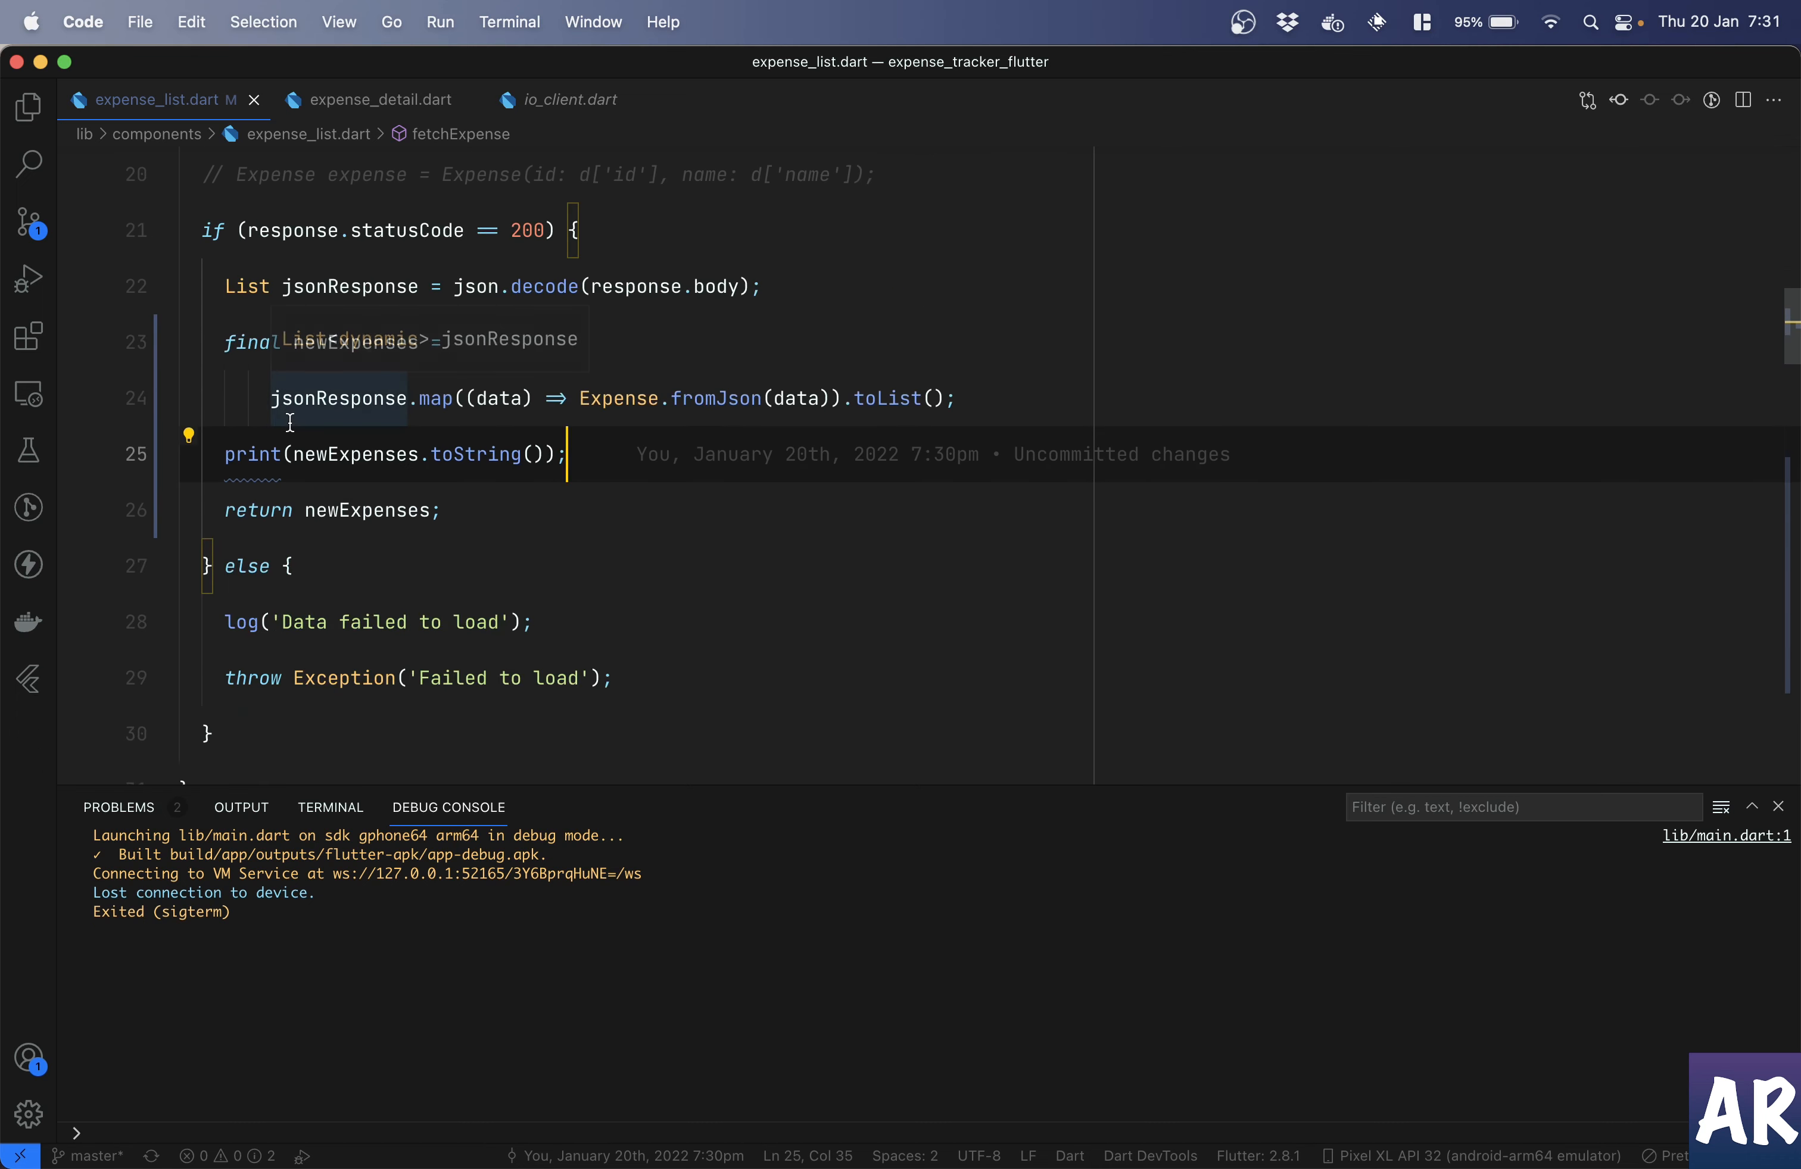
pyautogui.moveTo(330, 806)
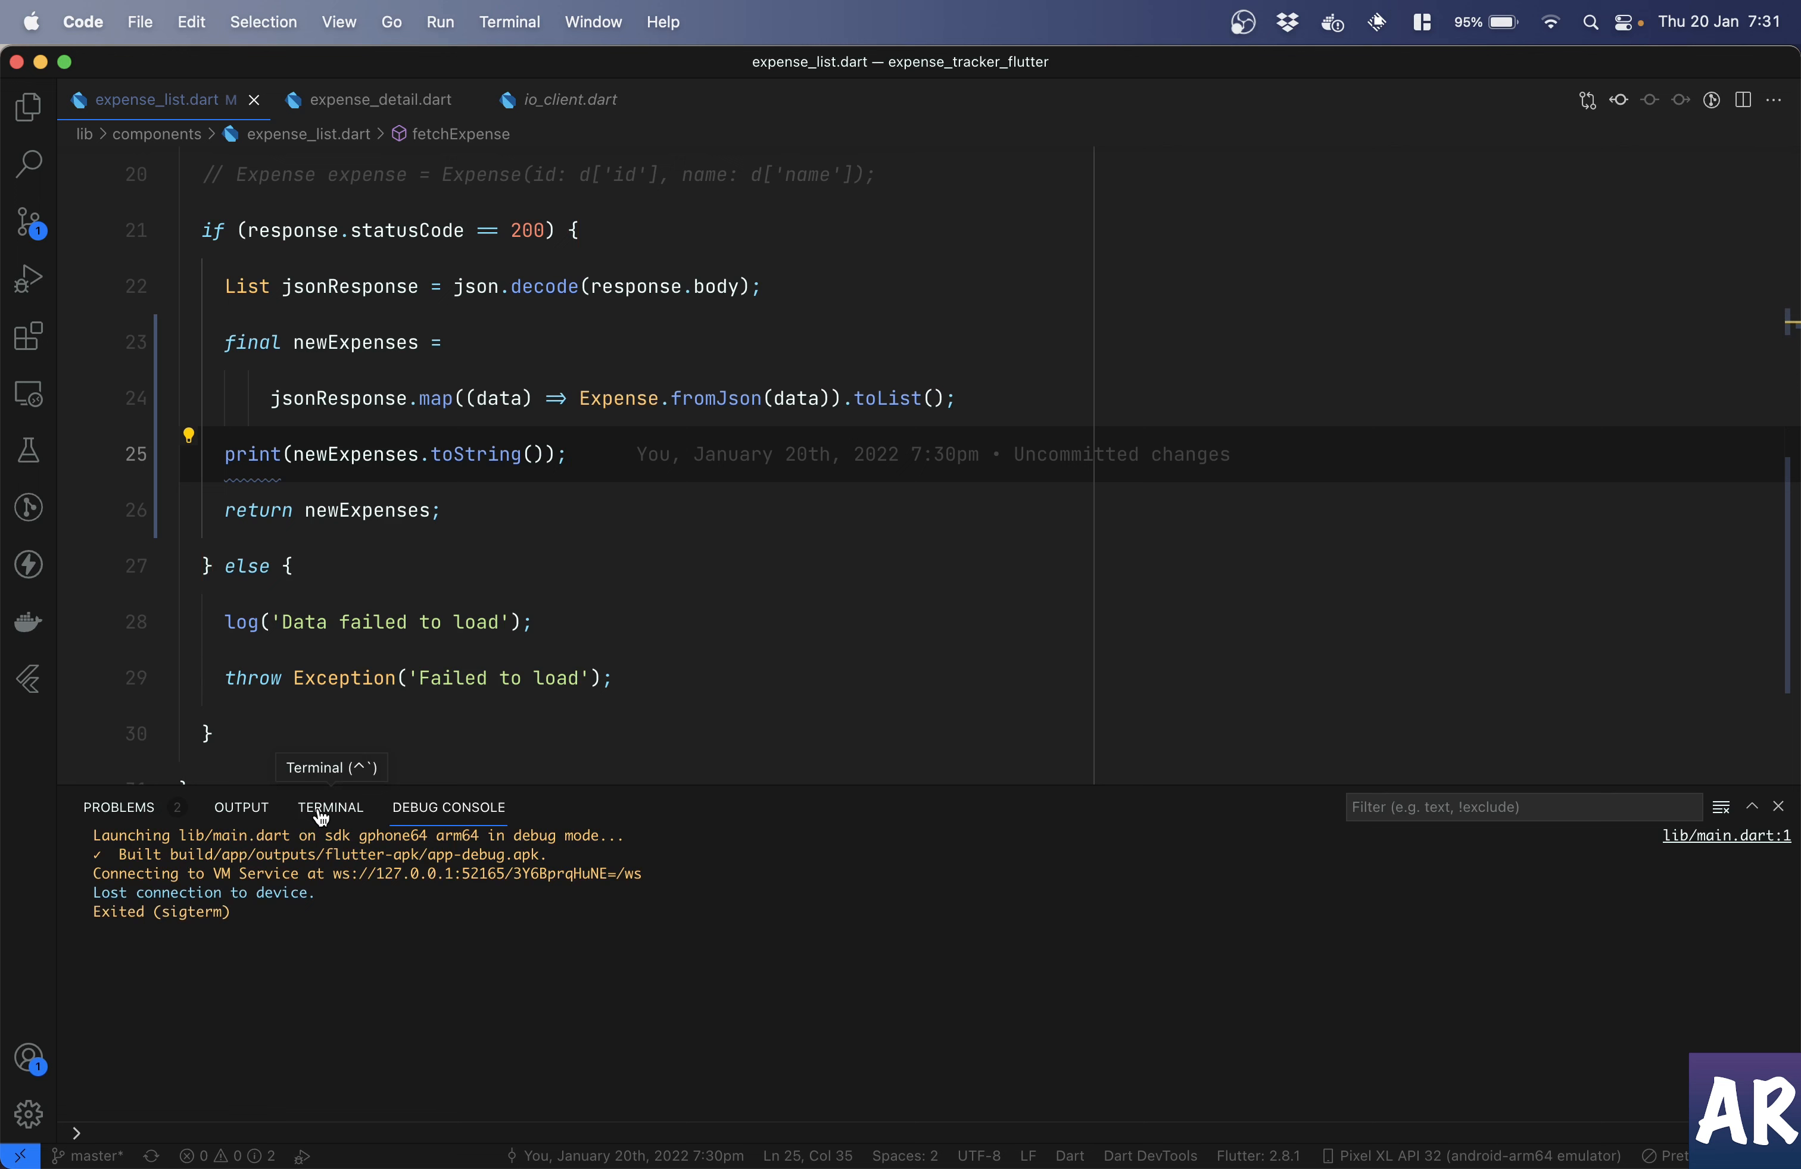
pyautogui.click(241, 806)
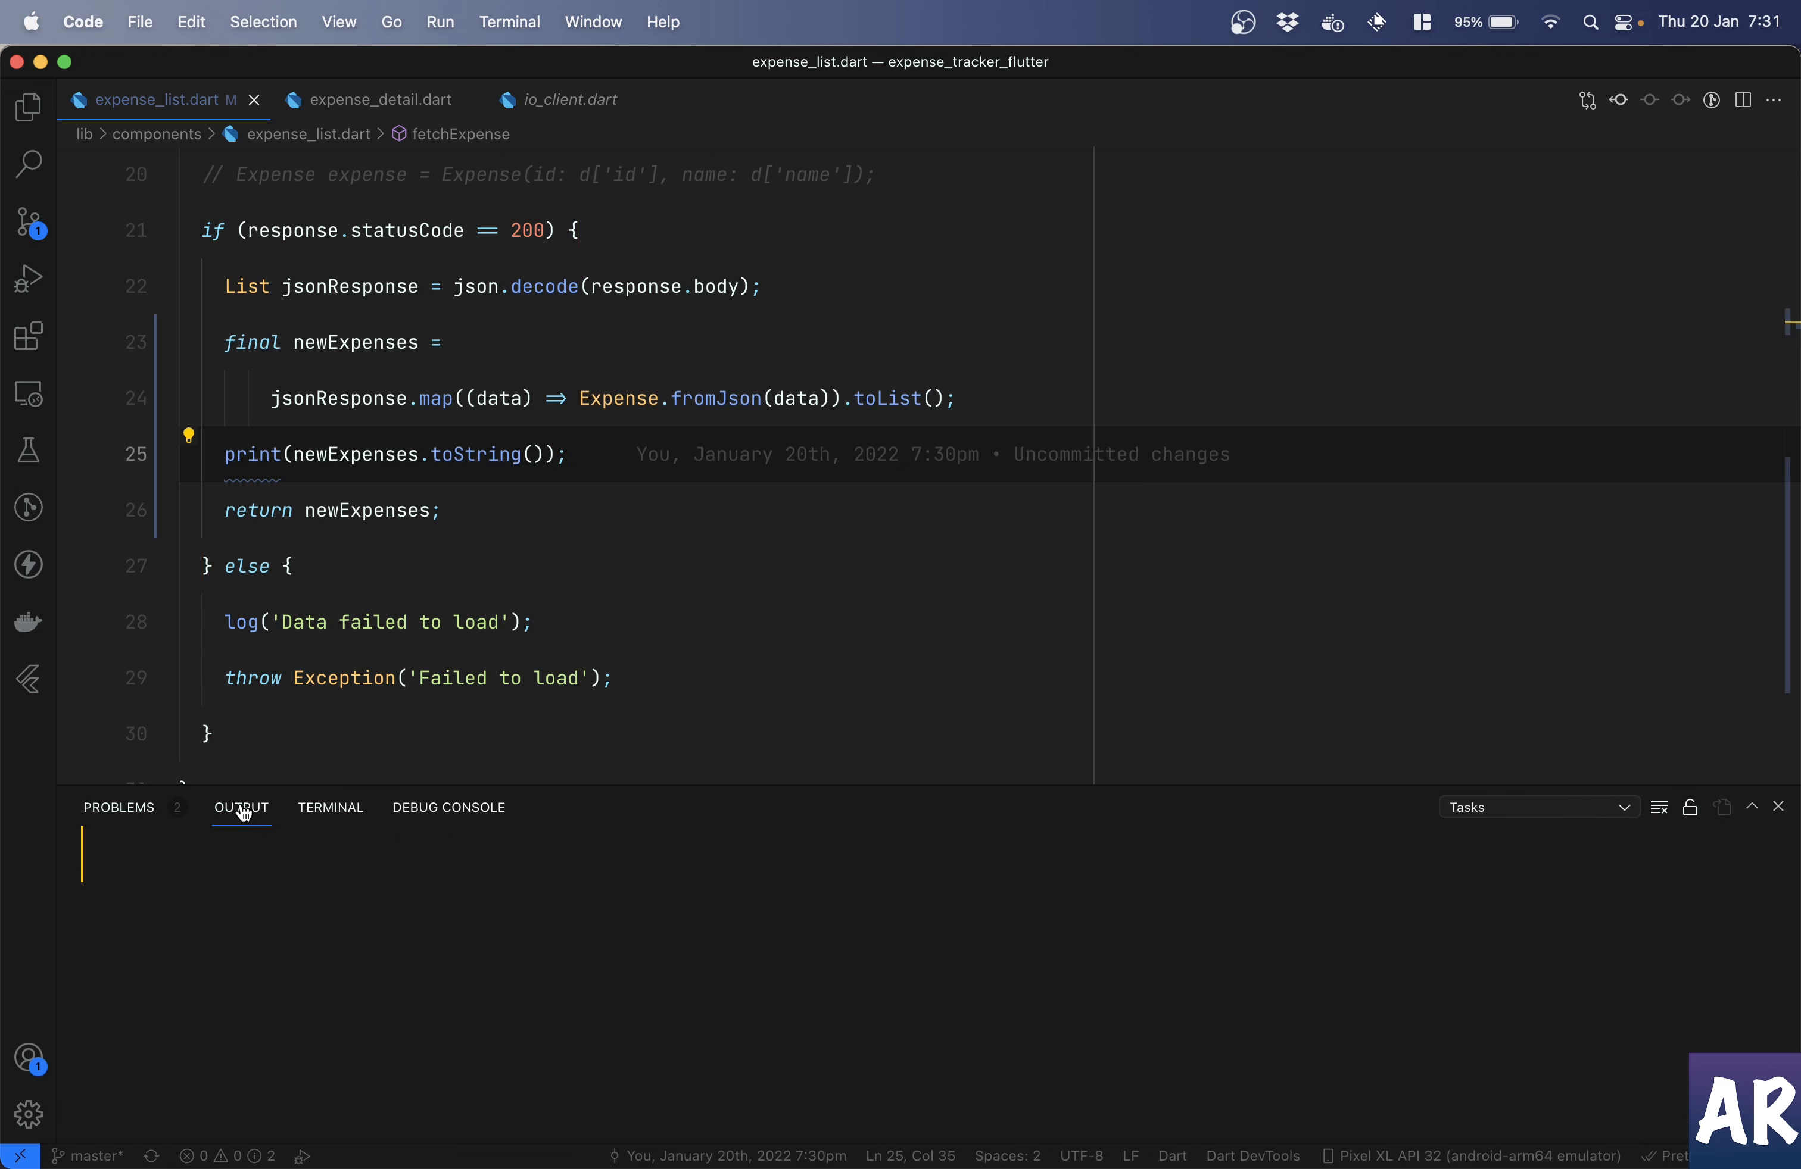
pyautogui.click(118, 806)
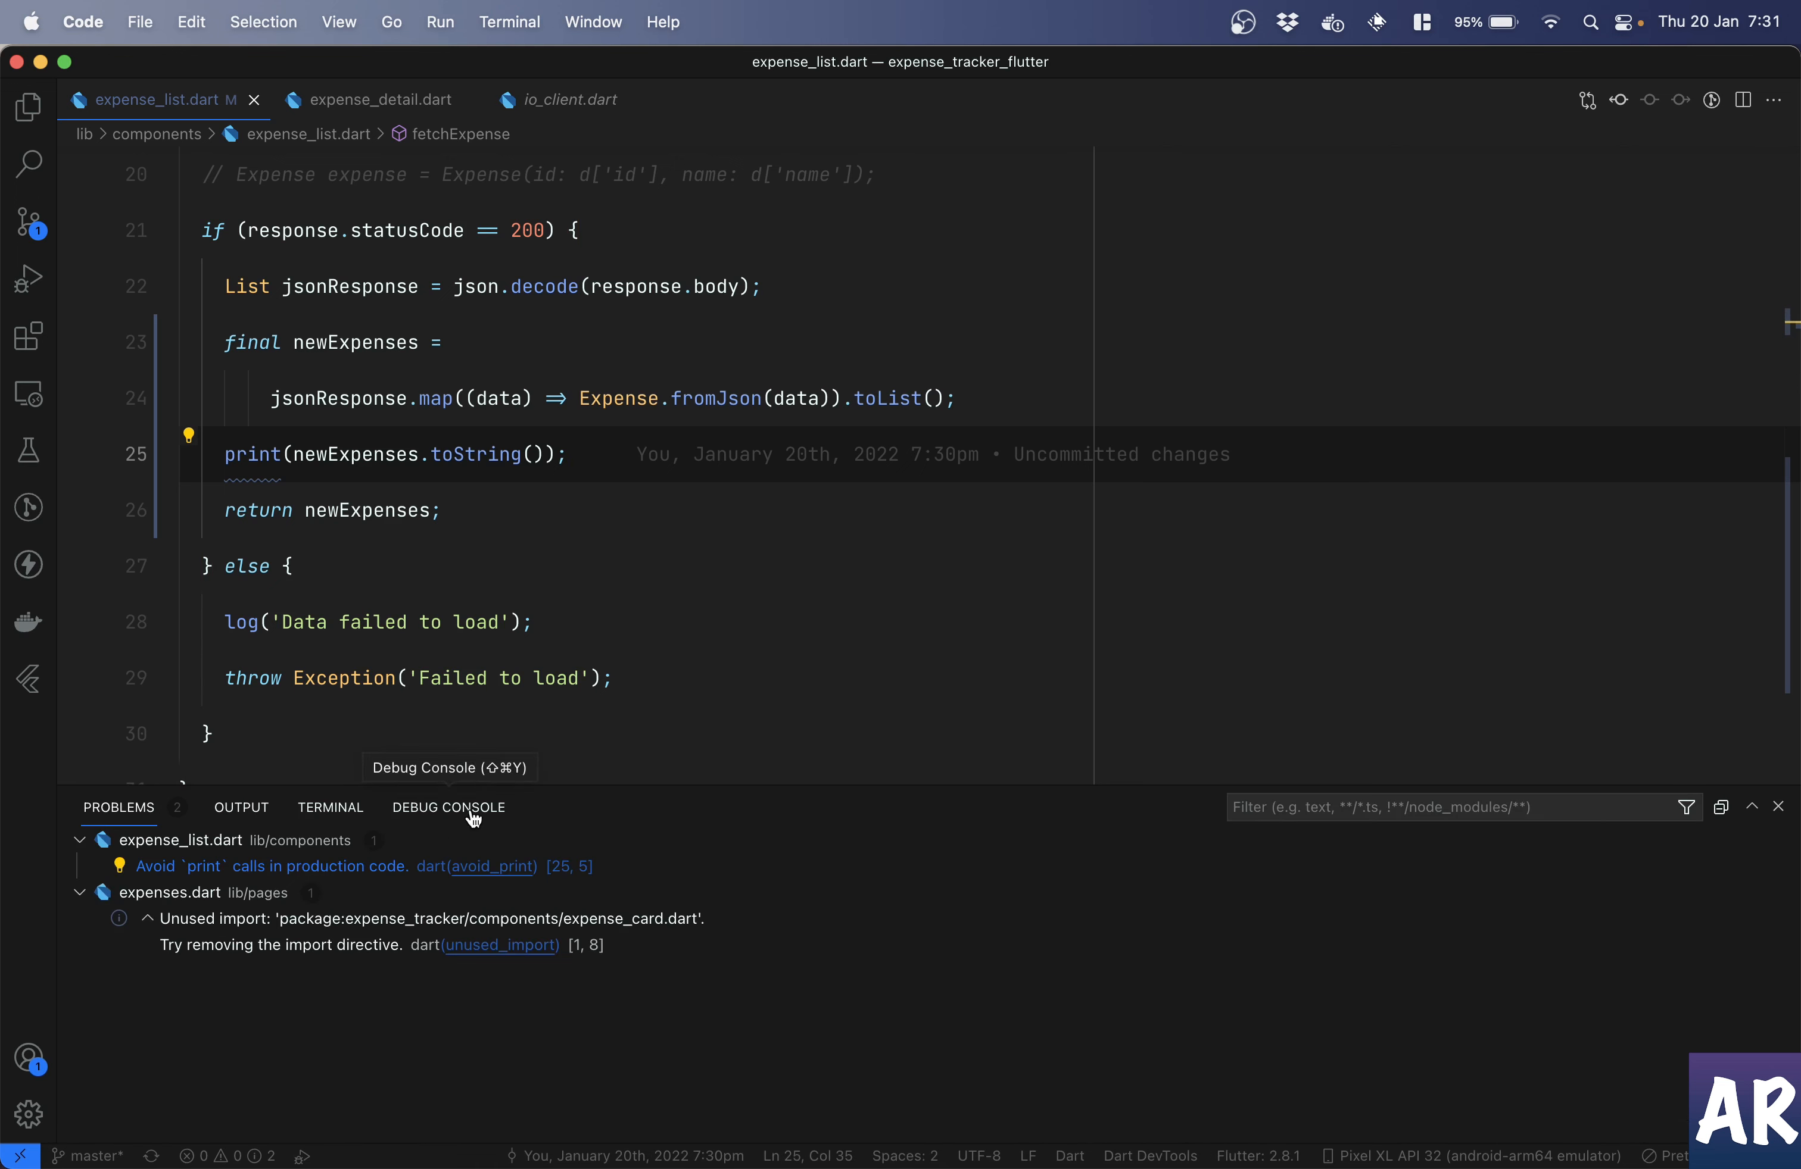
pyautogui.moveTo(488, 861)
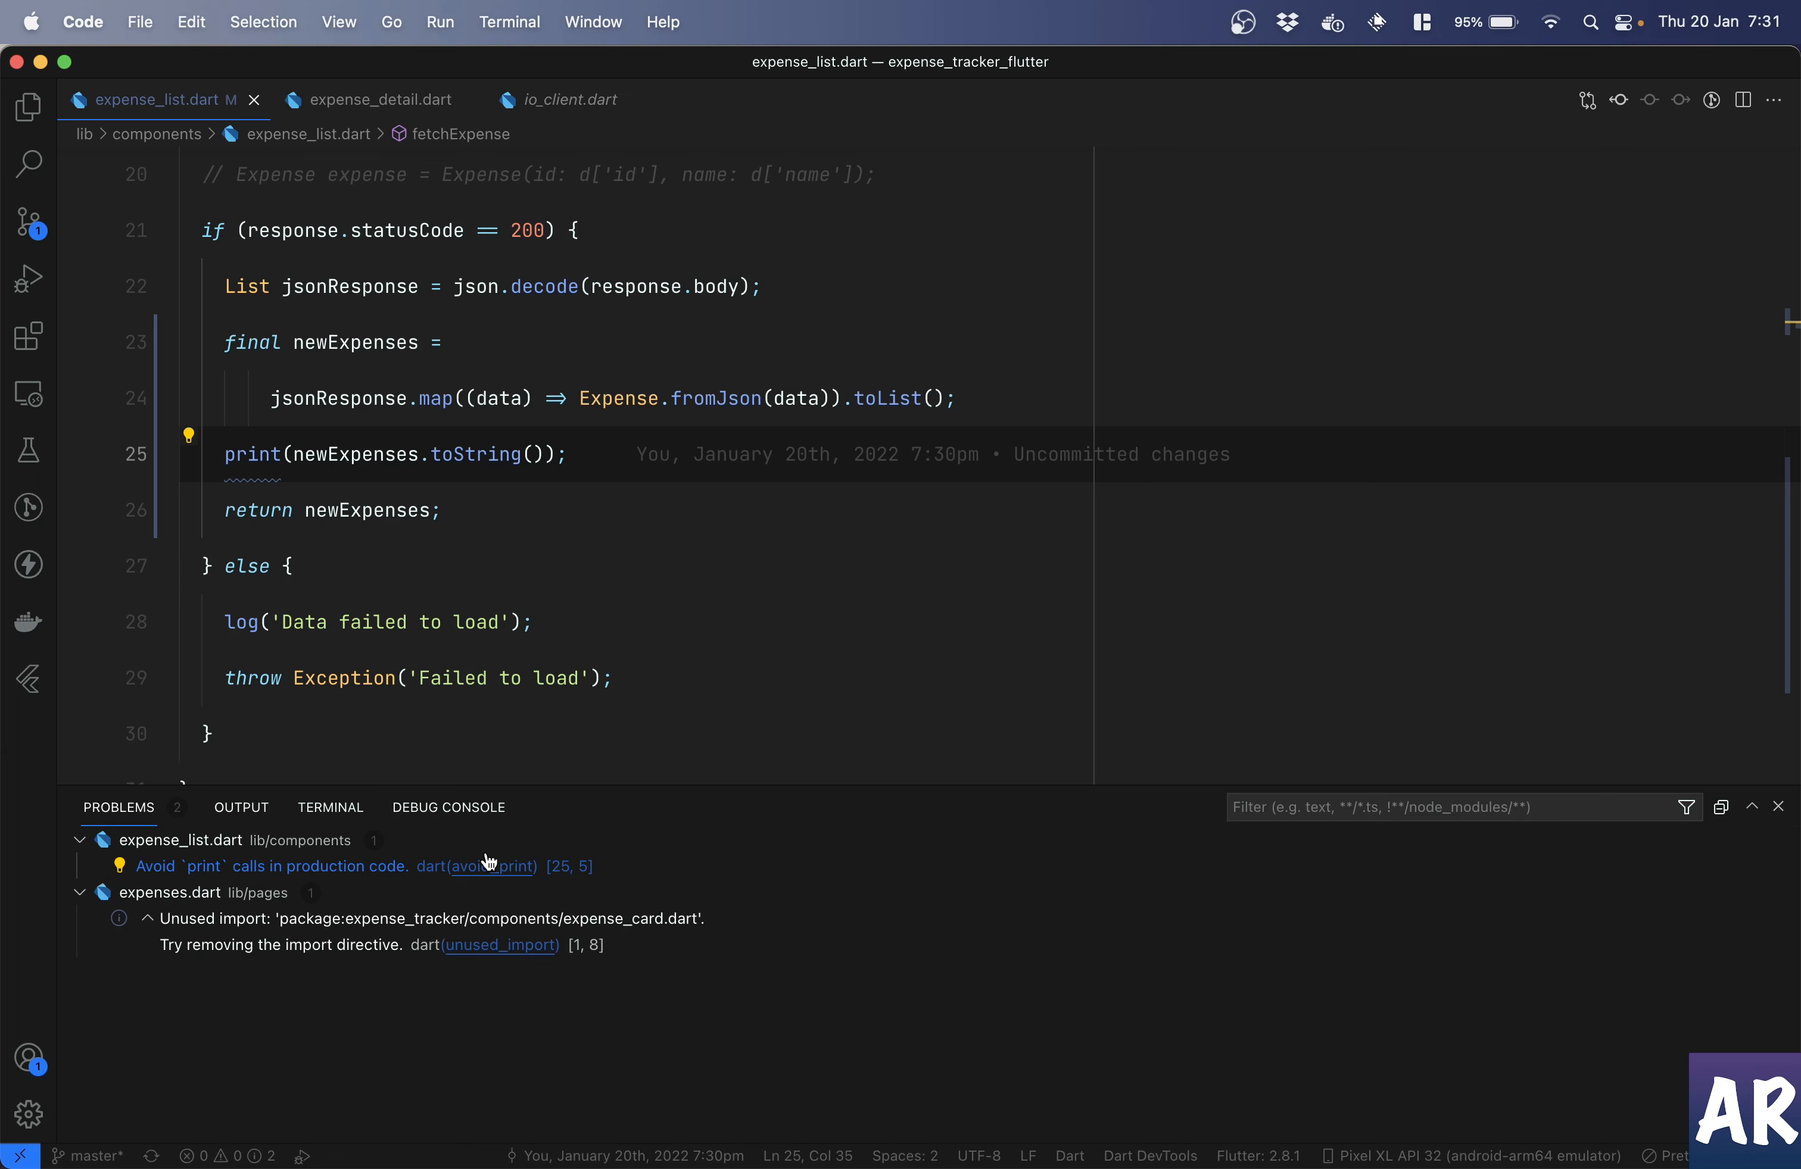
pyautogui.click(447, 806)
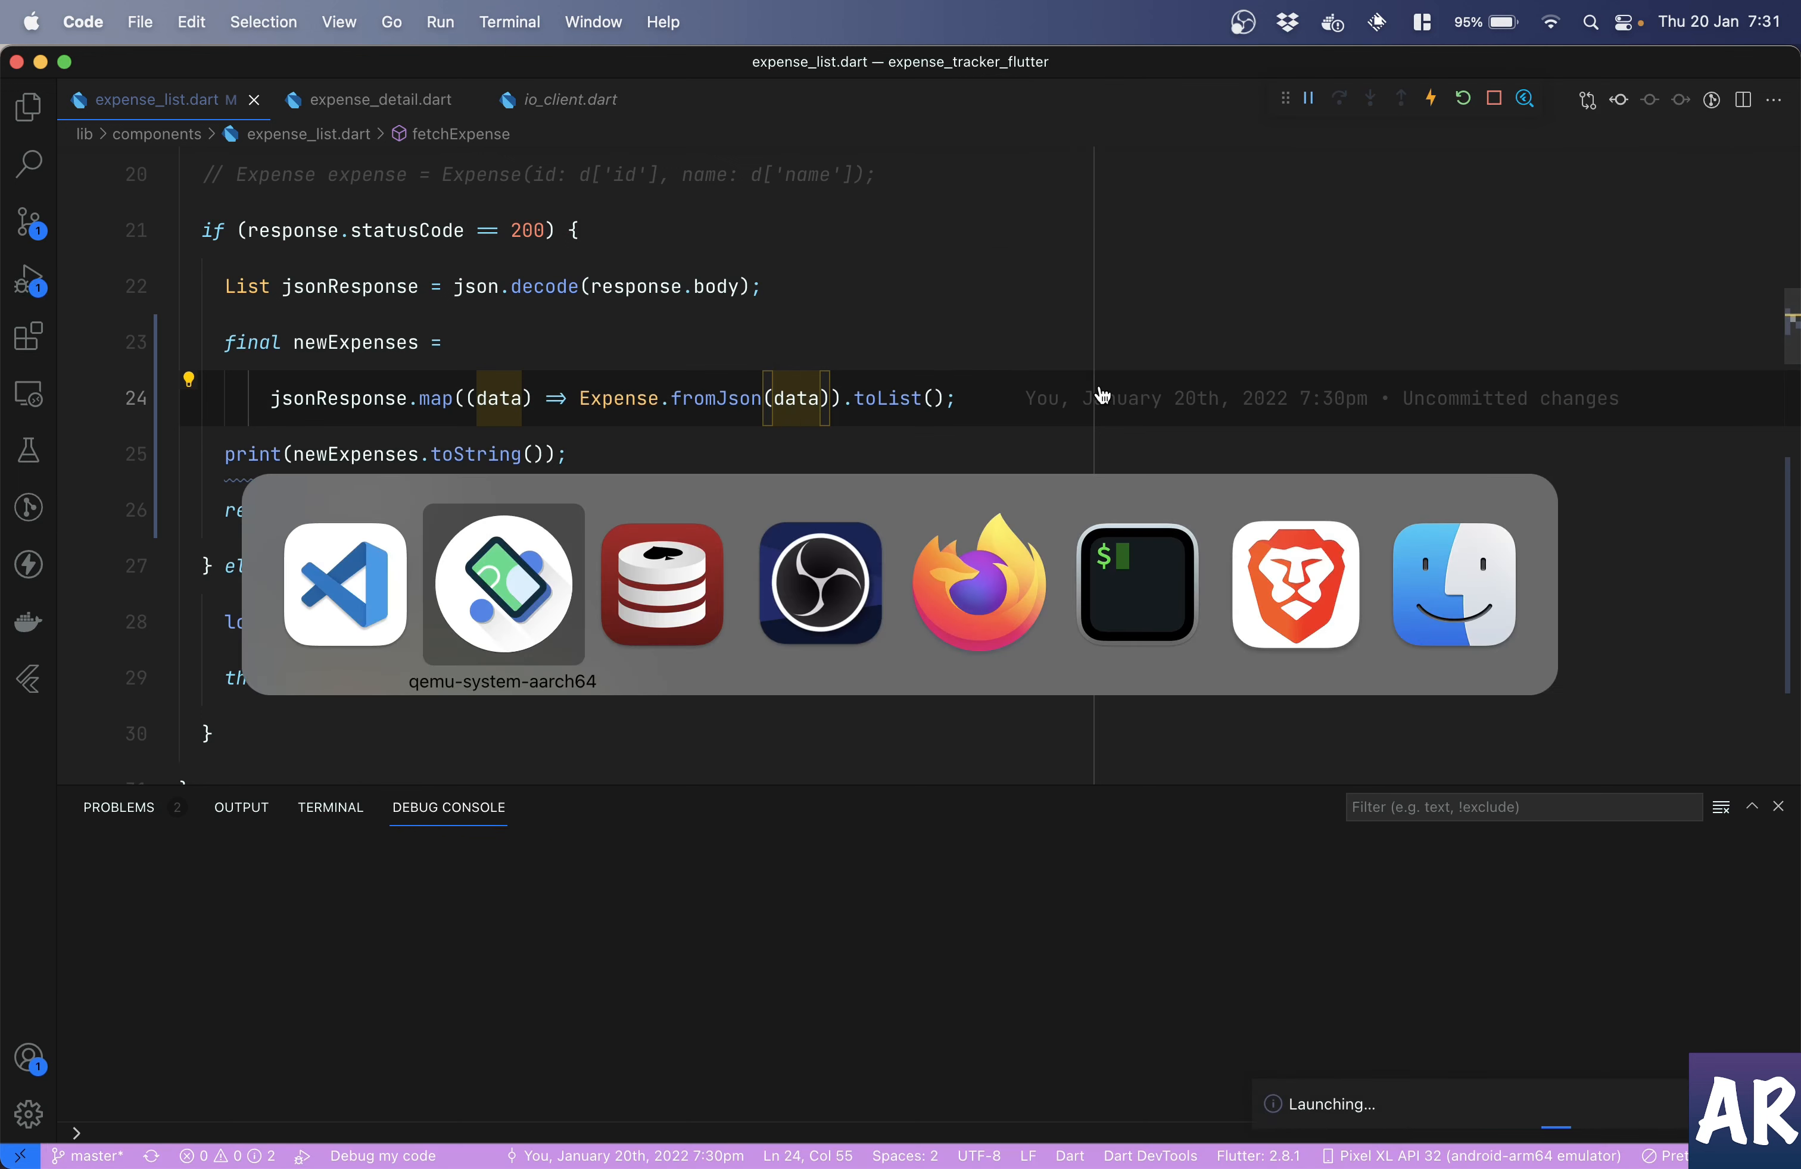
# - View the running list in the emulator, then return to the editor where the console prints Instance of 'Expense'
pyautogui.click(502, 585)
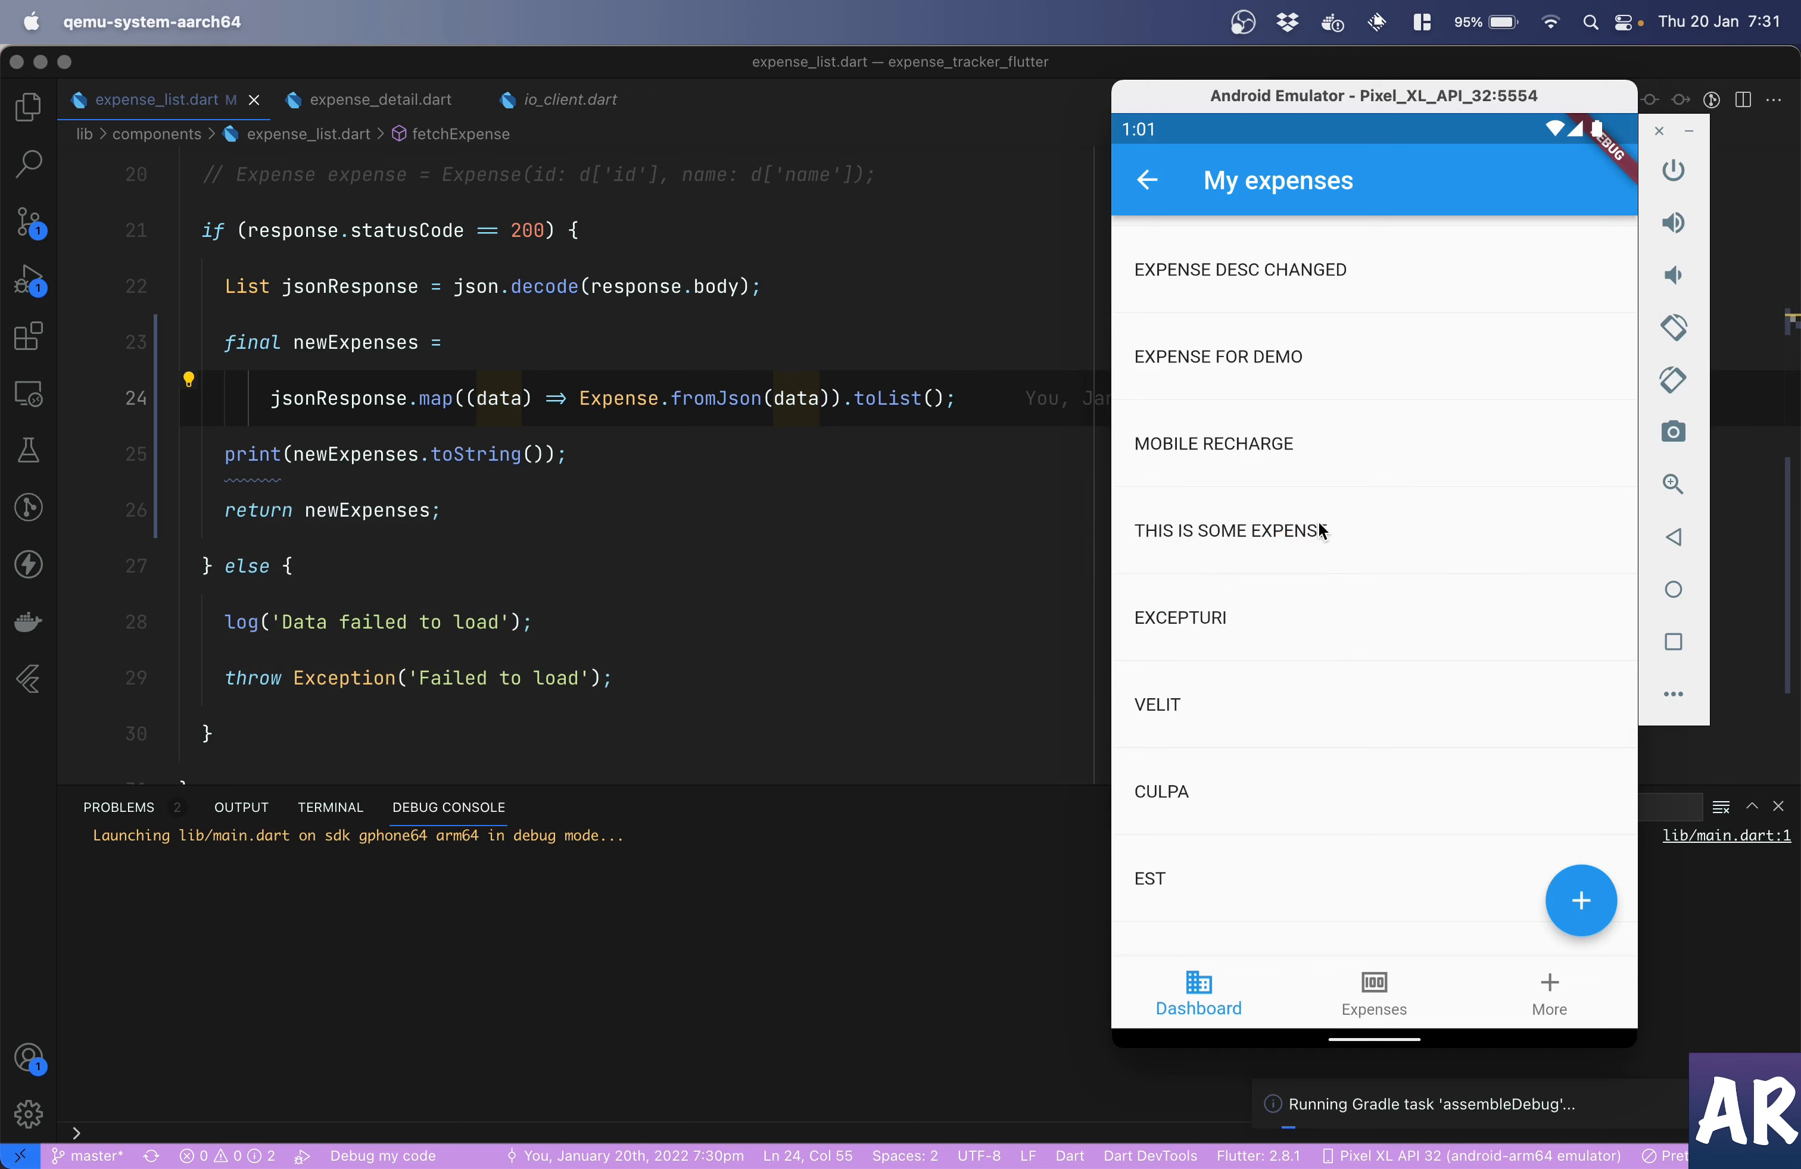
pyautogui.moveTo(660, 442)
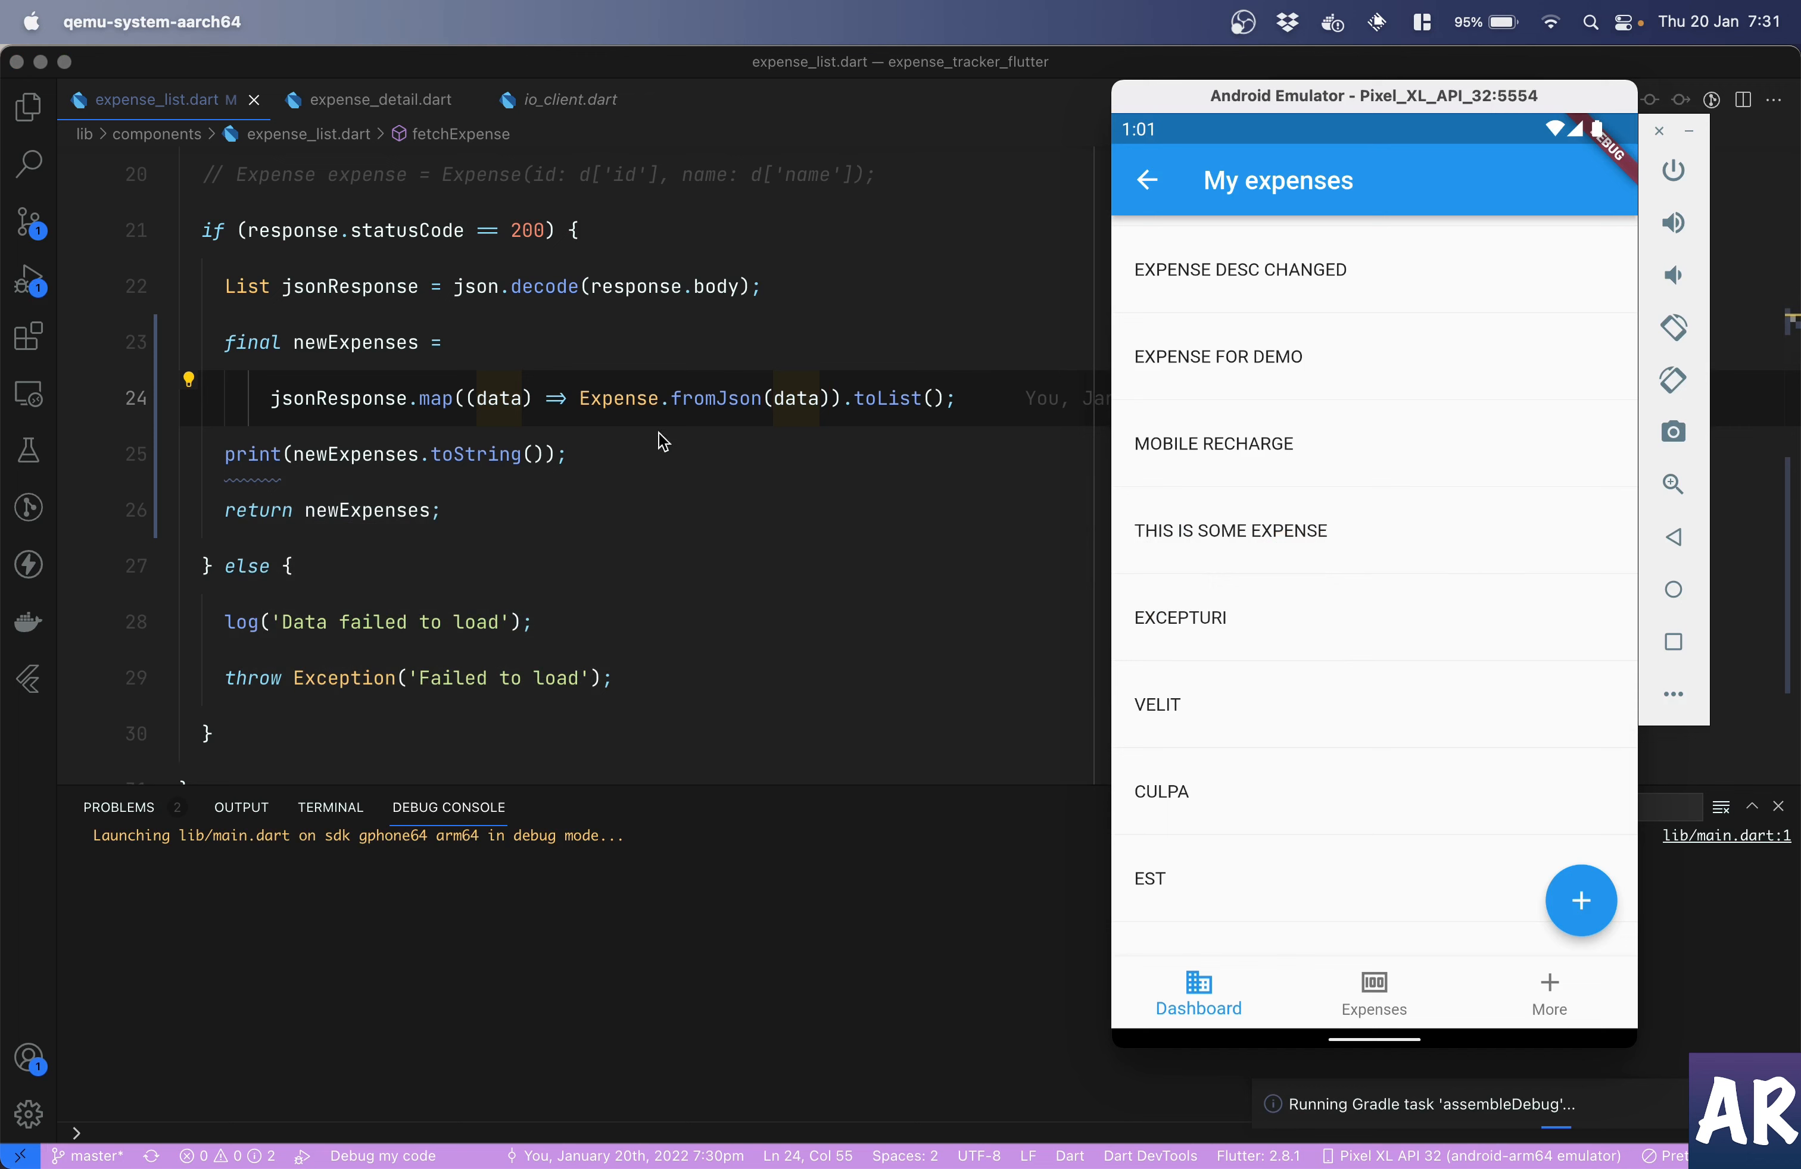
pyautogui.moveTo(499, 460)
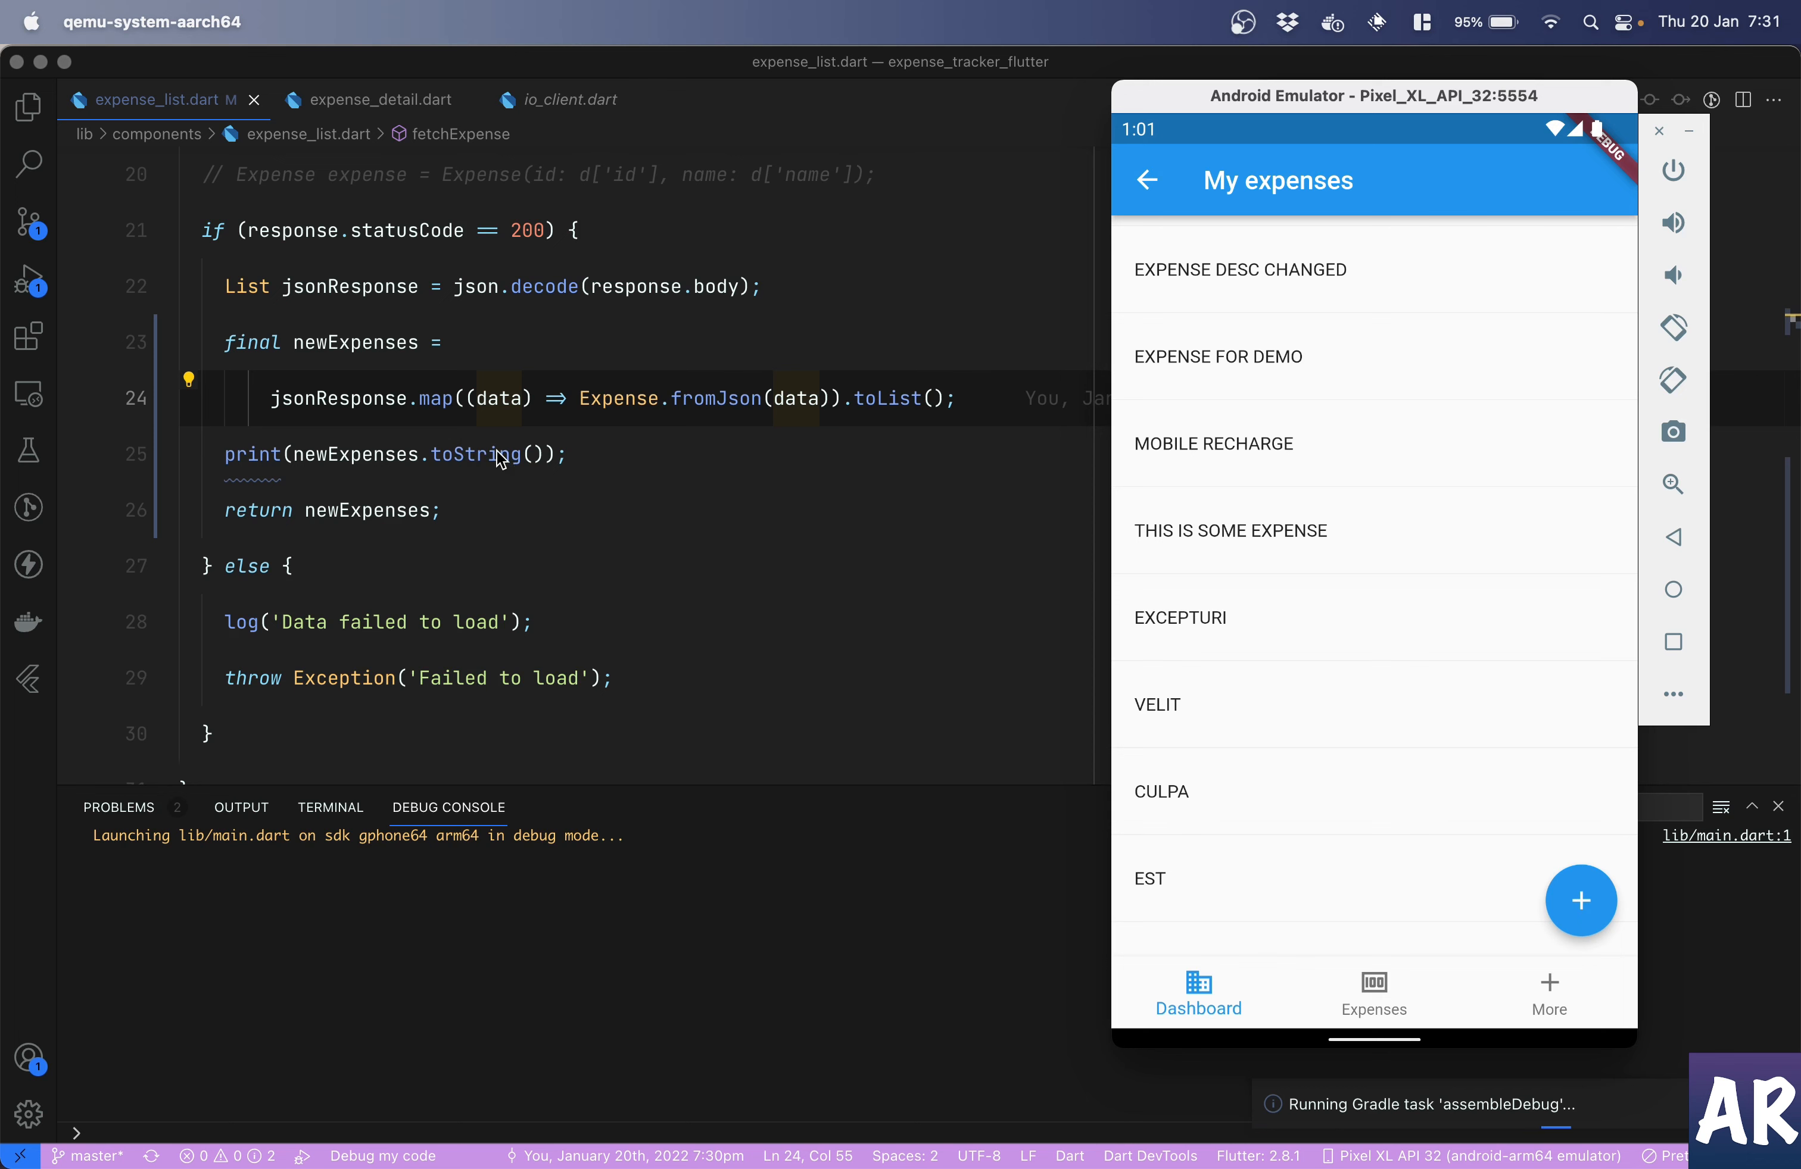
pyautogui.moveTo(1031, 873)
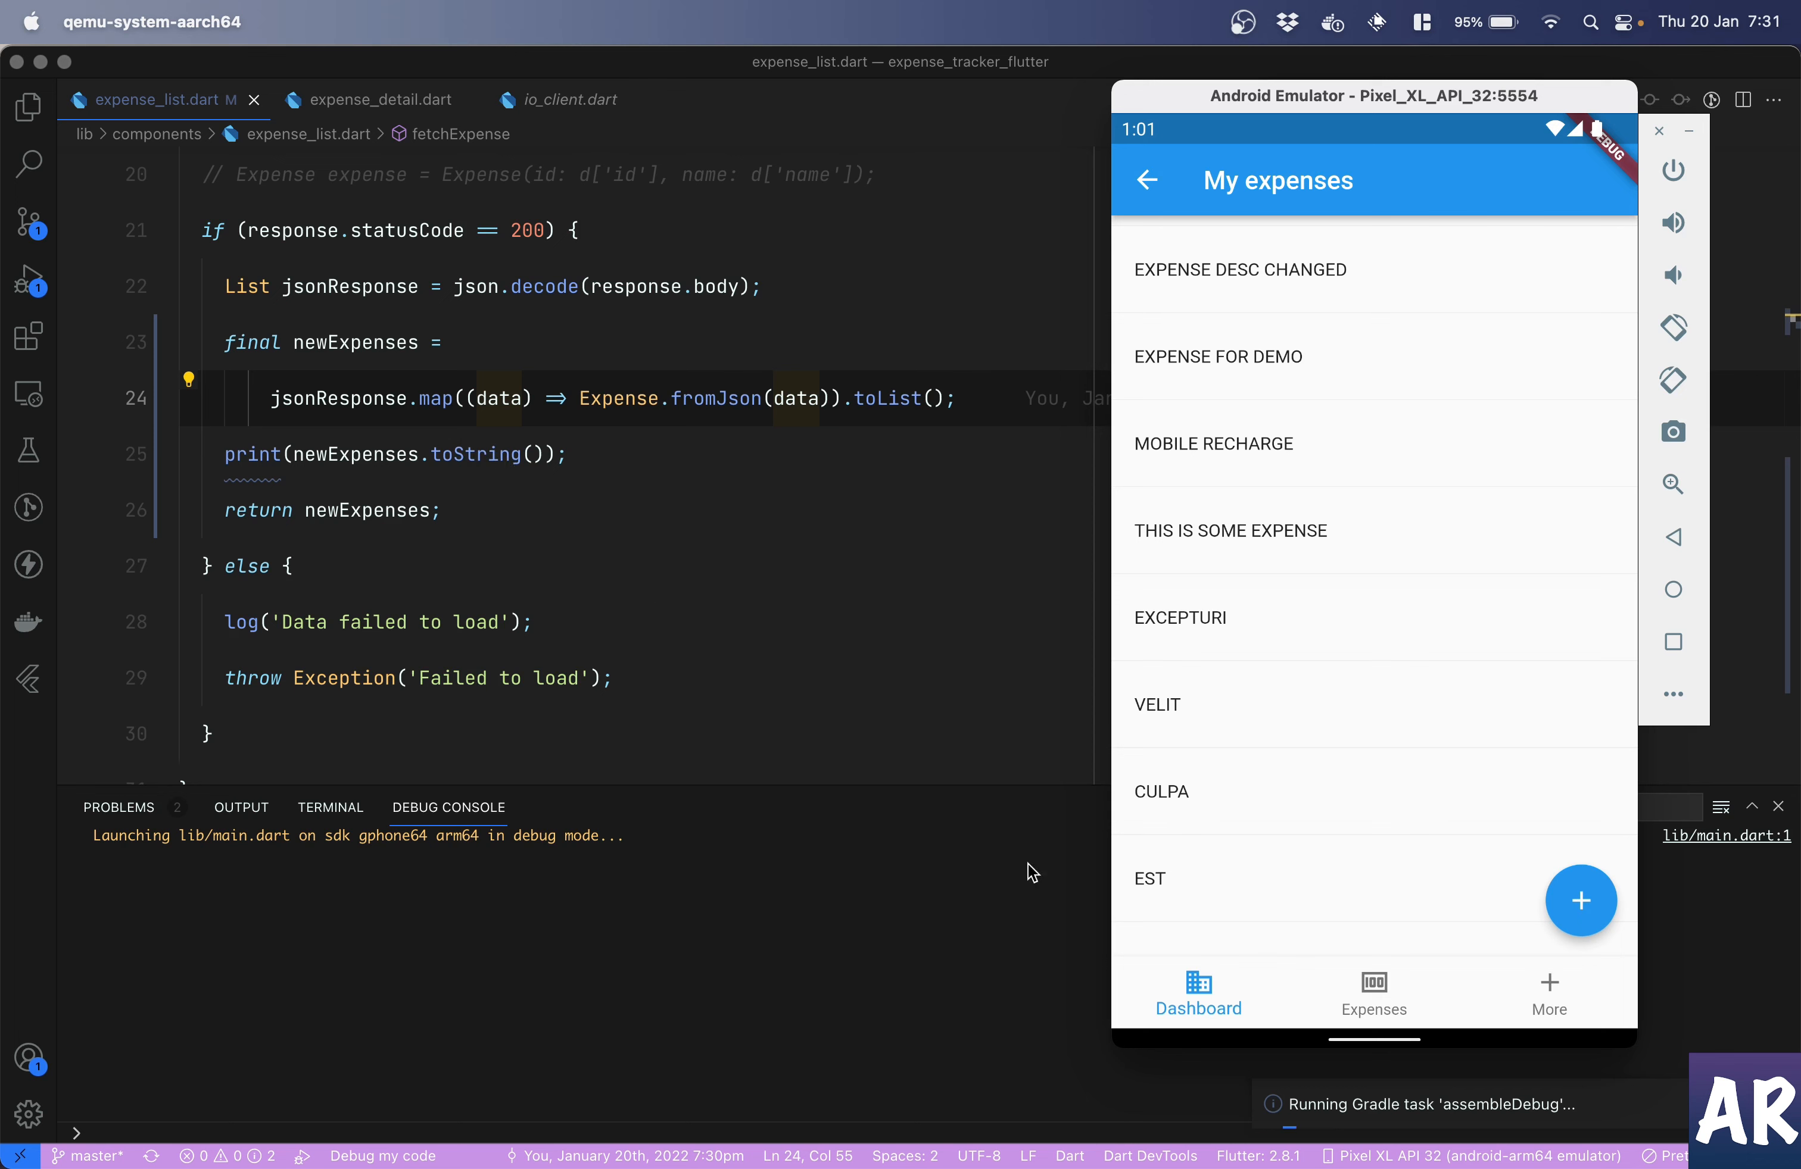
pyautogui.moveTo(1111, 929)
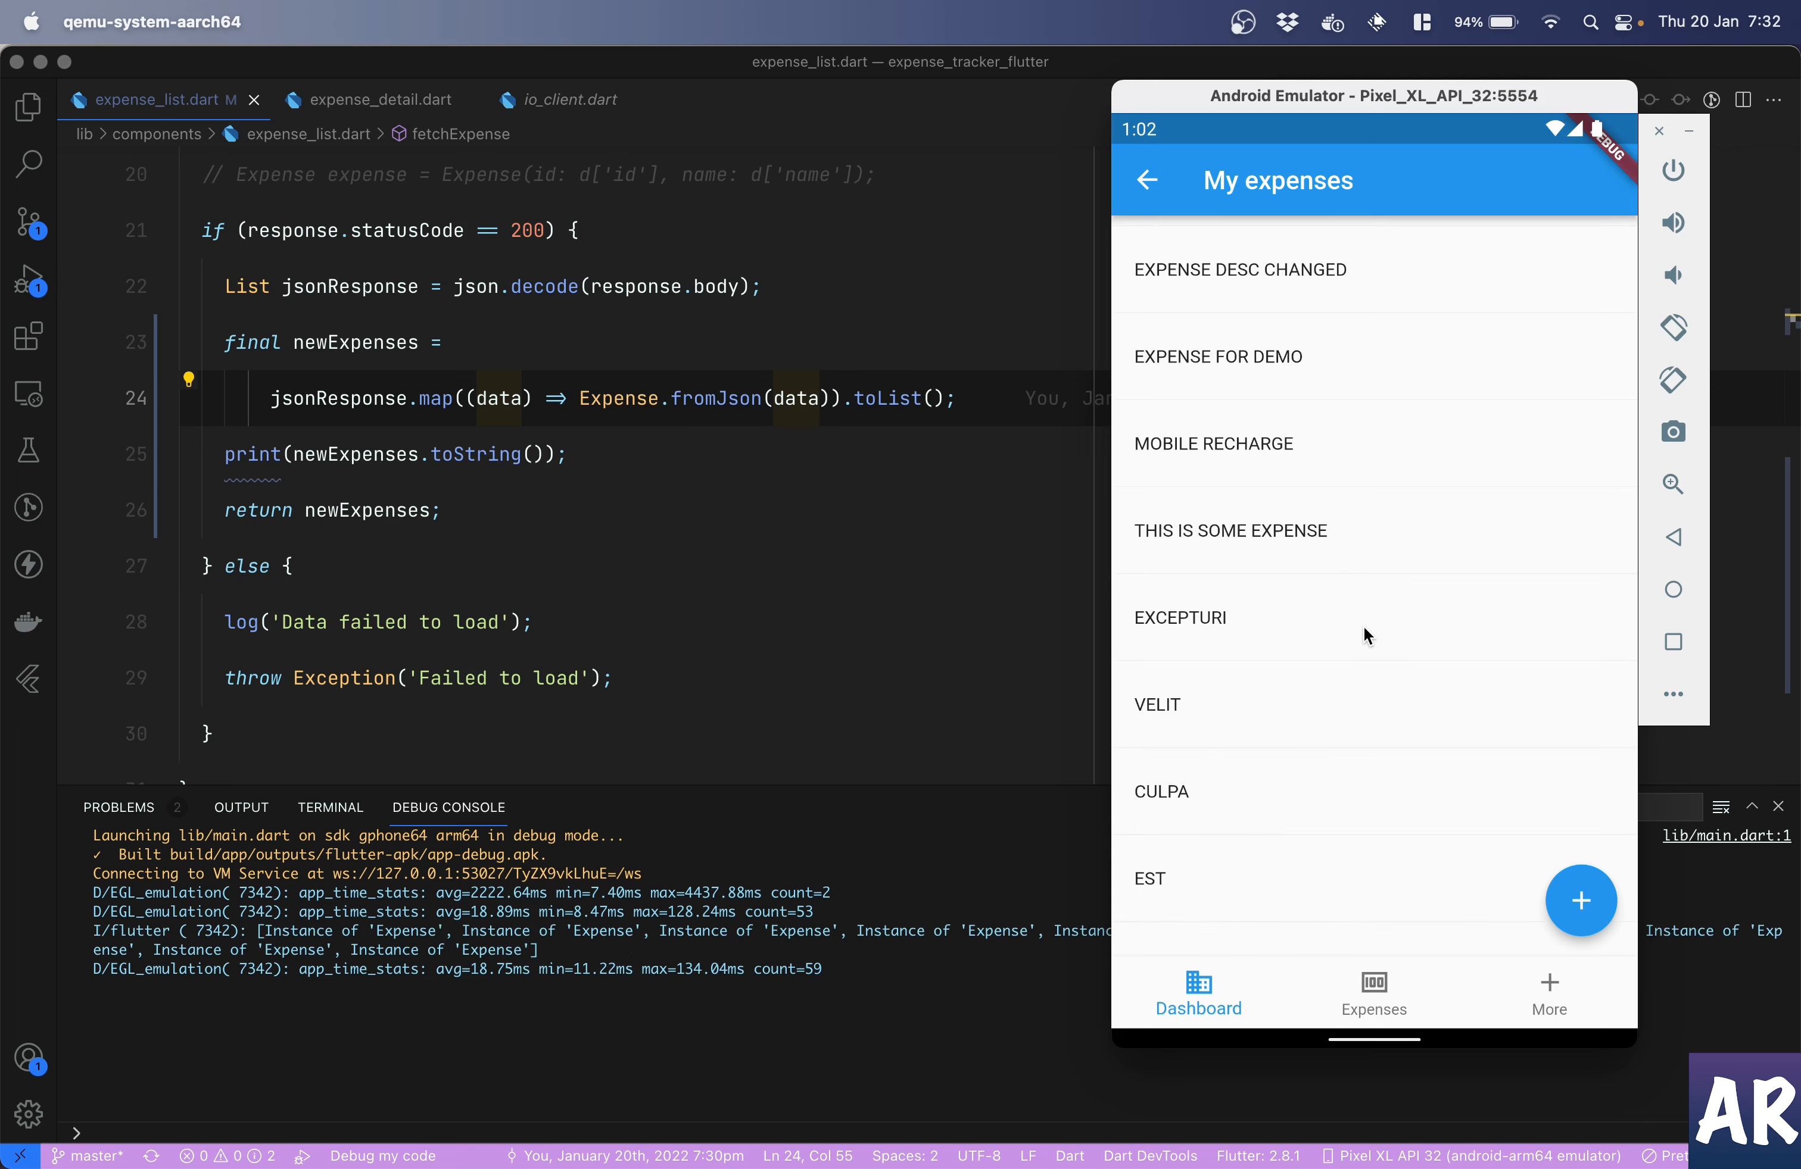
pyautogui.moveTo(658, 1006)
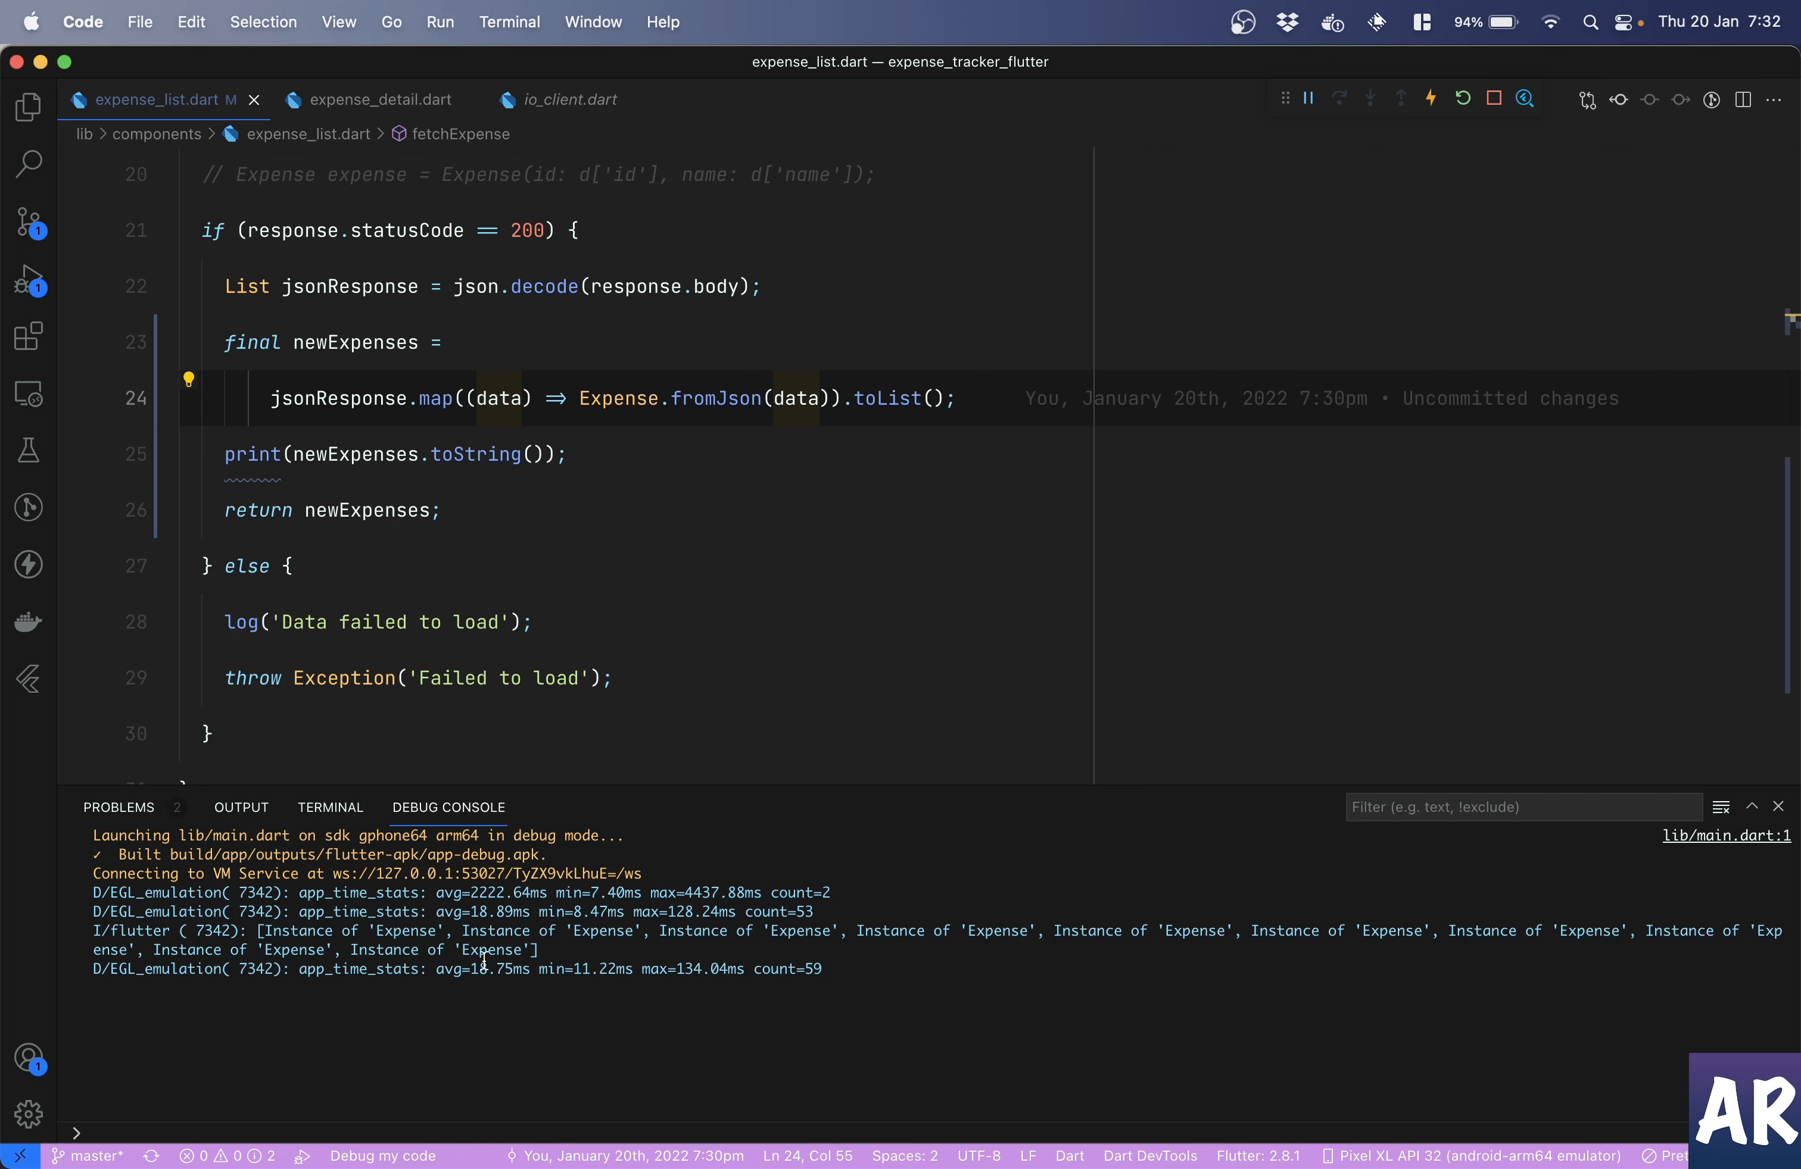
pyautogui.moveTo(483, 958)
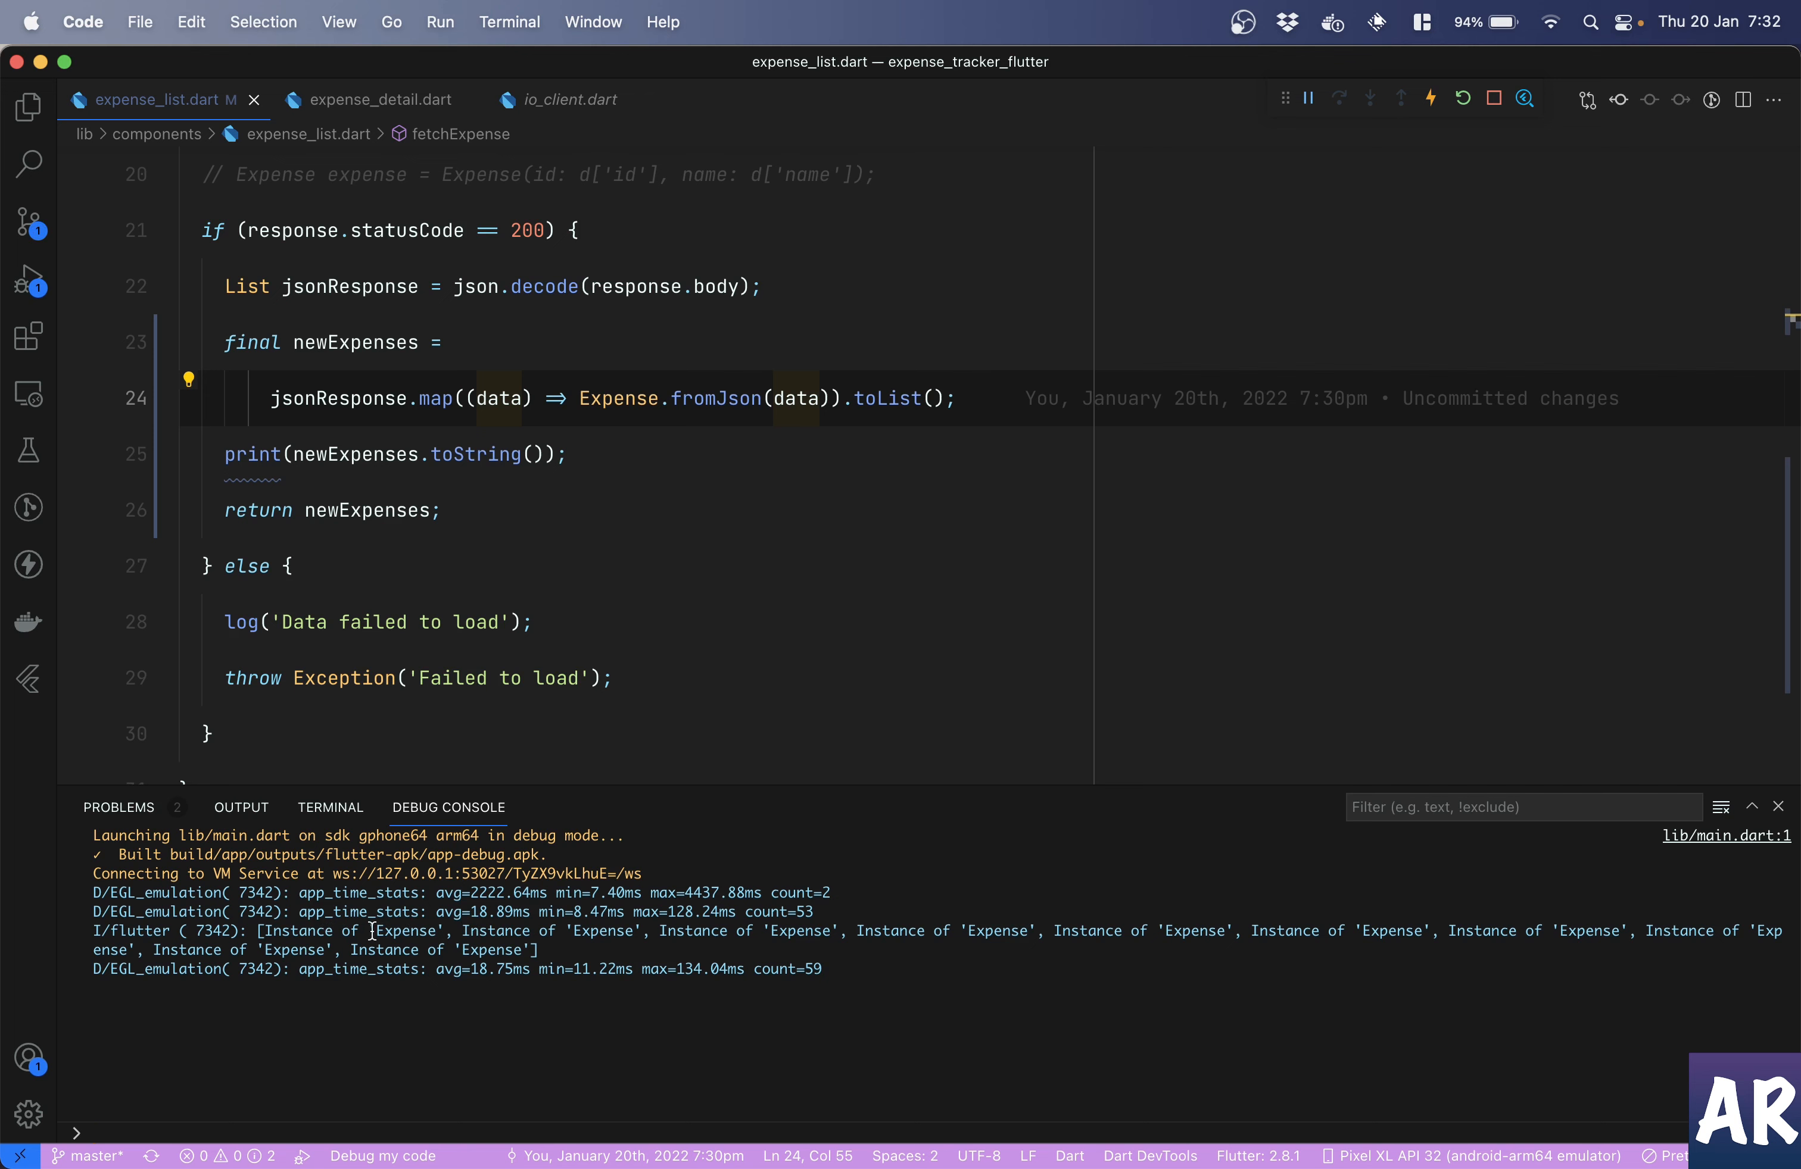
pyautogui.click(597, 454)
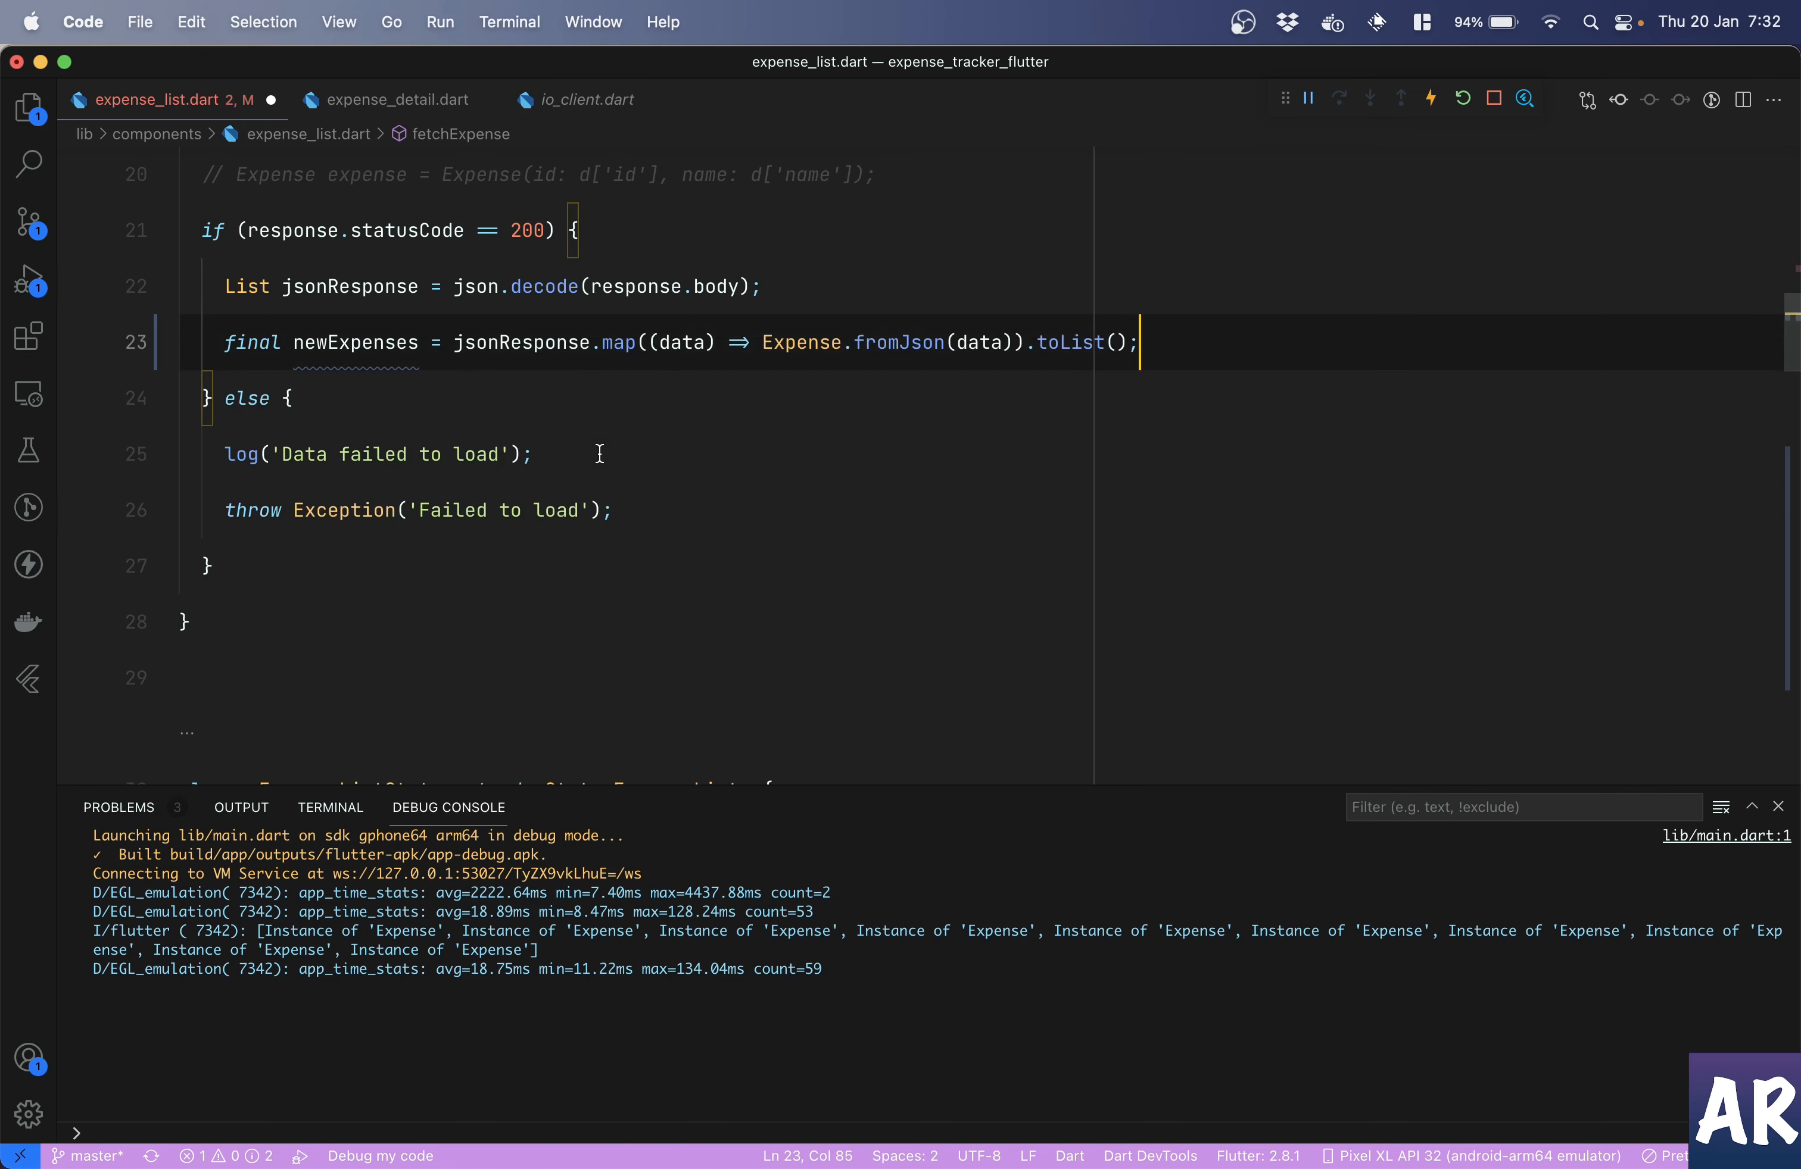
# - Add print(jsonResponse) on a new line above fetchExpense's direct return of the mapped list
pyautogui.scroll(-3)
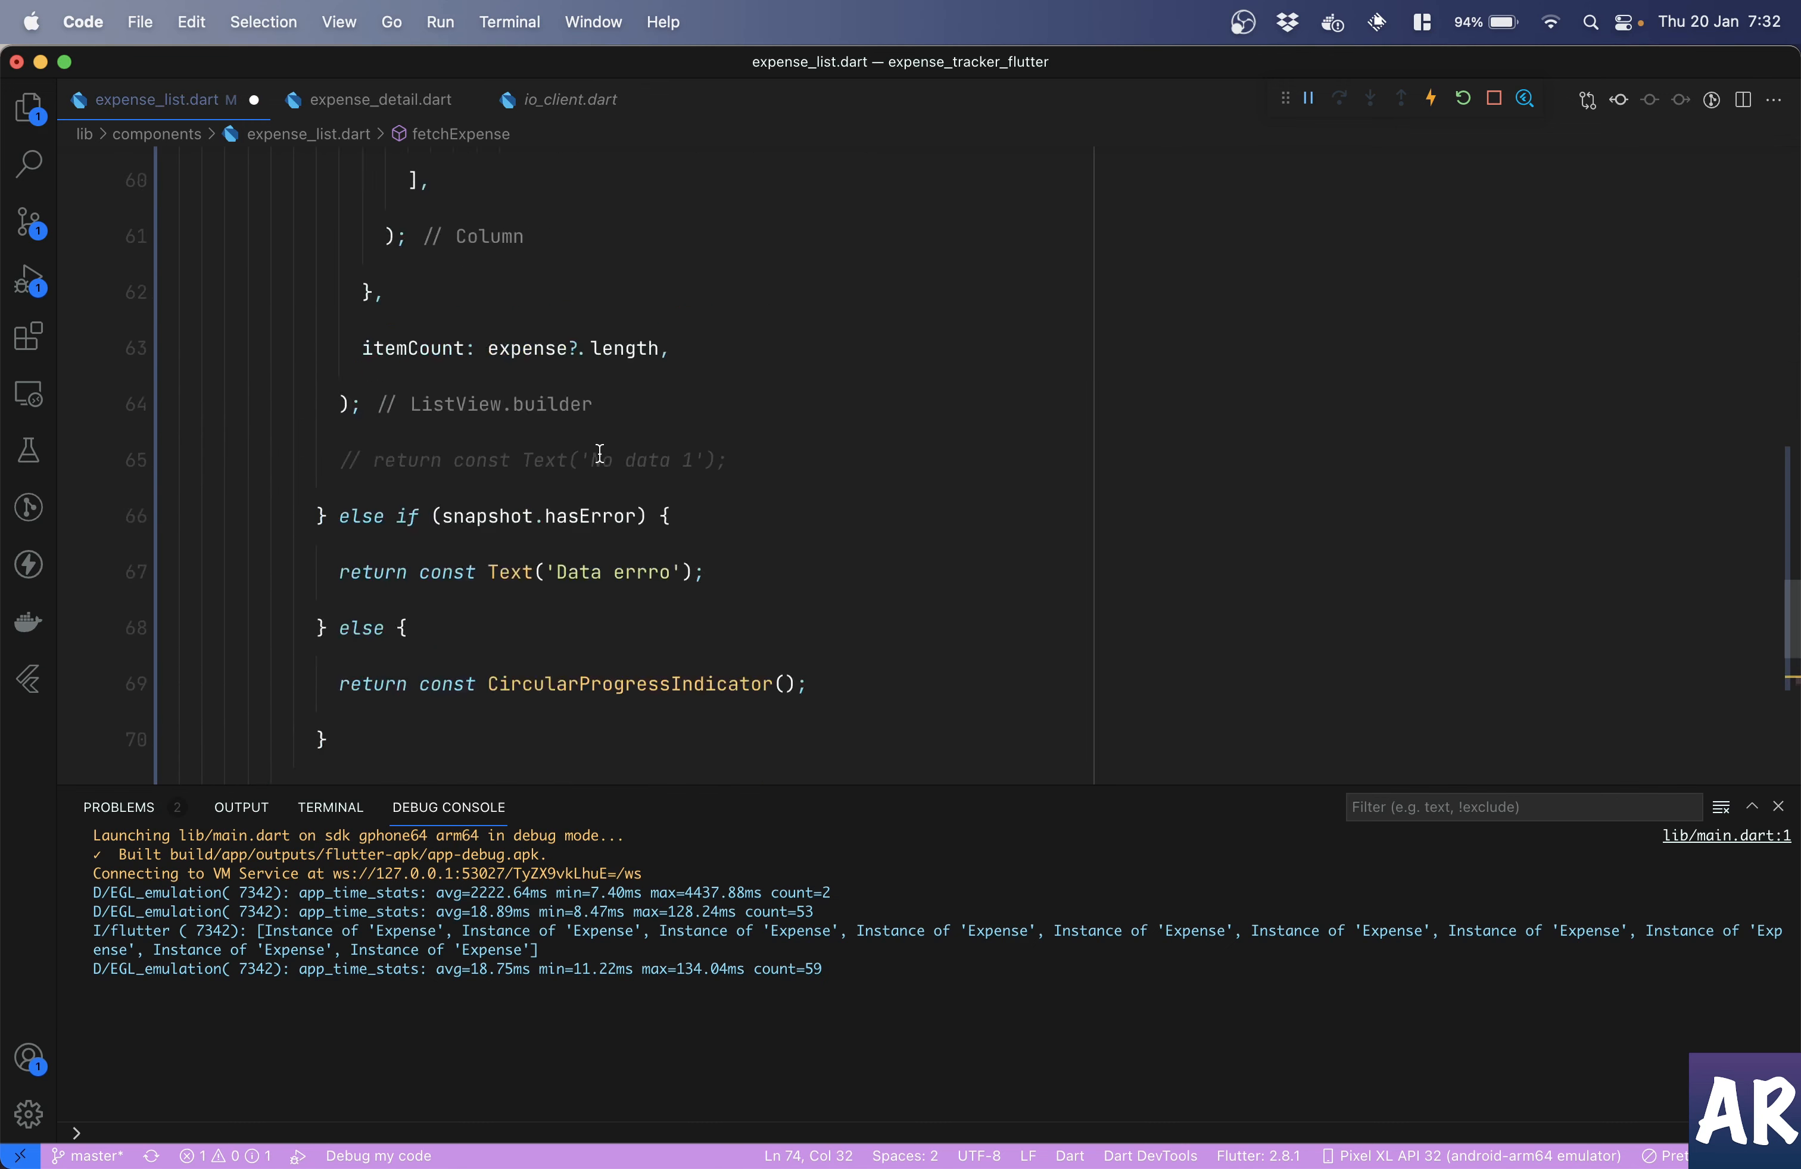
pyautogui.scroll(3)
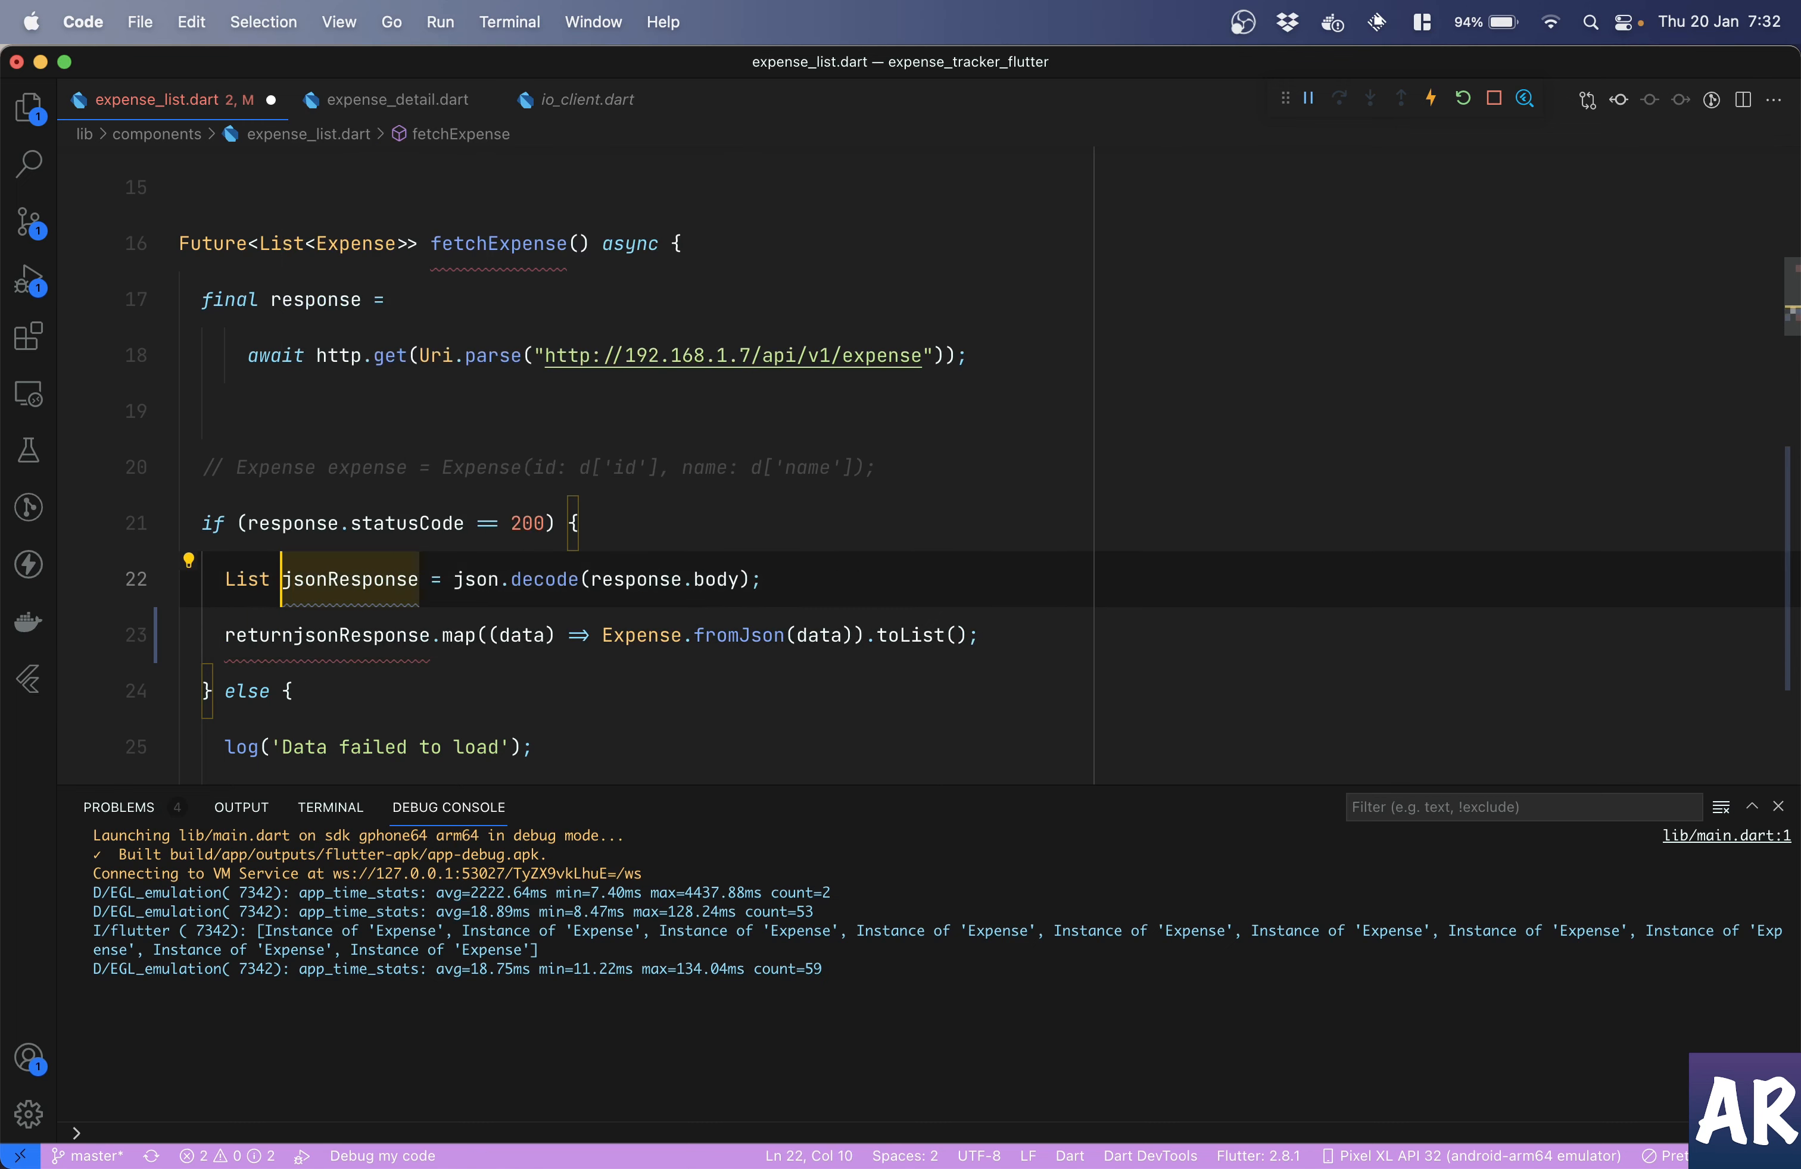
pyautogui.press('enter')
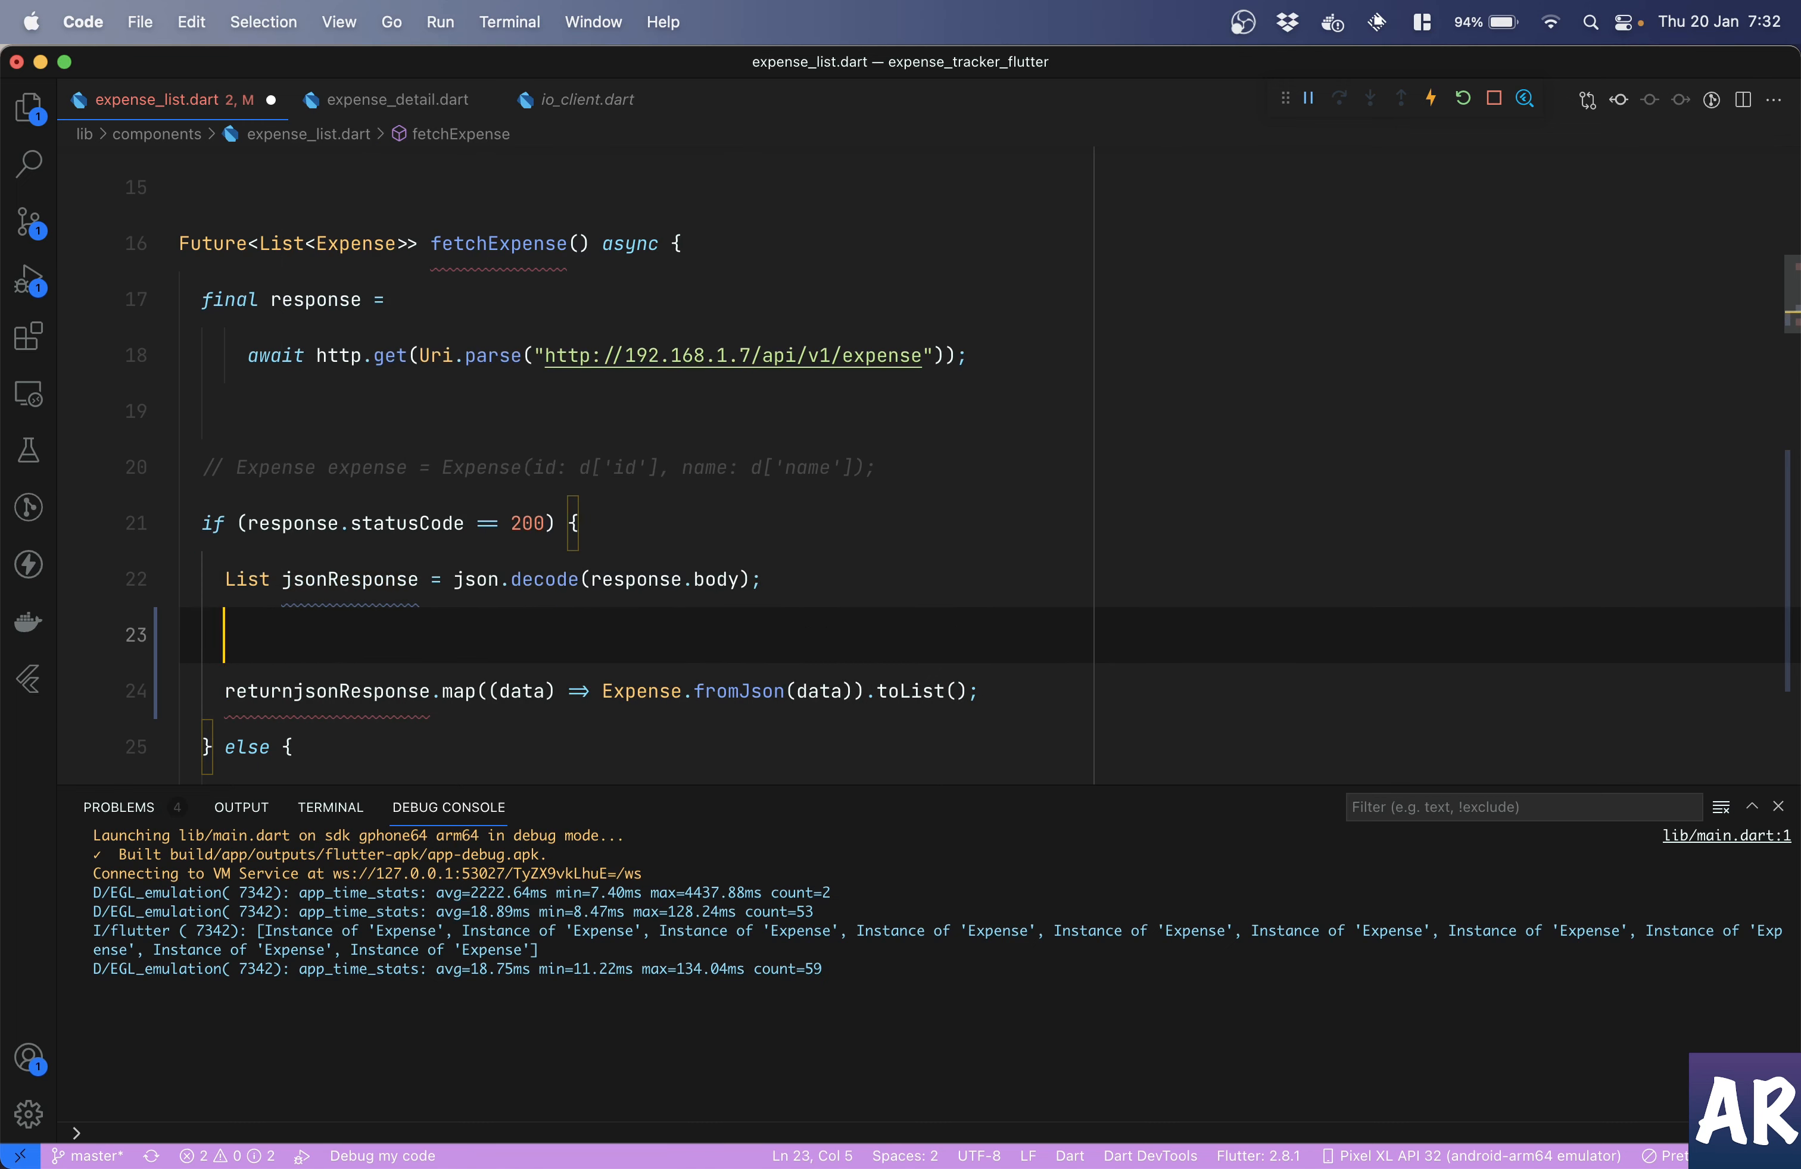
pyautogui.write('print(jsonResponse)')
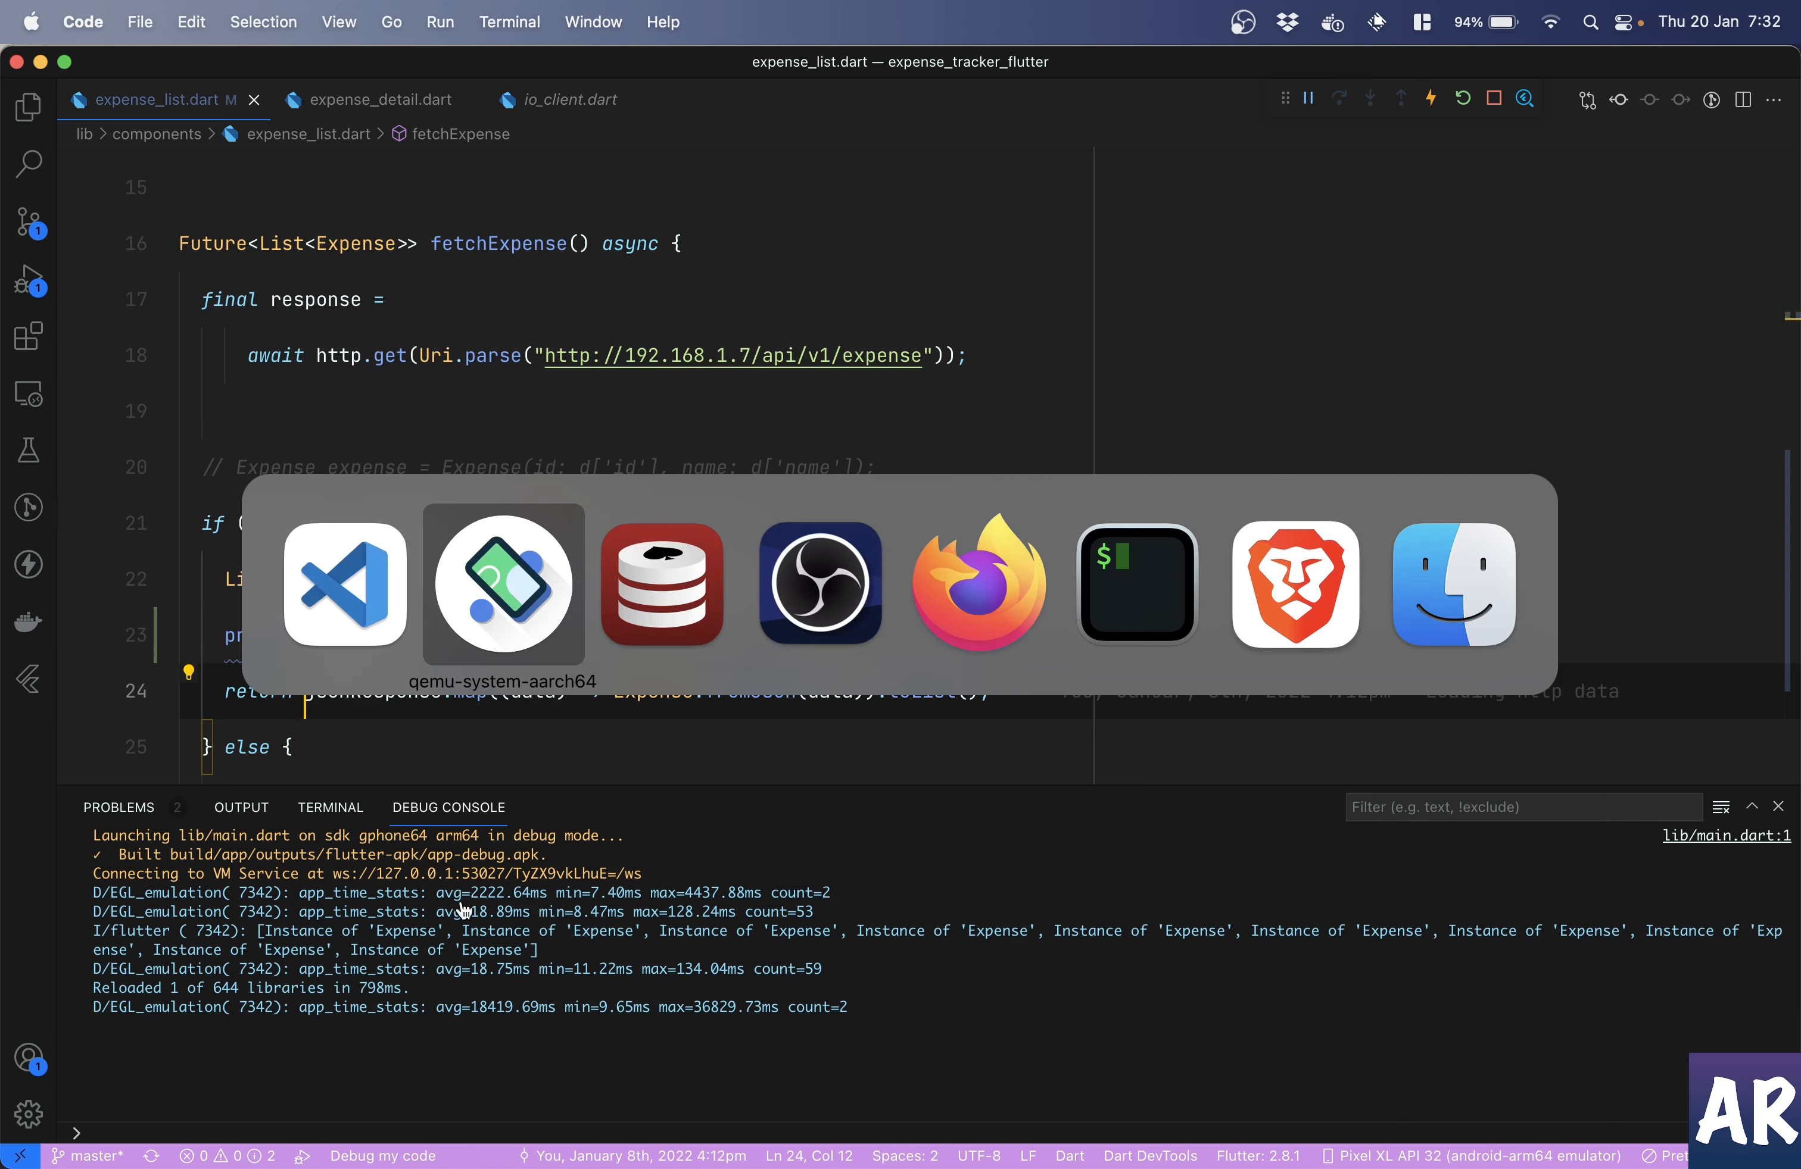
# - In the emulator, leave My expenses so reopening it prints the raw JSON records to the console
pyautogui.click(502, 583)
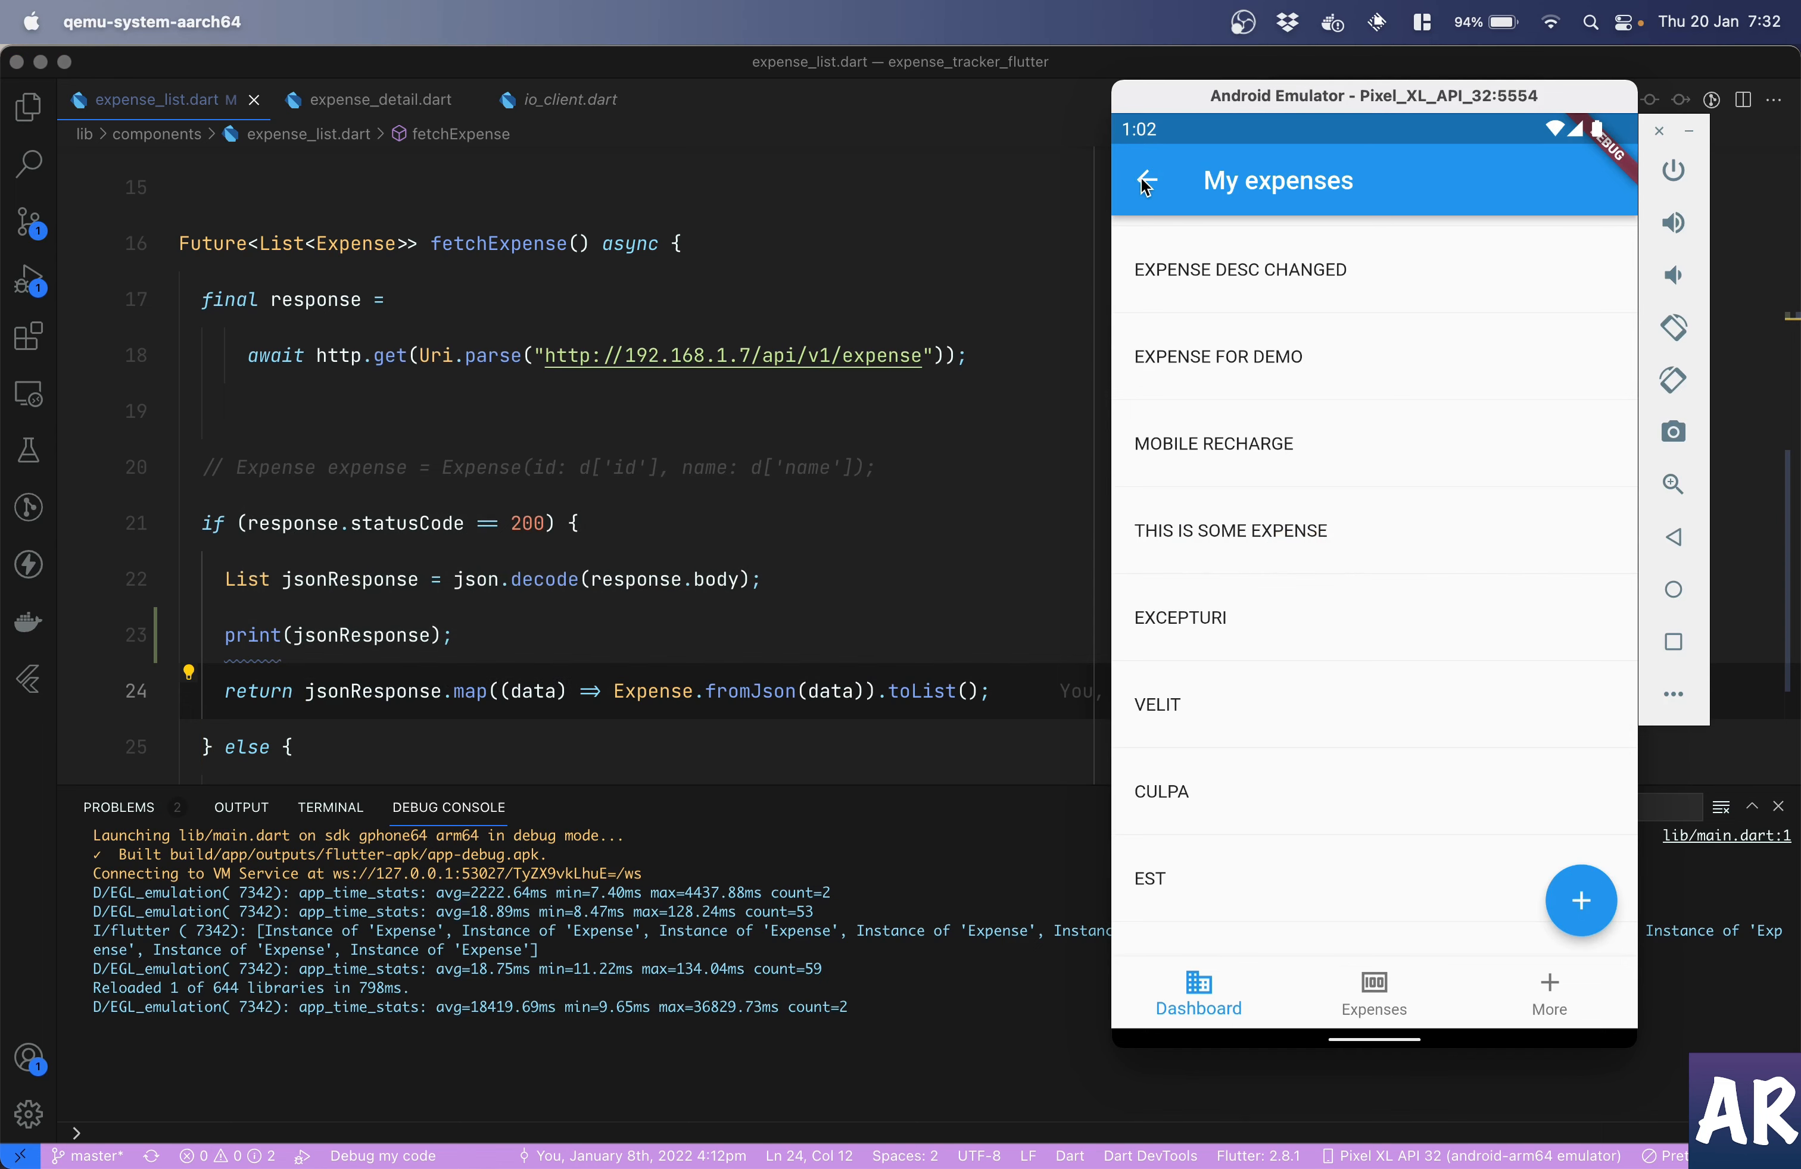
pyautogui.click(1144, 180)
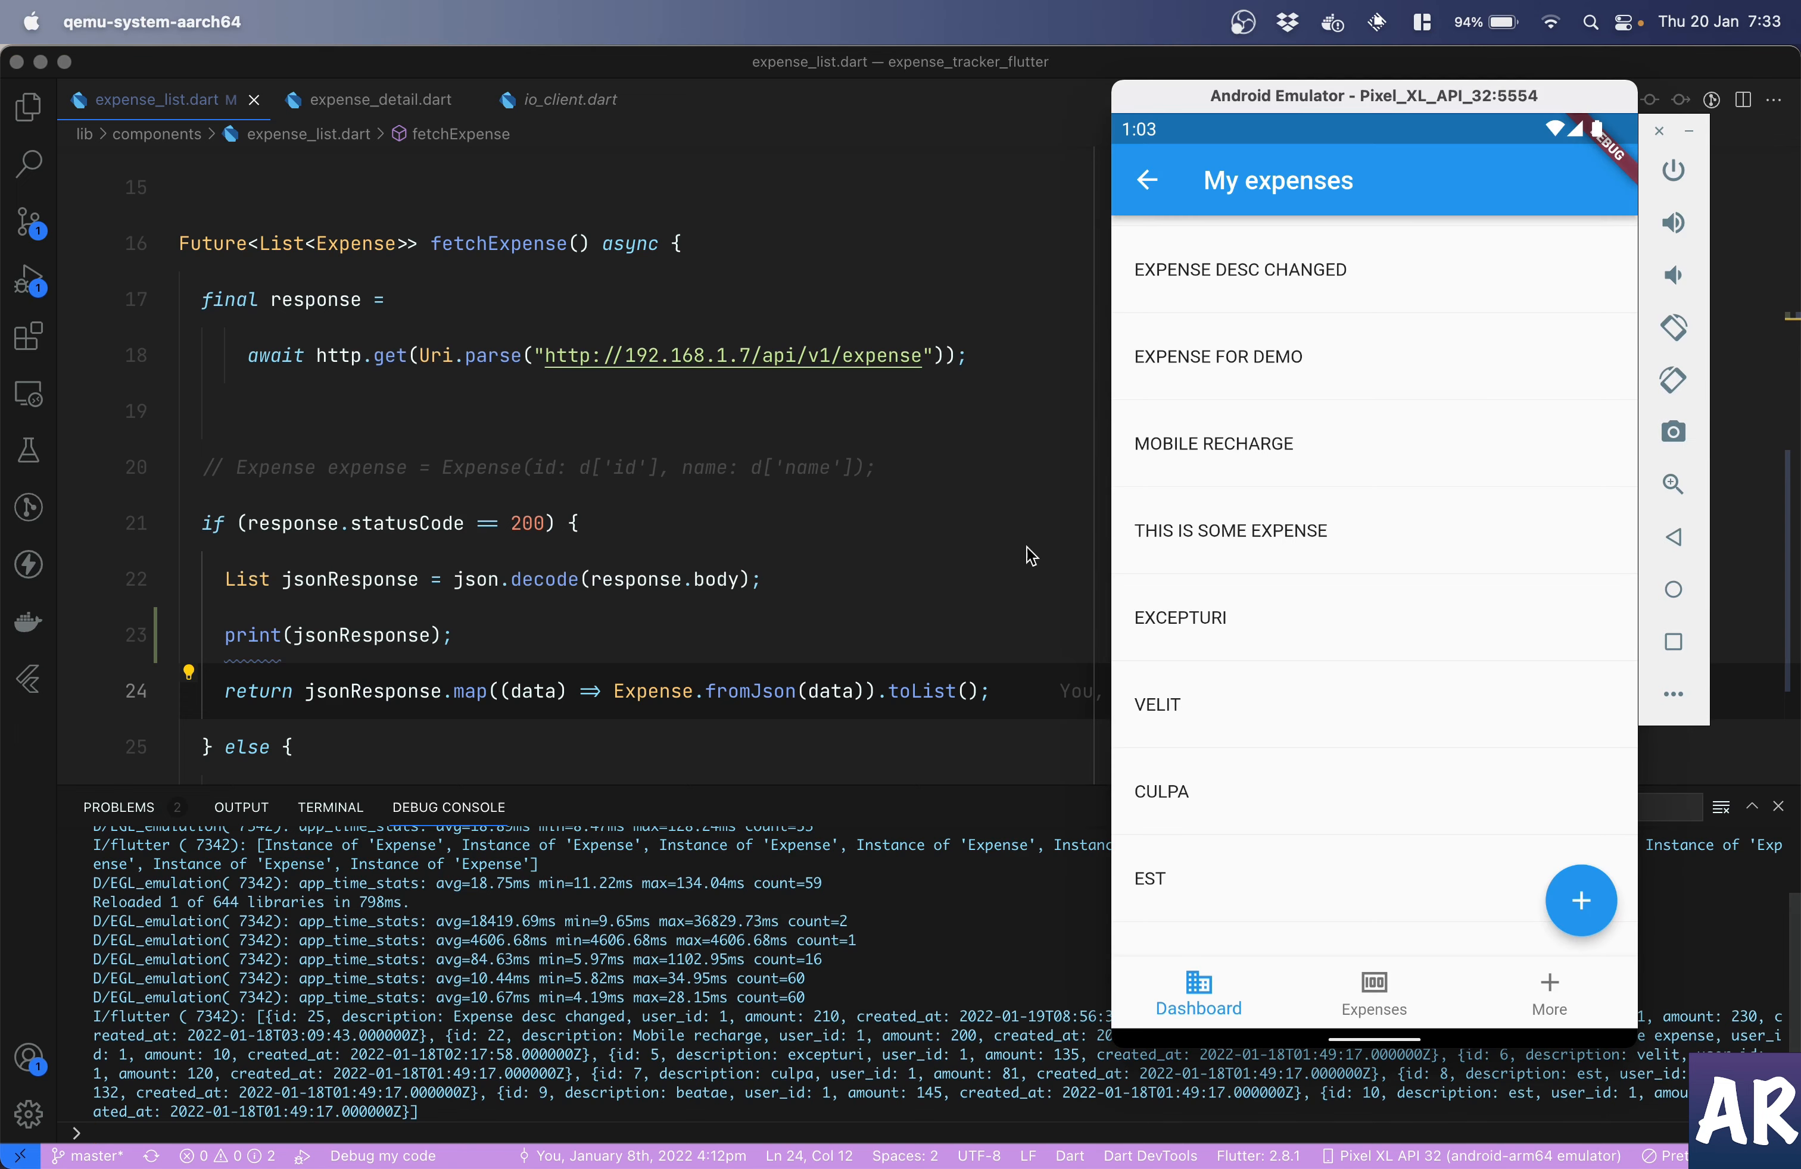
pyautogui.moveTo(1256, 276)
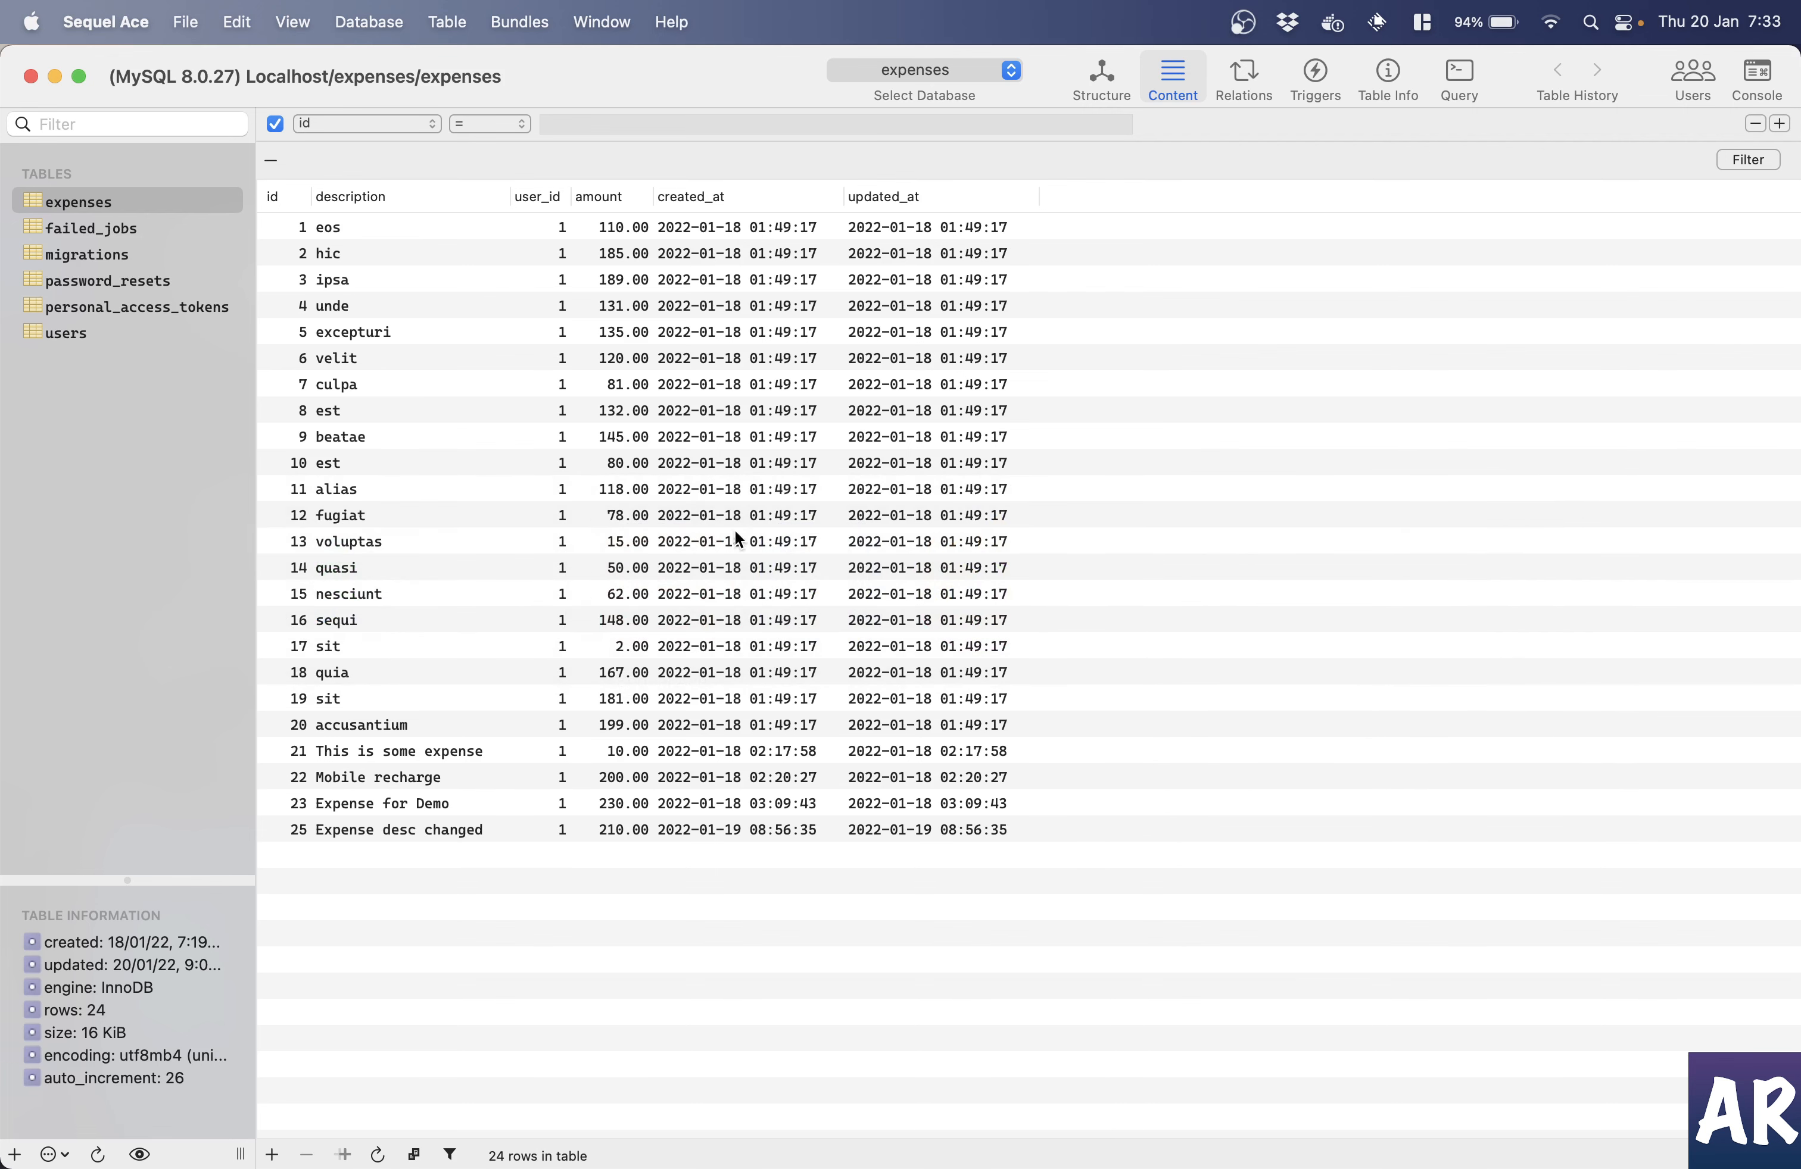
# - Append ' again' to expense 25's description in the field editor
pyautogui.doubleClick(399, 829)
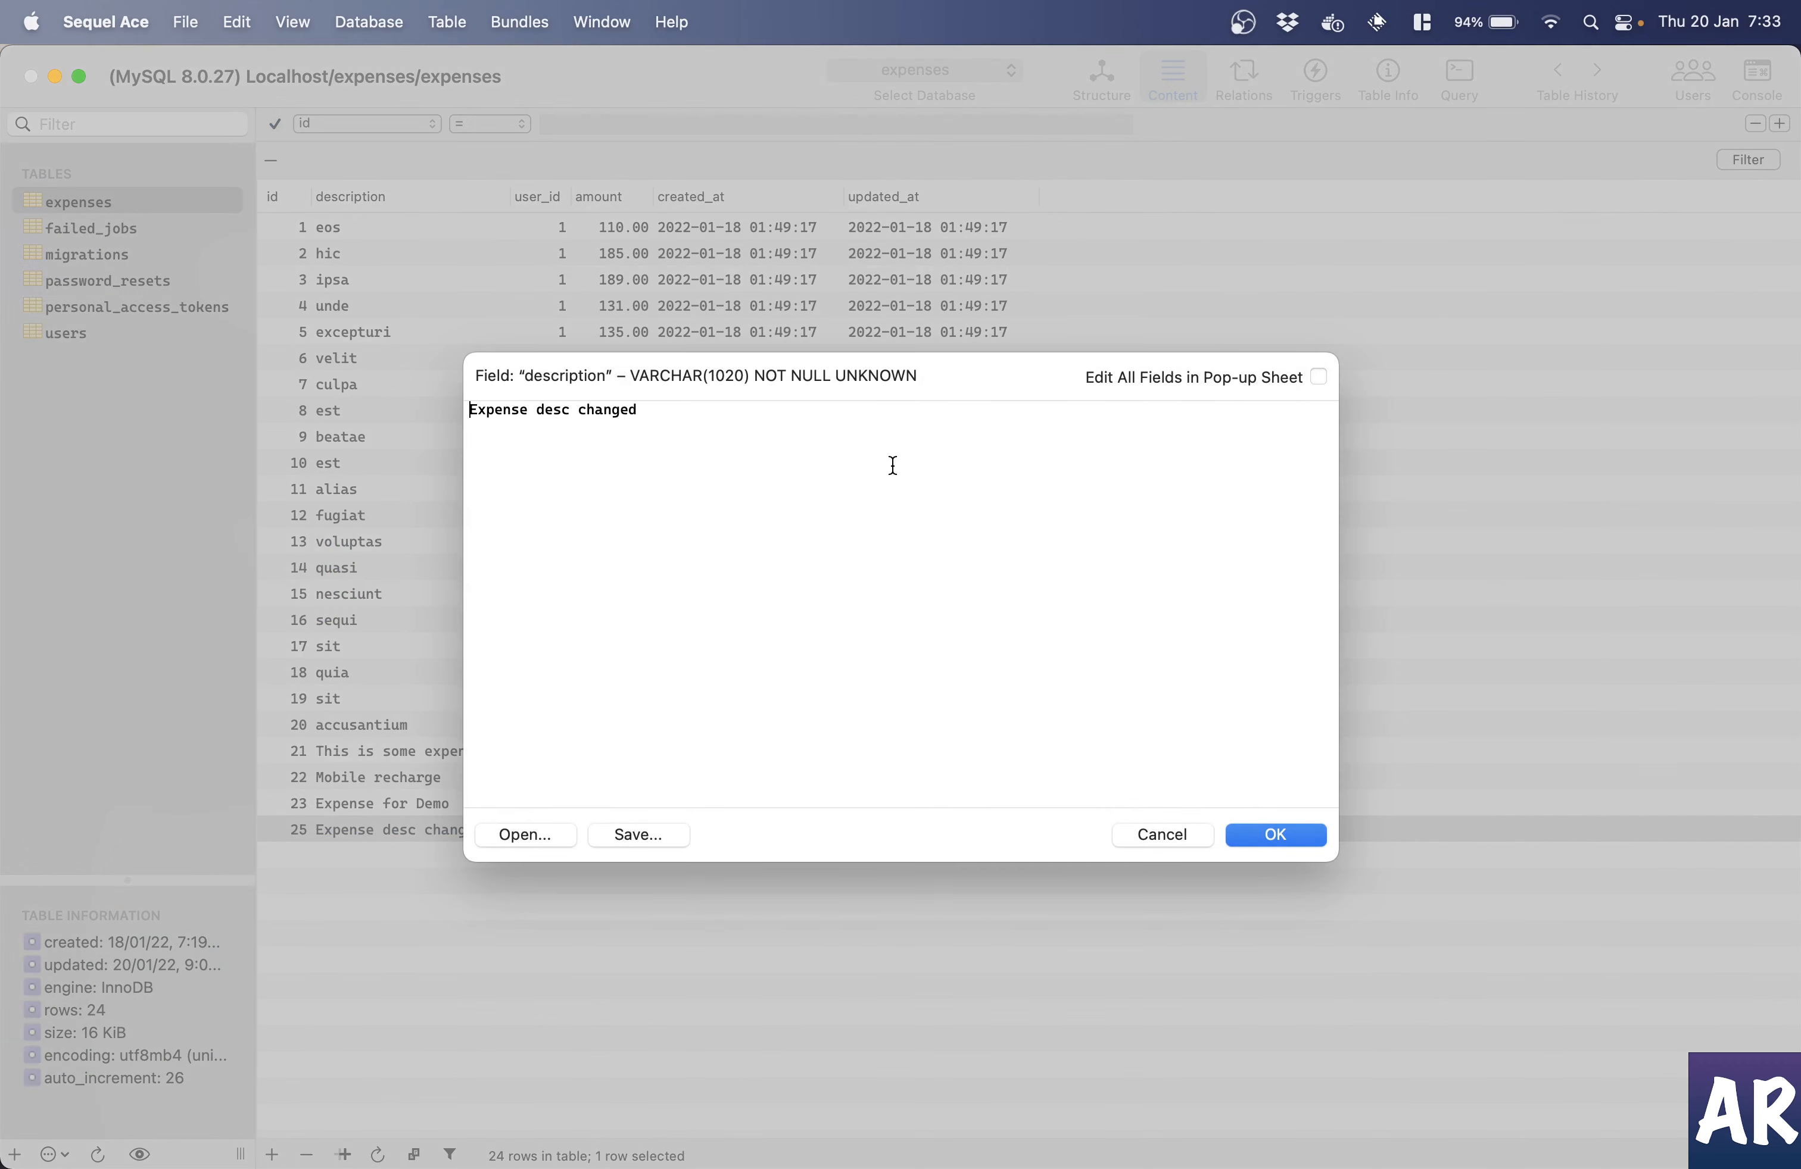
pyautogui.write('again')
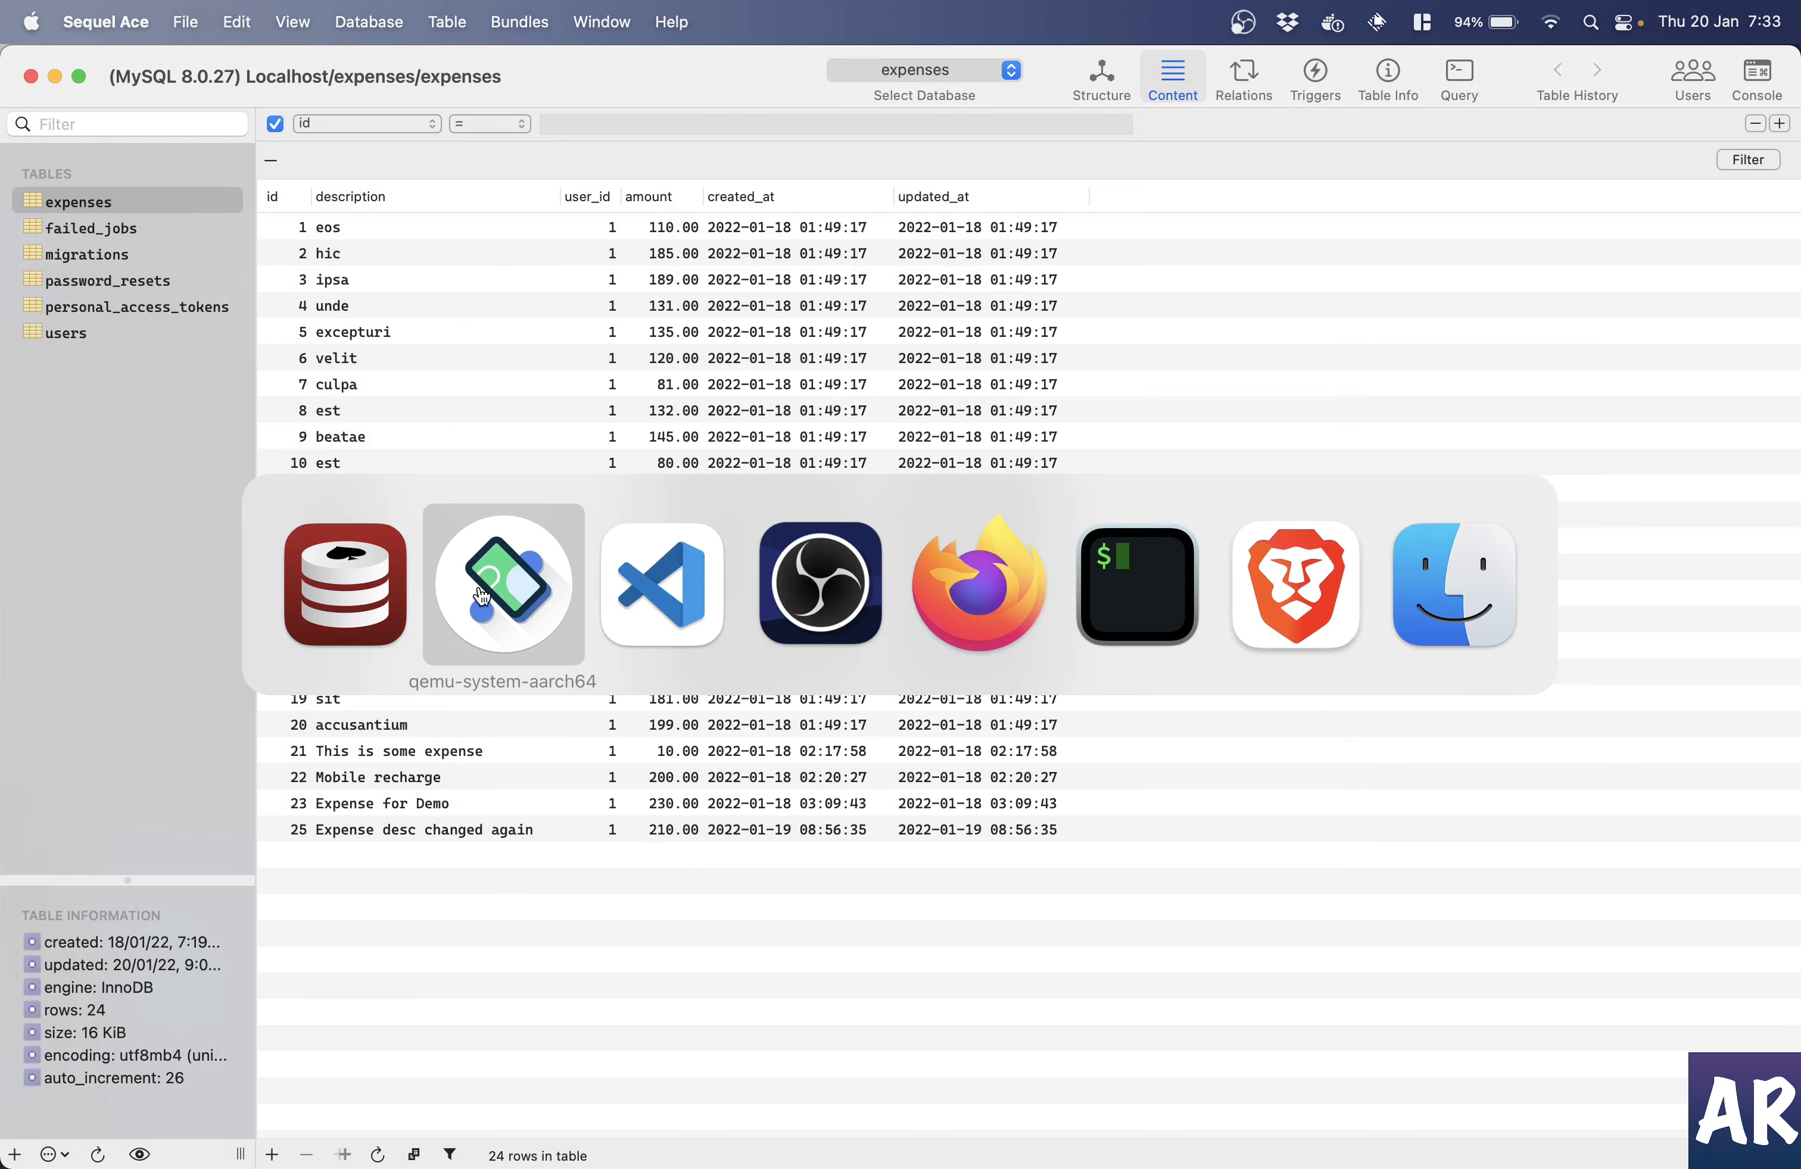
pyautogui.click(503, 586)
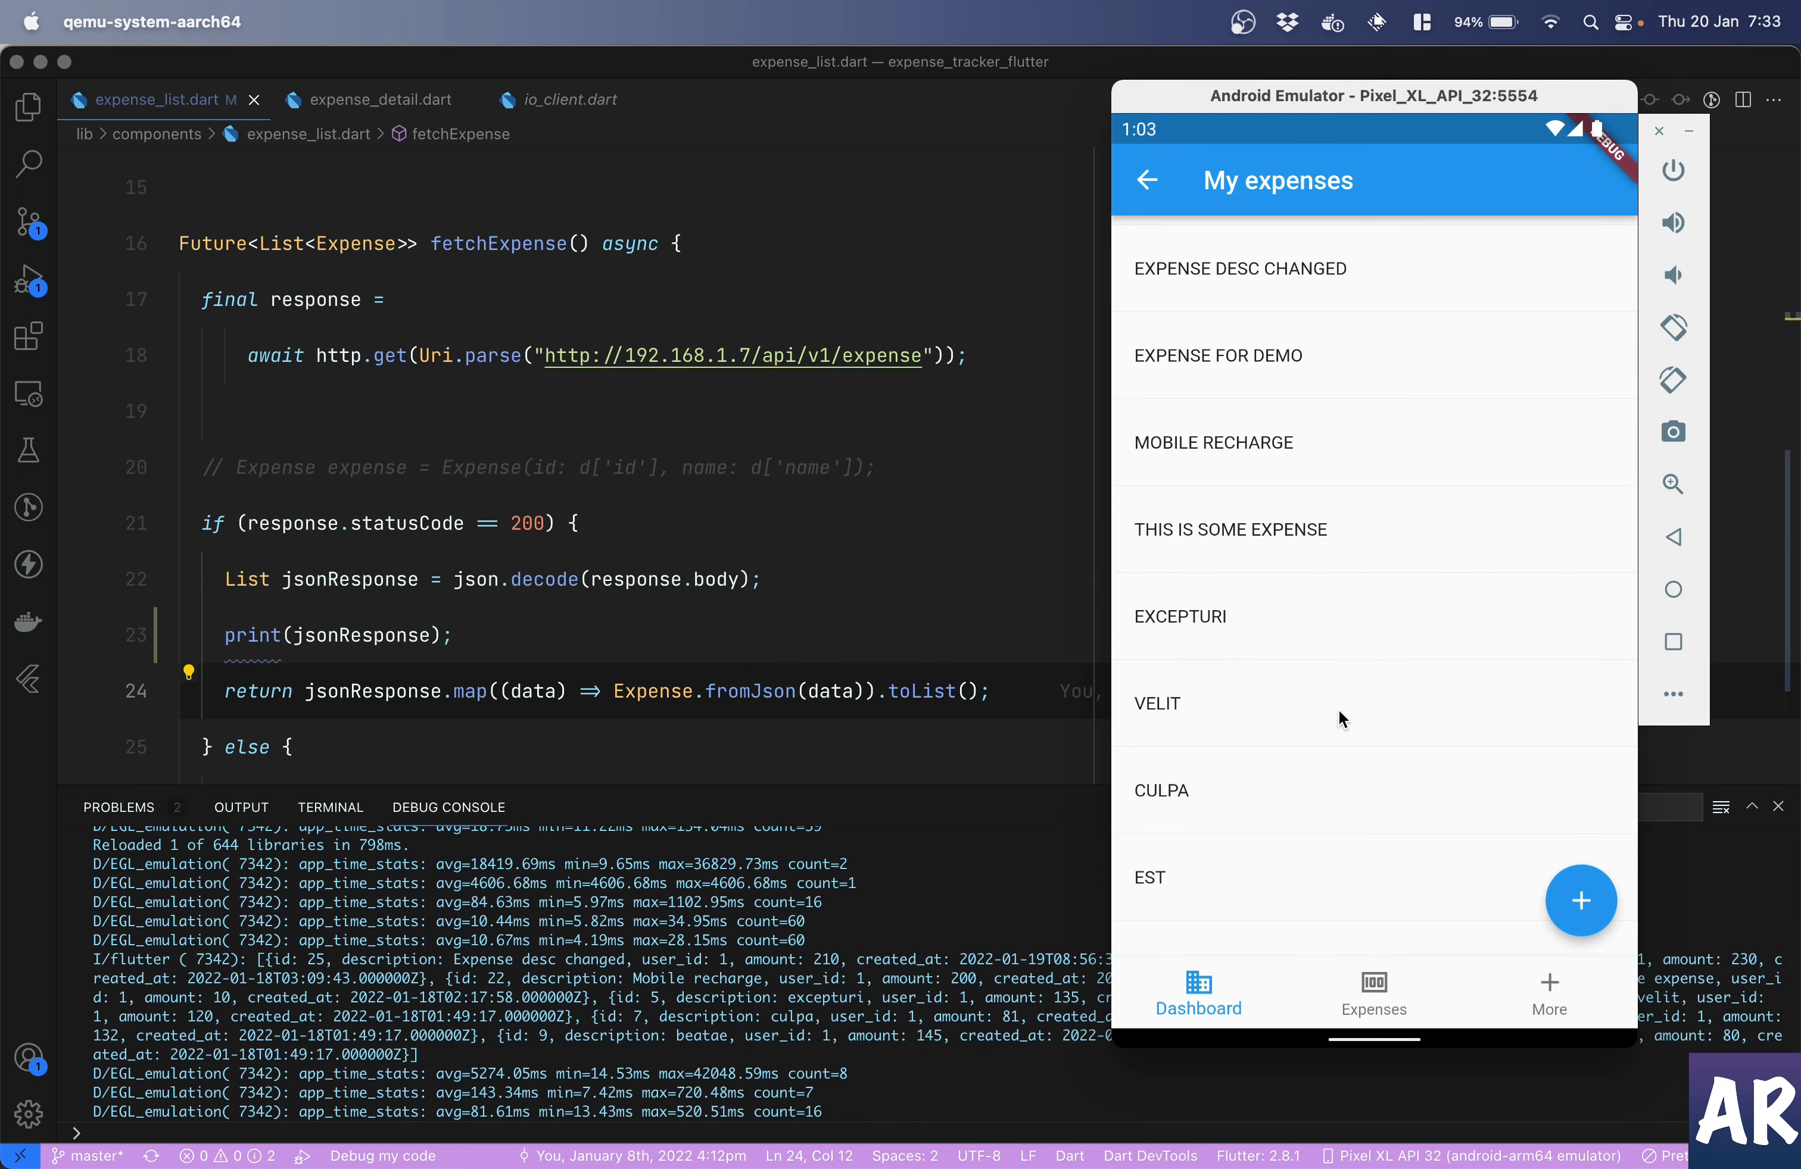
pyautogui.moveTo(1289, 407)
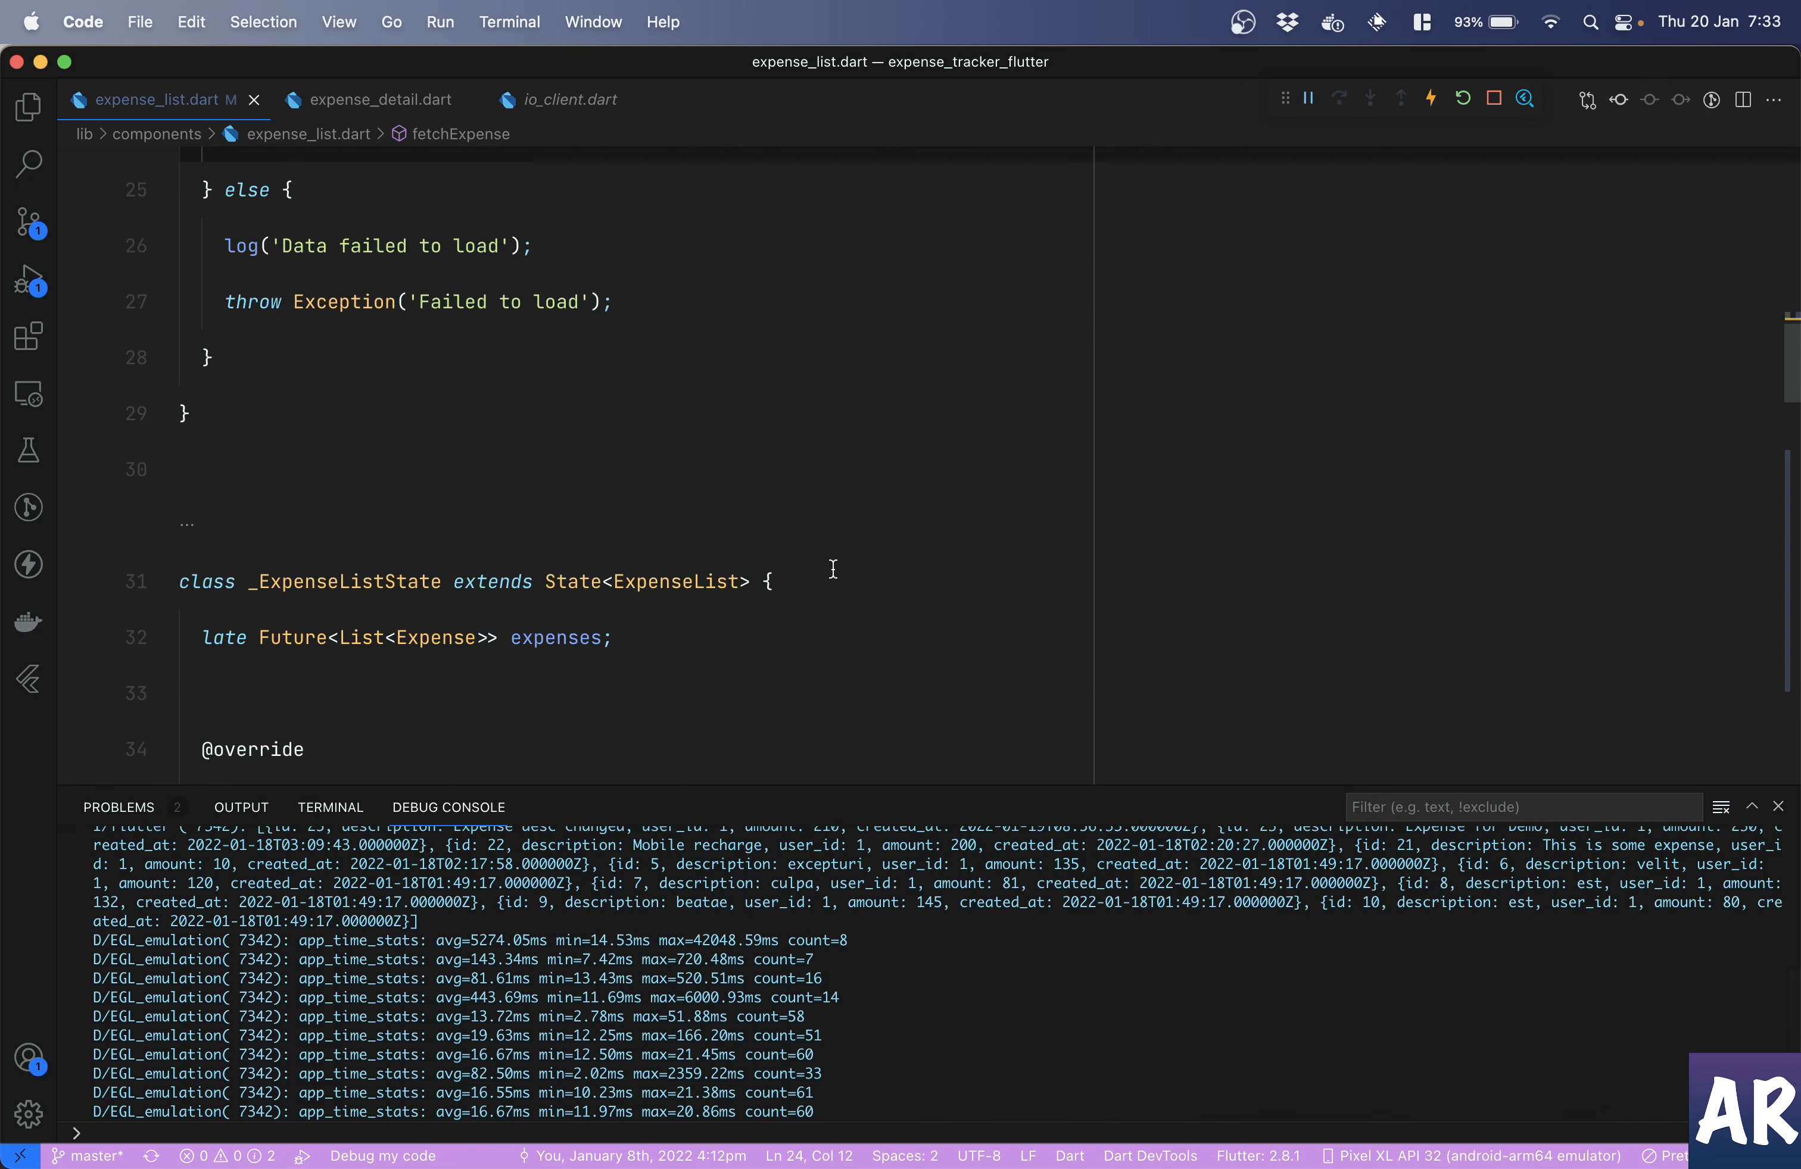
pyautogui.scroll(-3)
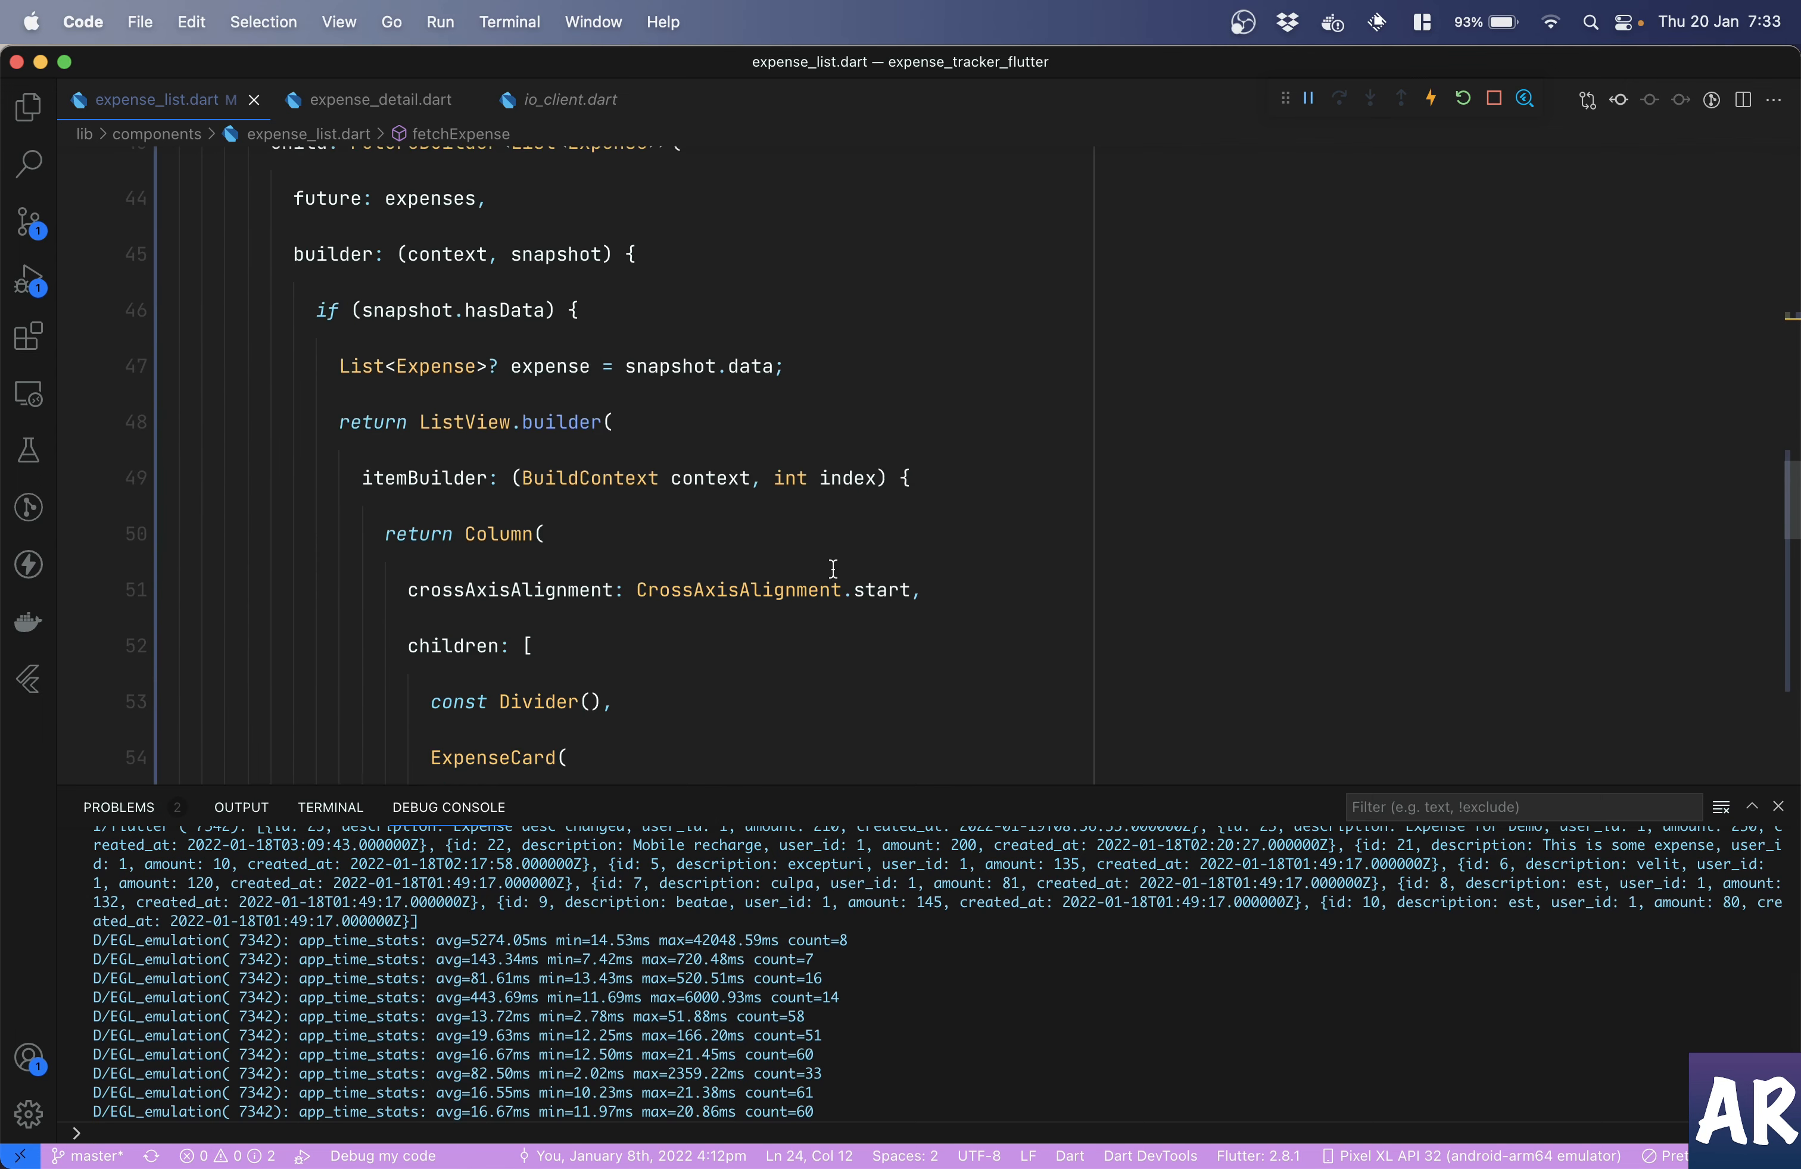
pyautogui.scroll(-3)
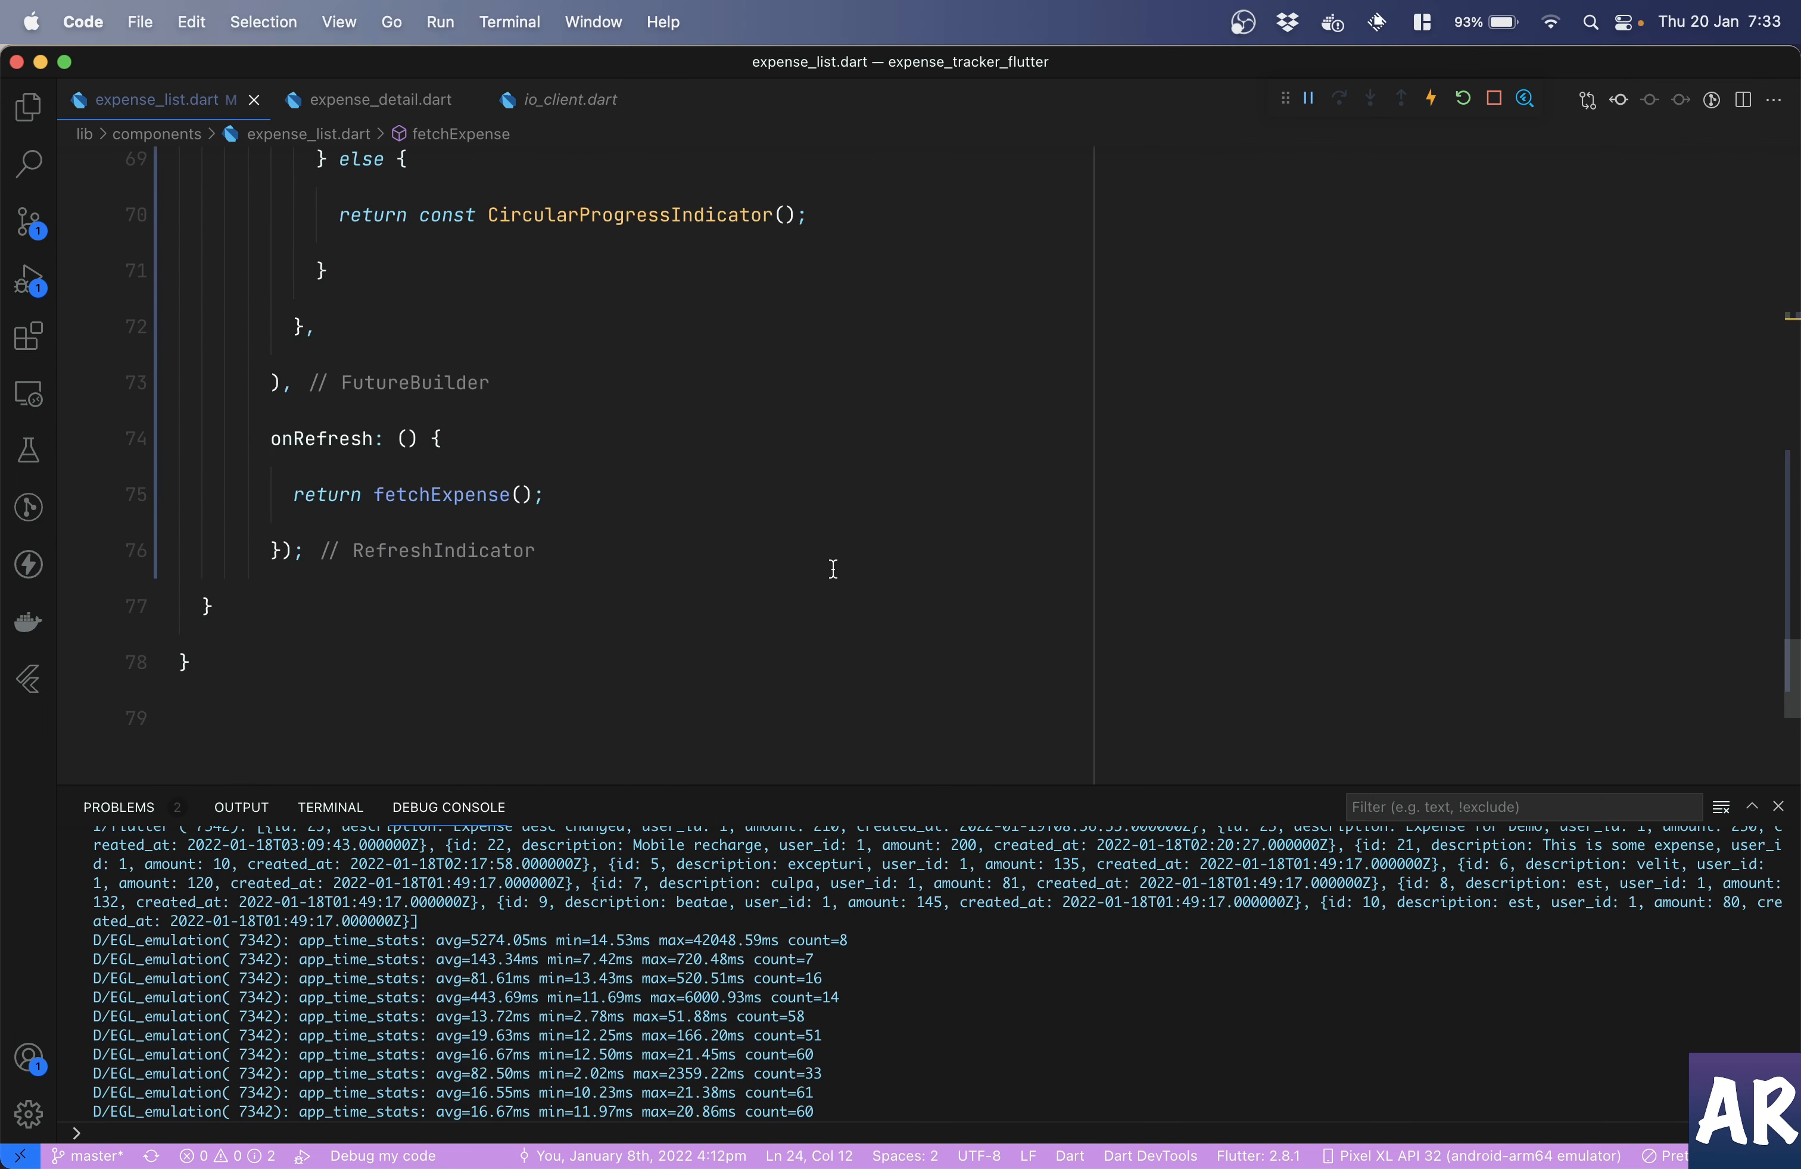
pyautogui.moveTo(850, 968)
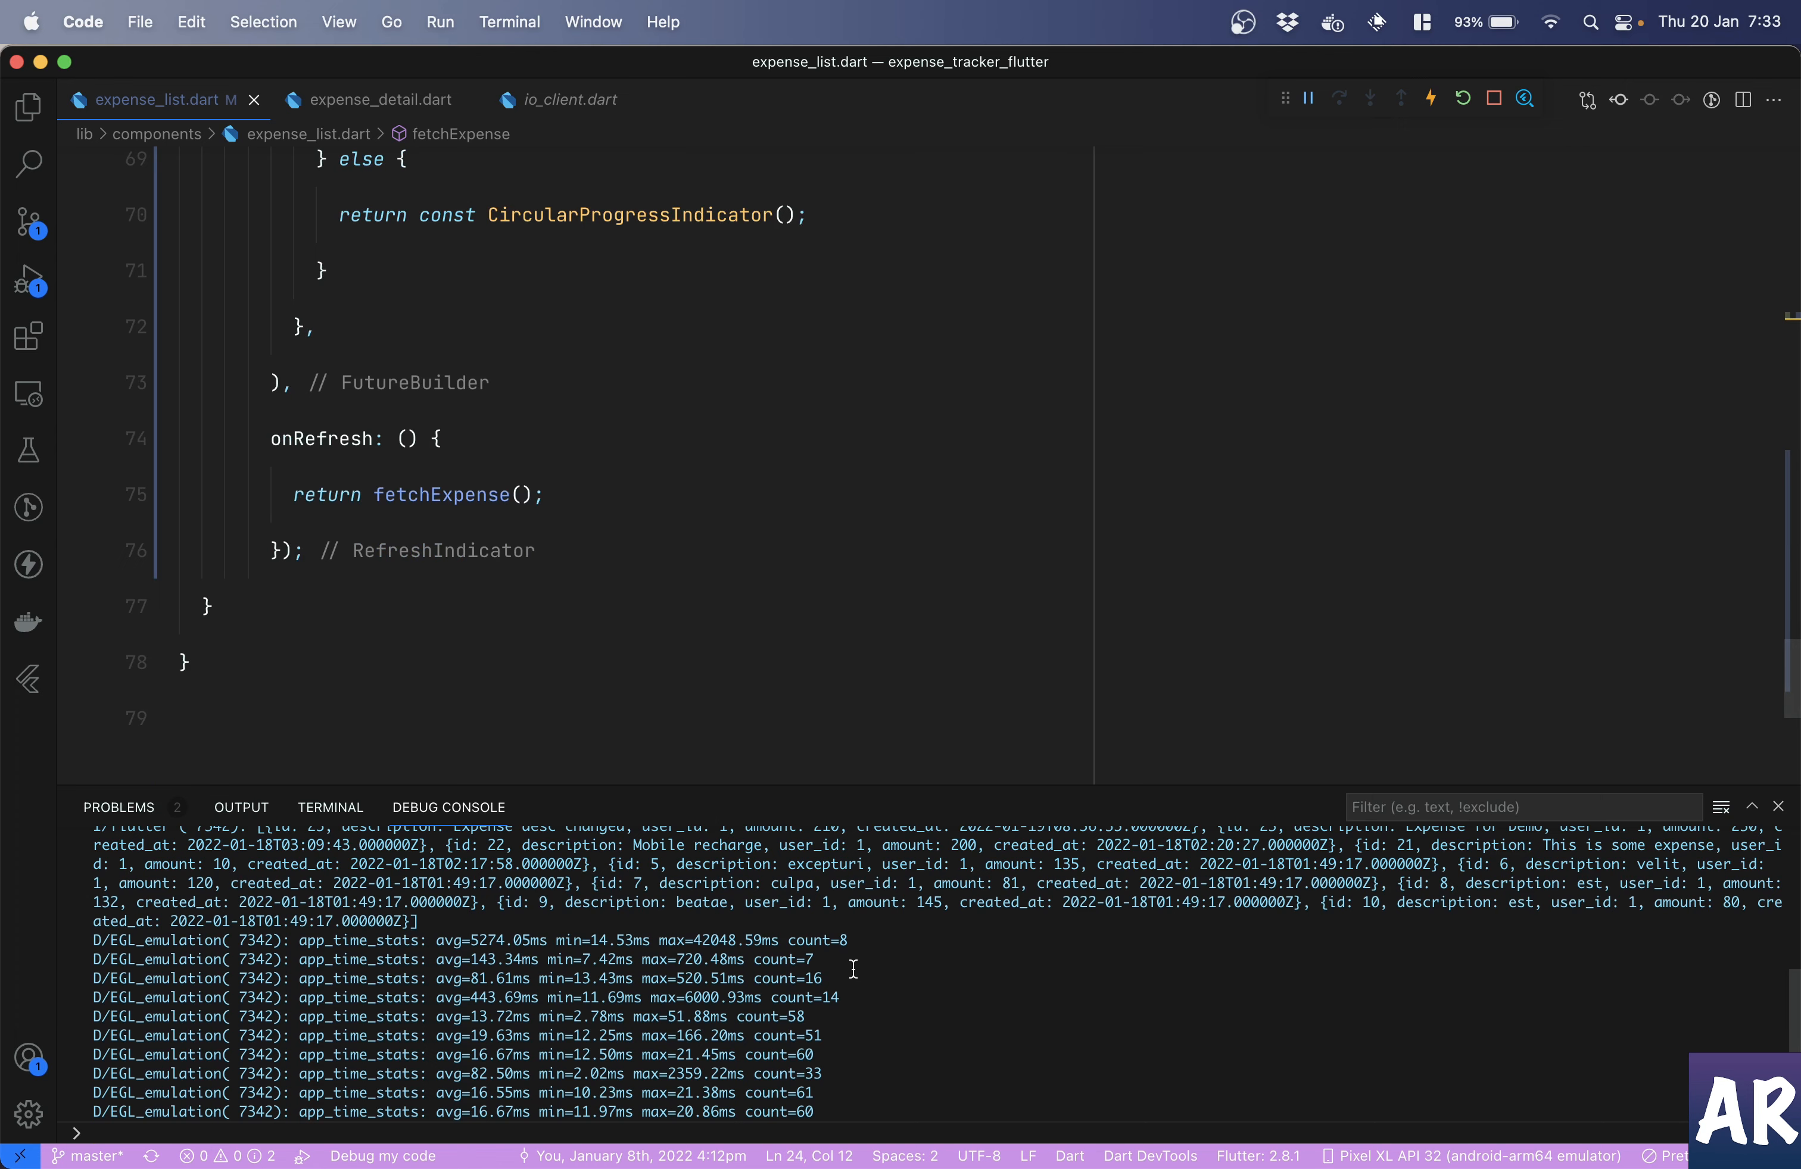
pyautogui.moveTo(721, 496)
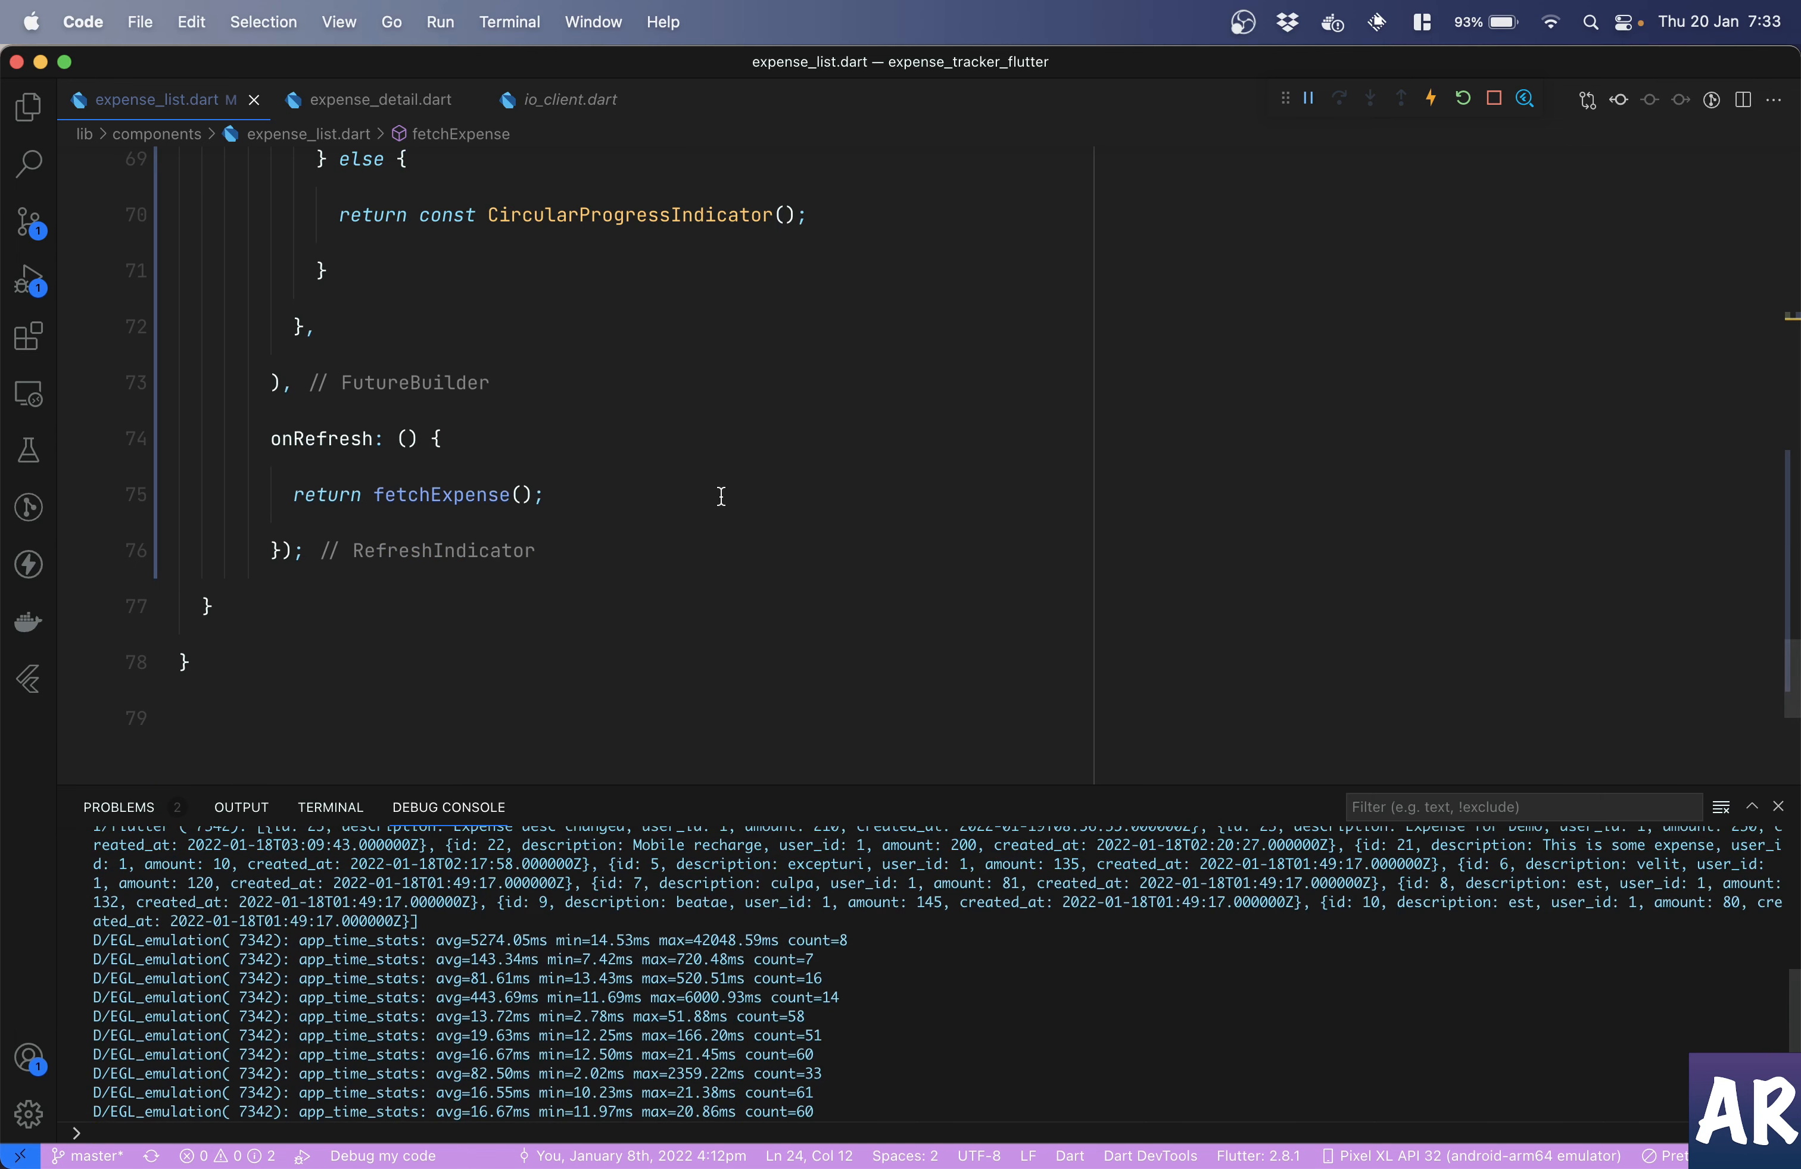
pyautogui.scroll(3)
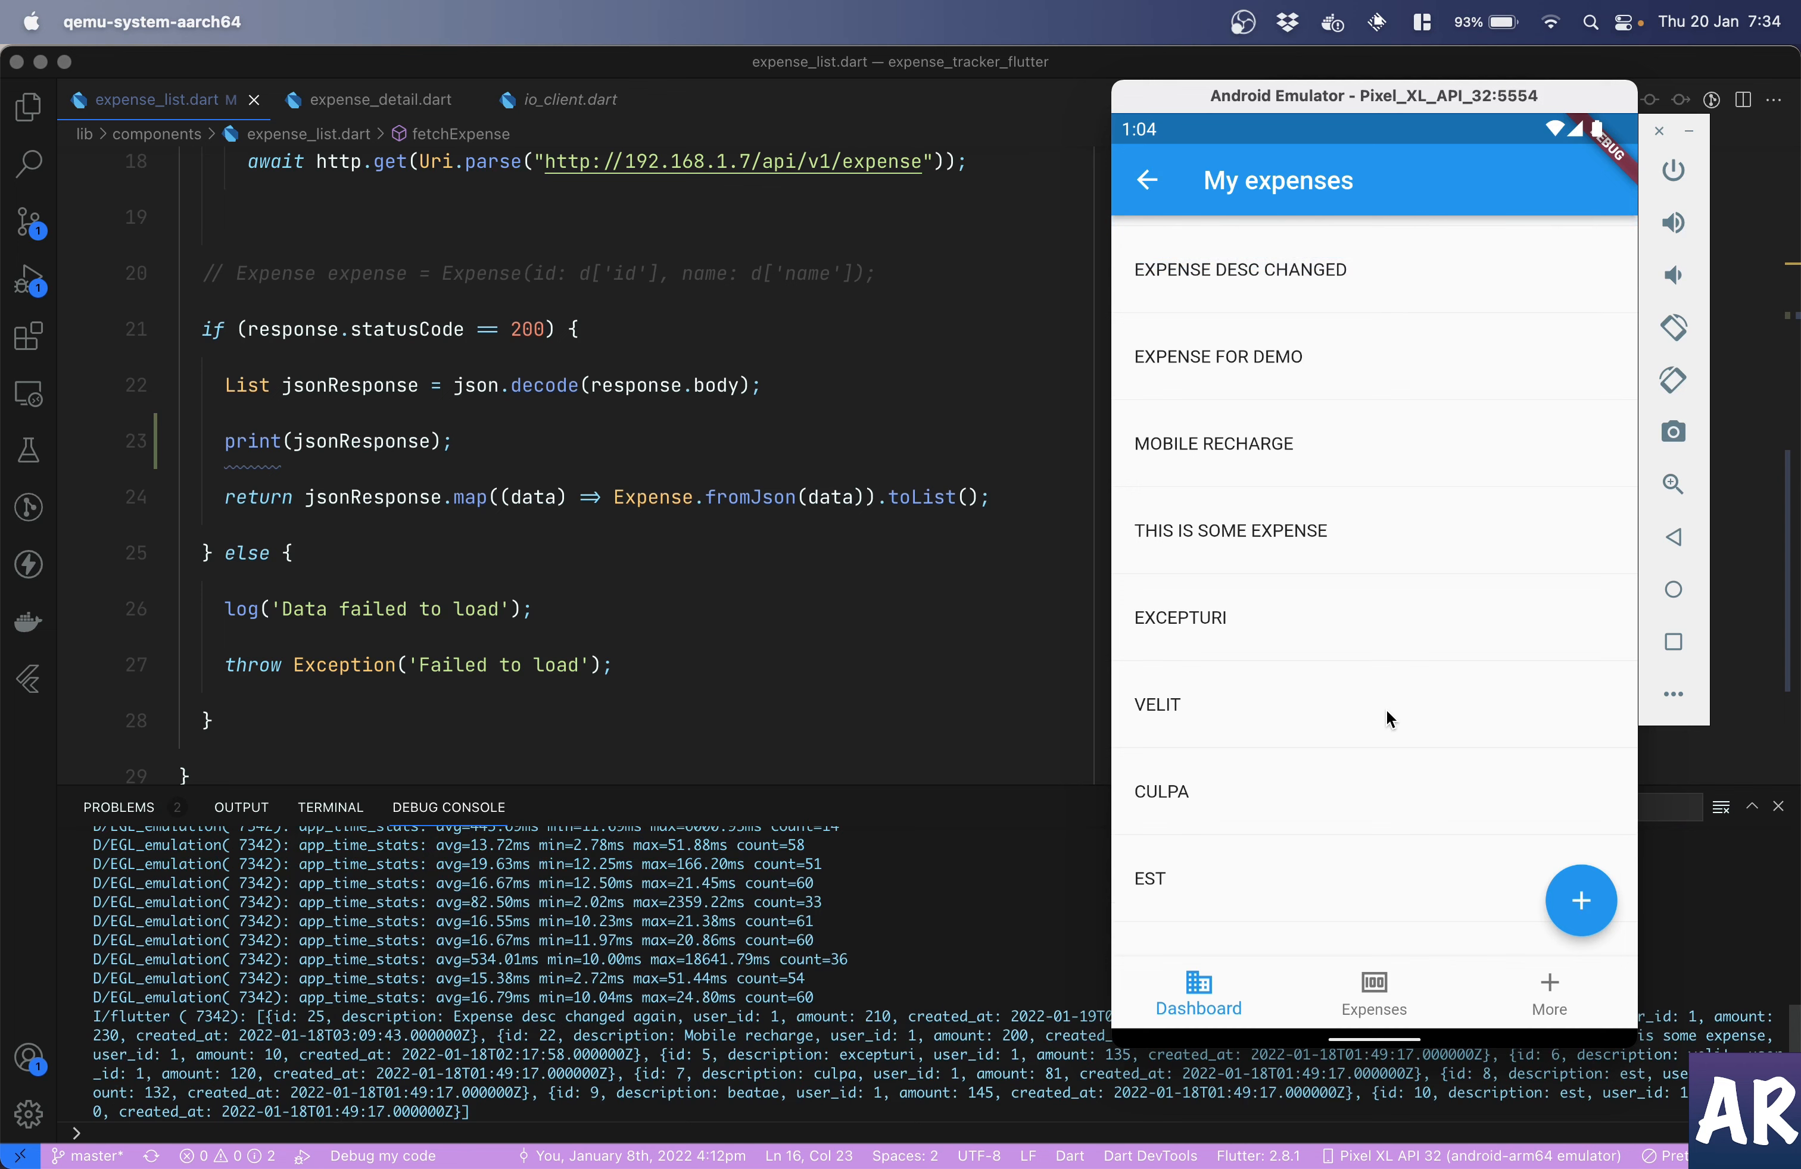
pyautogui.moveTo(594, 1019)
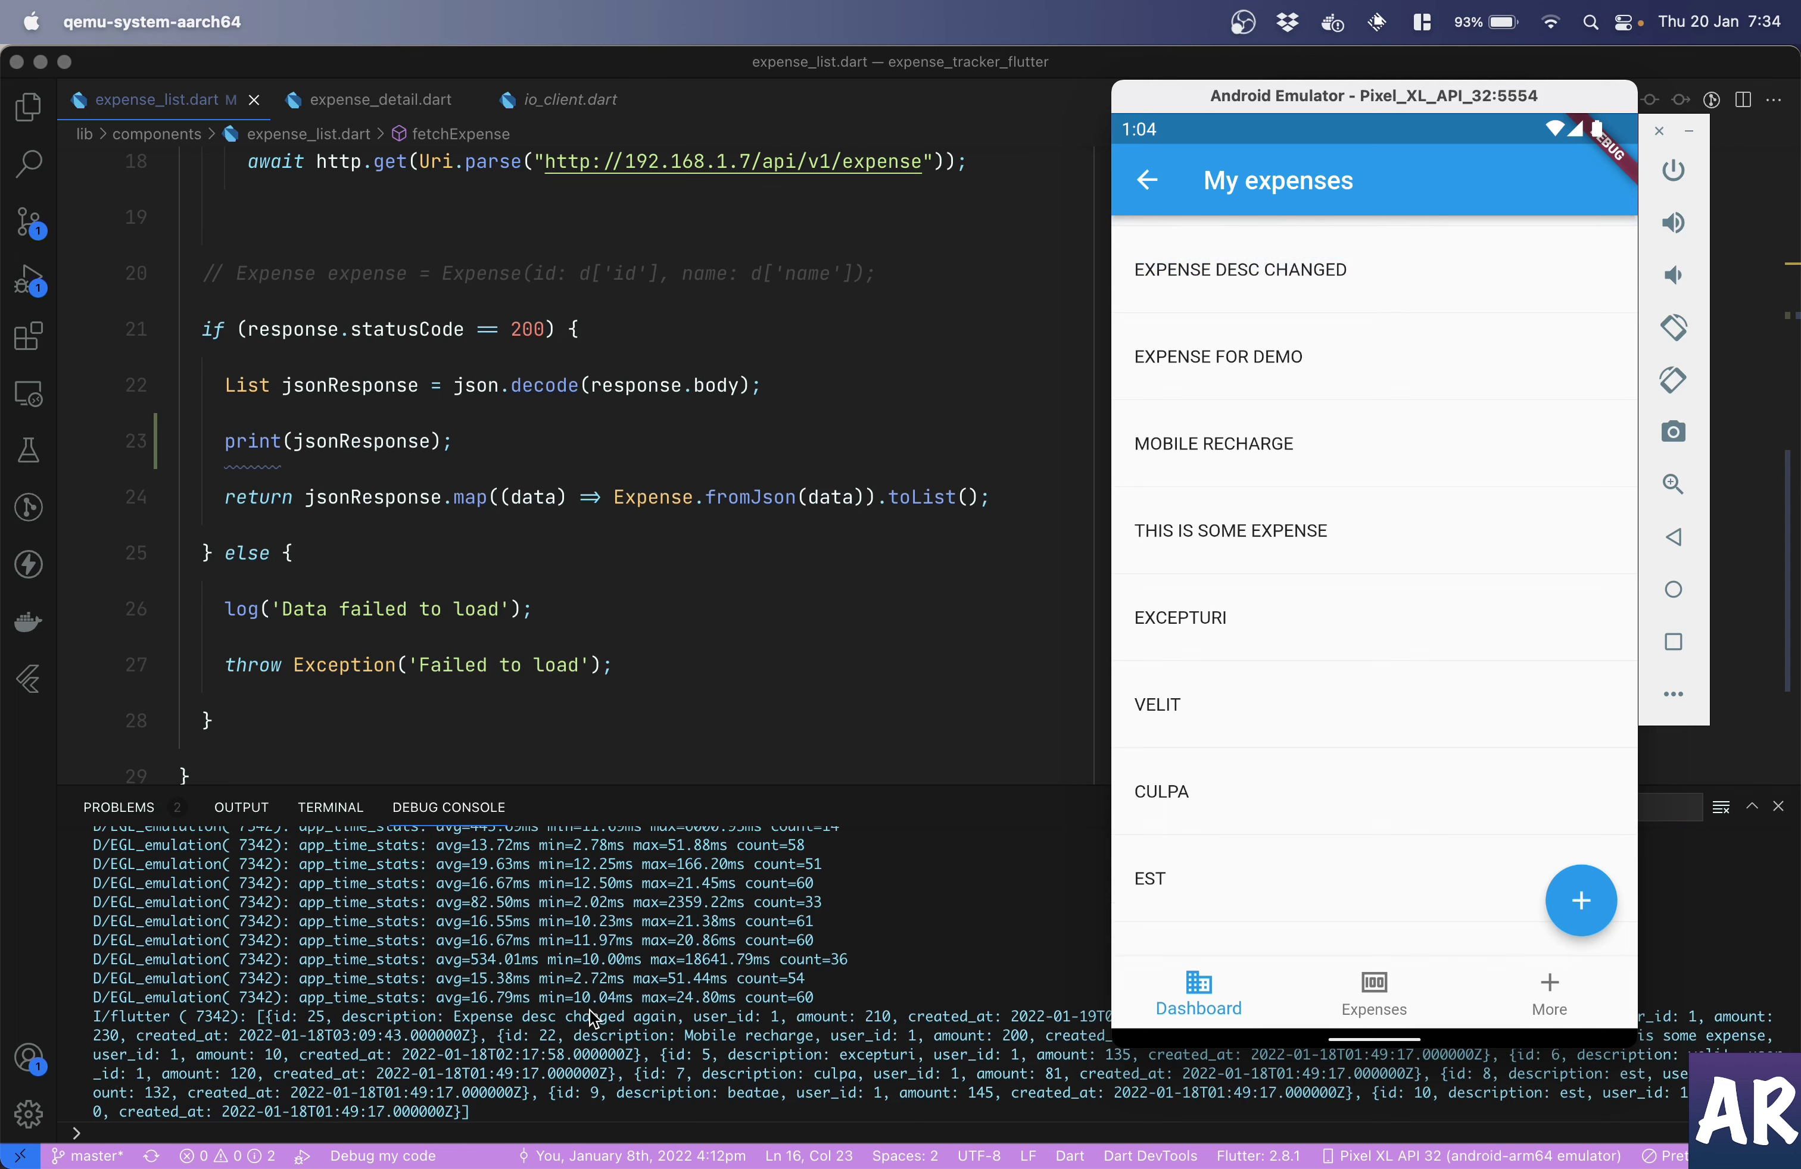
pyautogui.moveTo(1409, 374)
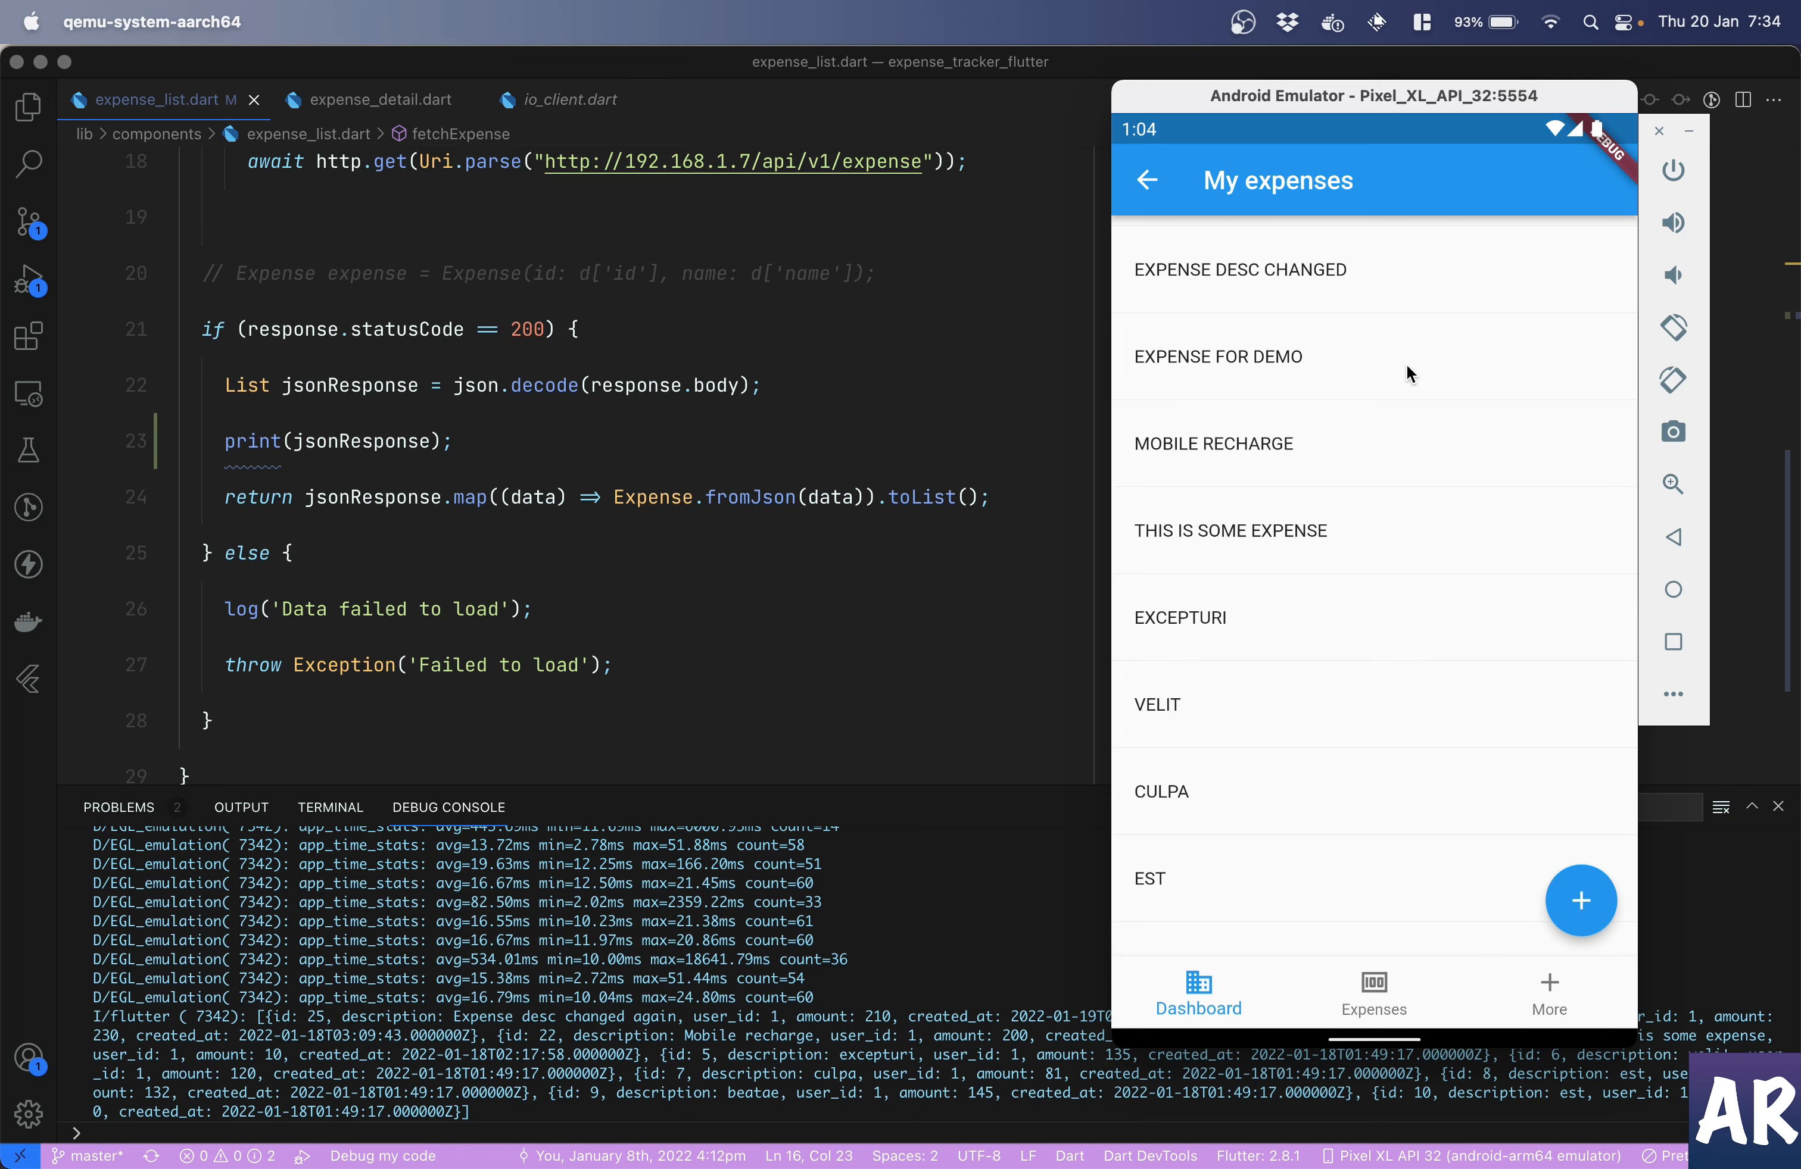
pyautogui.moveTo(1334, 274)
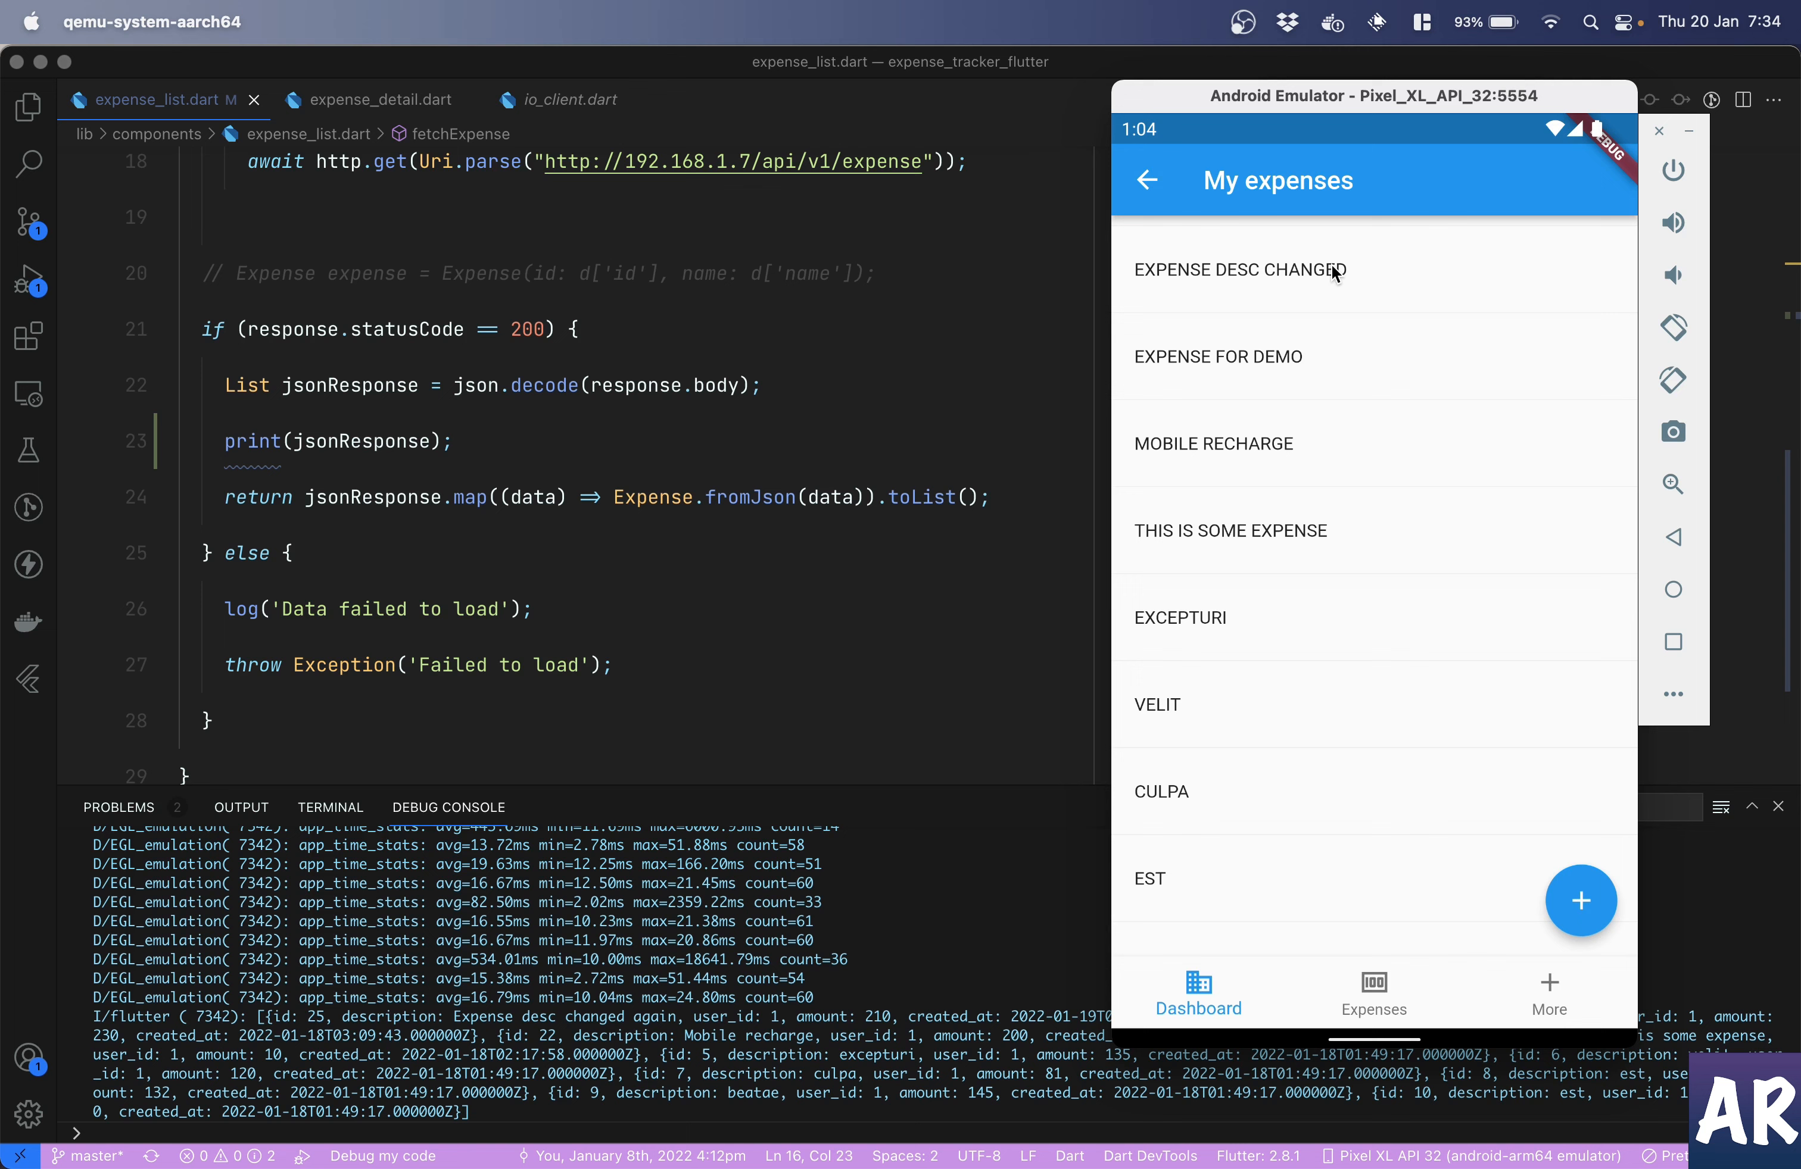
pyautogui.moveTo(1222, 374)
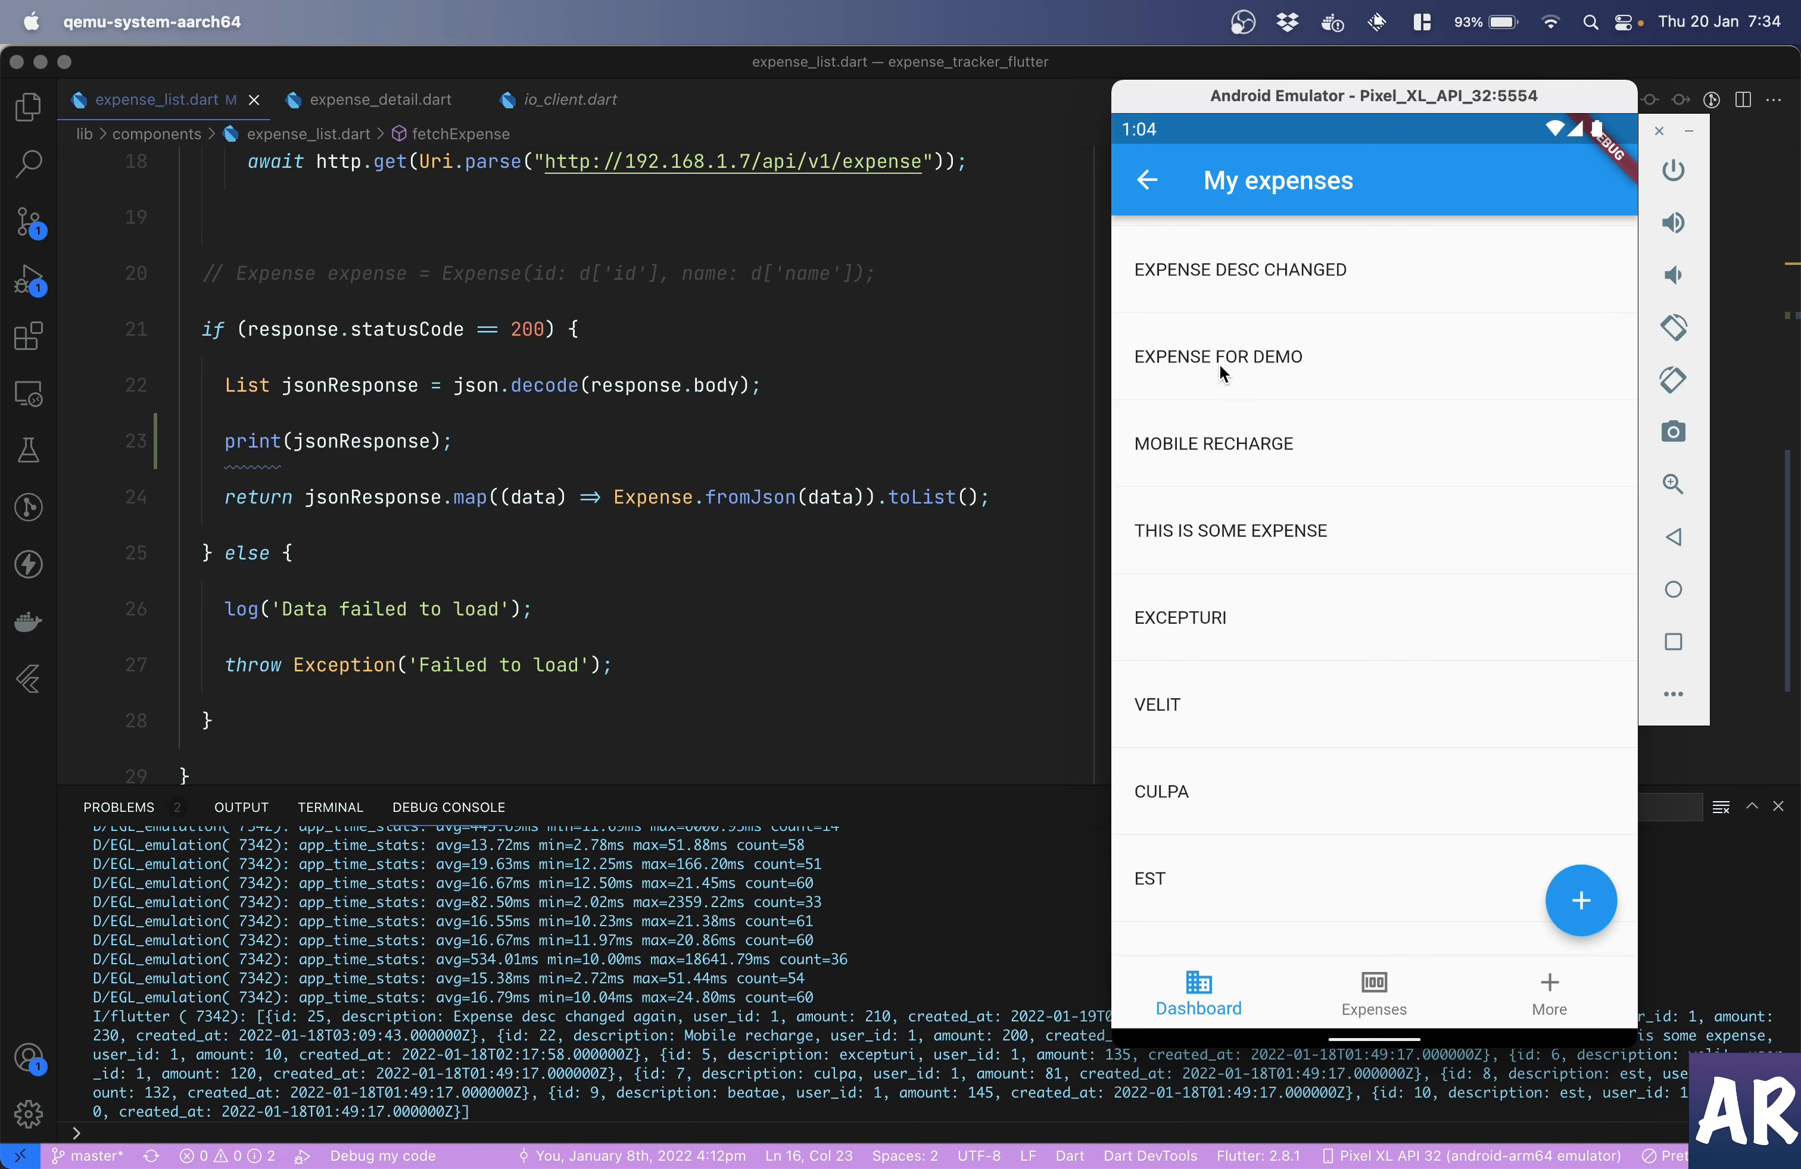
pyautogui.moveTo(947, 787)
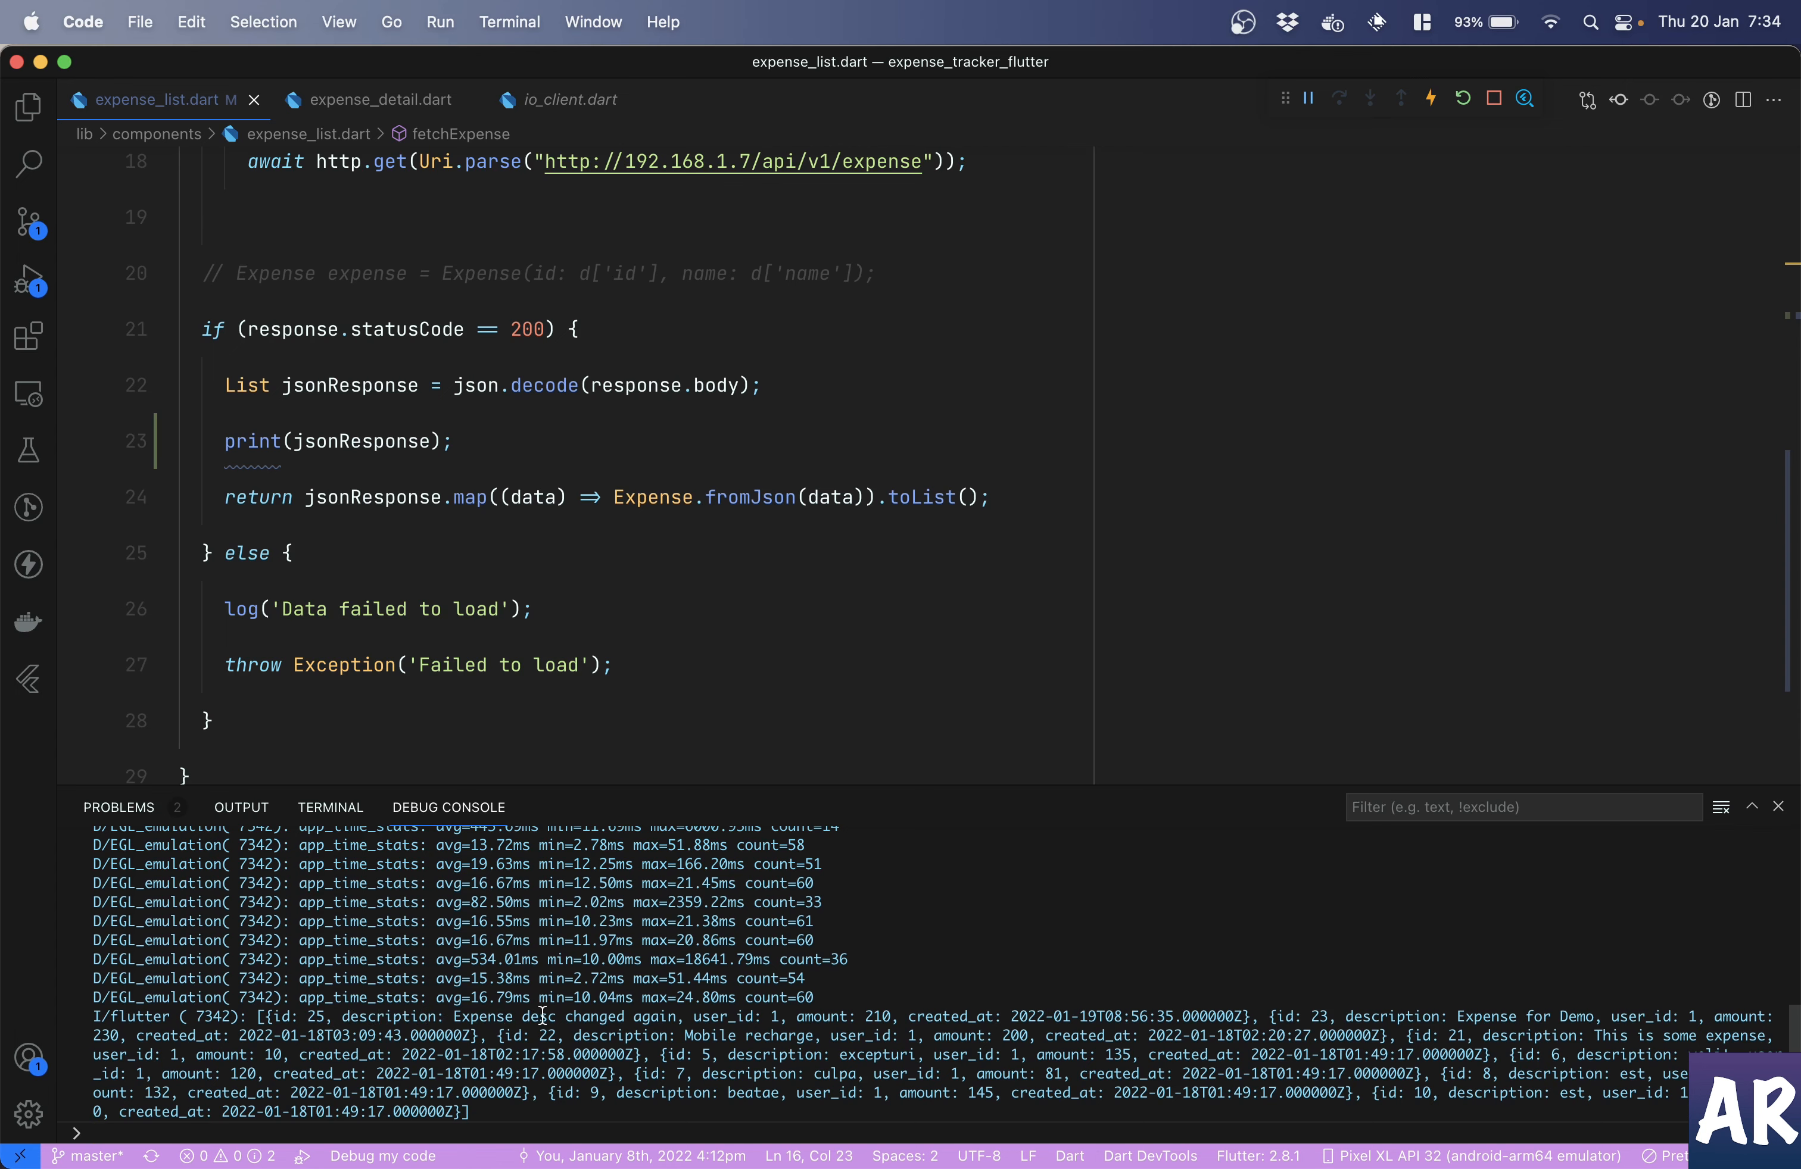
# - Pull down on the My expenses list to trigger the RefreshIndicator reload
pyautogui.scroll(-3)
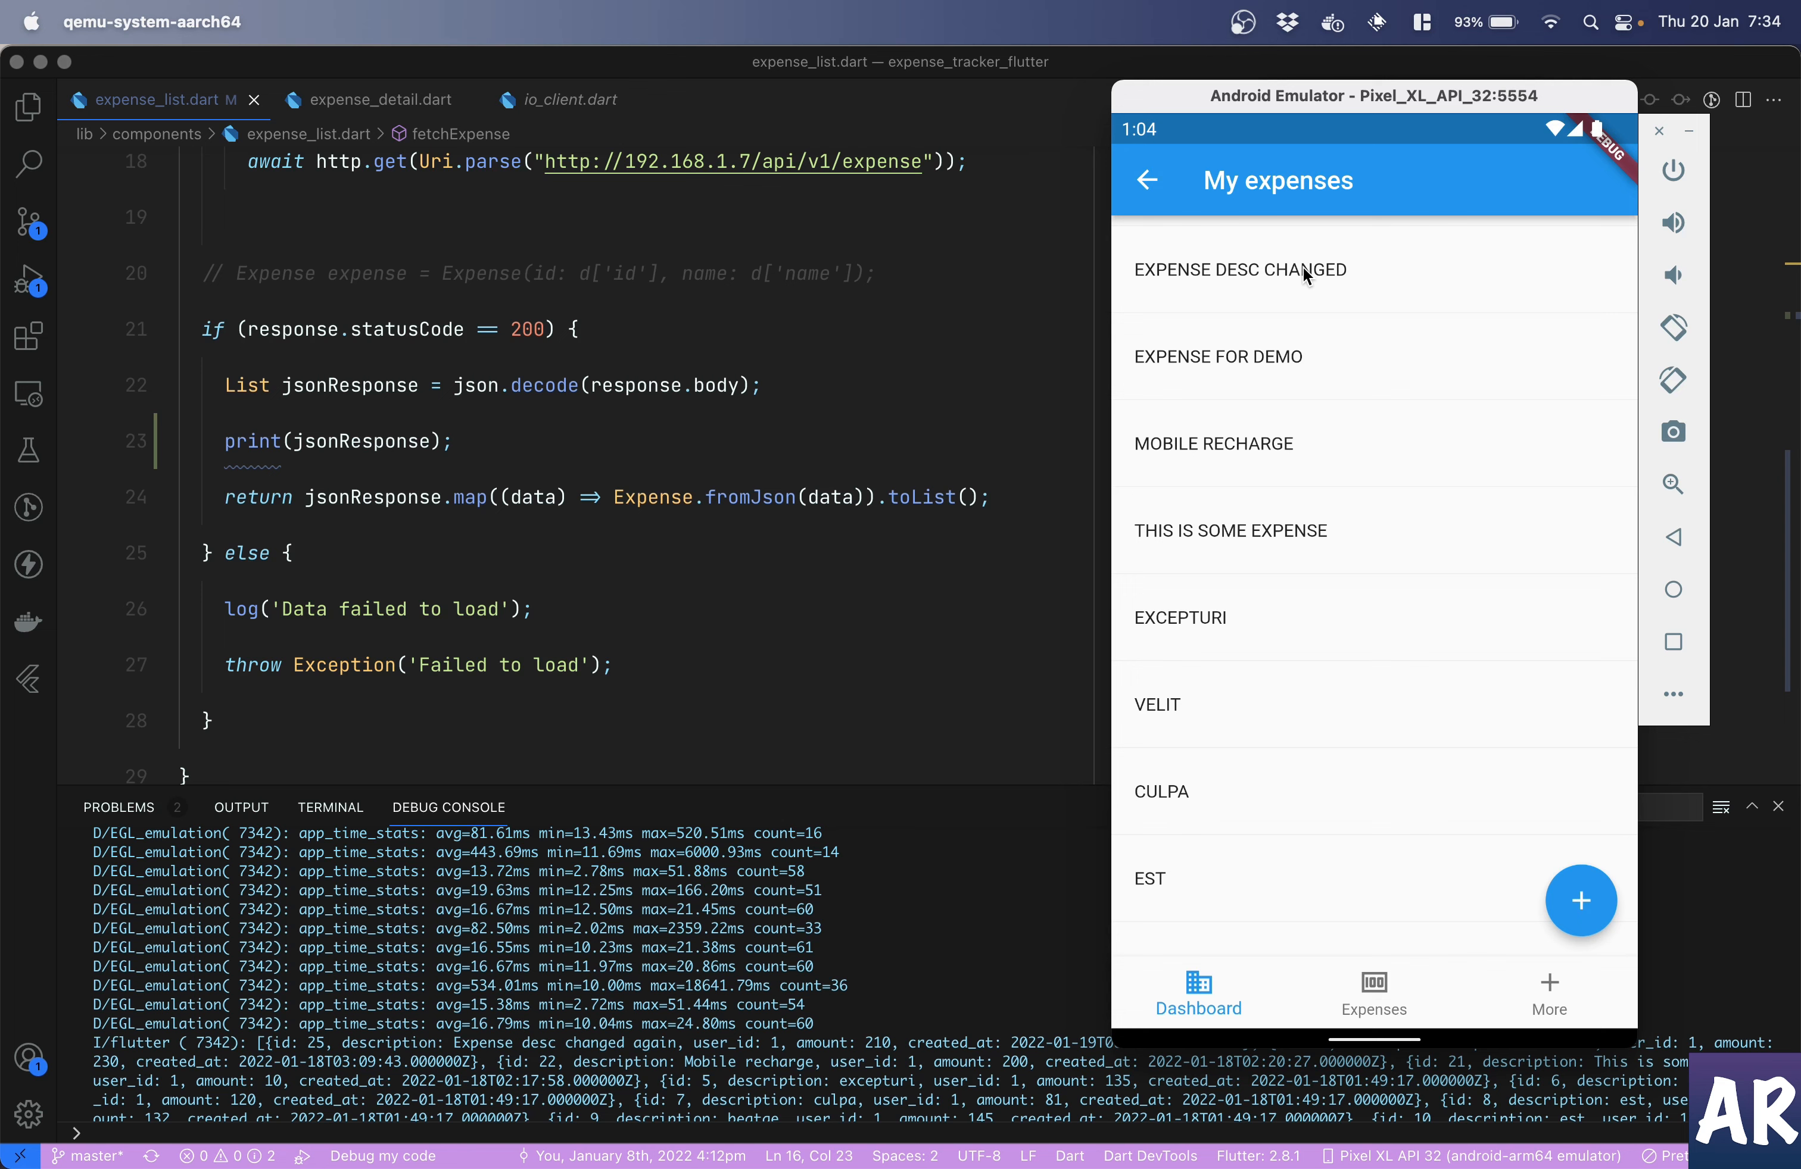
pyautogui.moveTo(381, 339)
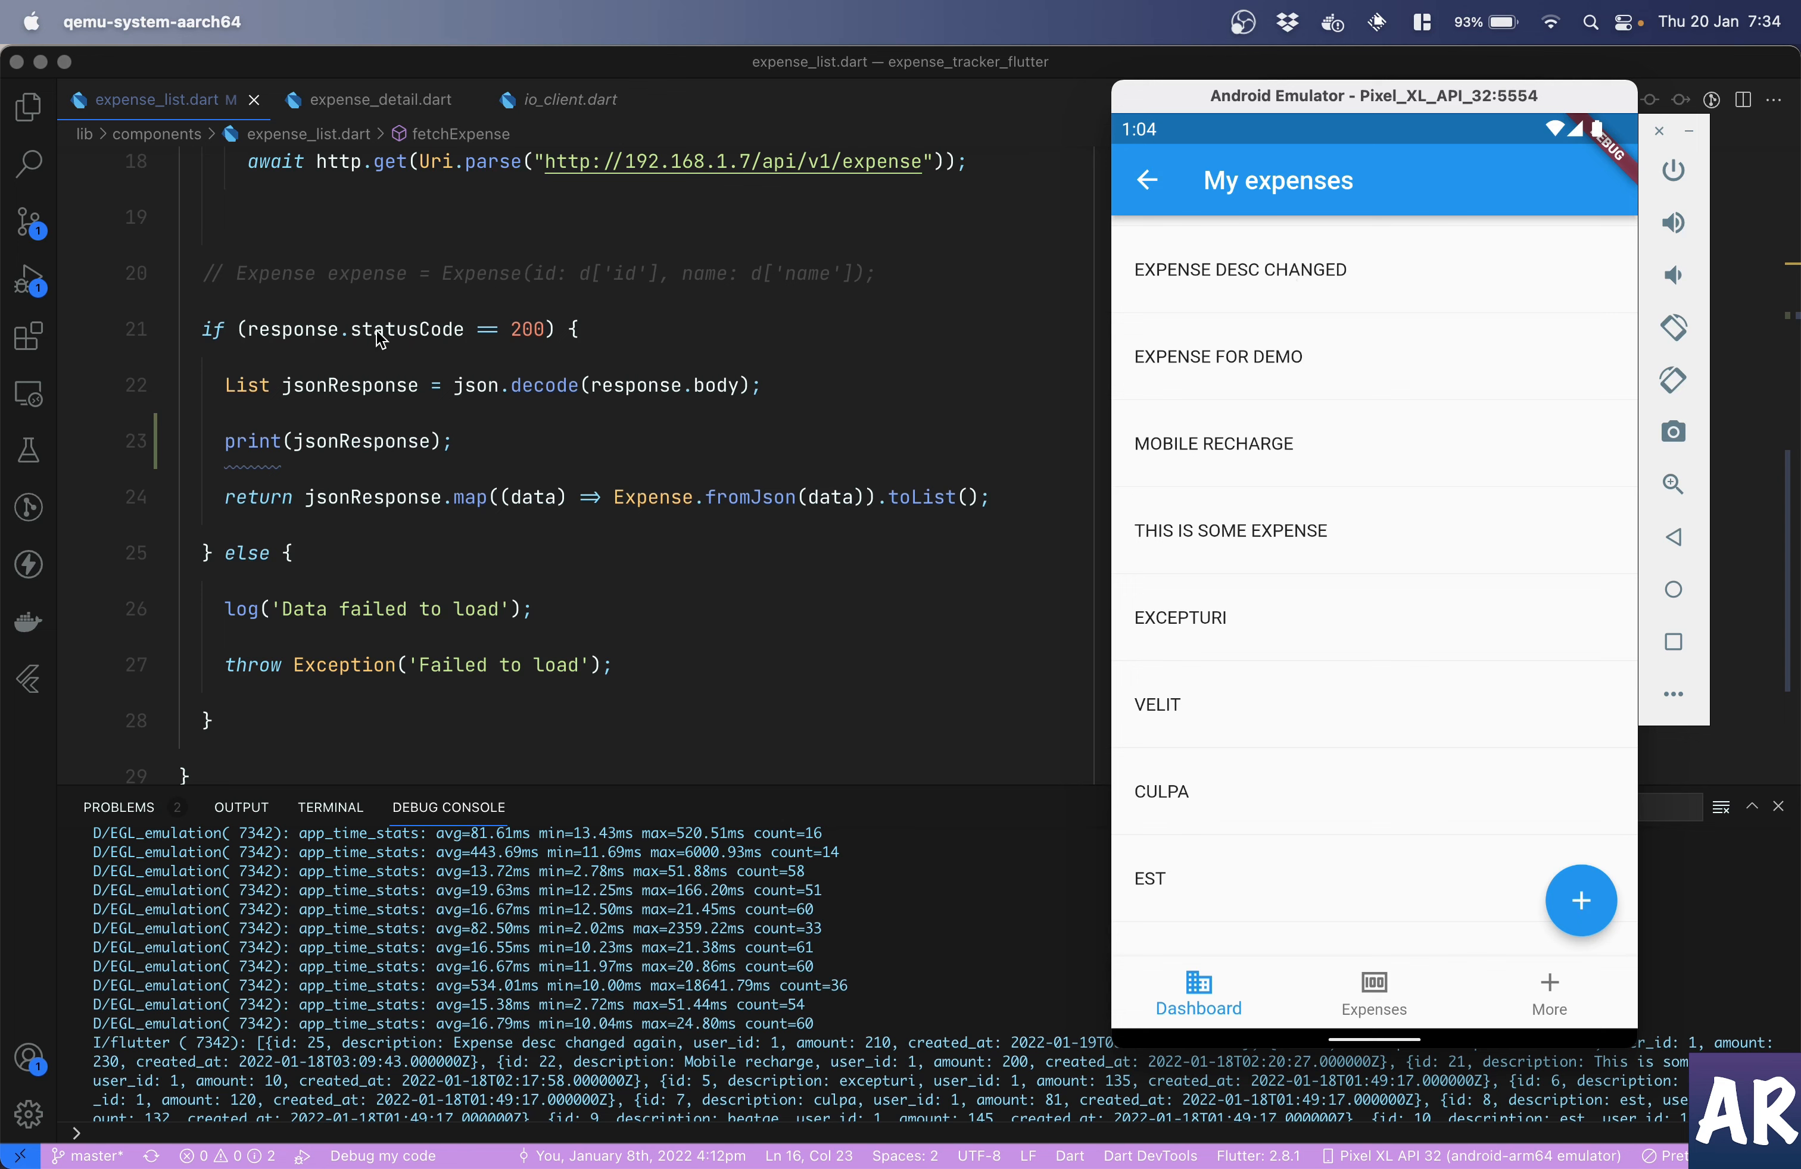
pyautogui.moveTo(1119, 137)
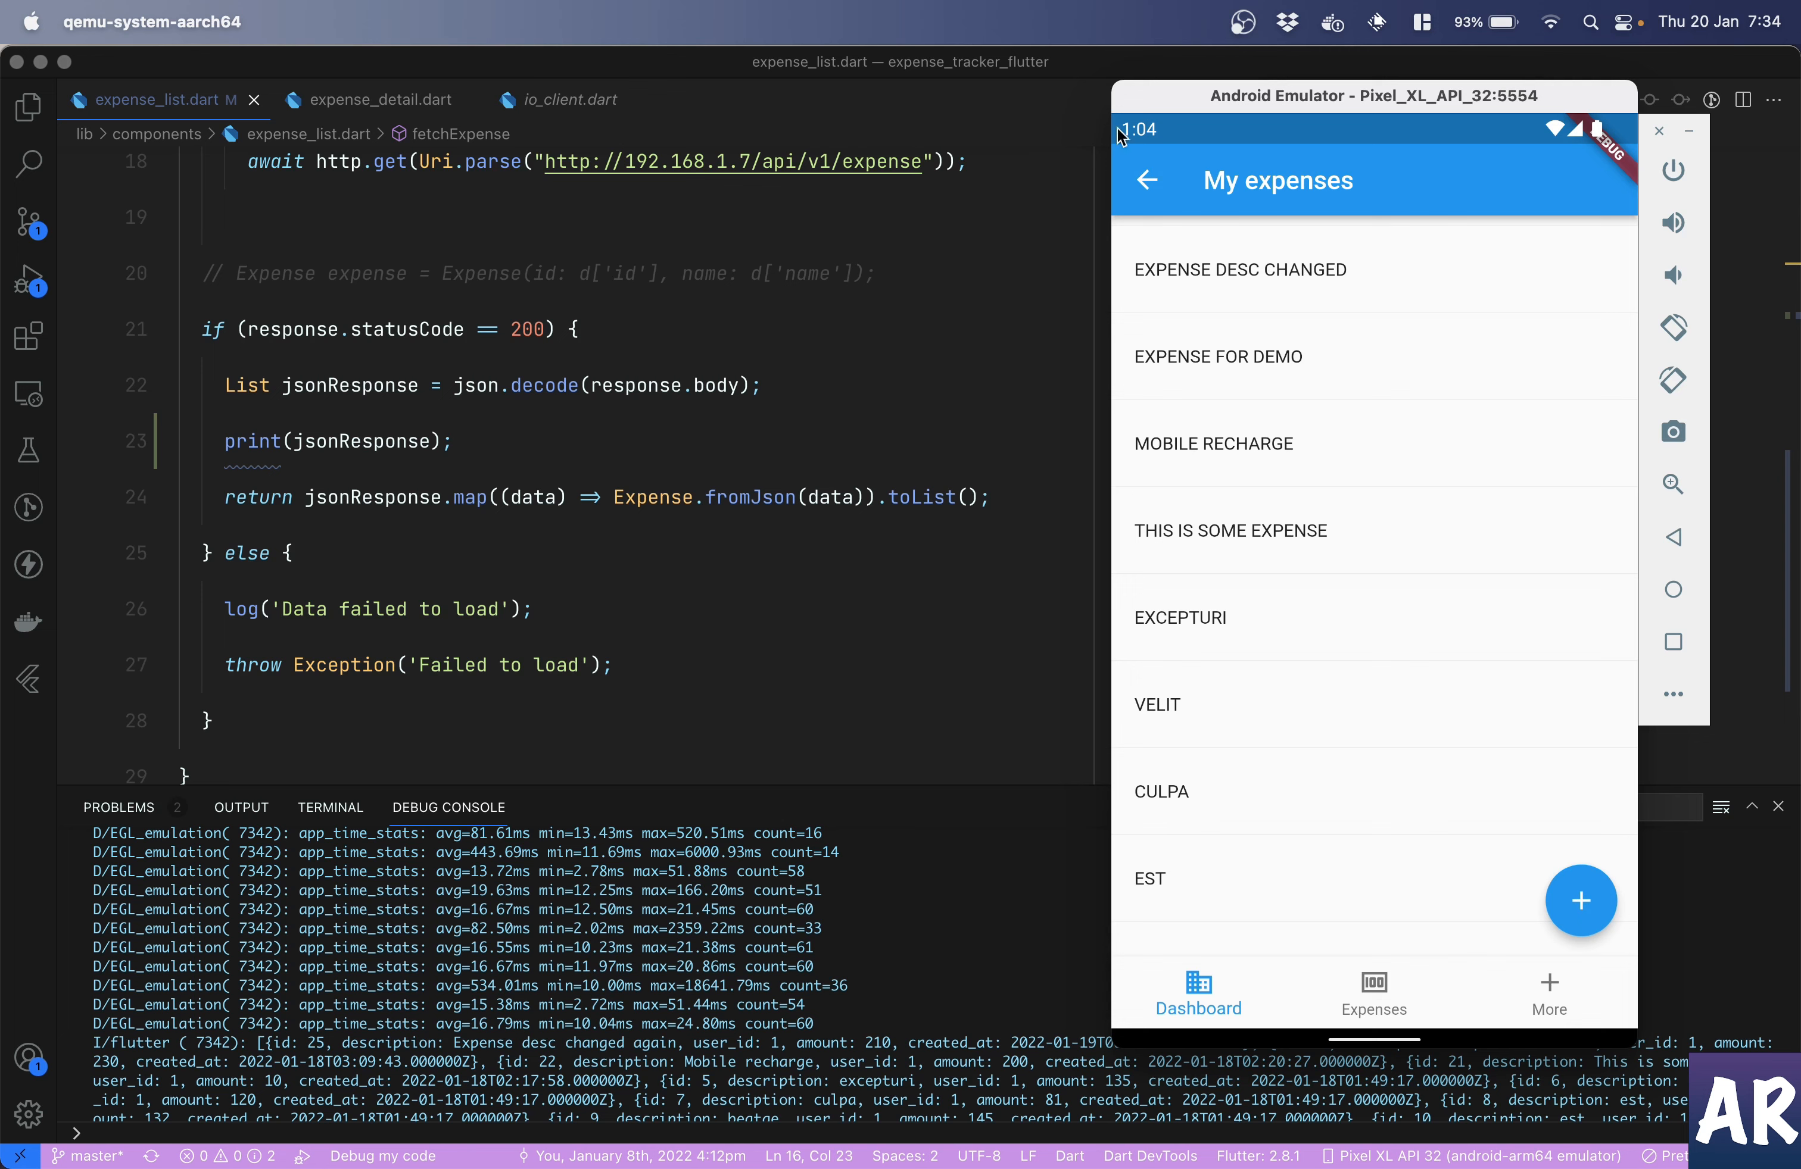
pyautogui.moveTo(1144, 187)
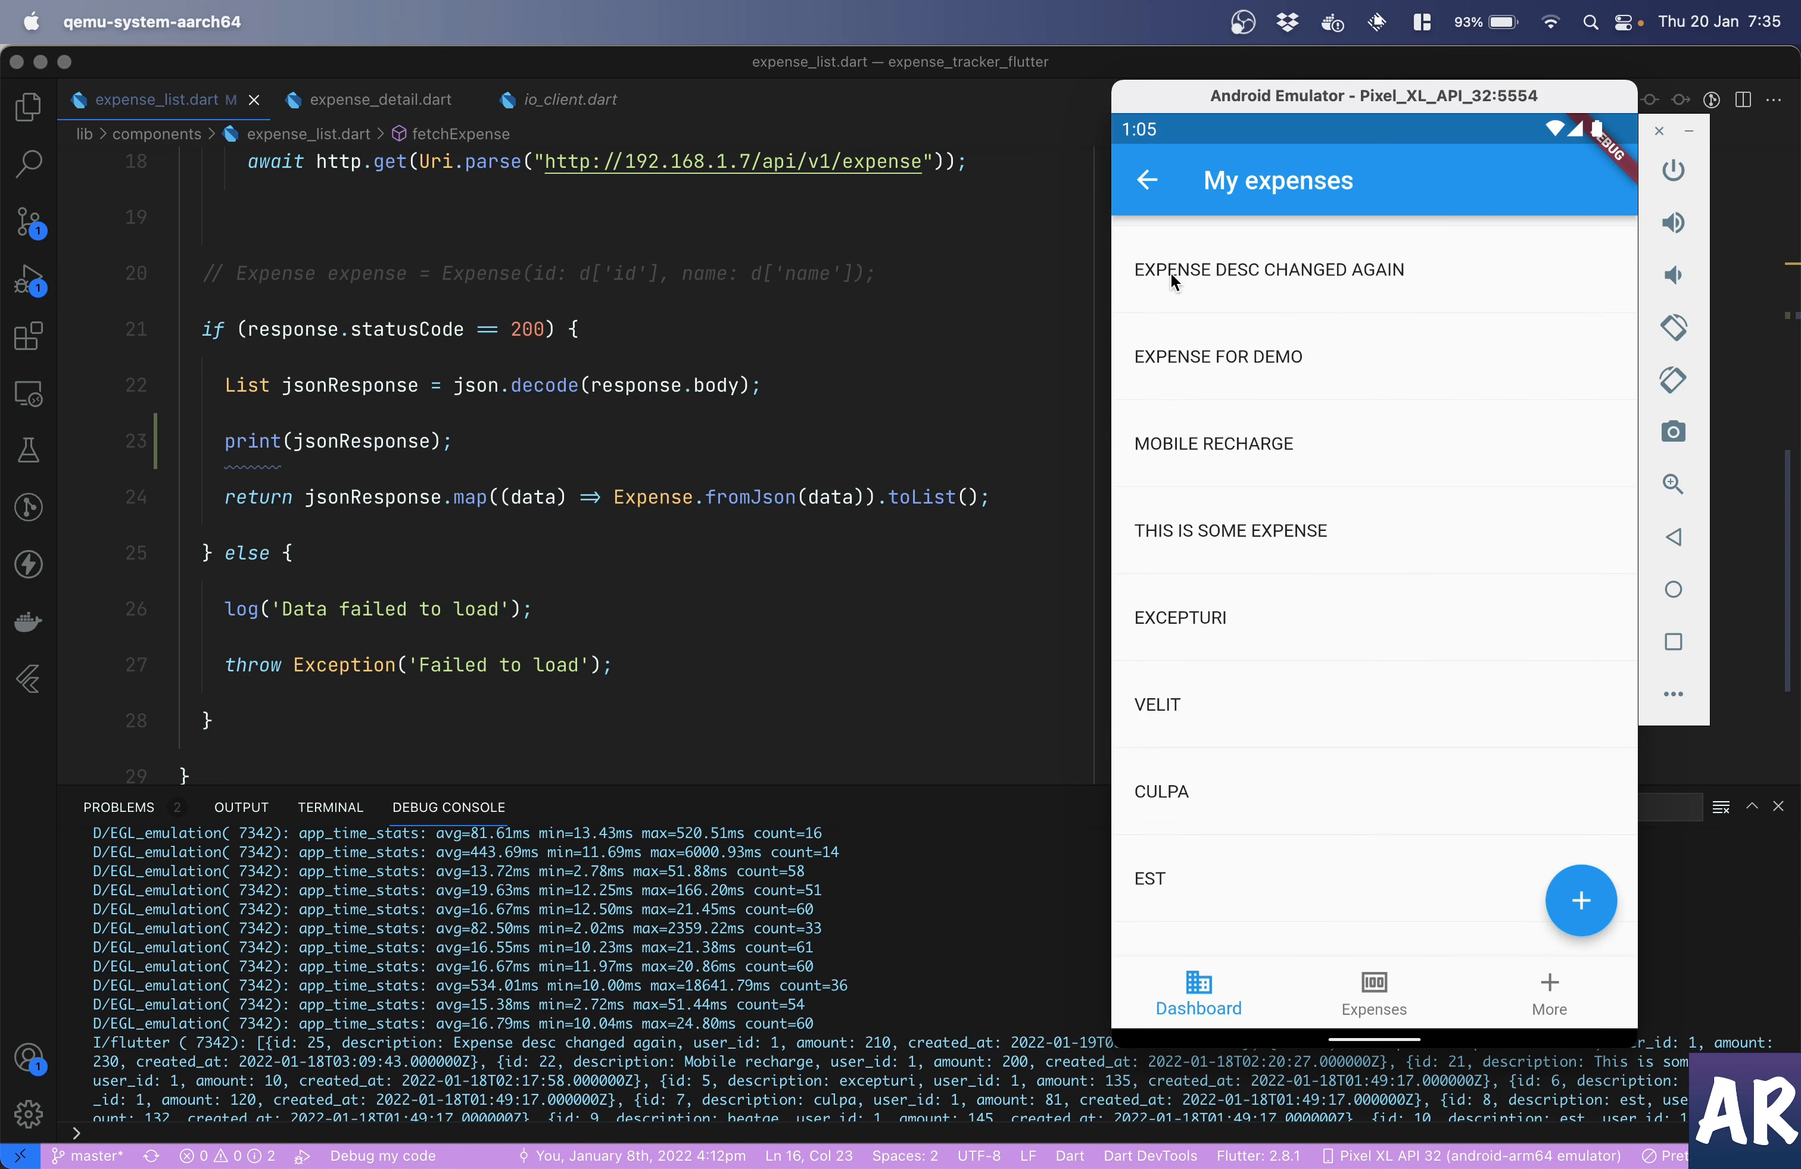
pyautogui.moveTo(1248, 320)
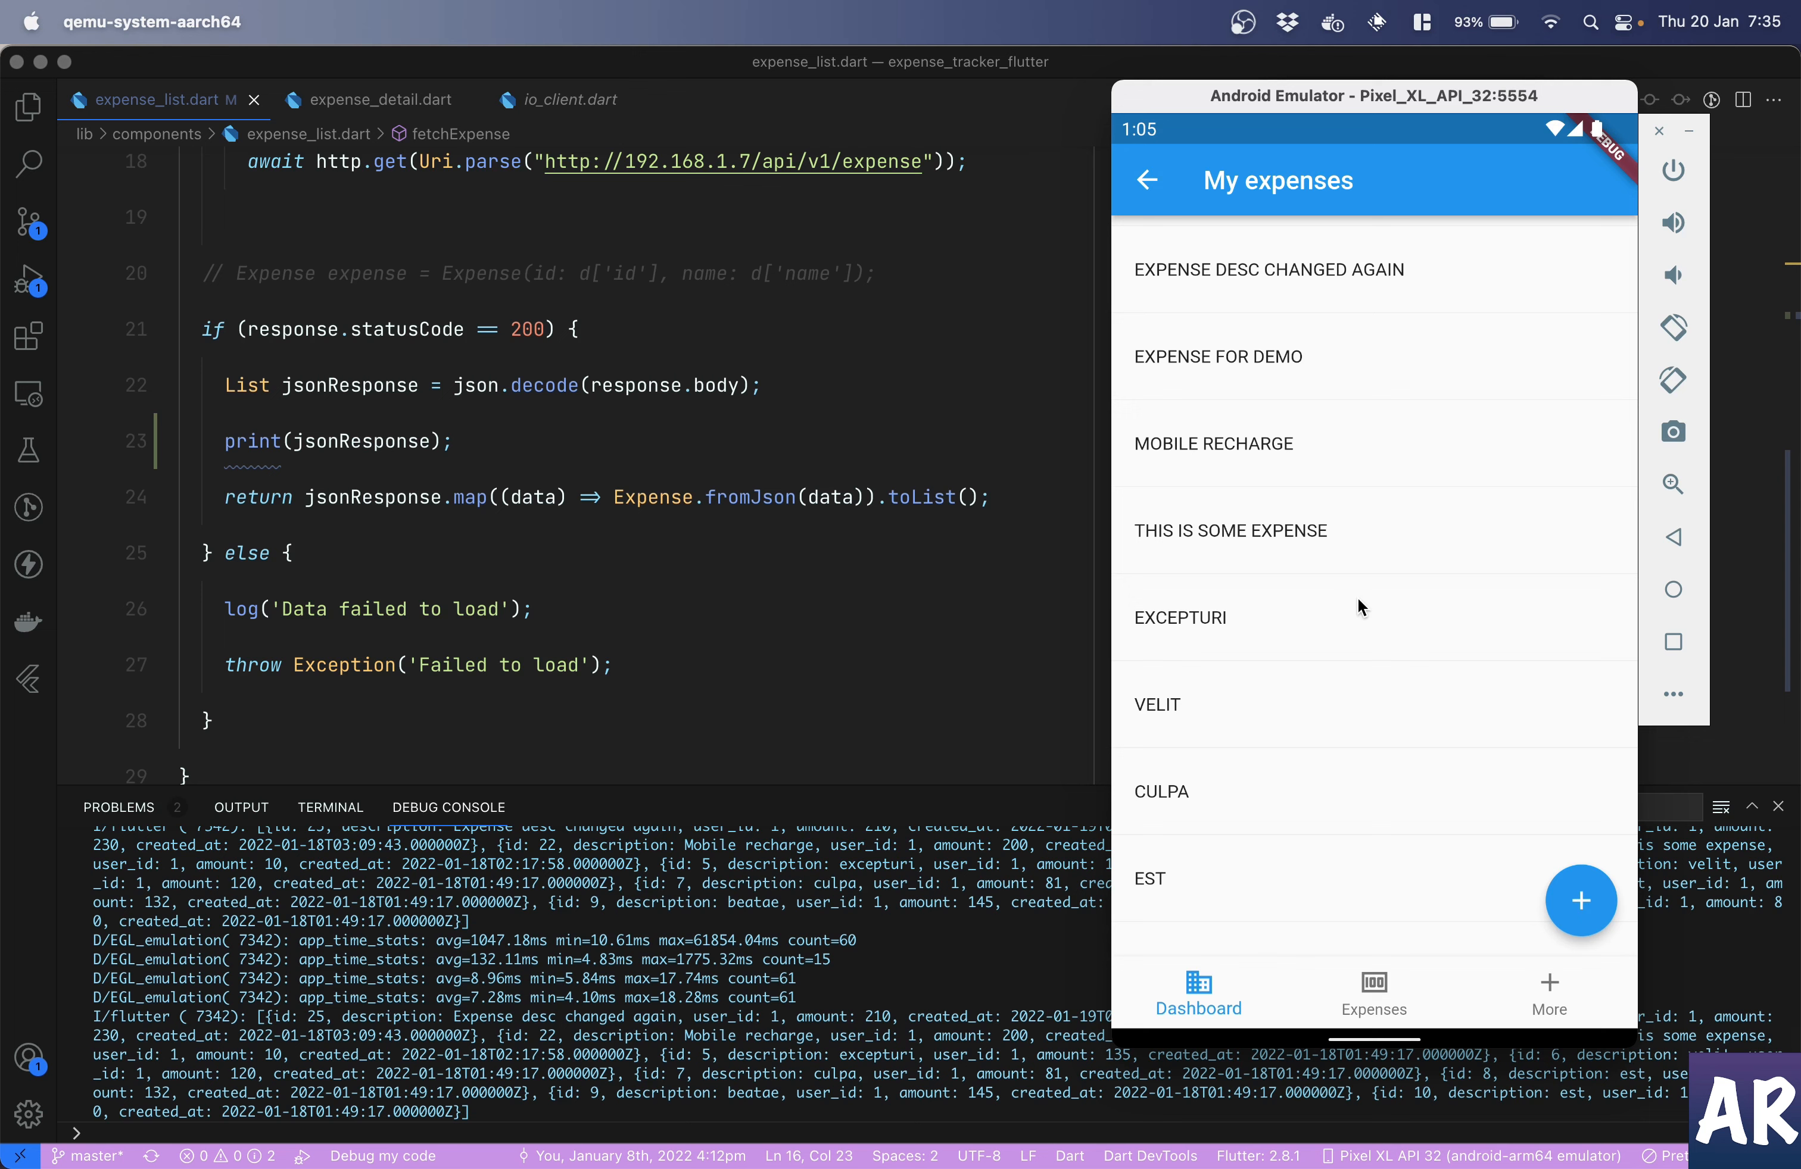
pyautogui.moveTo(1368, 289)
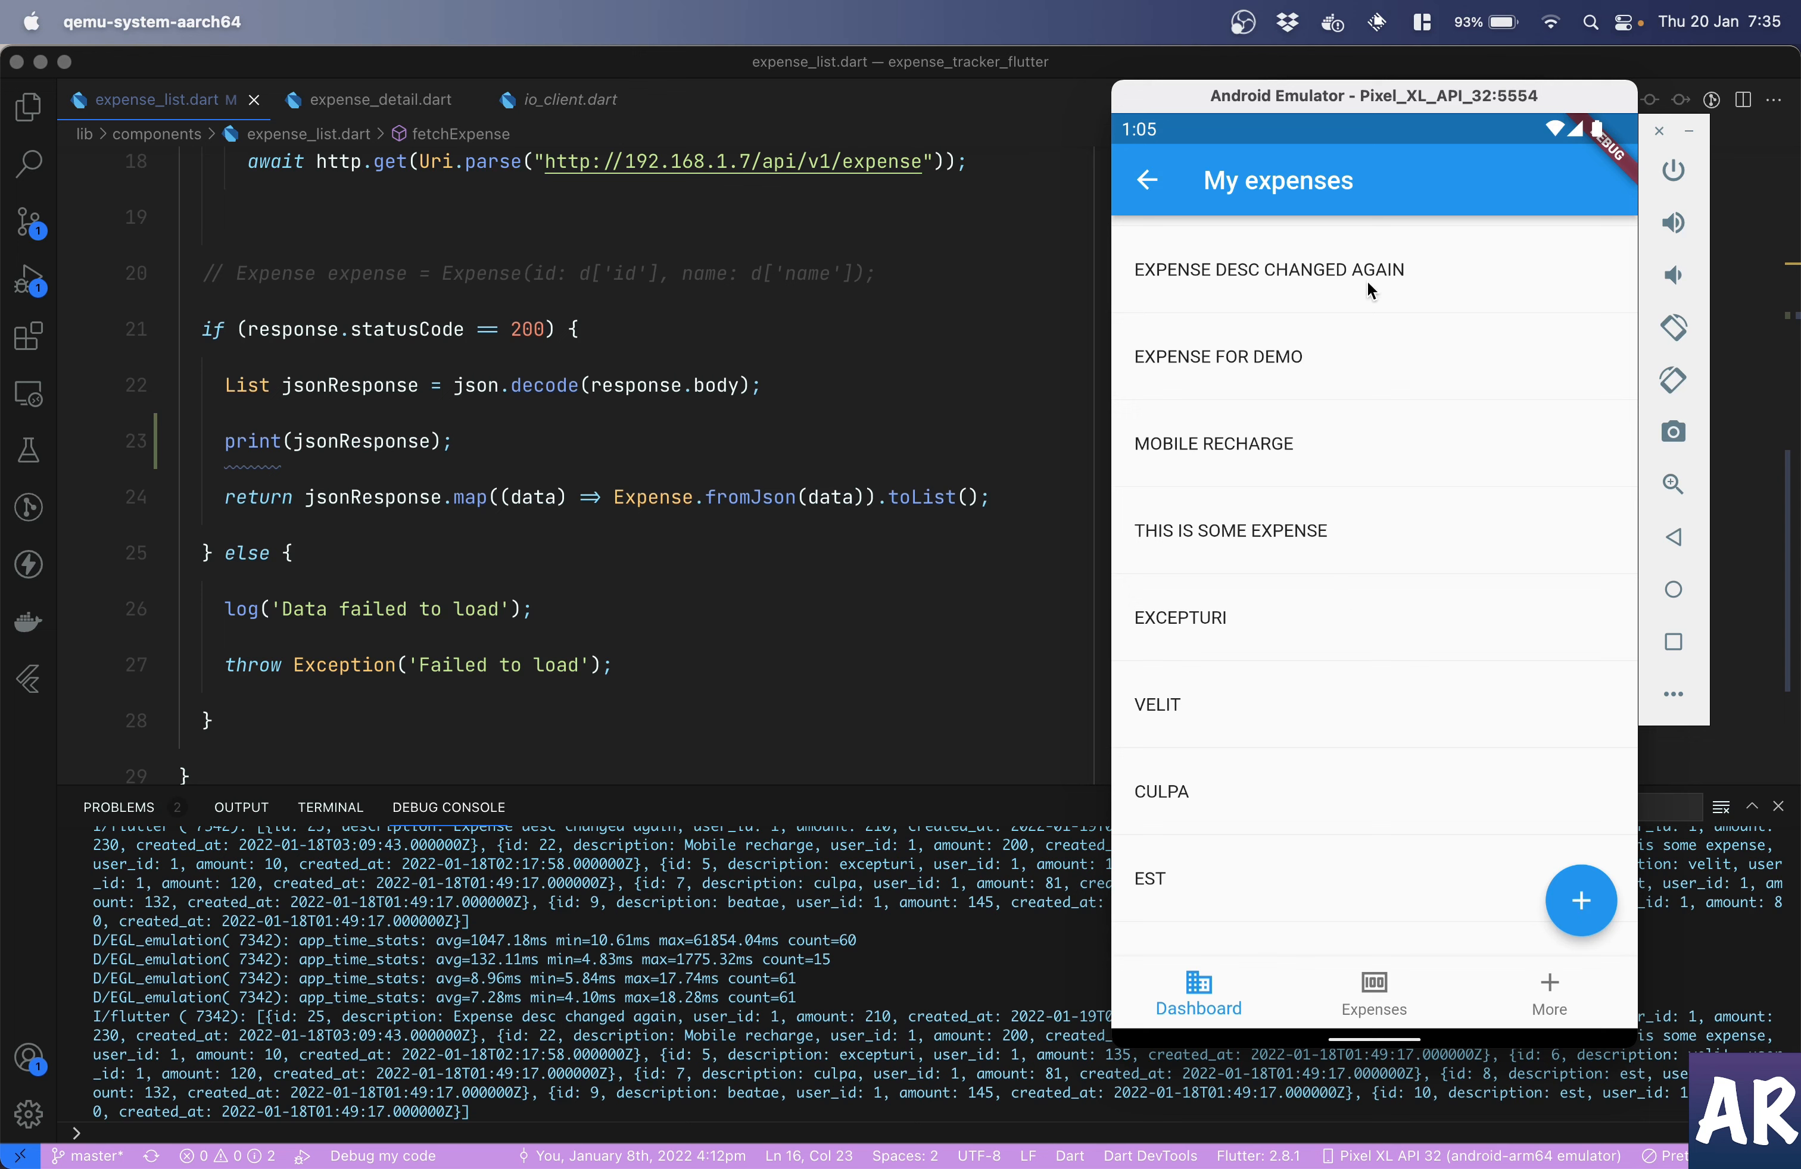
pyautogui.moveTo(1318, 288)
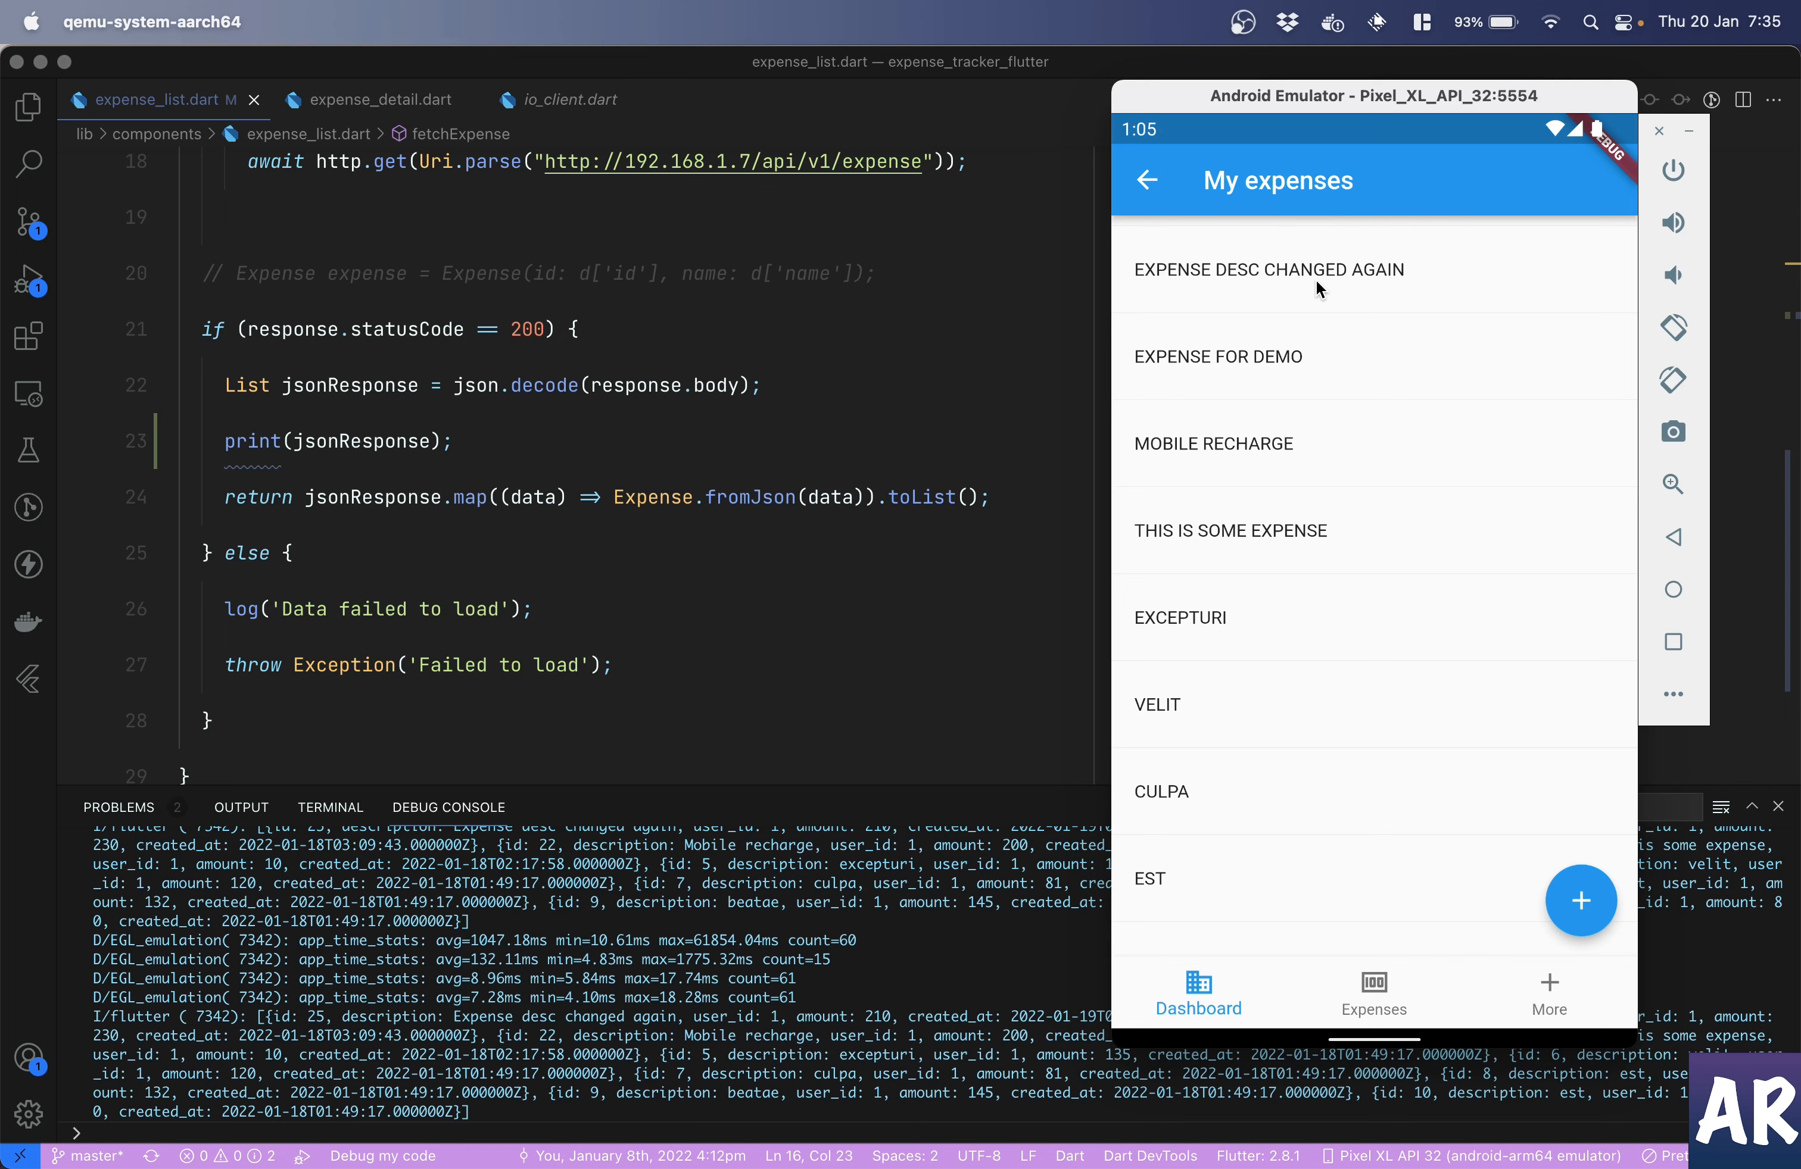
pyautogui.moveTo(1321, 234)
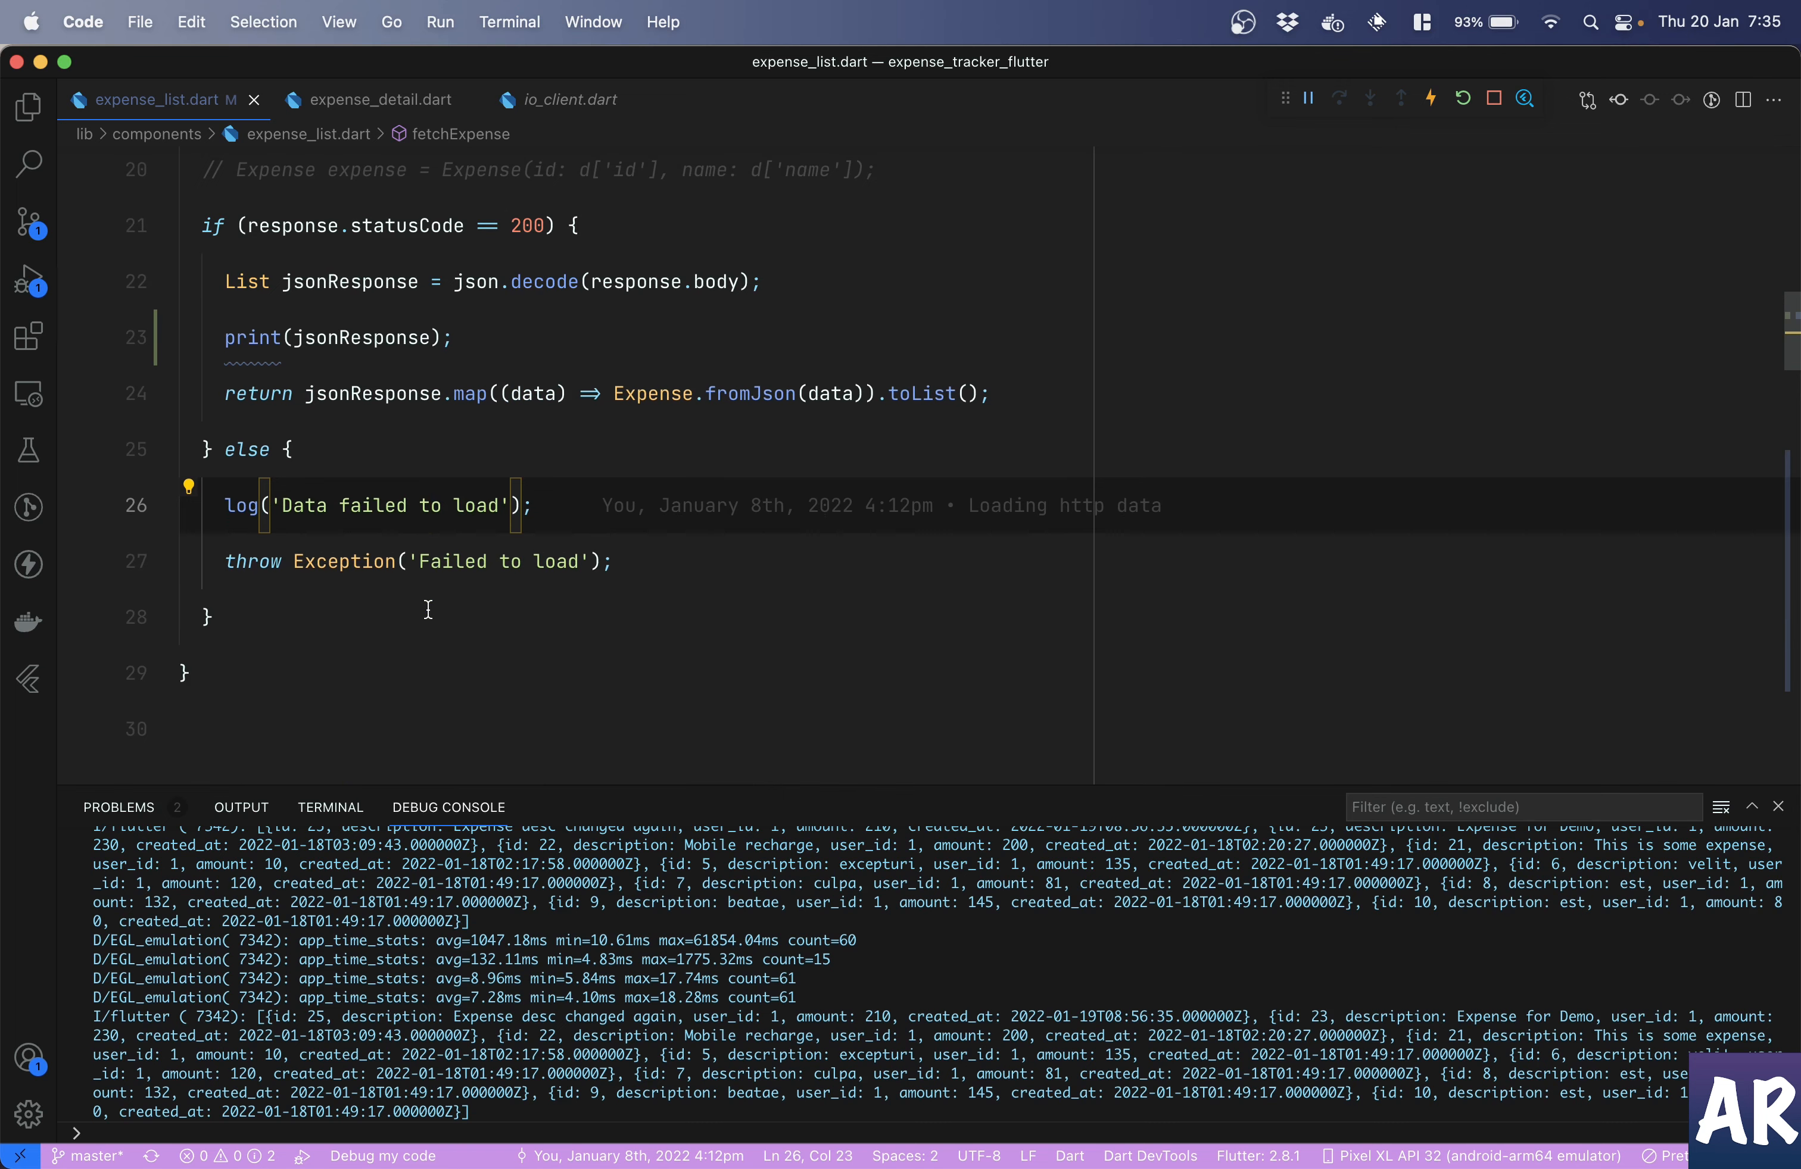
# - Add a new line inside onRefresh above return fetchExpense() and begin a setState call
pyautogui.scroll(-3)
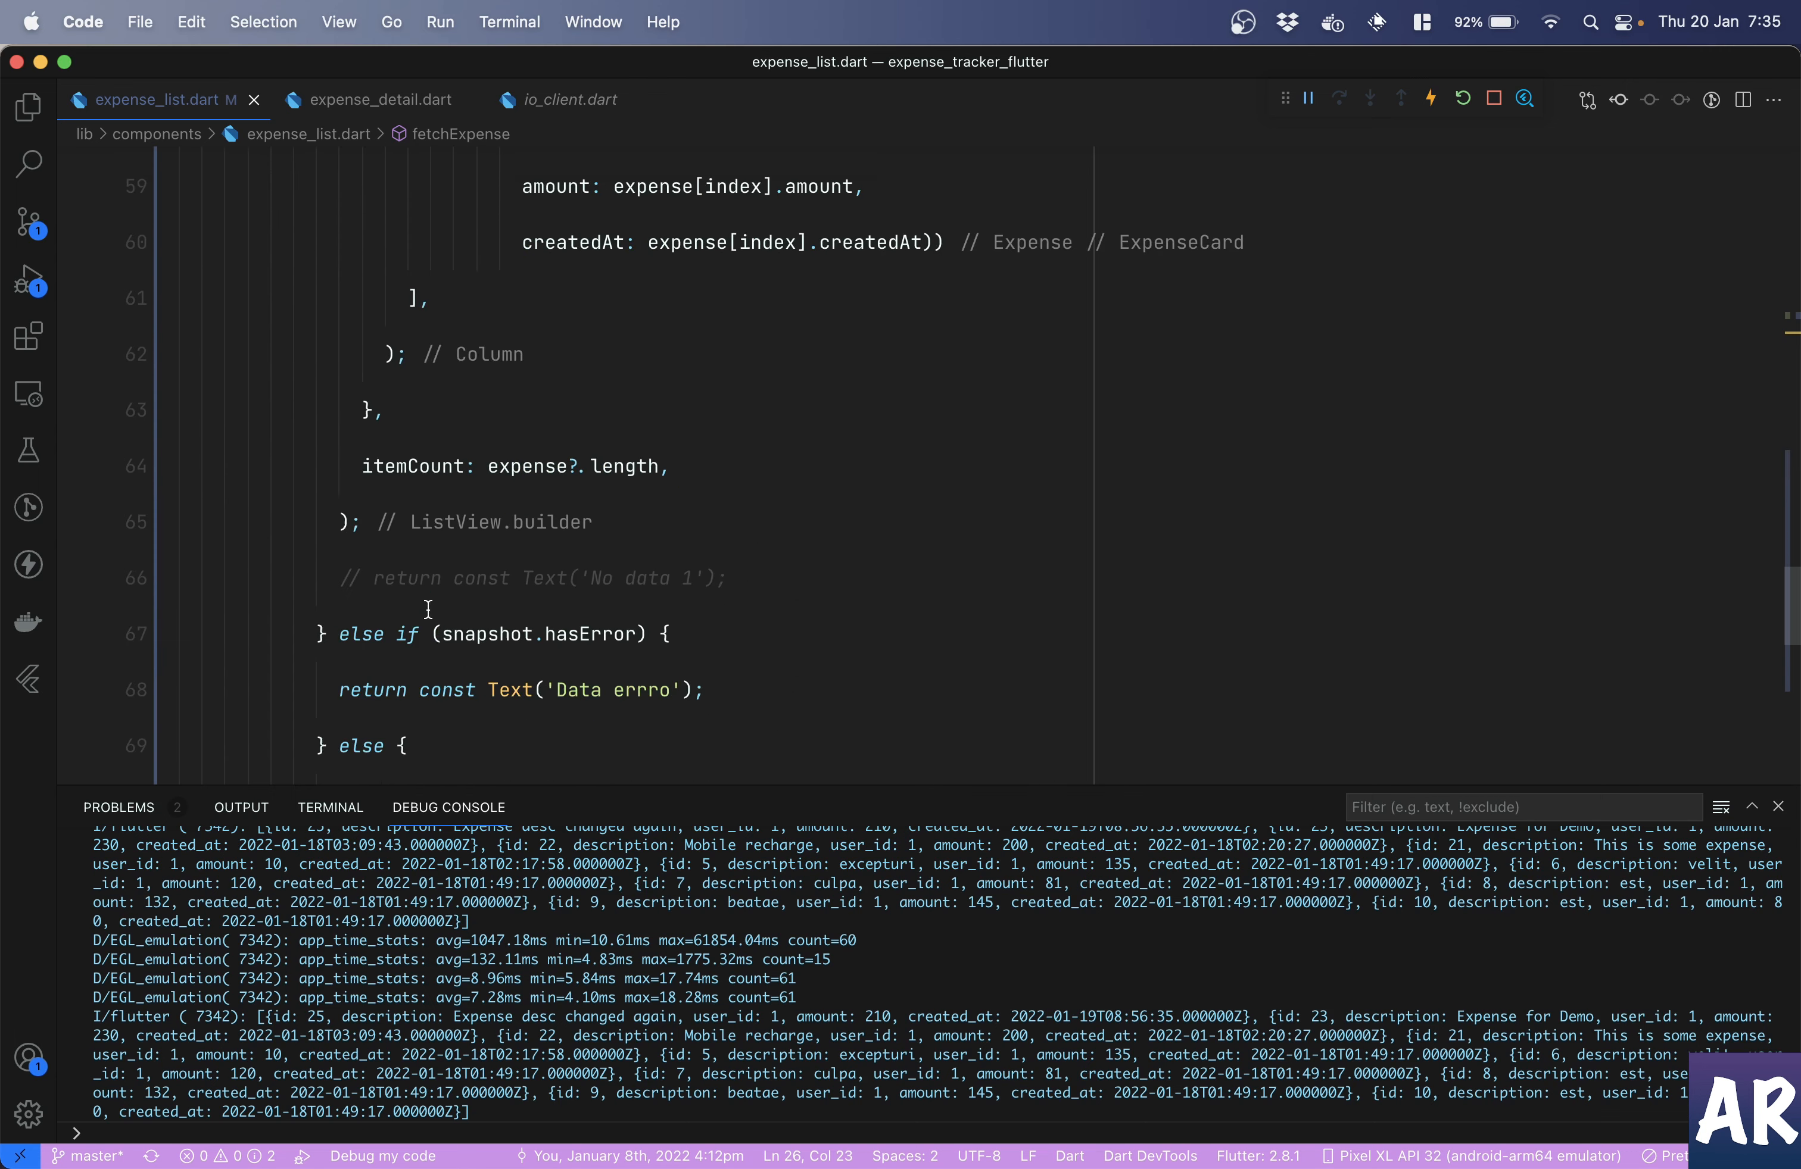
pyautogui.scroll(-3)
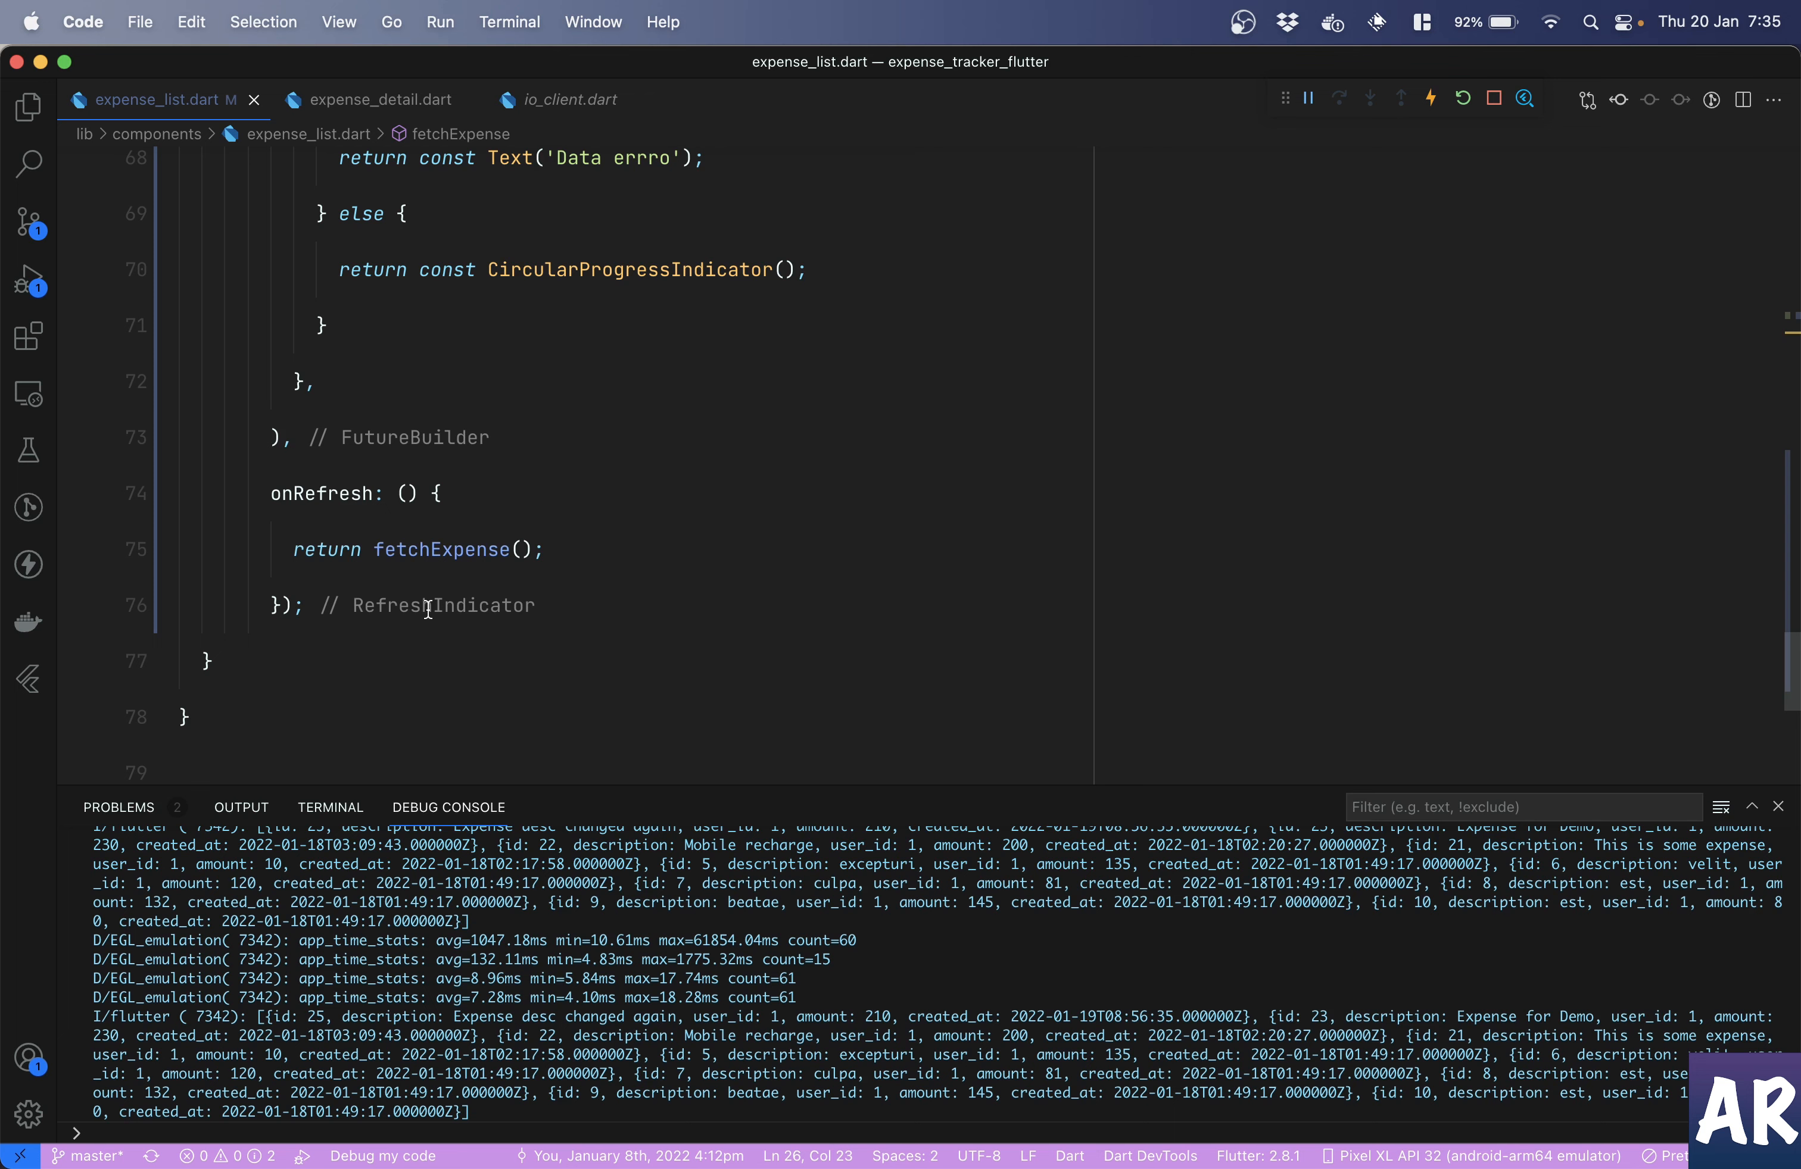
pyautogui.moveTo(483, 501)
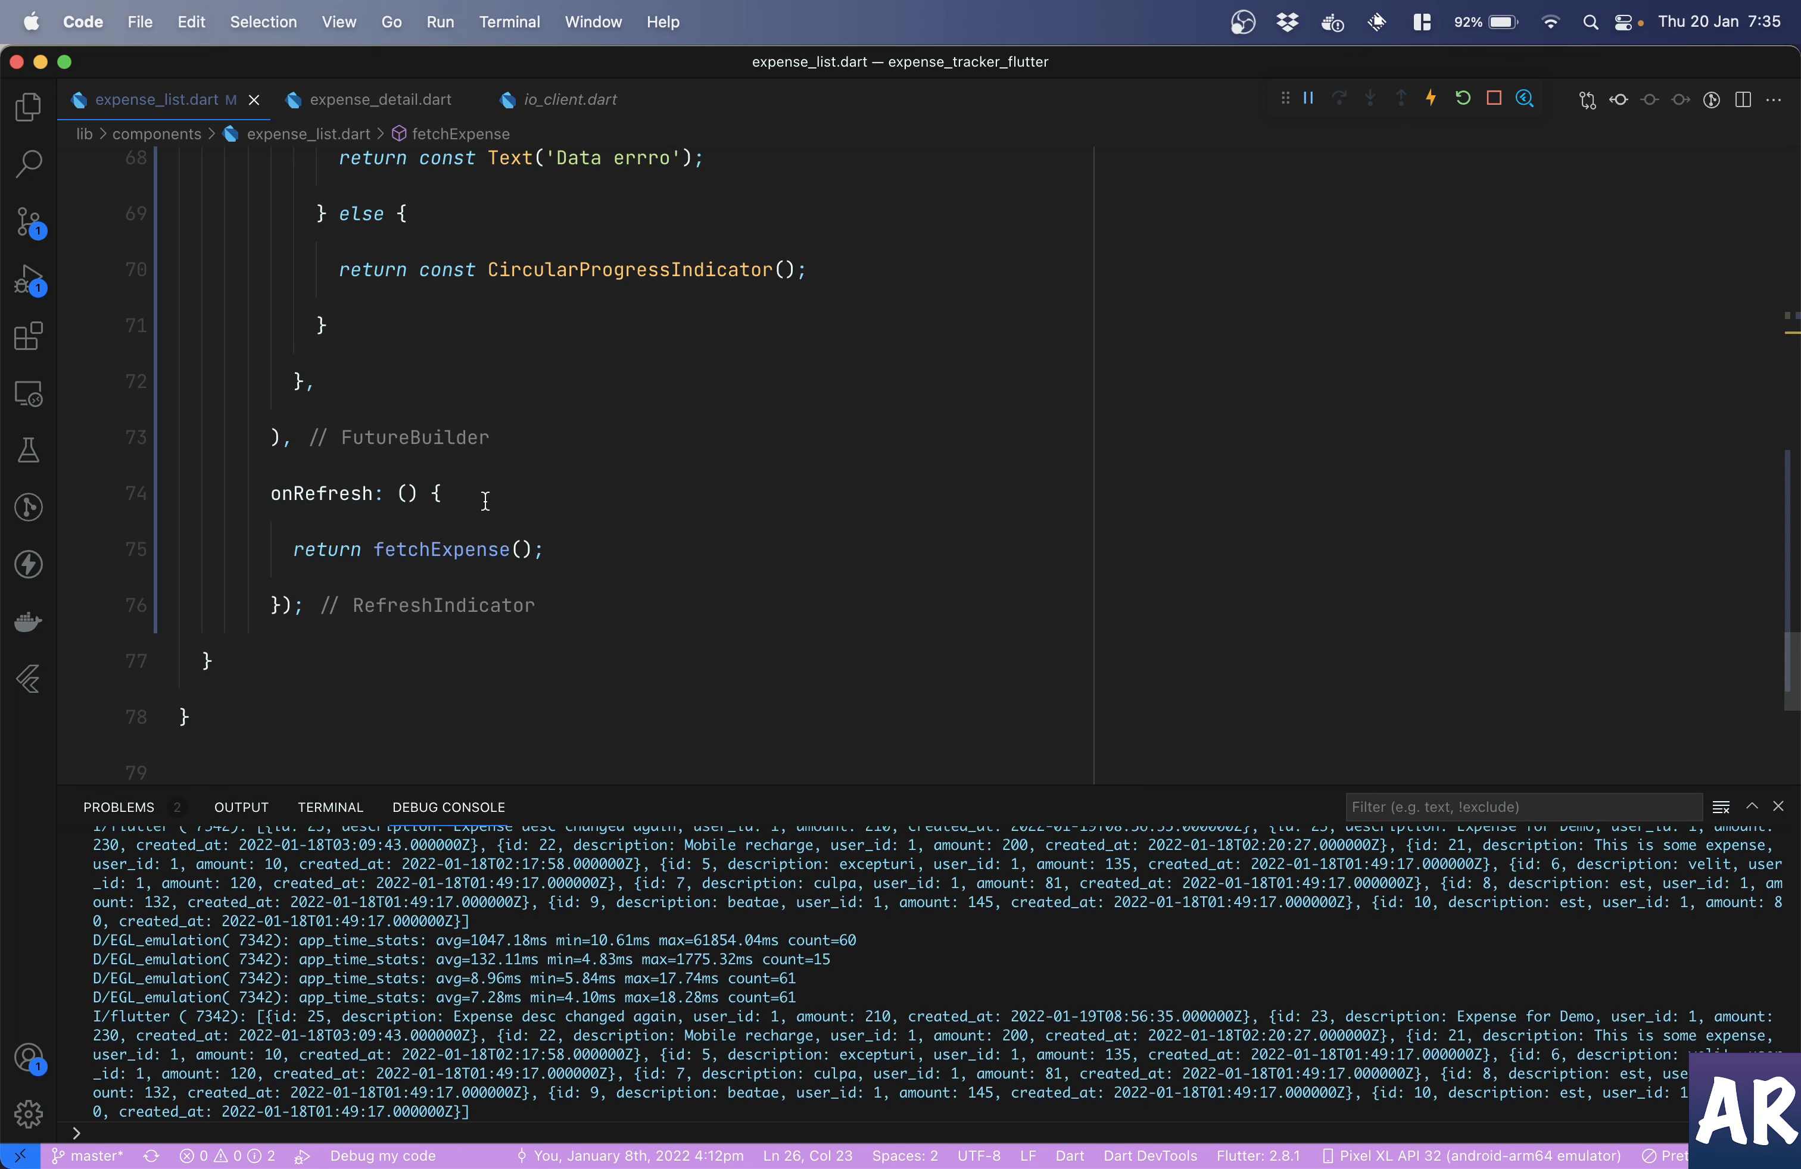
pyautogui.press('enter')
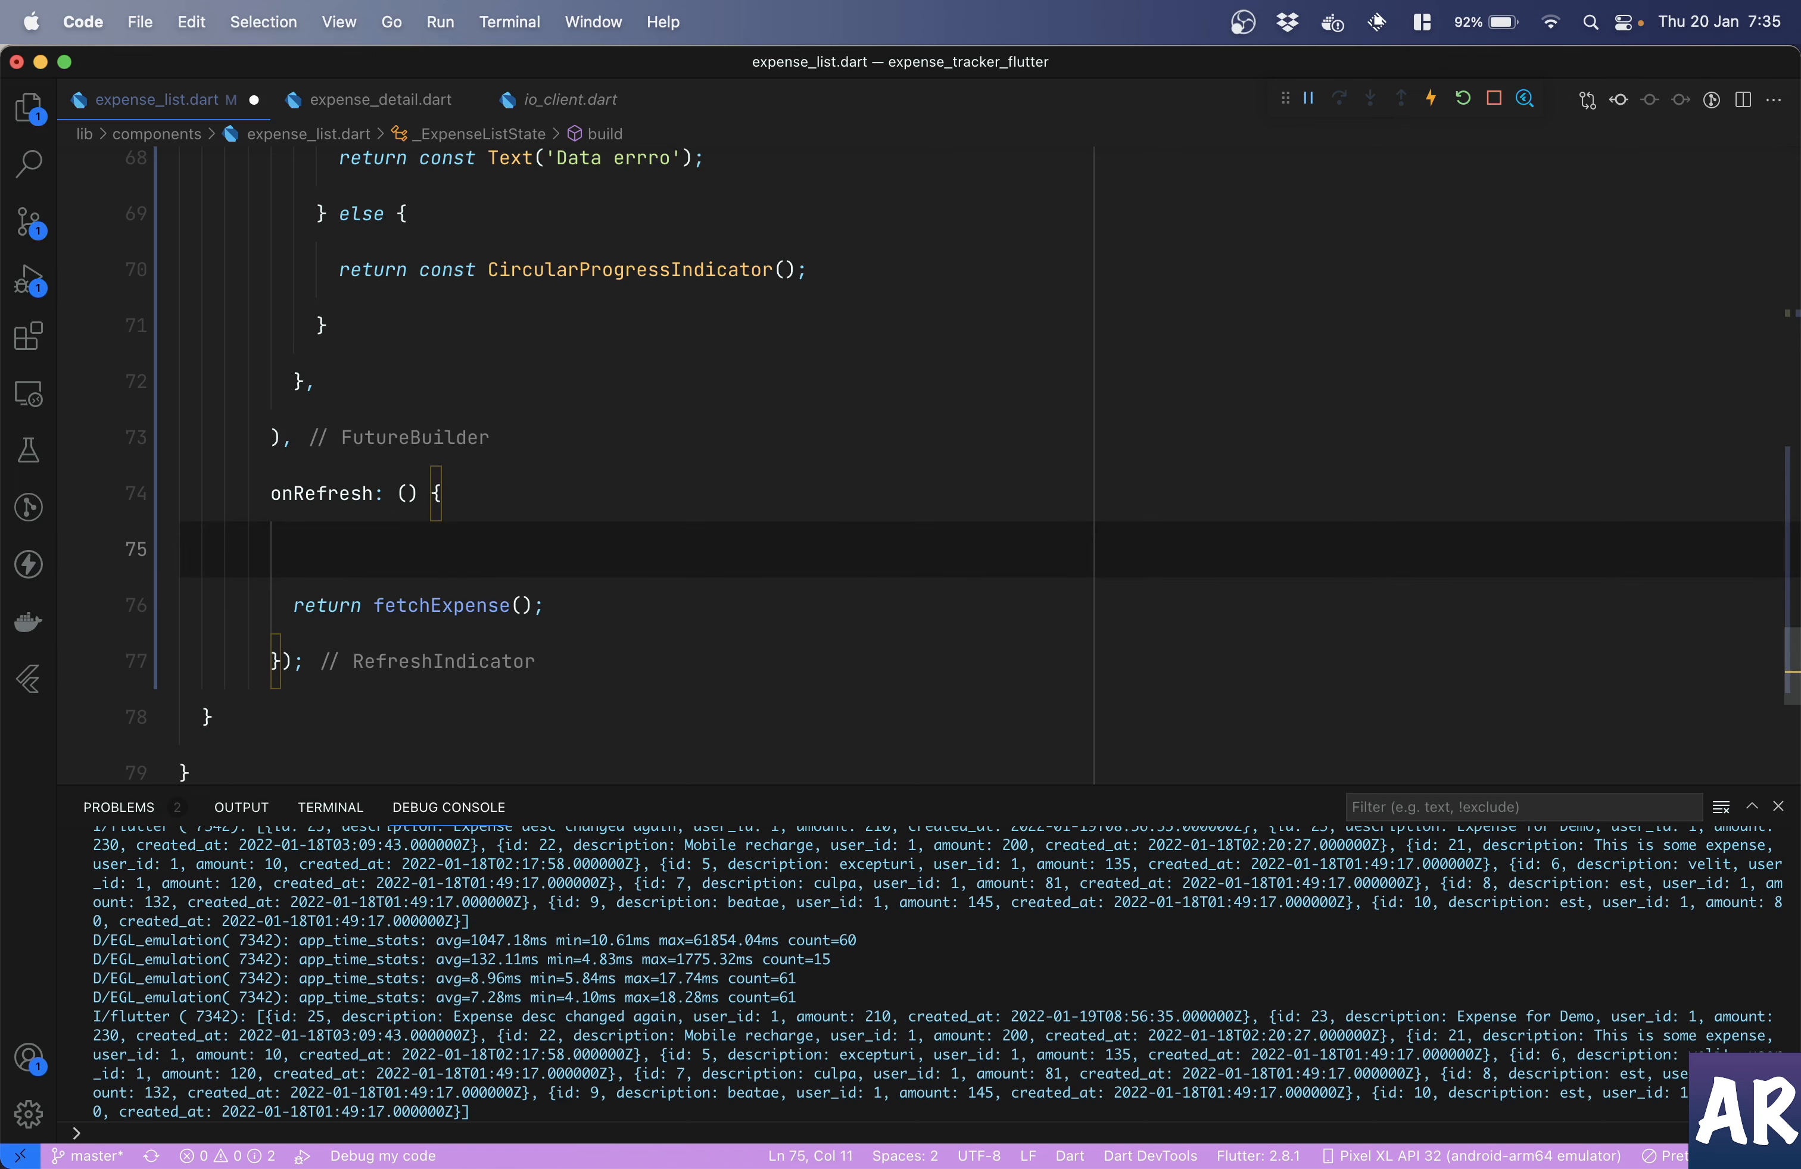
pyautogui.write('set')
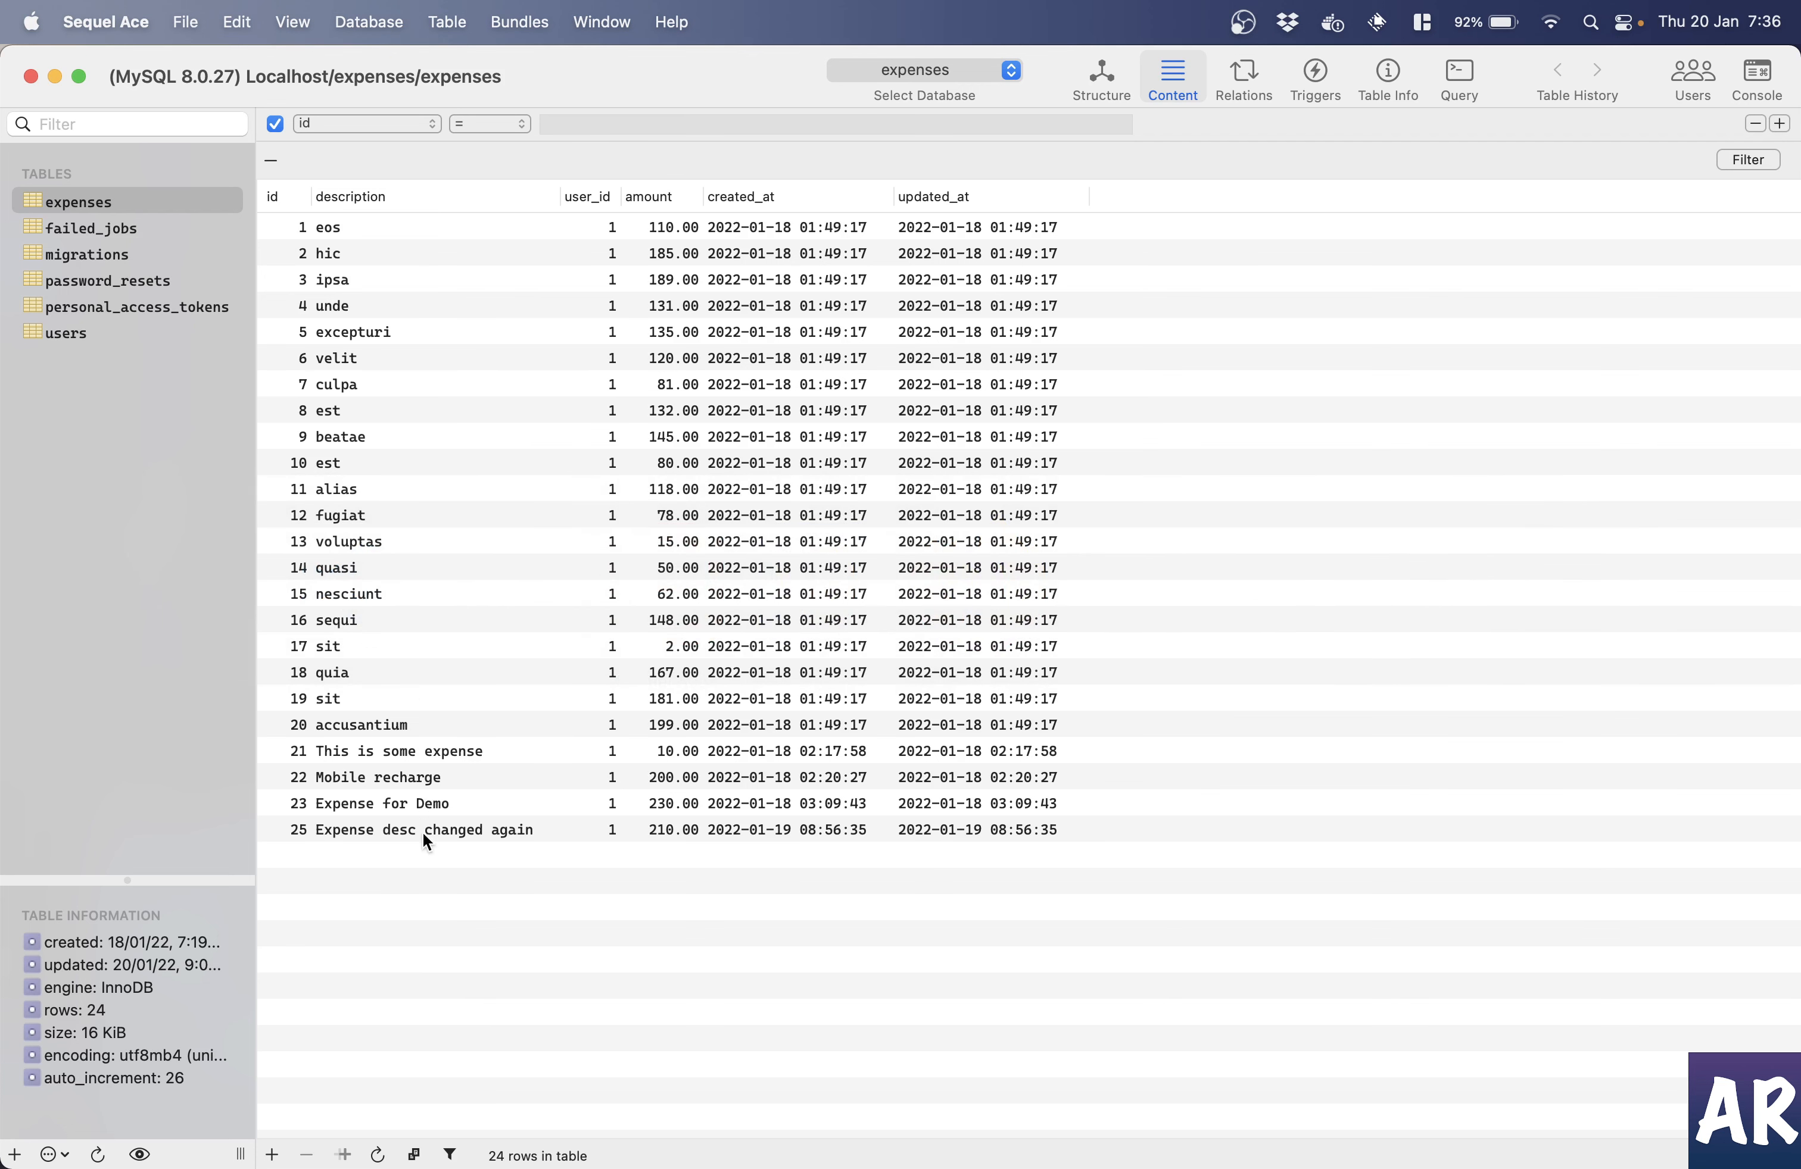
# - Replace expense 25's description with 'Expense new description' and confirm with OK
pyautogui.doubleClick(423, 829)
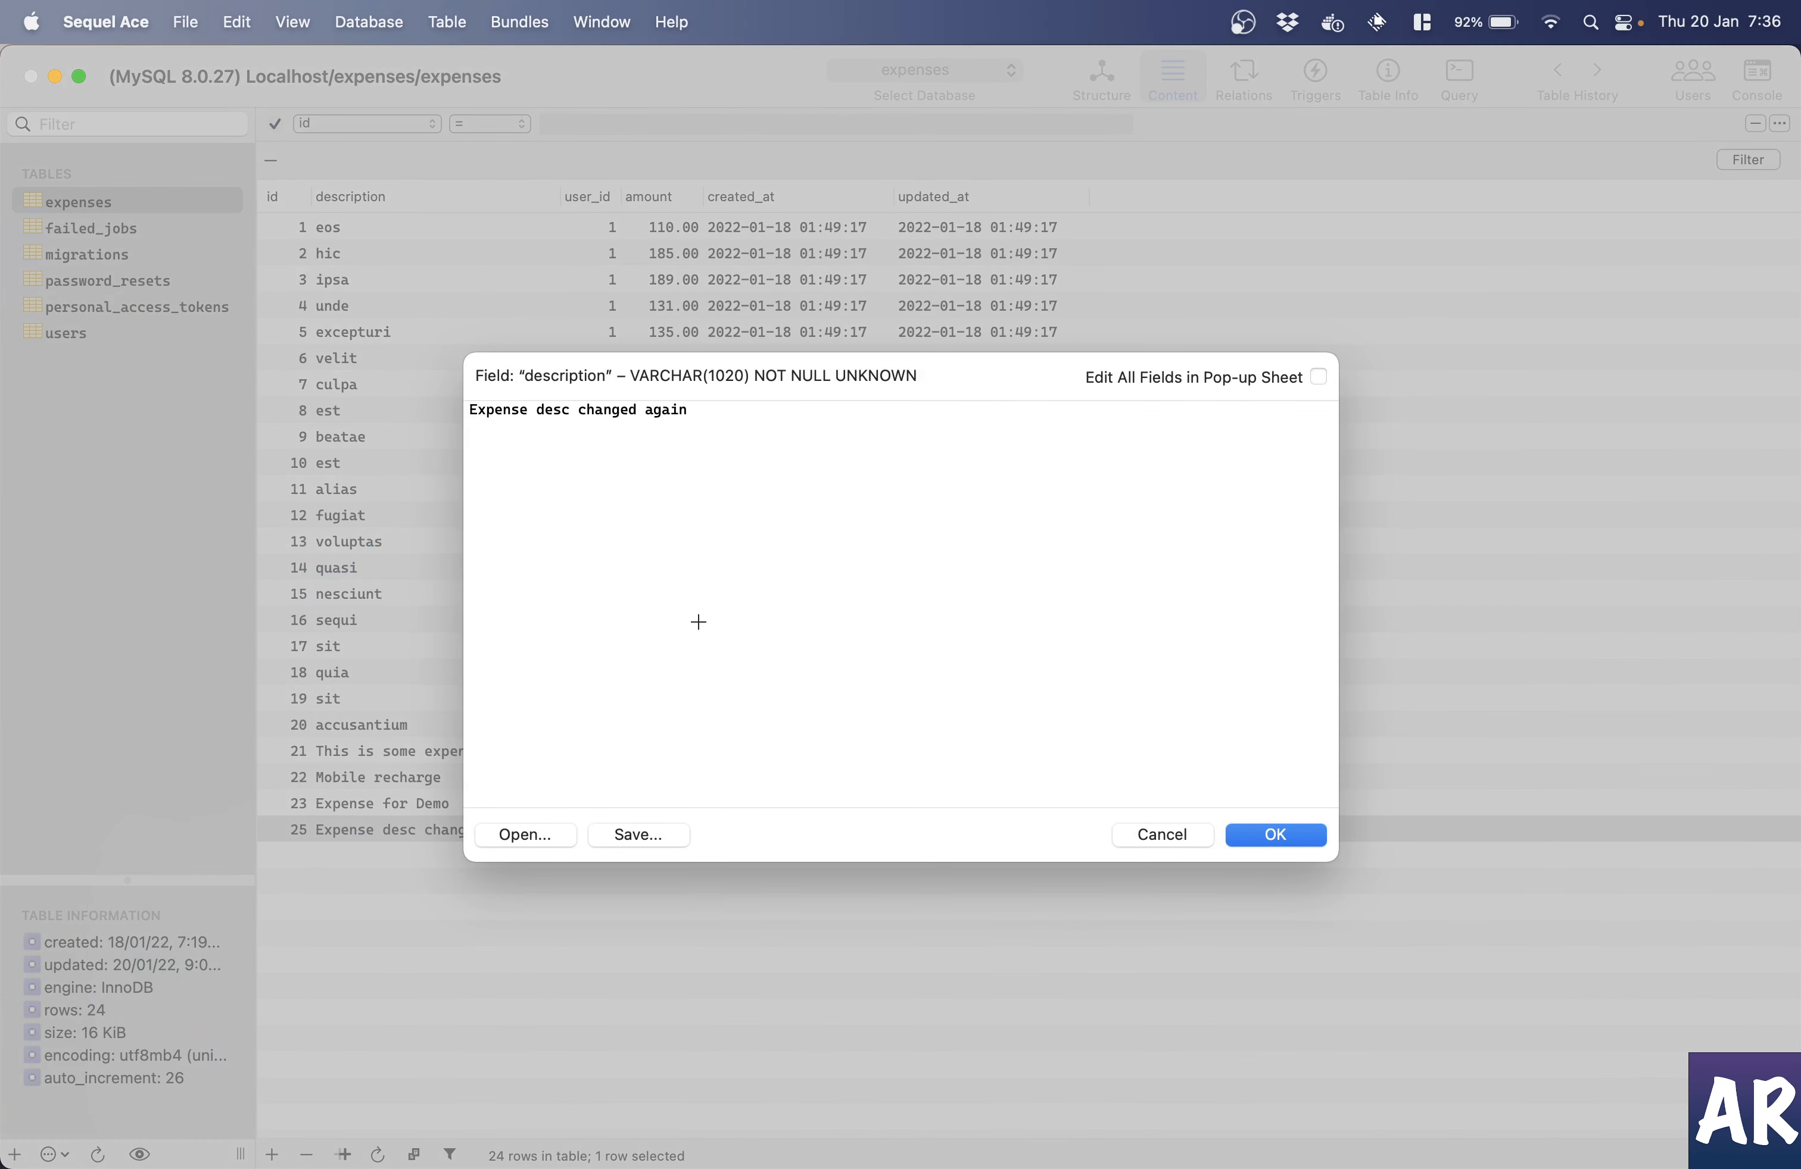
pyautogui.write('Expense new des')
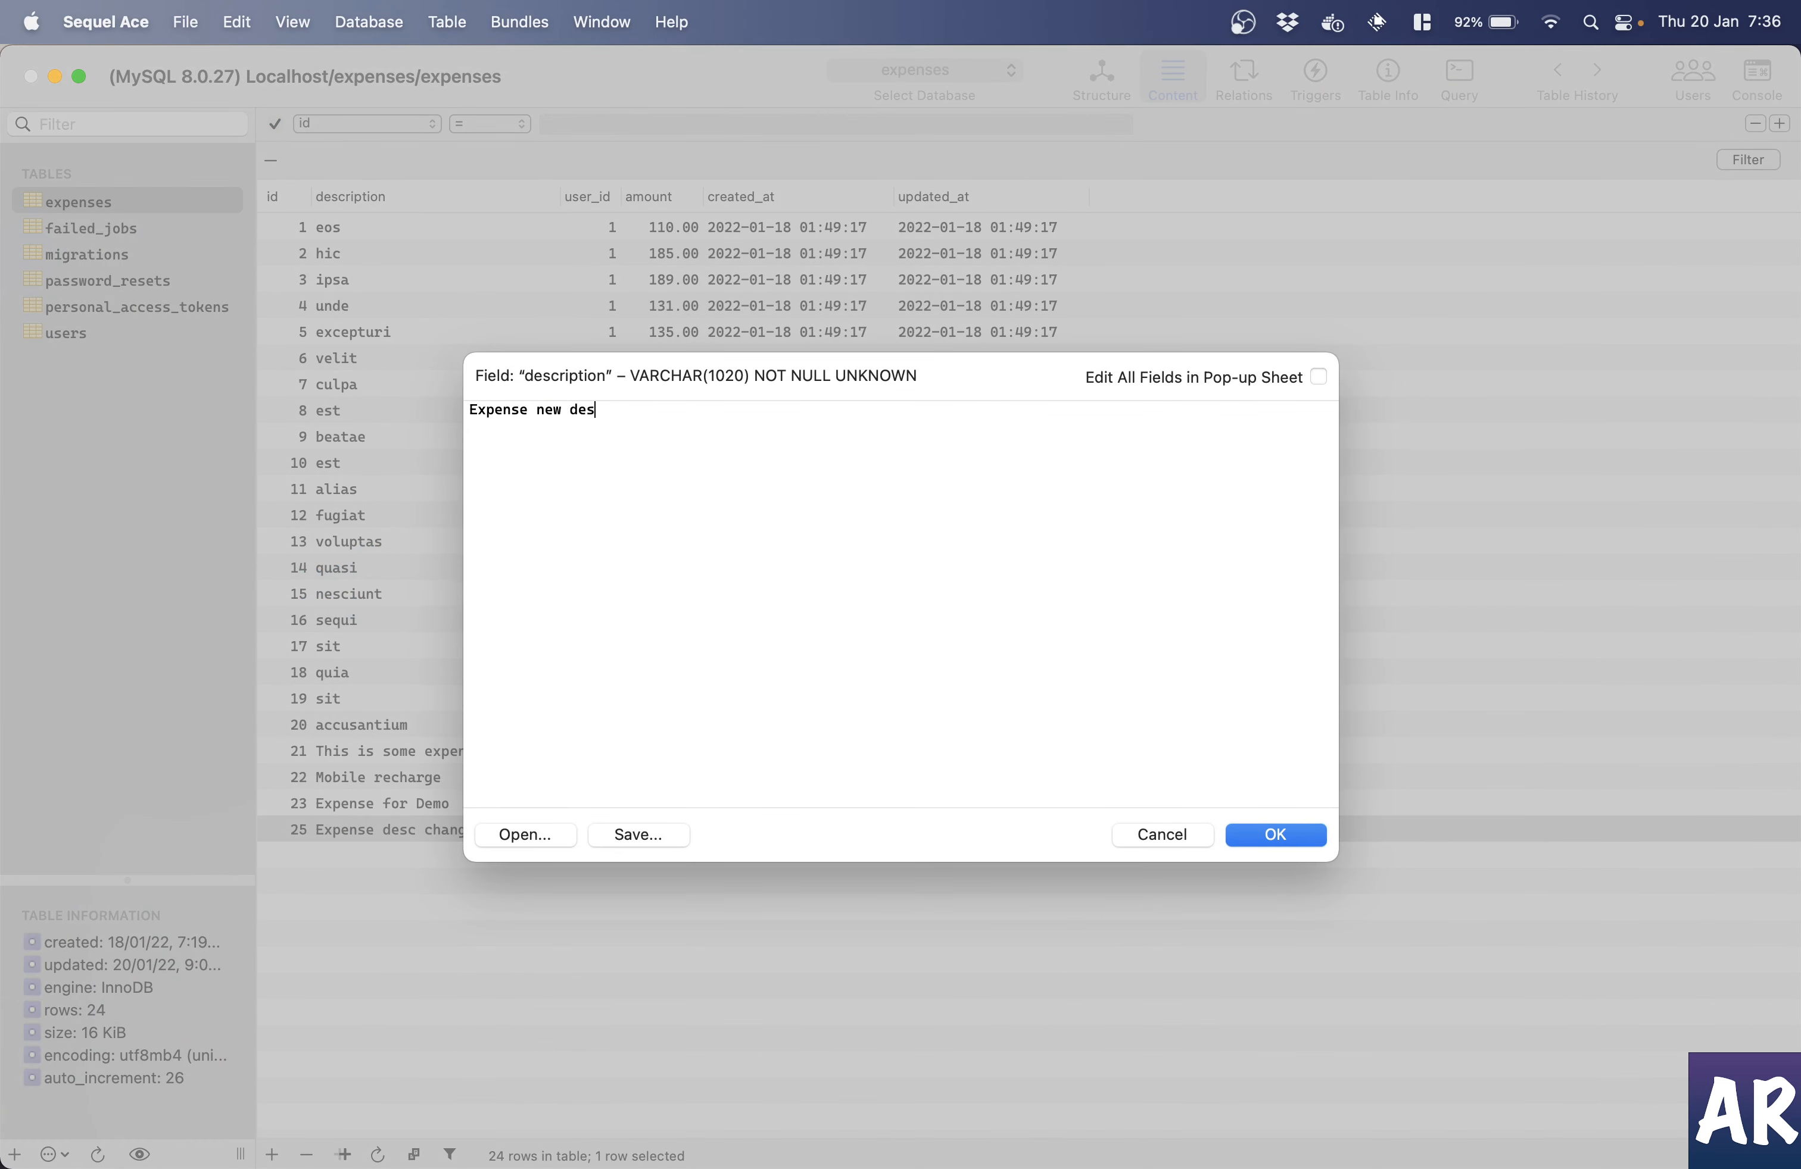
pyautogui.write('crit')
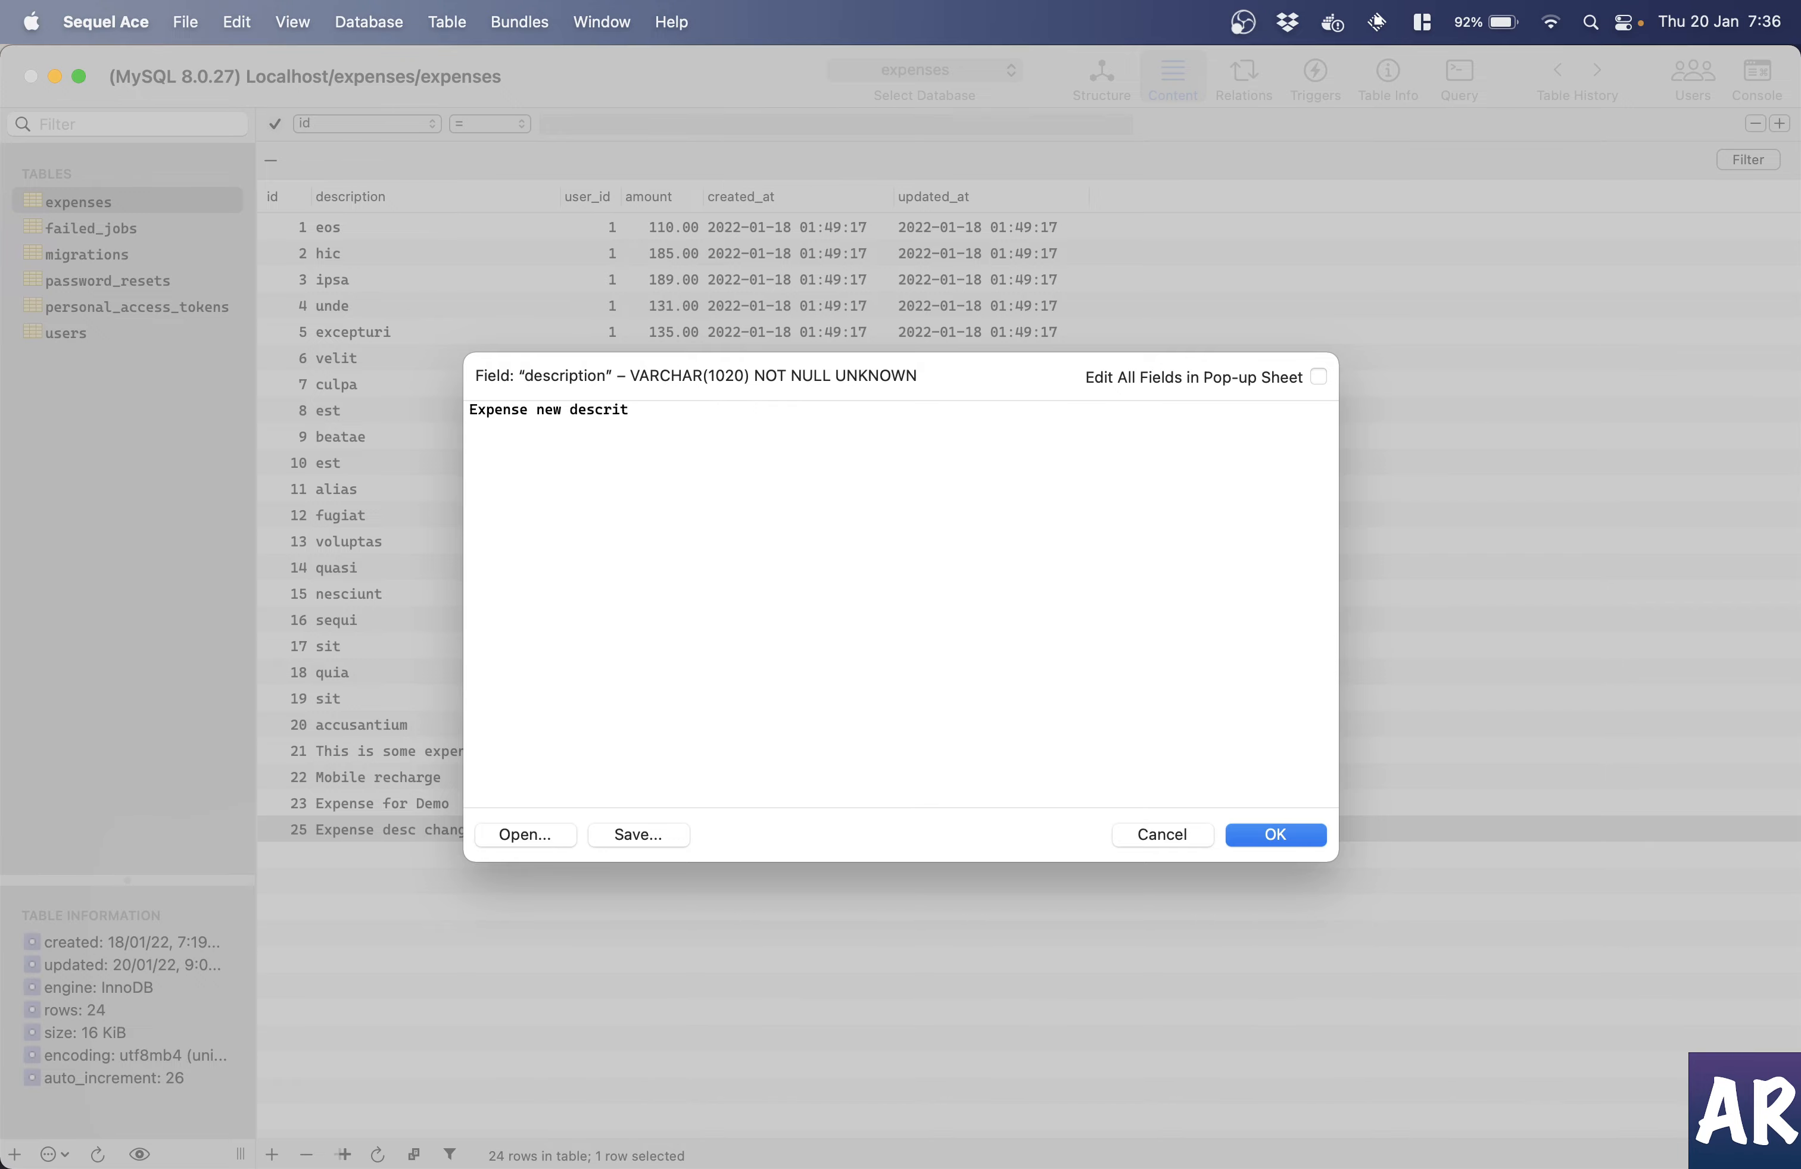
pyautogui.write('ion')
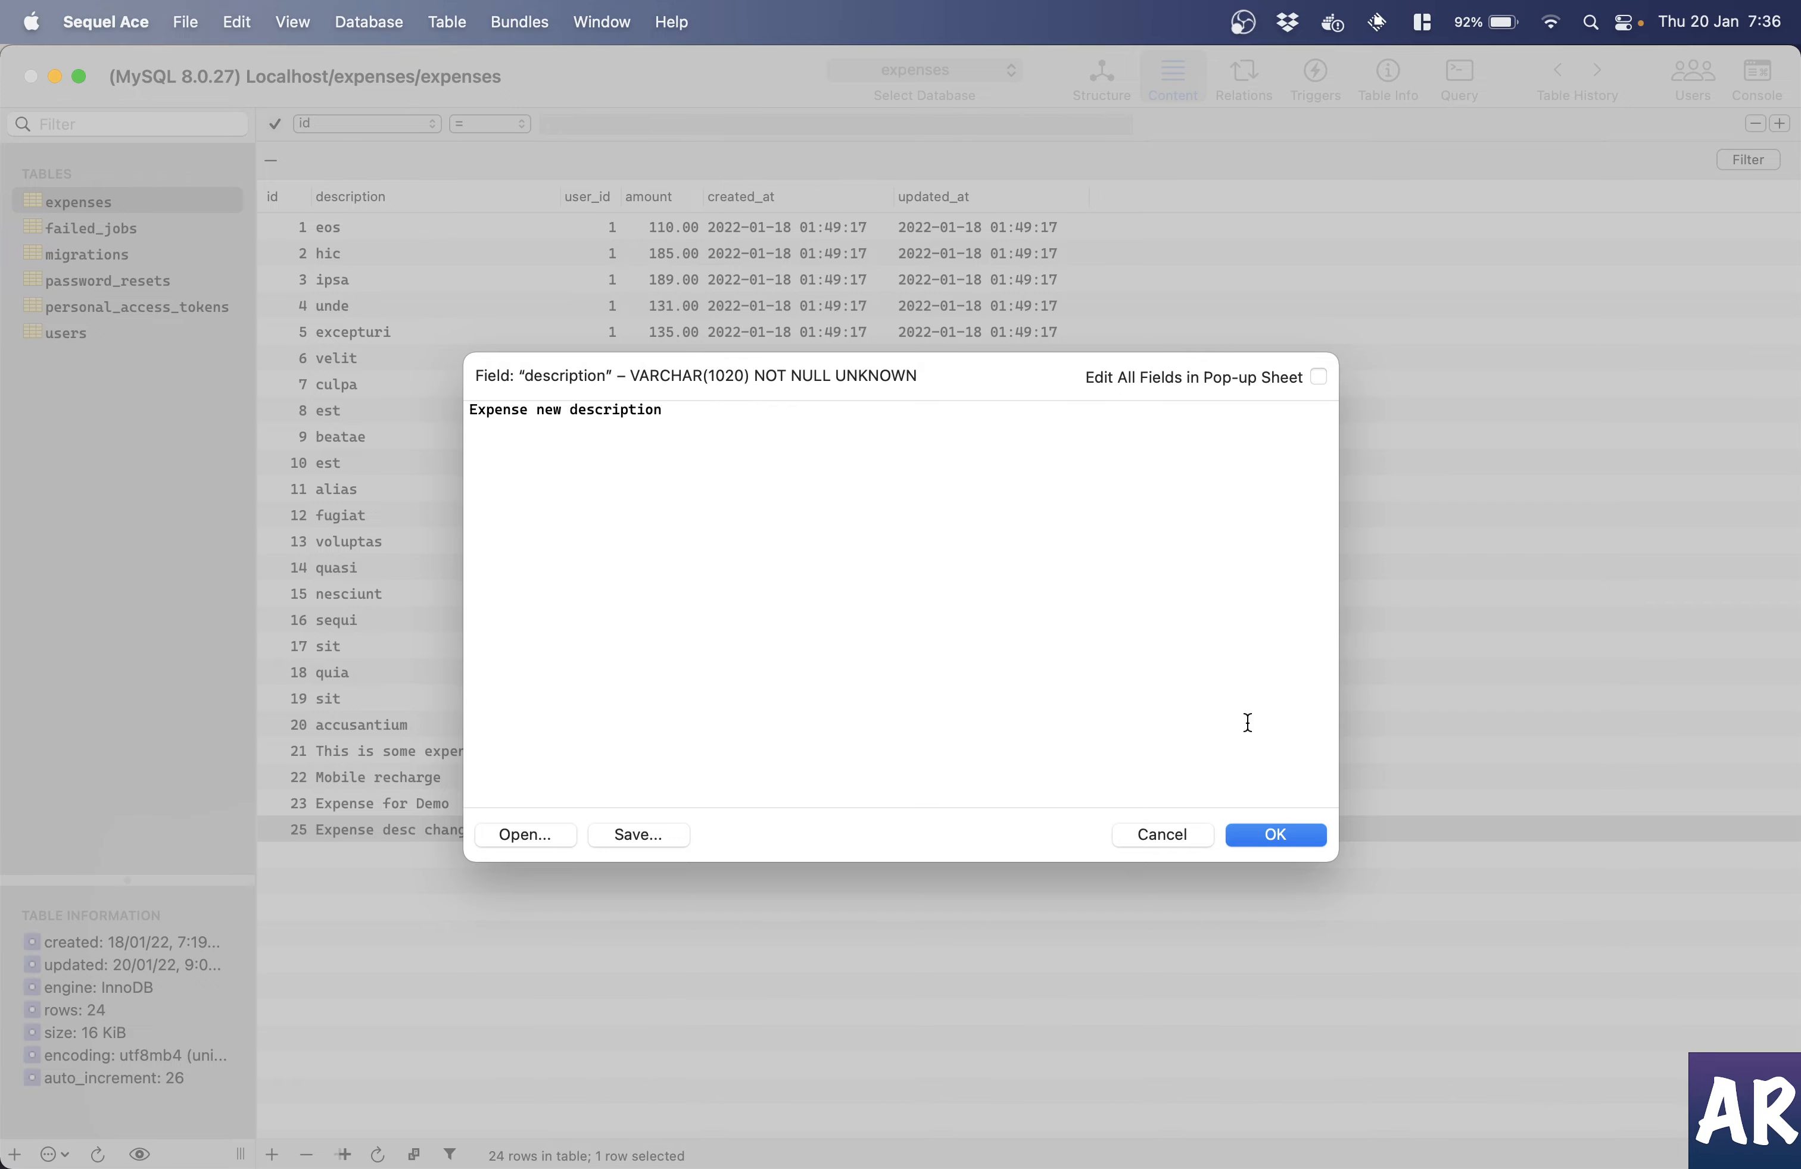
pyautogui.click(1273, 833)
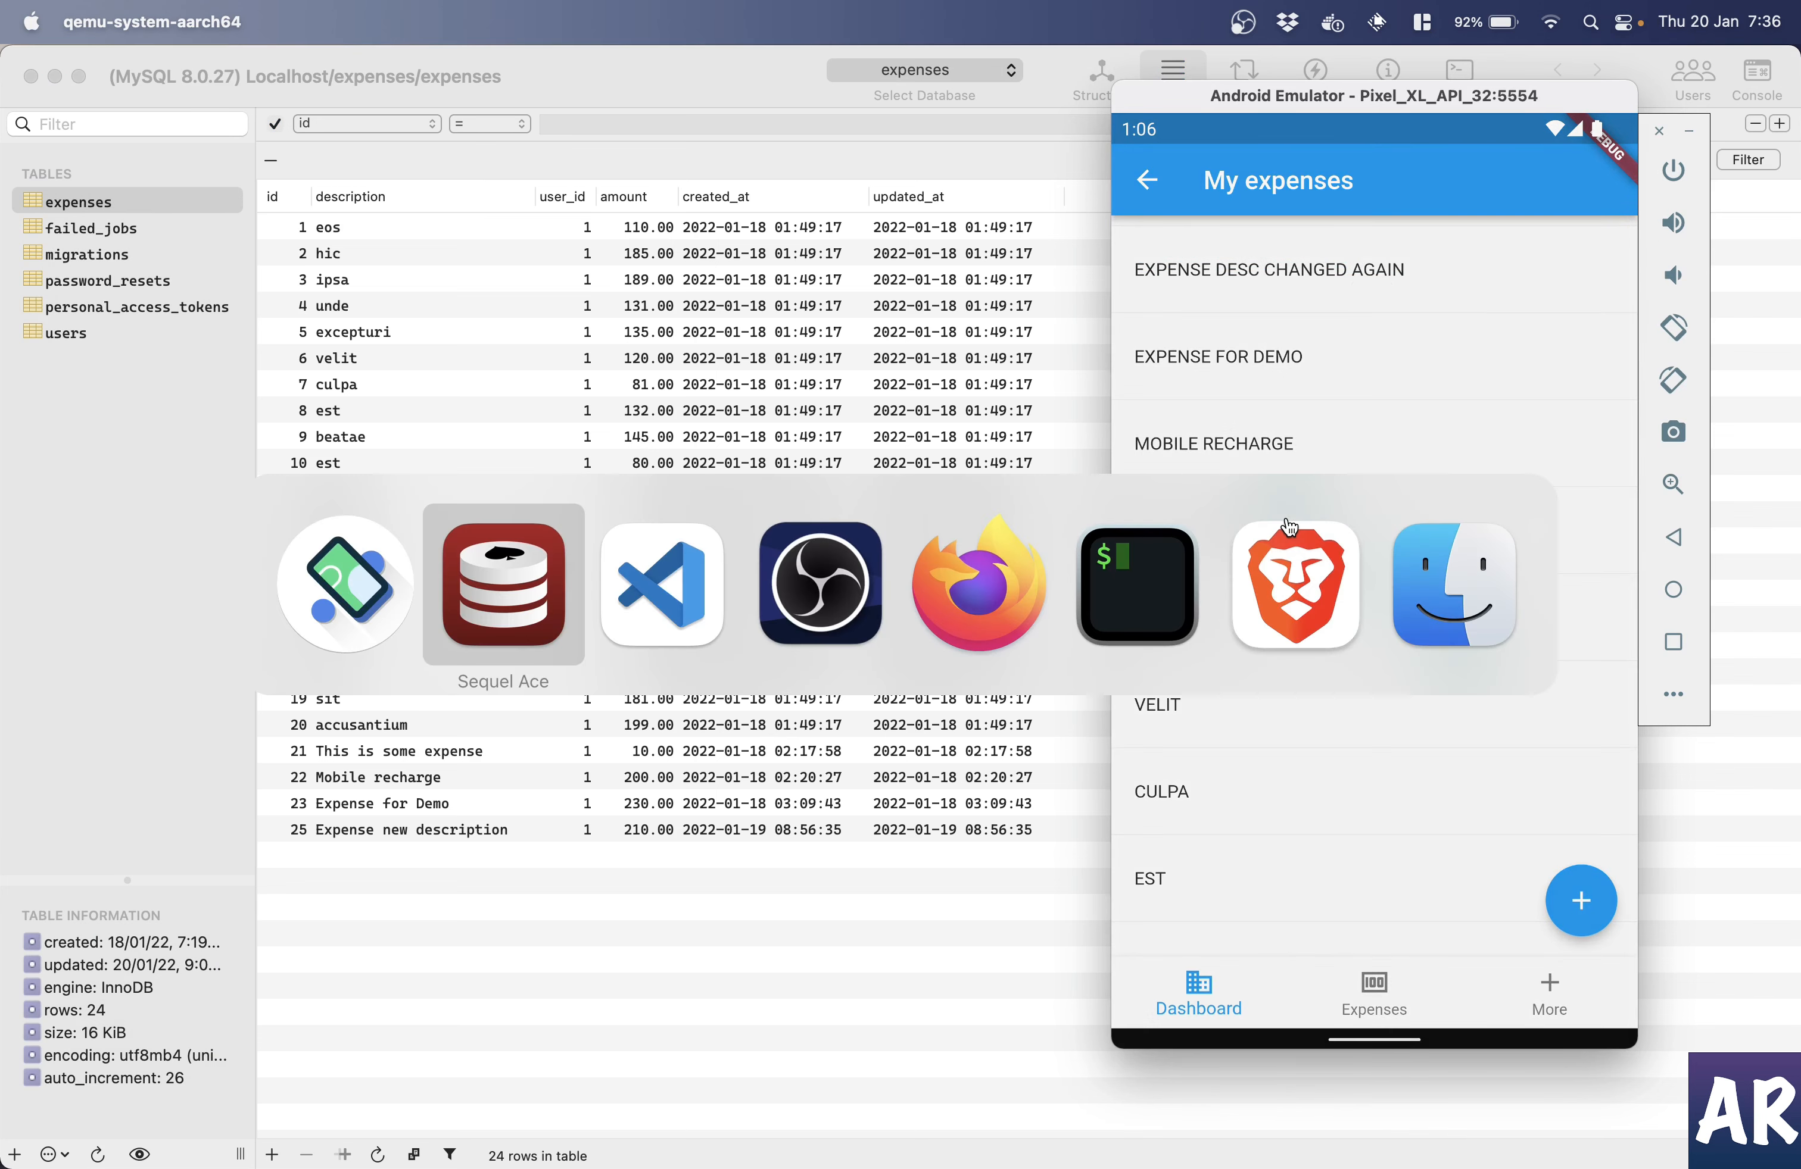
pyautogui.click(661, 586)
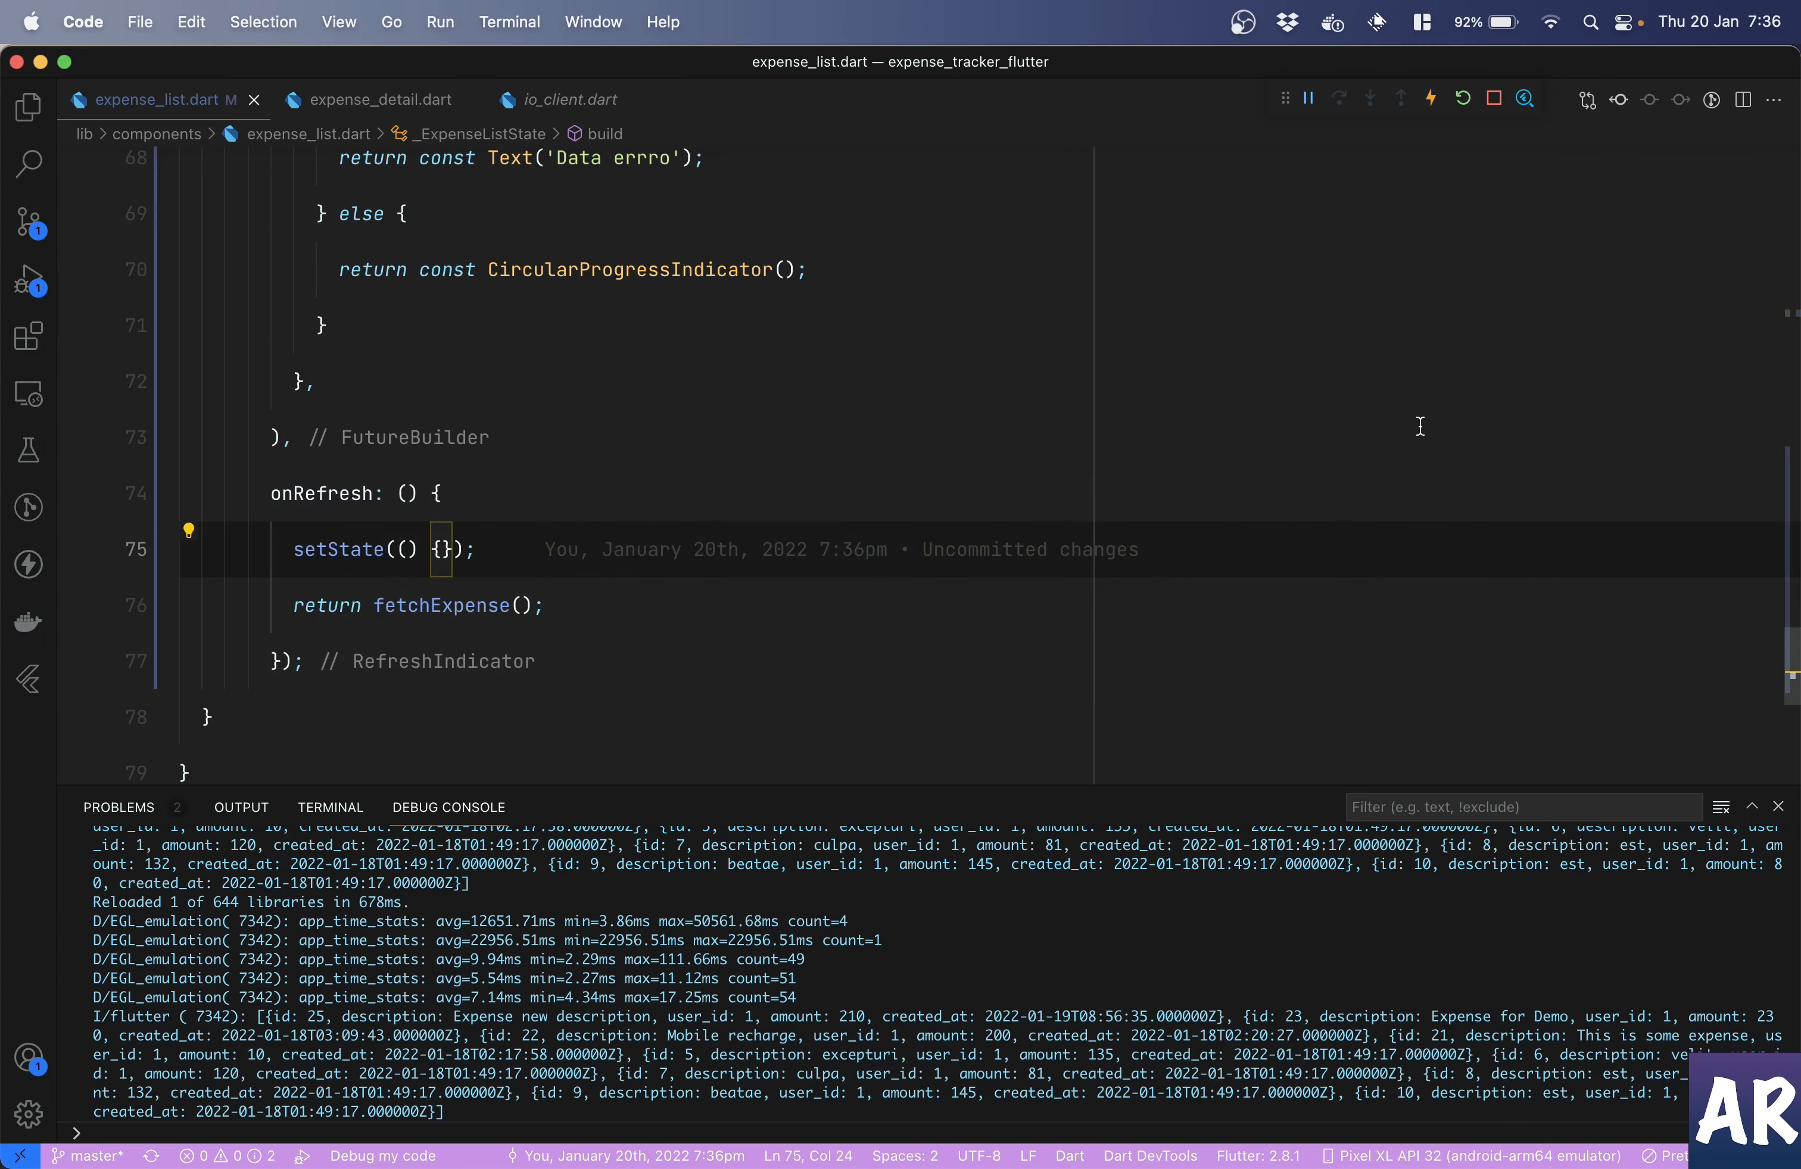
pyautogui.moveTo(620, 1039)
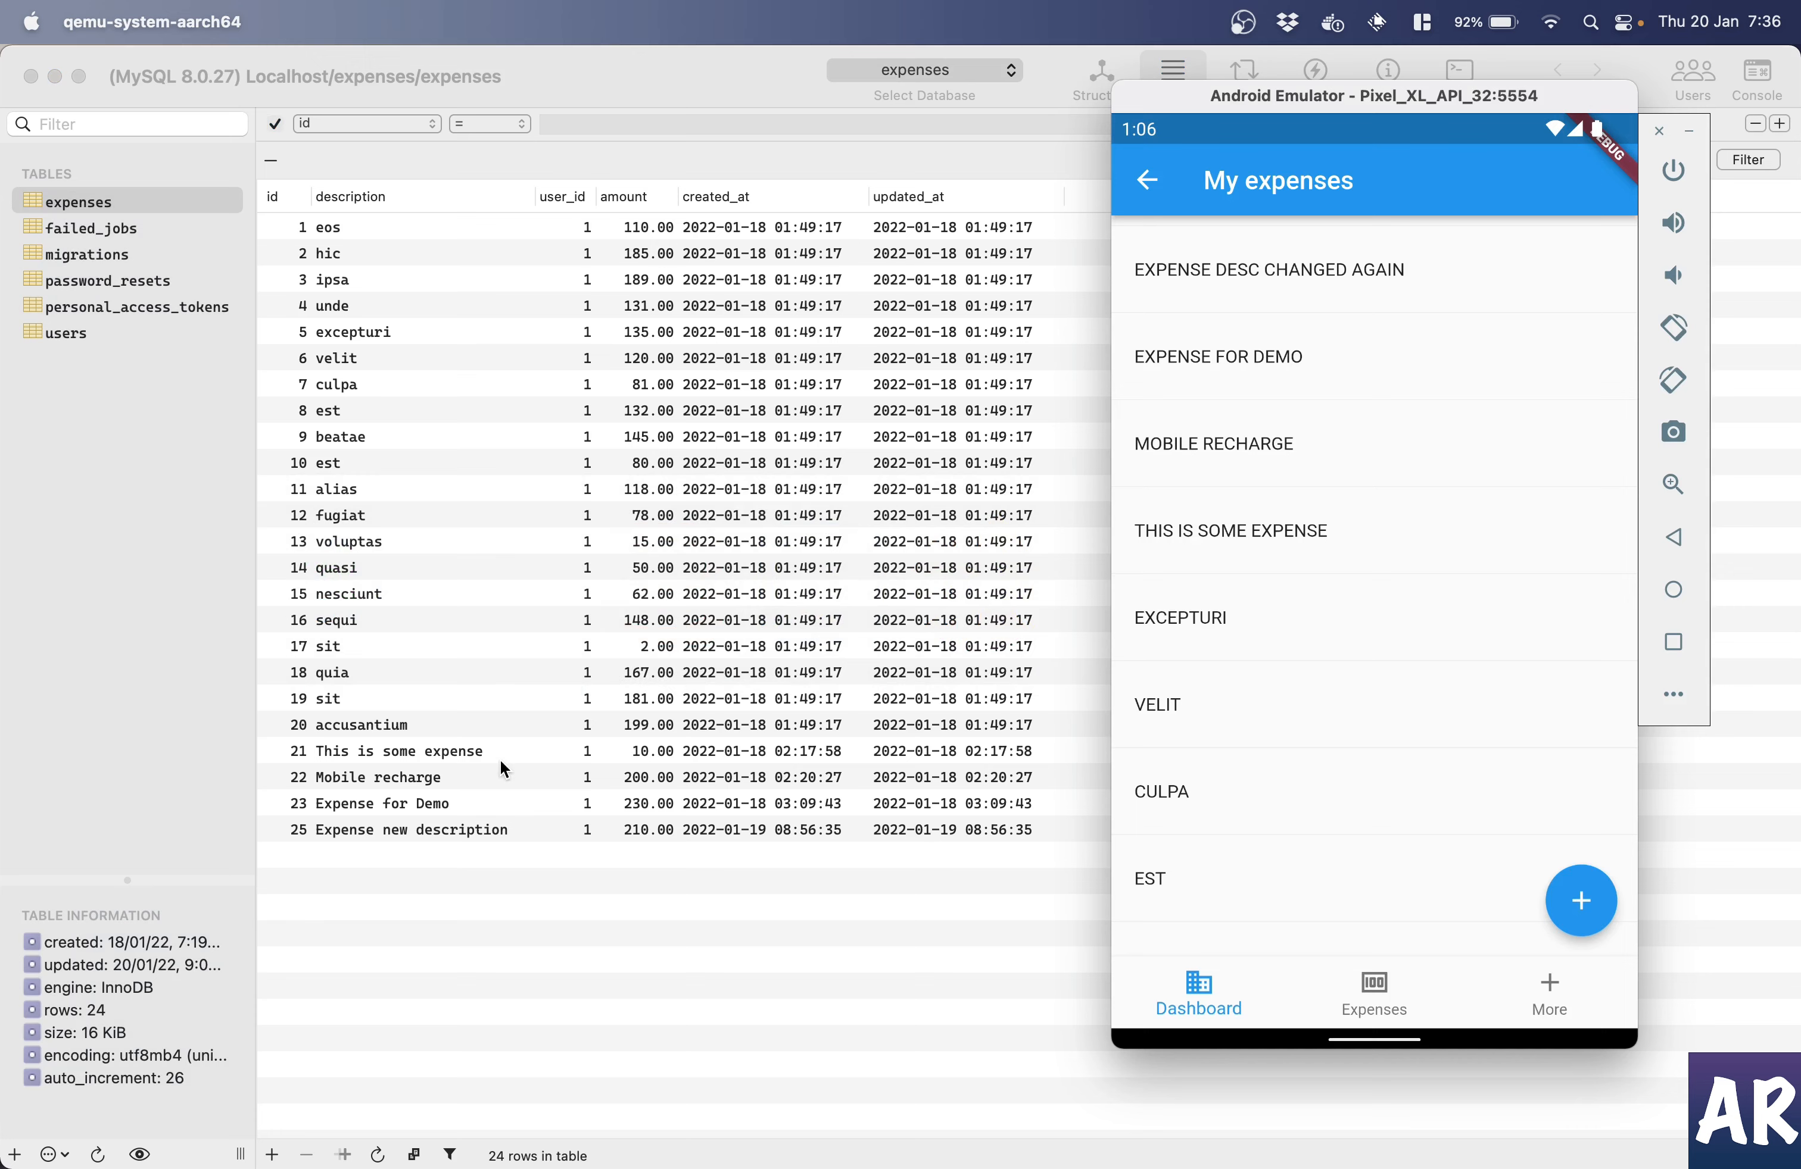
pyautogui.moveTo(47, 529)
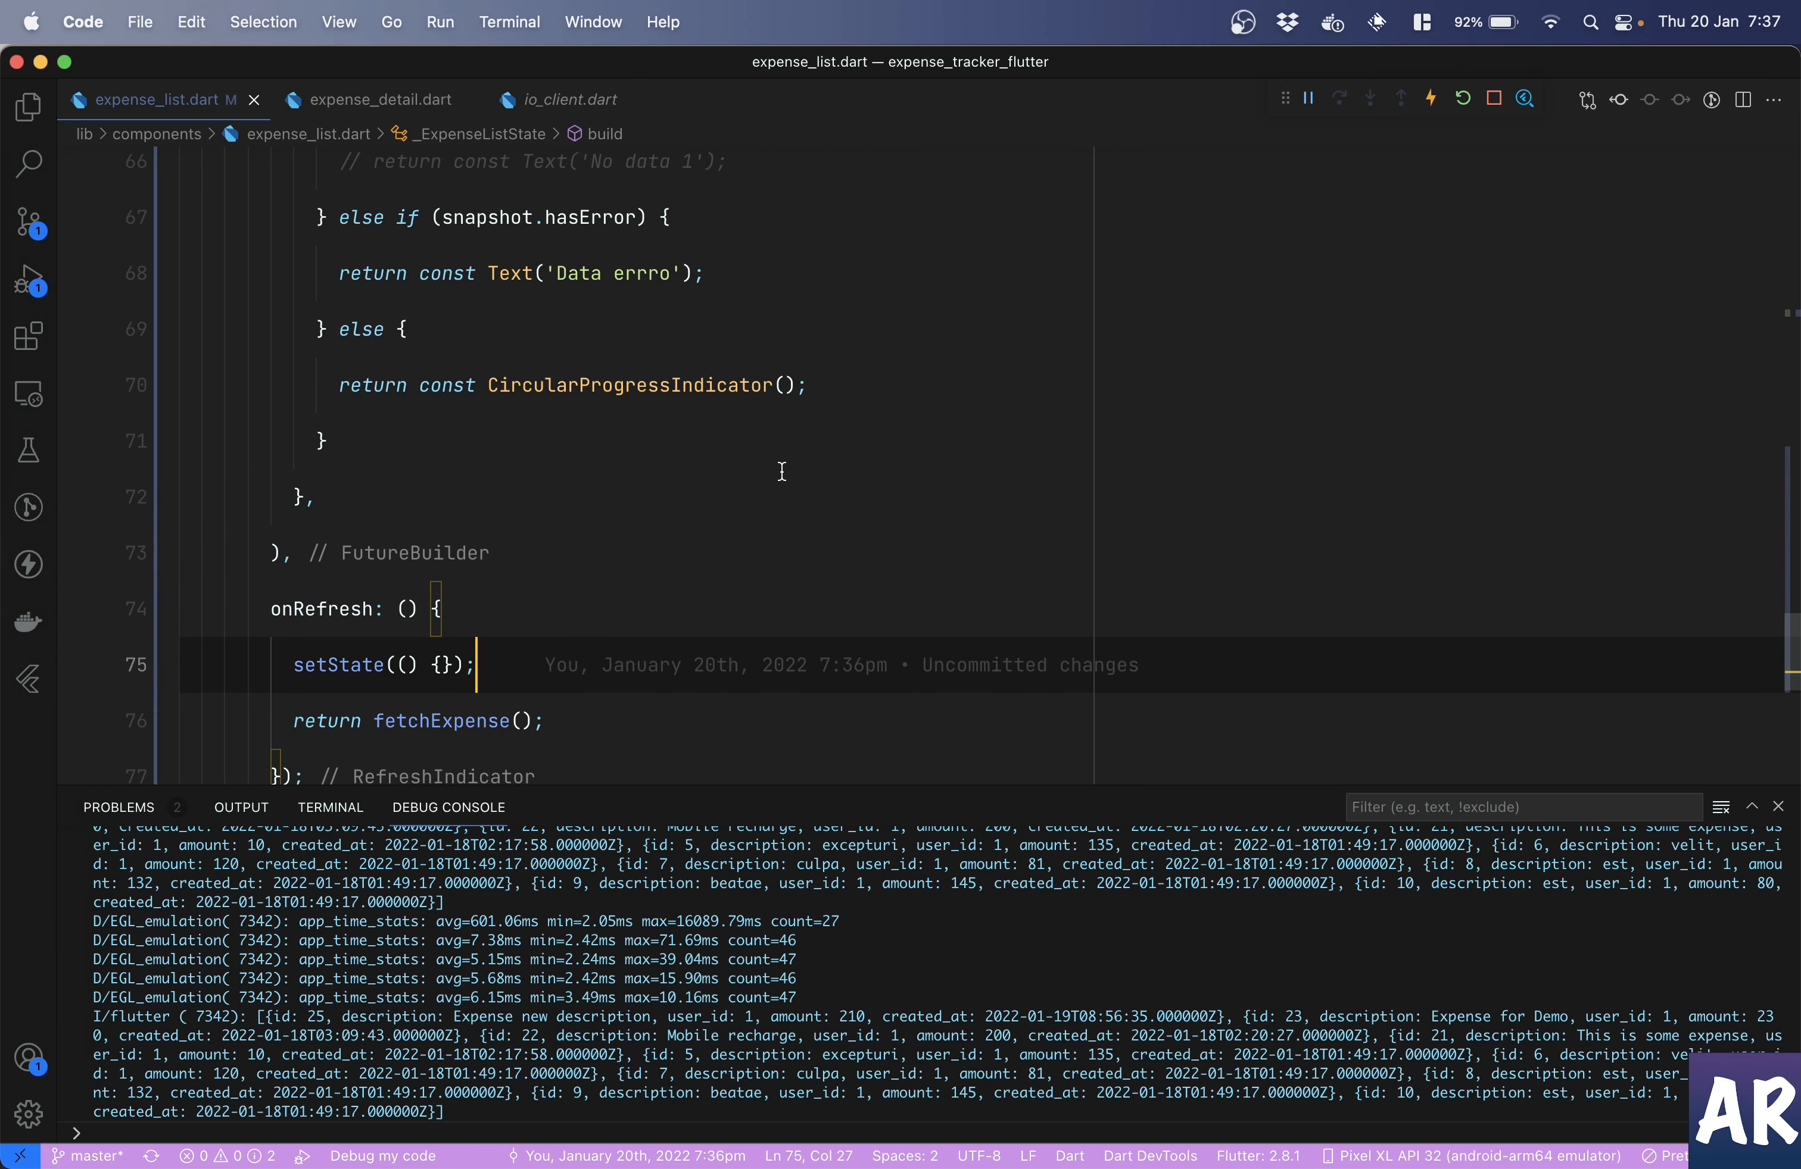
# - Trace where the expenses field gets its value, down to the fetchExpense() call in initState
pyautogui.scroll(3)
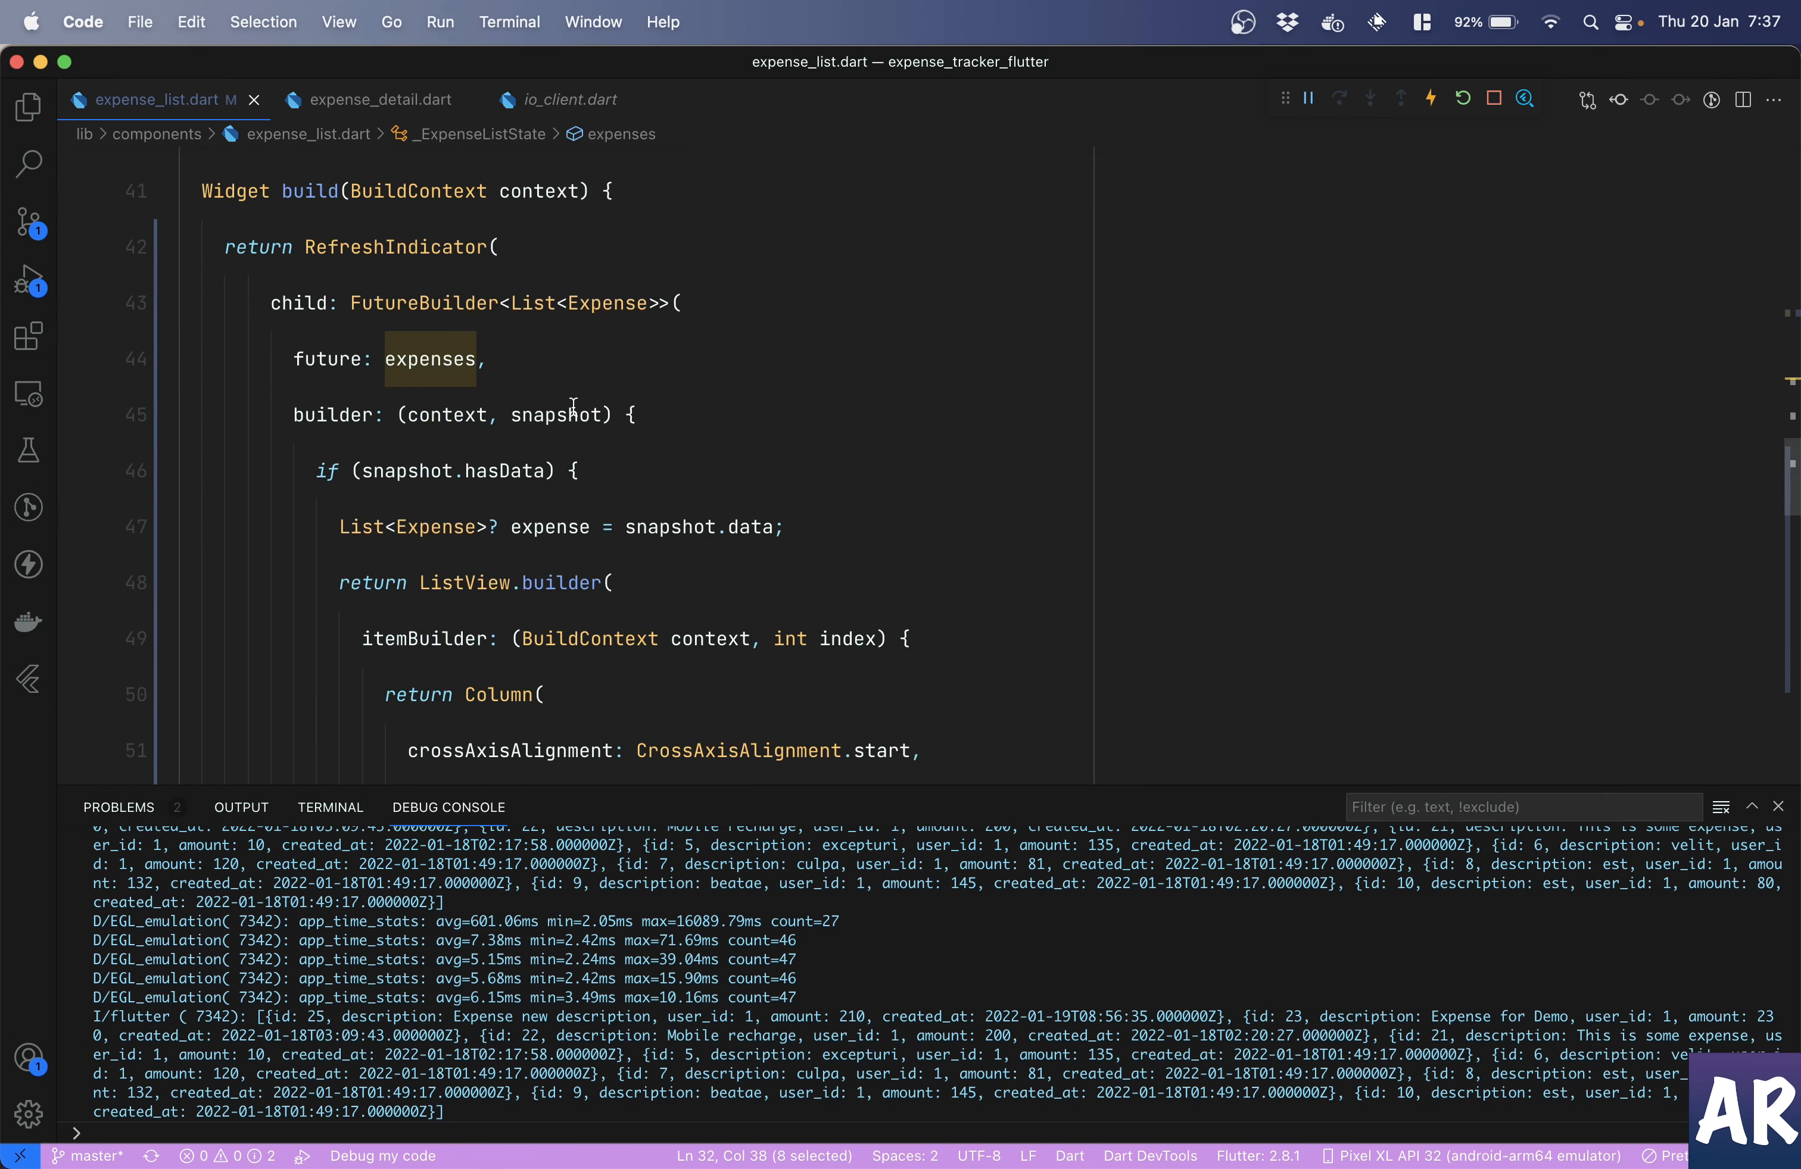
pyautogui.moveTo(429, 464)
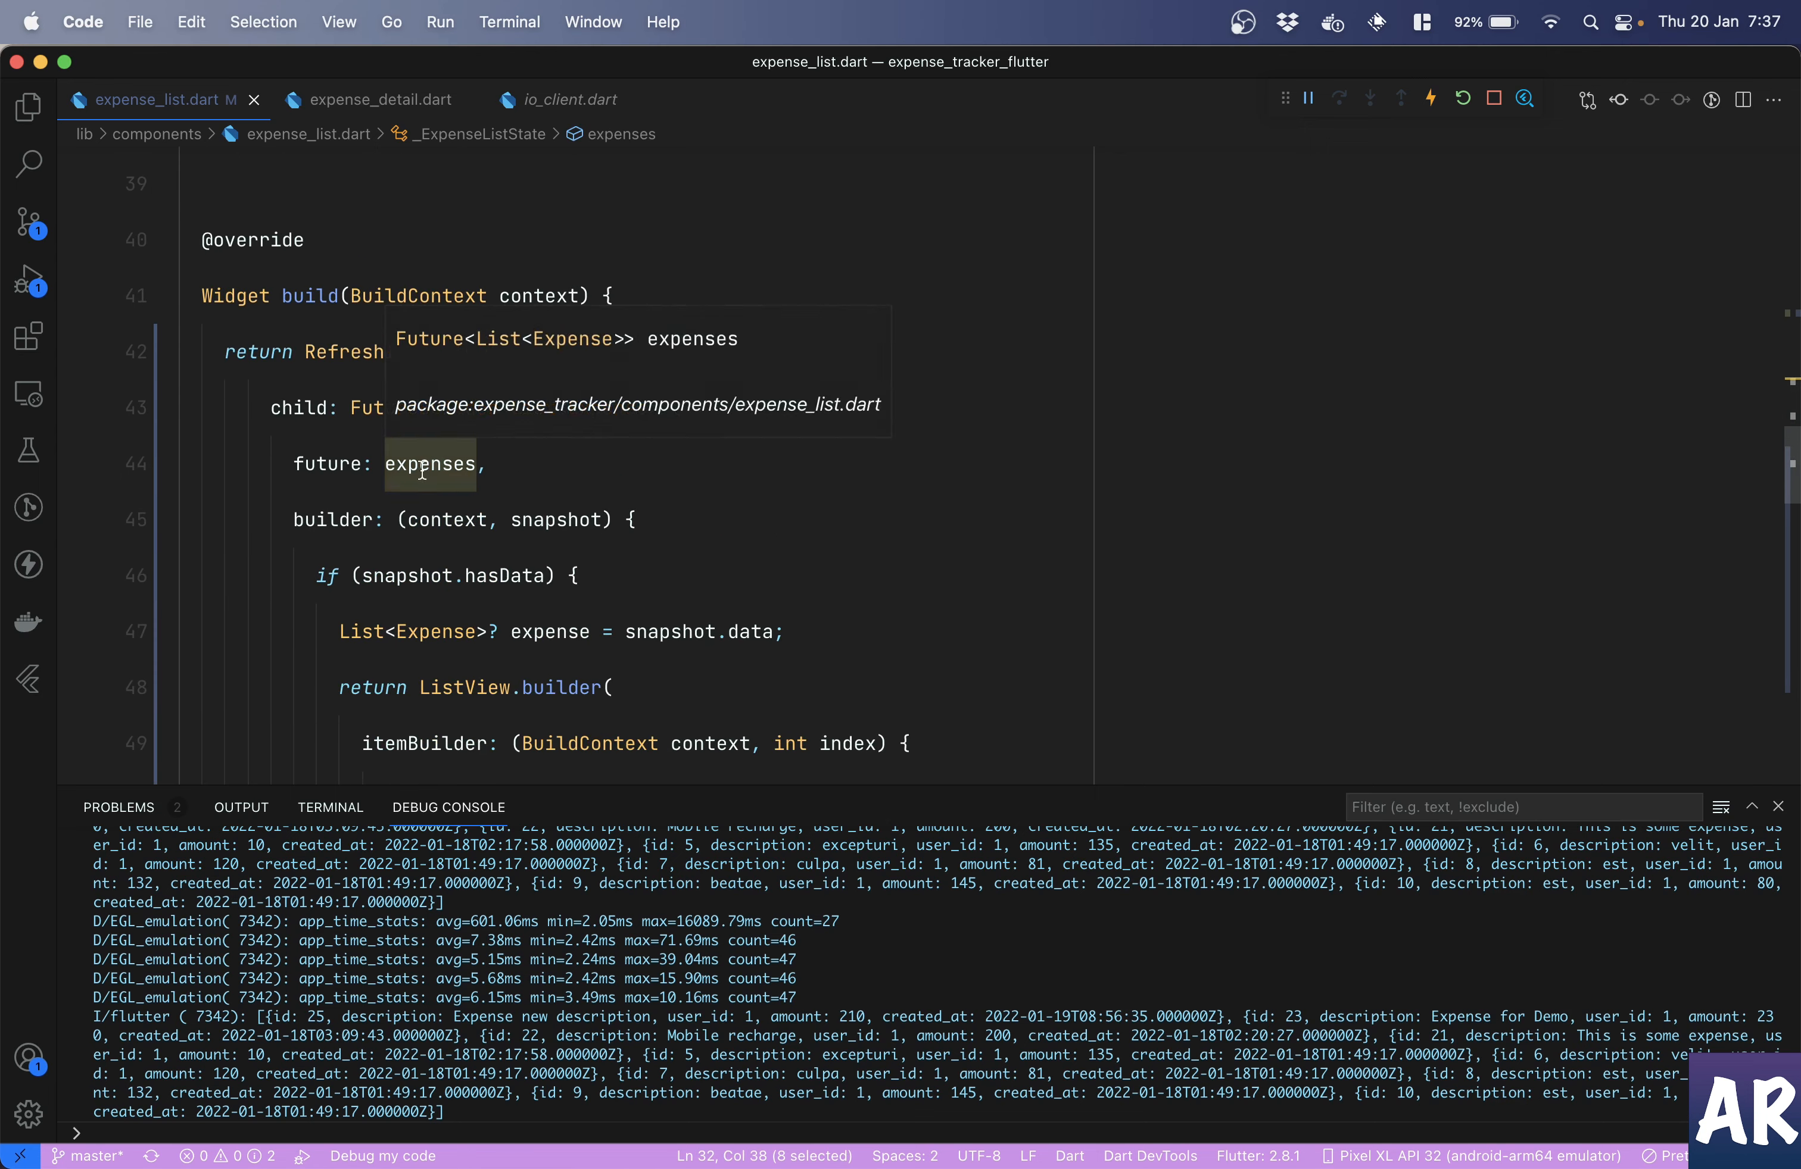
pyautogui.click(429, 464)
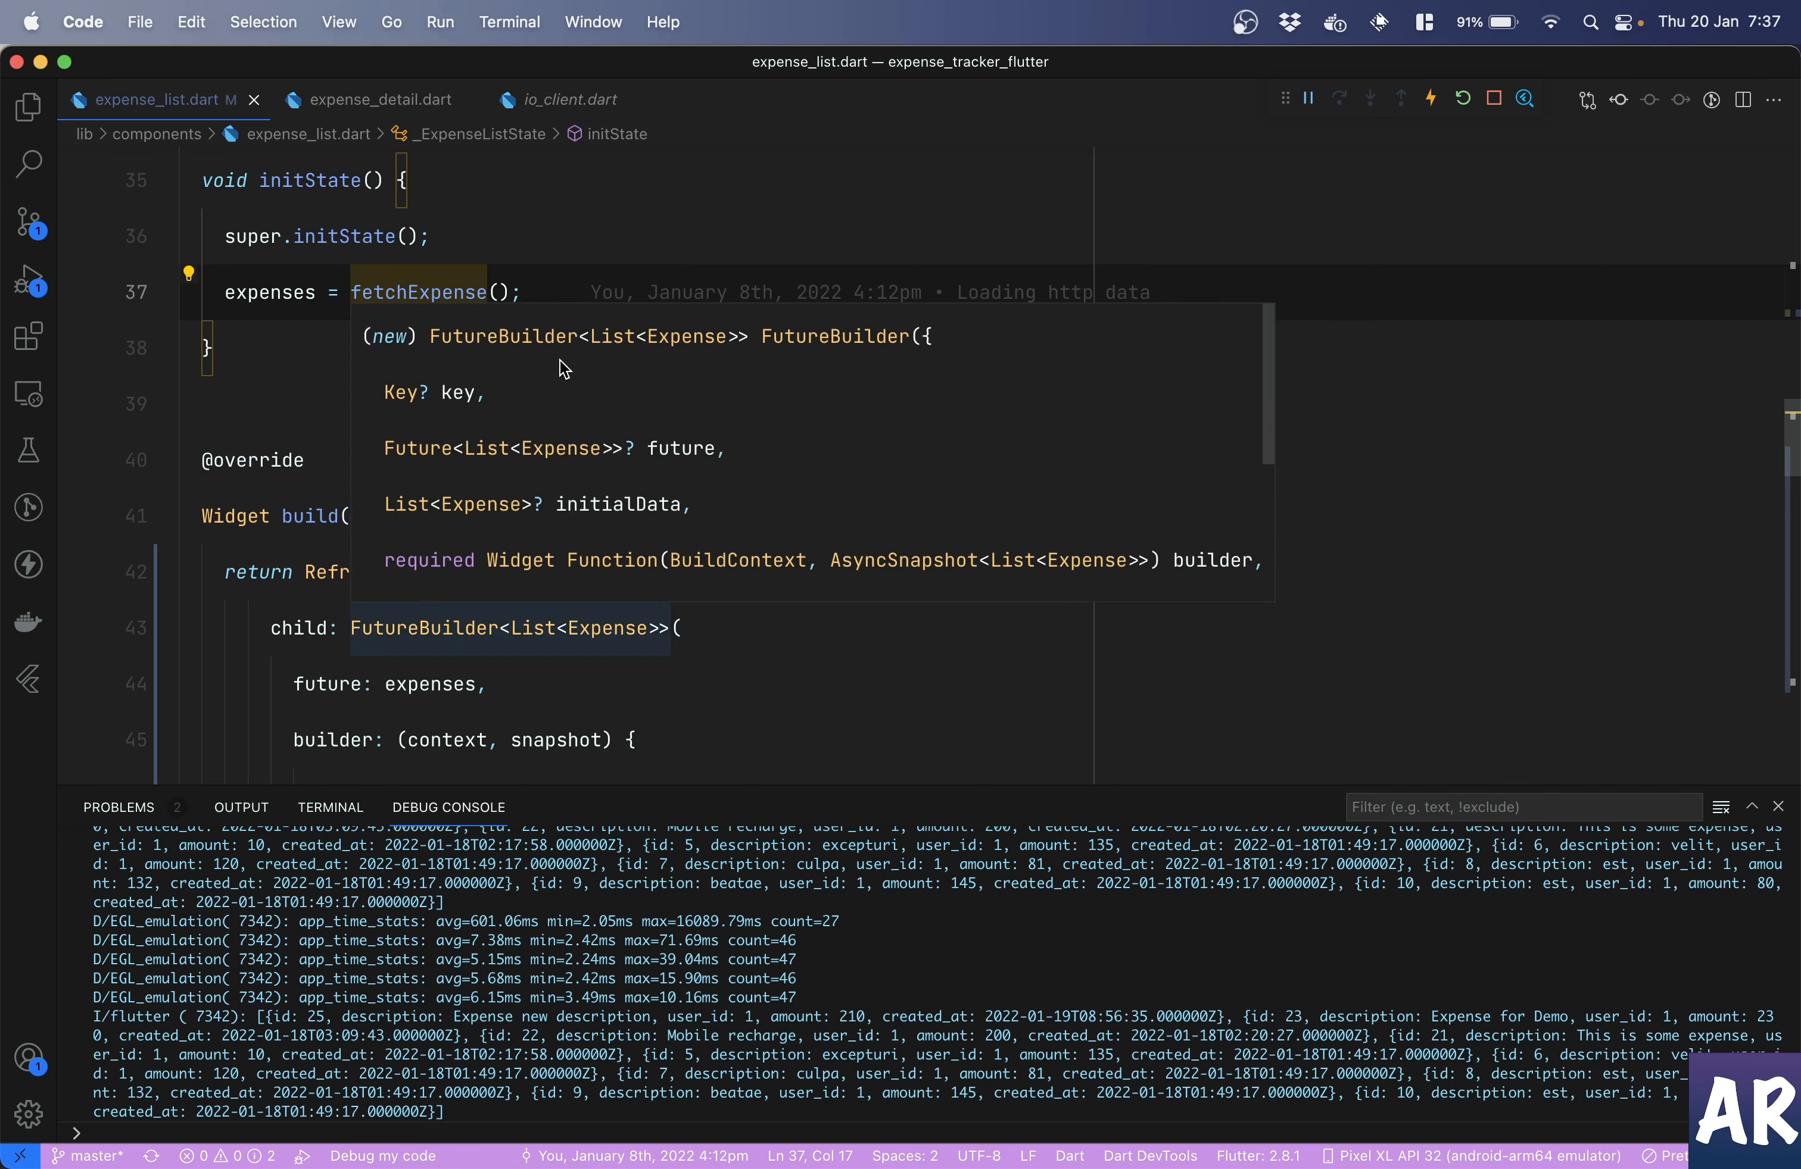
pyautogui.scroll(-3)
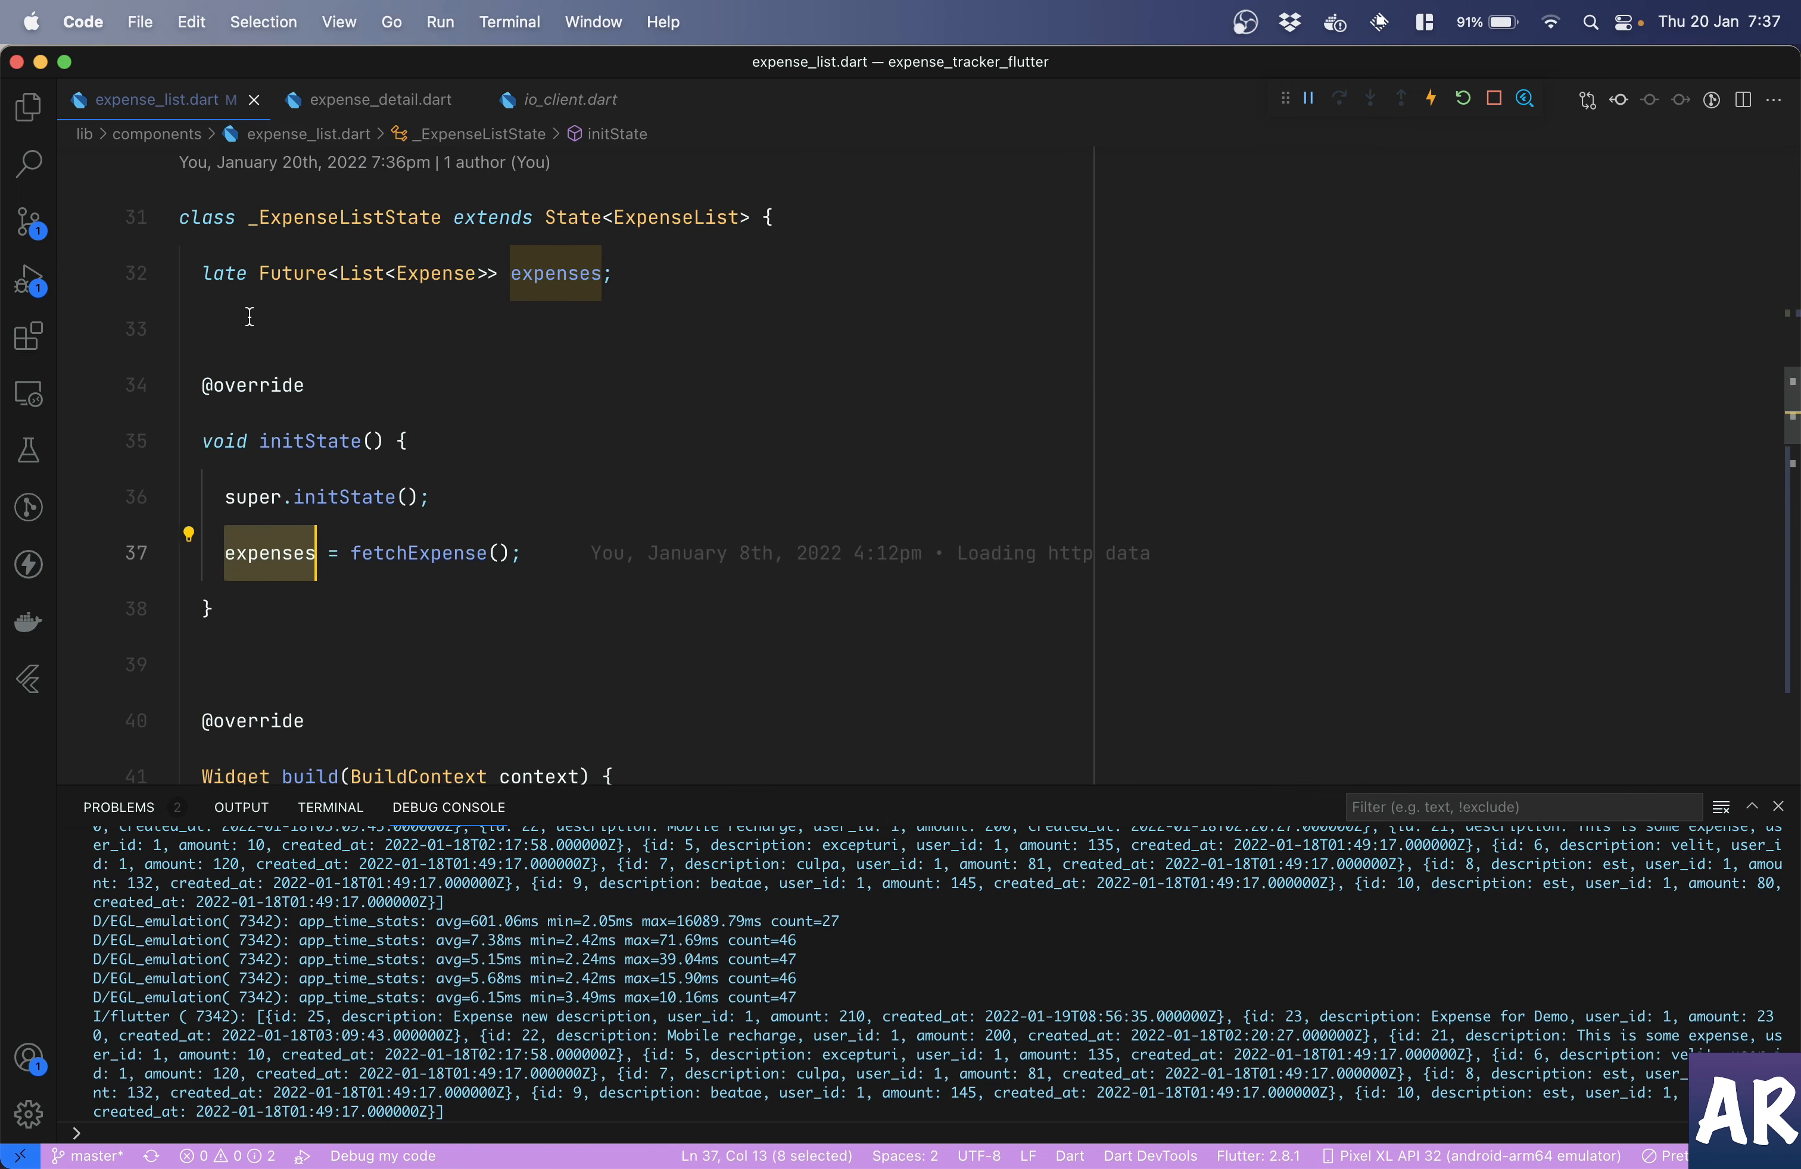
pyautogui.moveTo(555, 274)
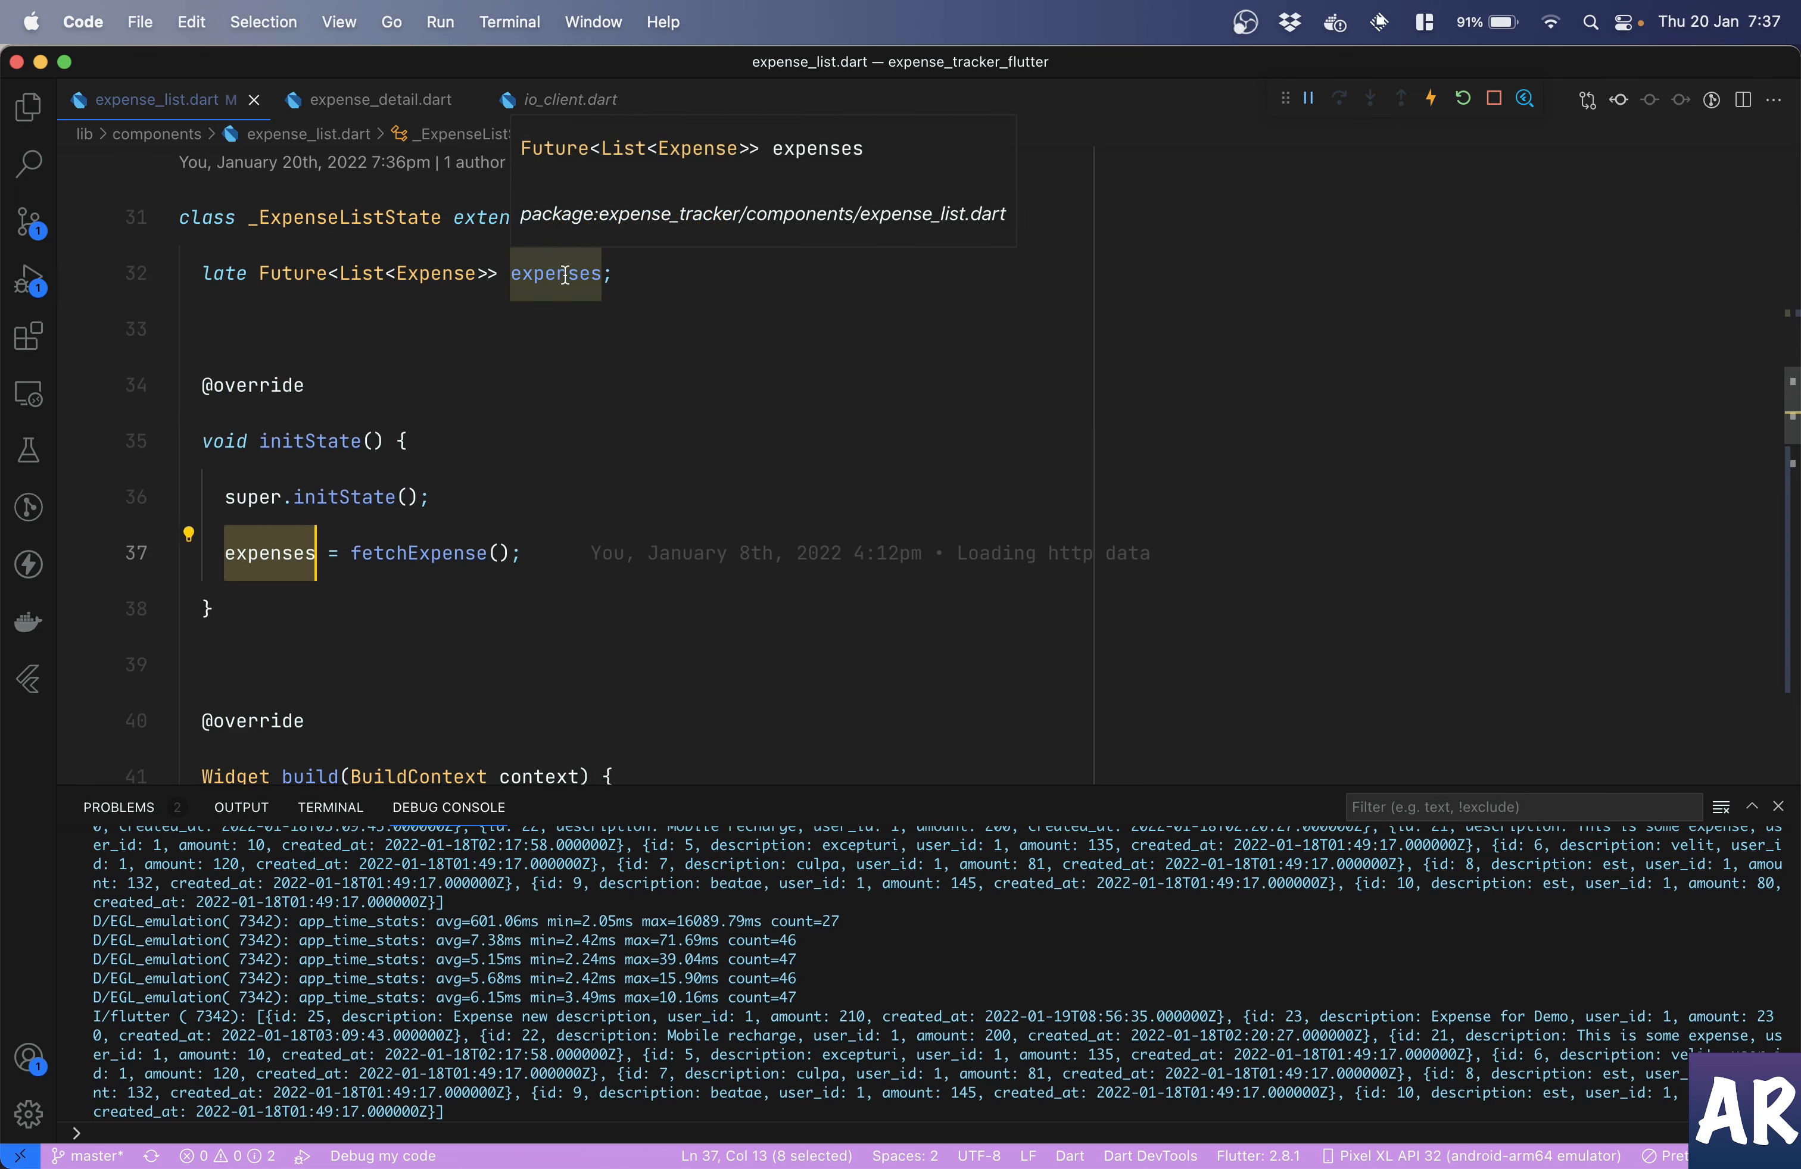
pyautogui.scroll(3)
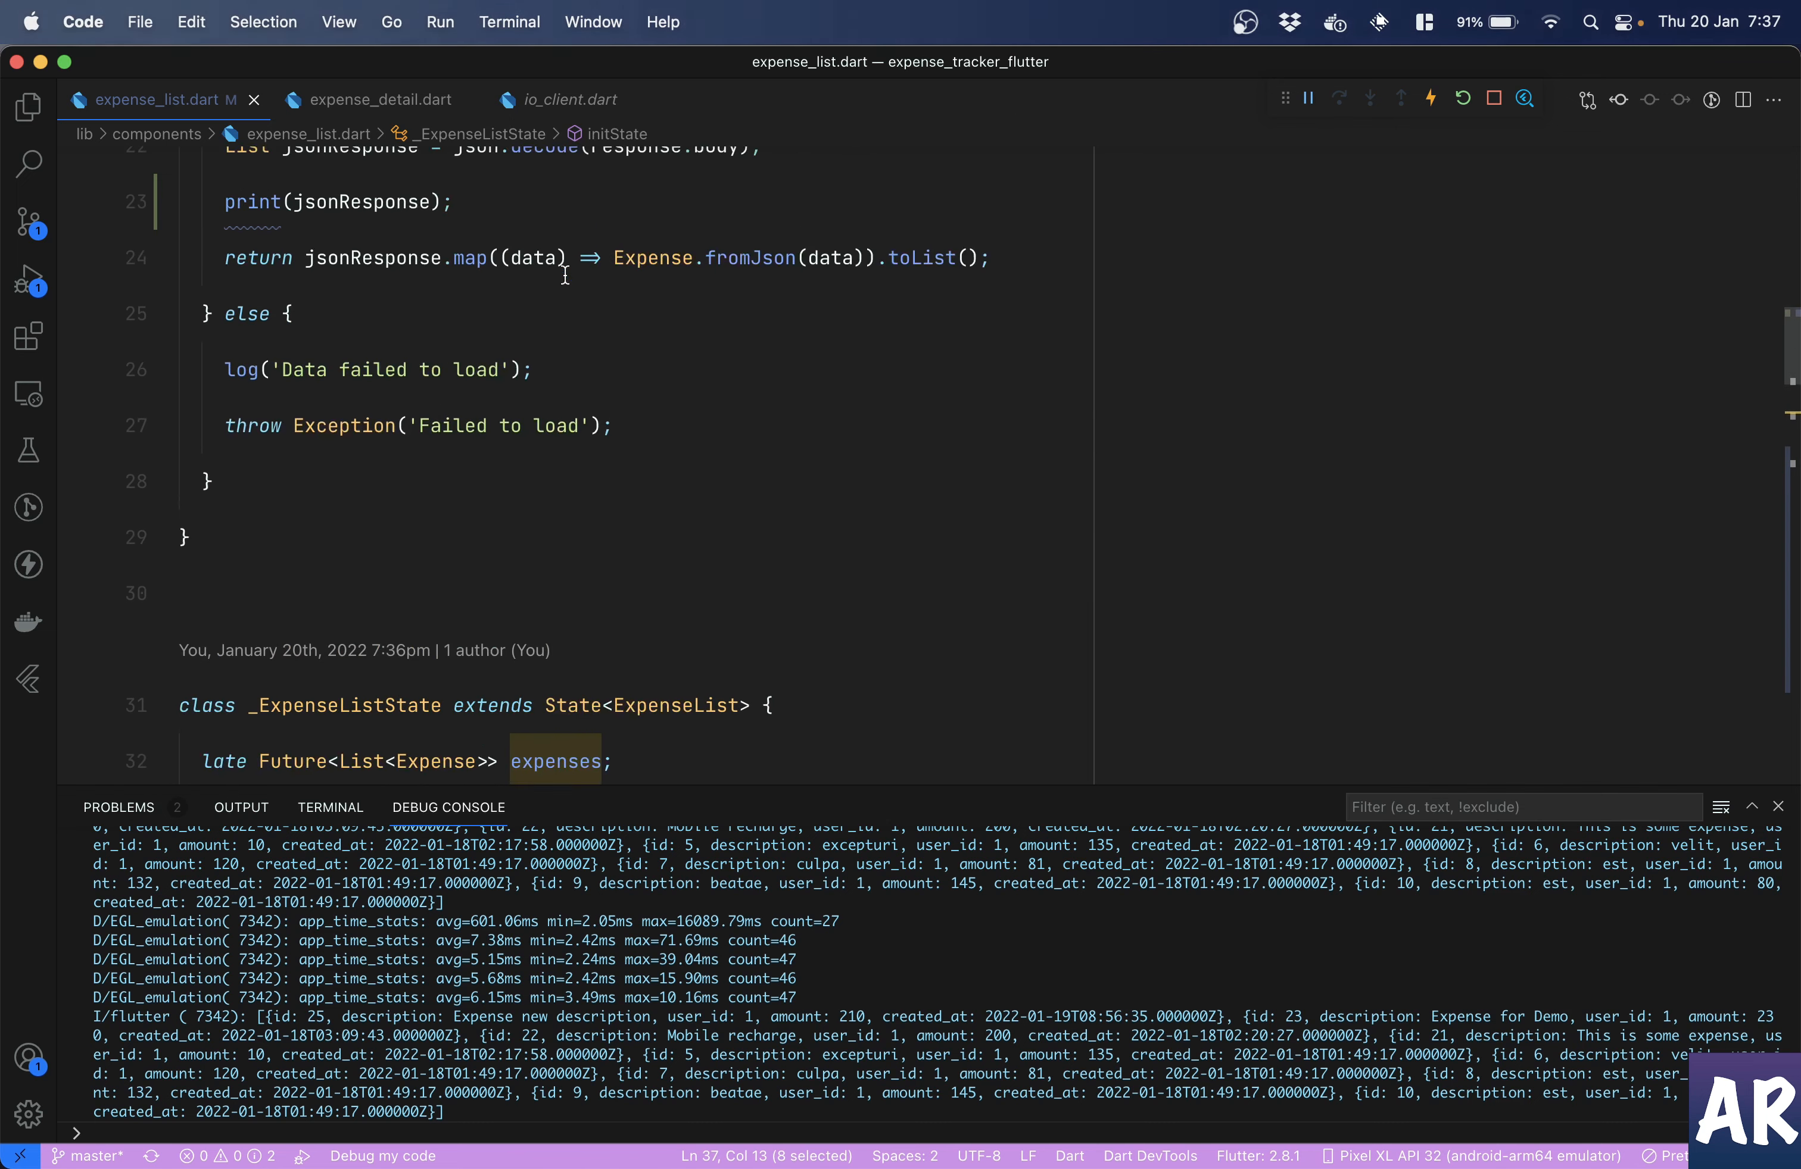
pyautogui.scroll(-3)
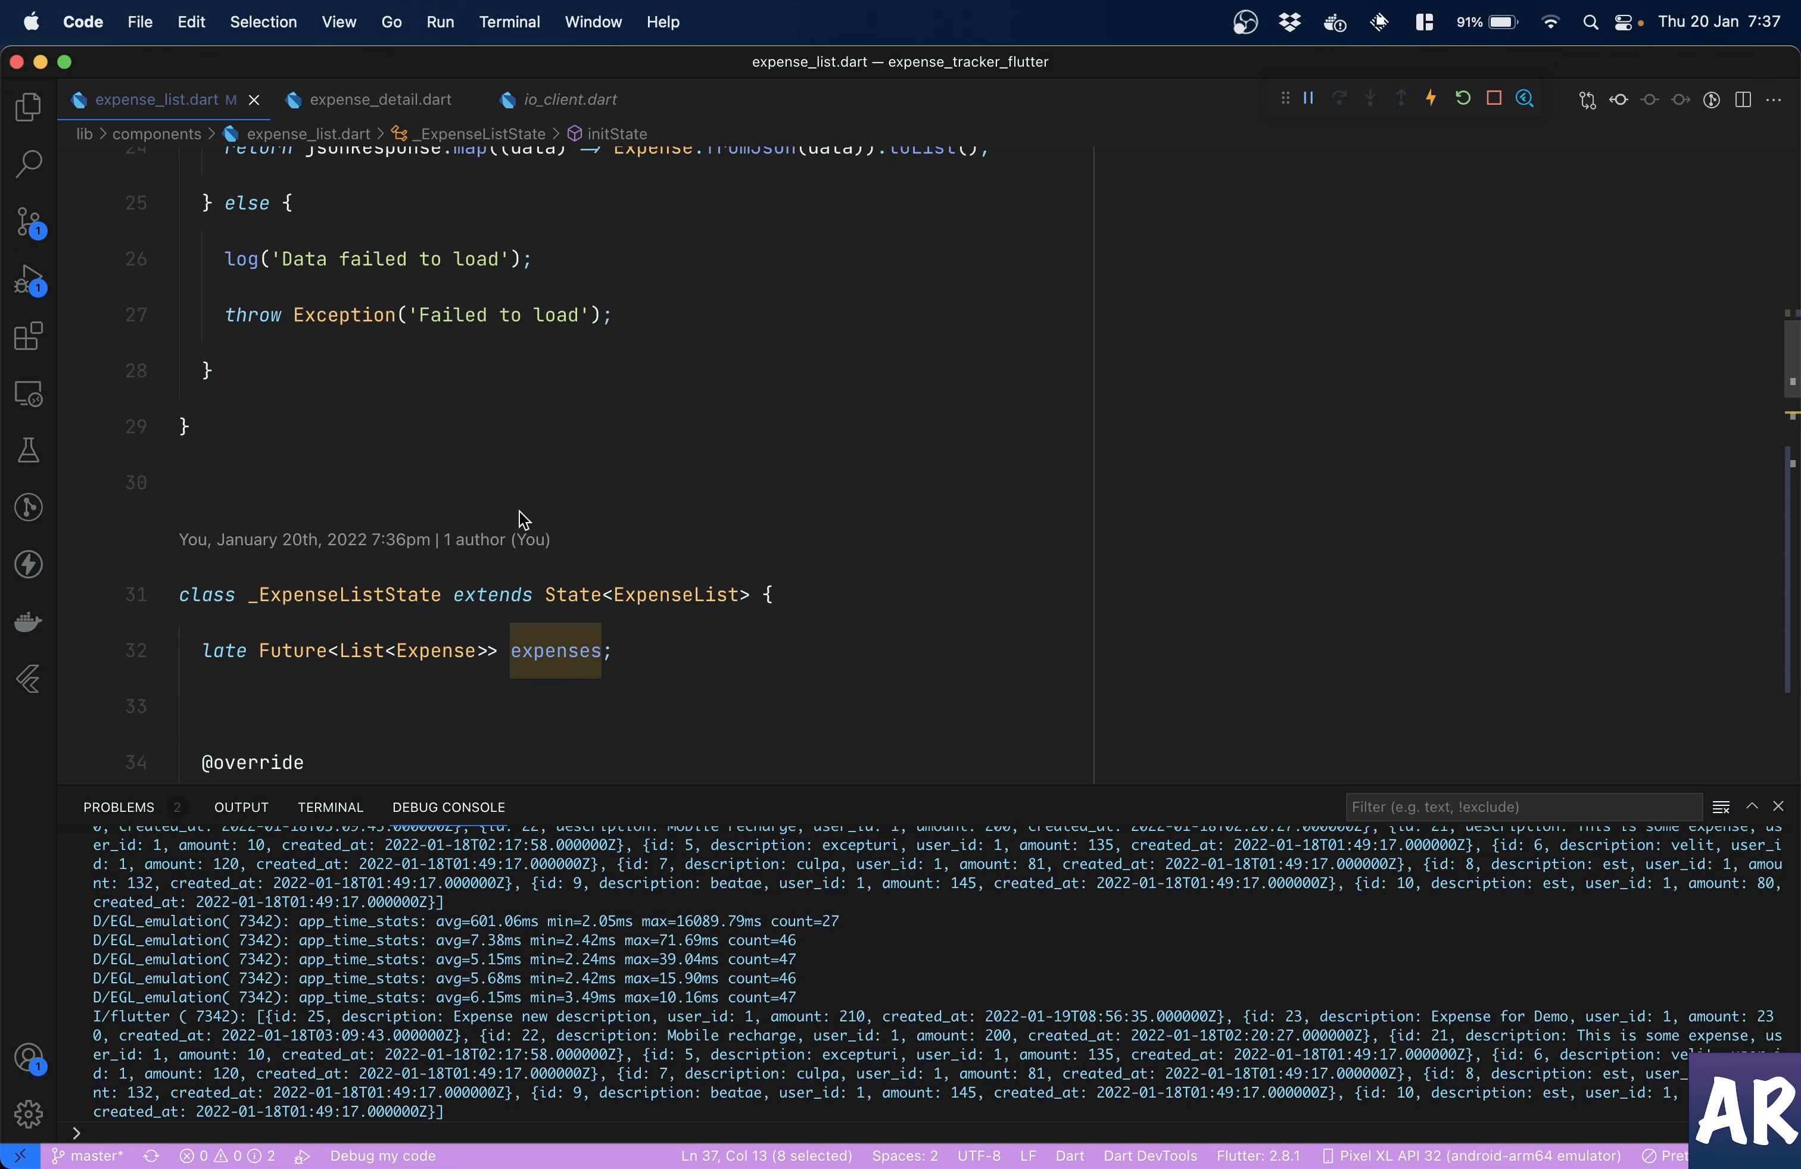
pyautogui.scroll(-3)
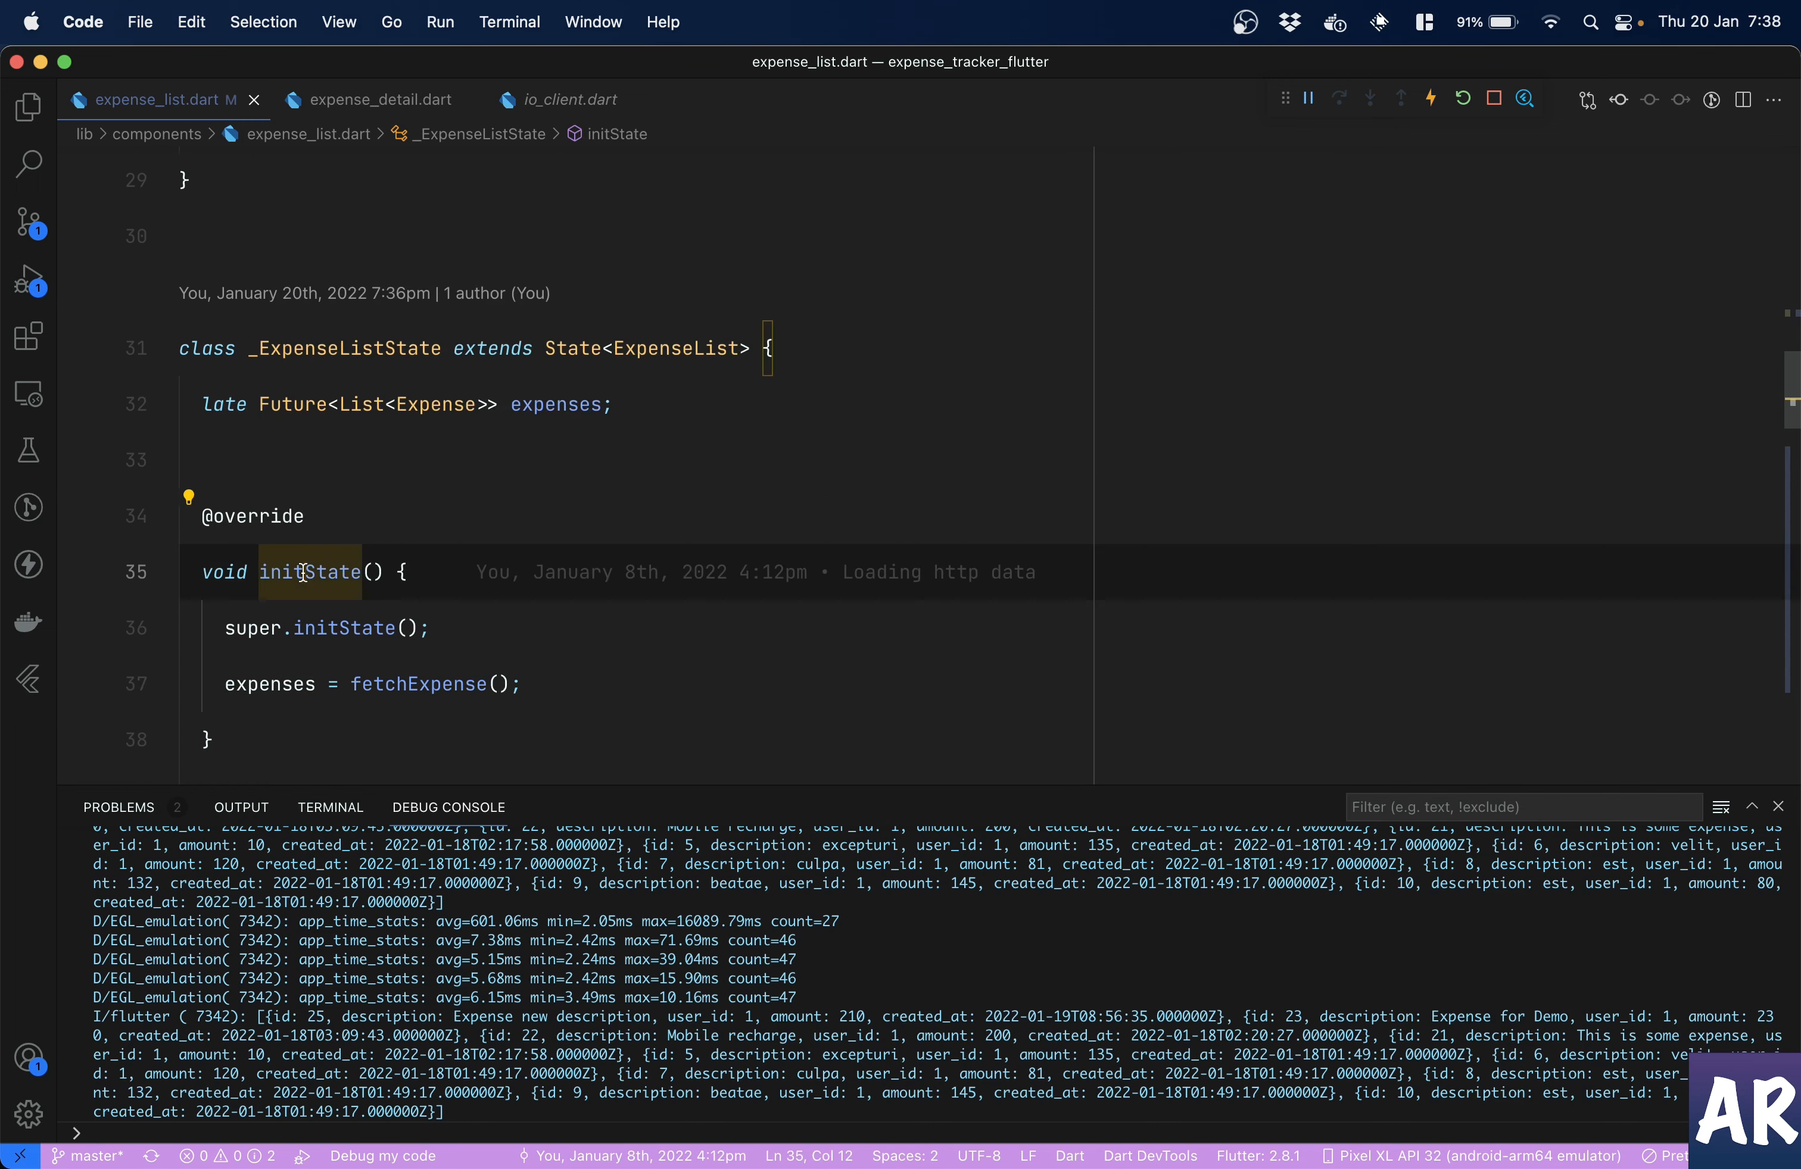
pyautogui.moveTo(299, 301)
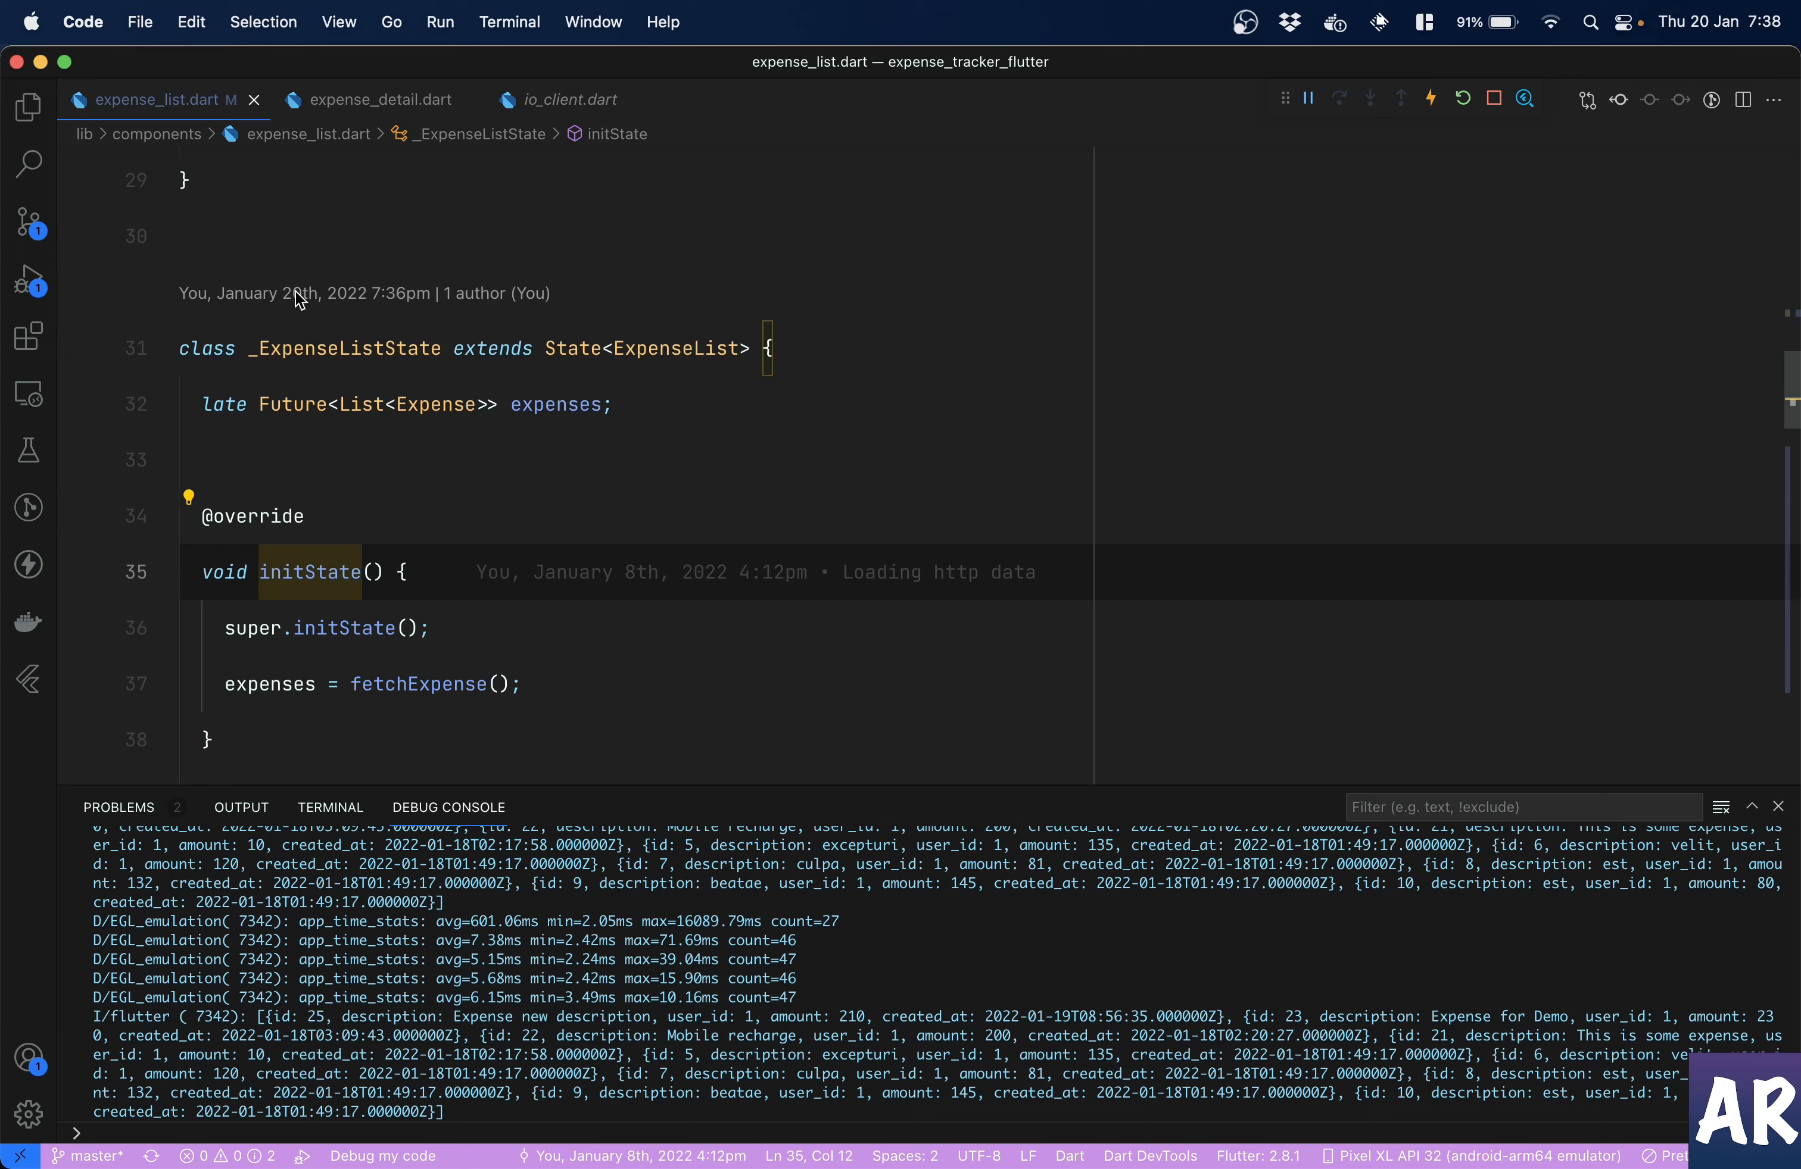
pyautogui.moveTo(291, 572)
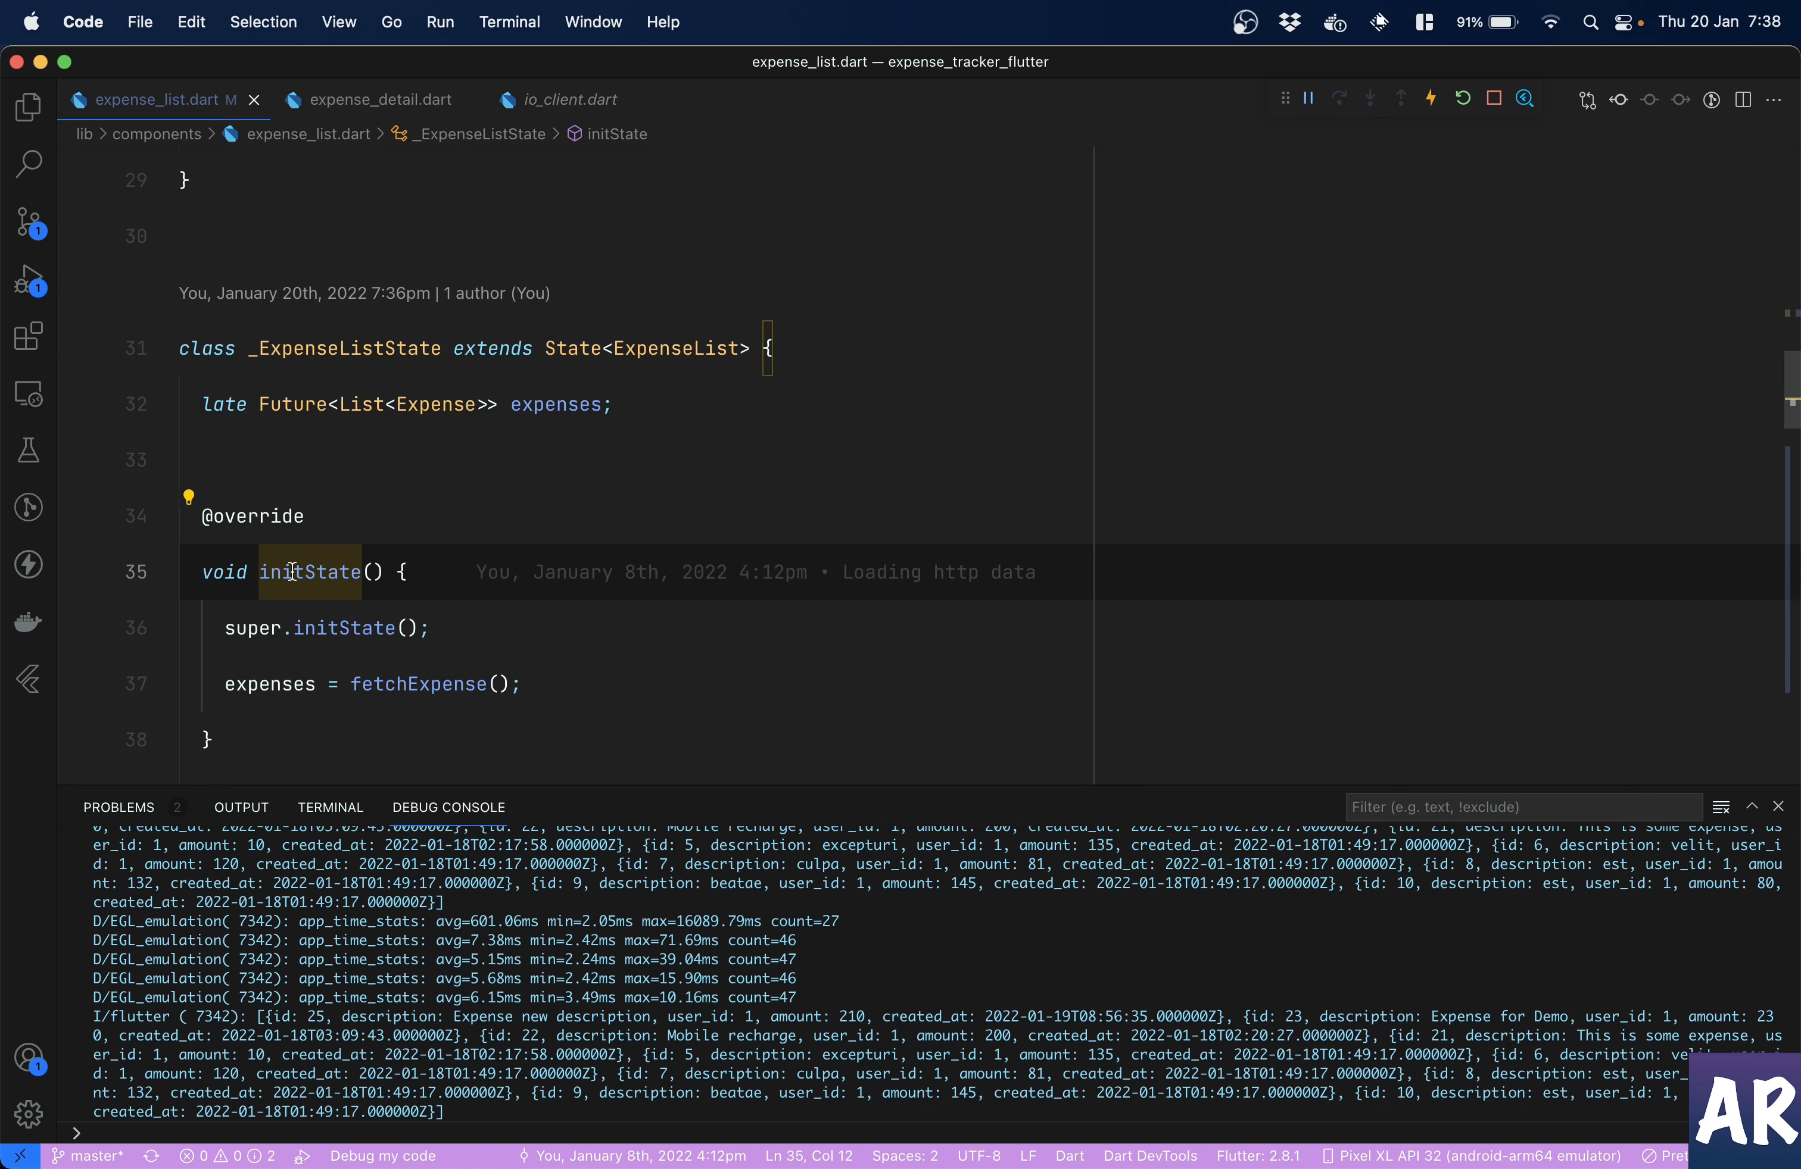
# - Reuse fetchExpense() as the FutureBuilder's future, save to hot reload and bring the emulator forward
pyautogui.click(260, 683)
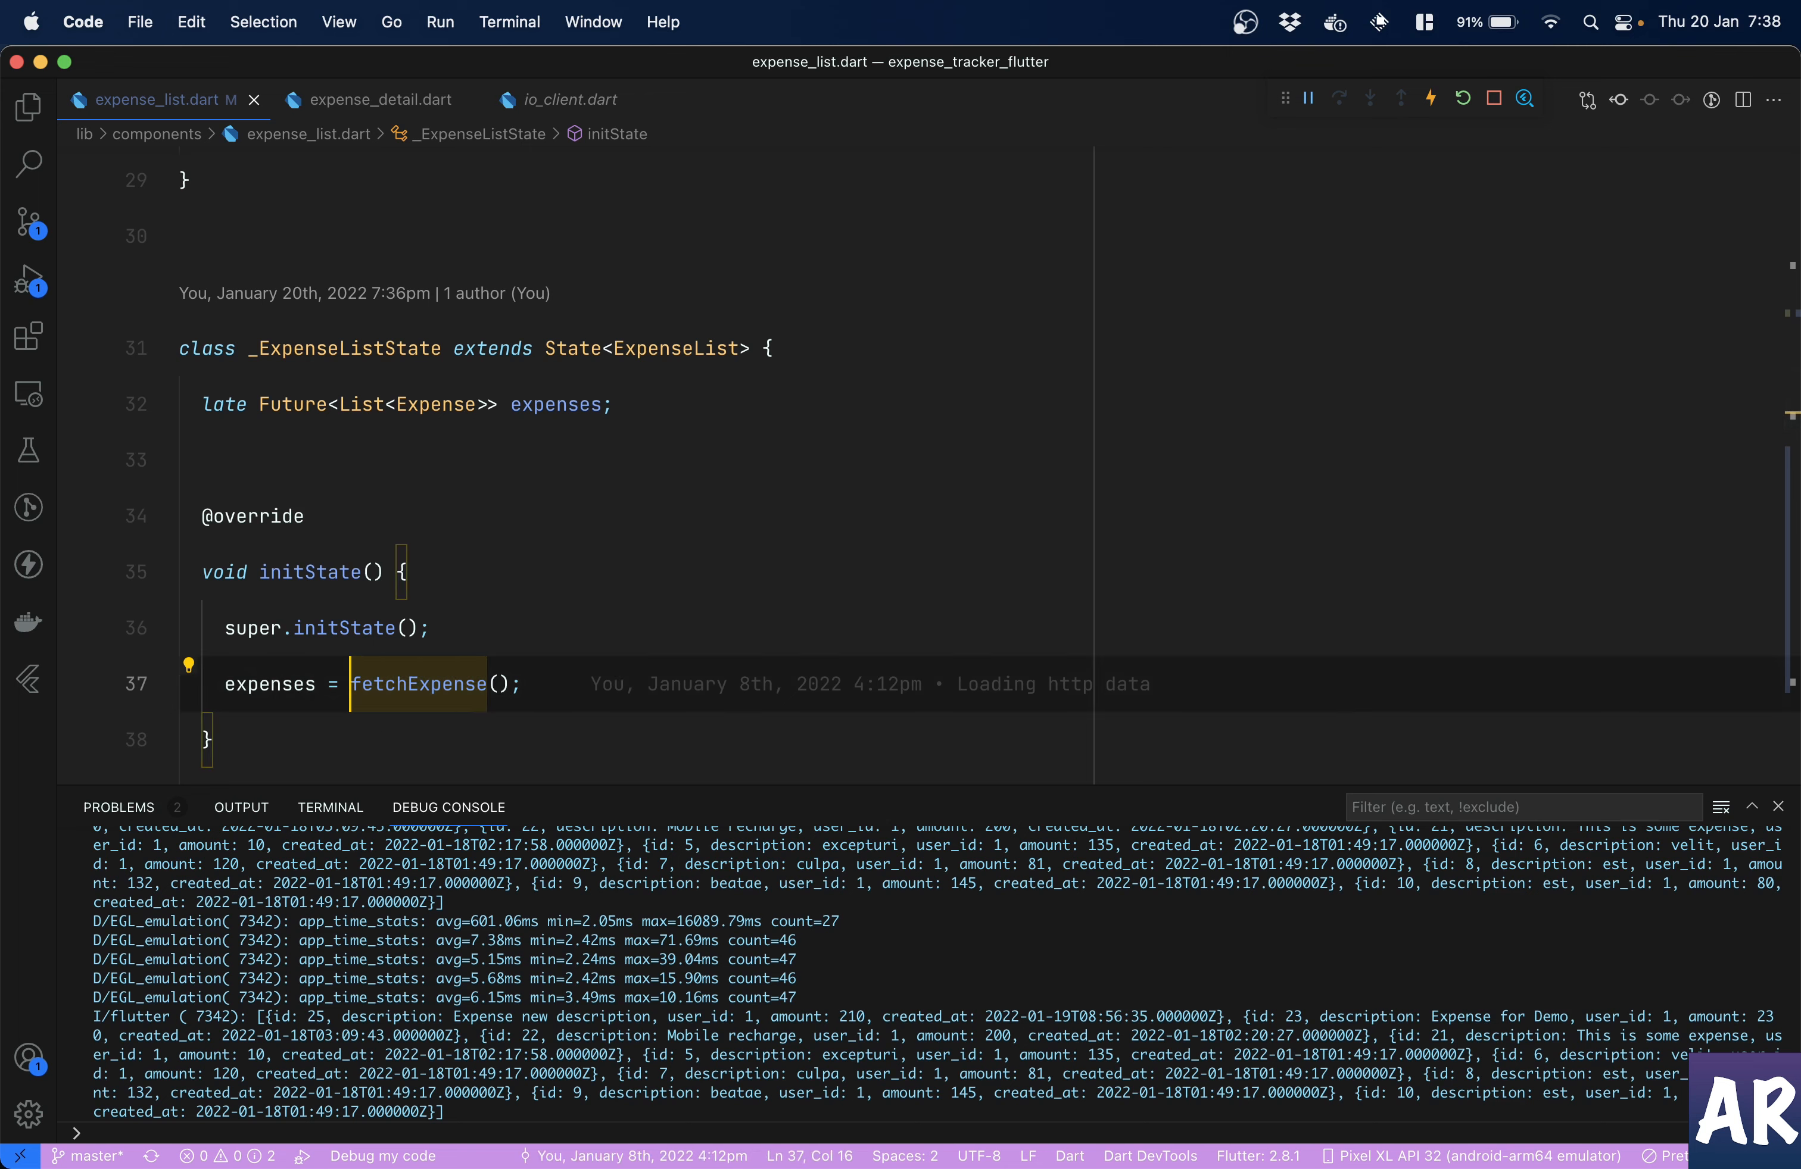
pyautogui.doubleClick(418, 684)
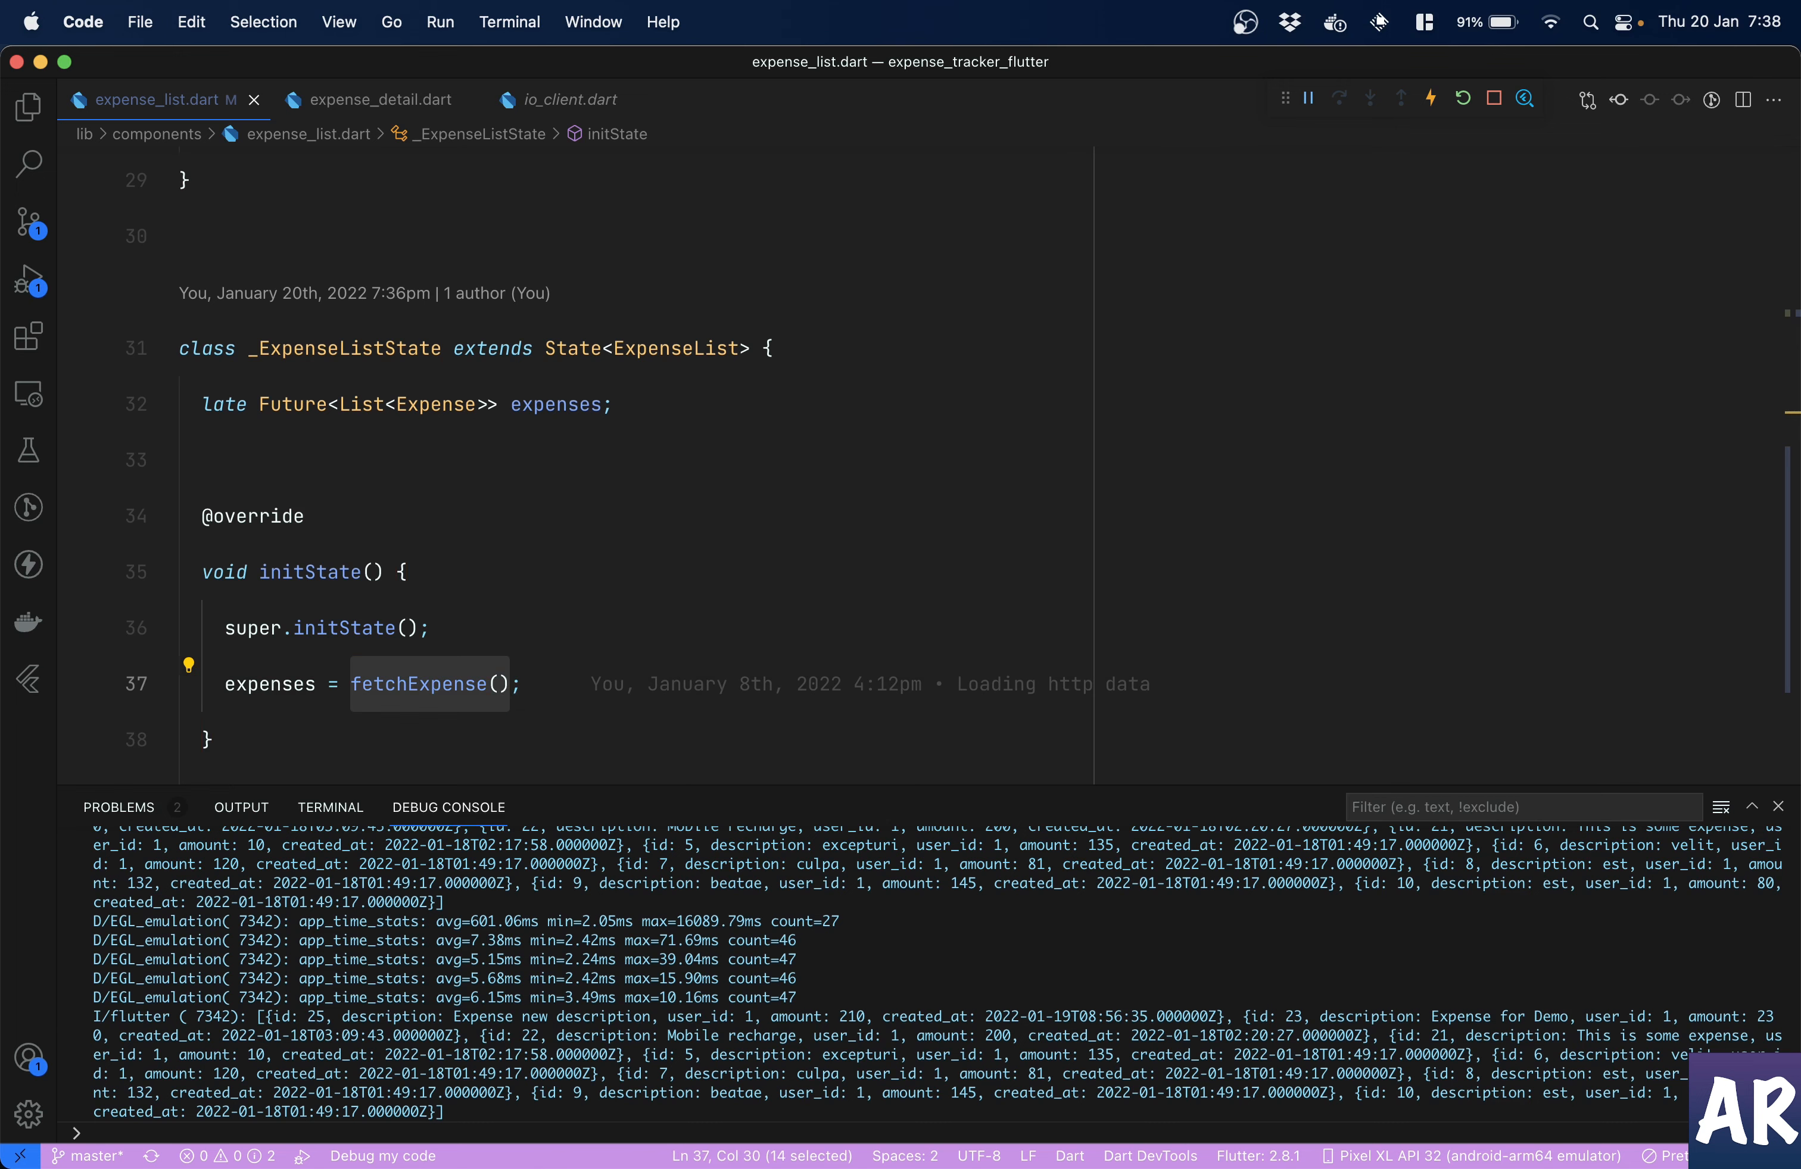
pyautogui.scroll(-3)
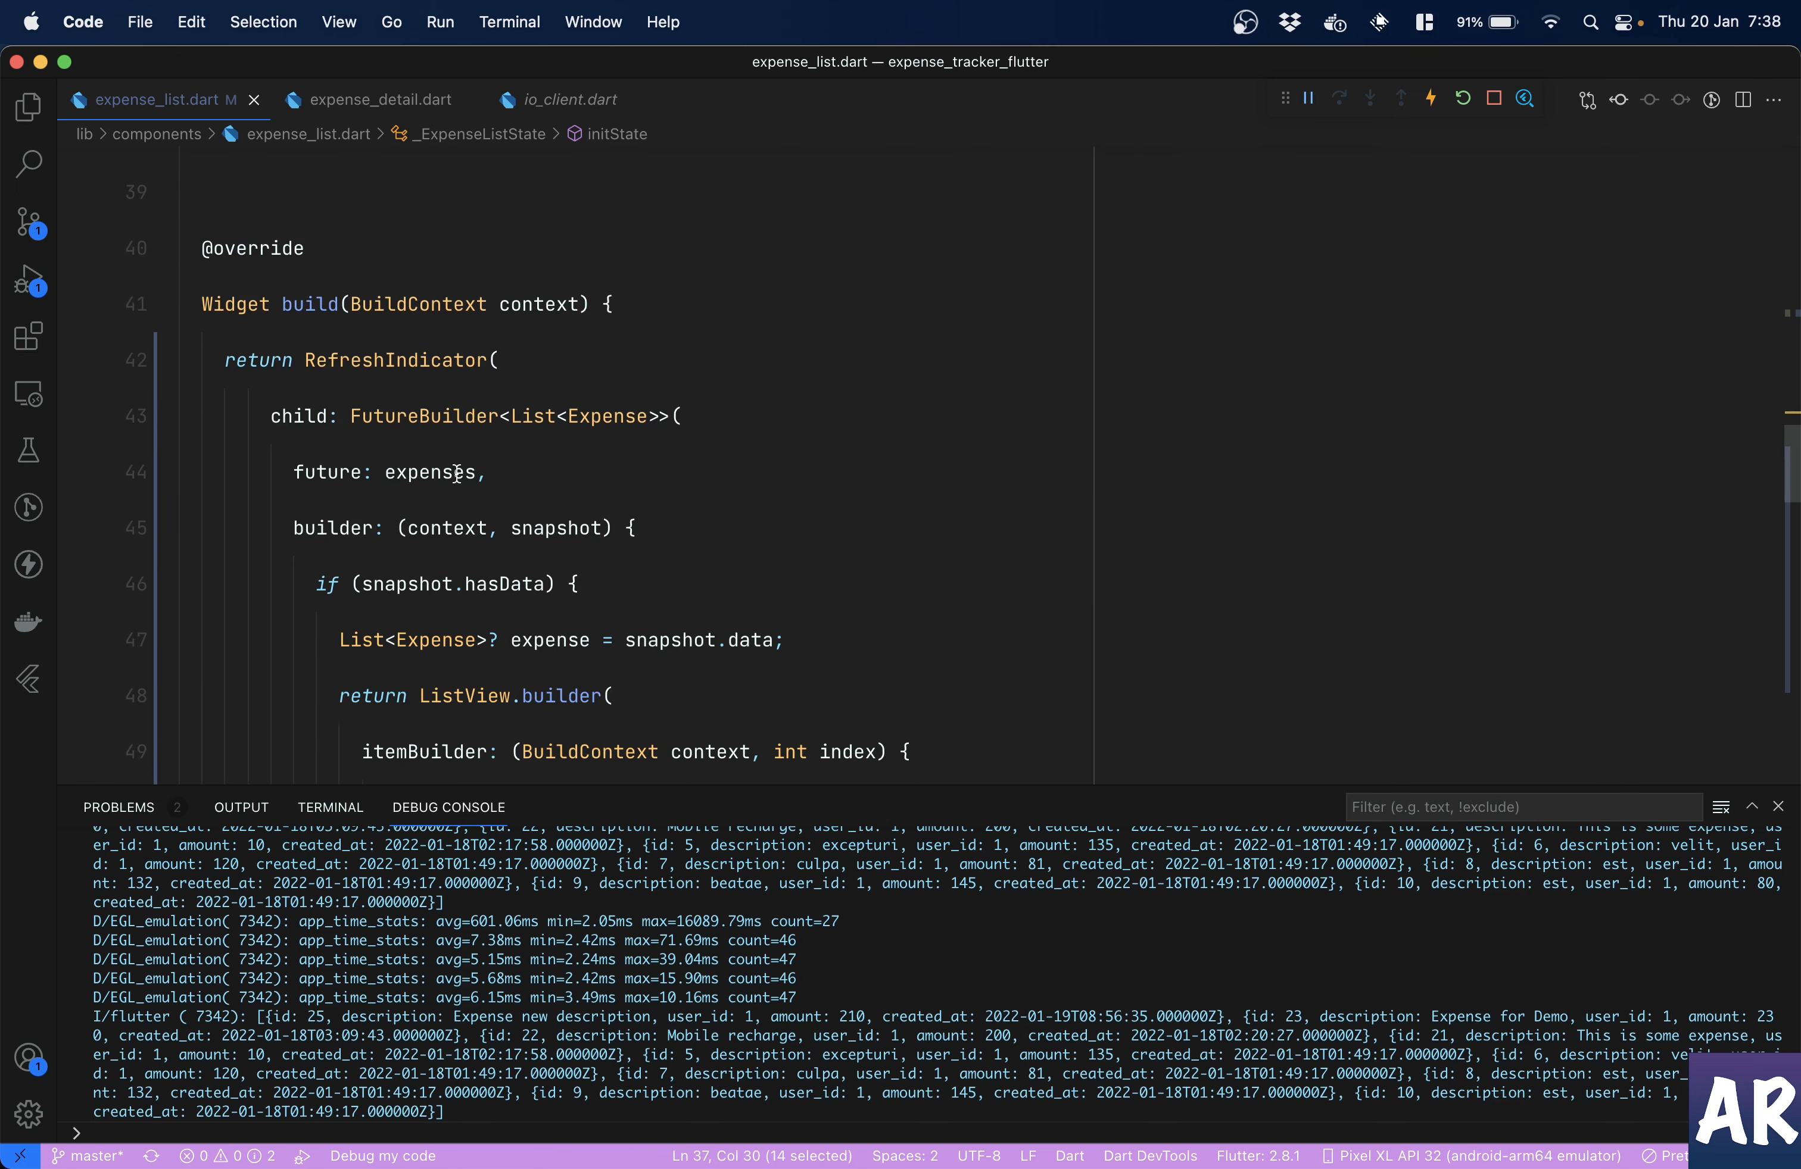
pyautogui.write('fetchExpense()')
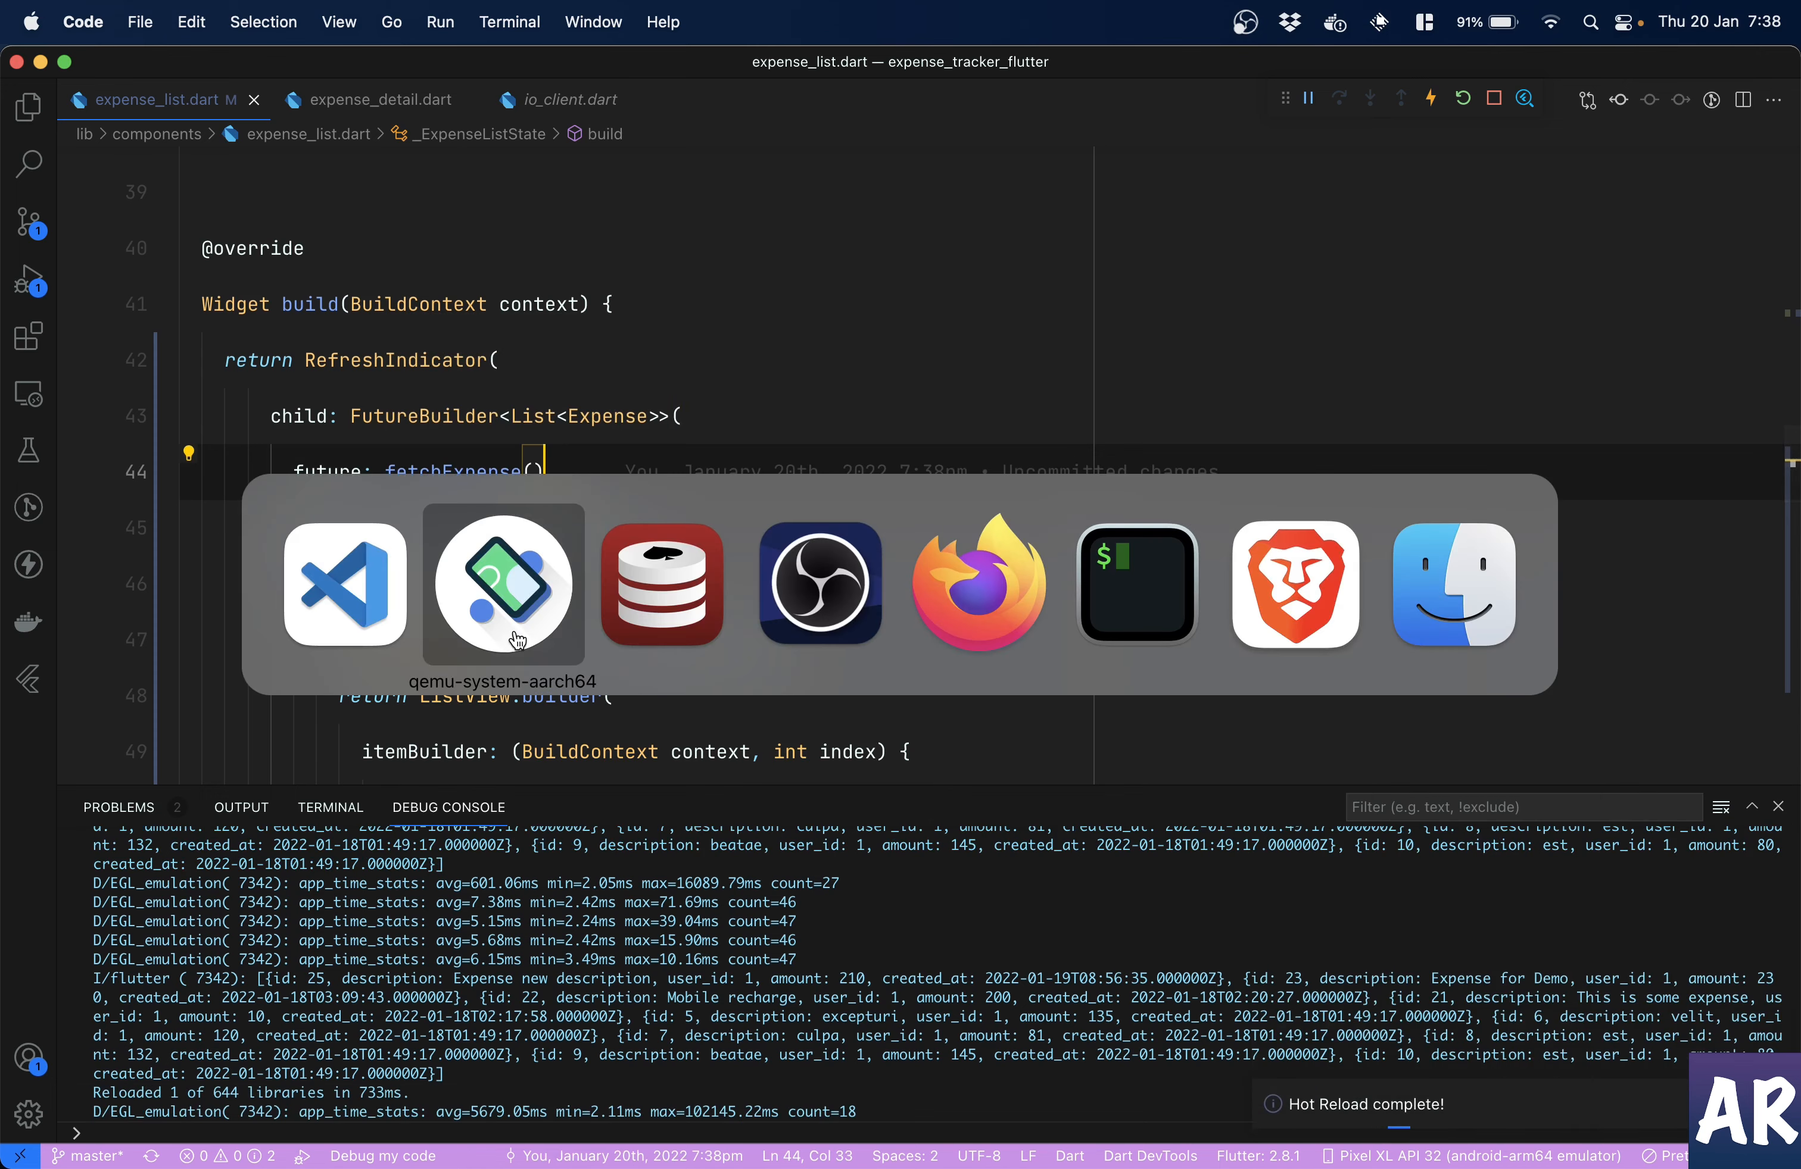
pyautogui.click(503, 586)
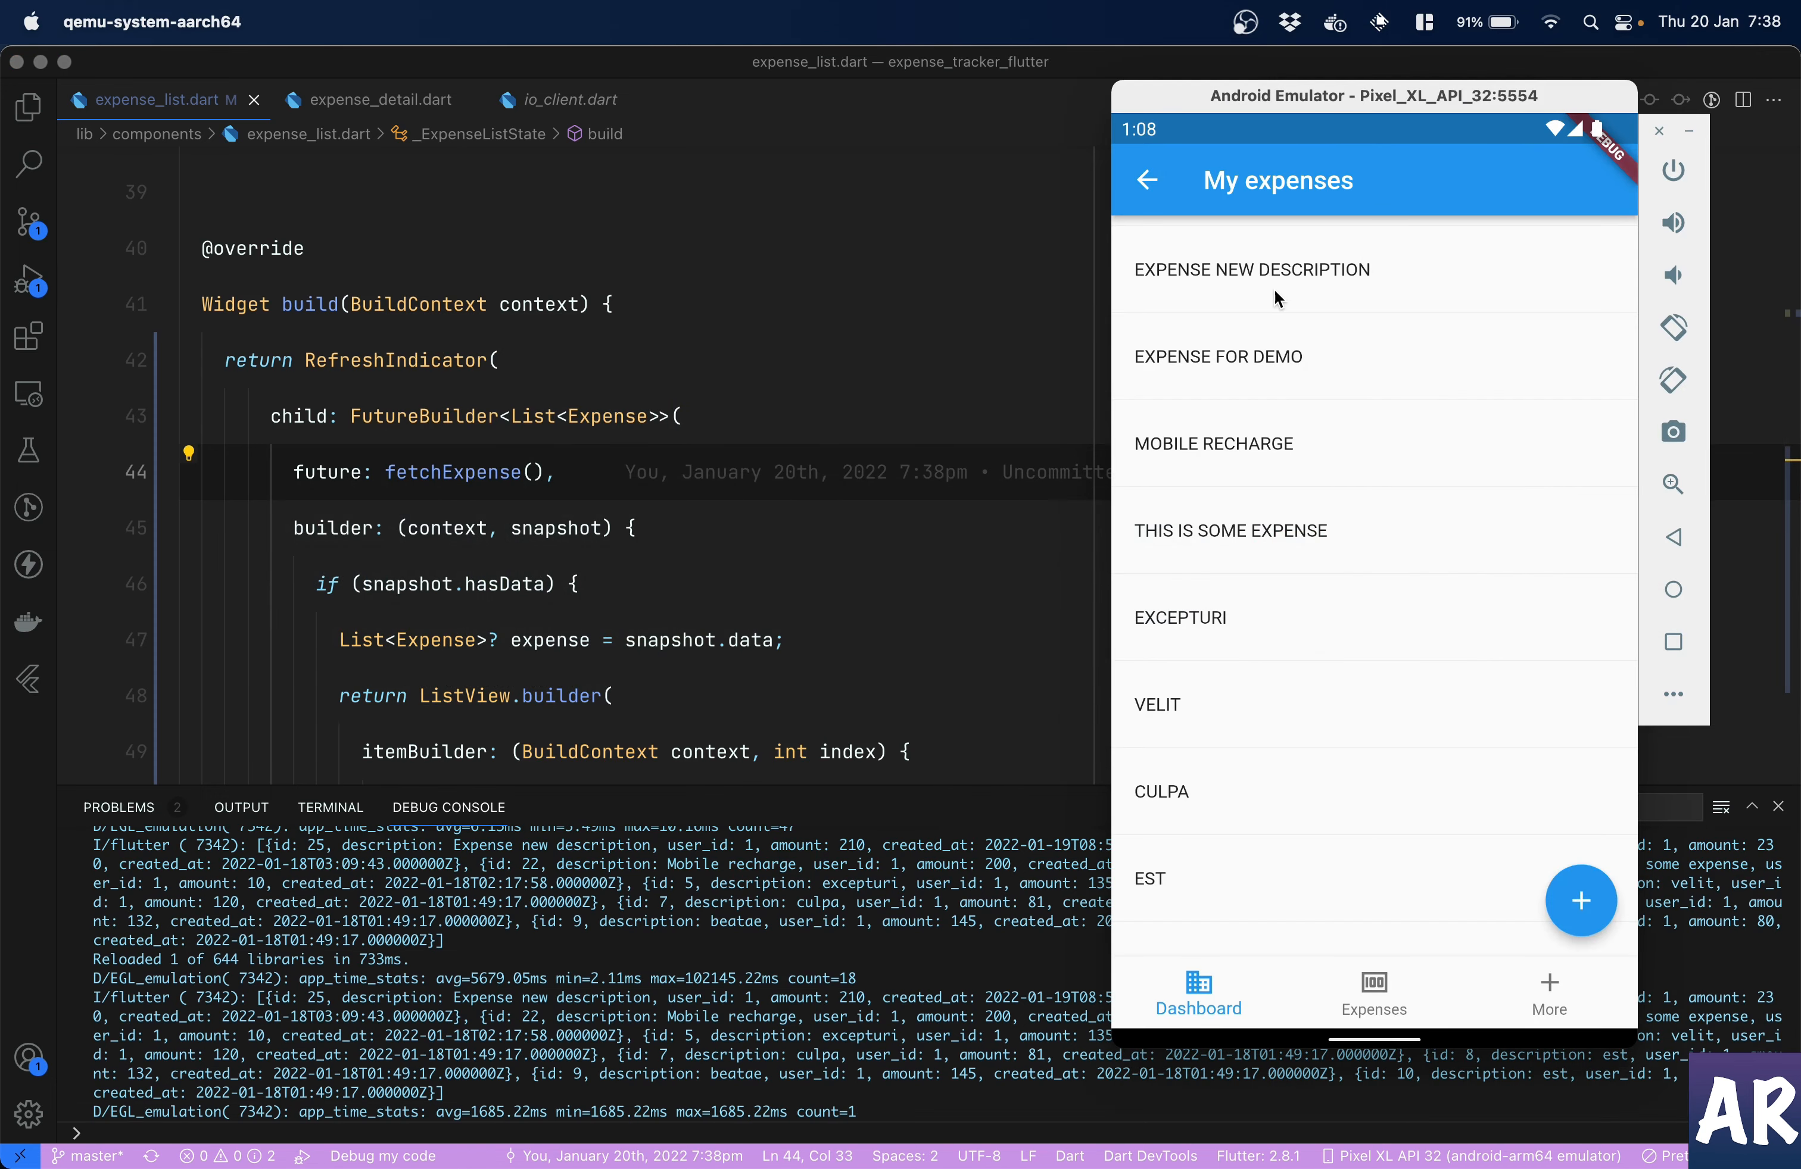
pyautogui.moveTo(596, 494)
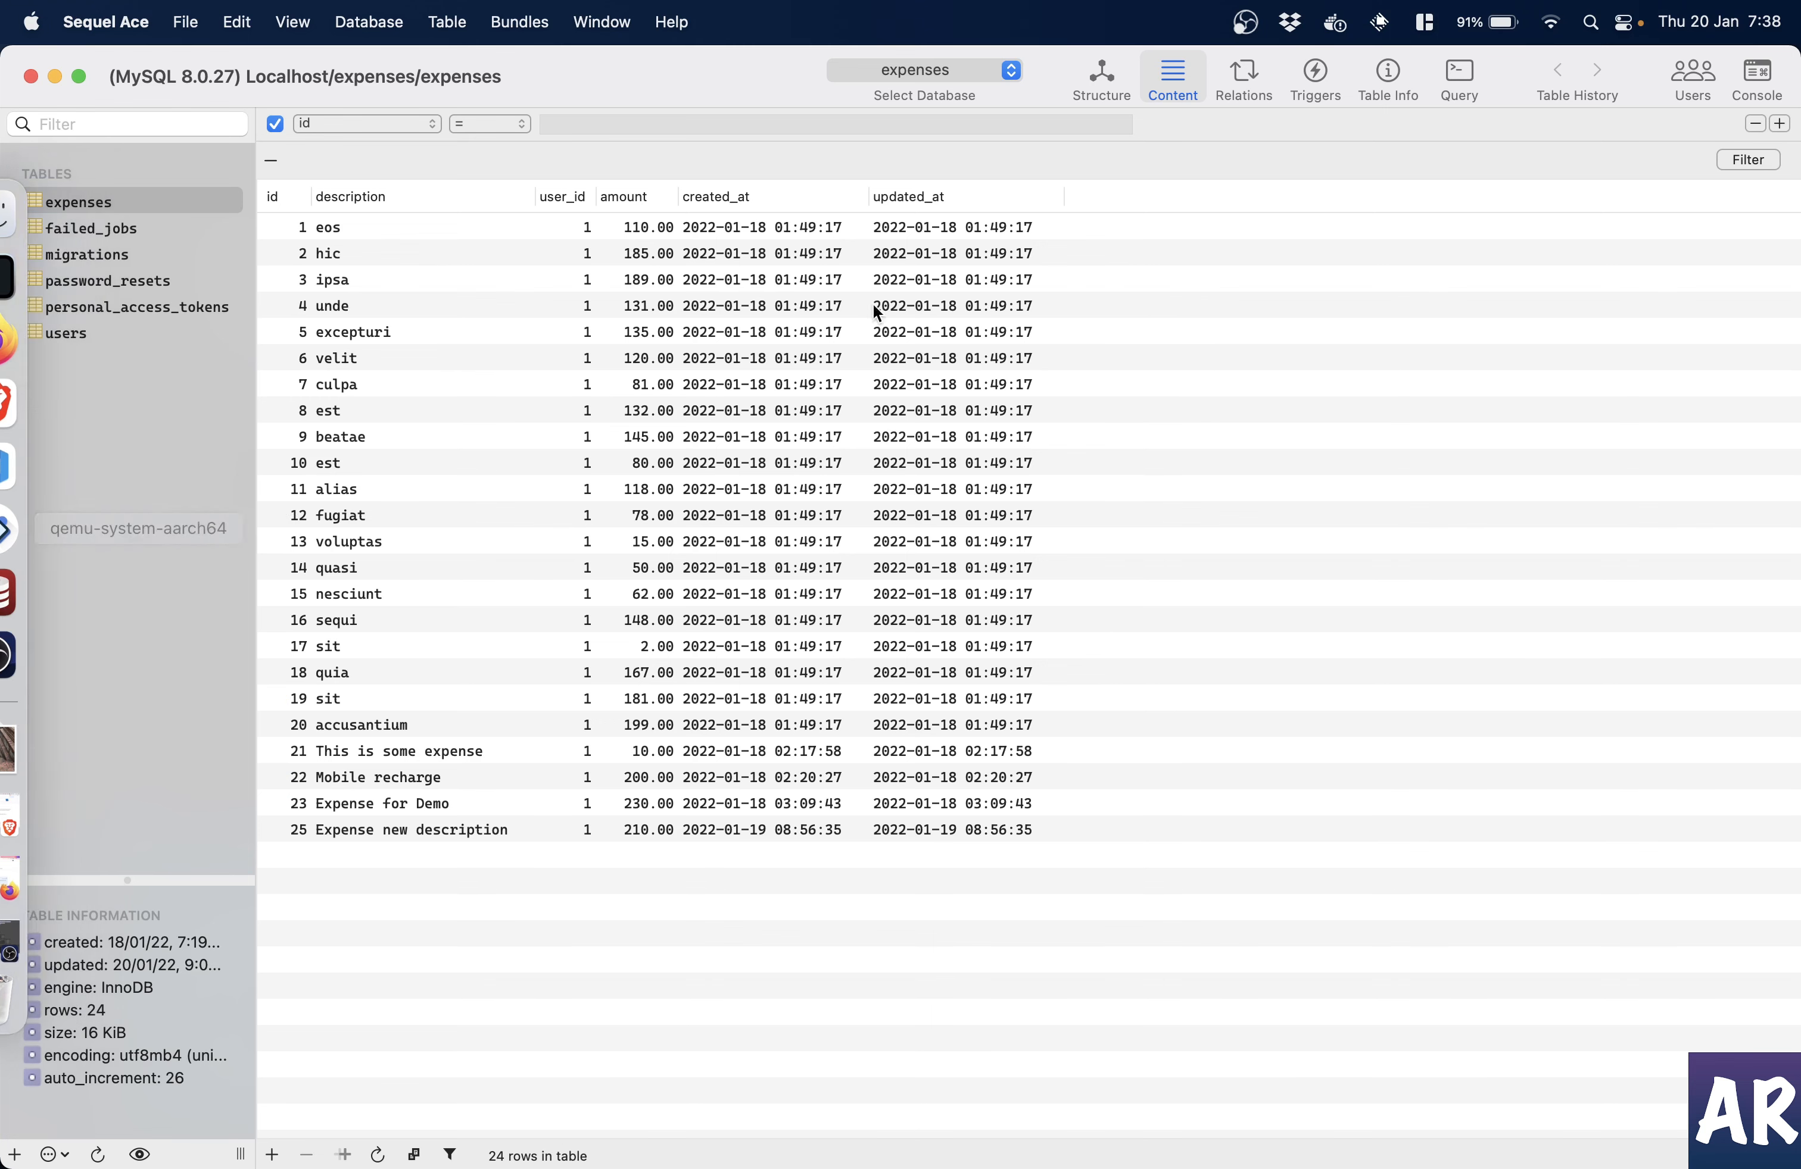
# - Set expense 25's description to 'Expense new description changed auto' and check the app's first entry
pyautogui.doubleClick(408, 829)
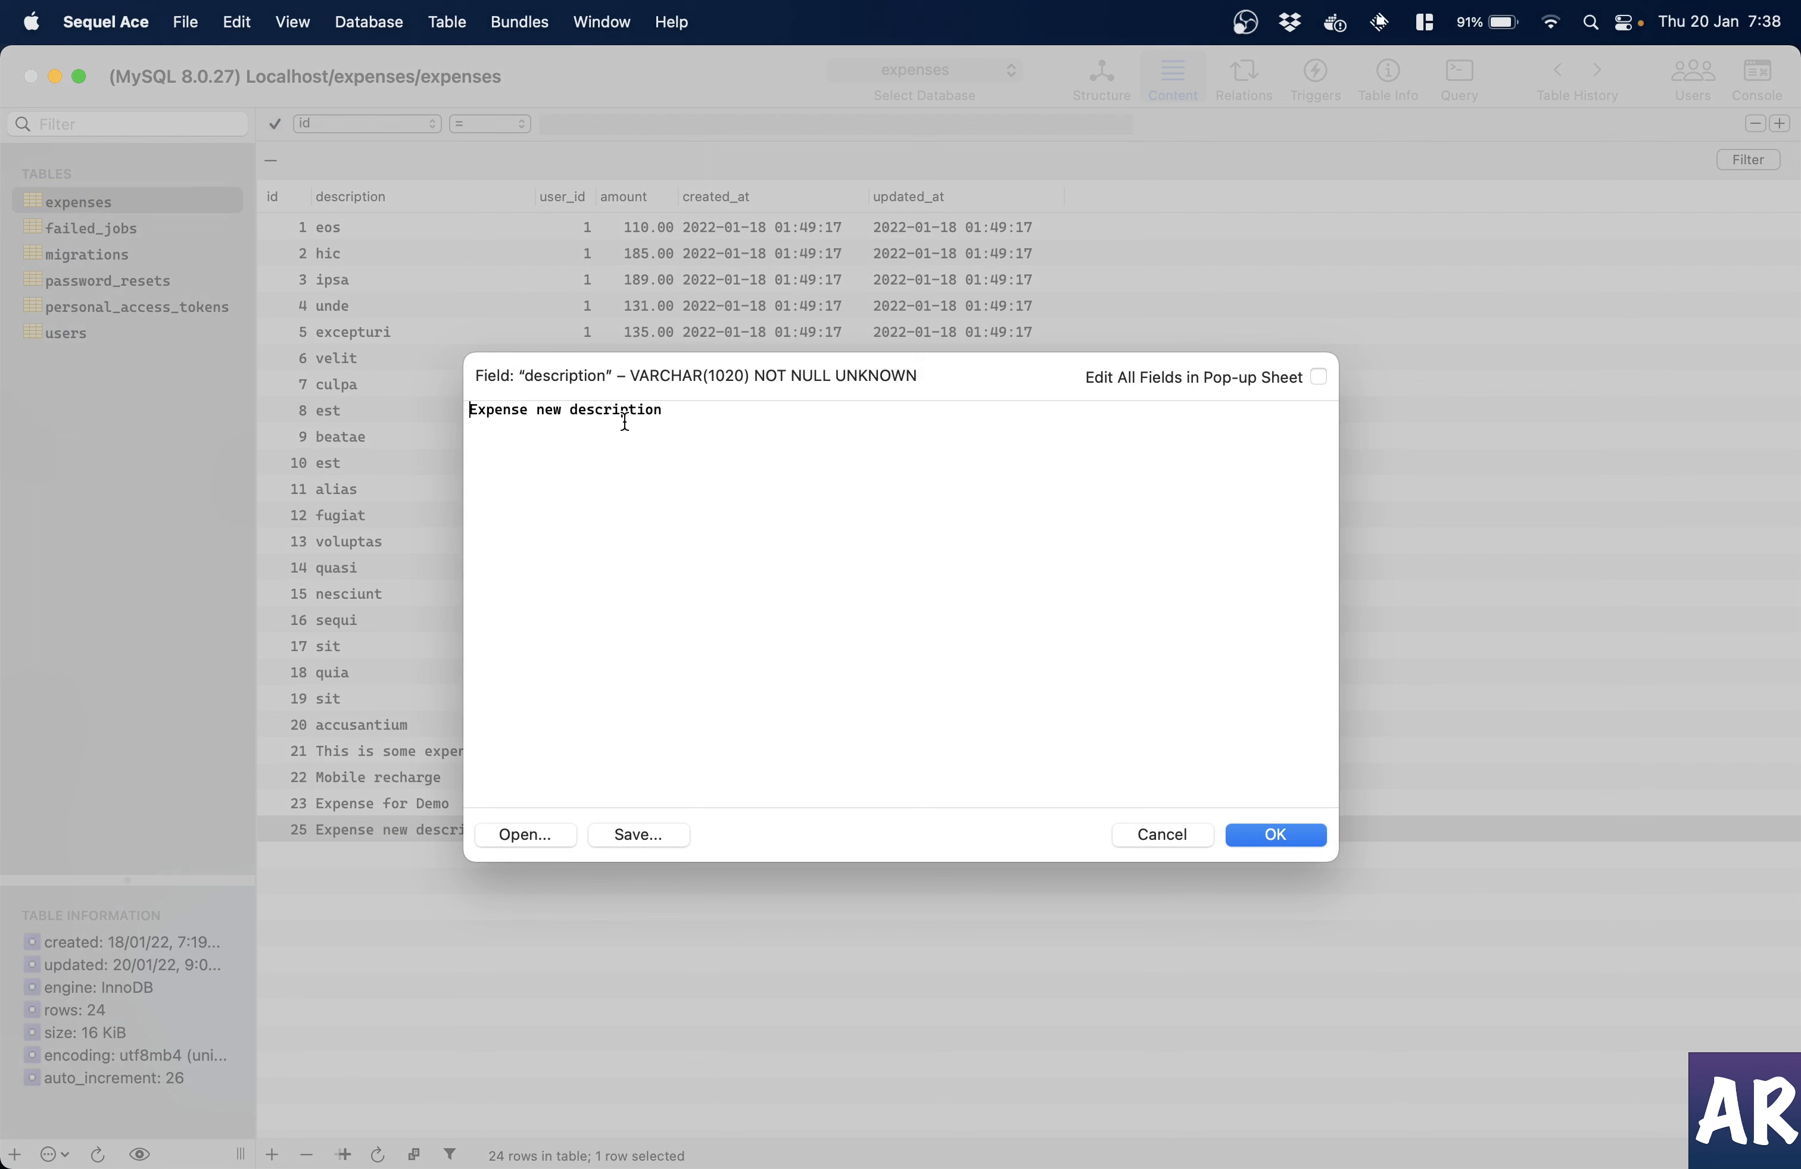
pyautogui.doubleClick(615, 409)
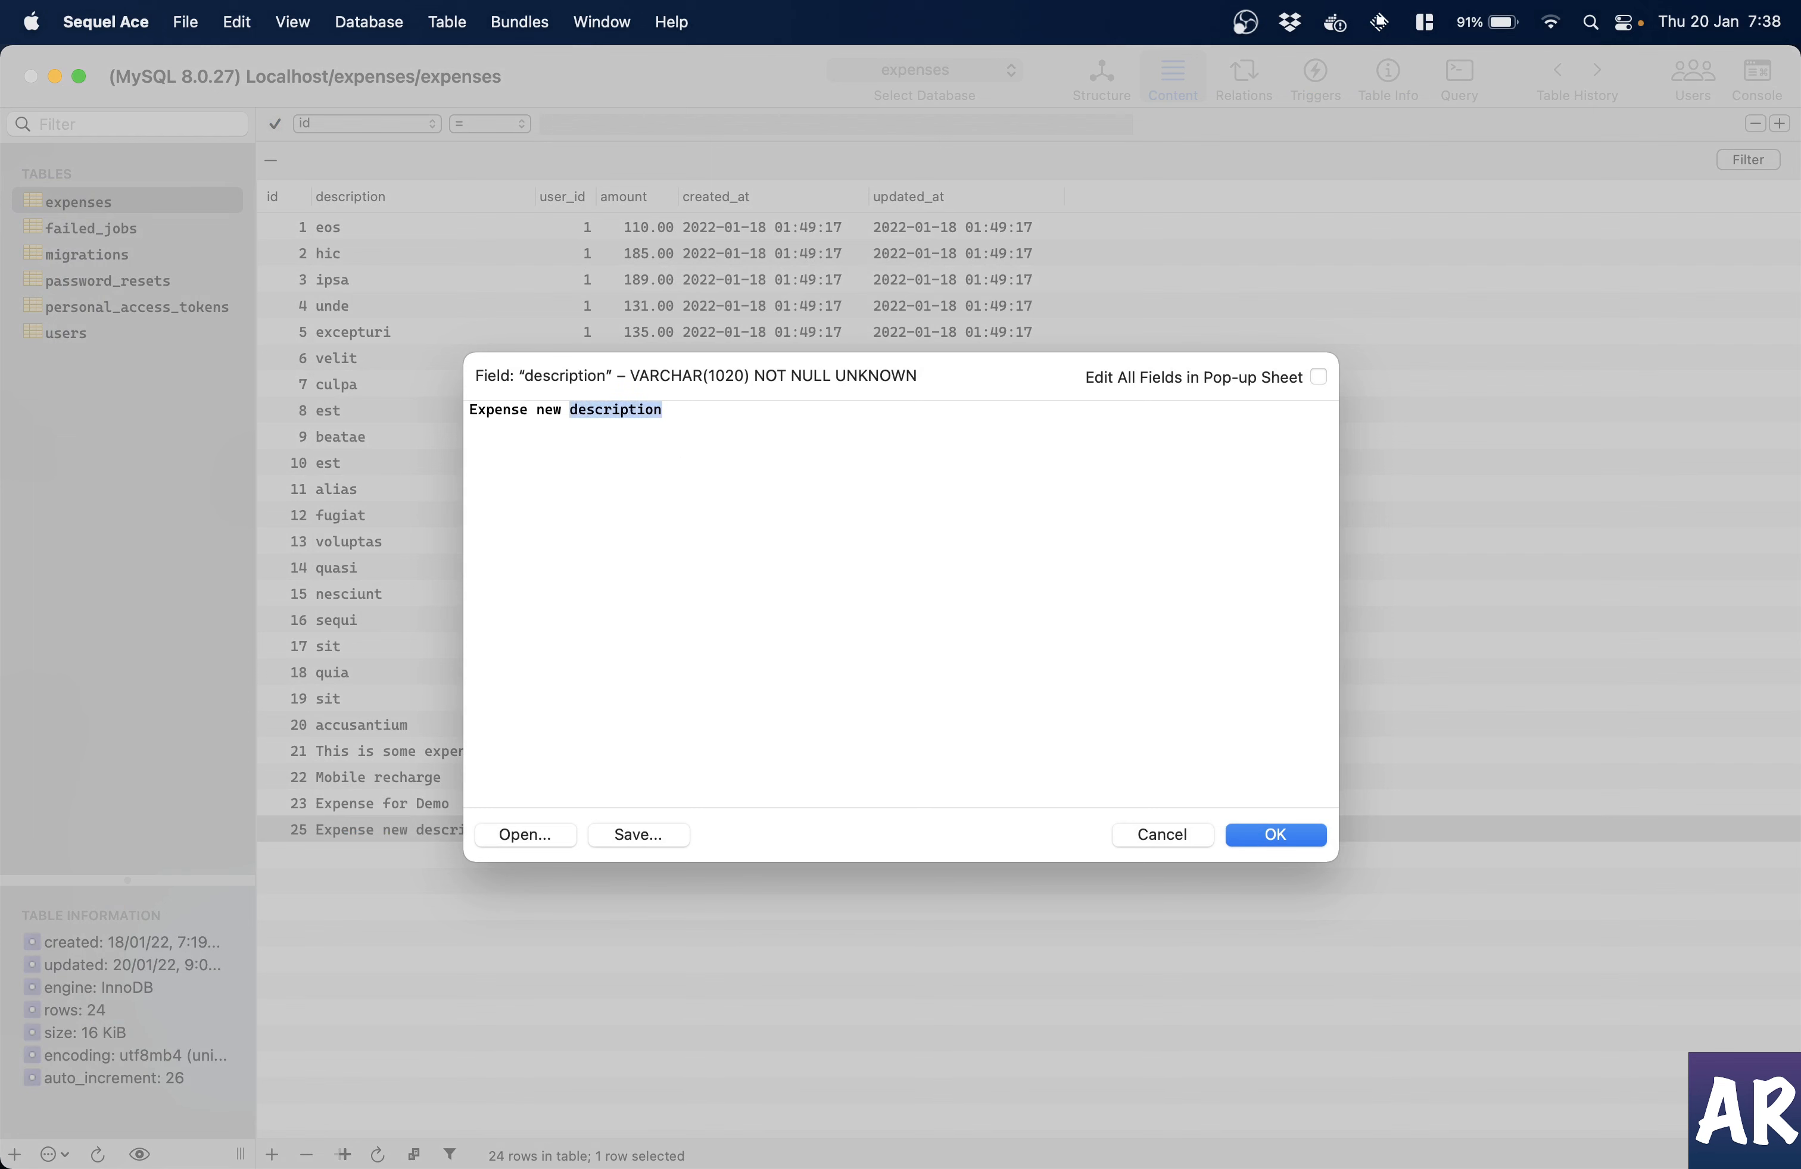
pyautogui.write('changed')
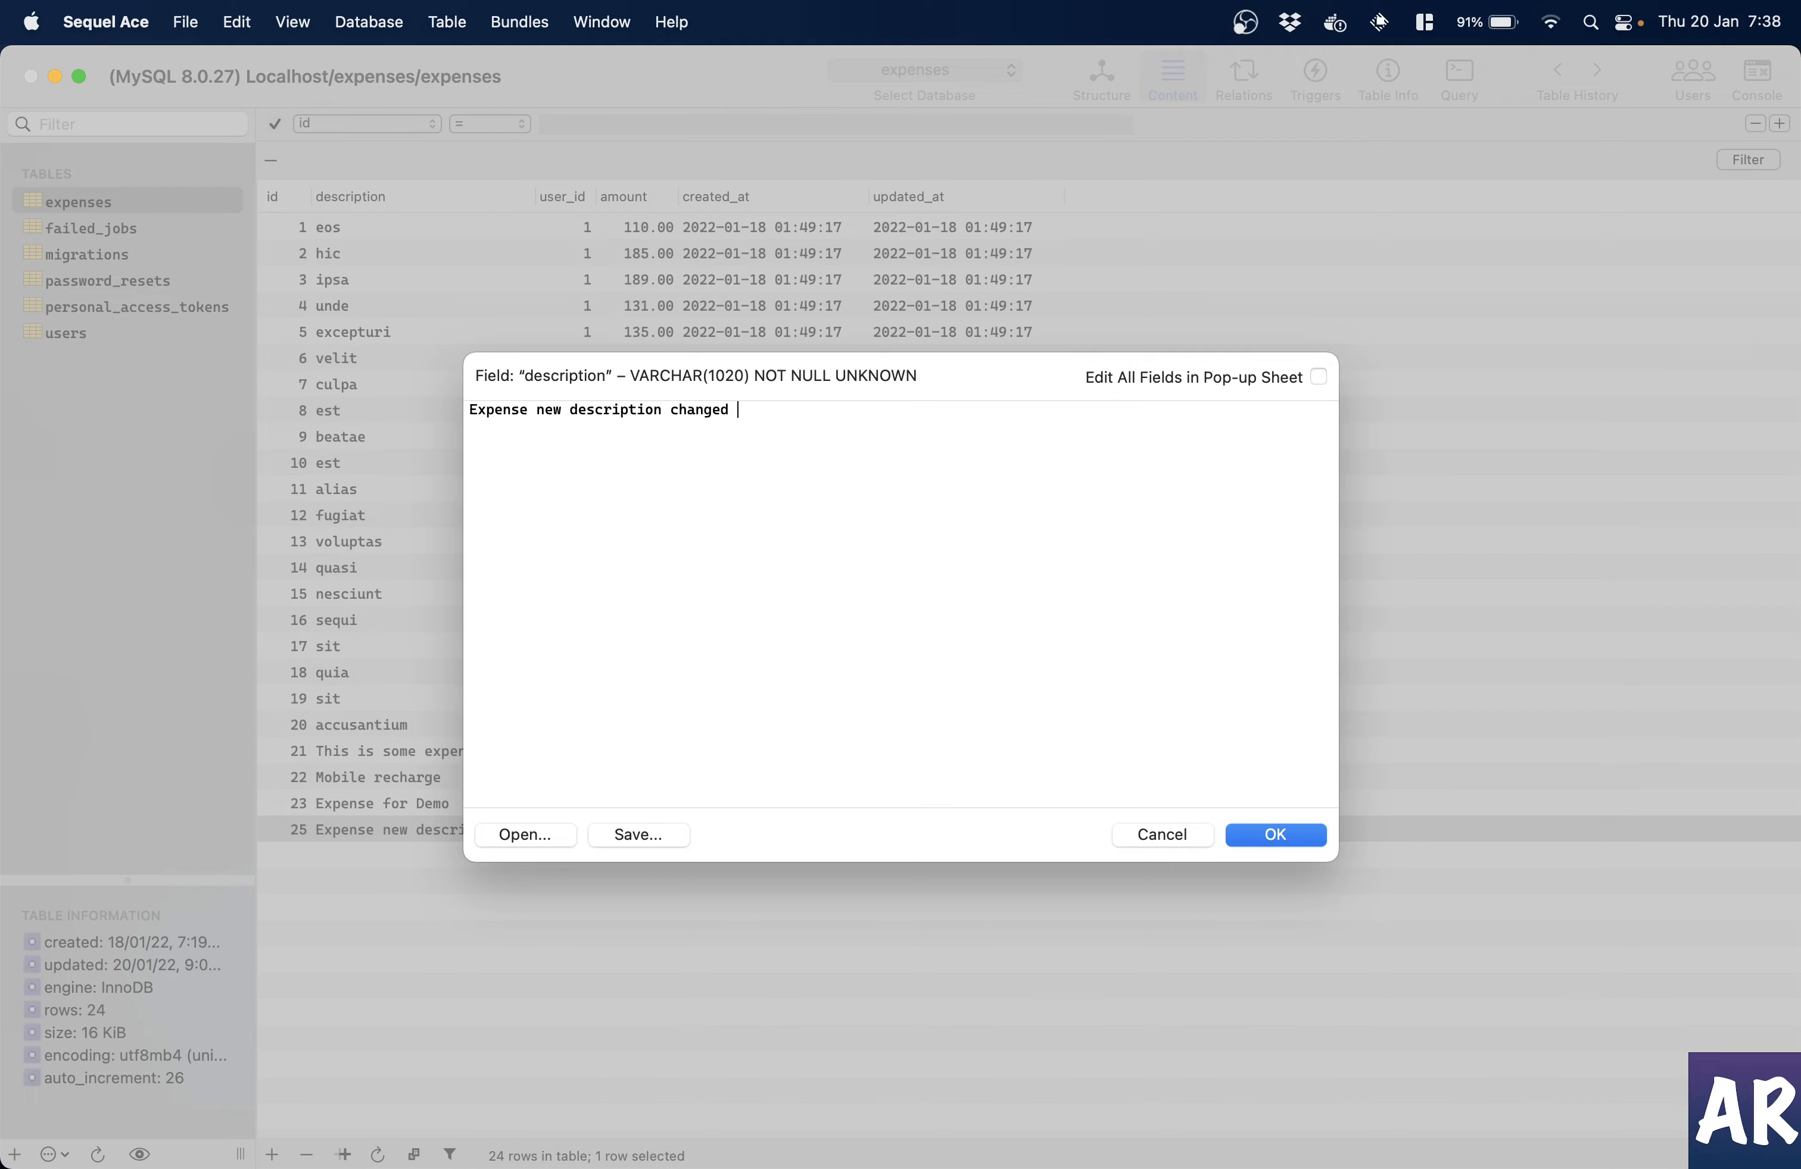
pyautogui.write('auto')
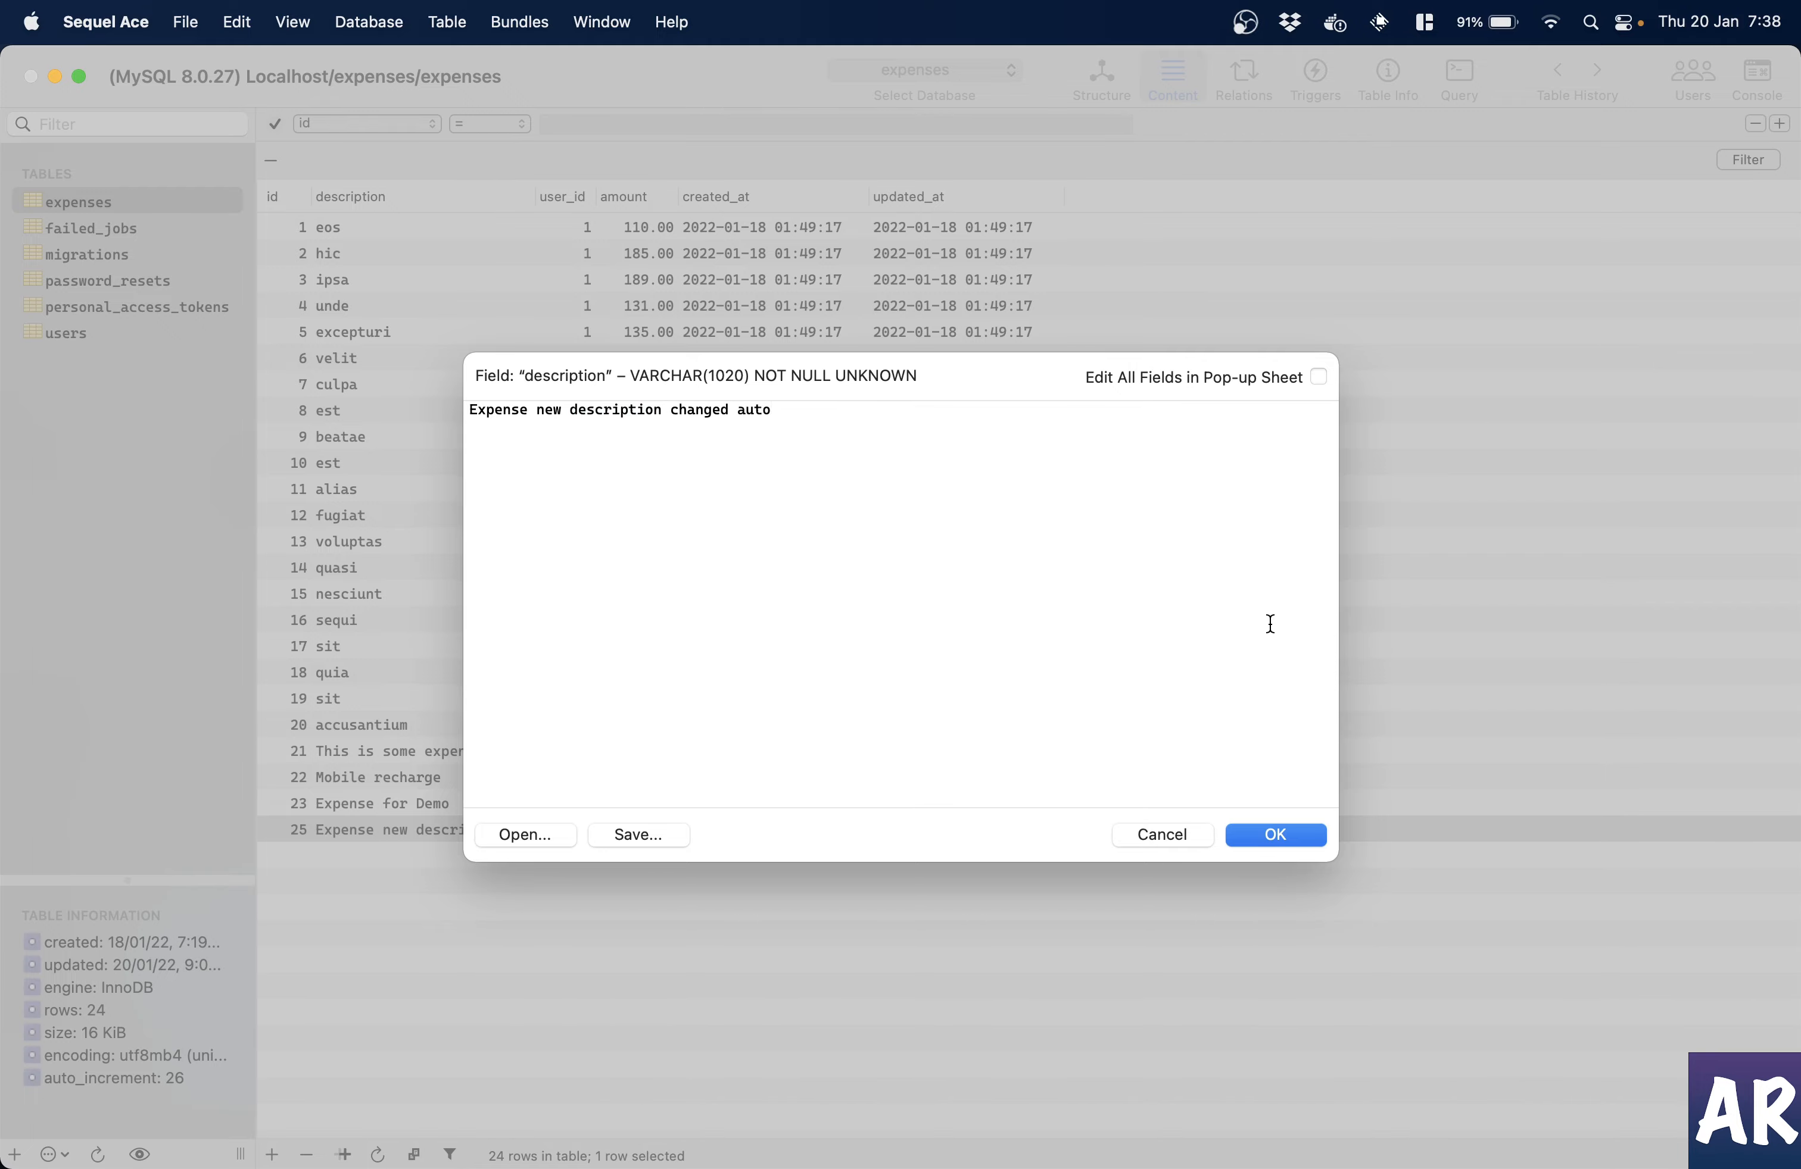
pyautogui.click(1272, 835)
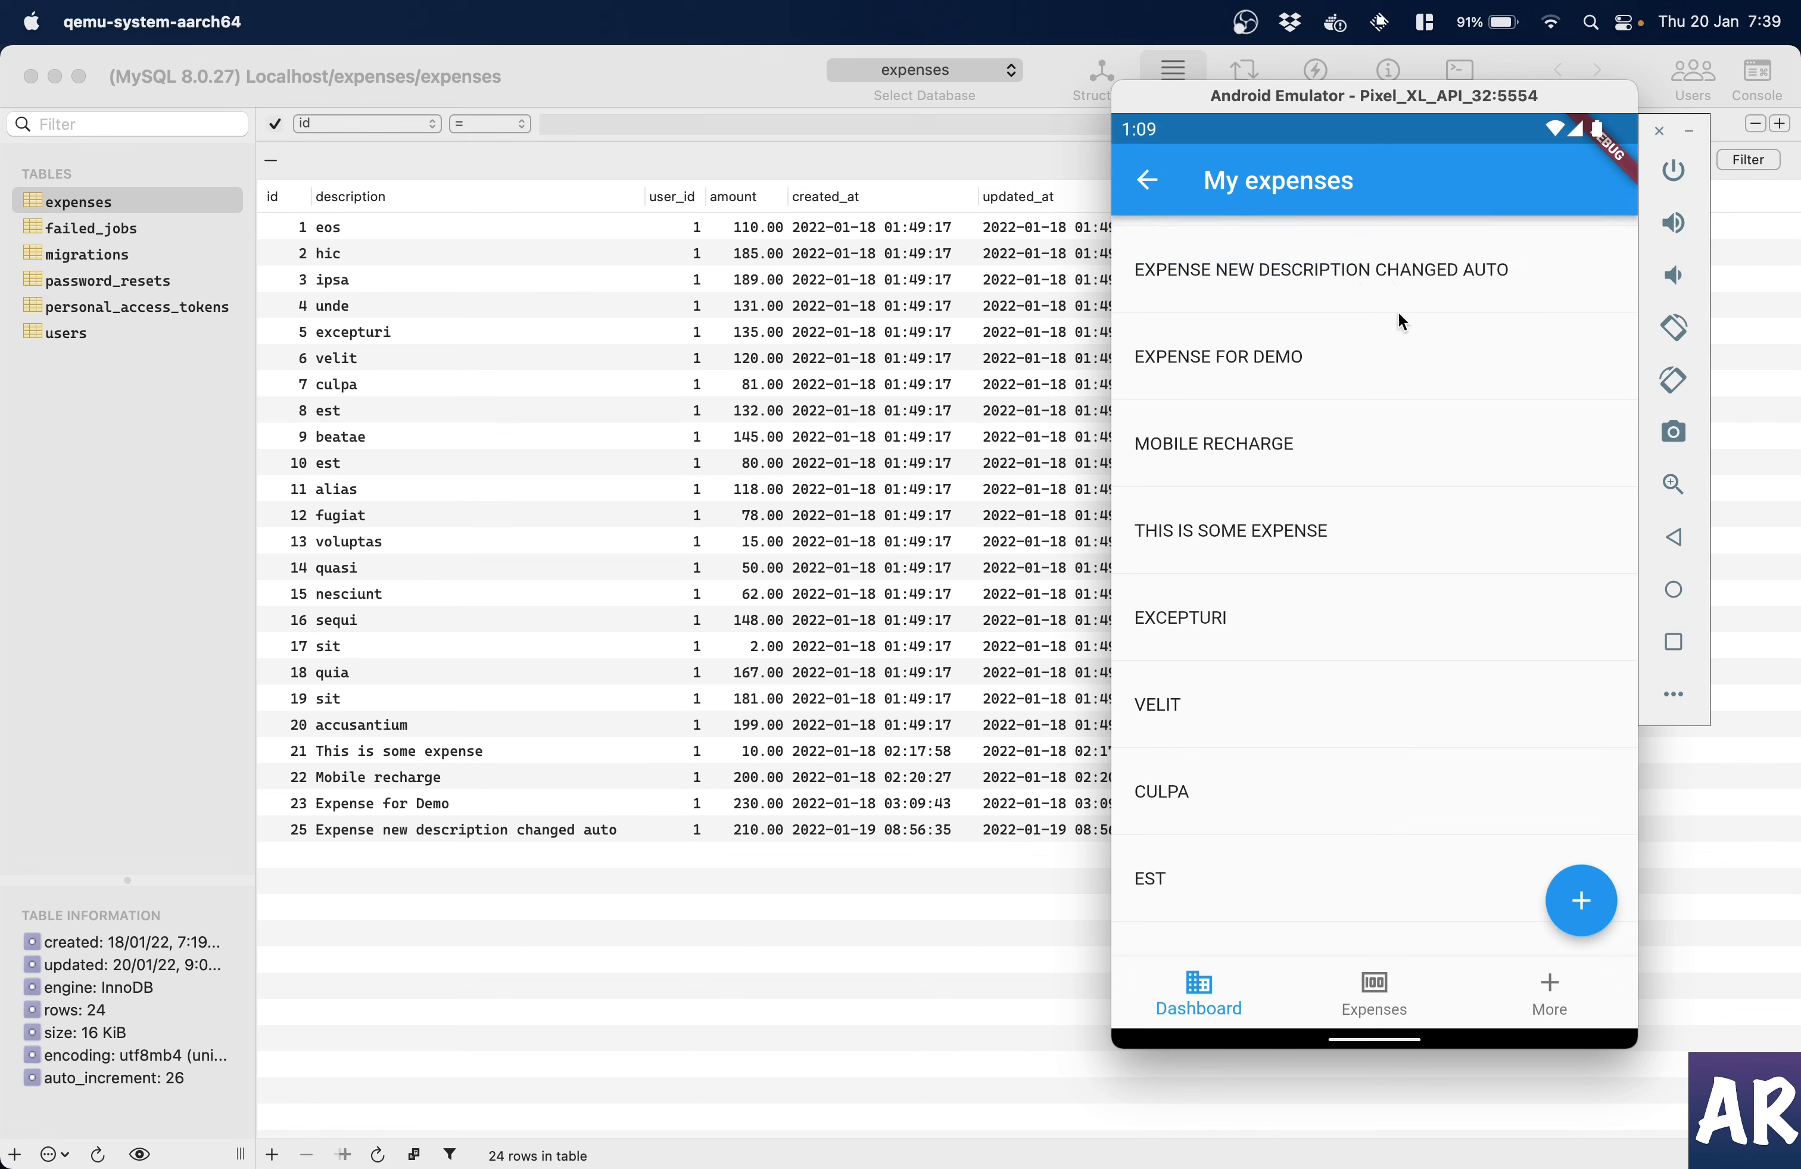
pyautogui.moveTo(1414, 282)
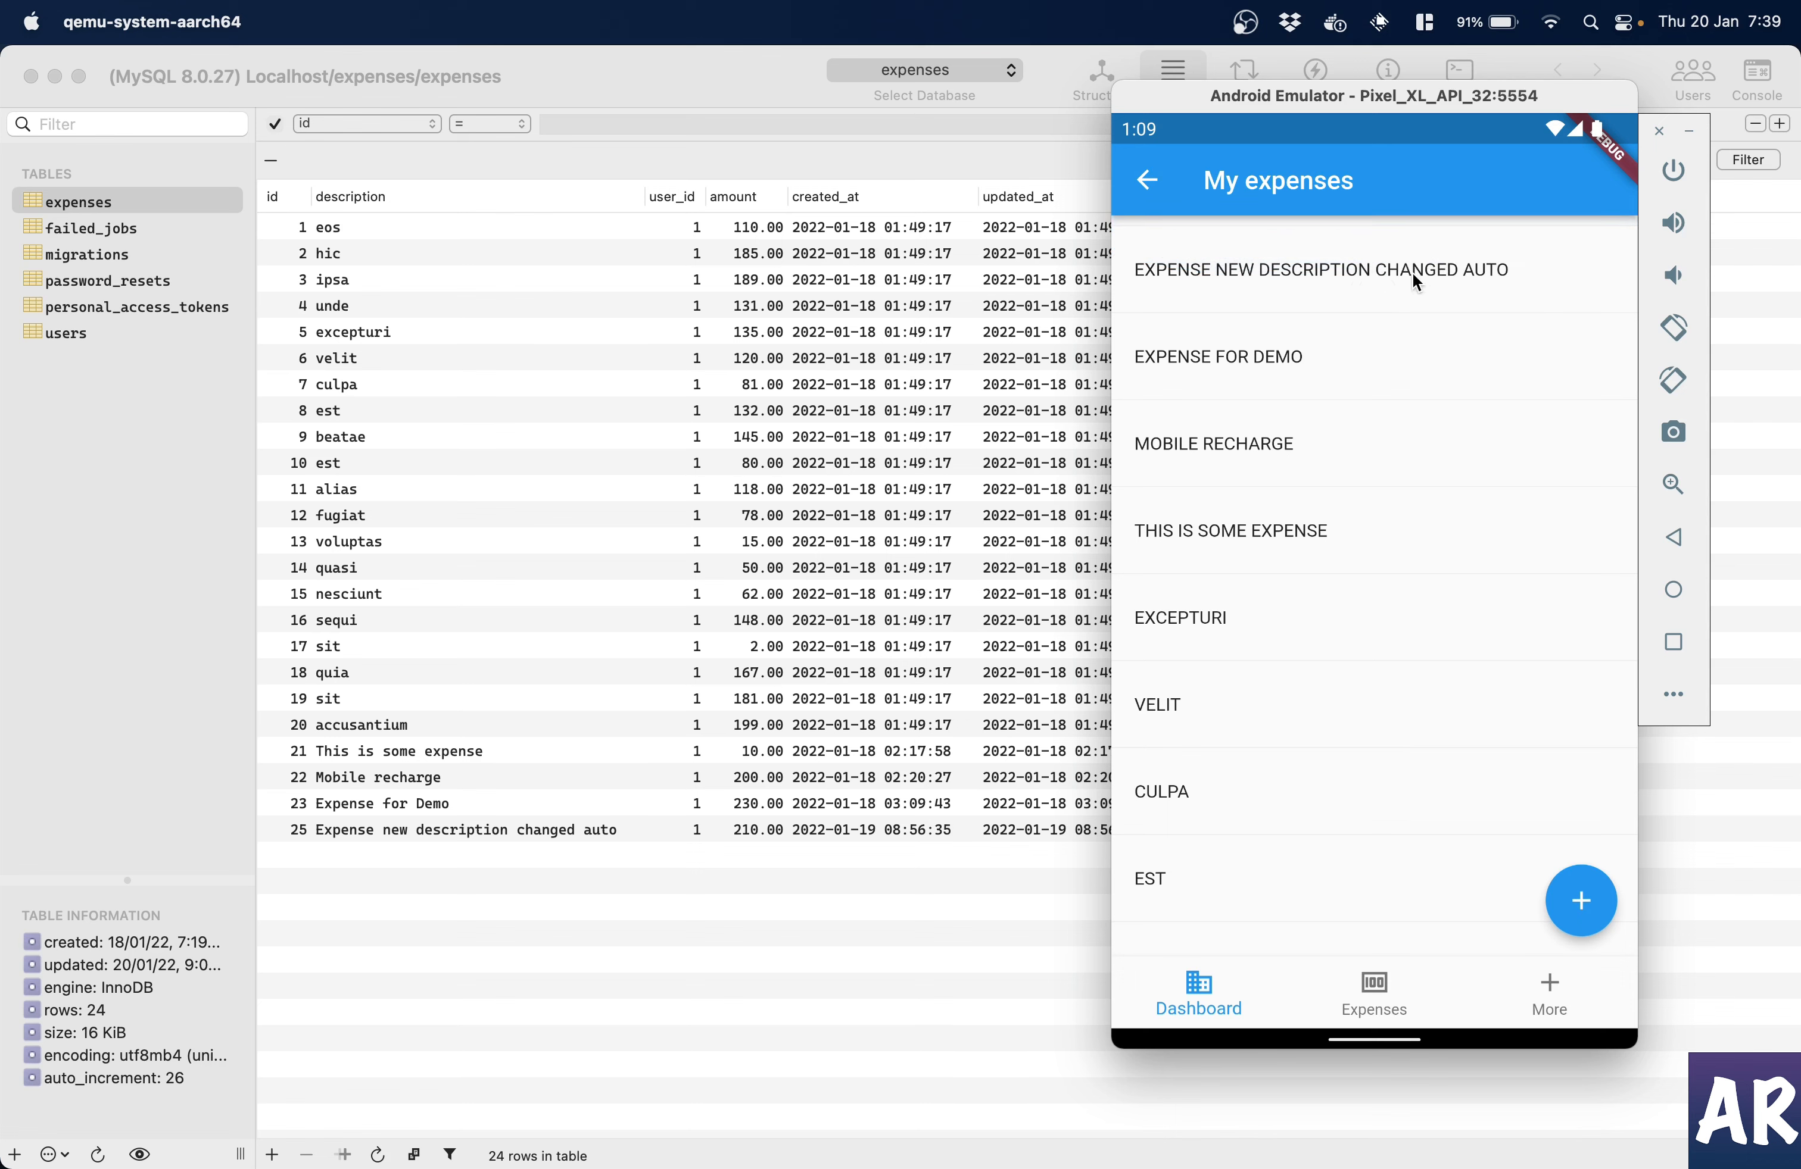
pyautogui.click(48, 466)
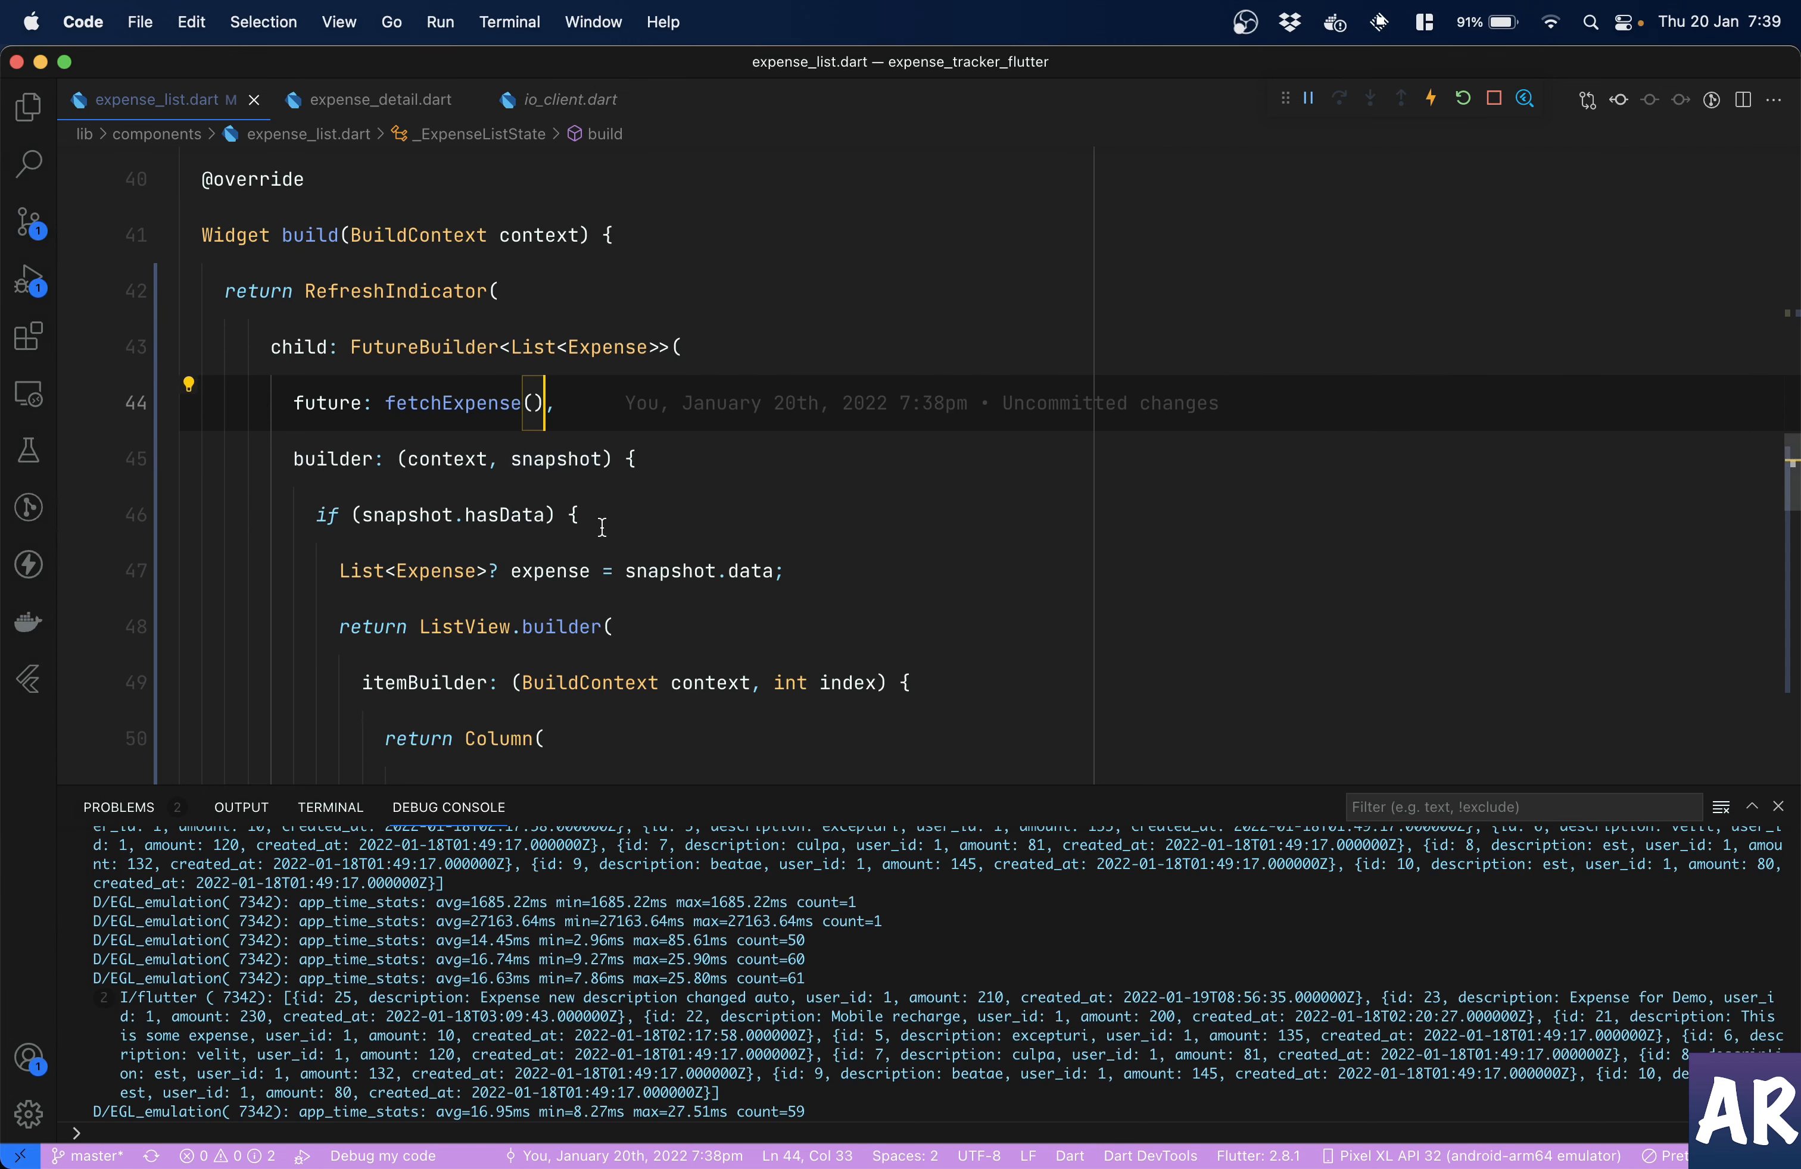
pyautogui.moveTo(472, 421)
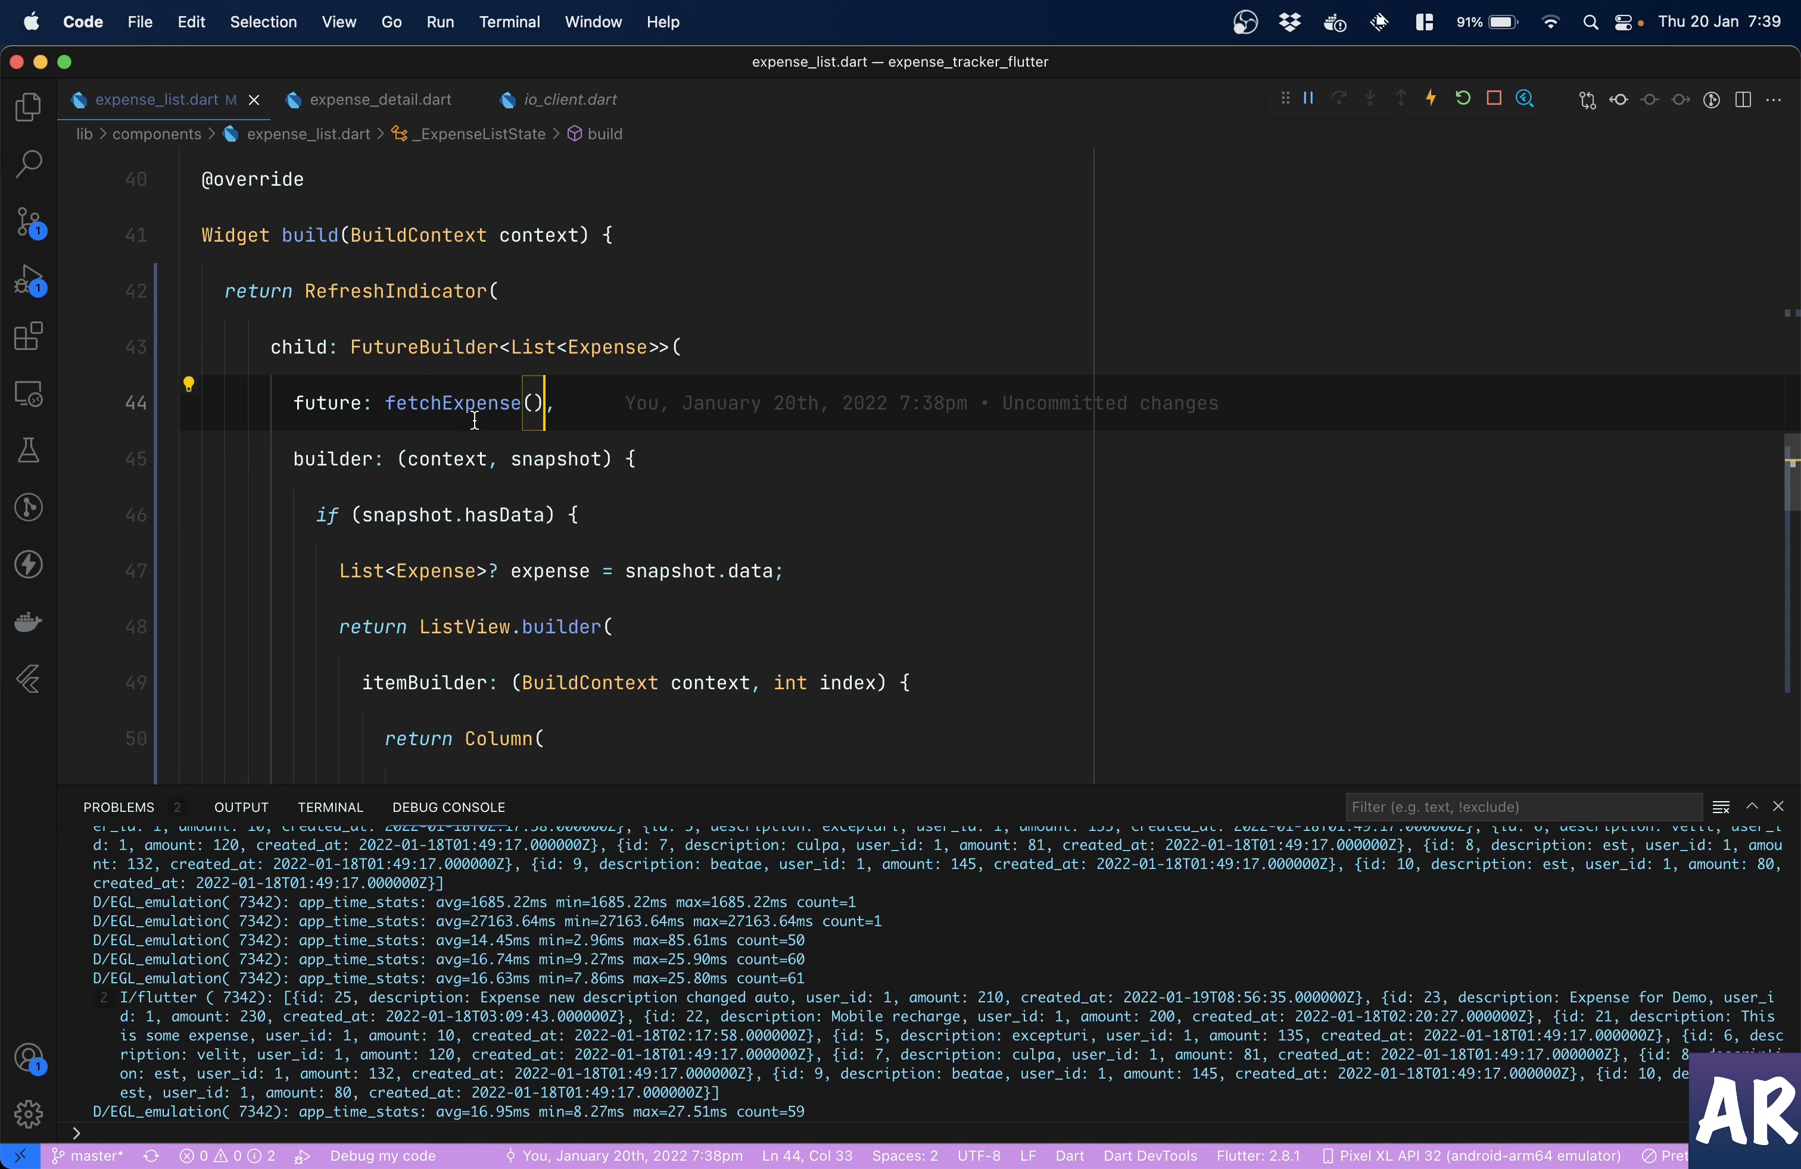
pyautogui.moveTo(305, 365)
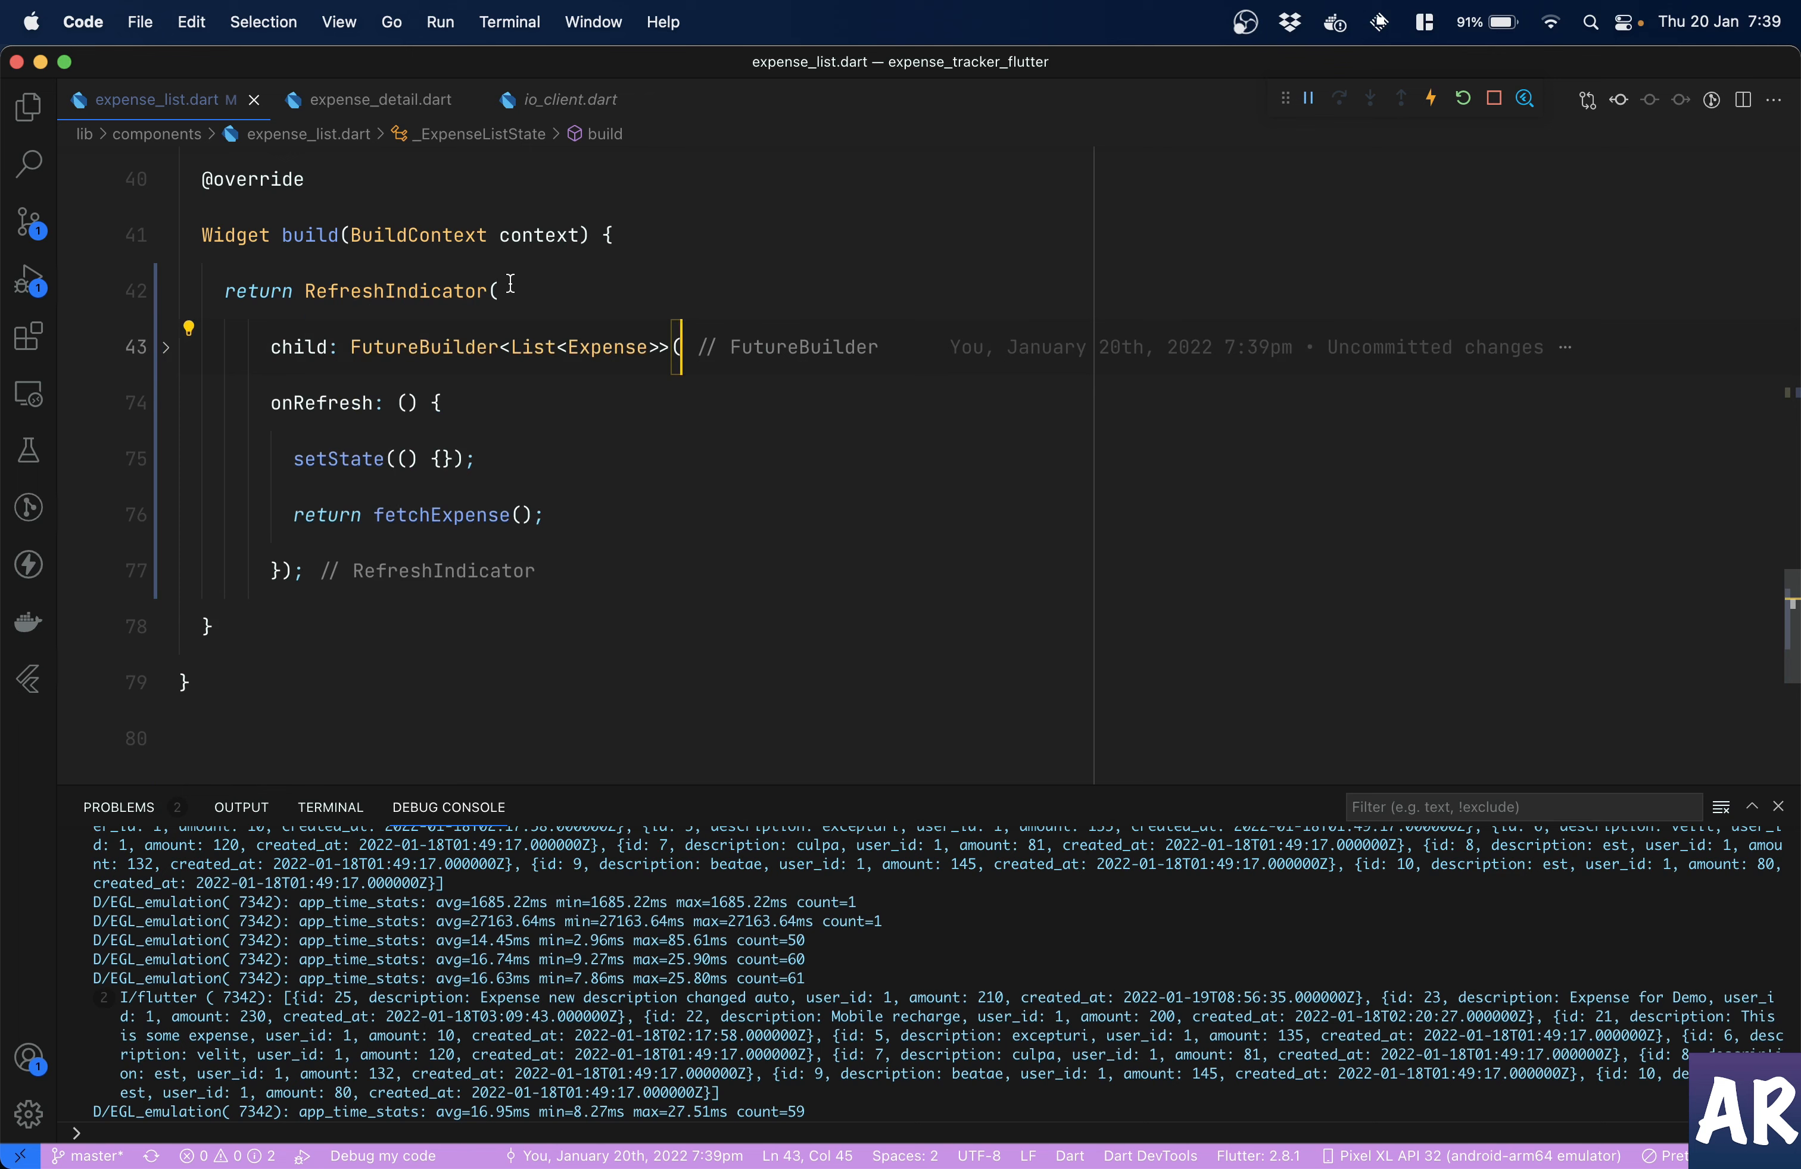
pyautogui.moveTo(323, 402)
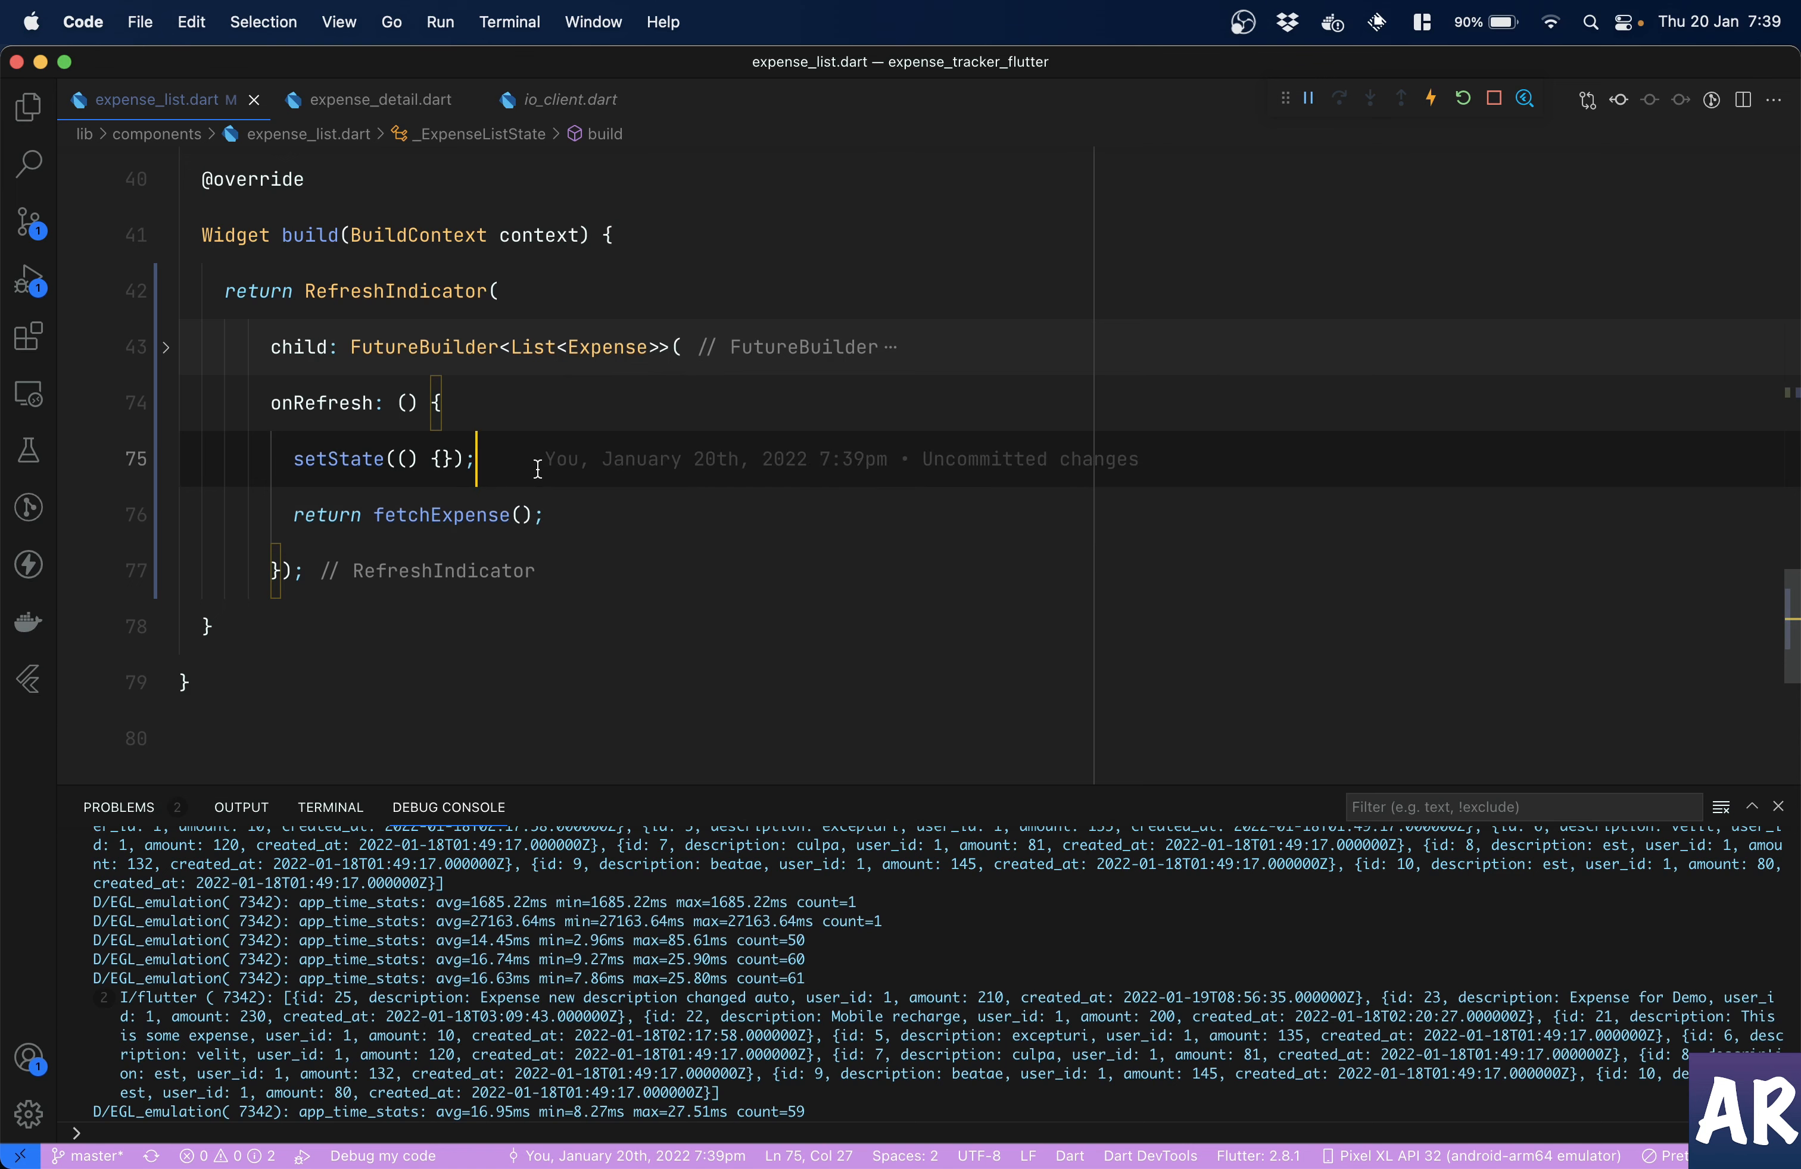
# - Review the FutureBuilder's future: fetchExpense() line and its uncommitted git blame change
pyautogui.scroll(3)
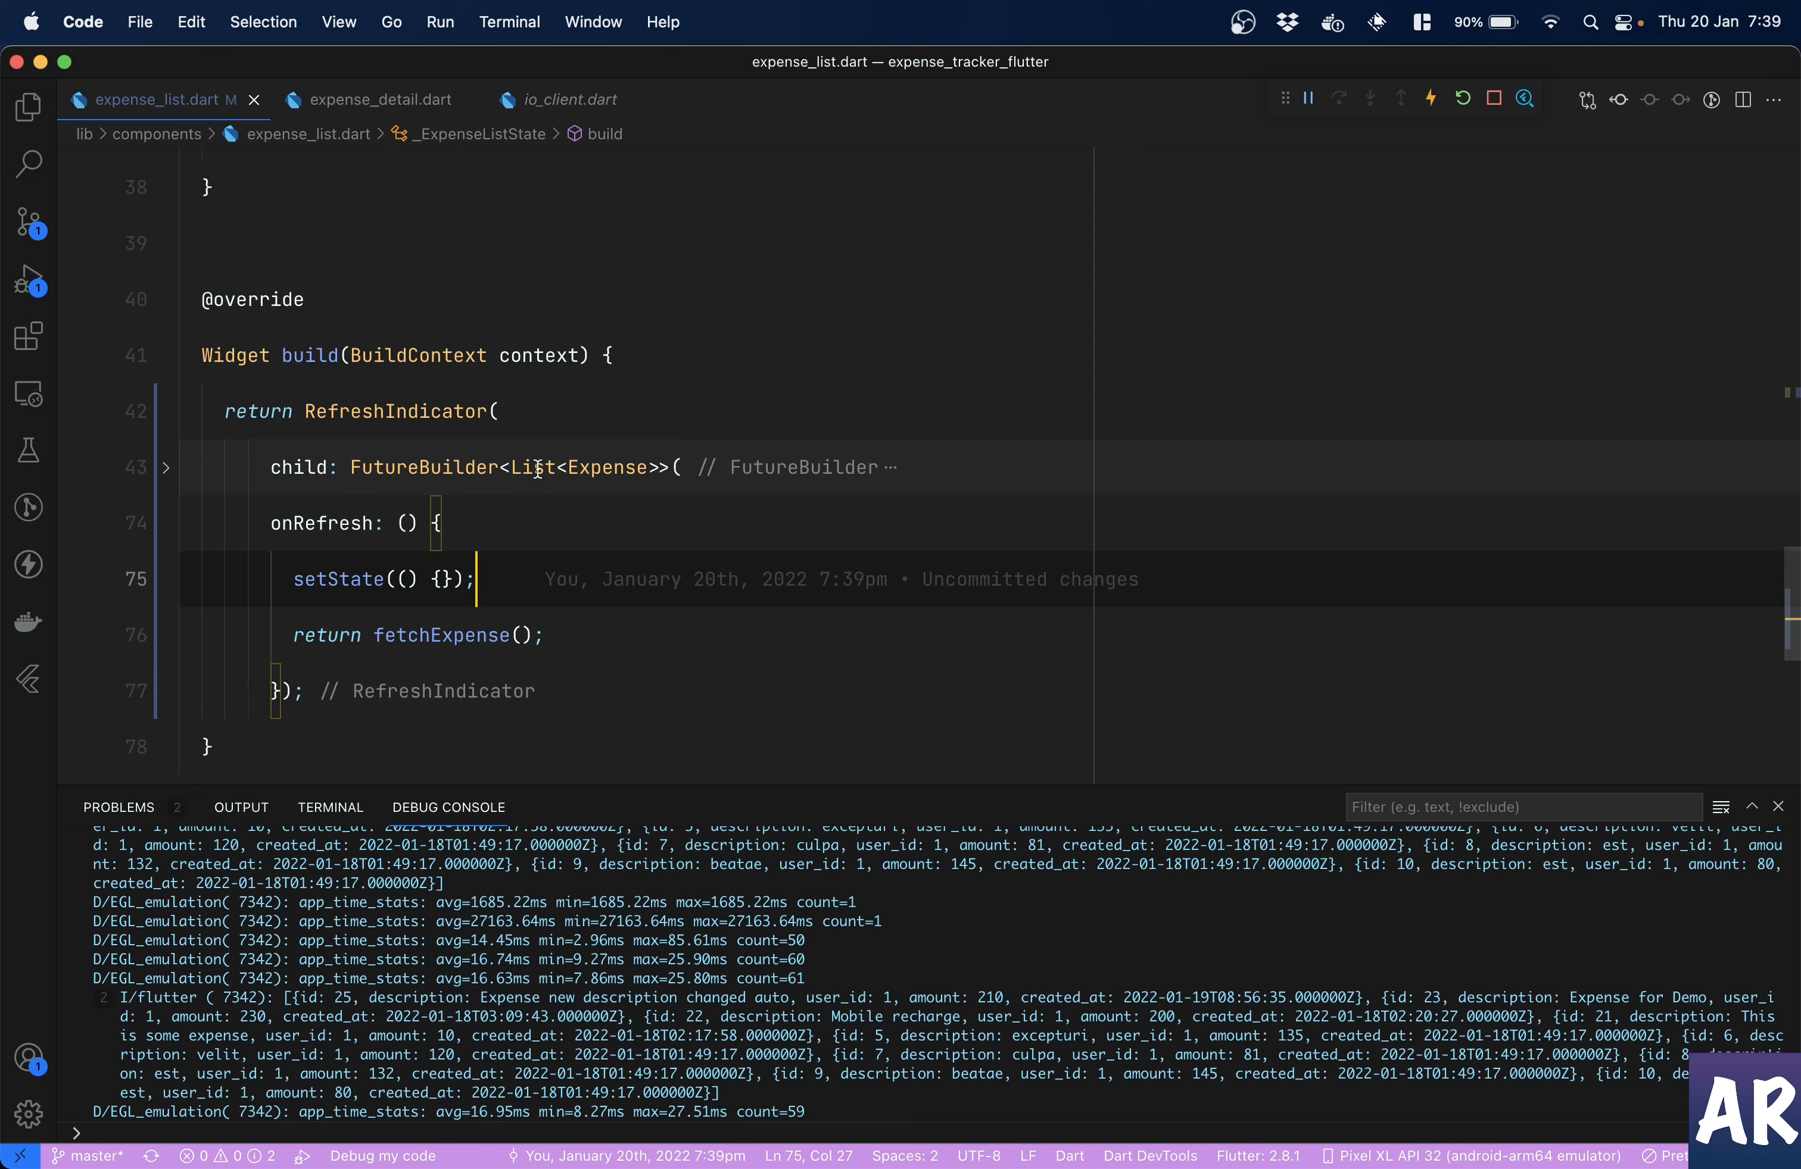
pyautogui.scroll(3)
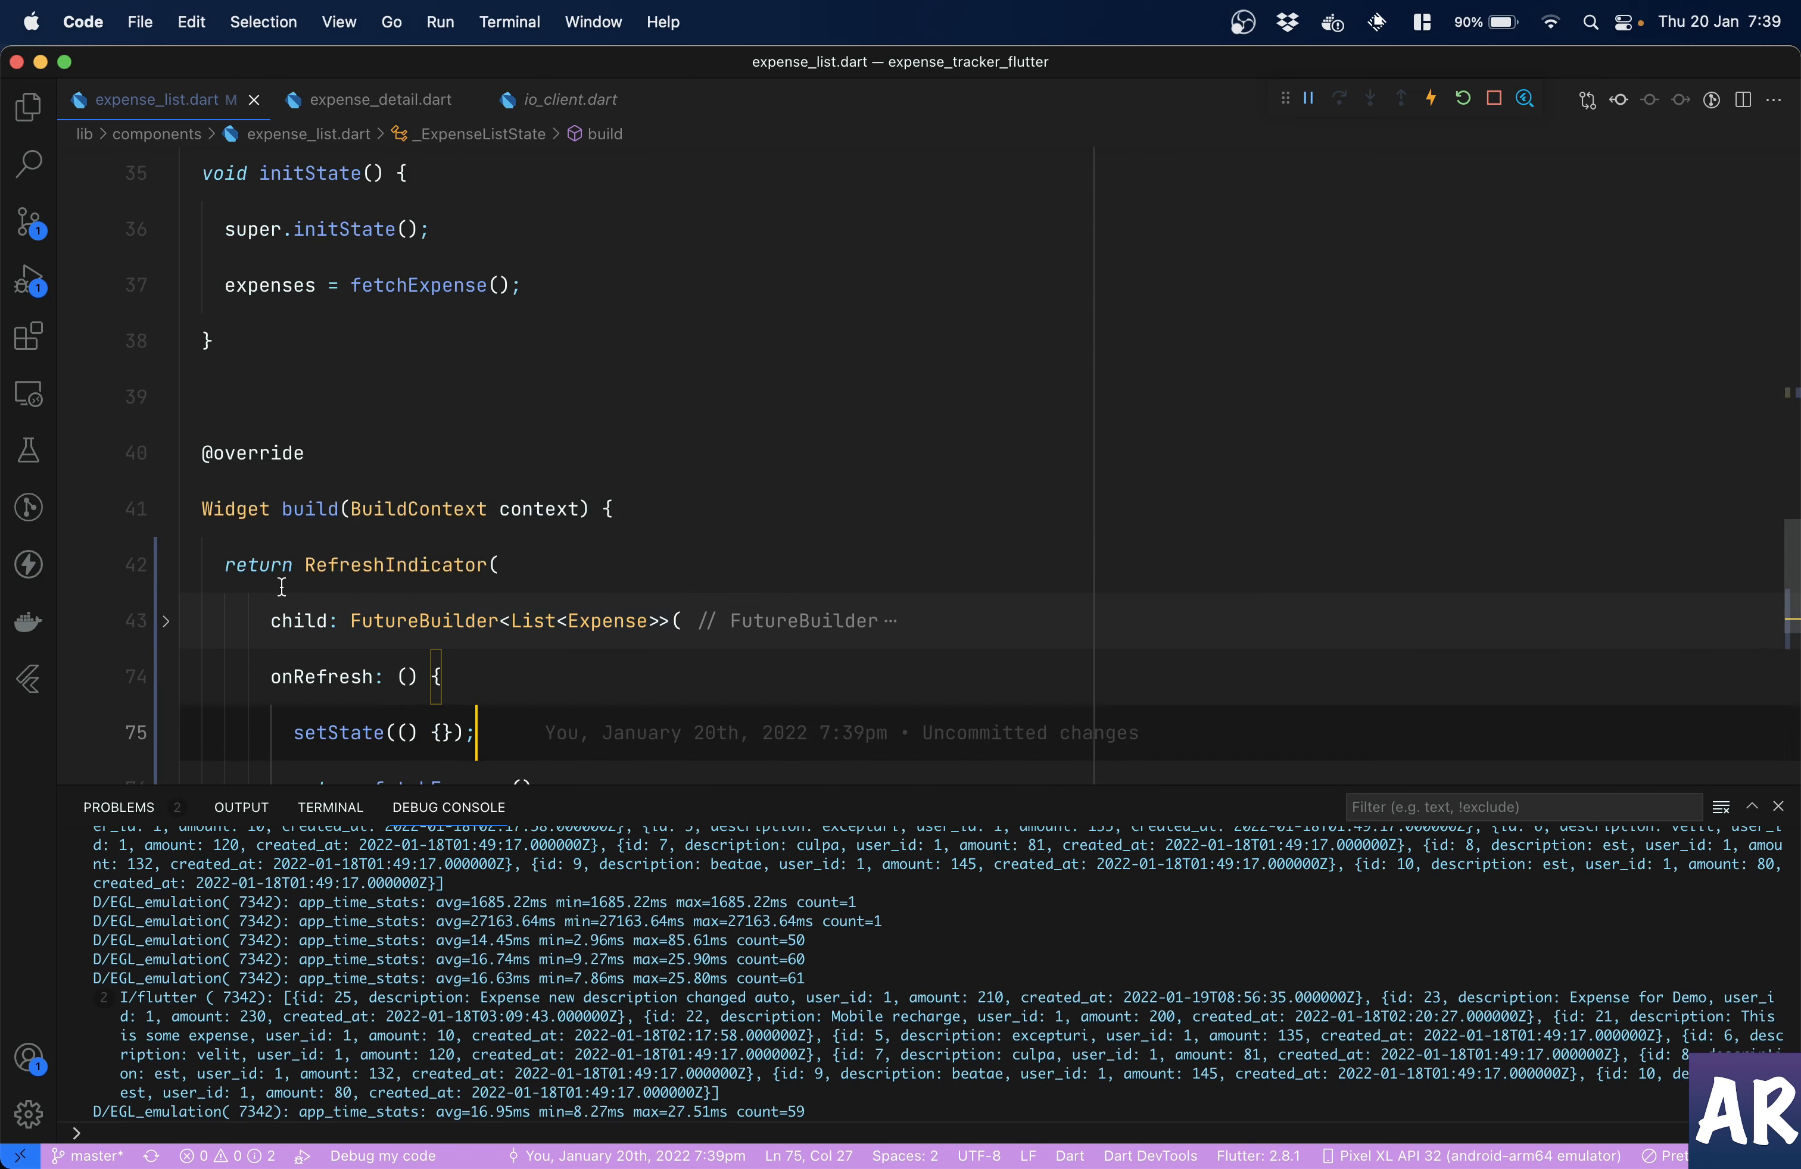
pyautogui.moveTo(453, 439)
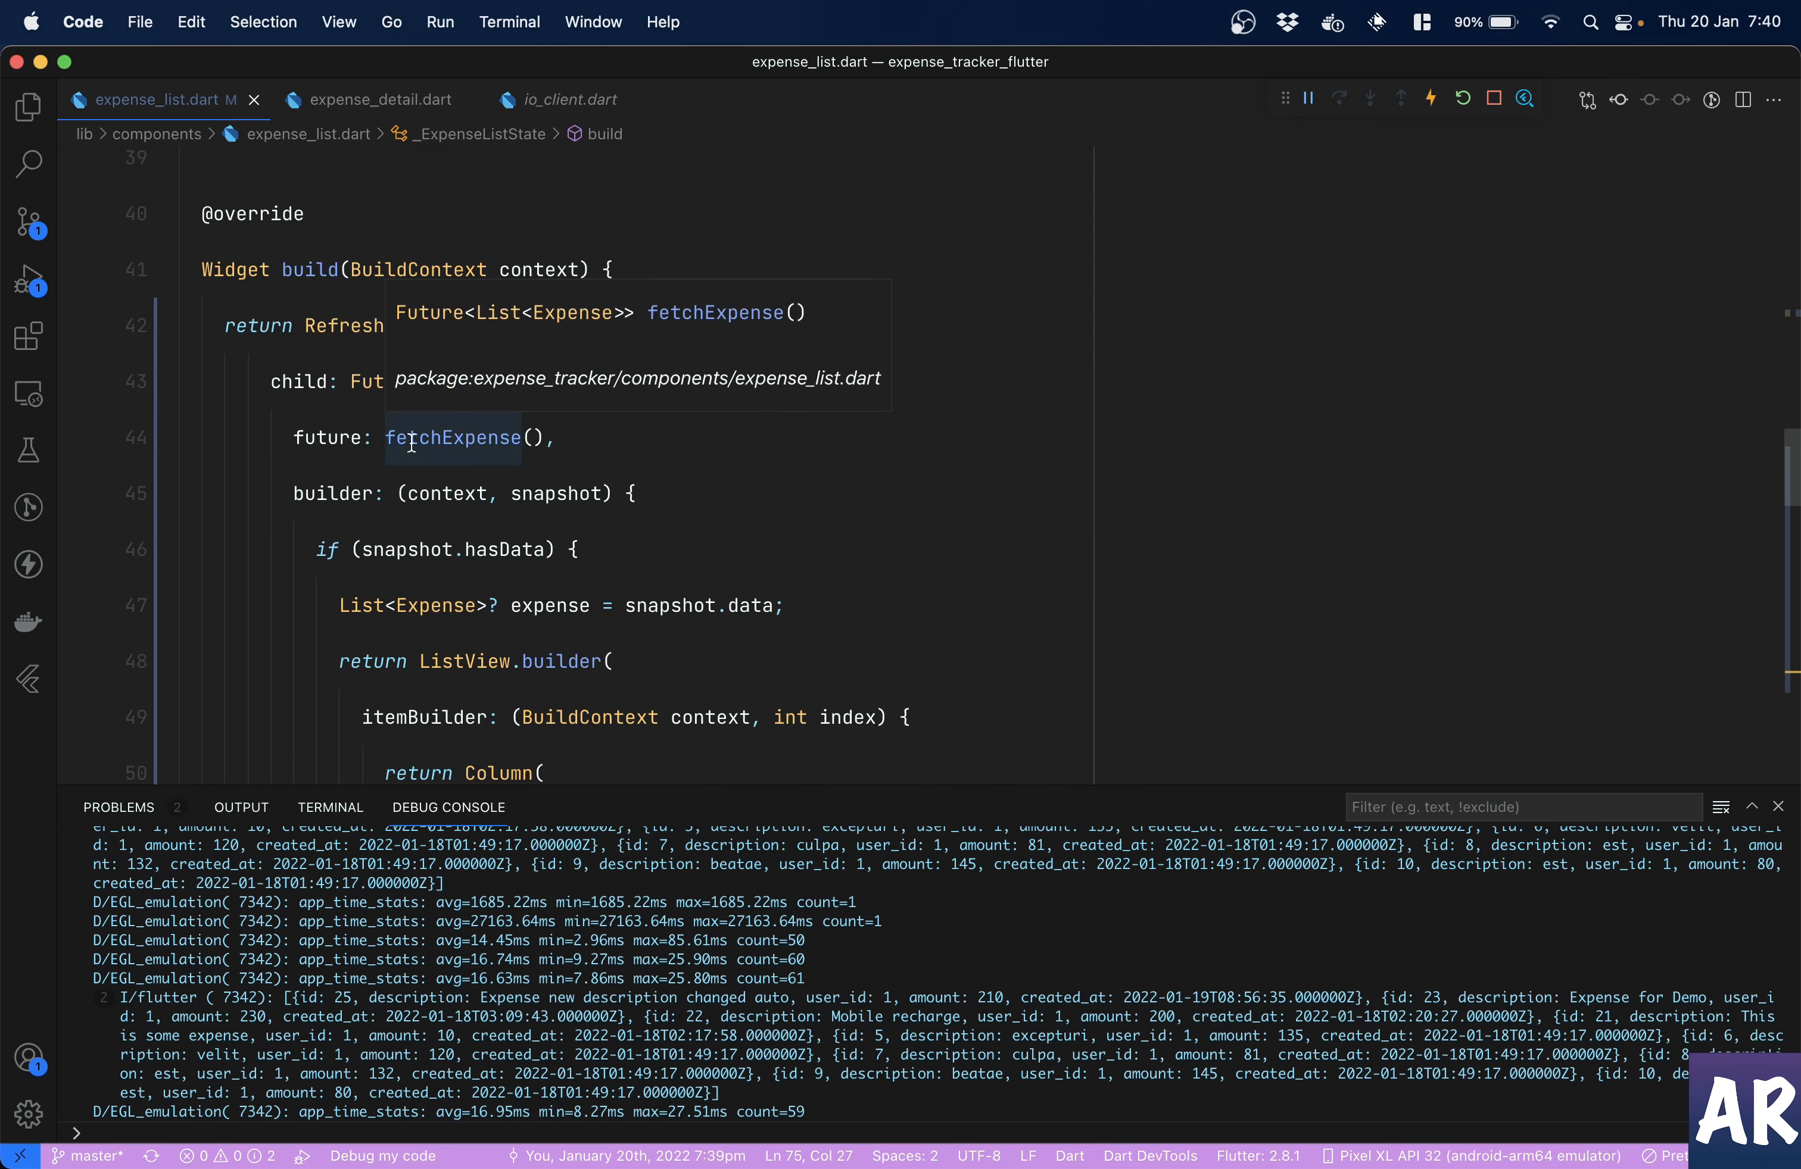
pyautogui.doubleClick(453, 438)
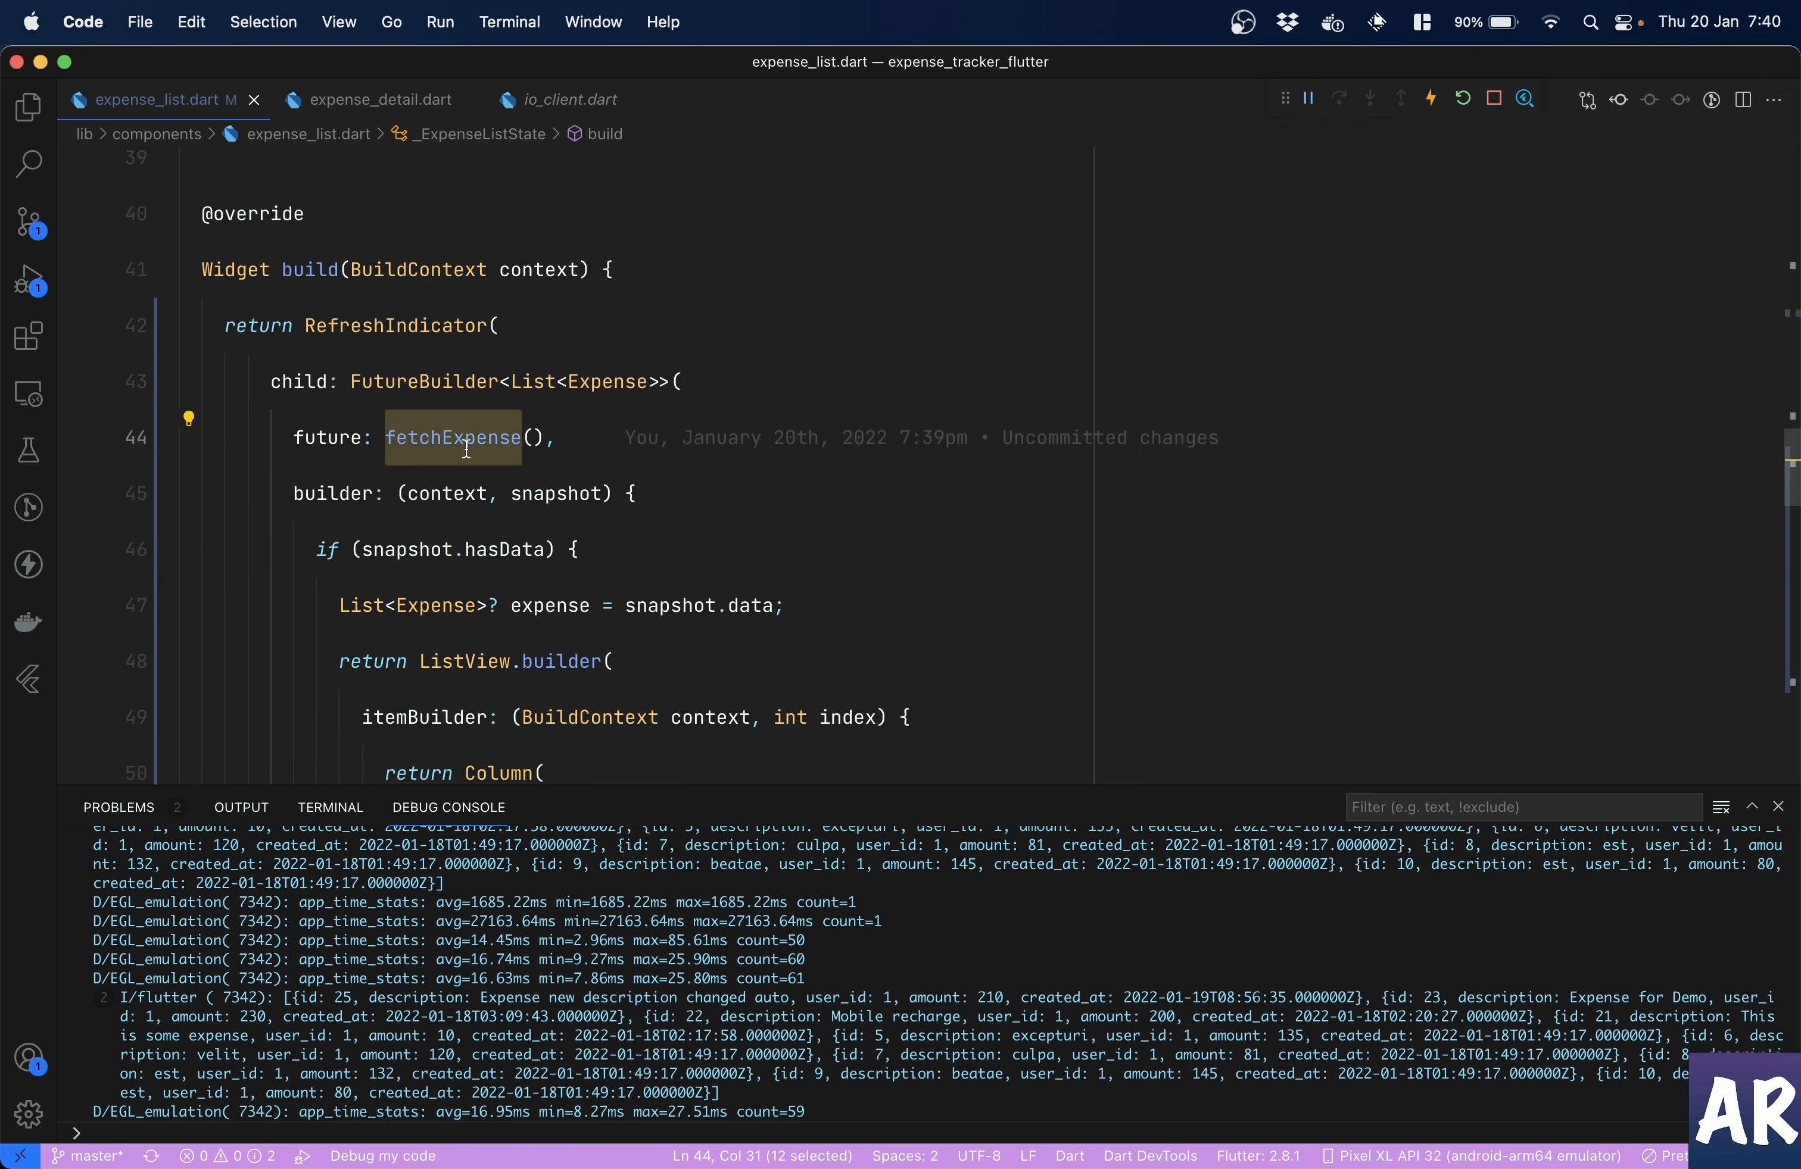
pyautogui.moveTo(451, 438)
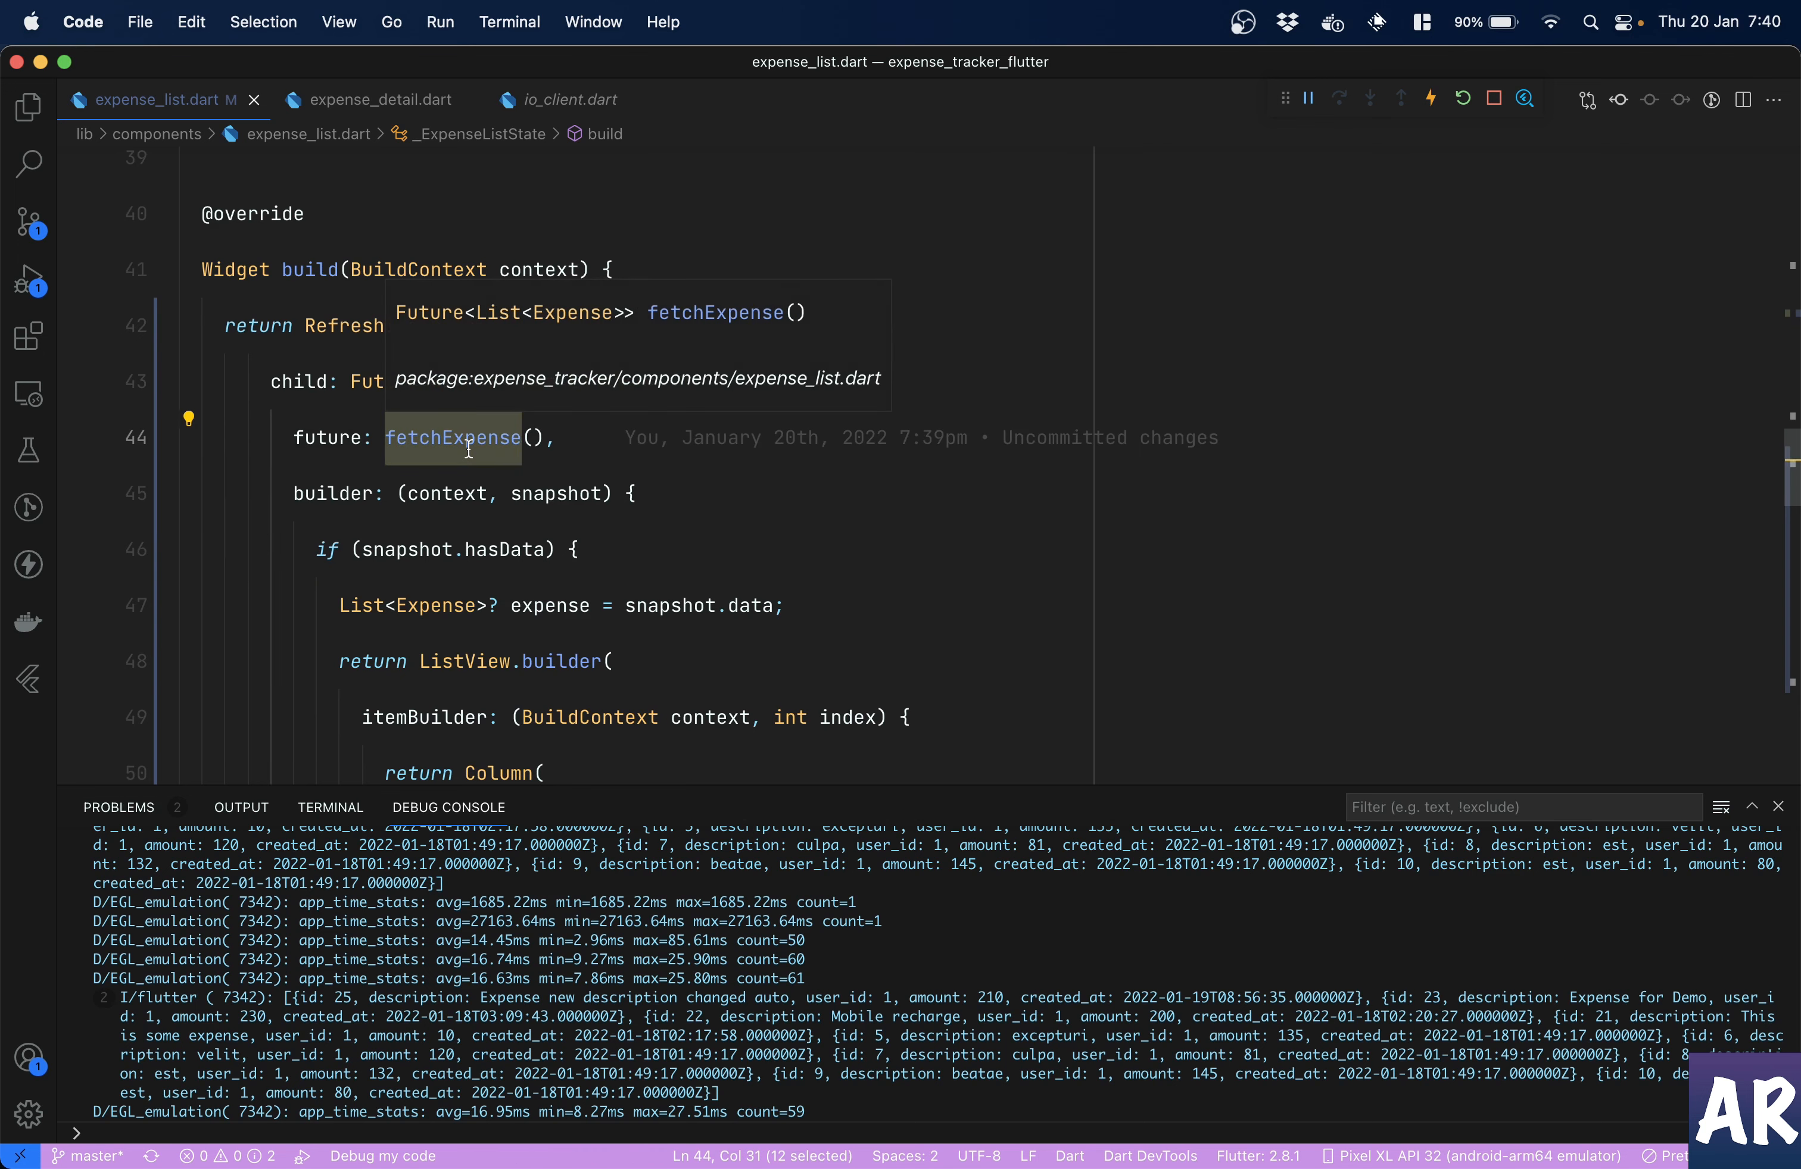
pyautogui.scroll(3)
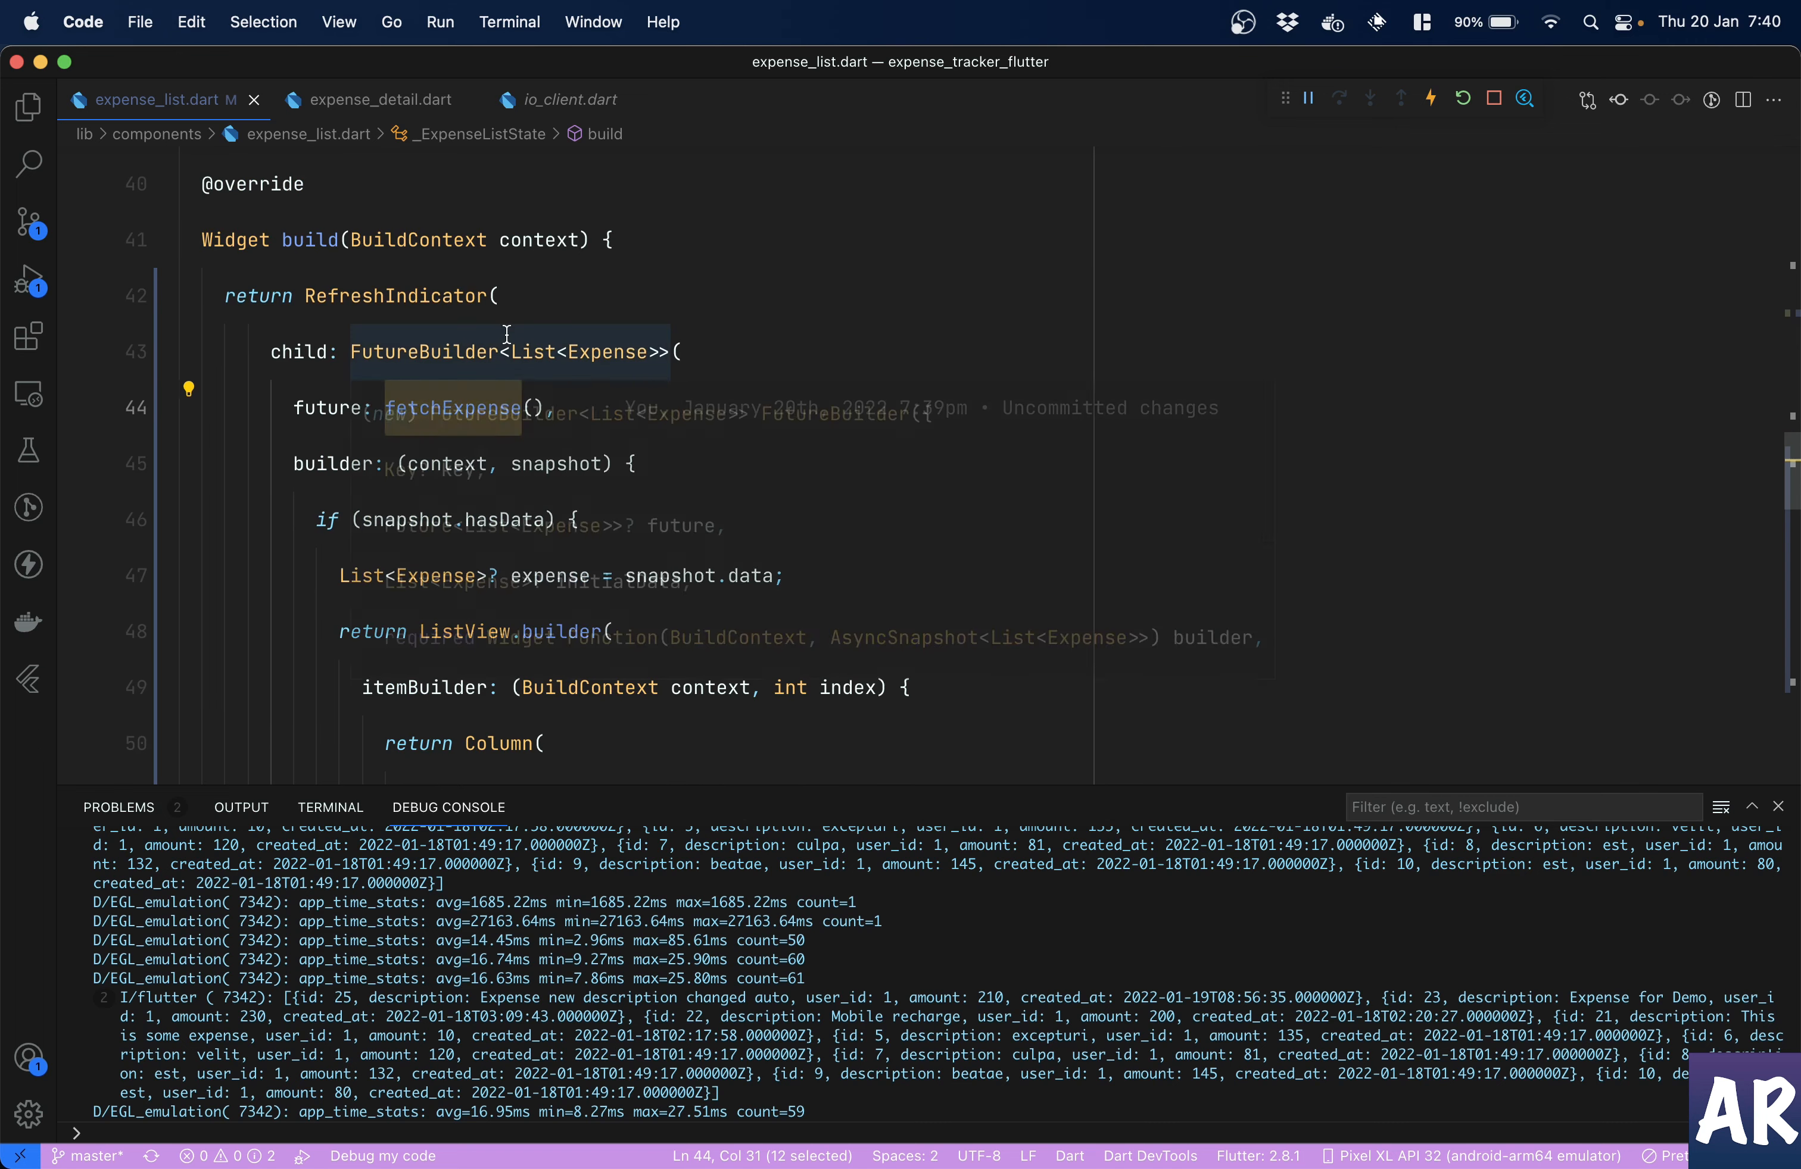
pyautogui.click(680, 351)
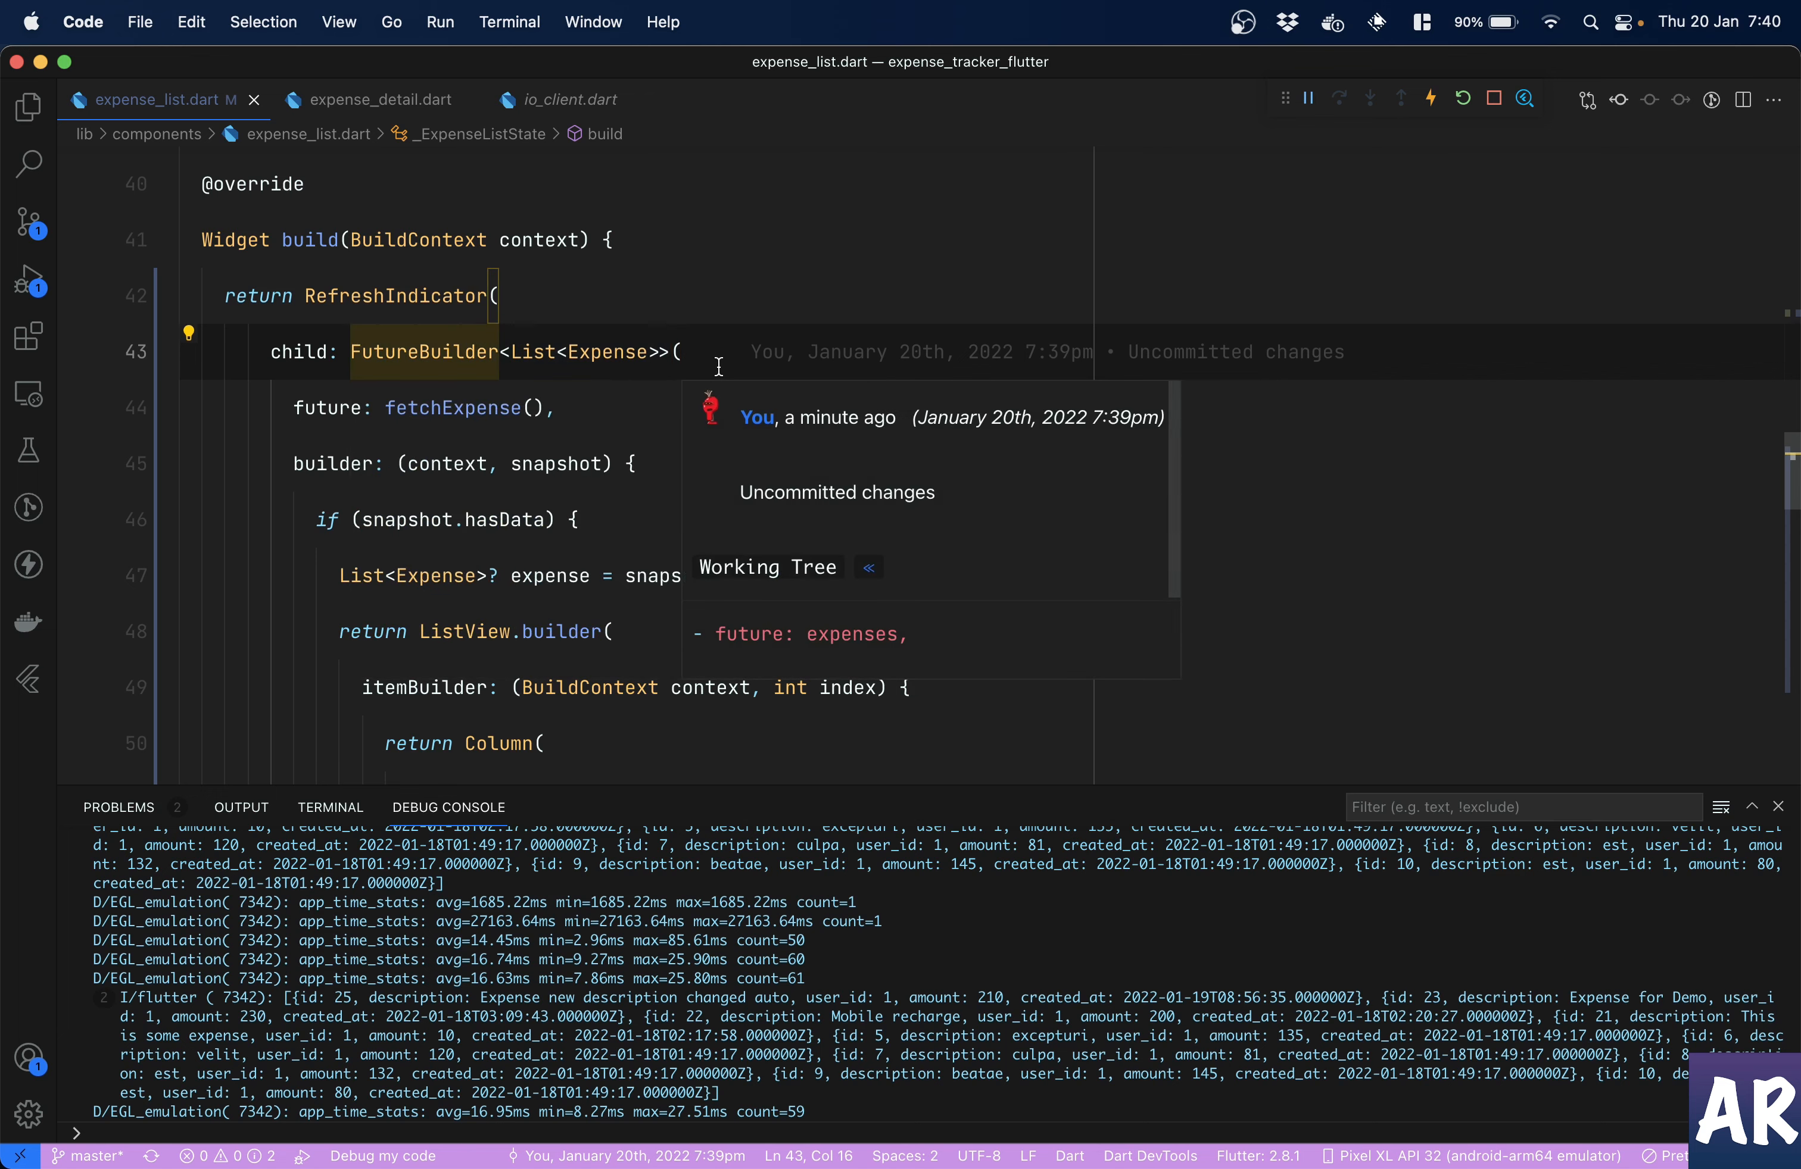
pyautogui.moveTo(453, 406)
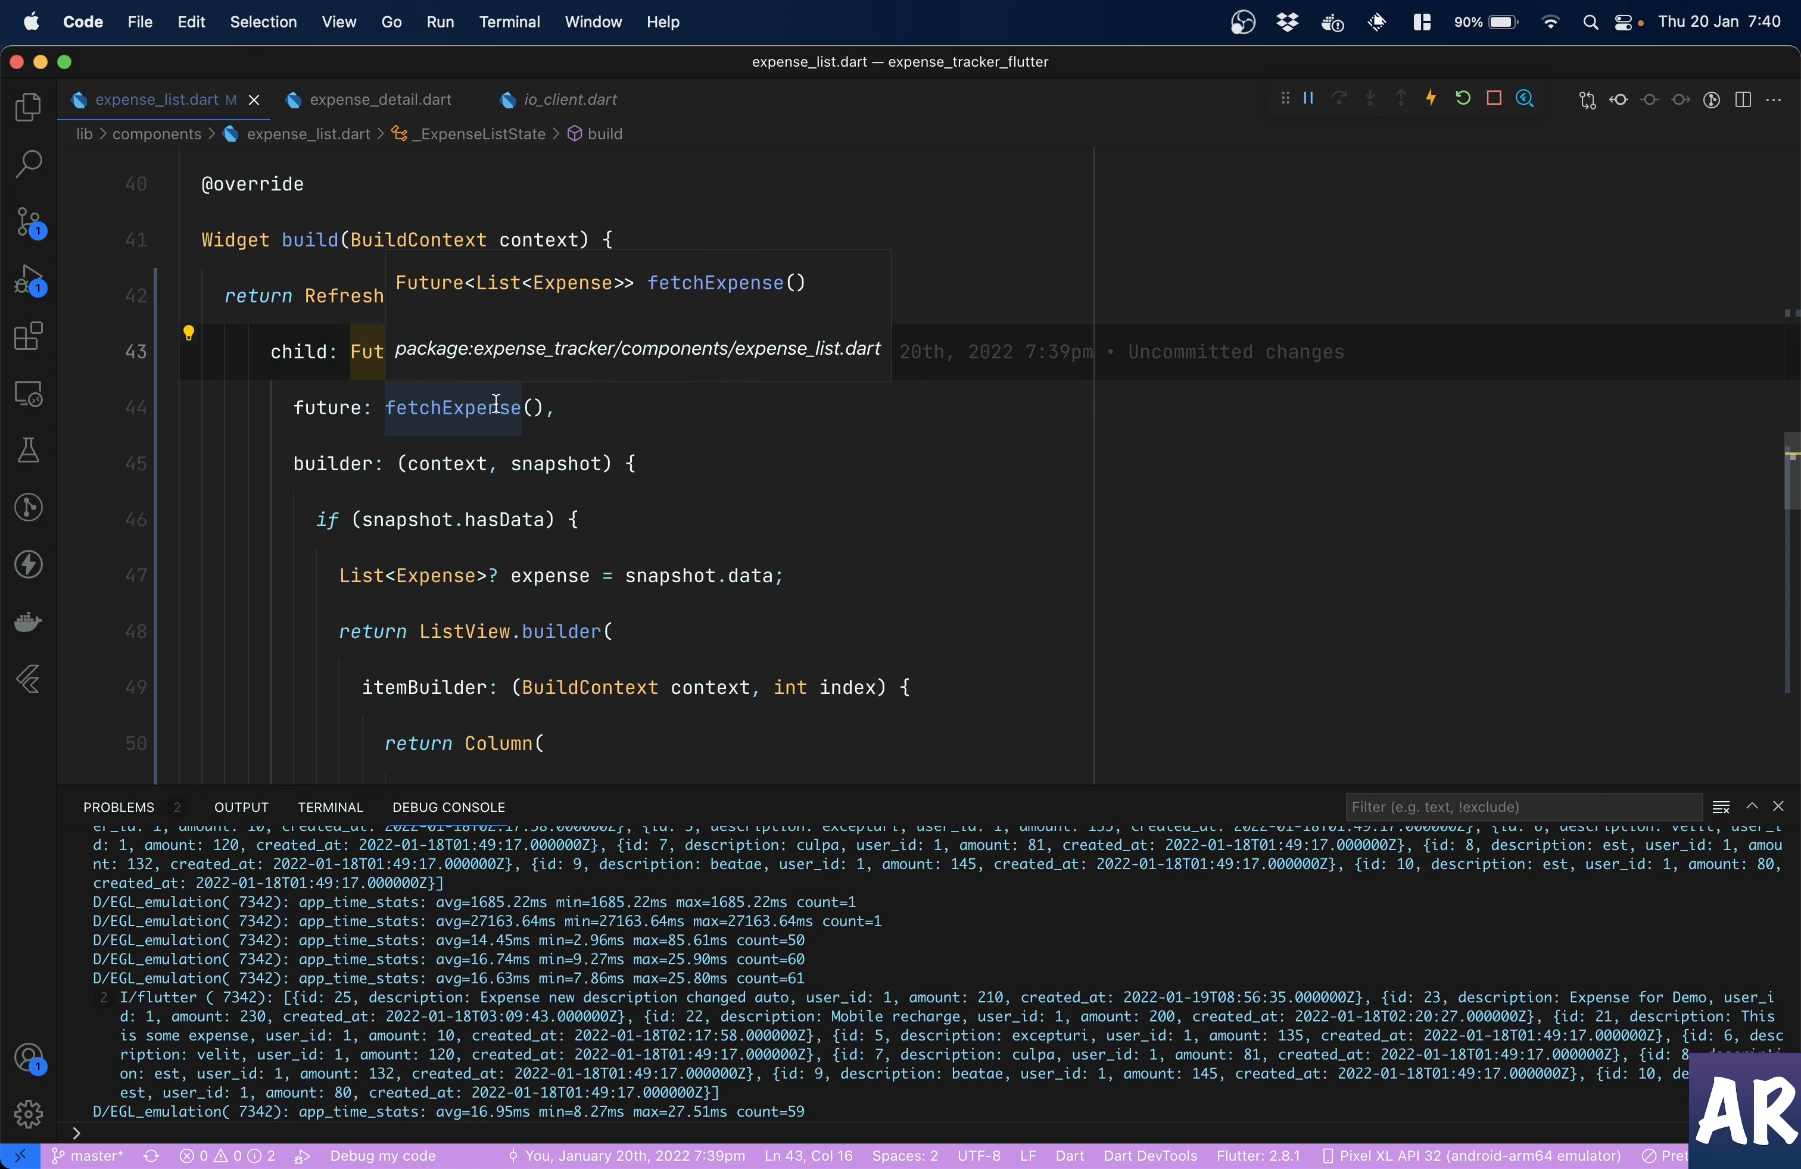
# - Scroll through onRefresh calling setState with return fetchExpense() commented out
pyautogui.scroll(-3)
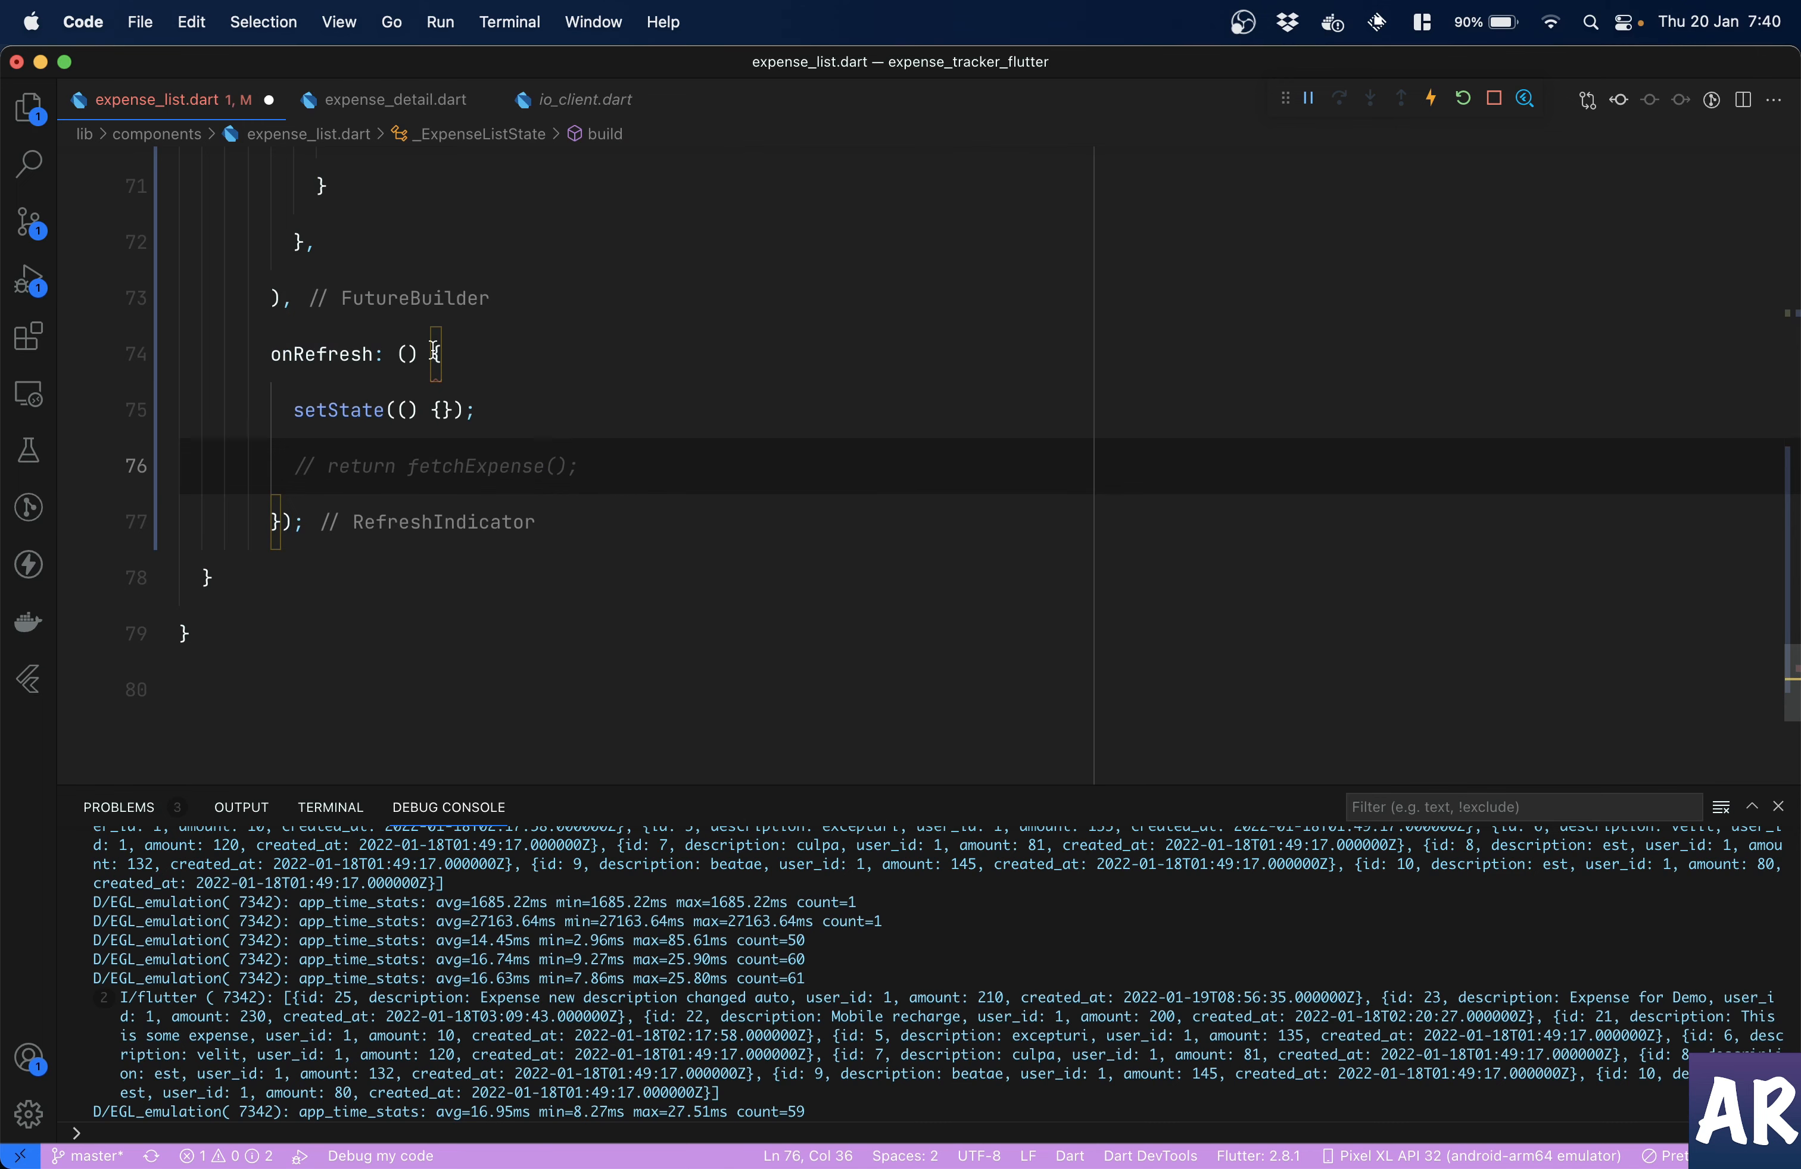
pyautogui.moveTo(434, 353)
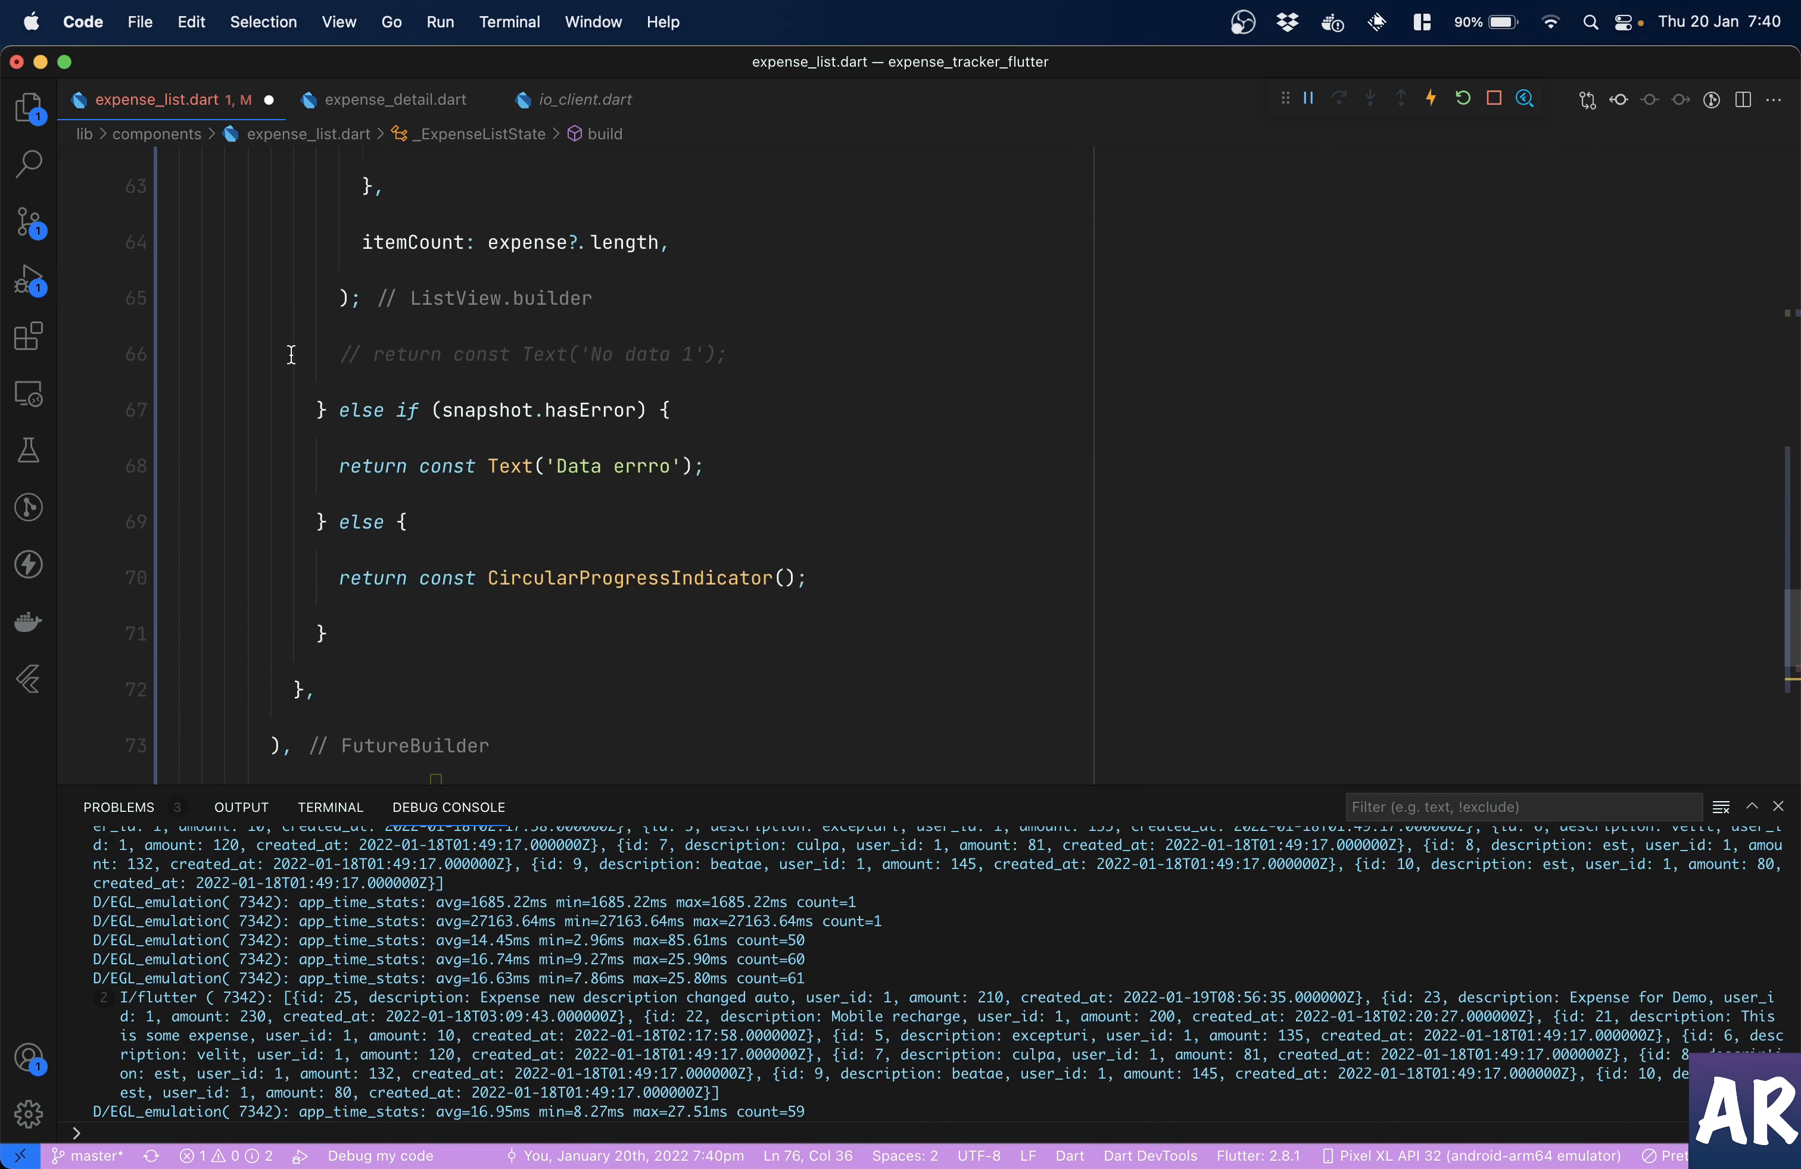
pyautogui.scroll(3)
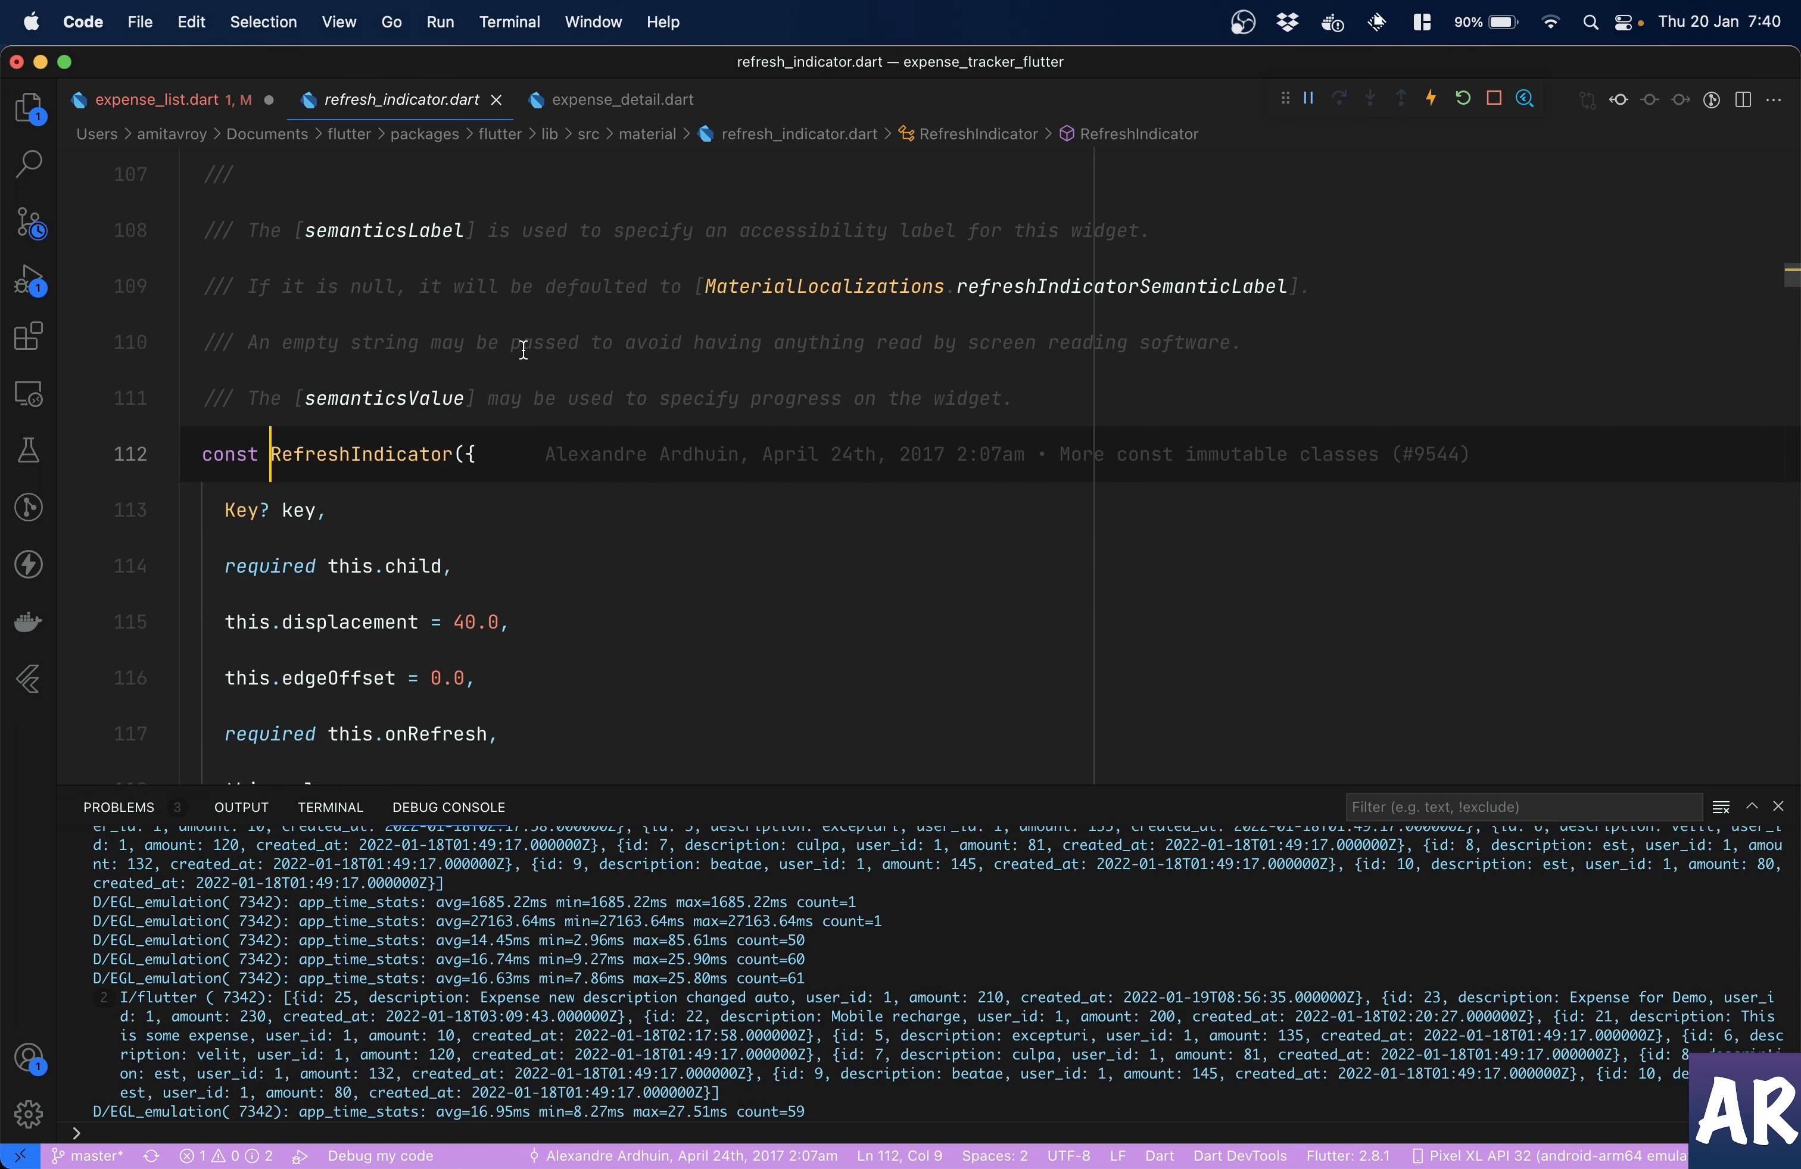
pyautogui.moveTo(555, 270)
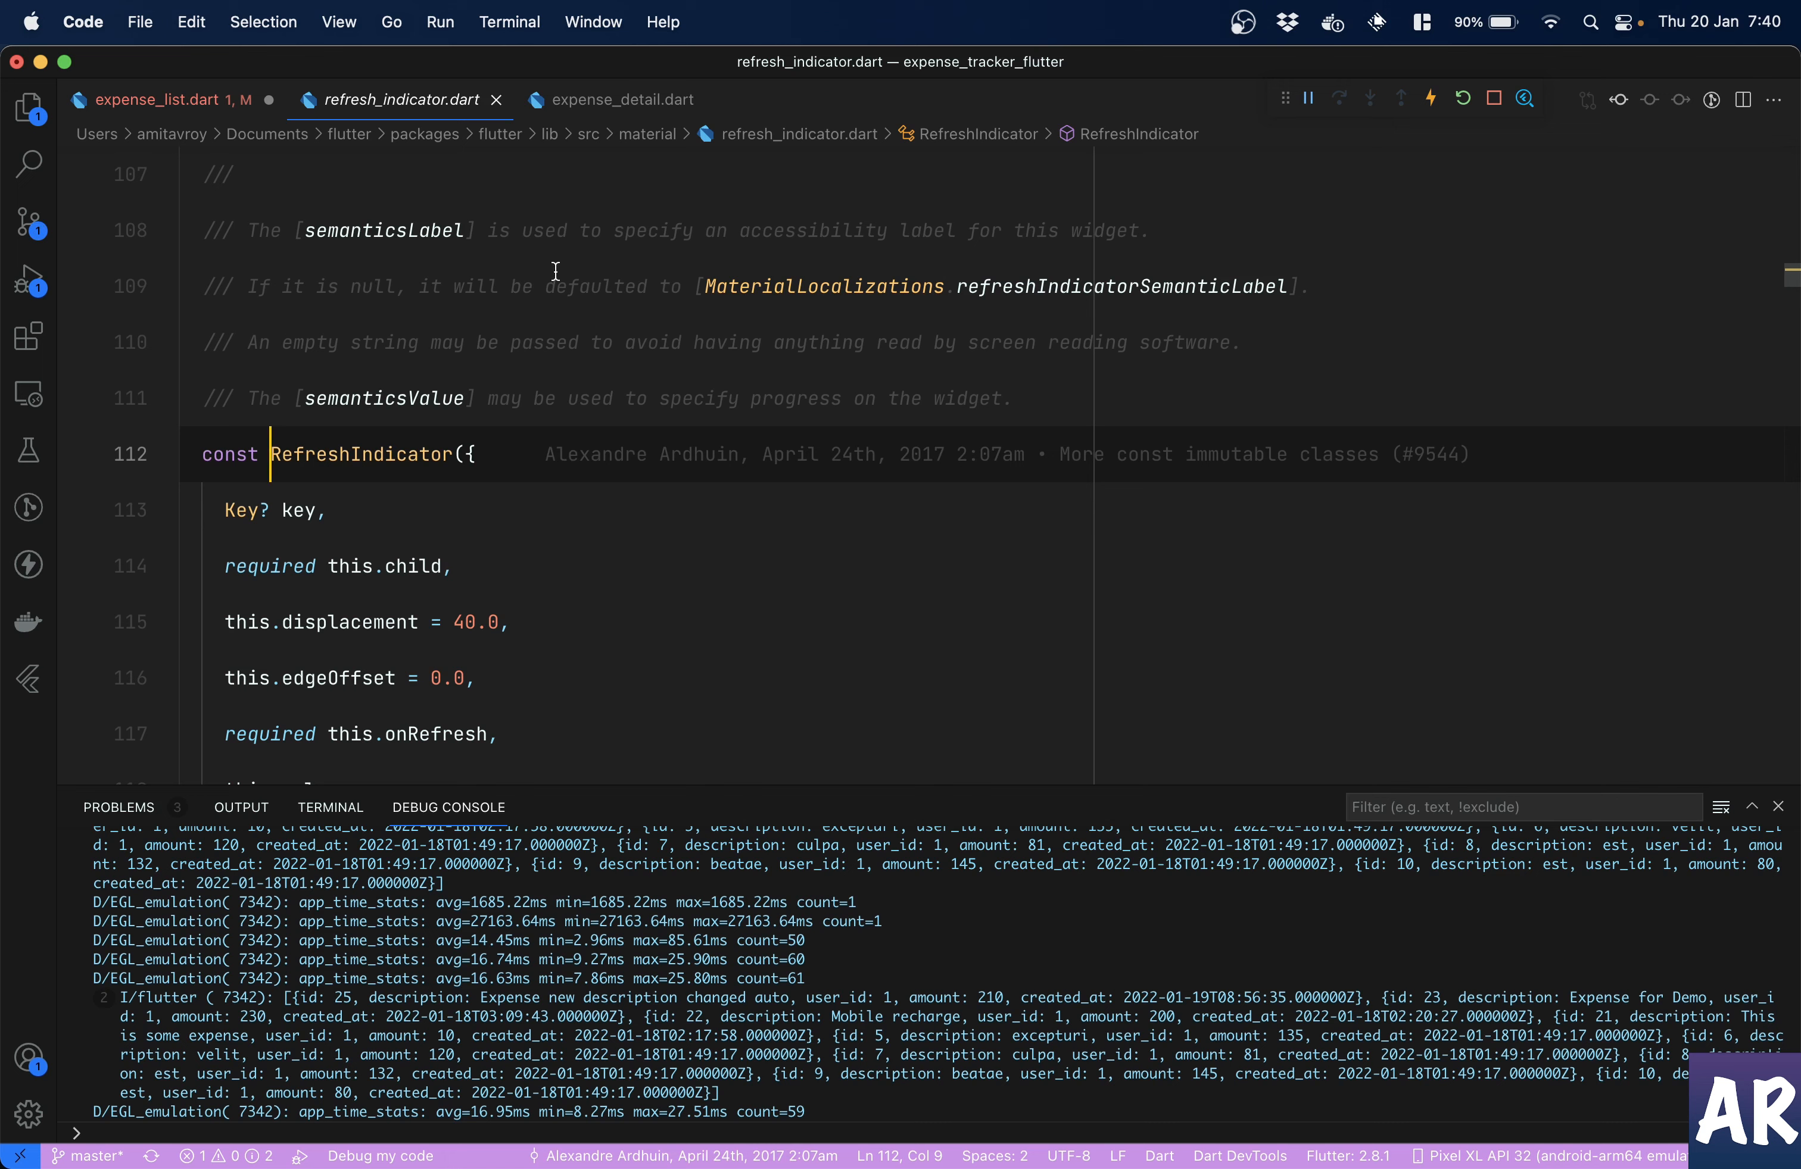
pyautogui.moveTo(655, 262)
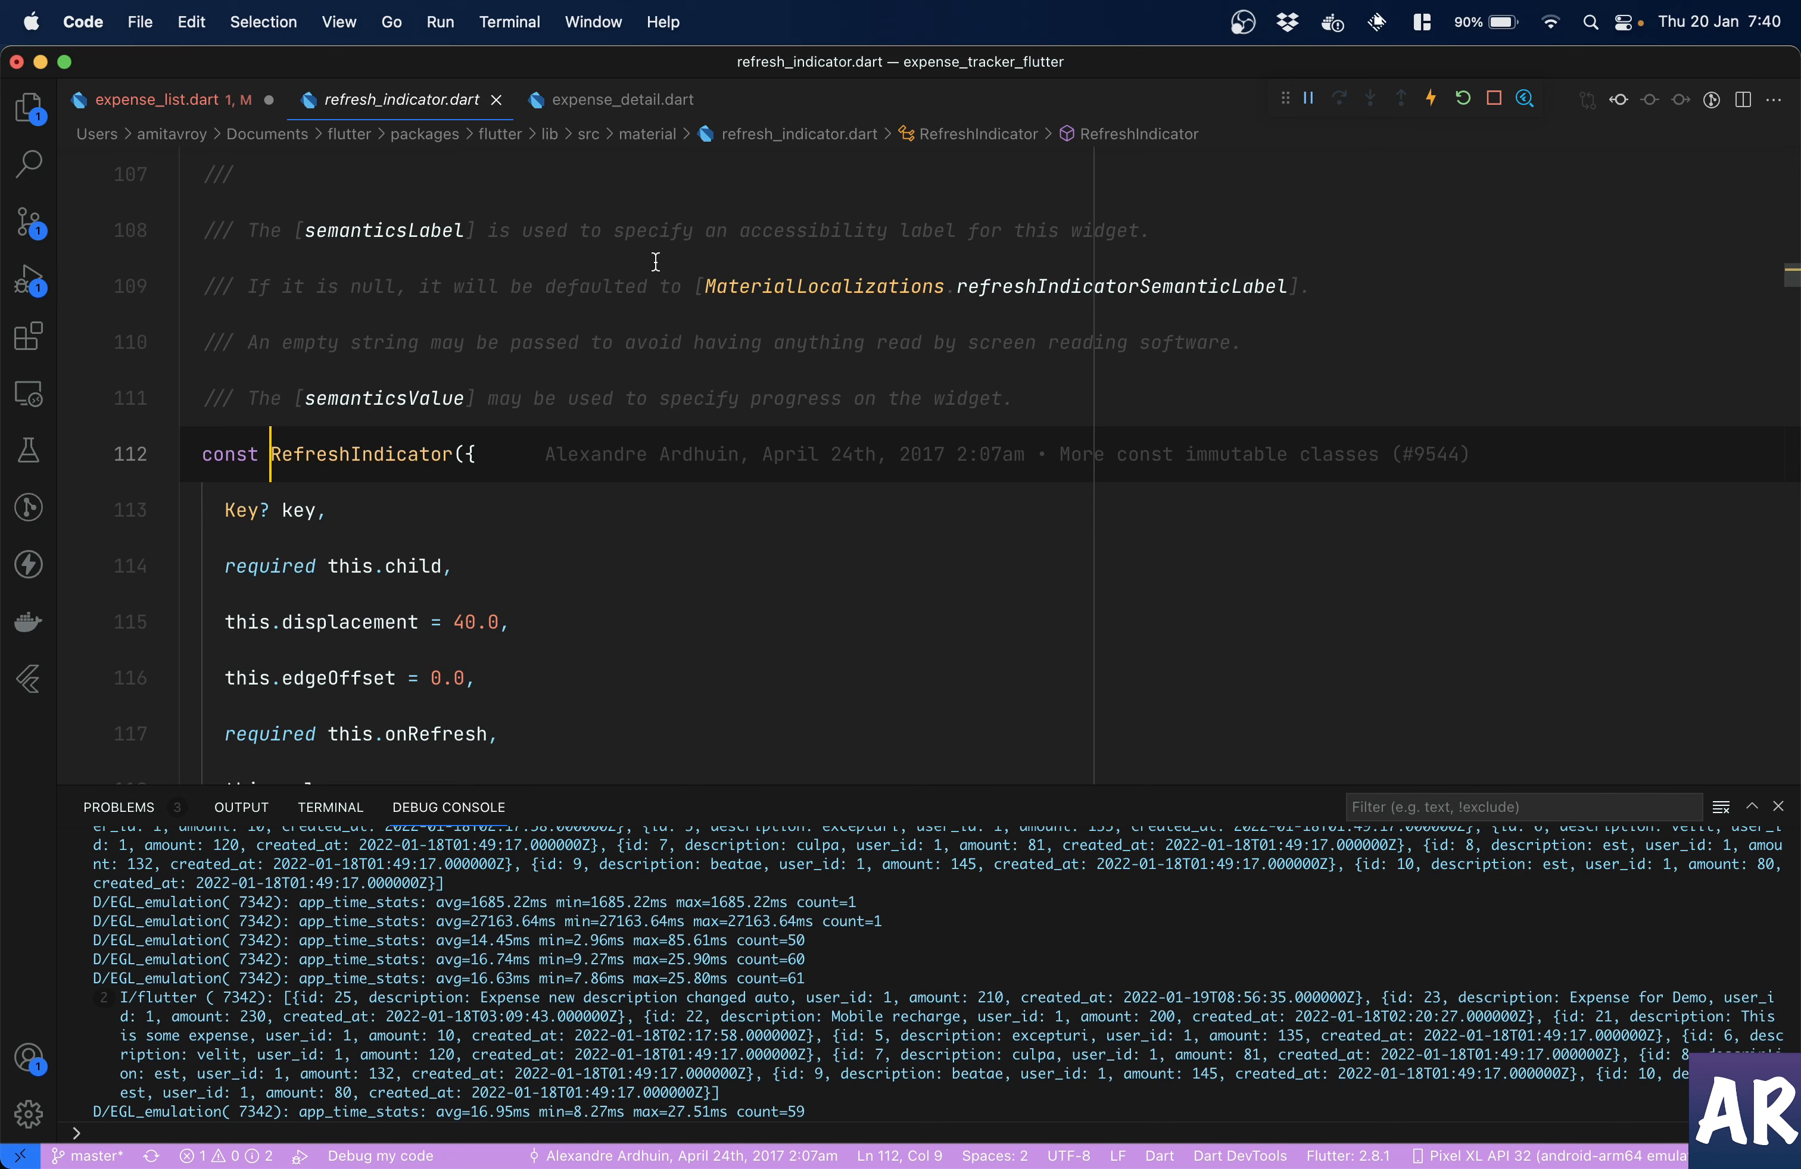
pyautogui.moveTo(304, 502)
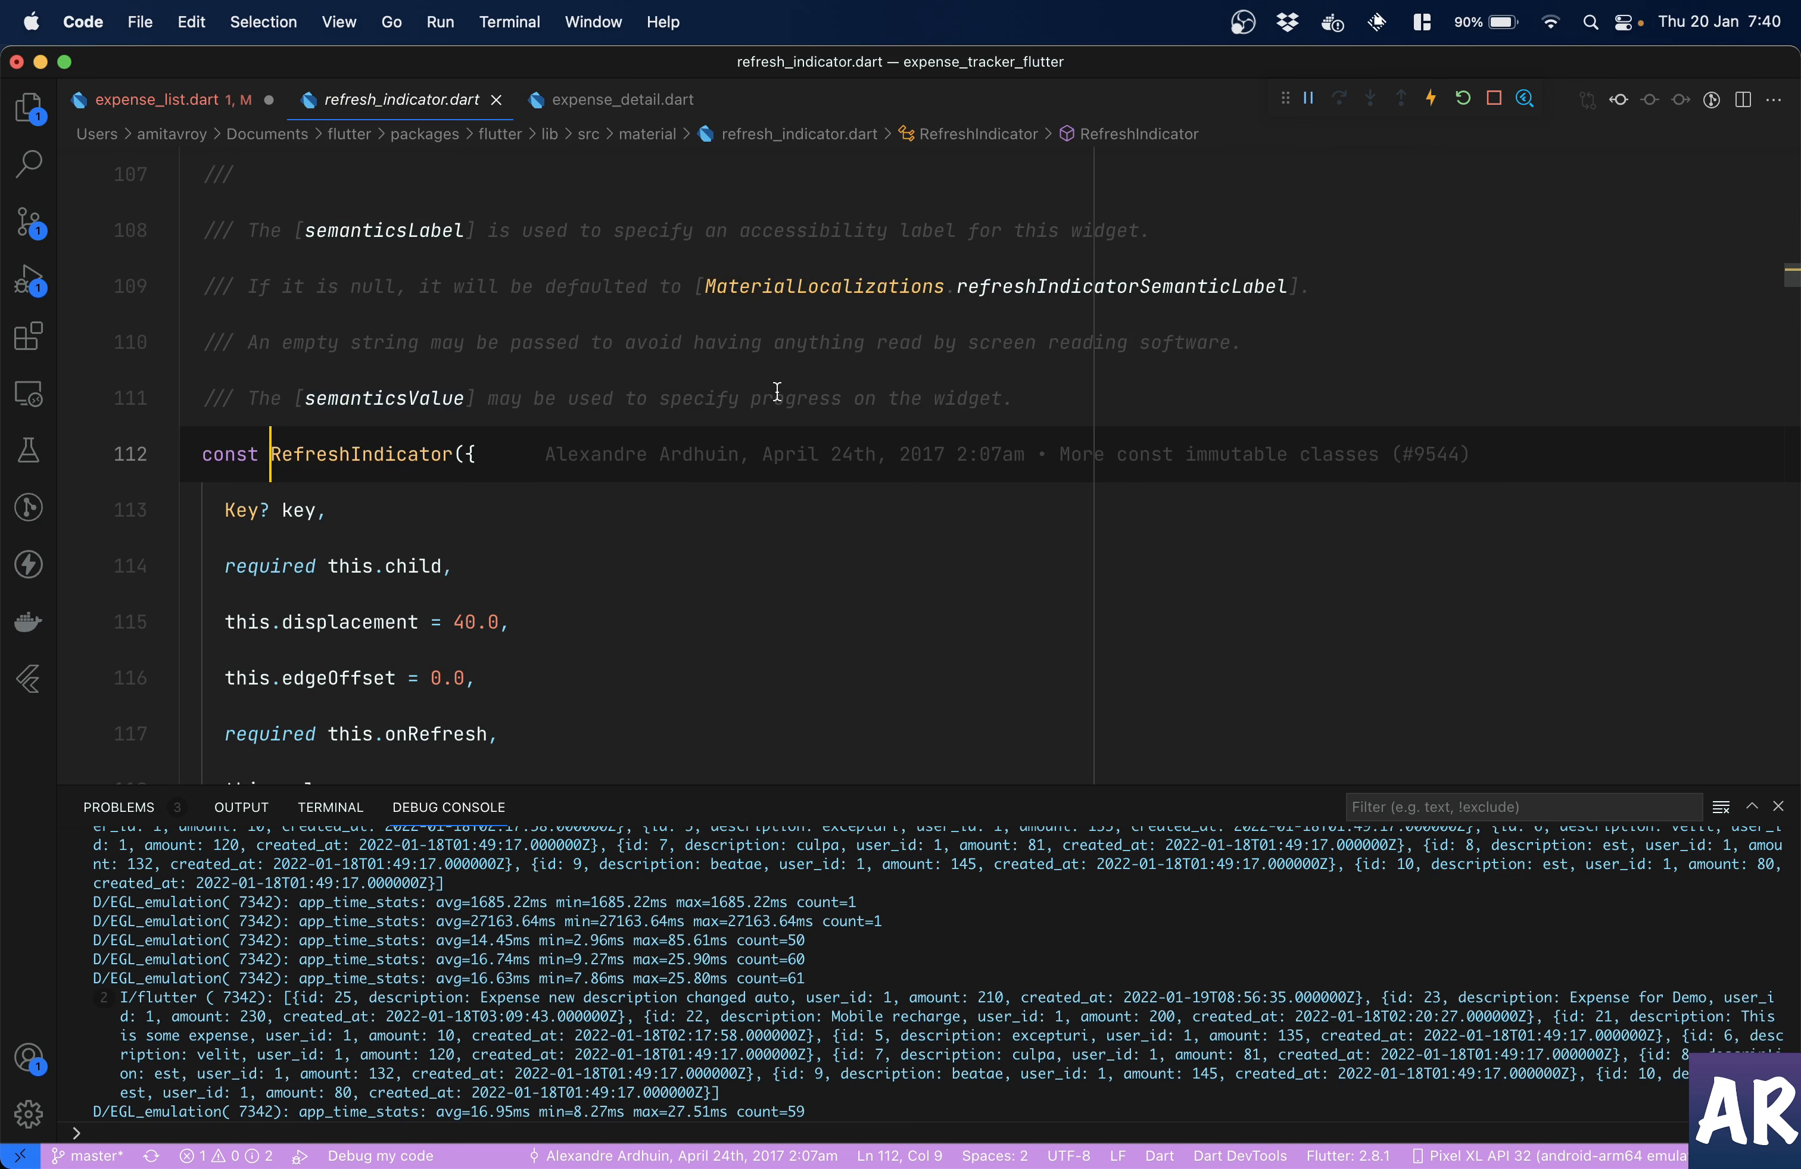
pyautogui.scroll(-3)
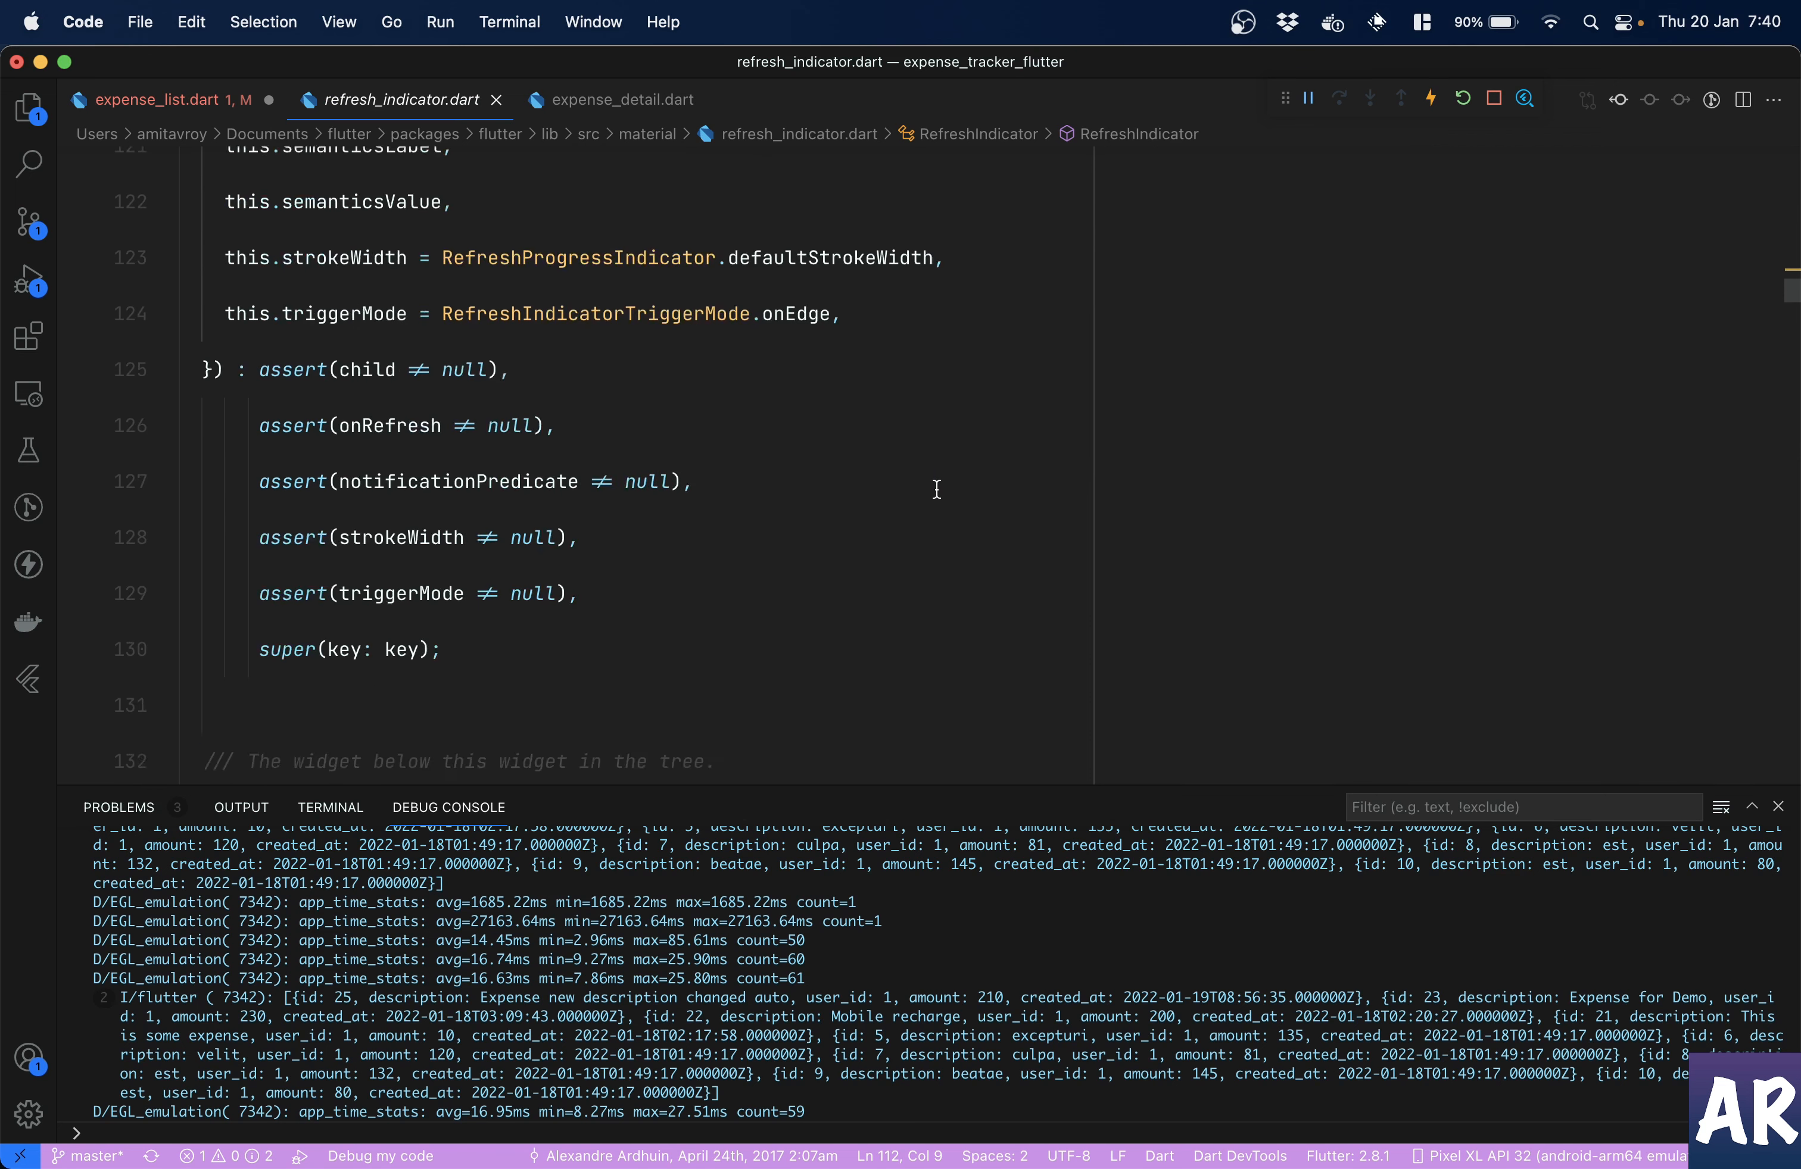
pyautogui.scroll(3)
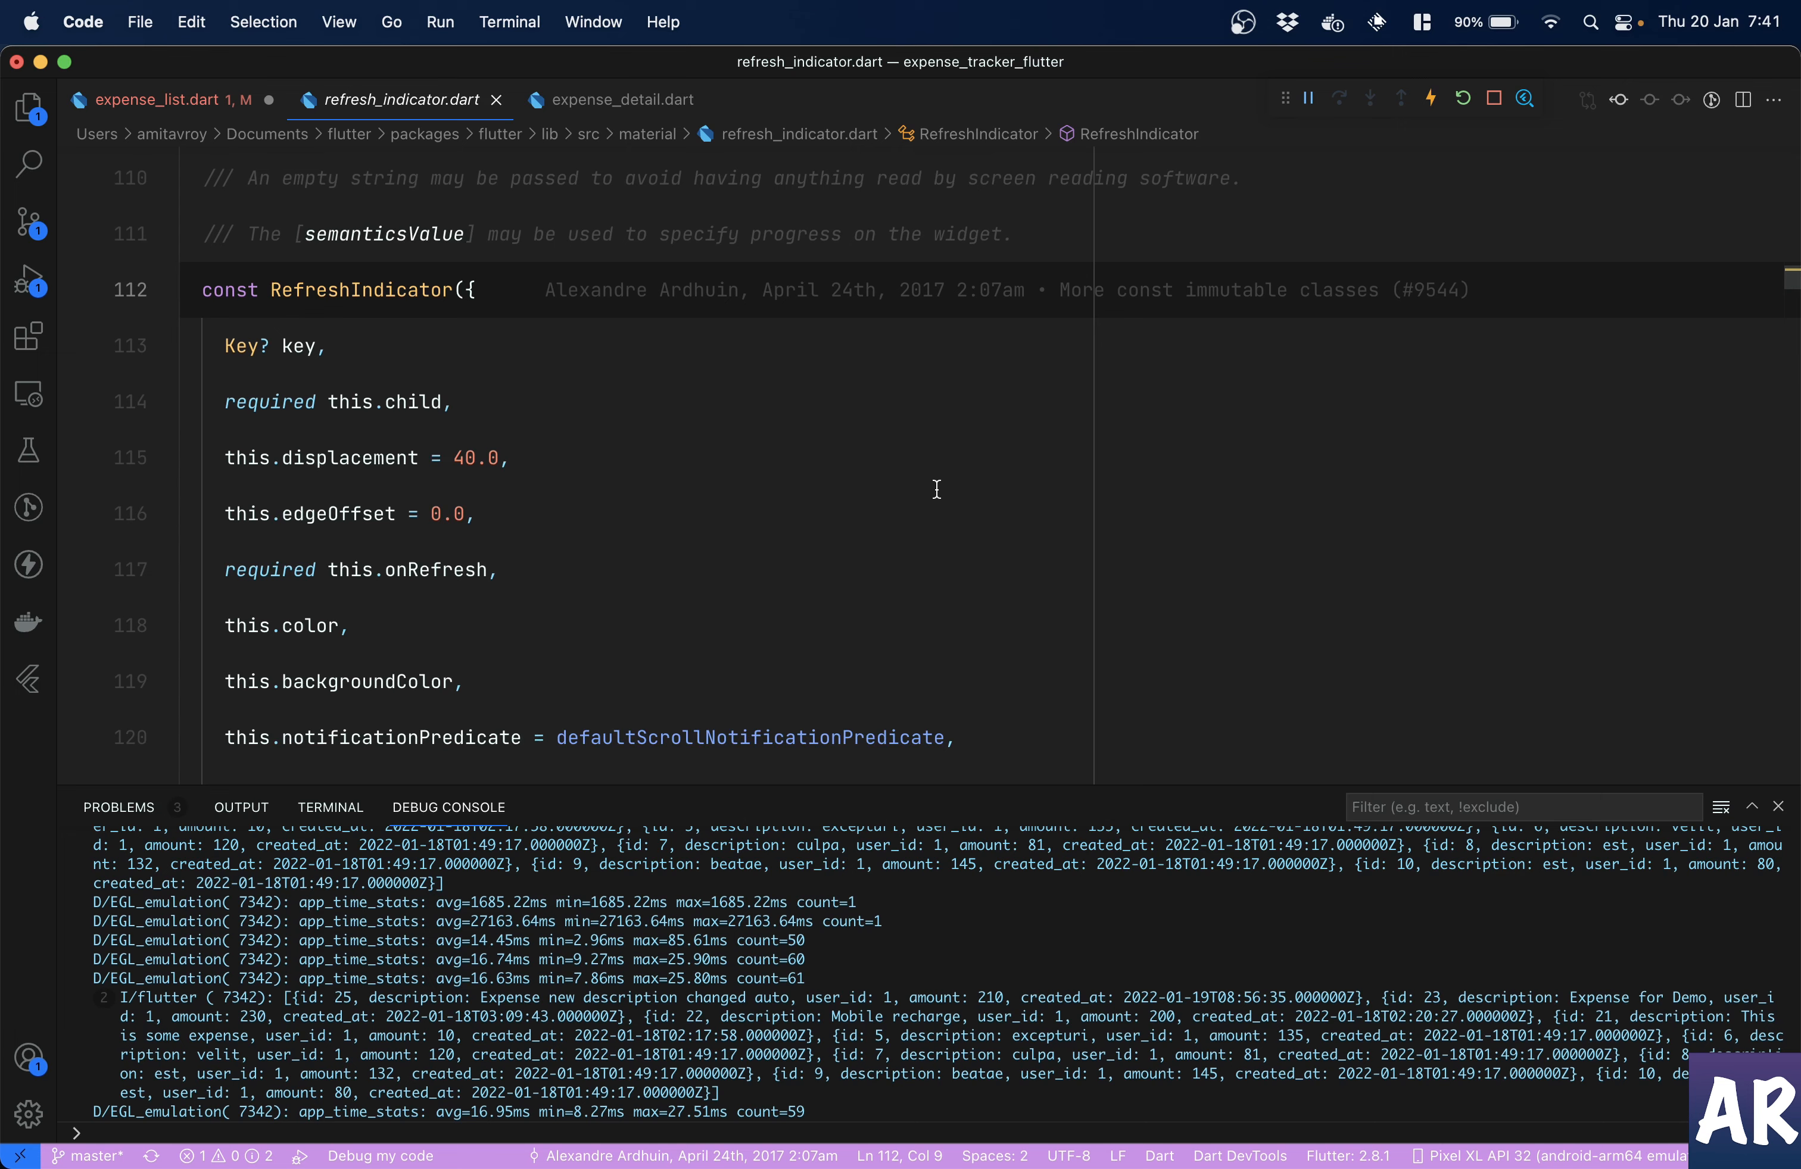
pyautogui.scroll(-3)
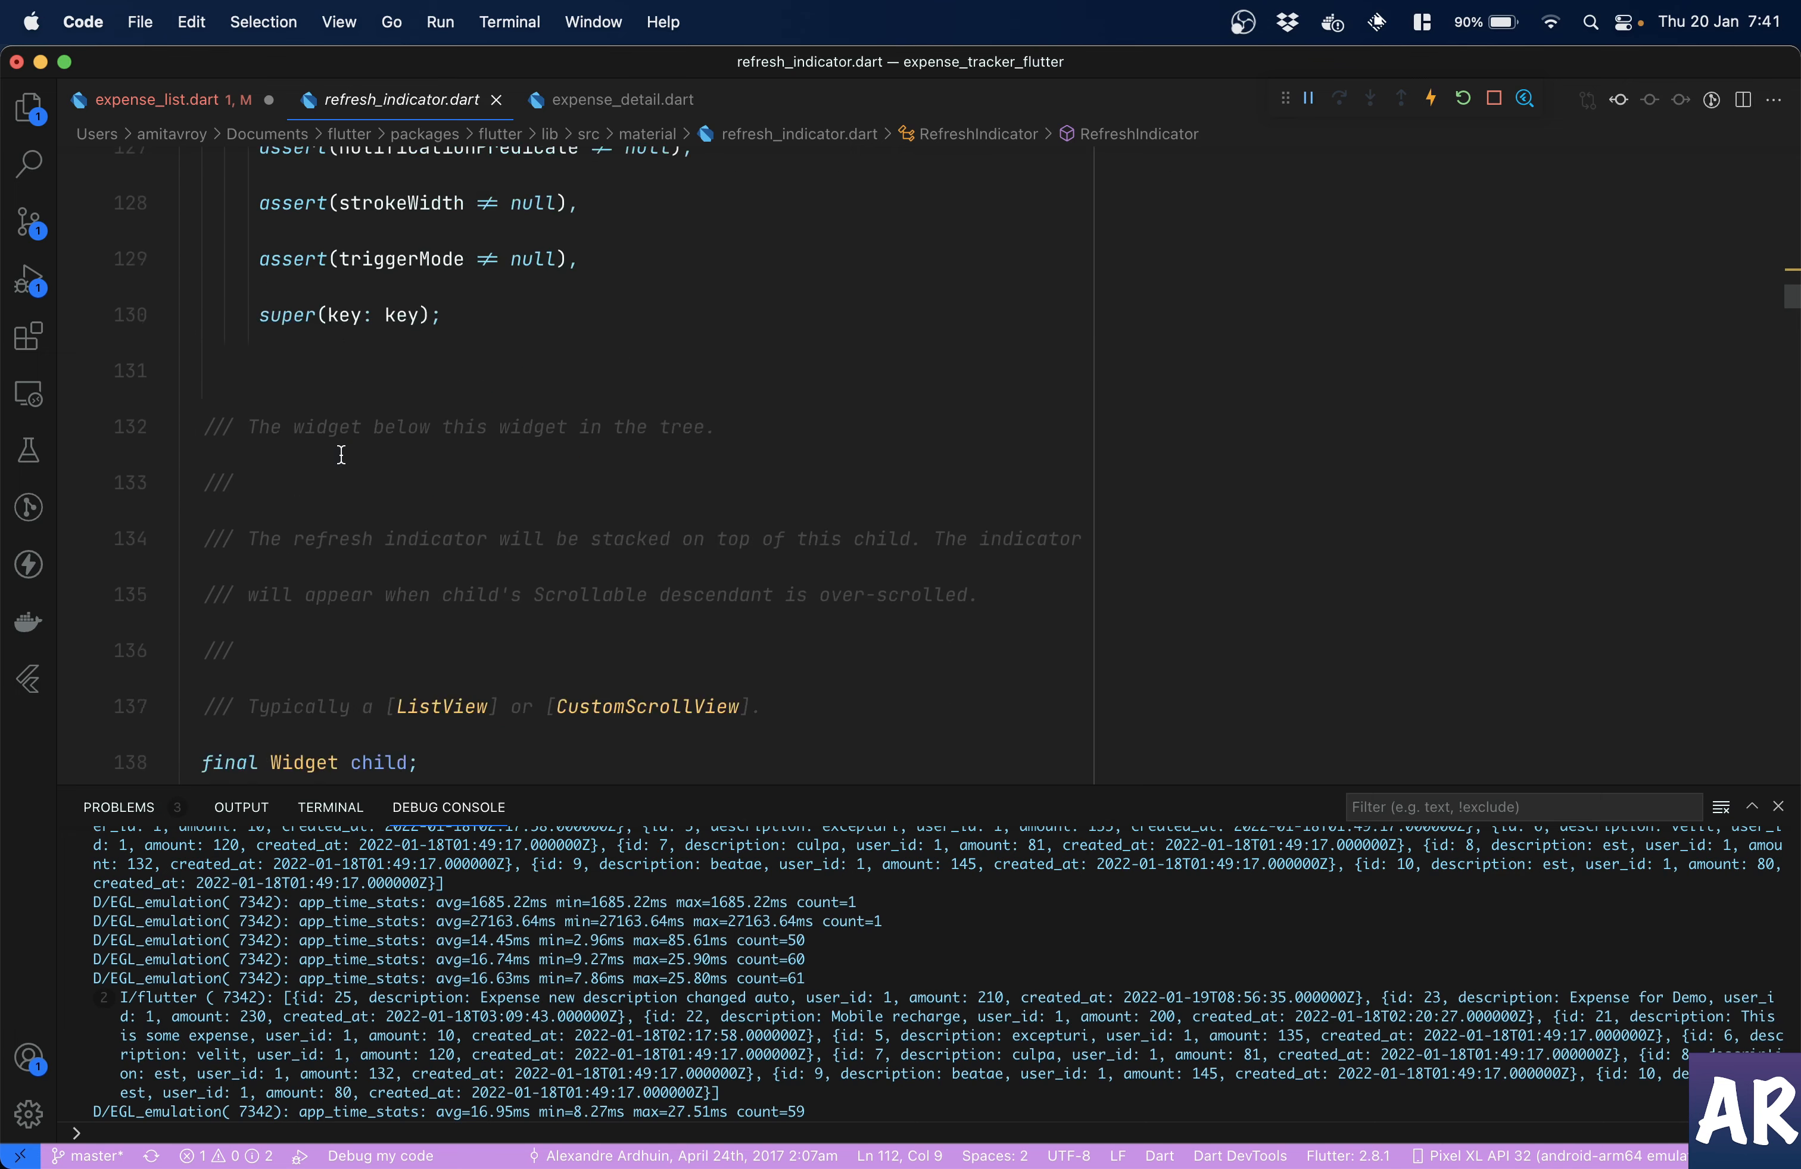
pyautogui.scroll(3)
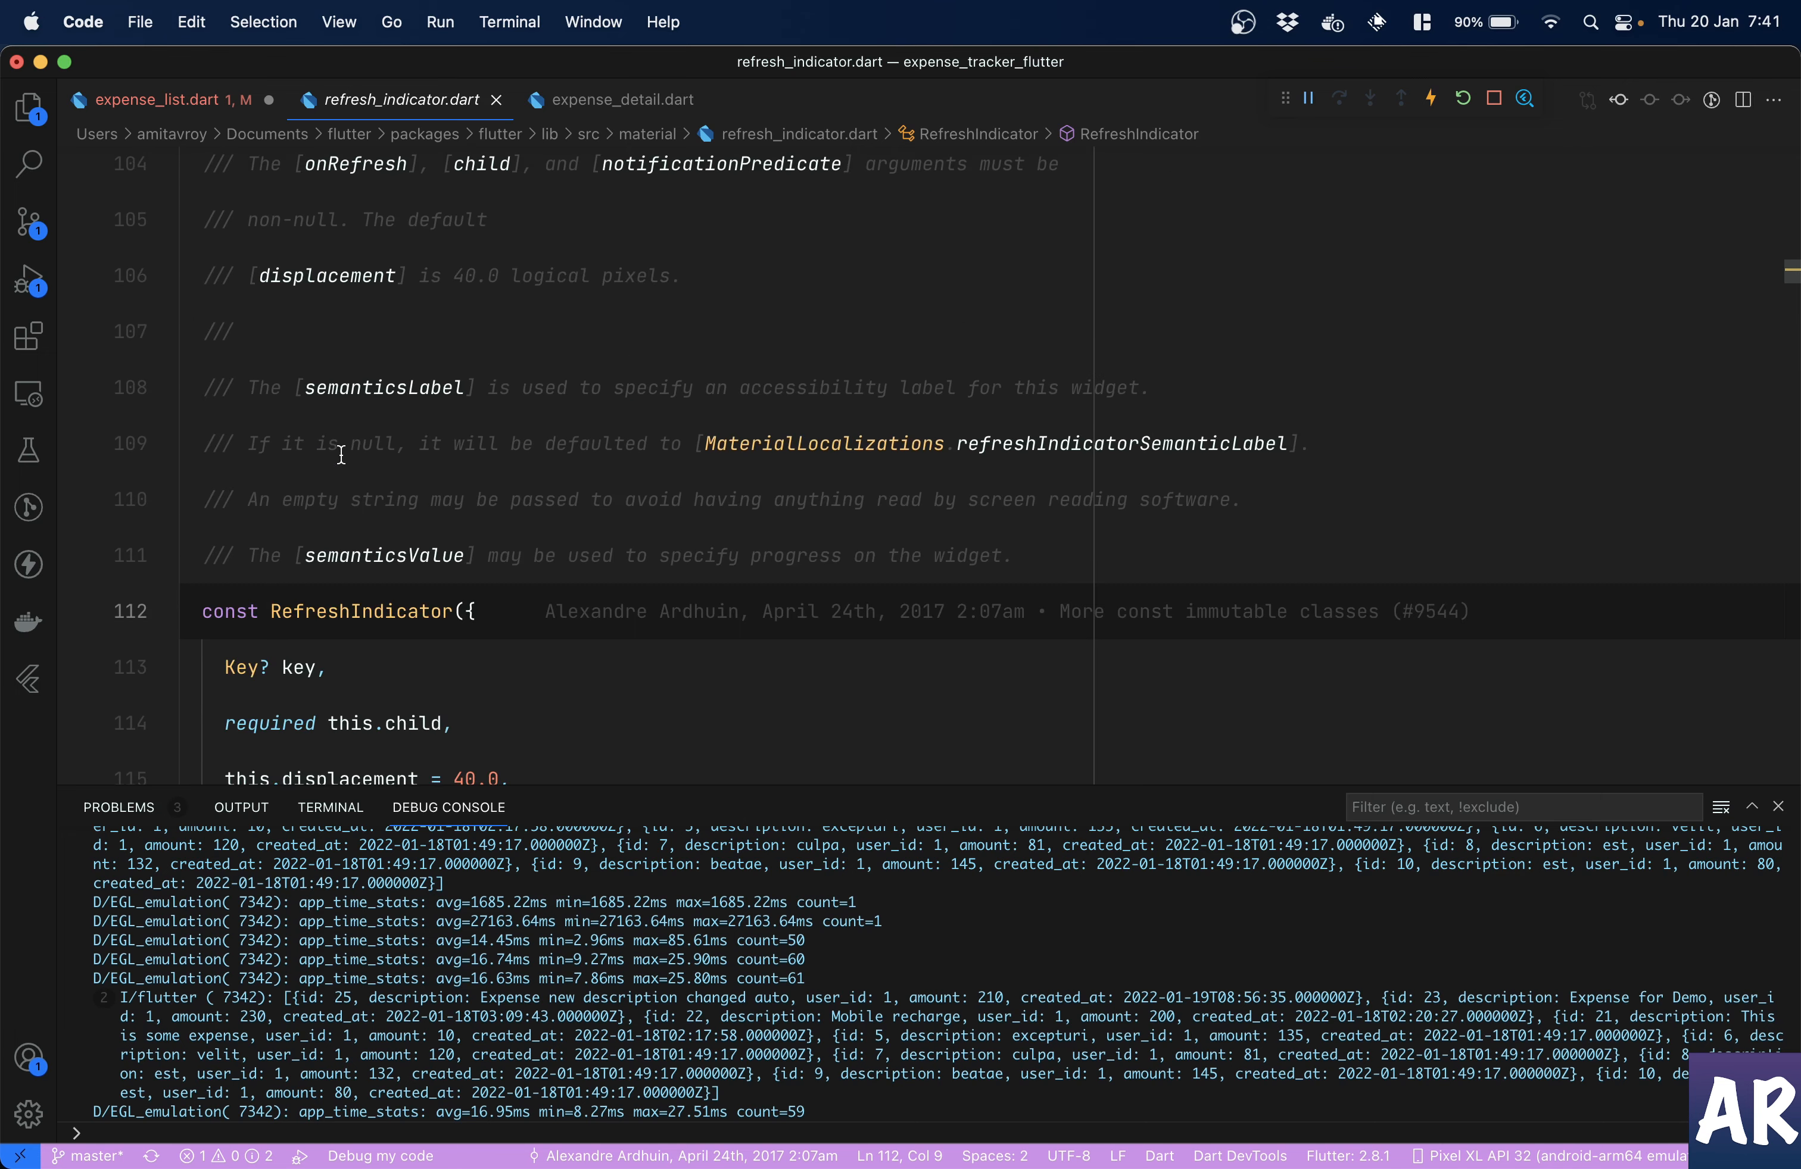
pyautogui.scroll(3)
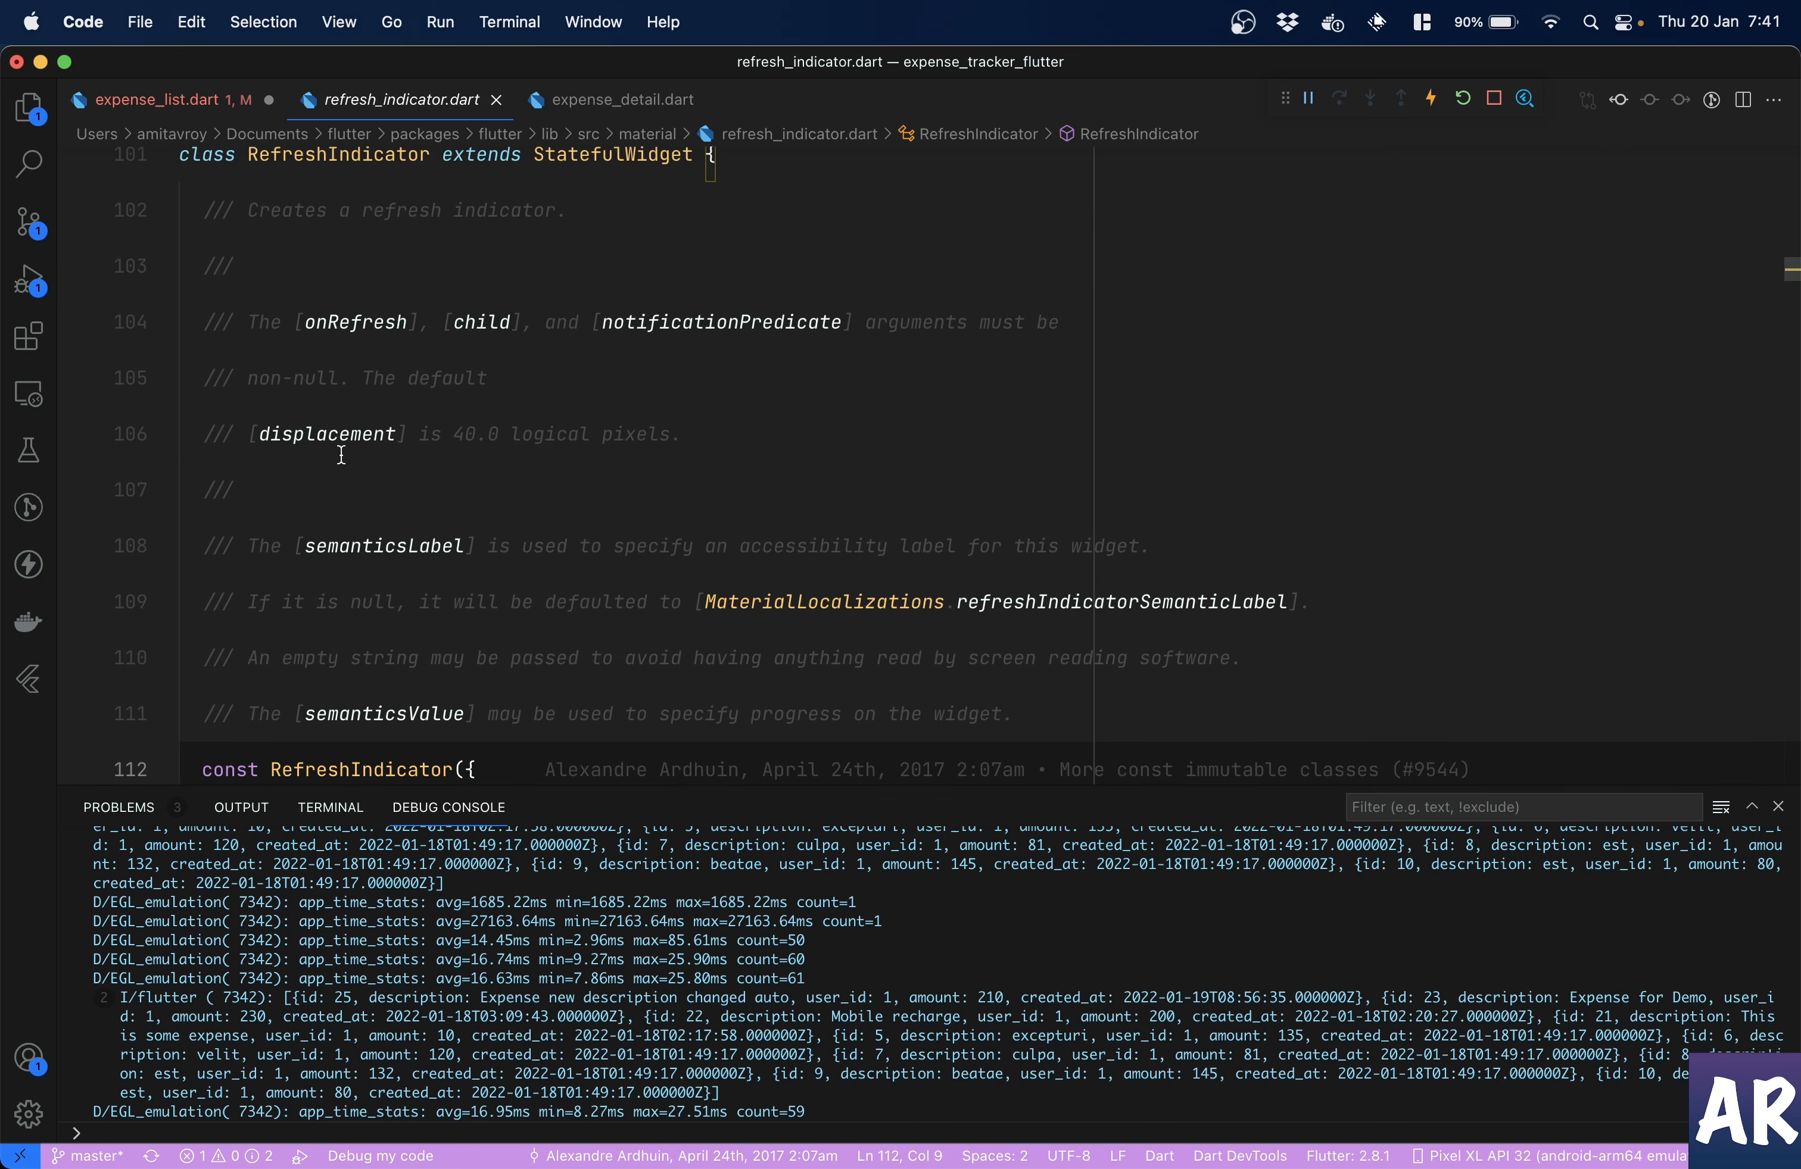
pyautogui.moveTo(354, 324)
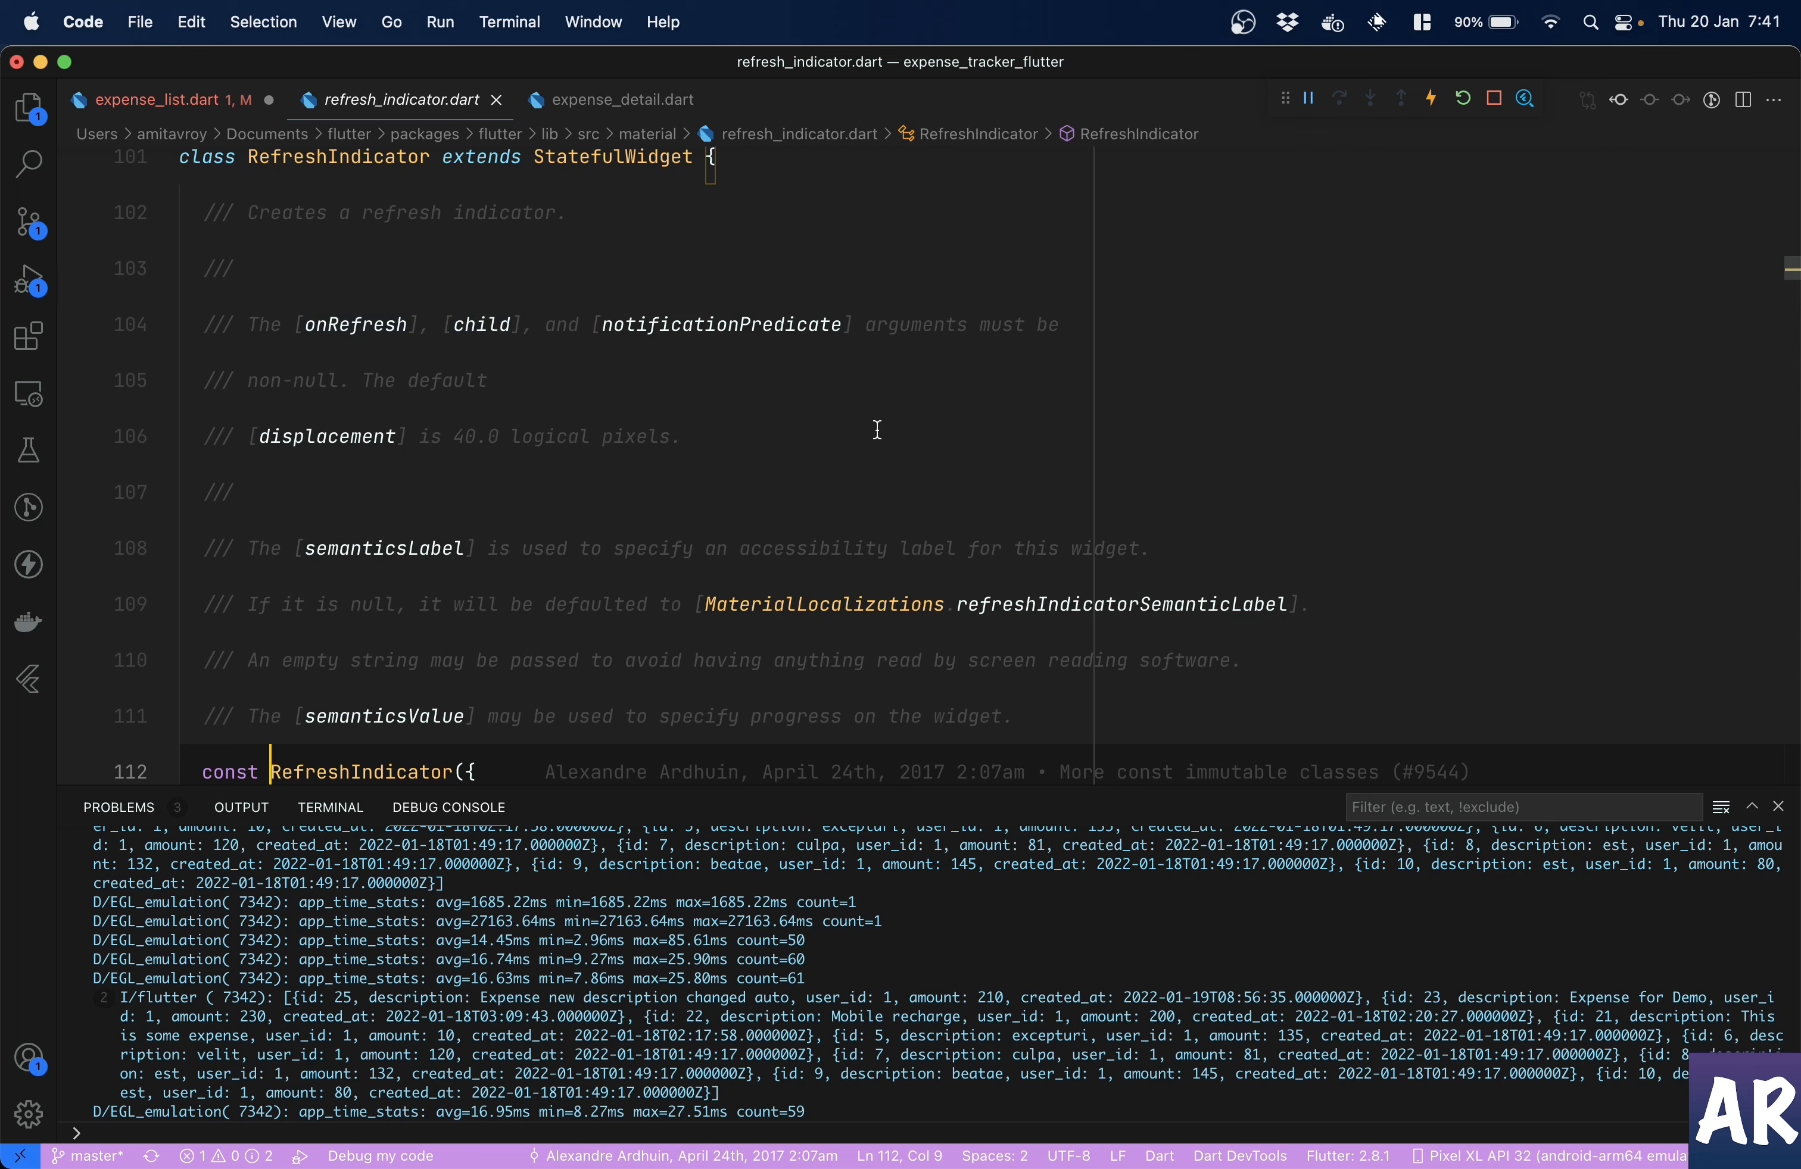
pyautogui.moveTo(900, 394)
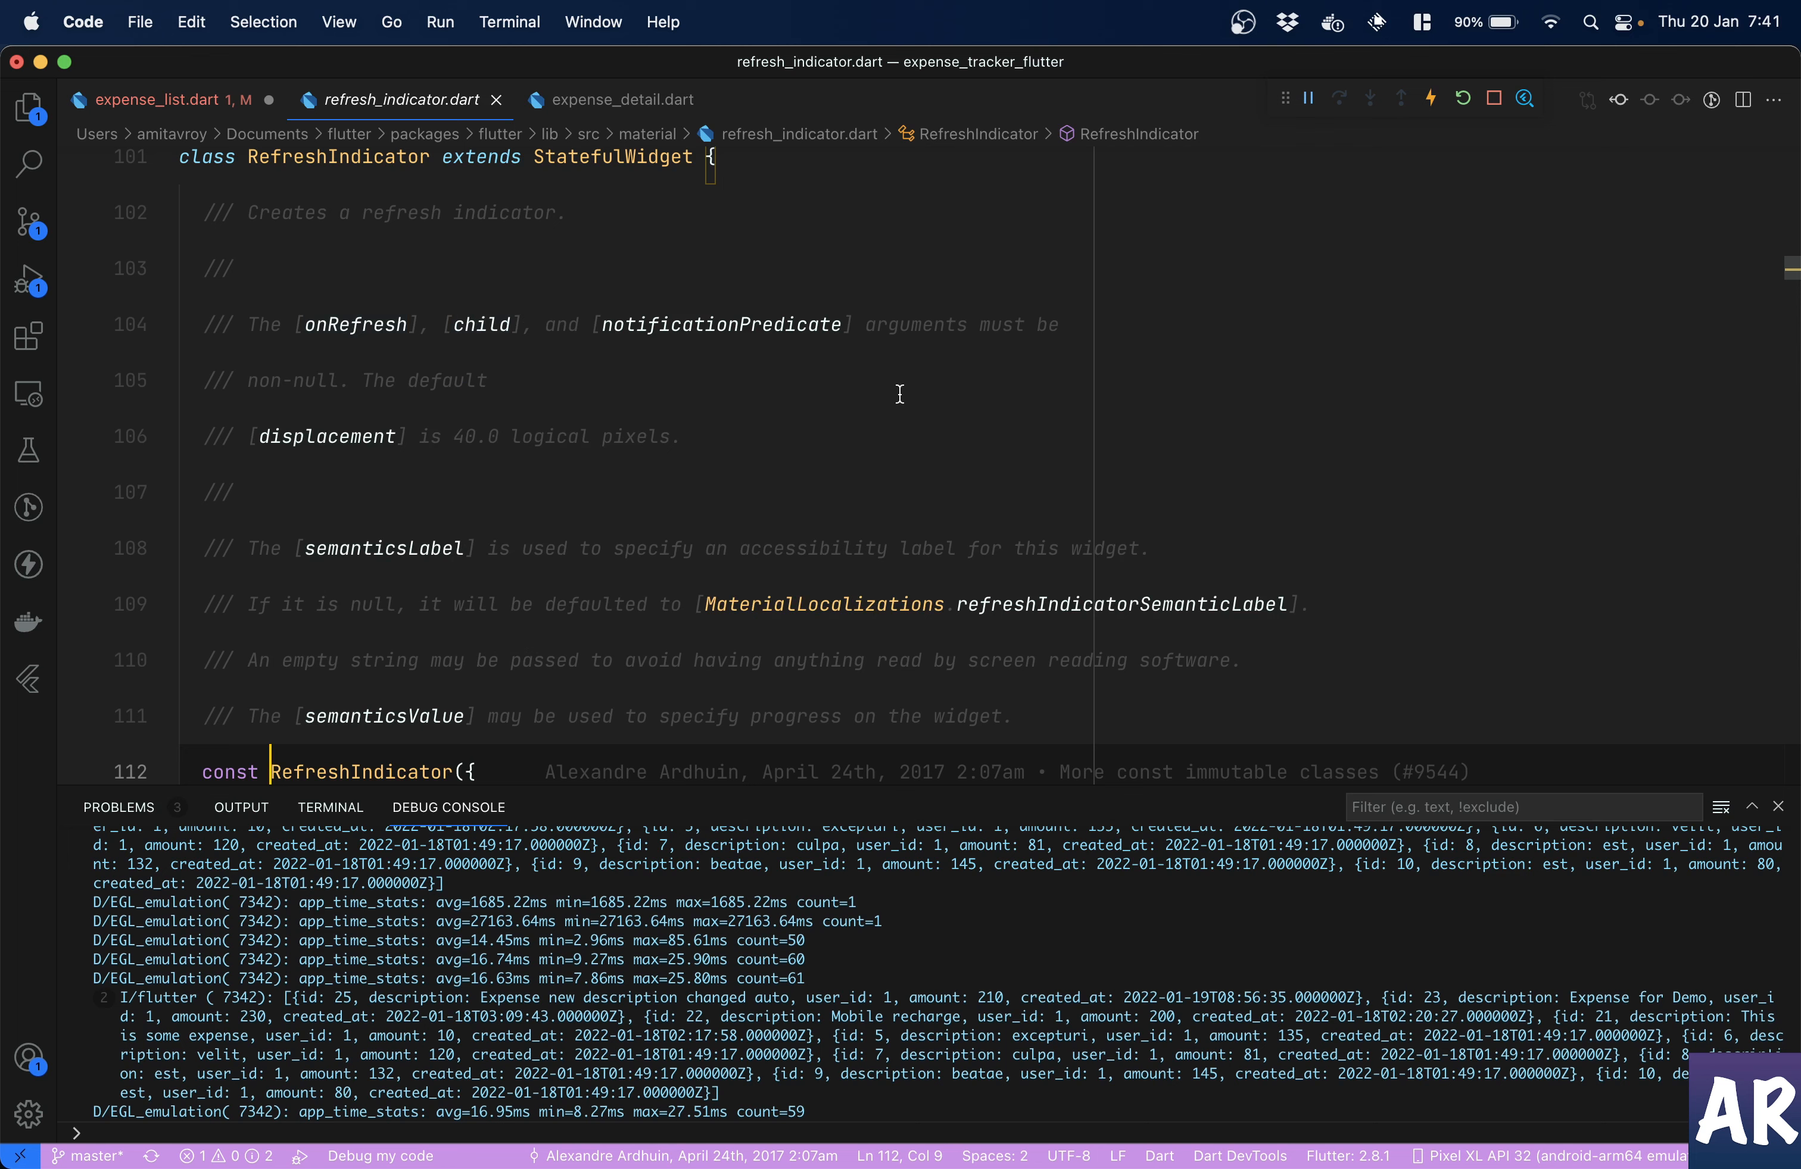
pyautogui.moveTo(596, 396)
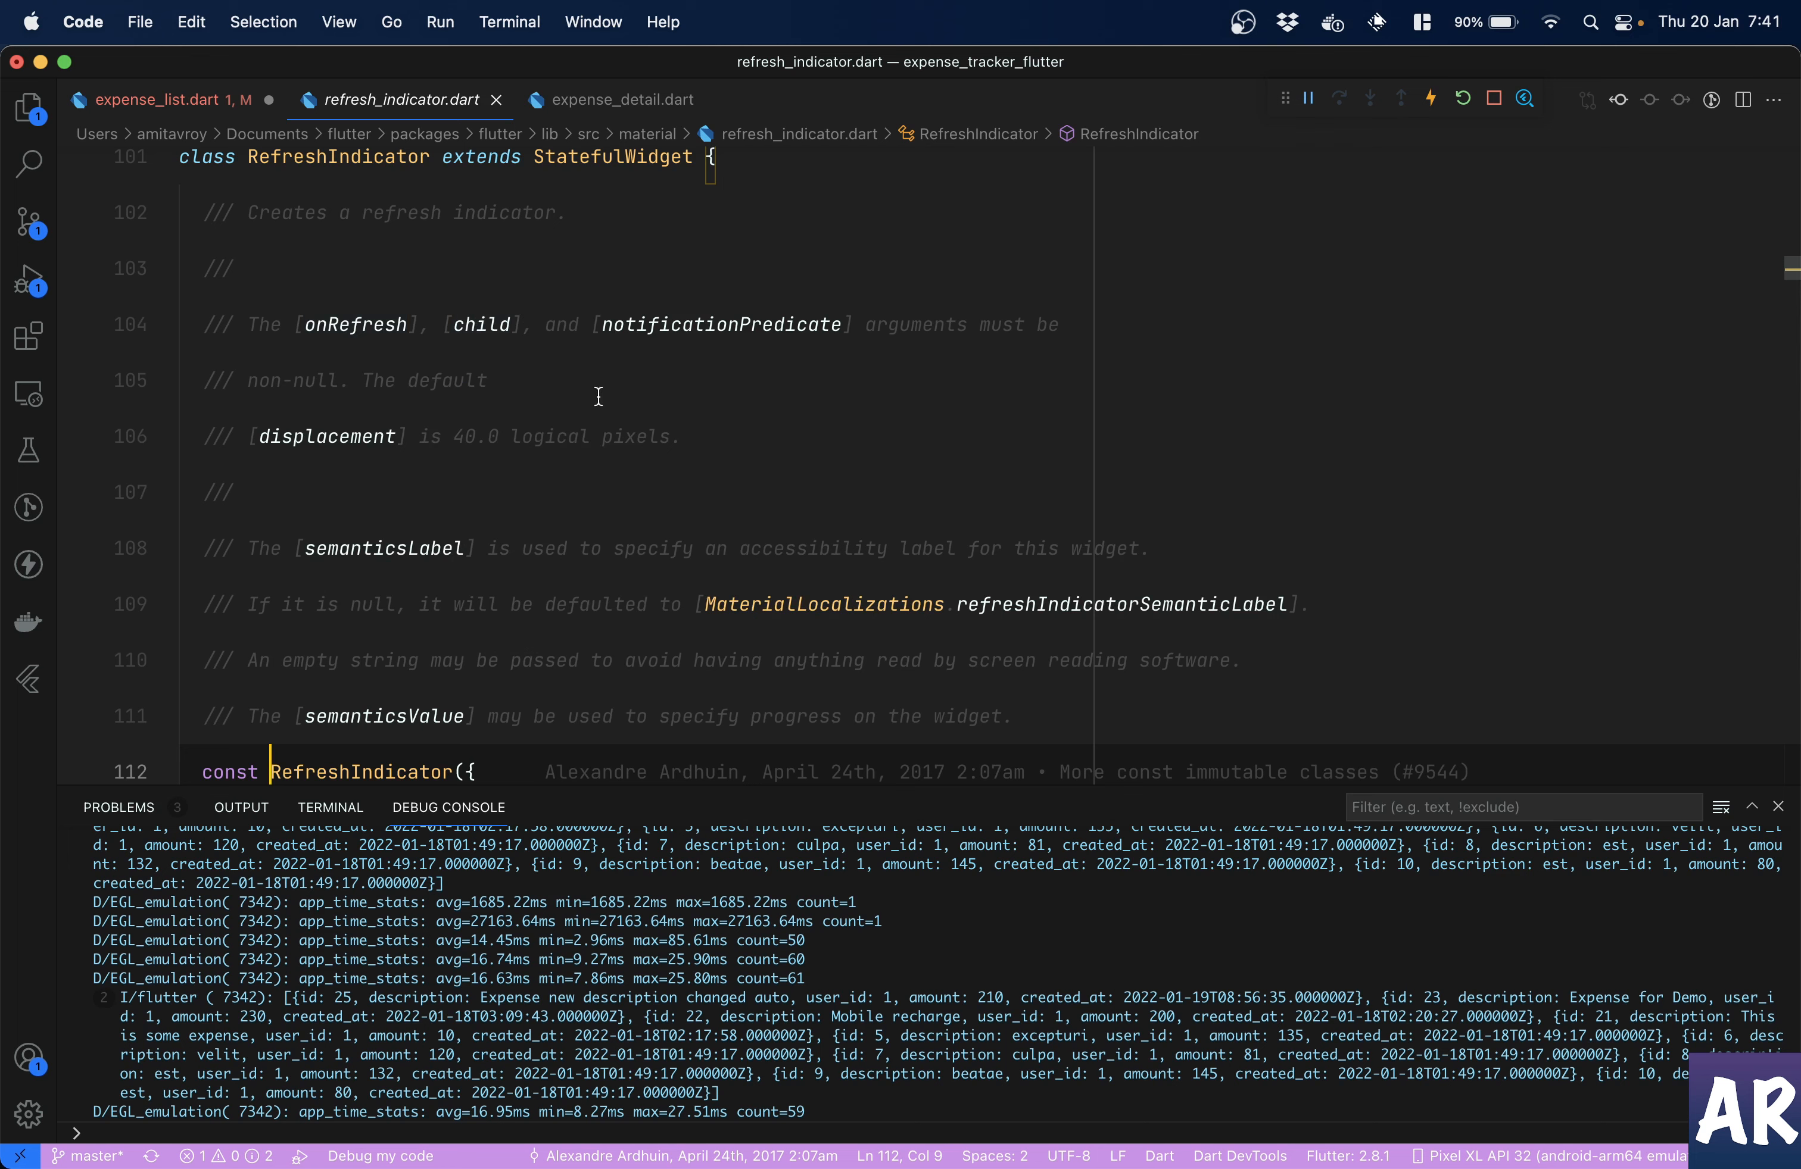
pyautogui.moveTo(355, 324)
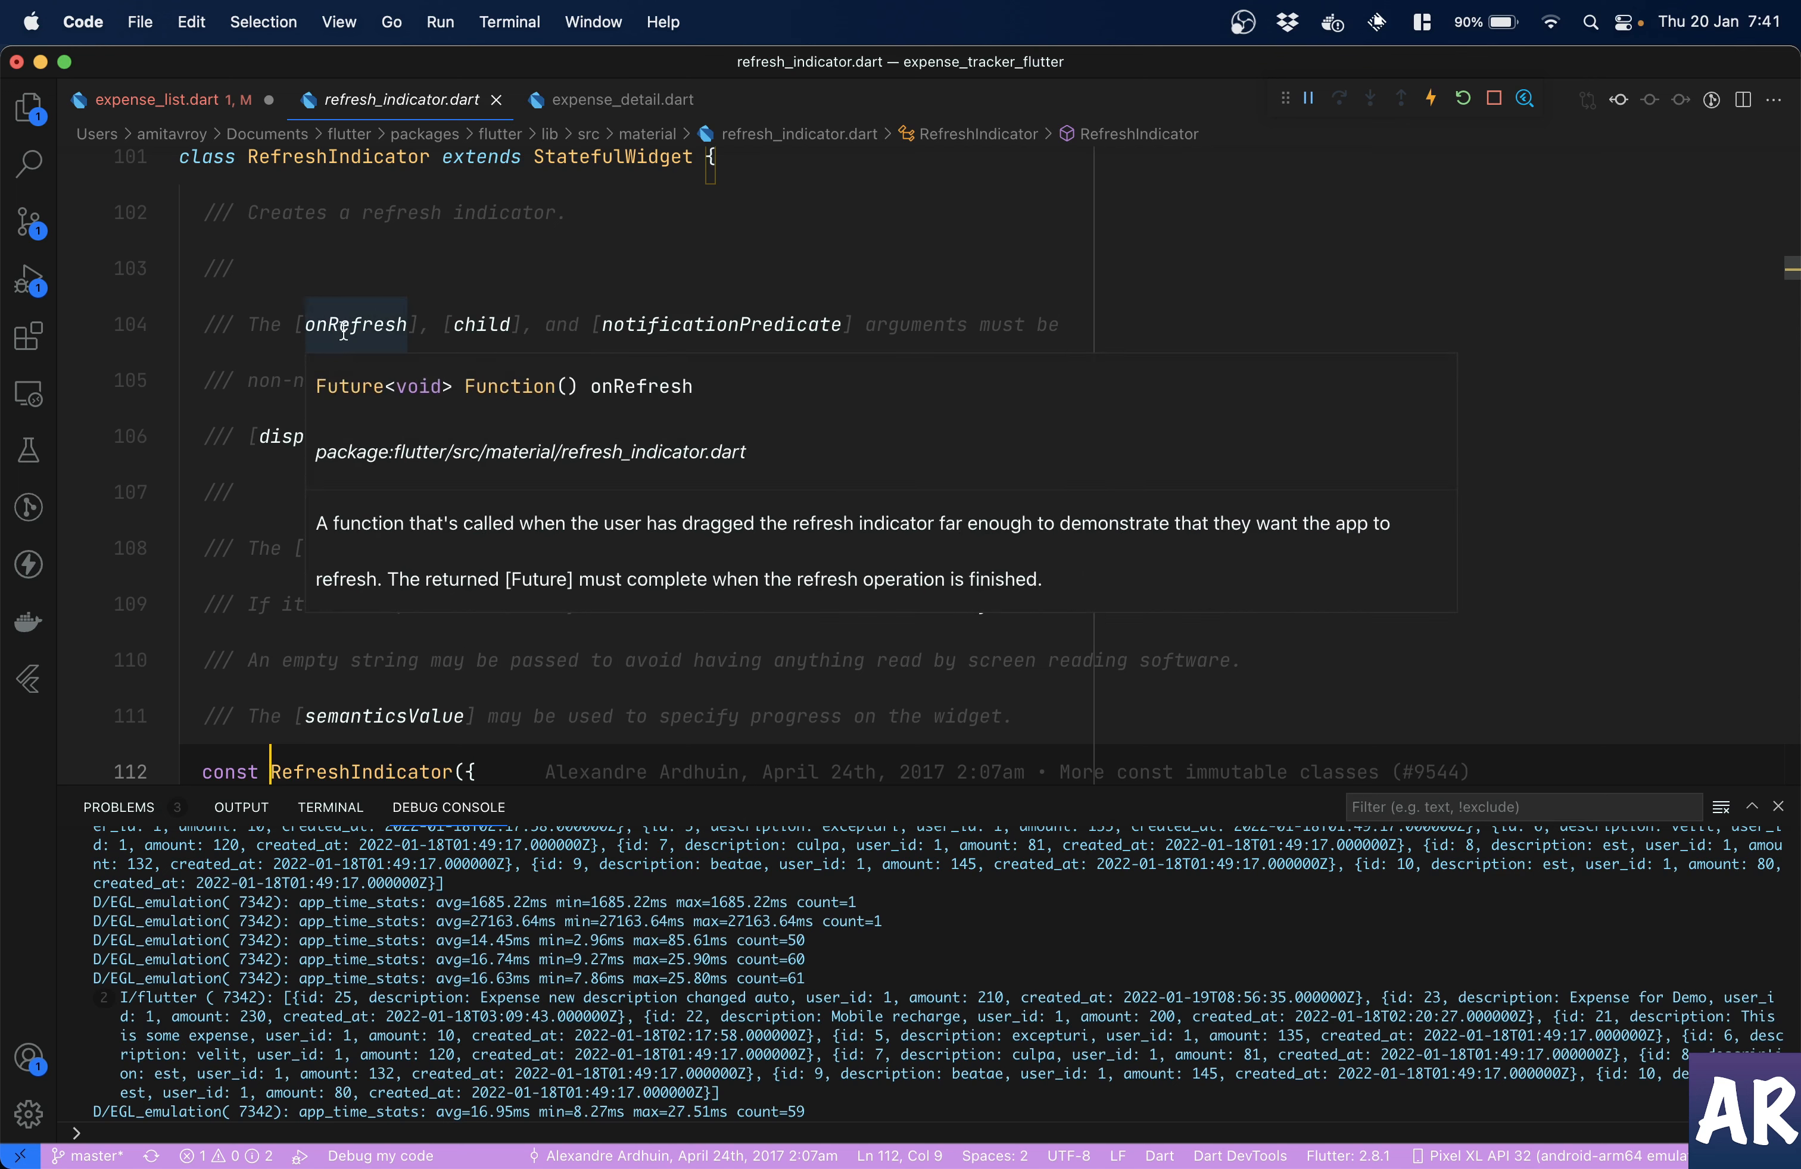
pyautogui.click(173, 100)
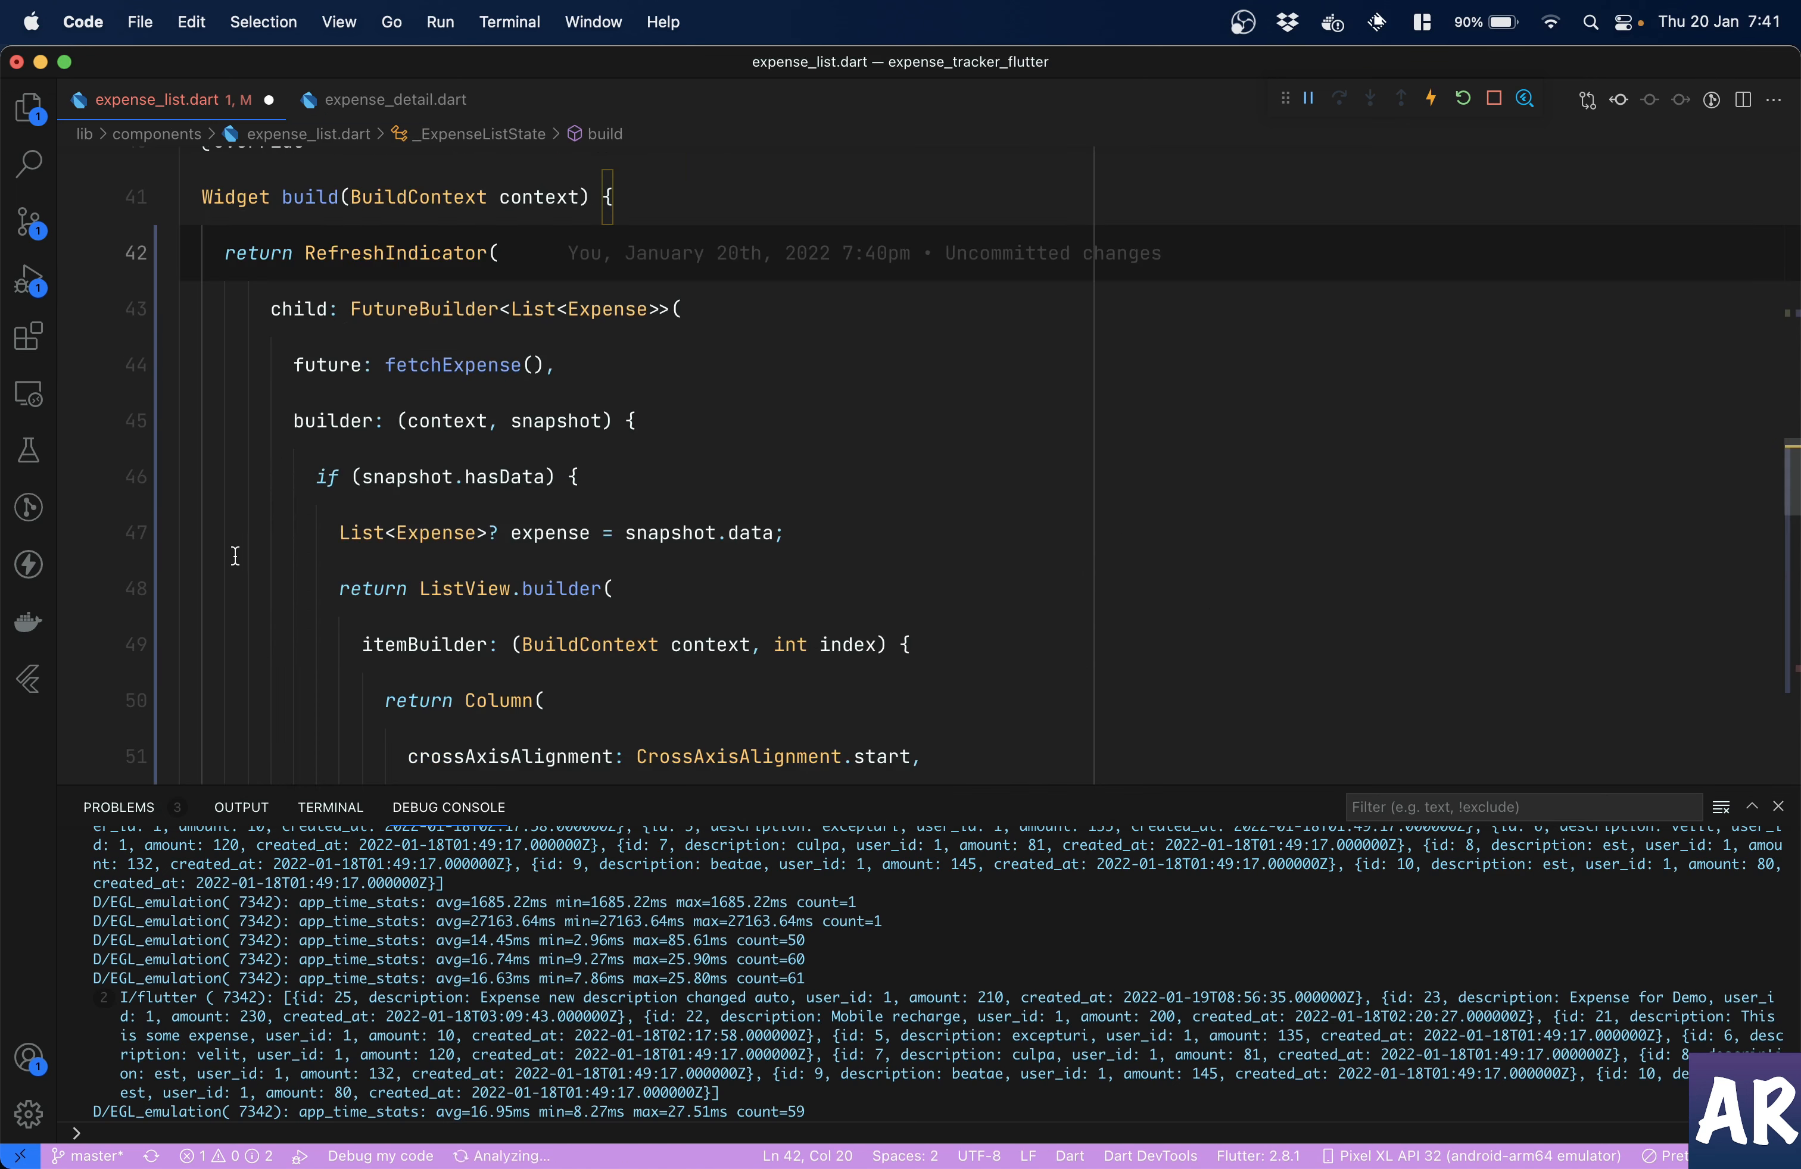
# - In onRefresh after setState, try 'return [];' above the uncommented return fetchExpense()
pyautogui.scroll(-3)
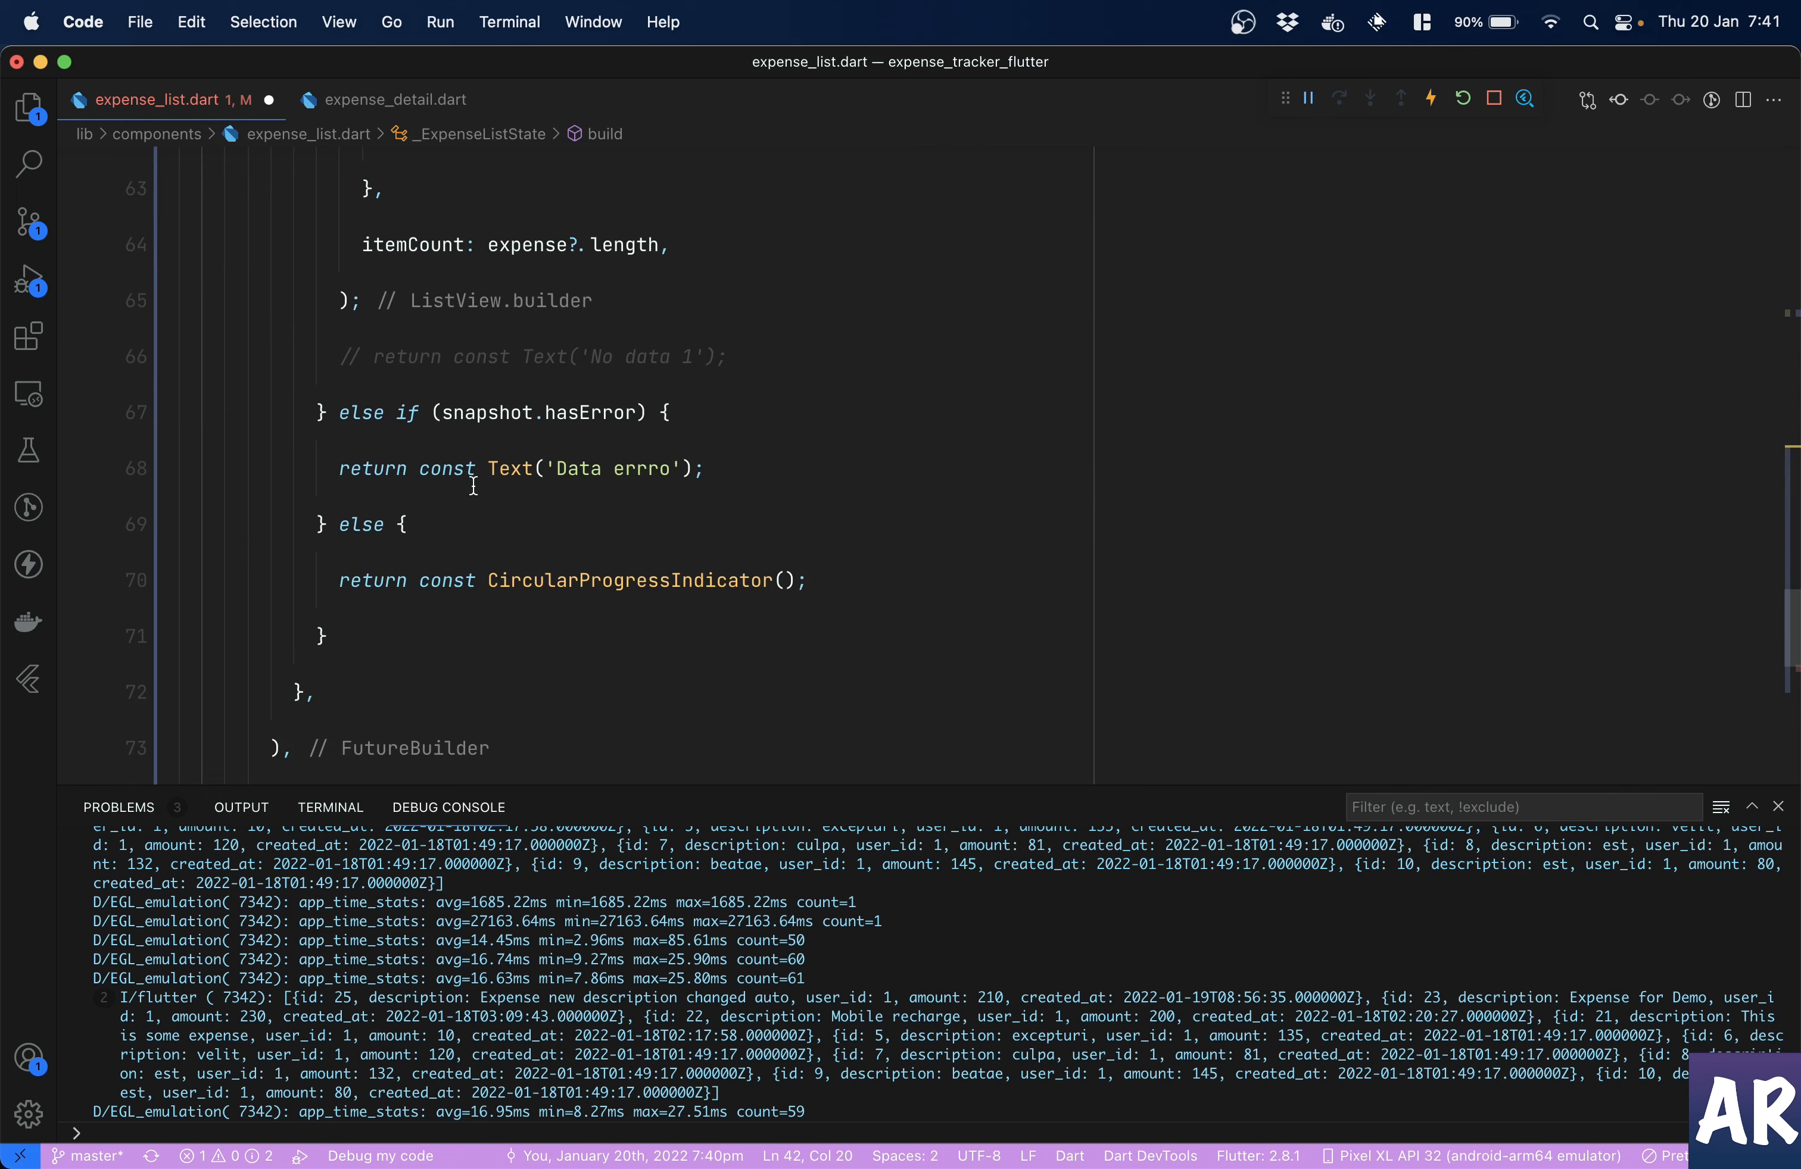
pyautogui.scroll(-3)
pyautogui.write('return')
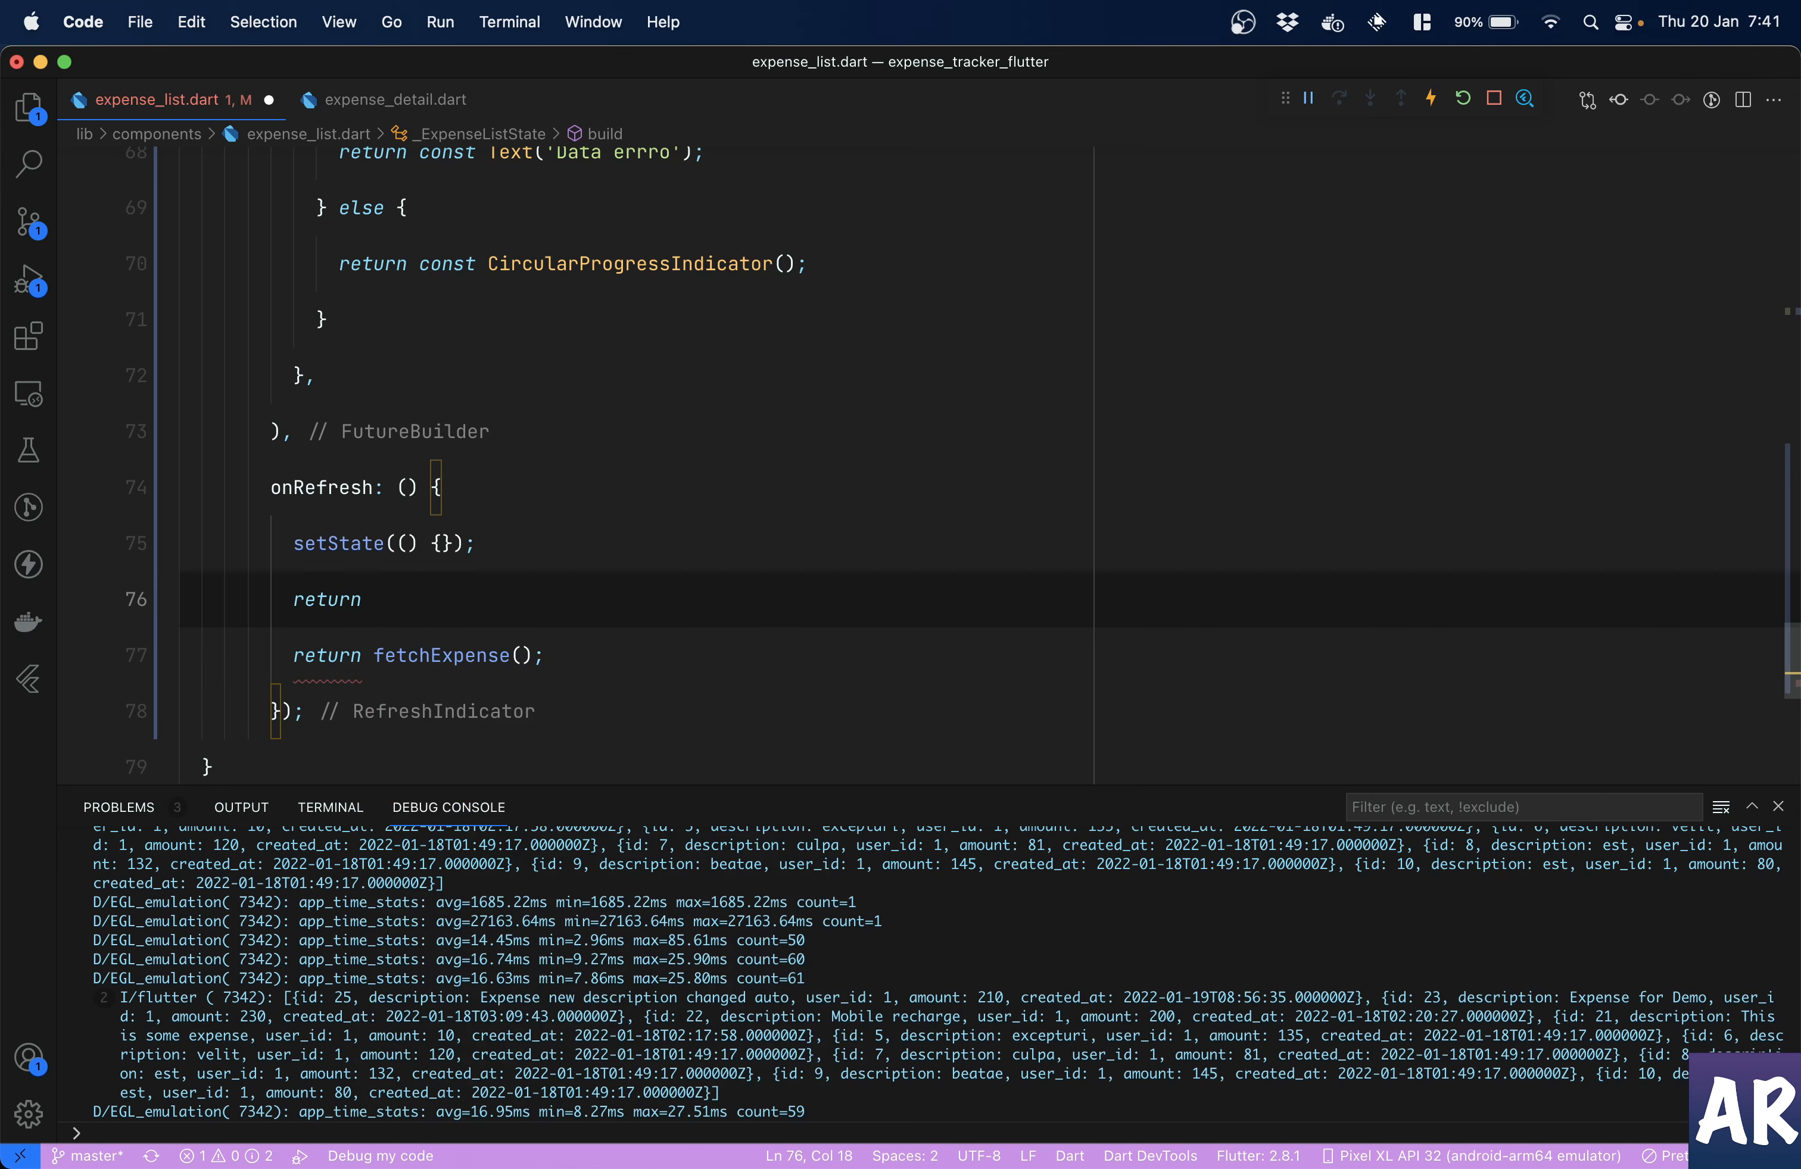
pyautogui.write('[];')
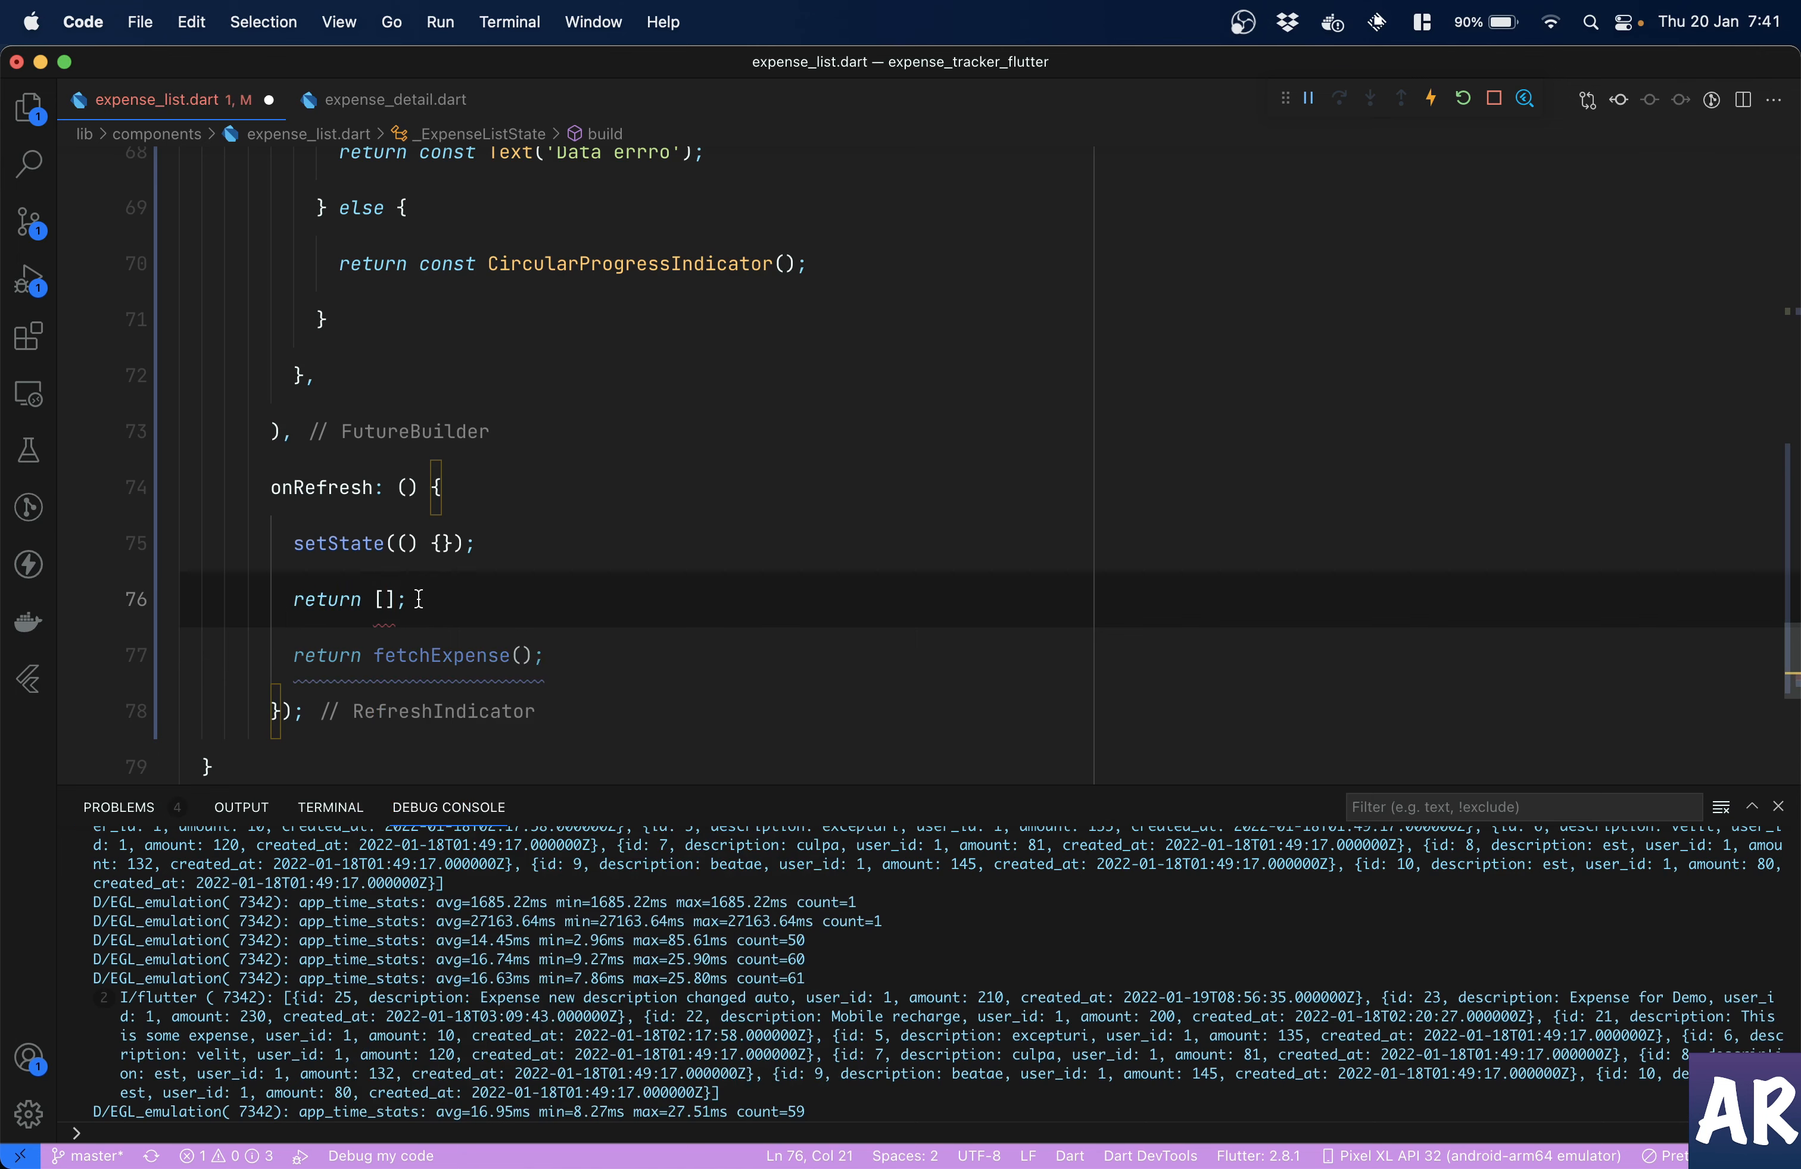
pyautogui.moveTo(390, 599)
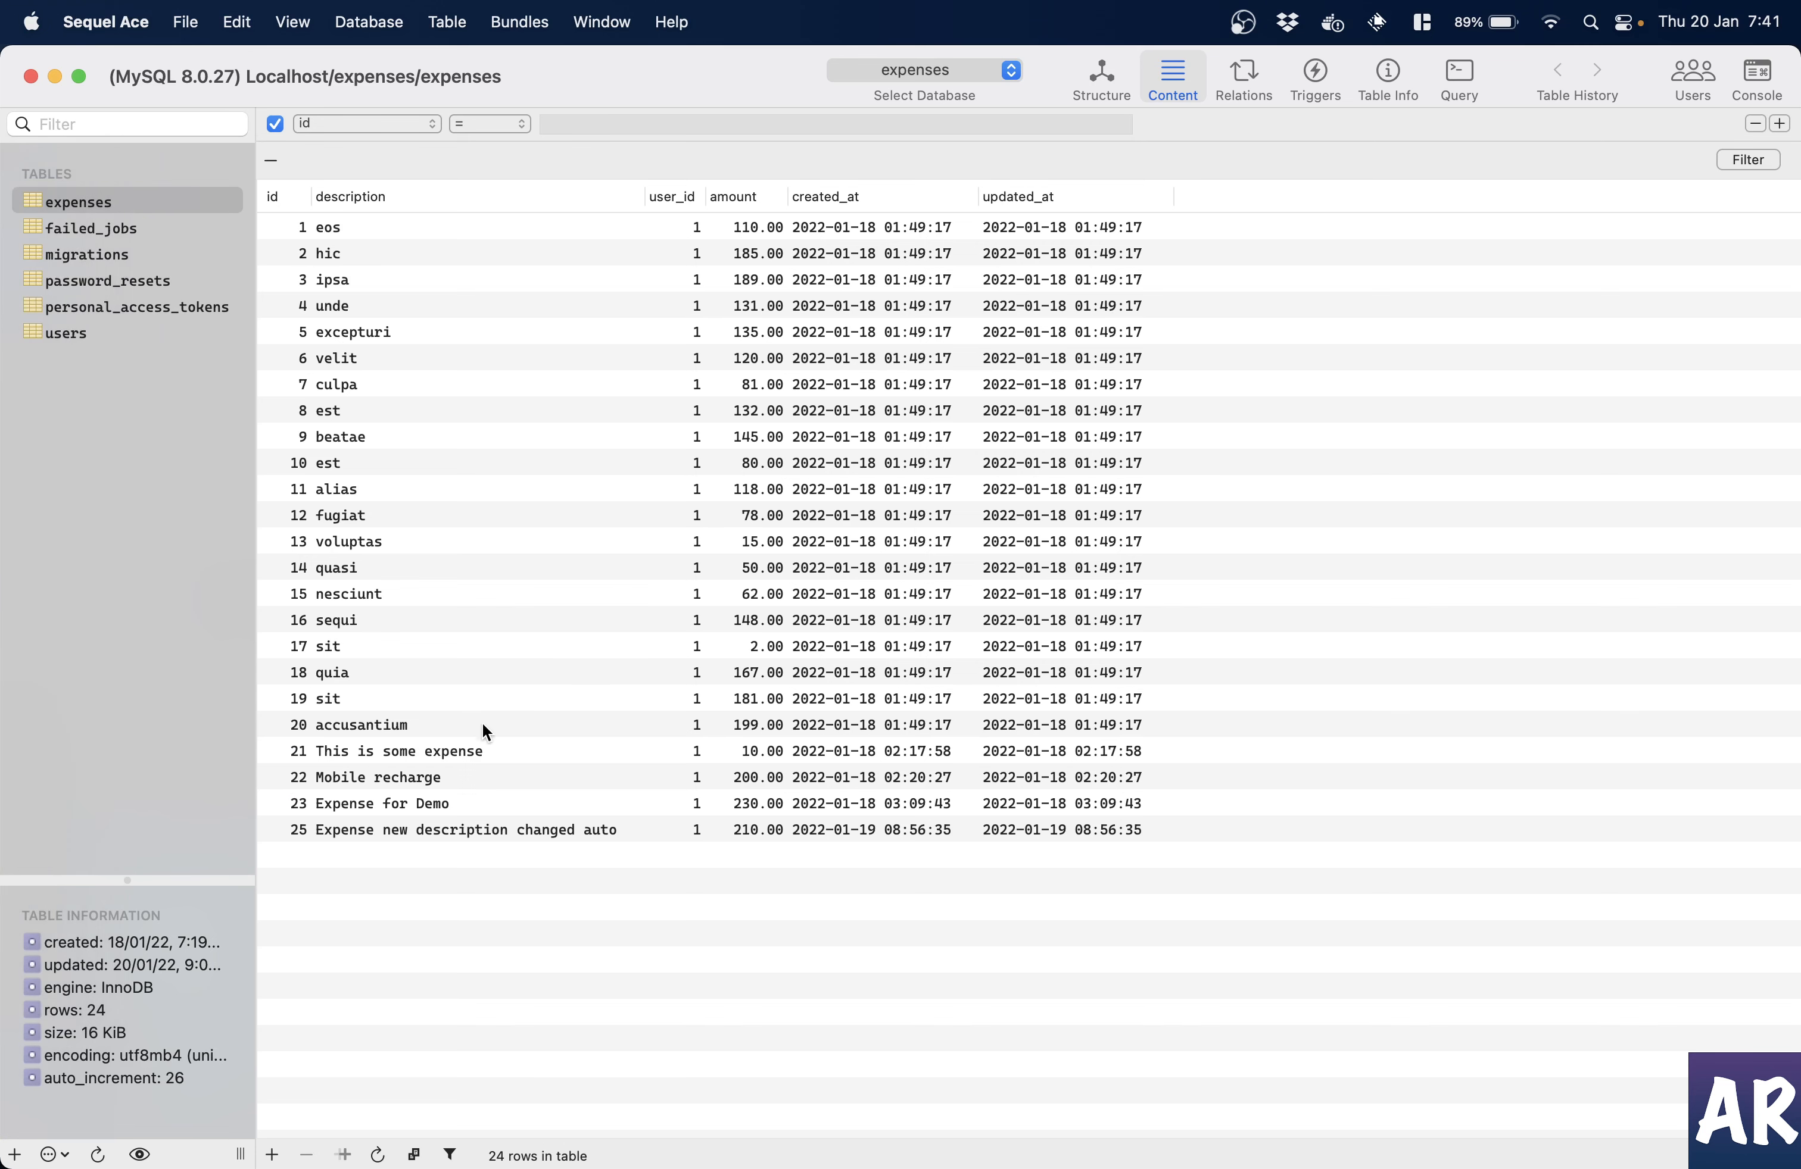
# - Trim expense 25's description to 'Expense new' and save it with OK
pyautogui.doubleClick(464, 829)
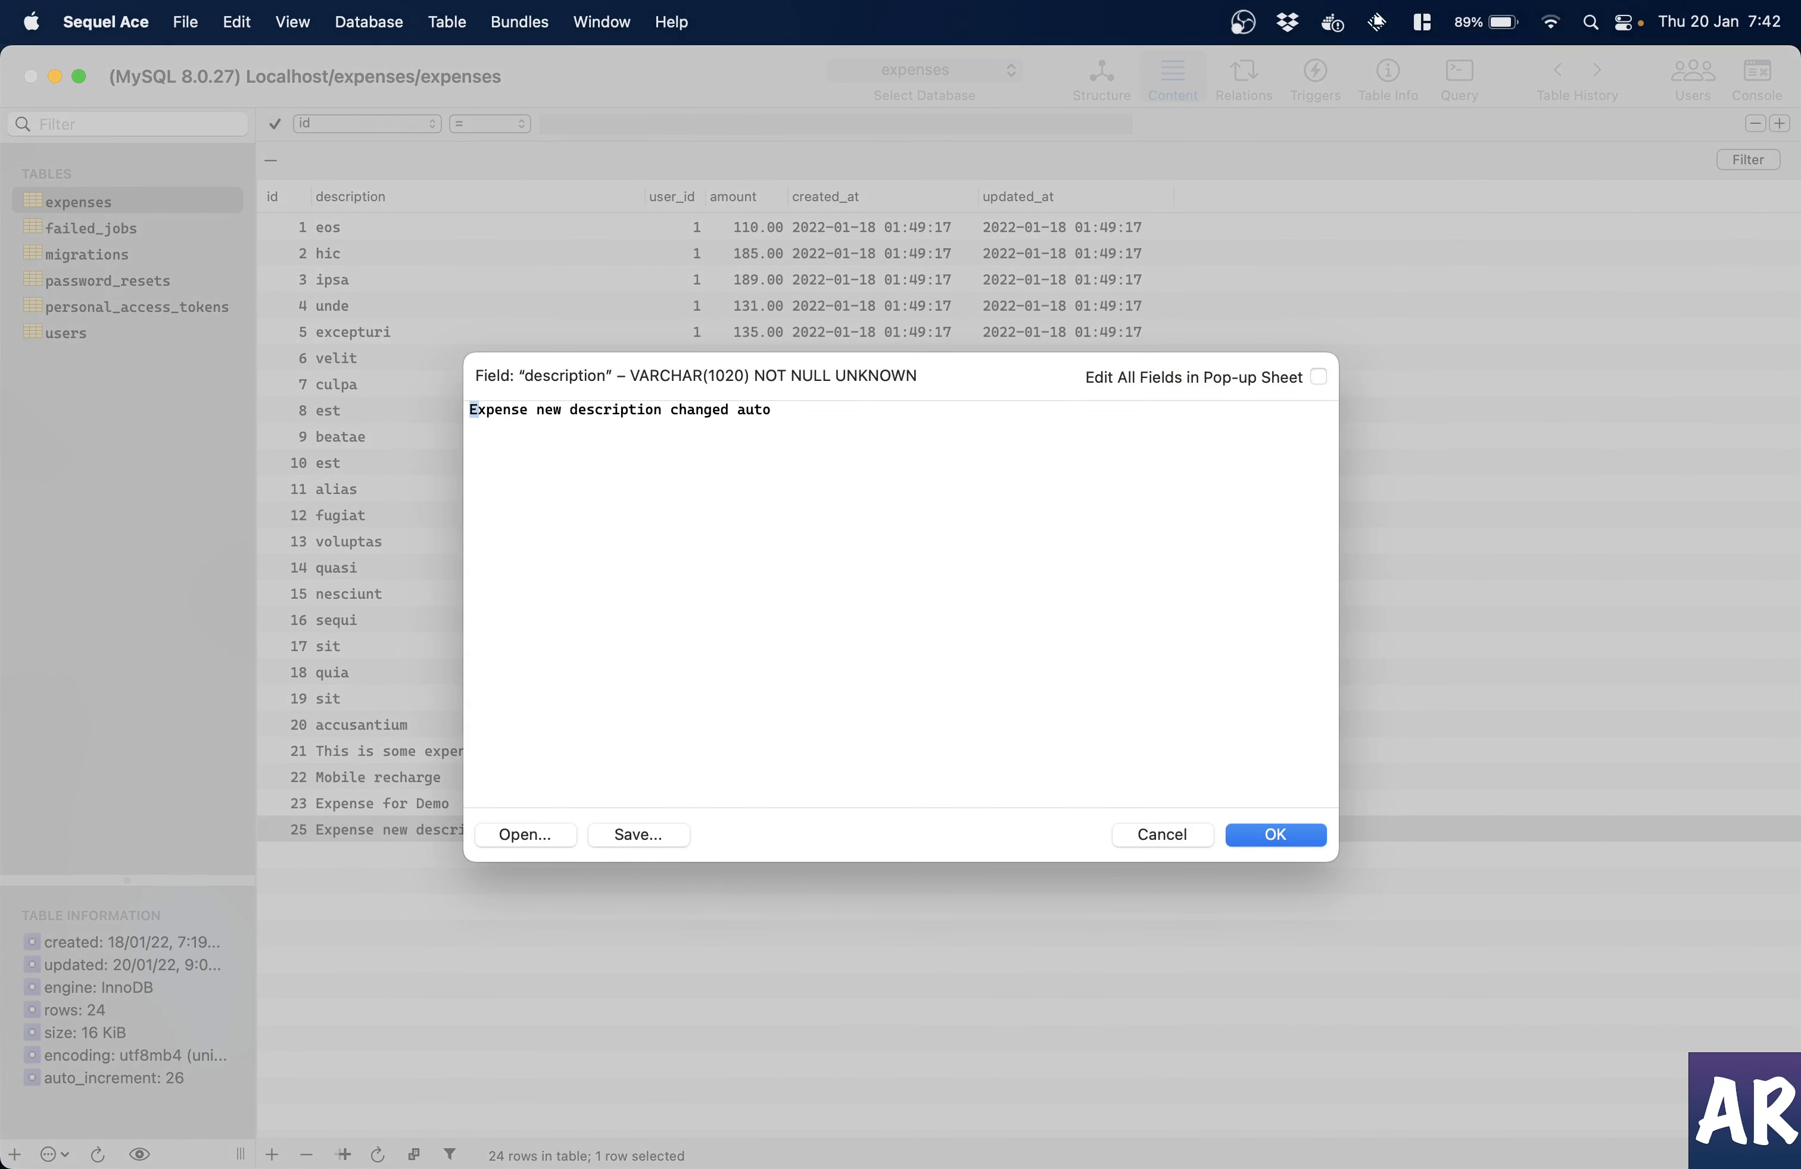
pyautogui.press('Backspace')
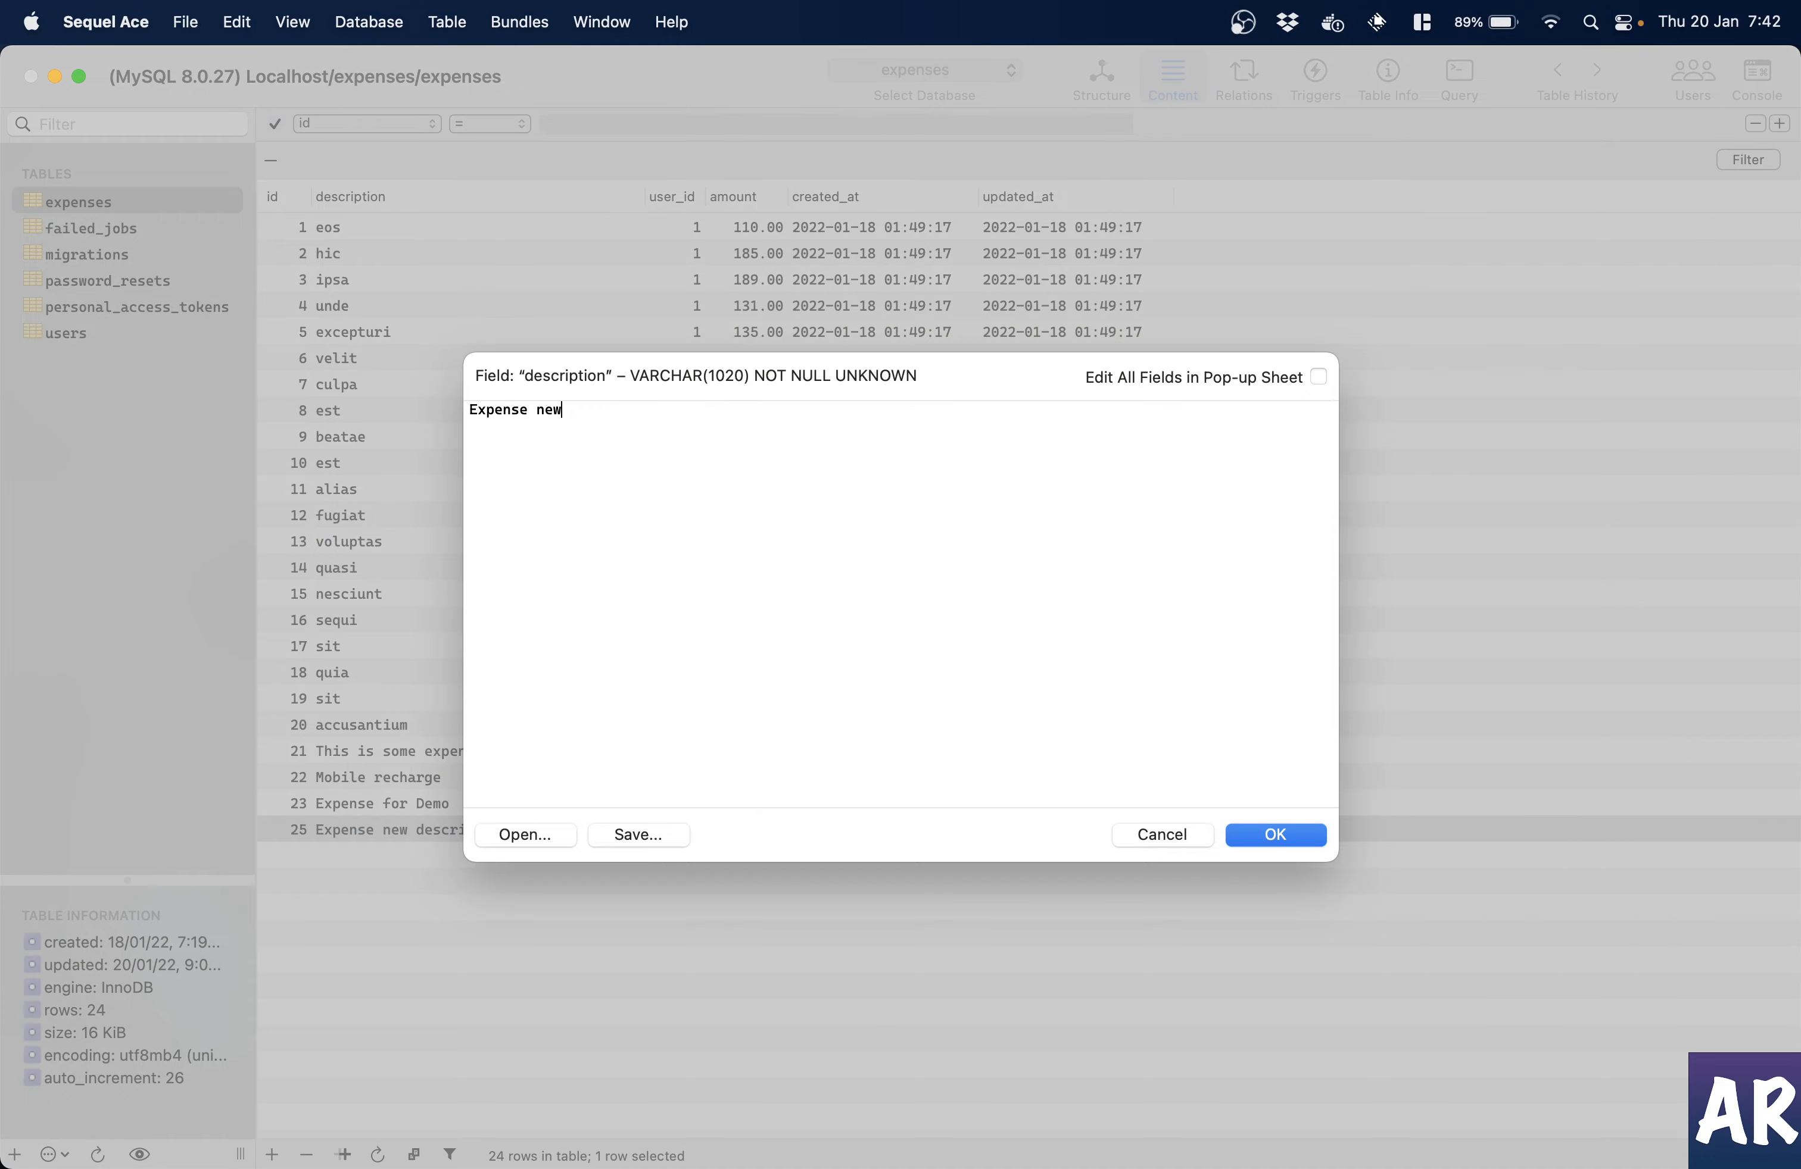
pyautogui.click(1273, 834)
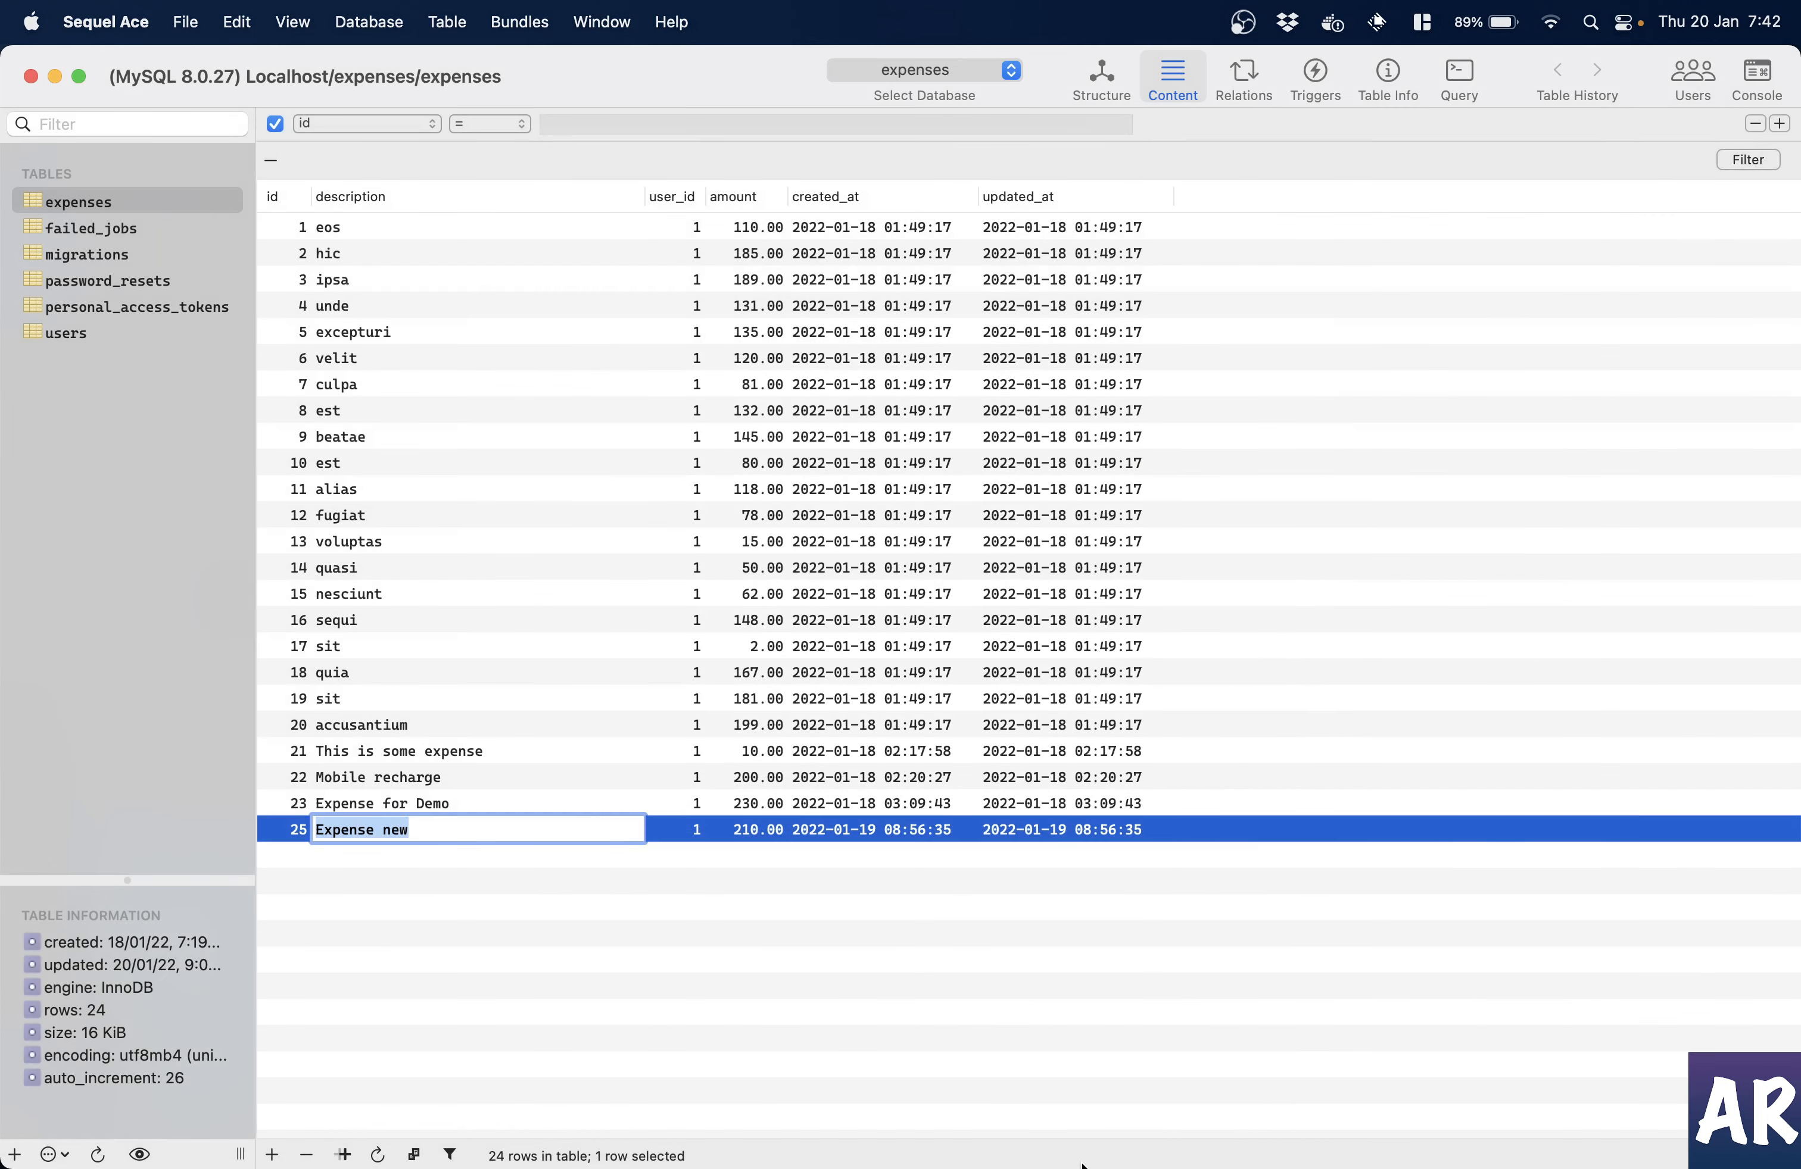